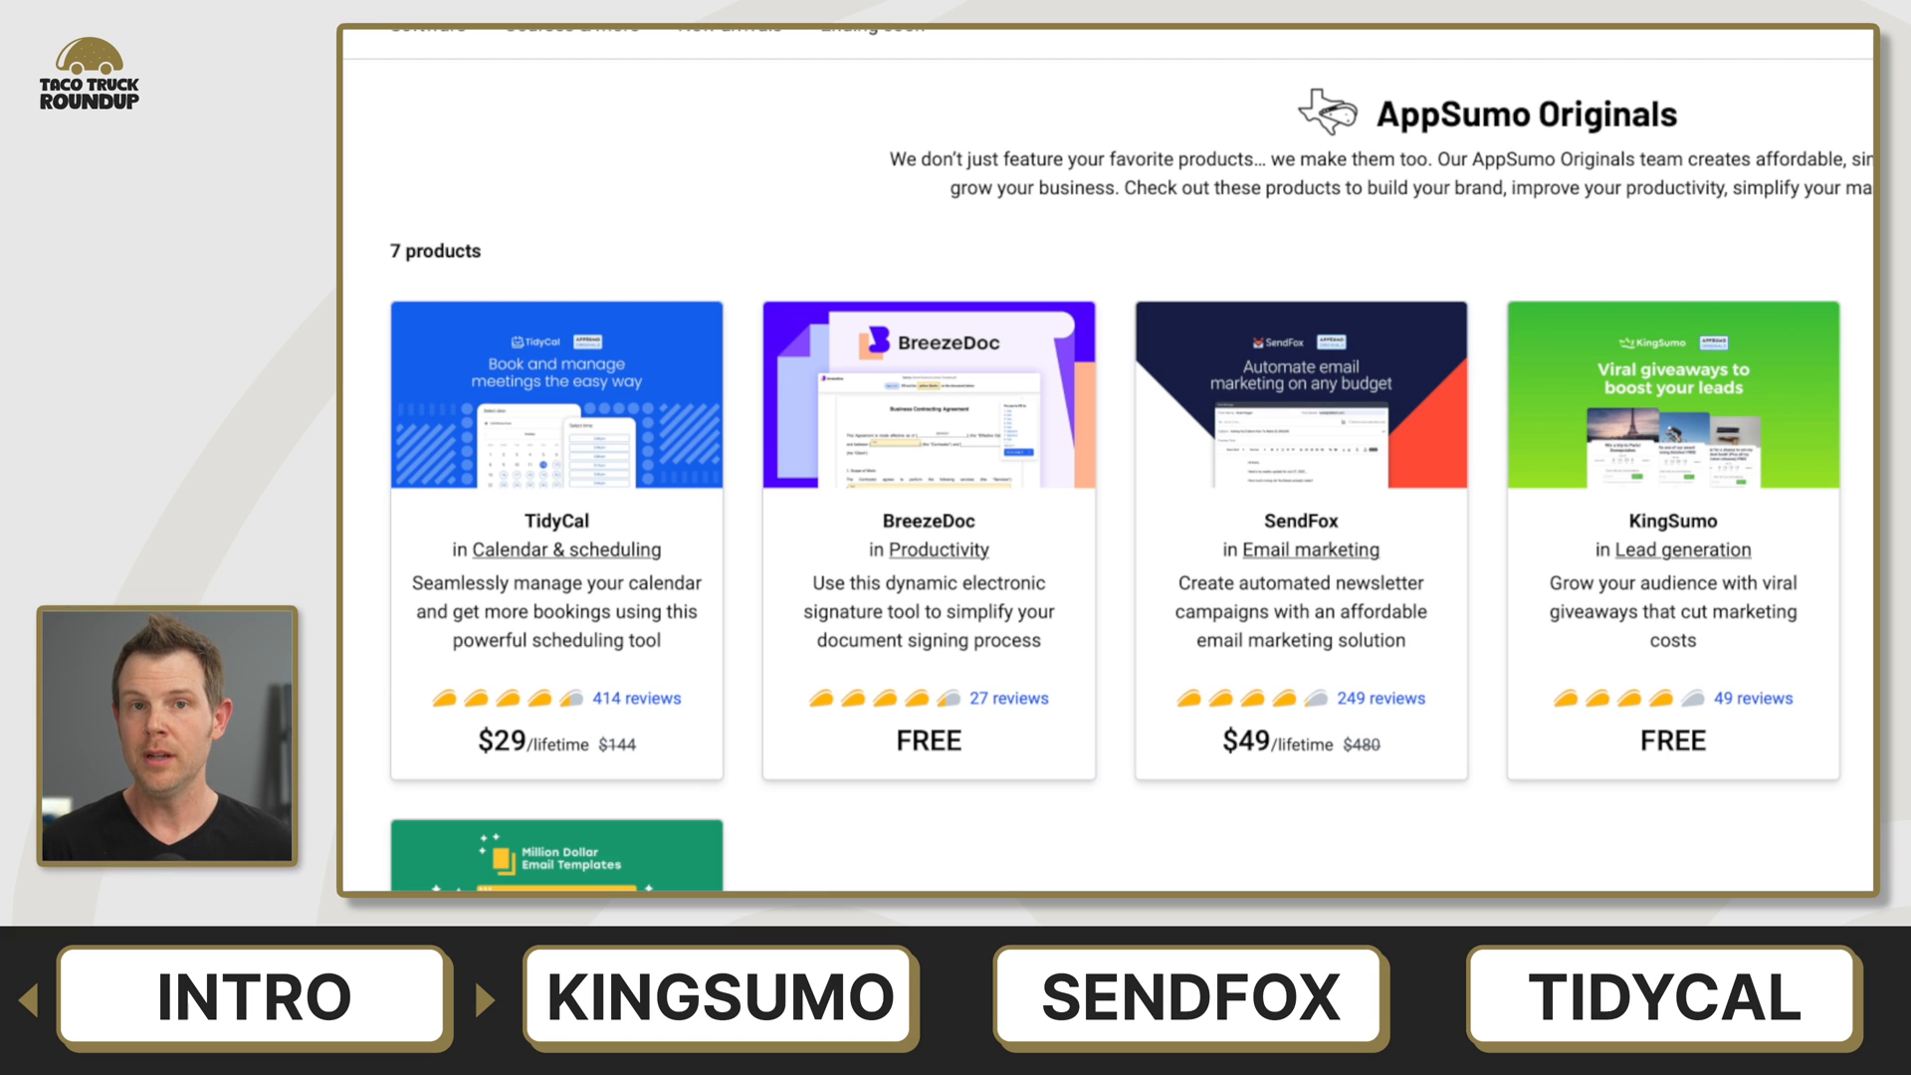
pyautogui.click(719, 996)
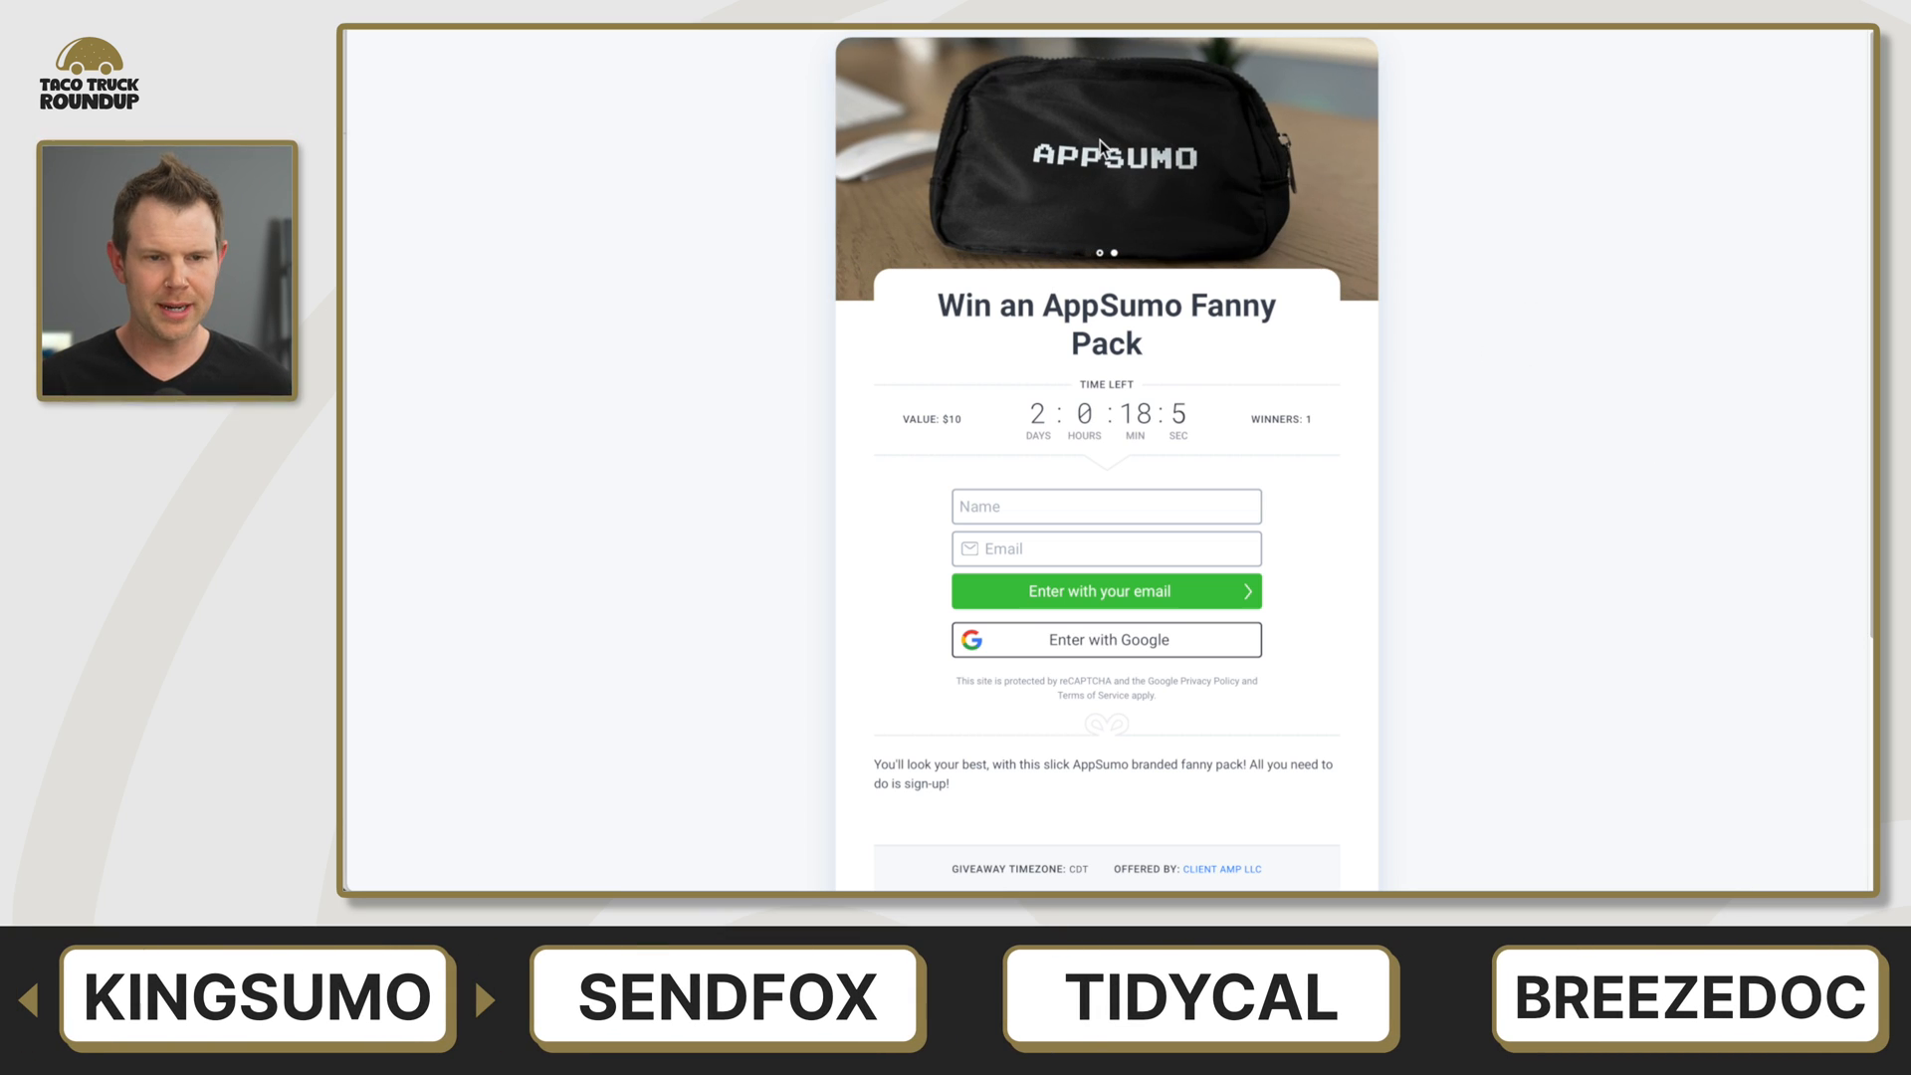
pyautogui.moveTo(1004, 376)
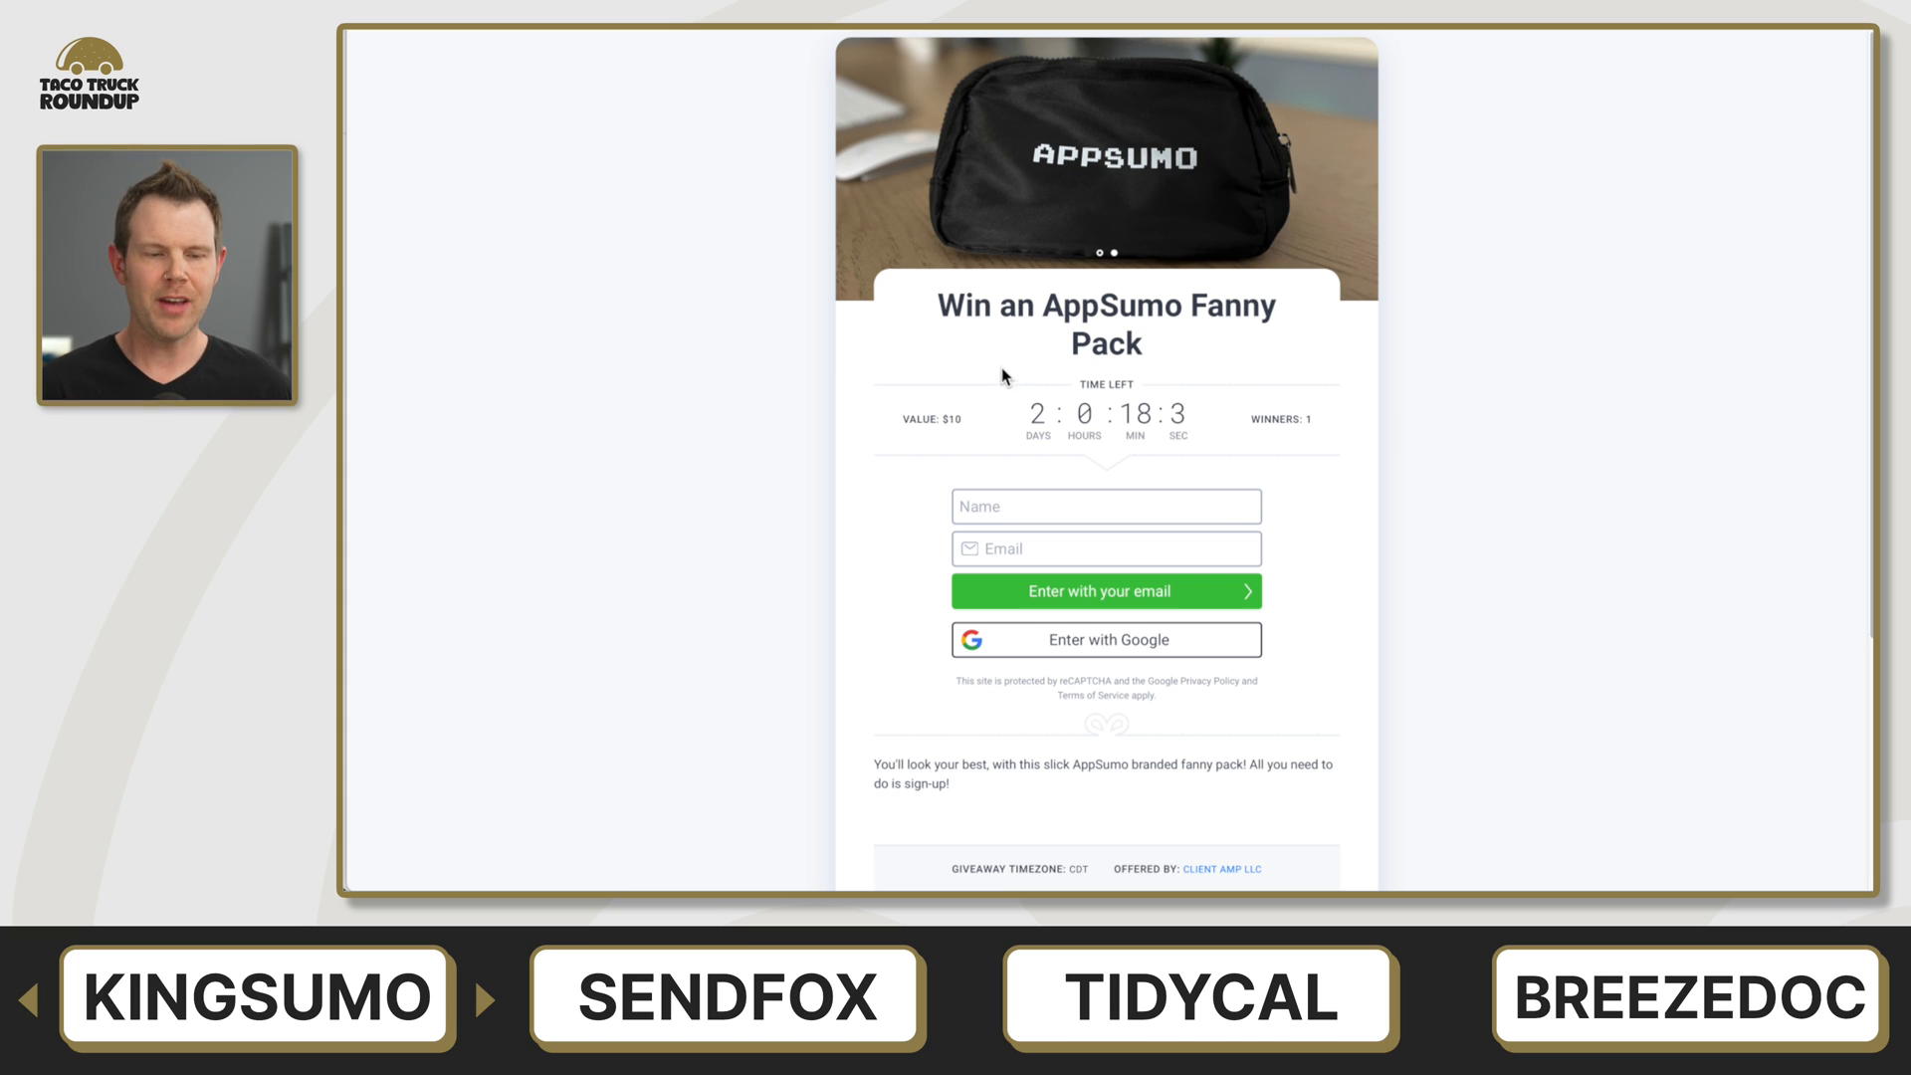
pyautogui.moveTo(1447, 540)
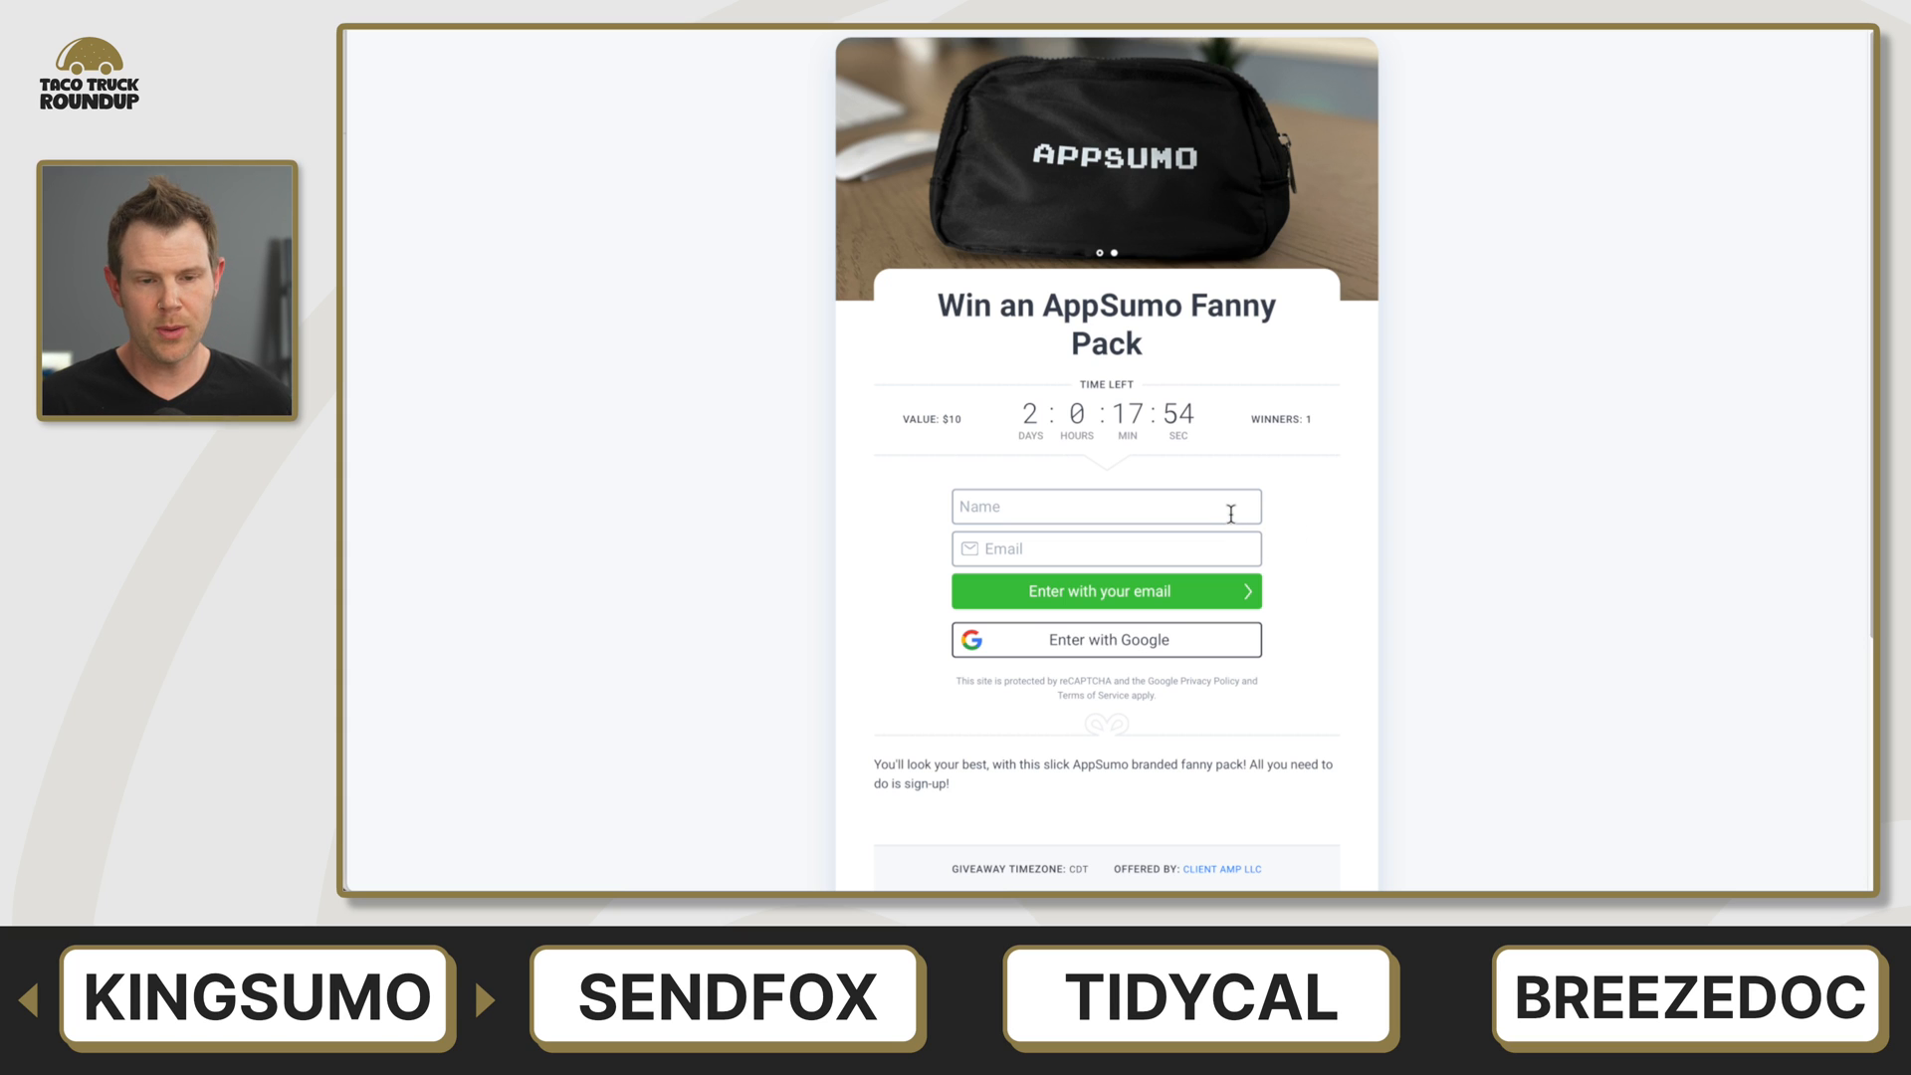
pyautogui.write('dave@example.com')
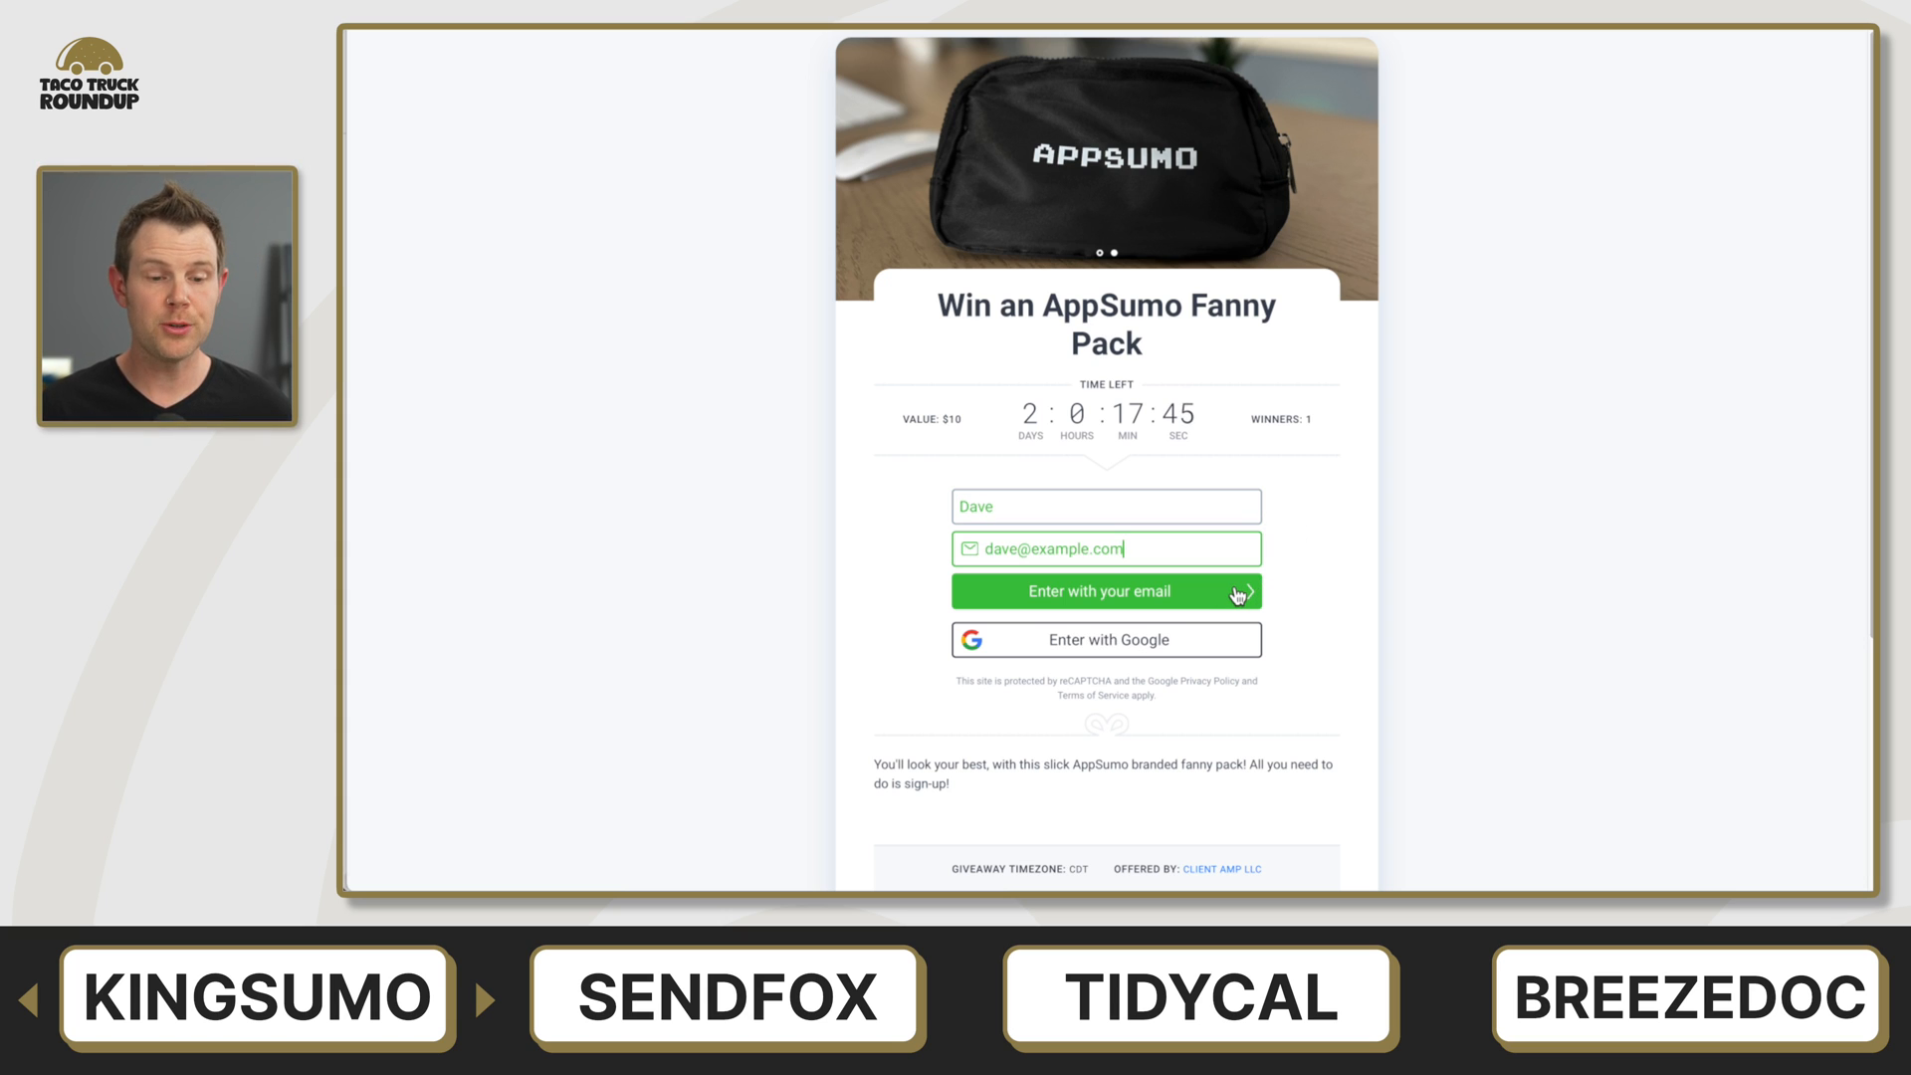
pyautogui.click(1105, 591)
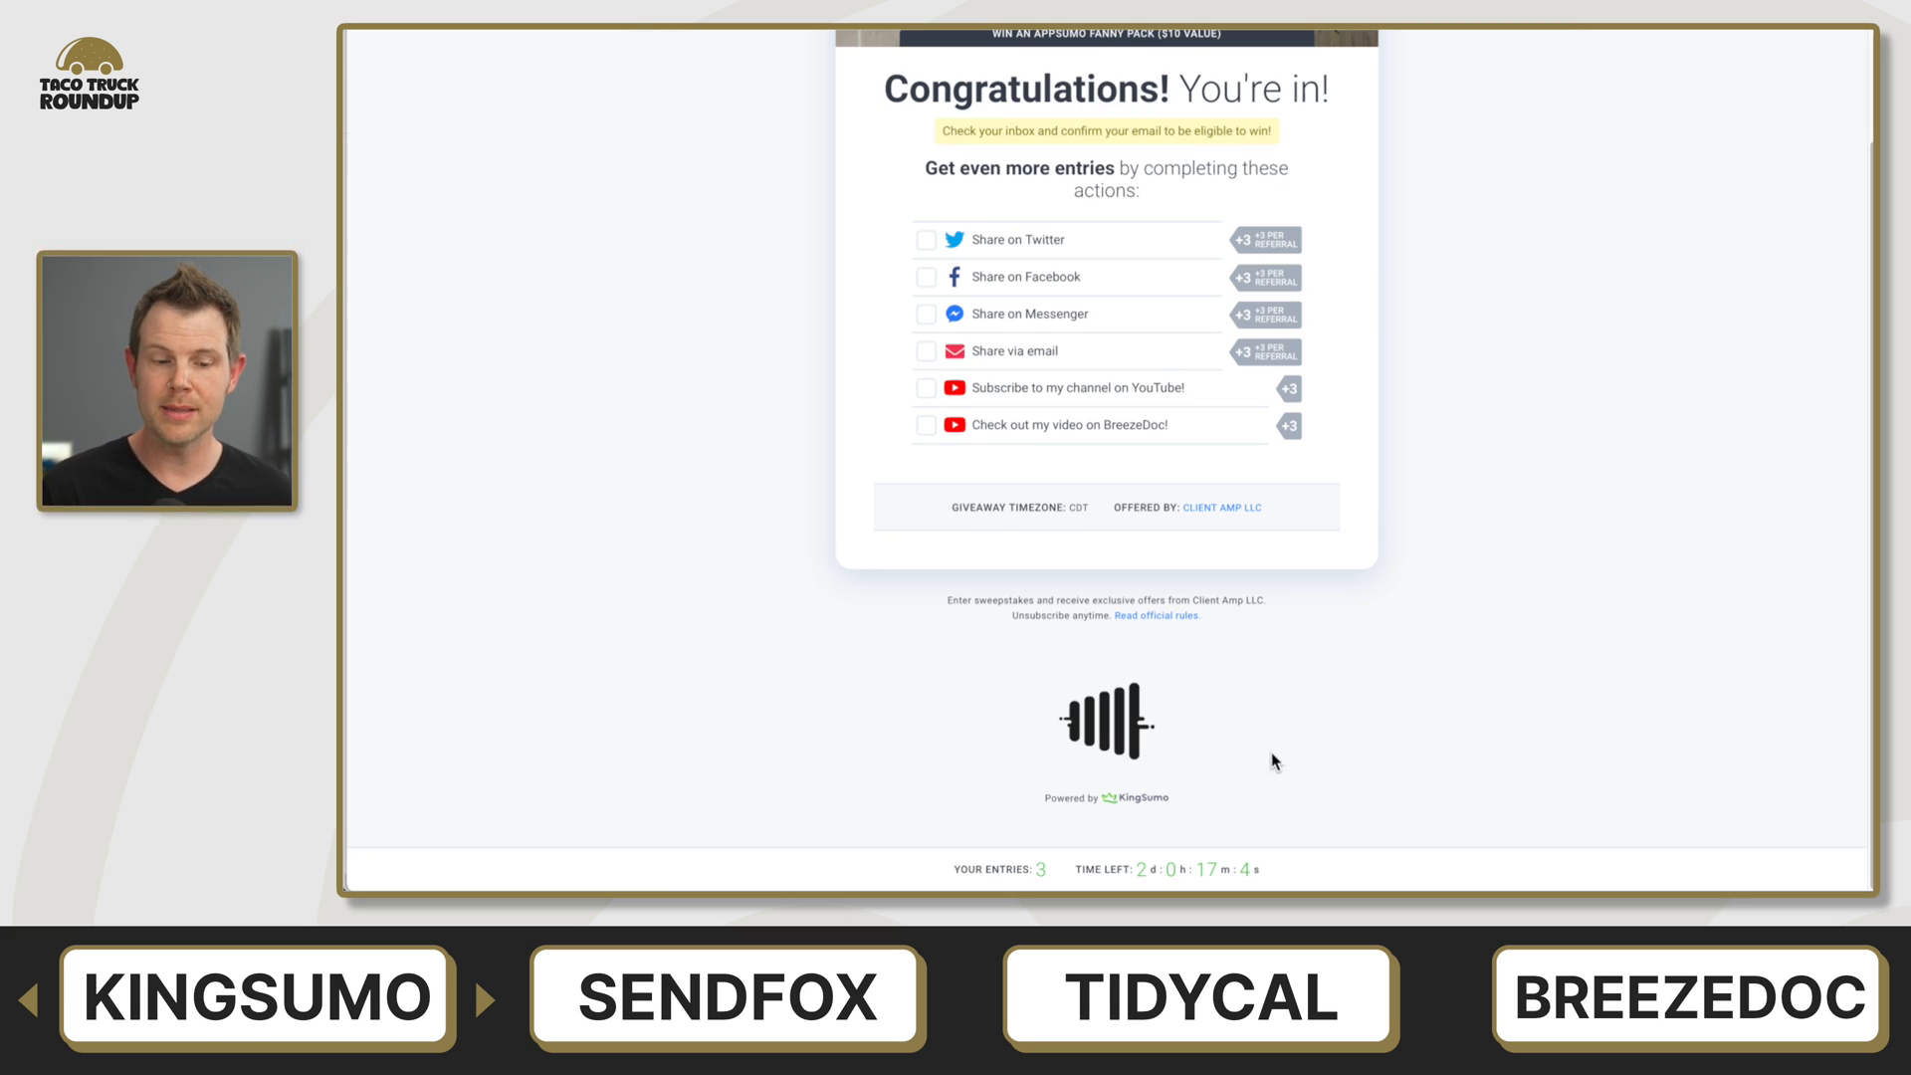
pyautogui.moveTo(1151, 823)
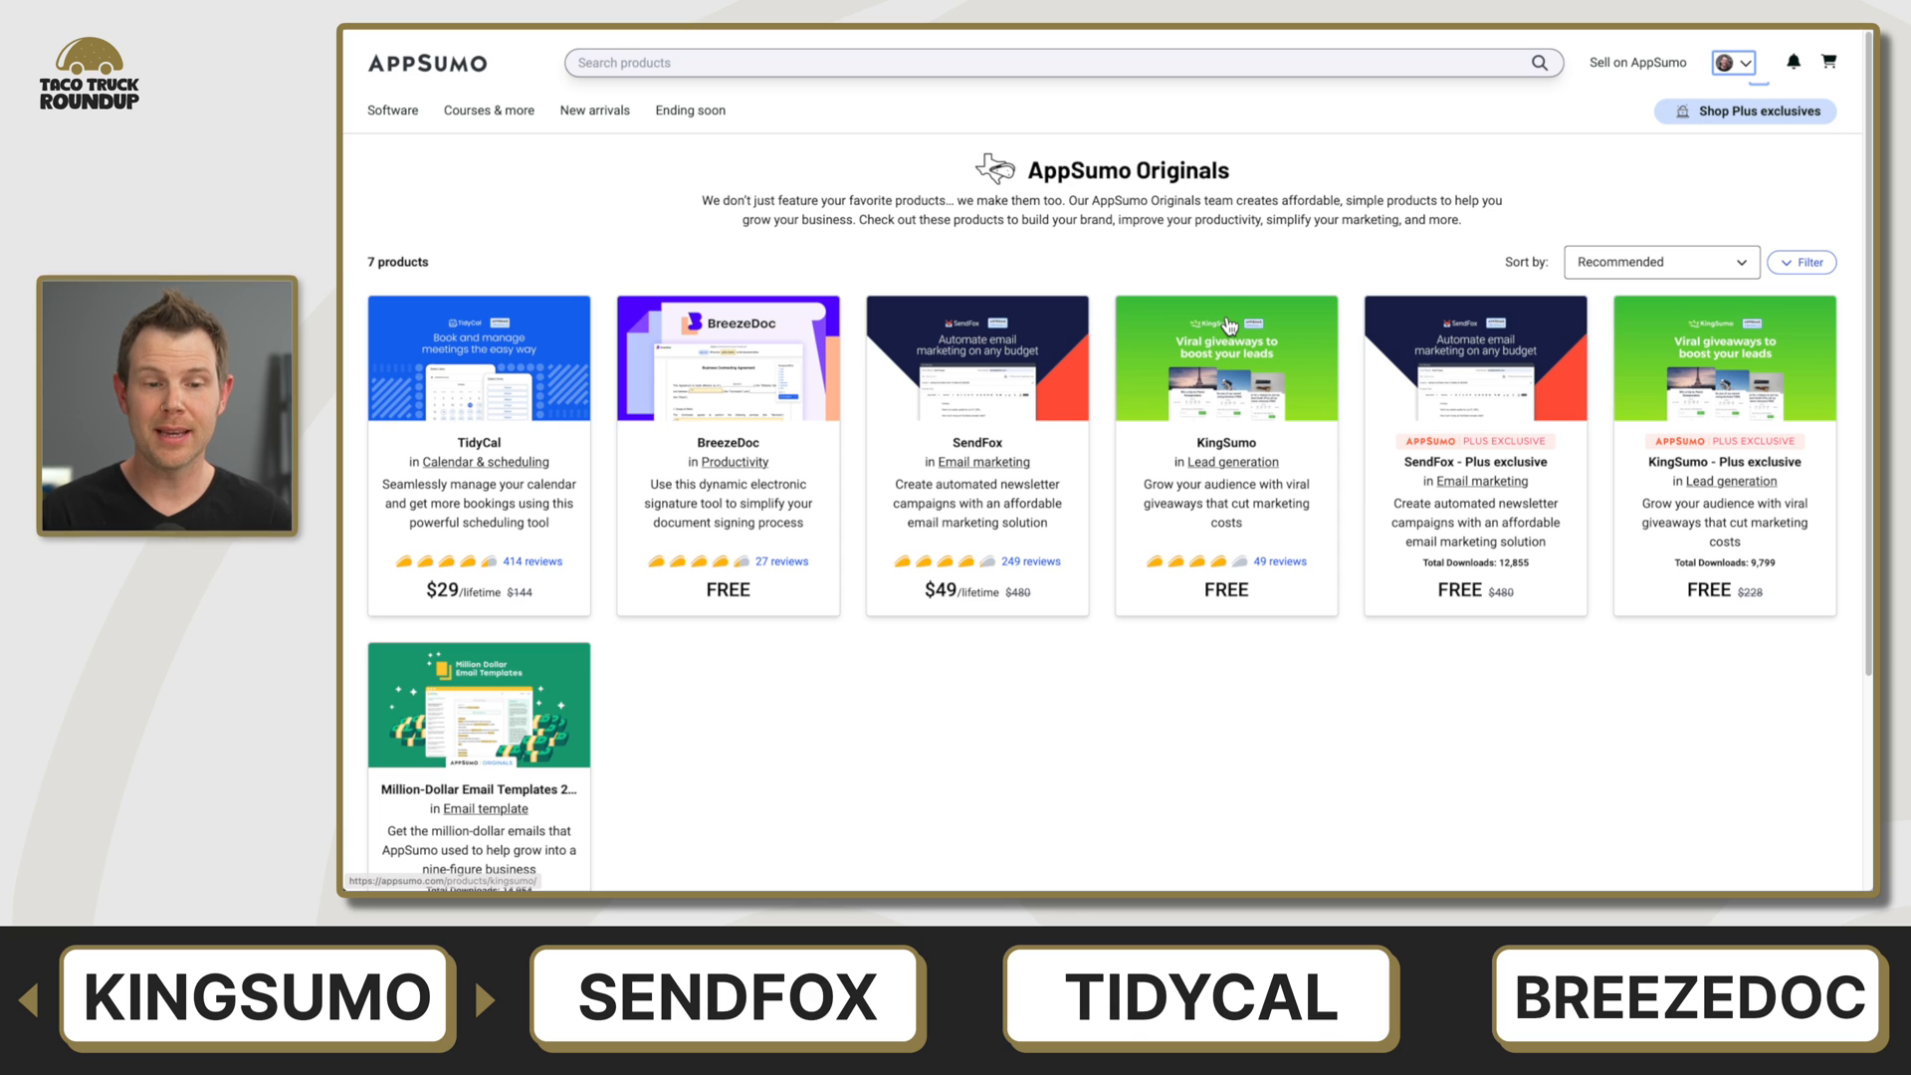
pyautogui.moveTo(1215, 574)
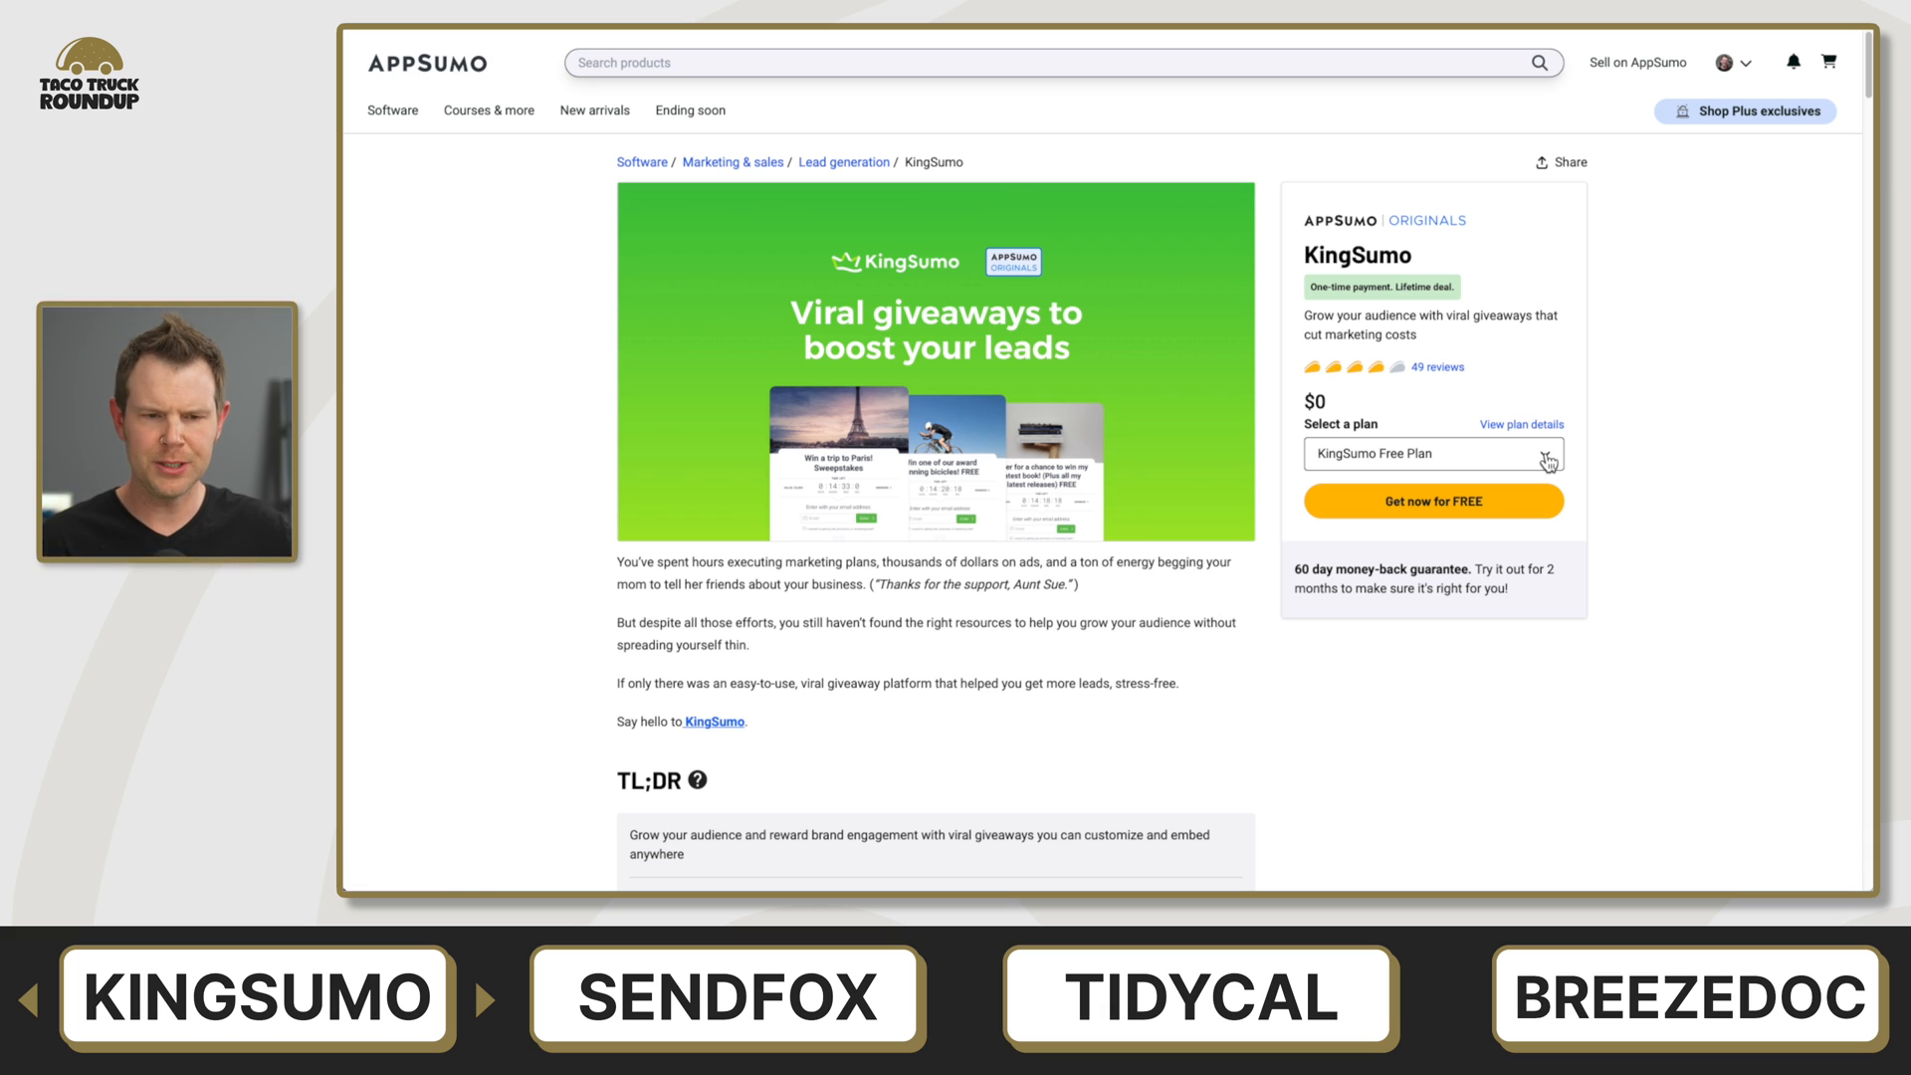
# Scroll the KingSumo deal down to its Plans & features comparing Free and $49 Pro.
pyautogui.scroll(-3)
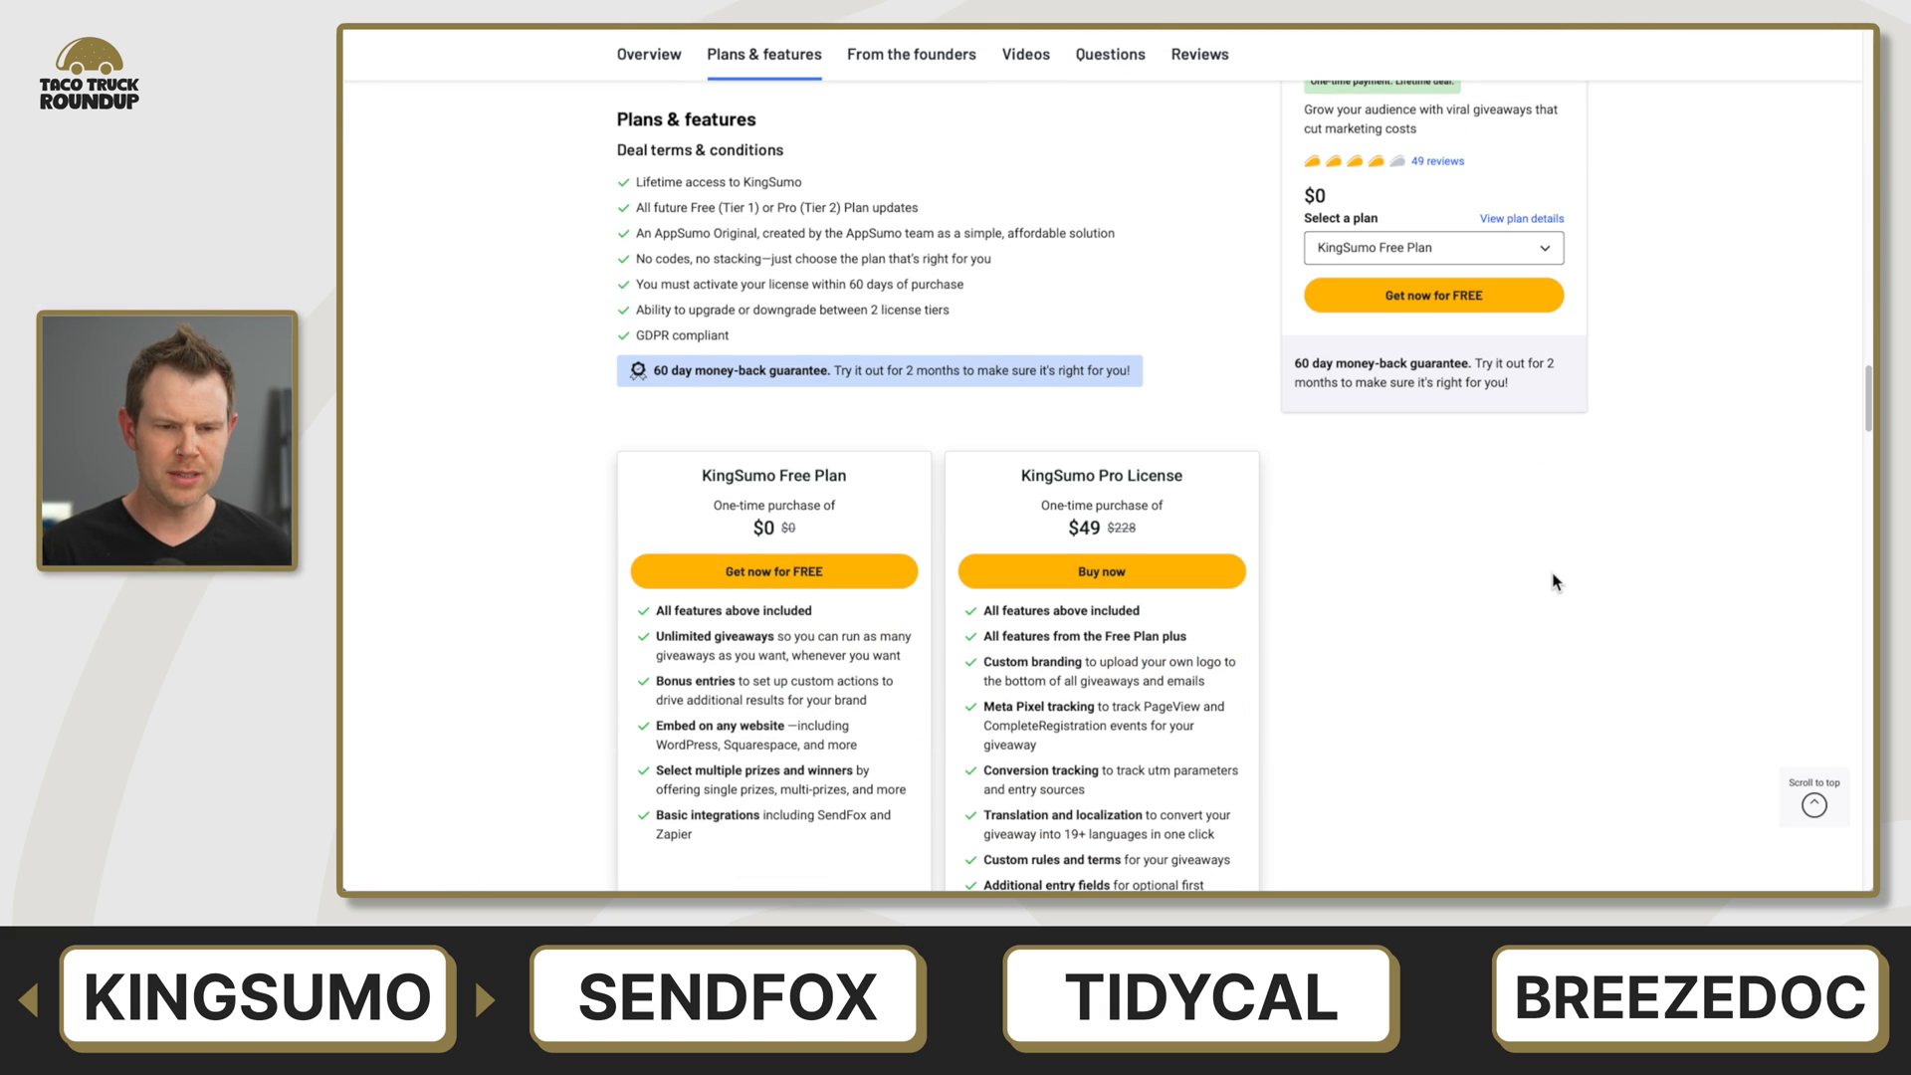
pyautogui.scroll(-3)
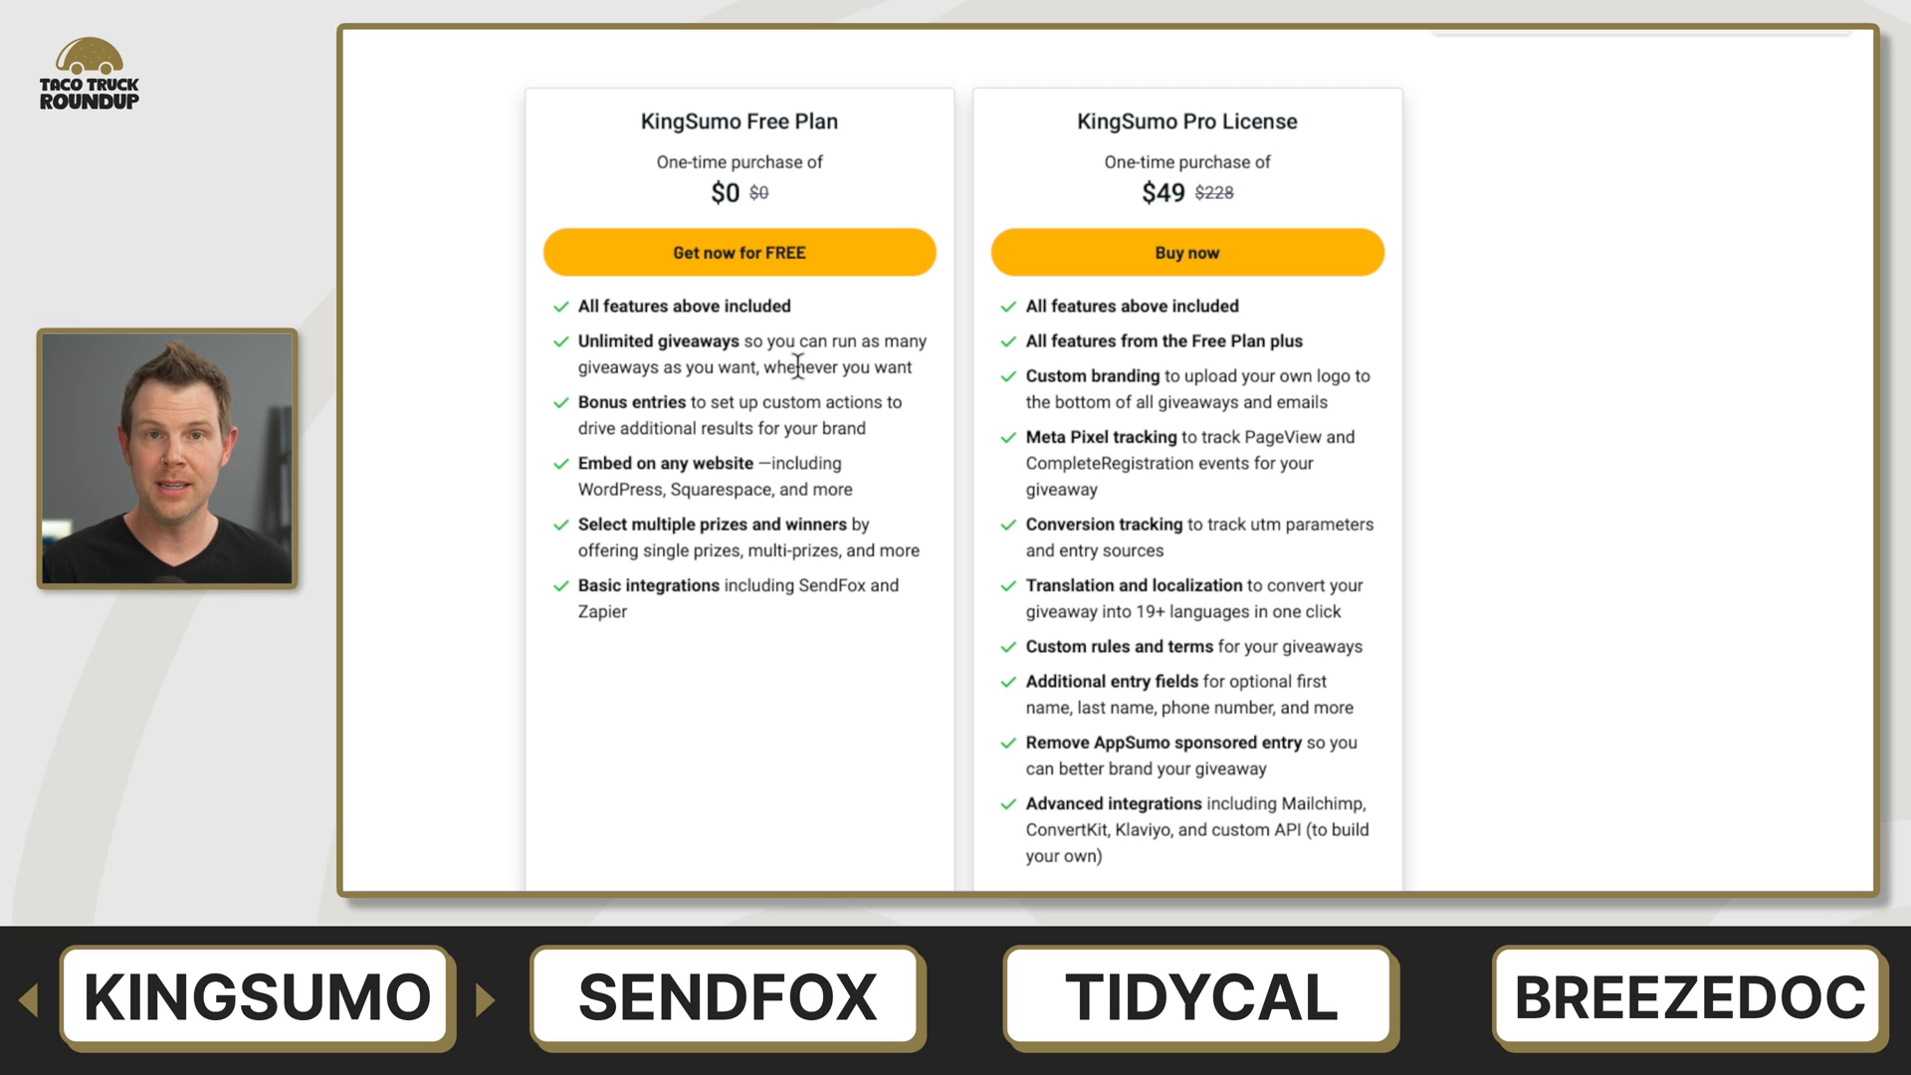
pyautogui.moveTo(1463, 412)
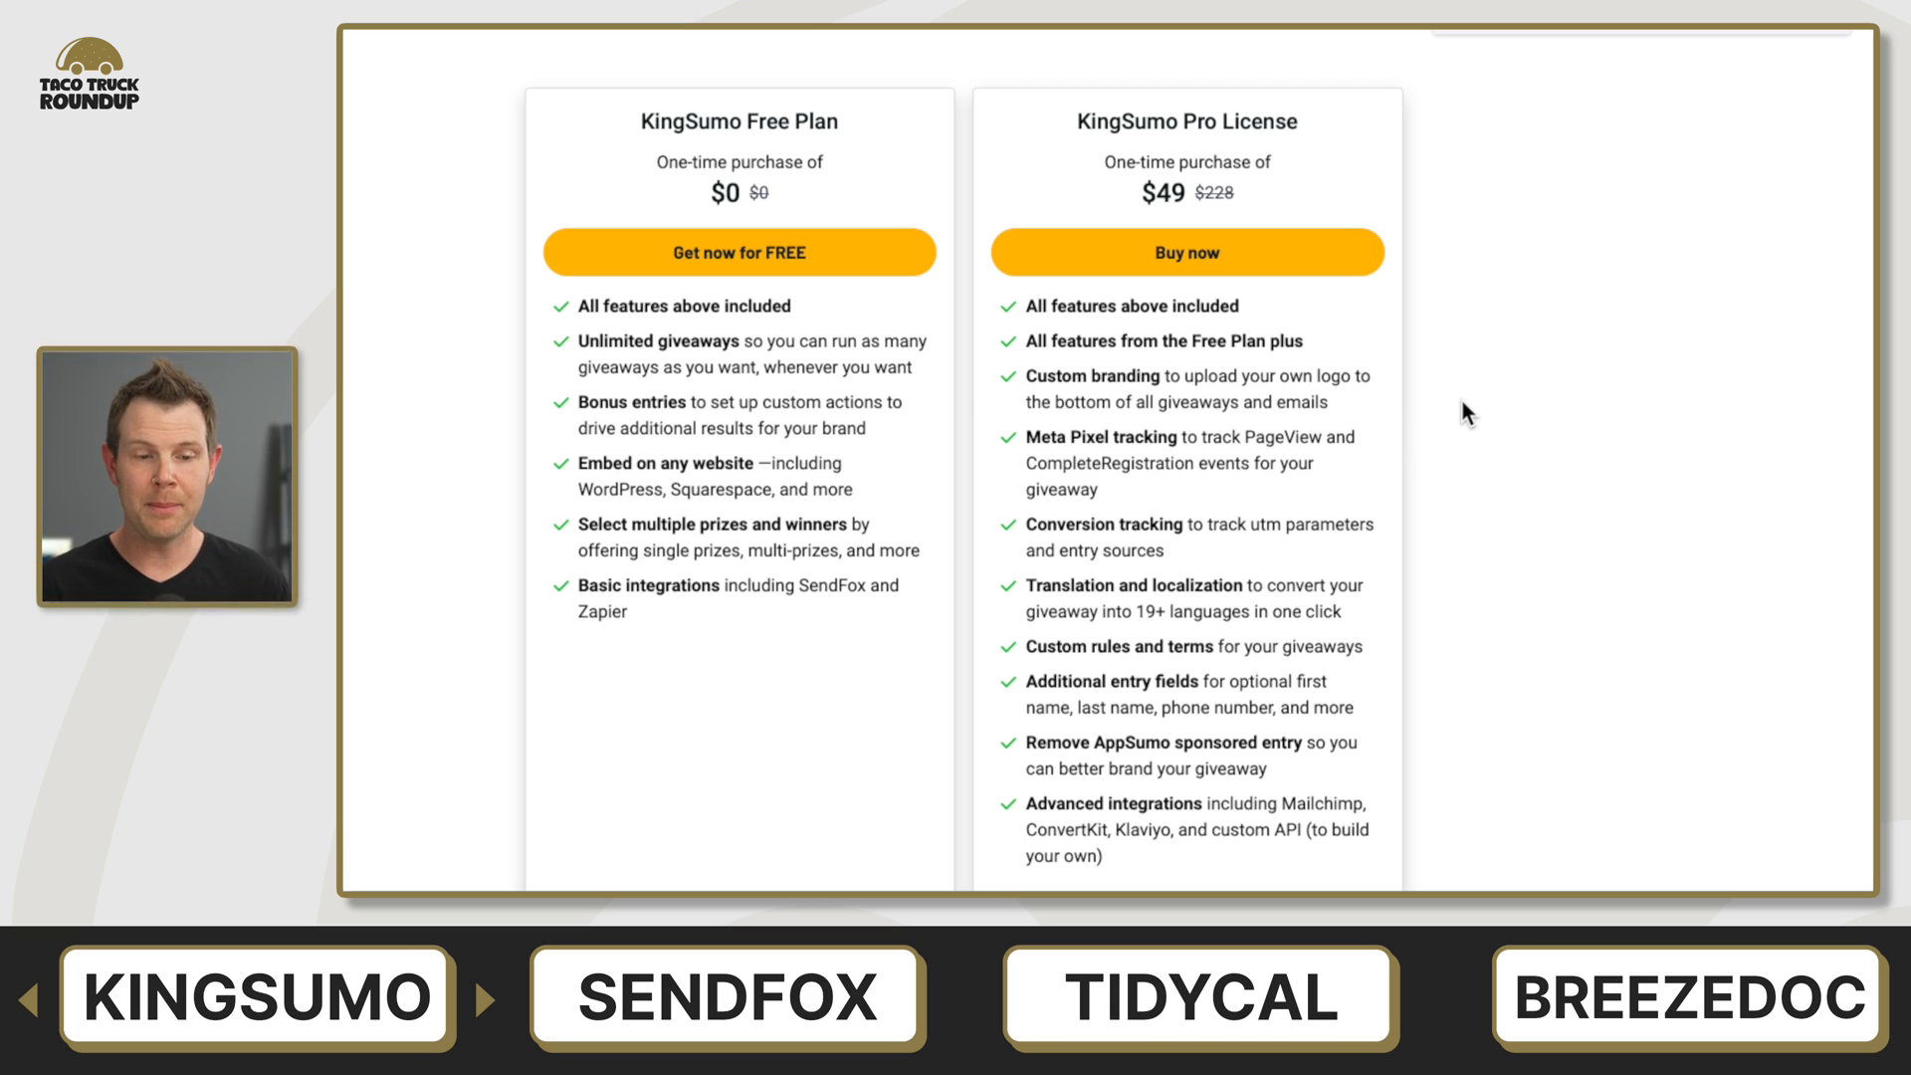
pyautogui.moveTo(1360, 470)
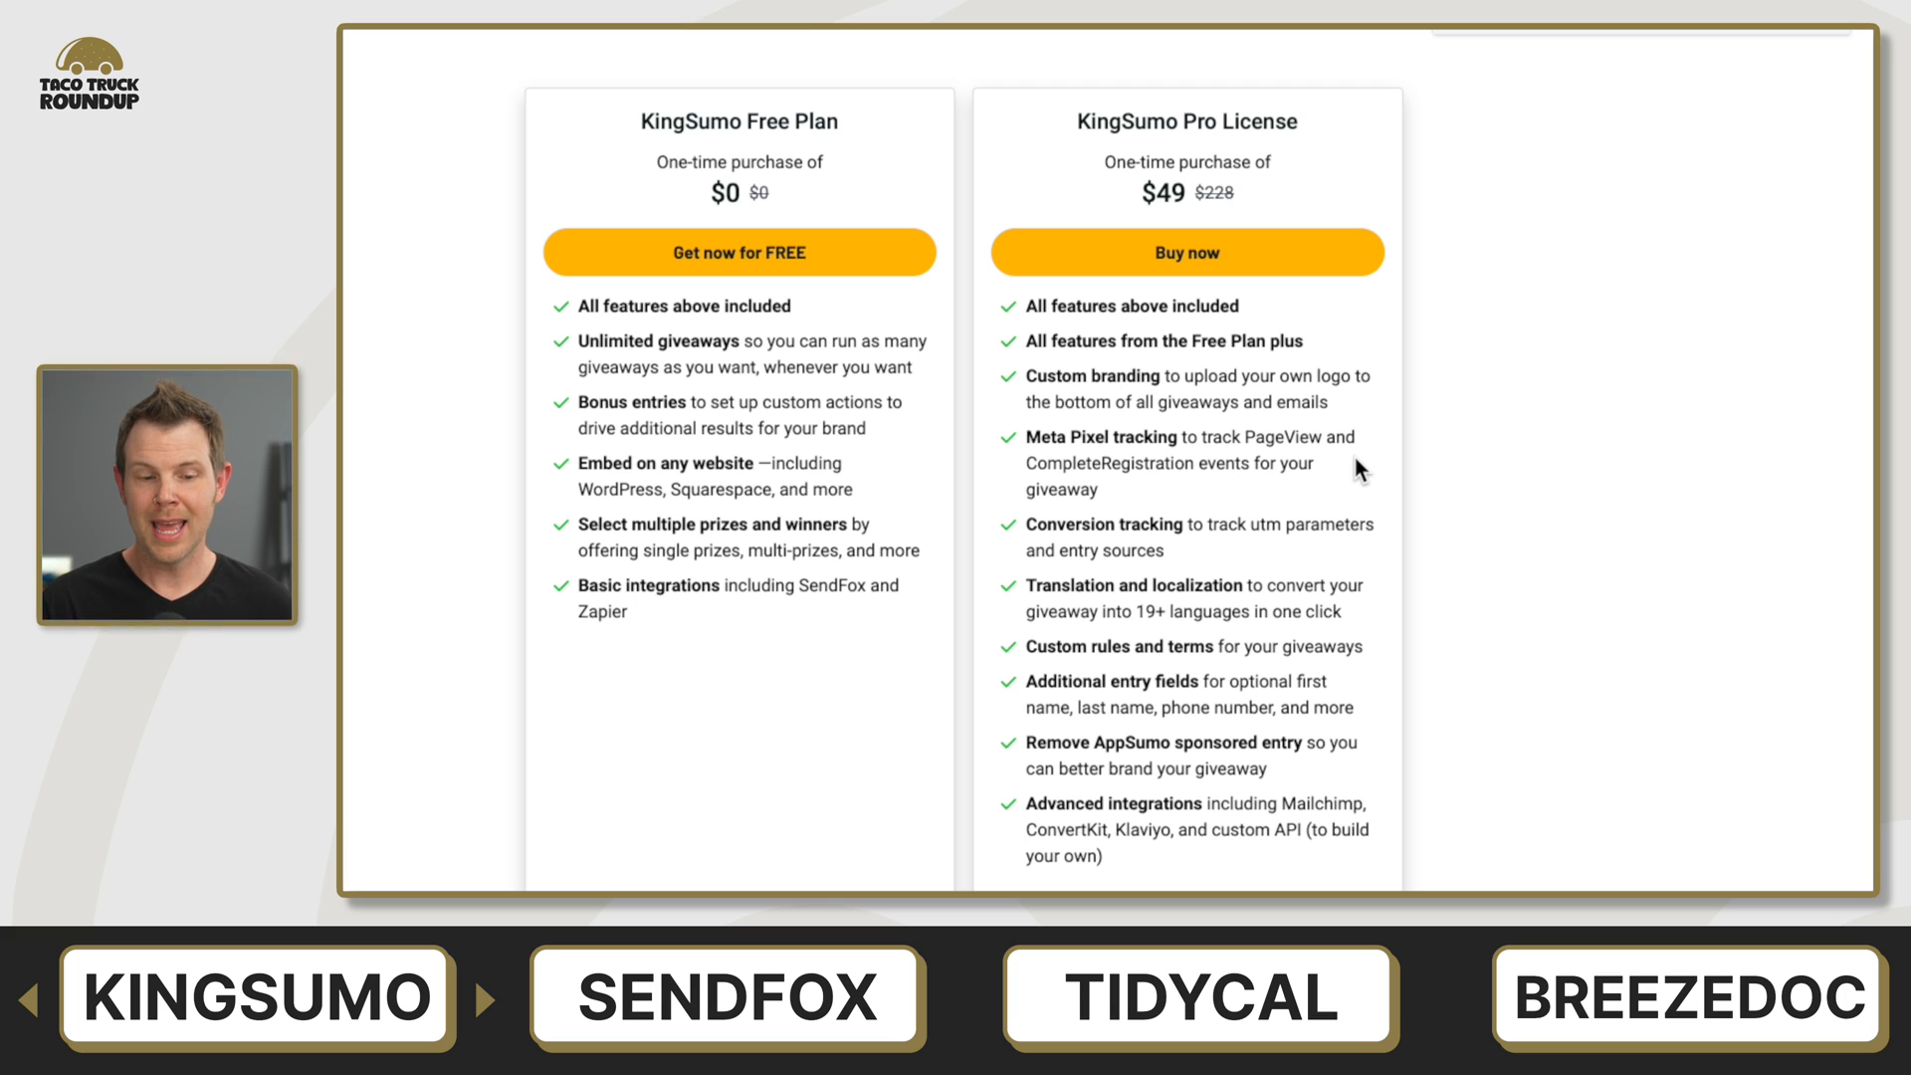
pyautogui.moveTo(1340, 572)
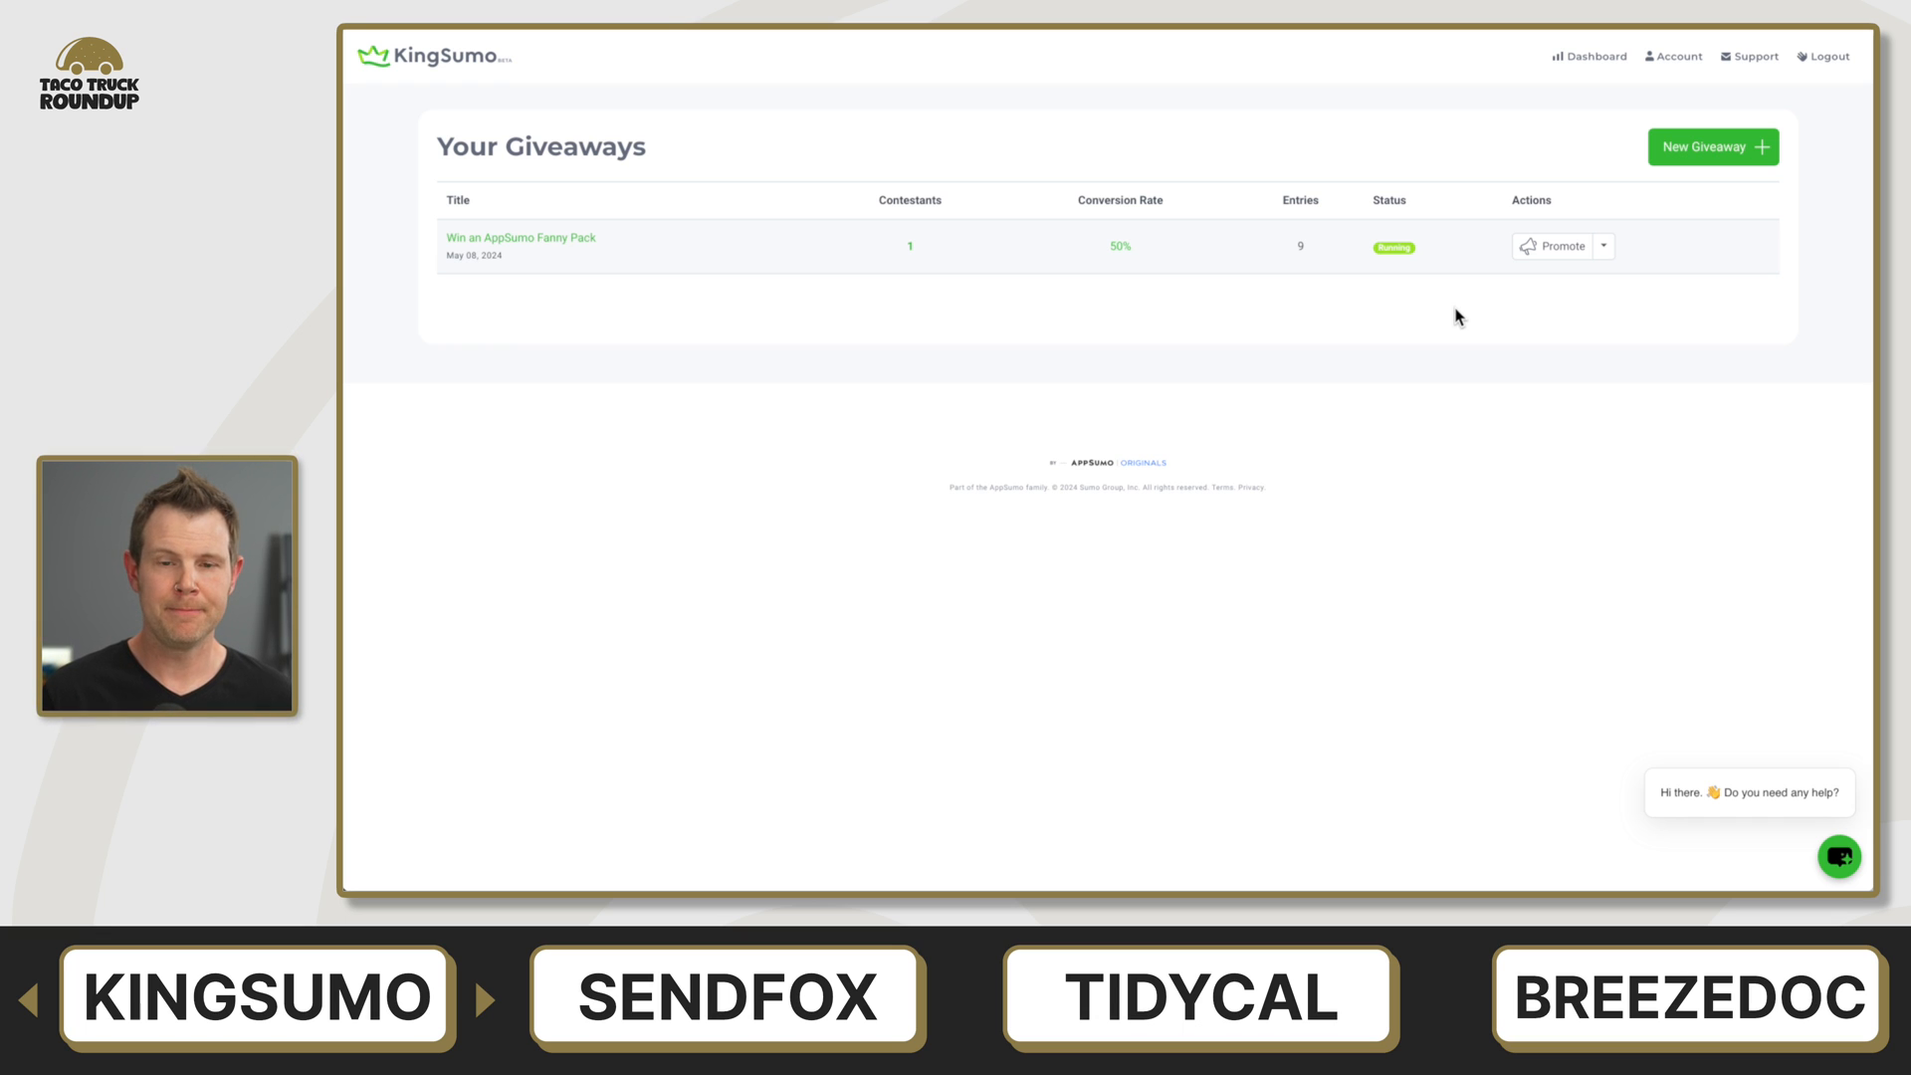
# Edit the fanny pack giveaway and uncheck Use Default Rules to reveal custom rules text.
pyautogui.click(520, 237)
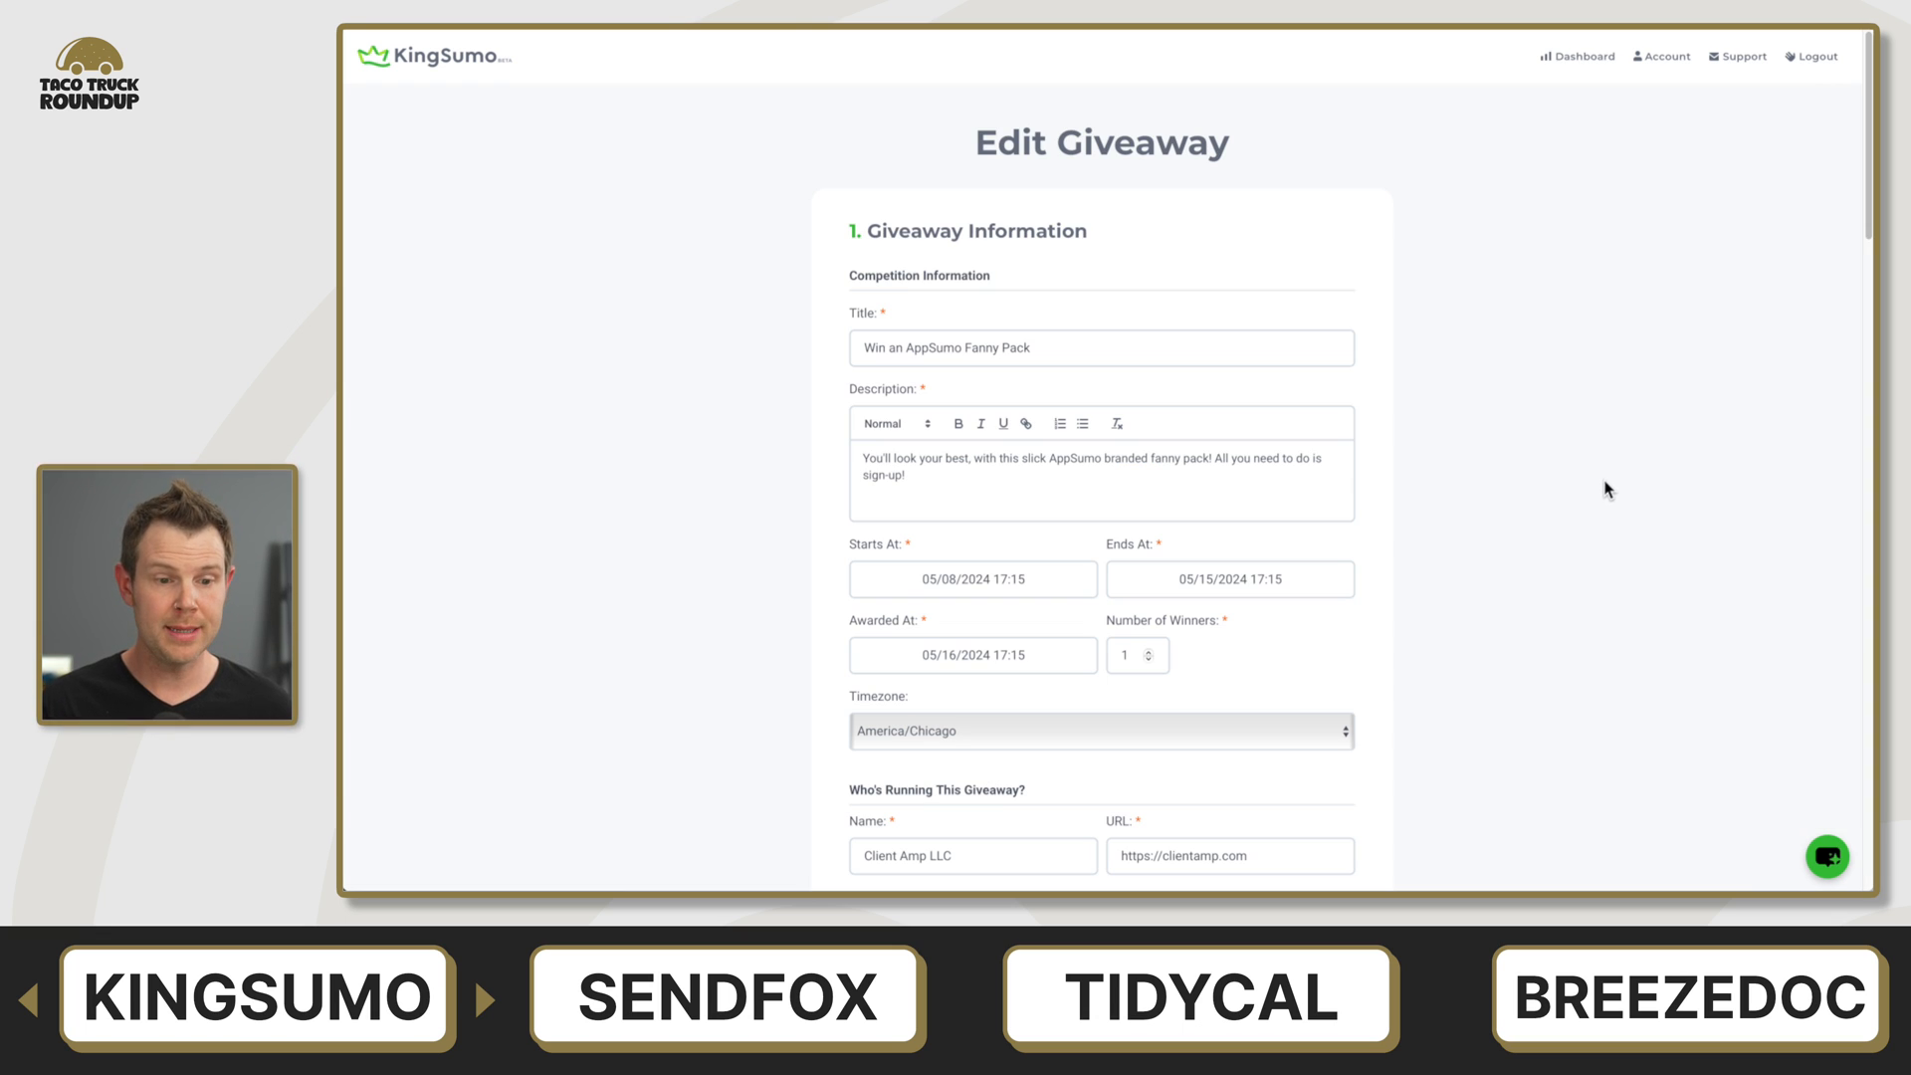
pyautogui.scroll(-3)
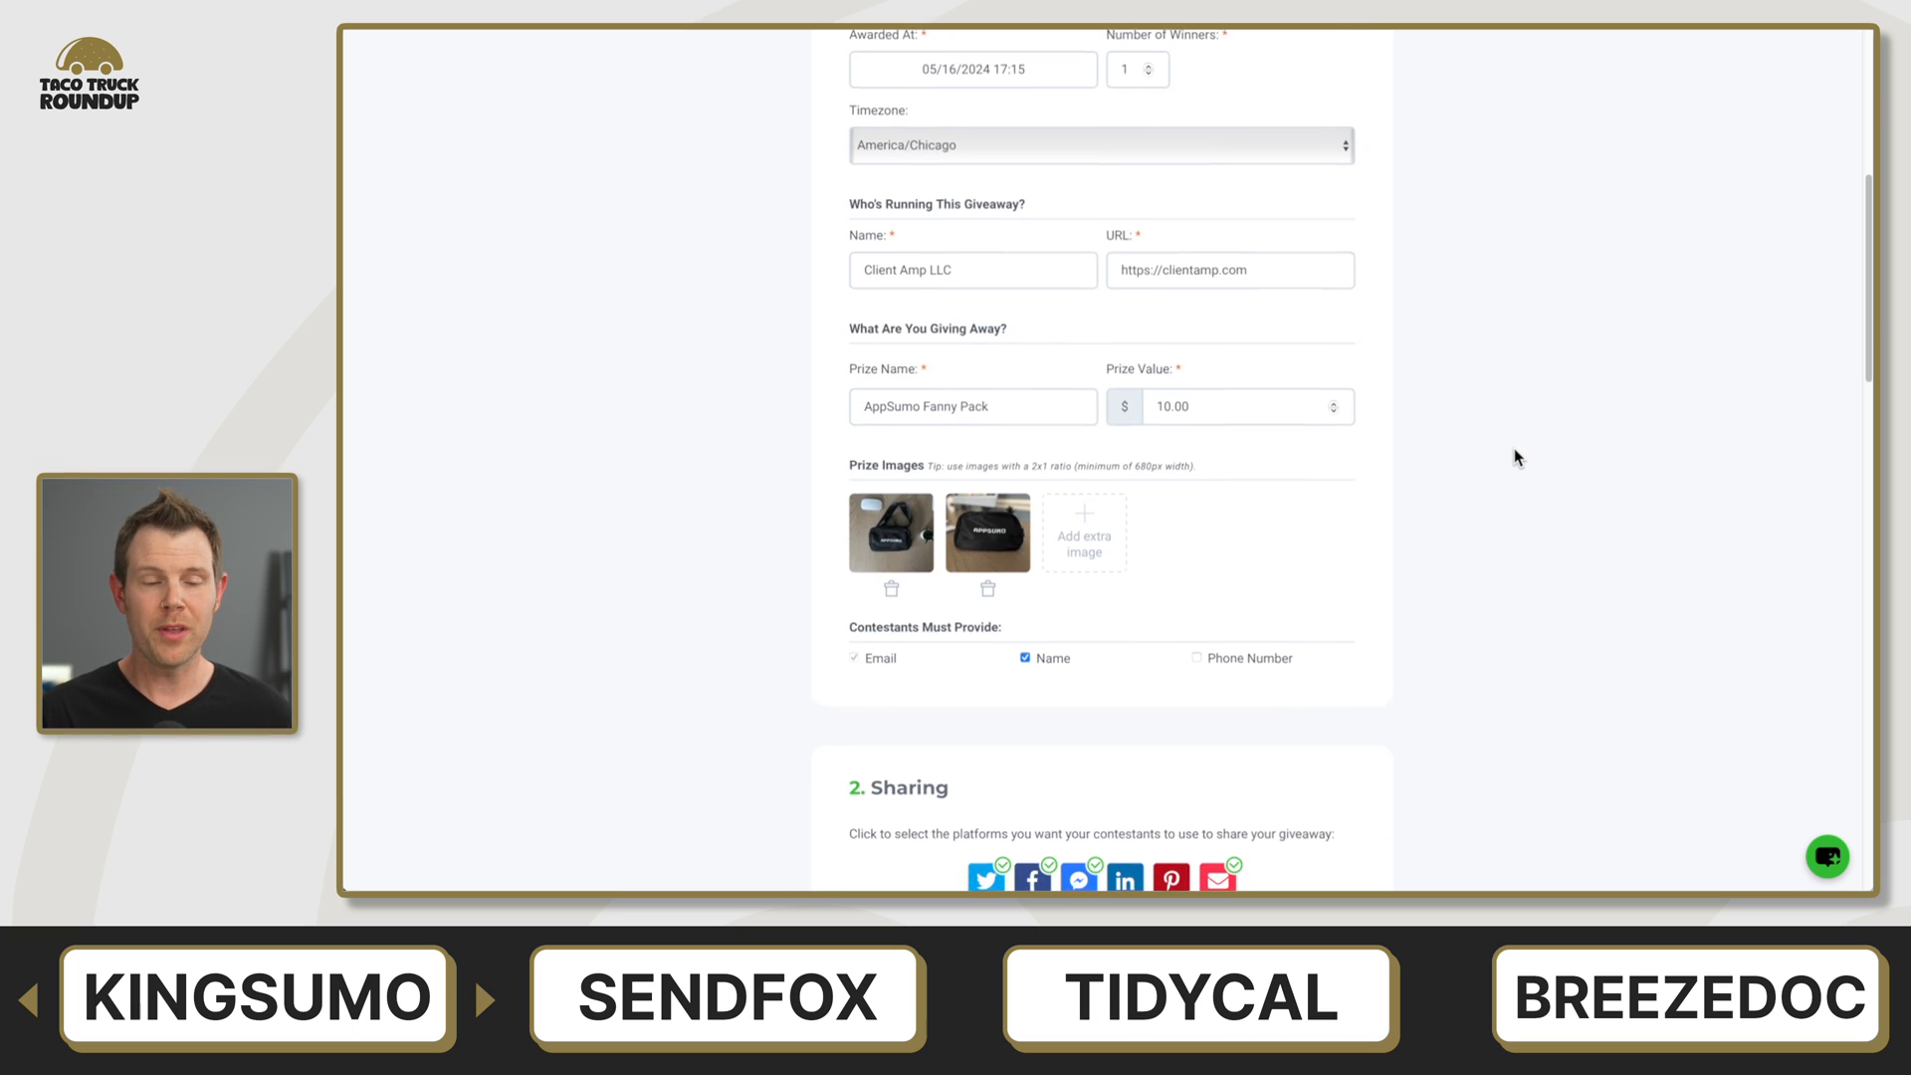
pyautogui.scroll(-3)
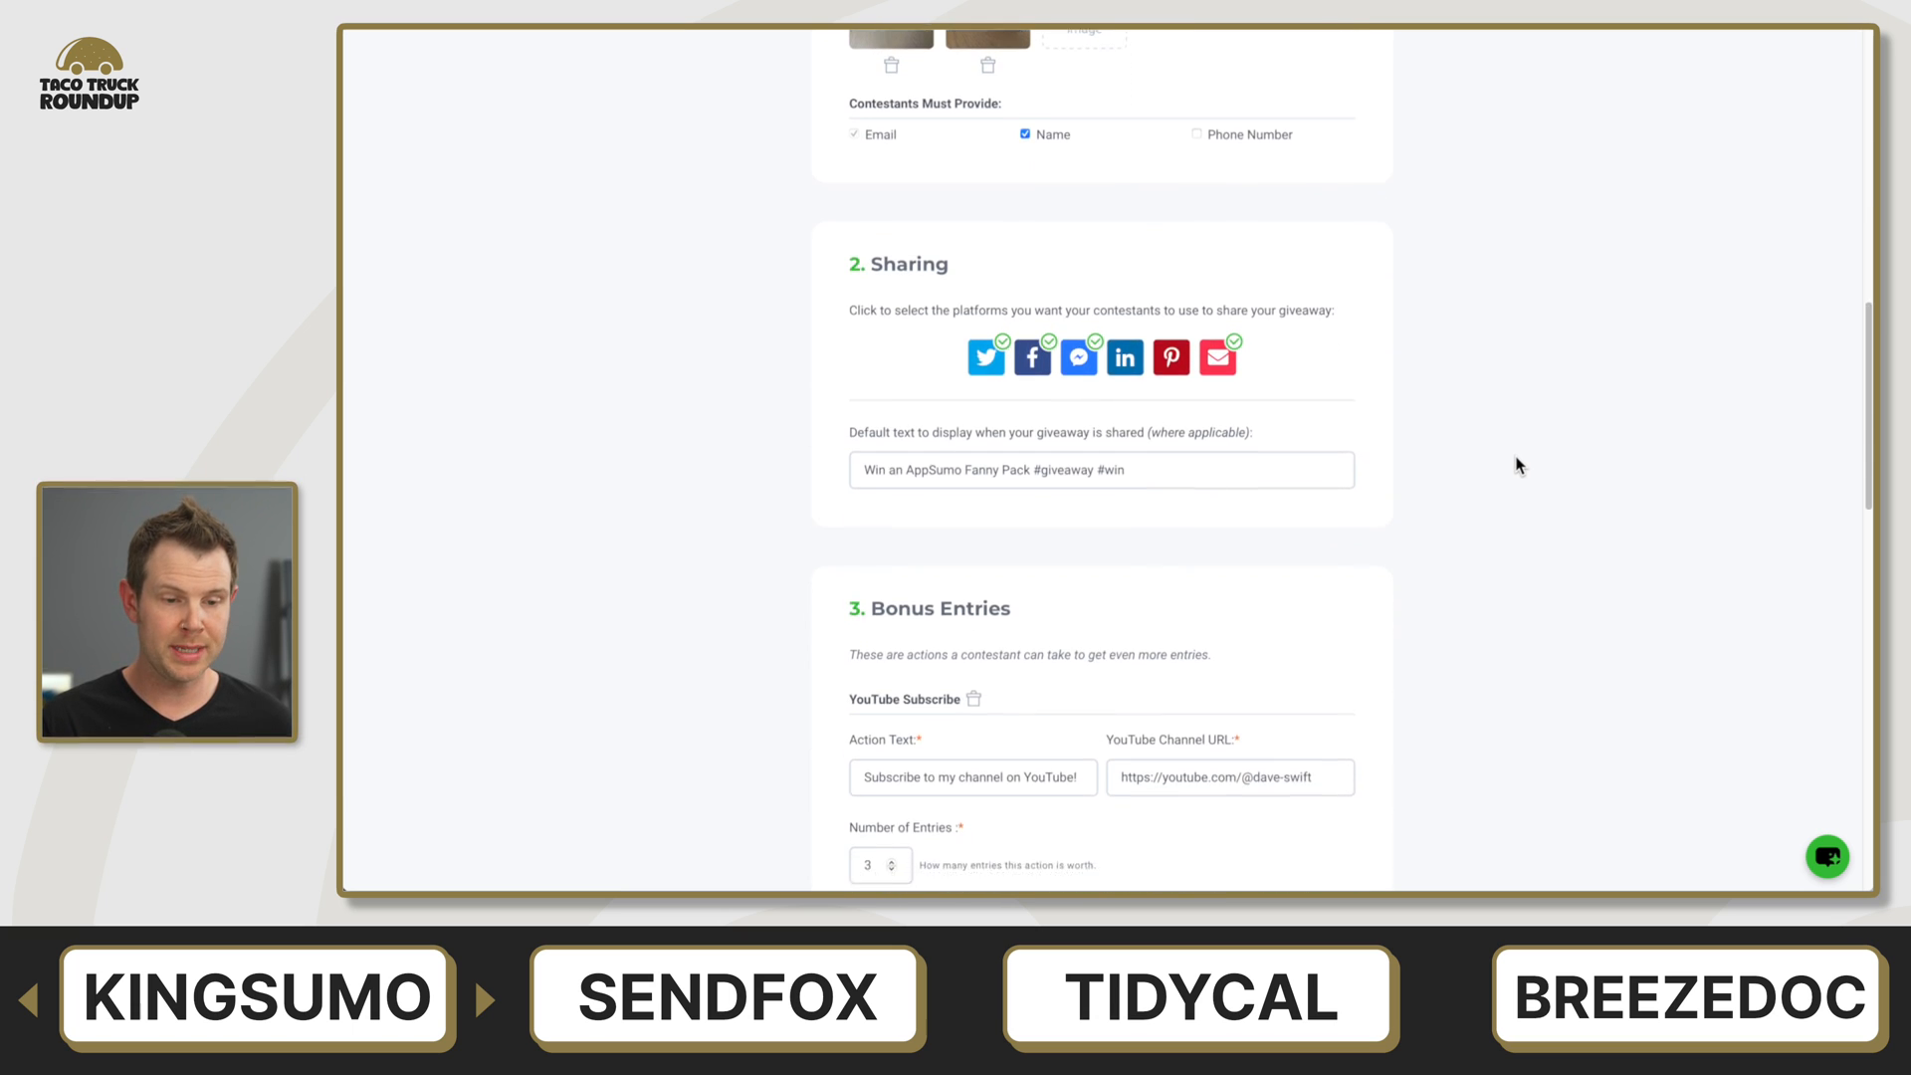
pyautogui.scroll(-3)
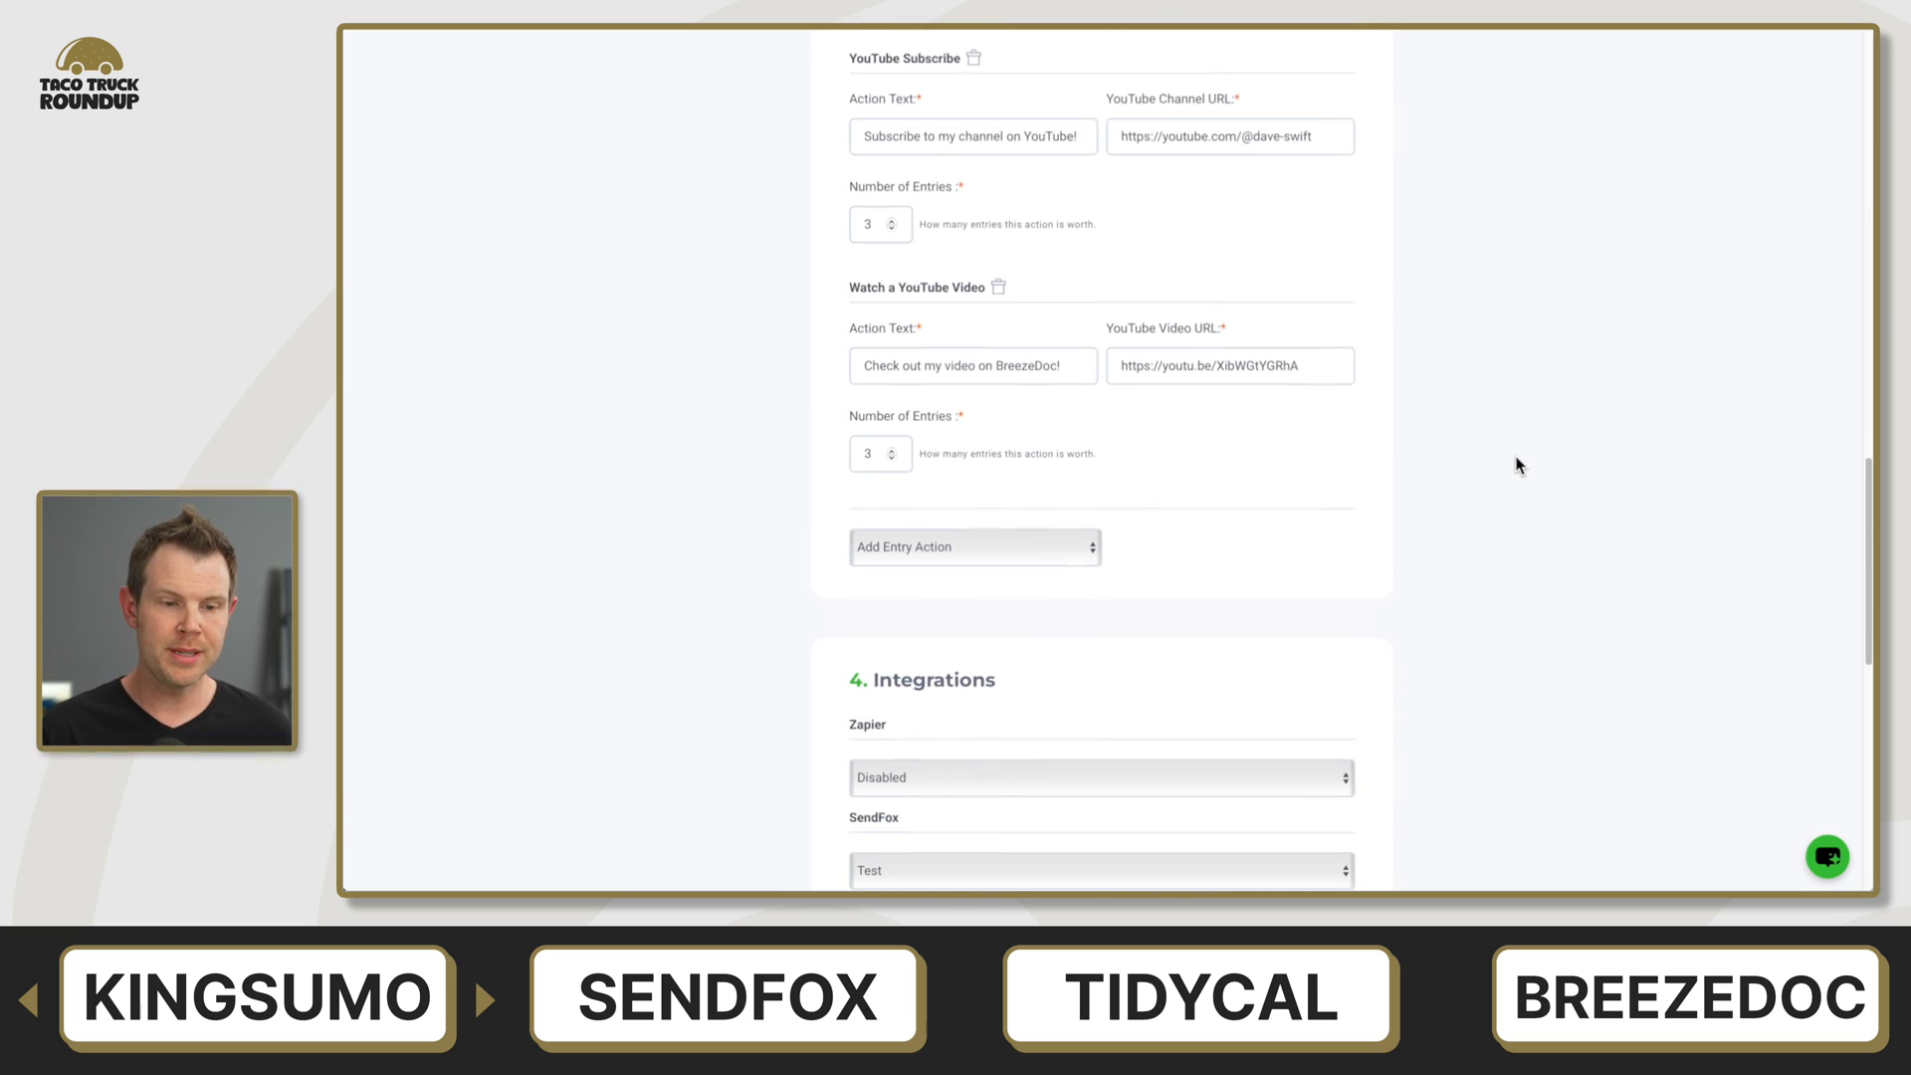
pyautogui.scroll(-3)
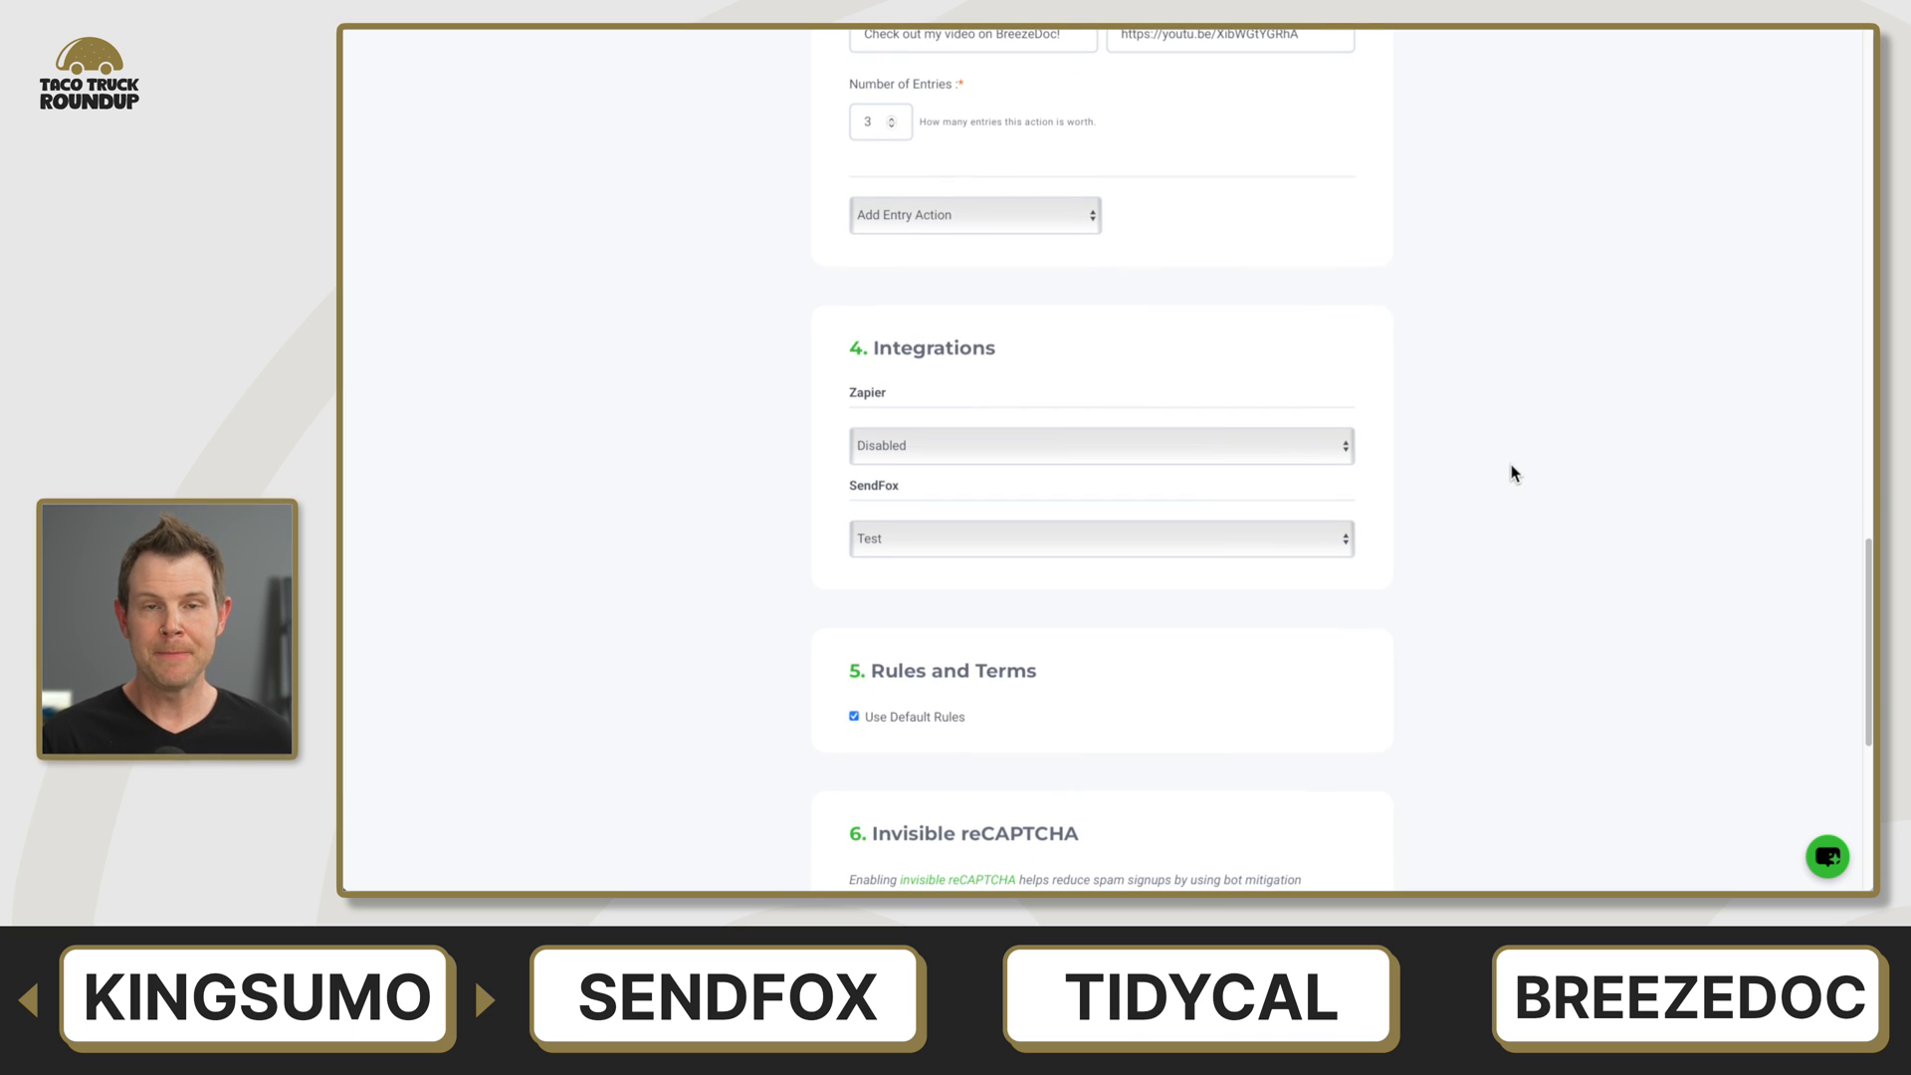
pyautogui.scroll(-3)
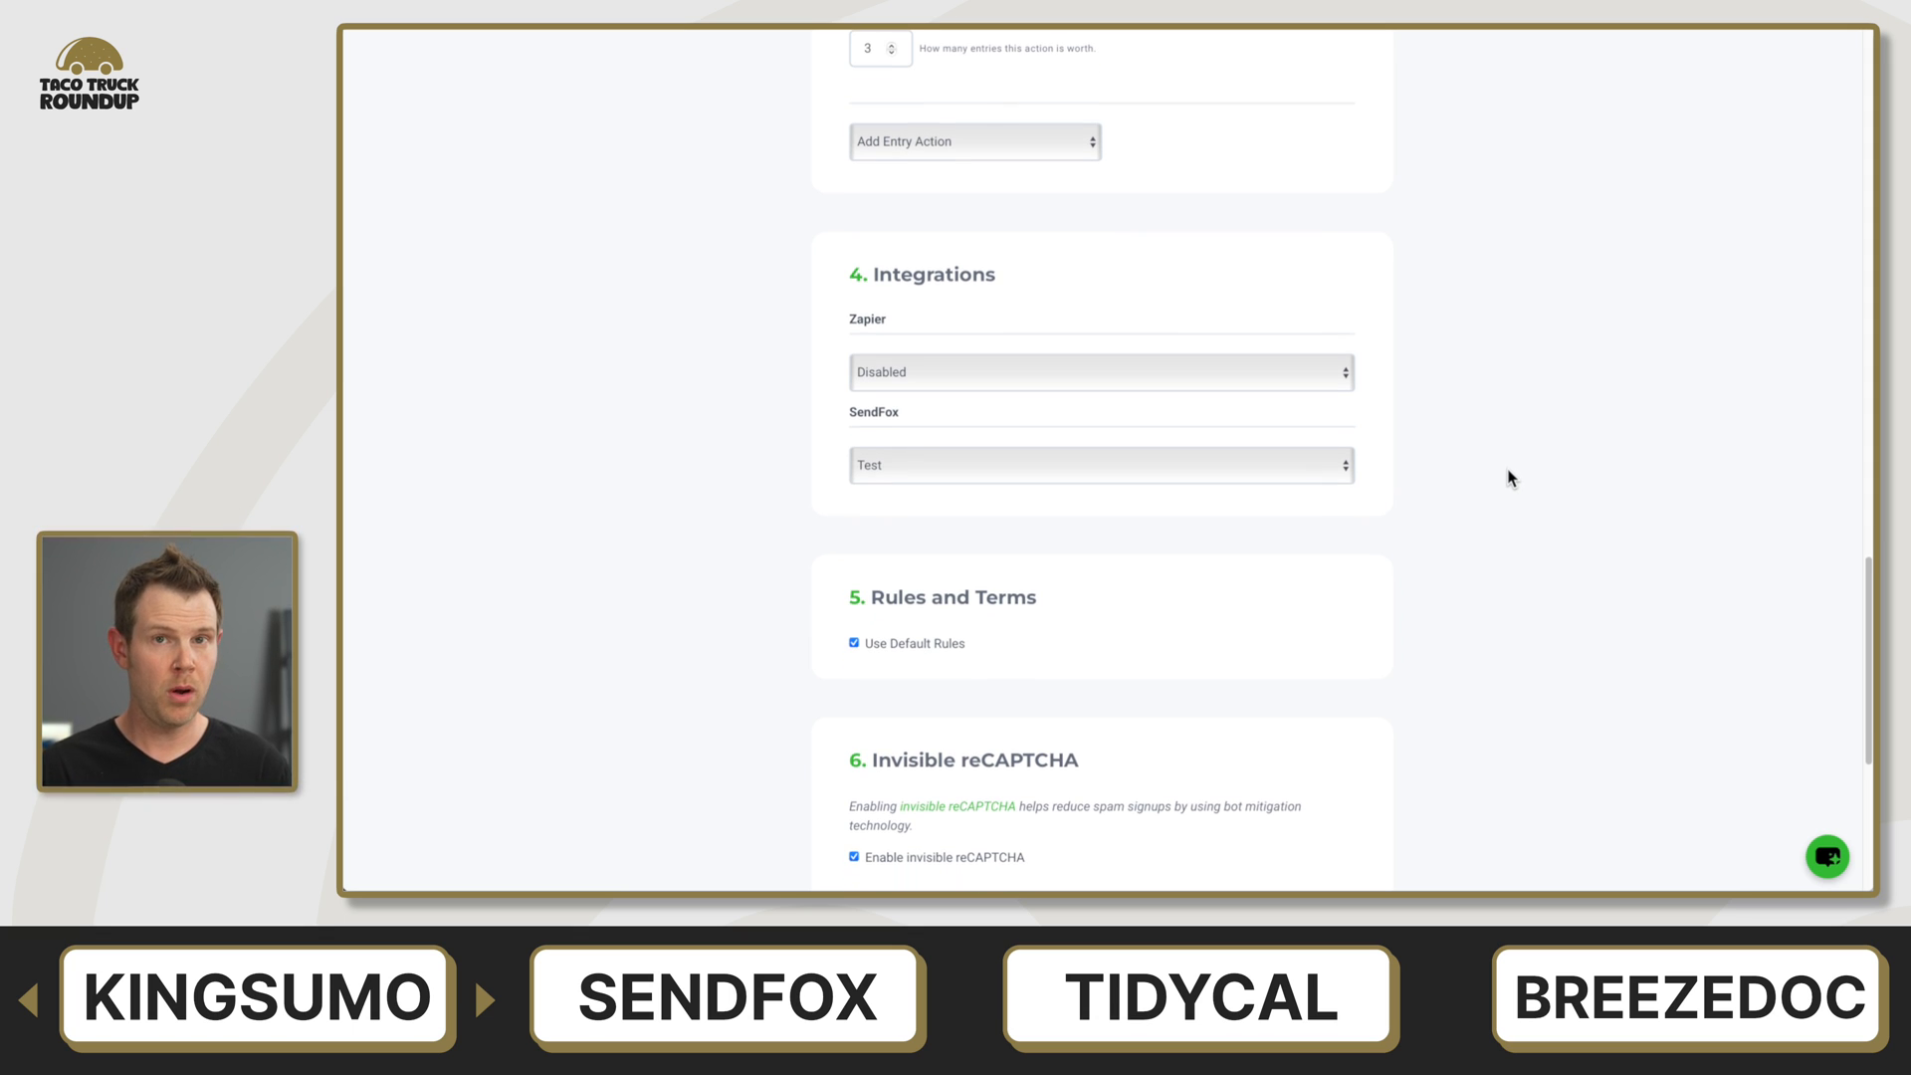
pyautogui.scroll(-3)
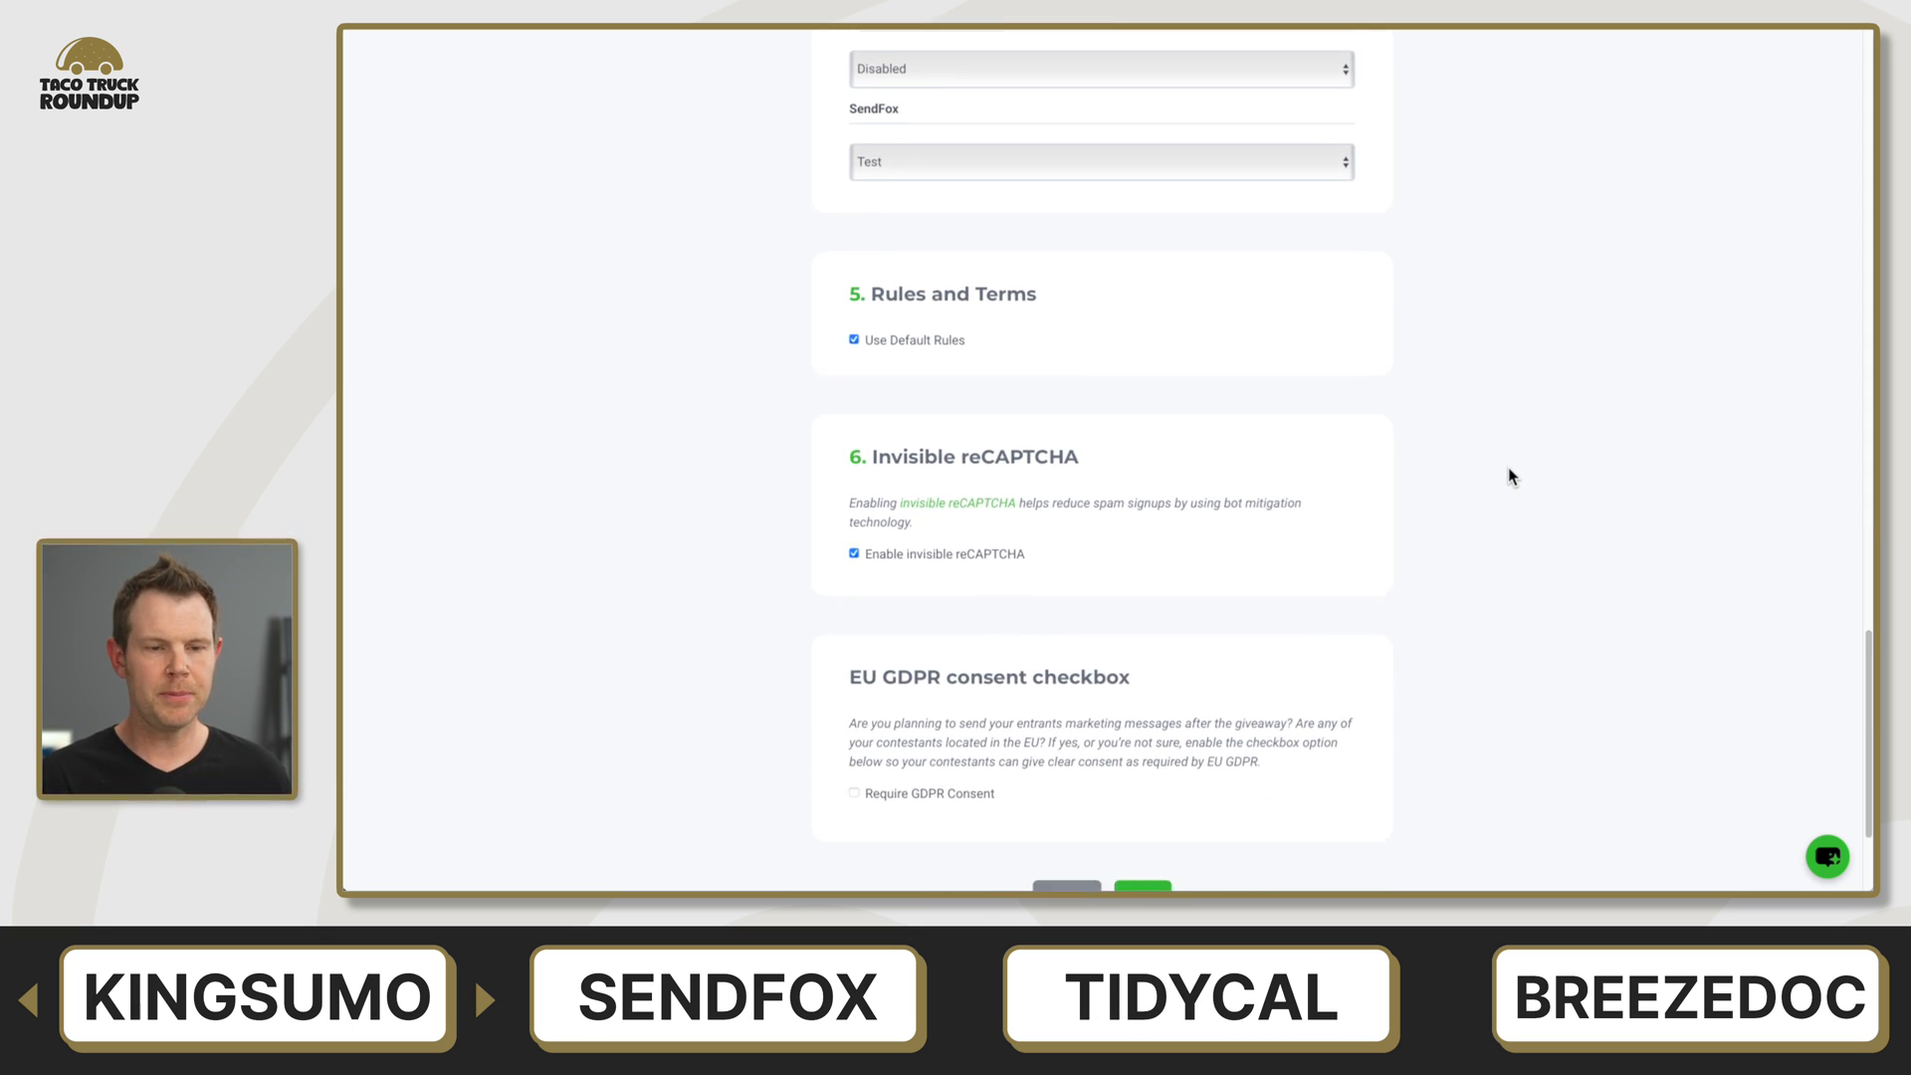
pyautogui.click(855, 340)
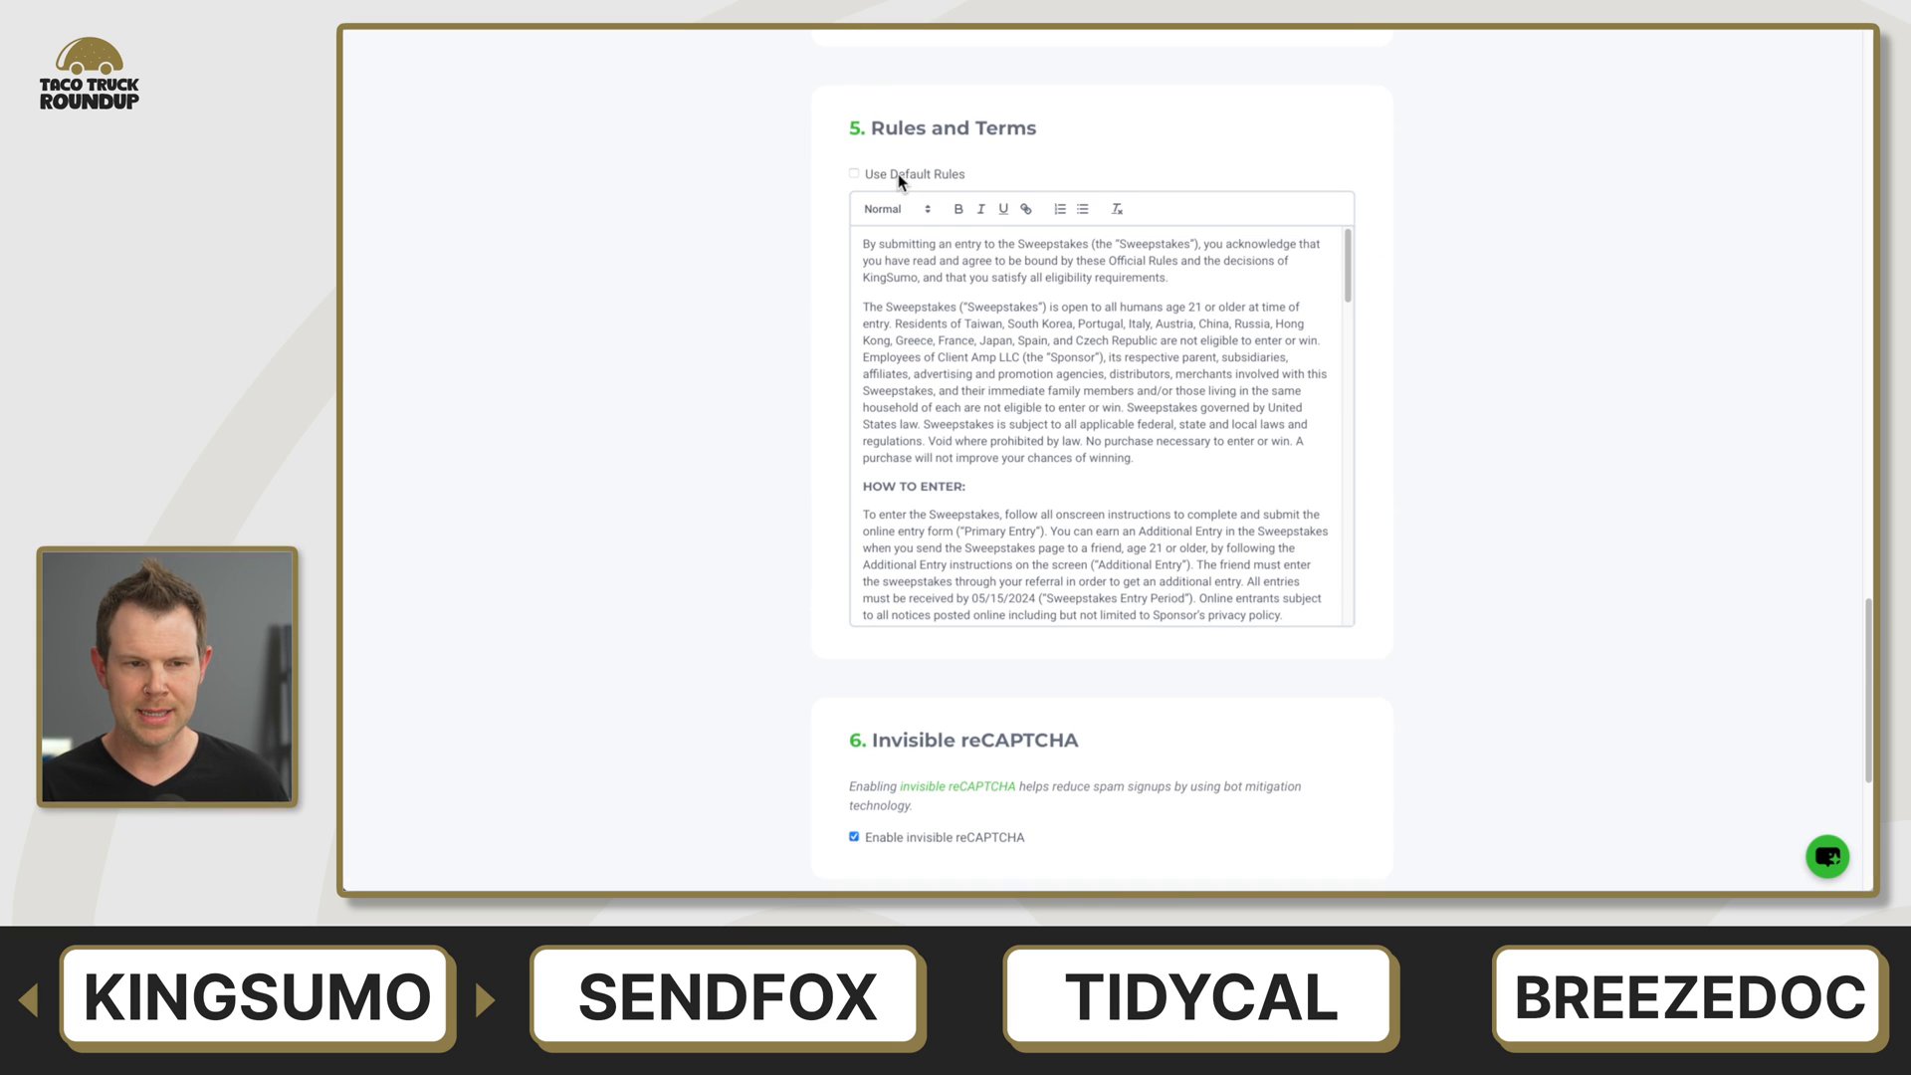
# Save the edited giveaway to reach the live-giveaway congratulations page.
pyautogui.scroll(-3)
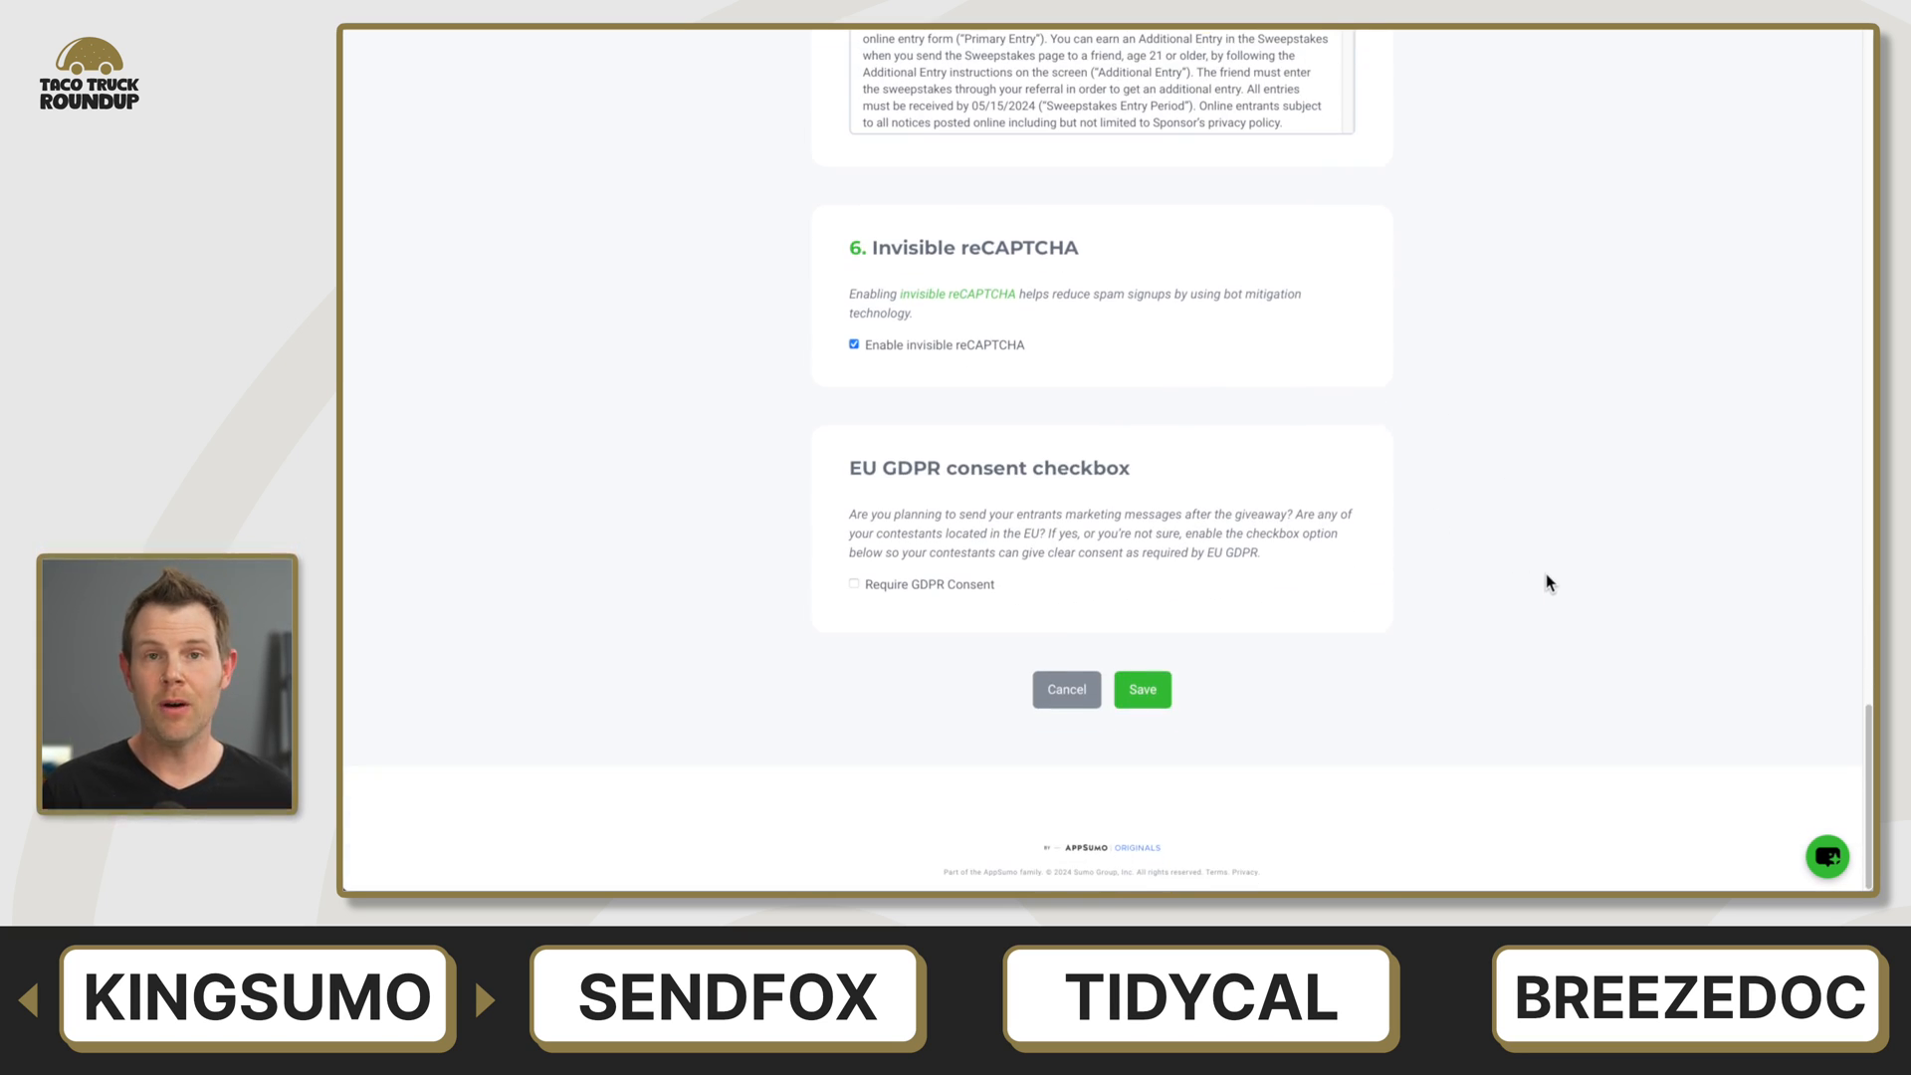
pyautogui.click(1139, 689)
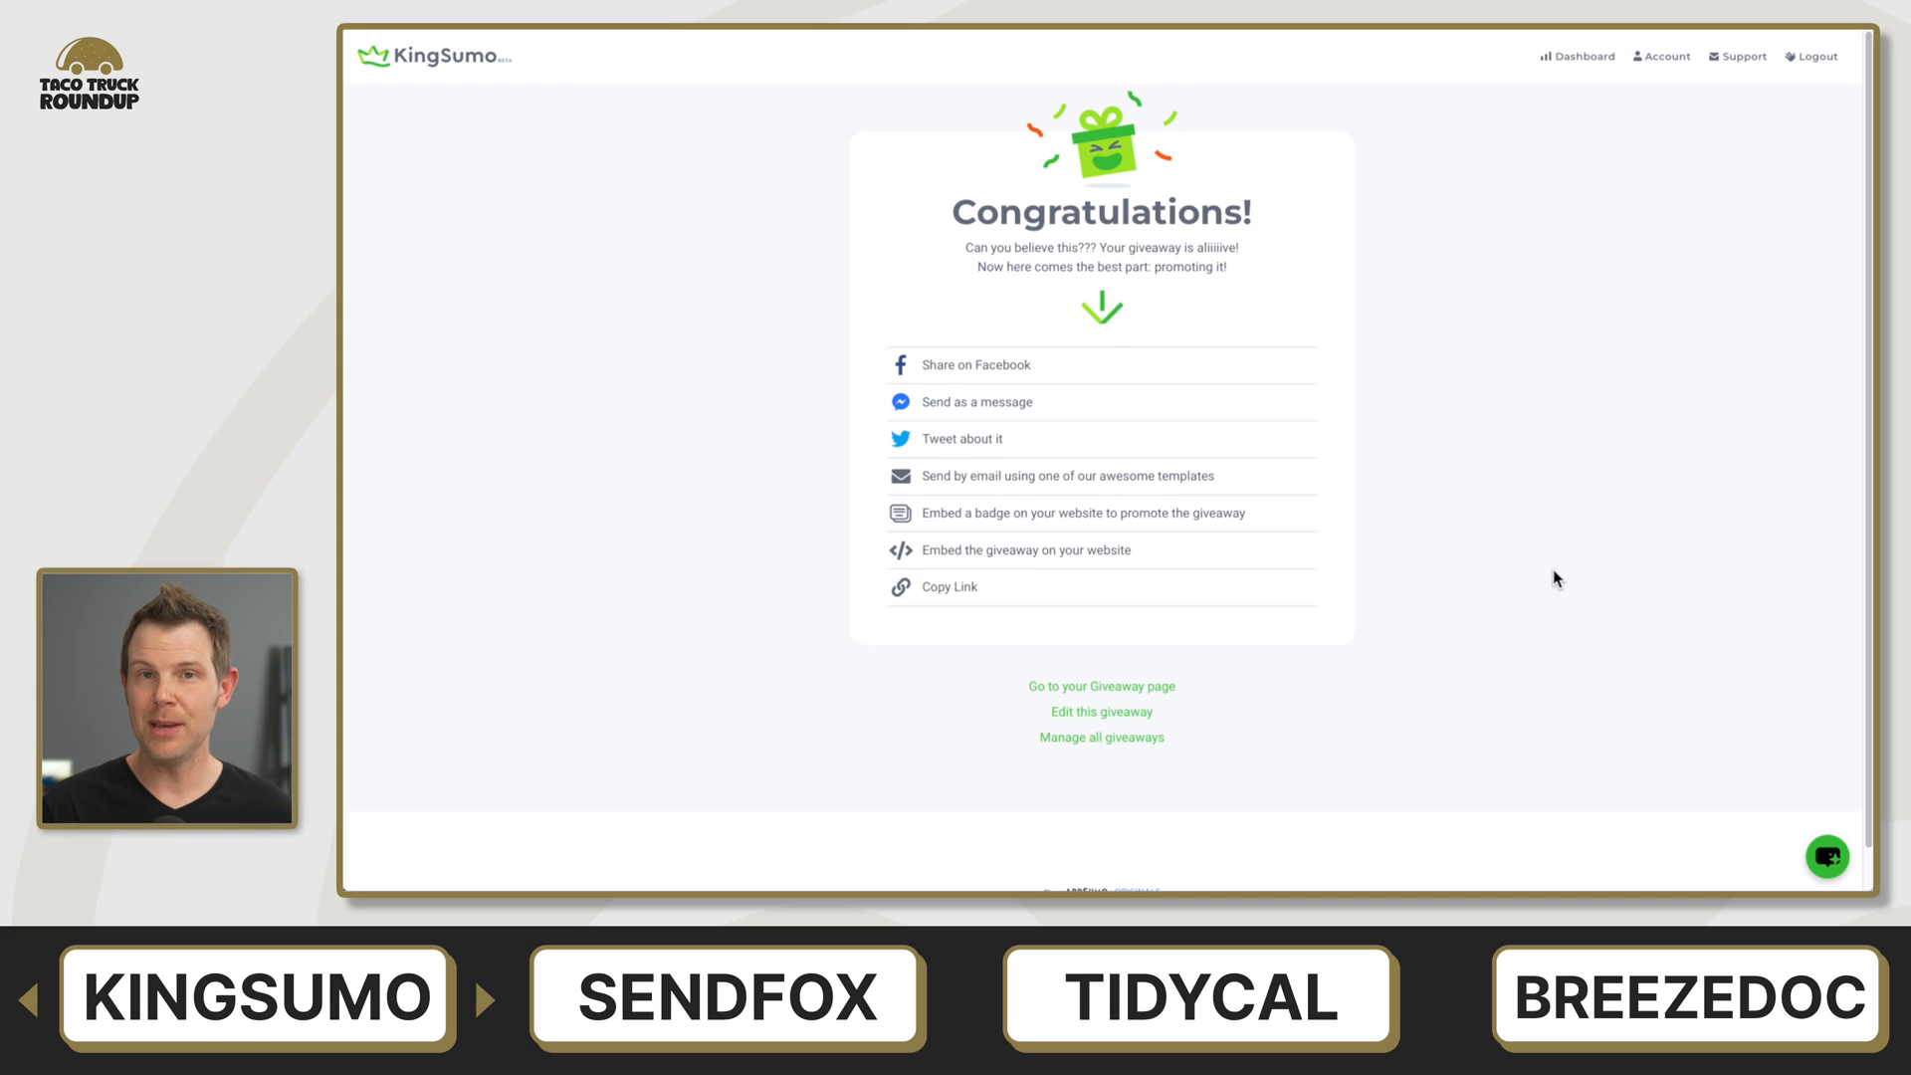
pyautogui.moveTo(989, 557)
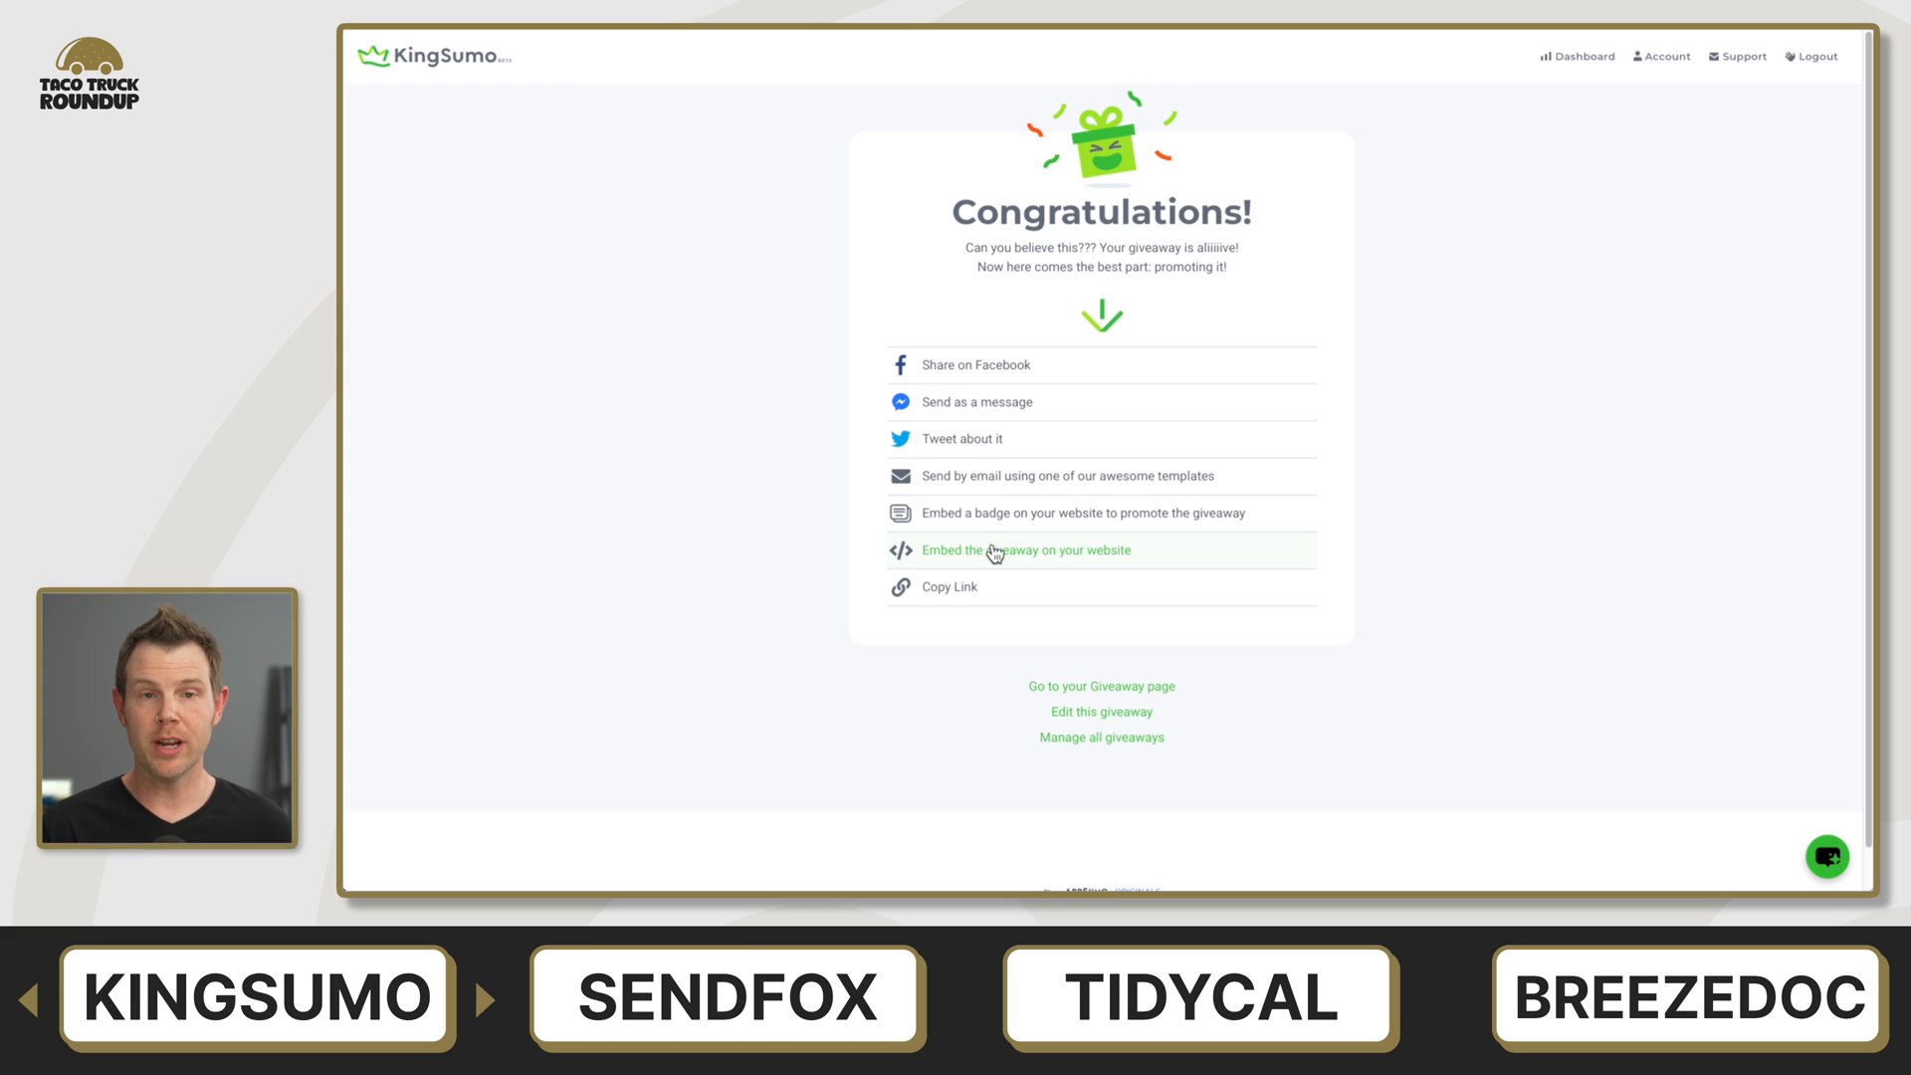
pyautogui.moveTo(948, 586)
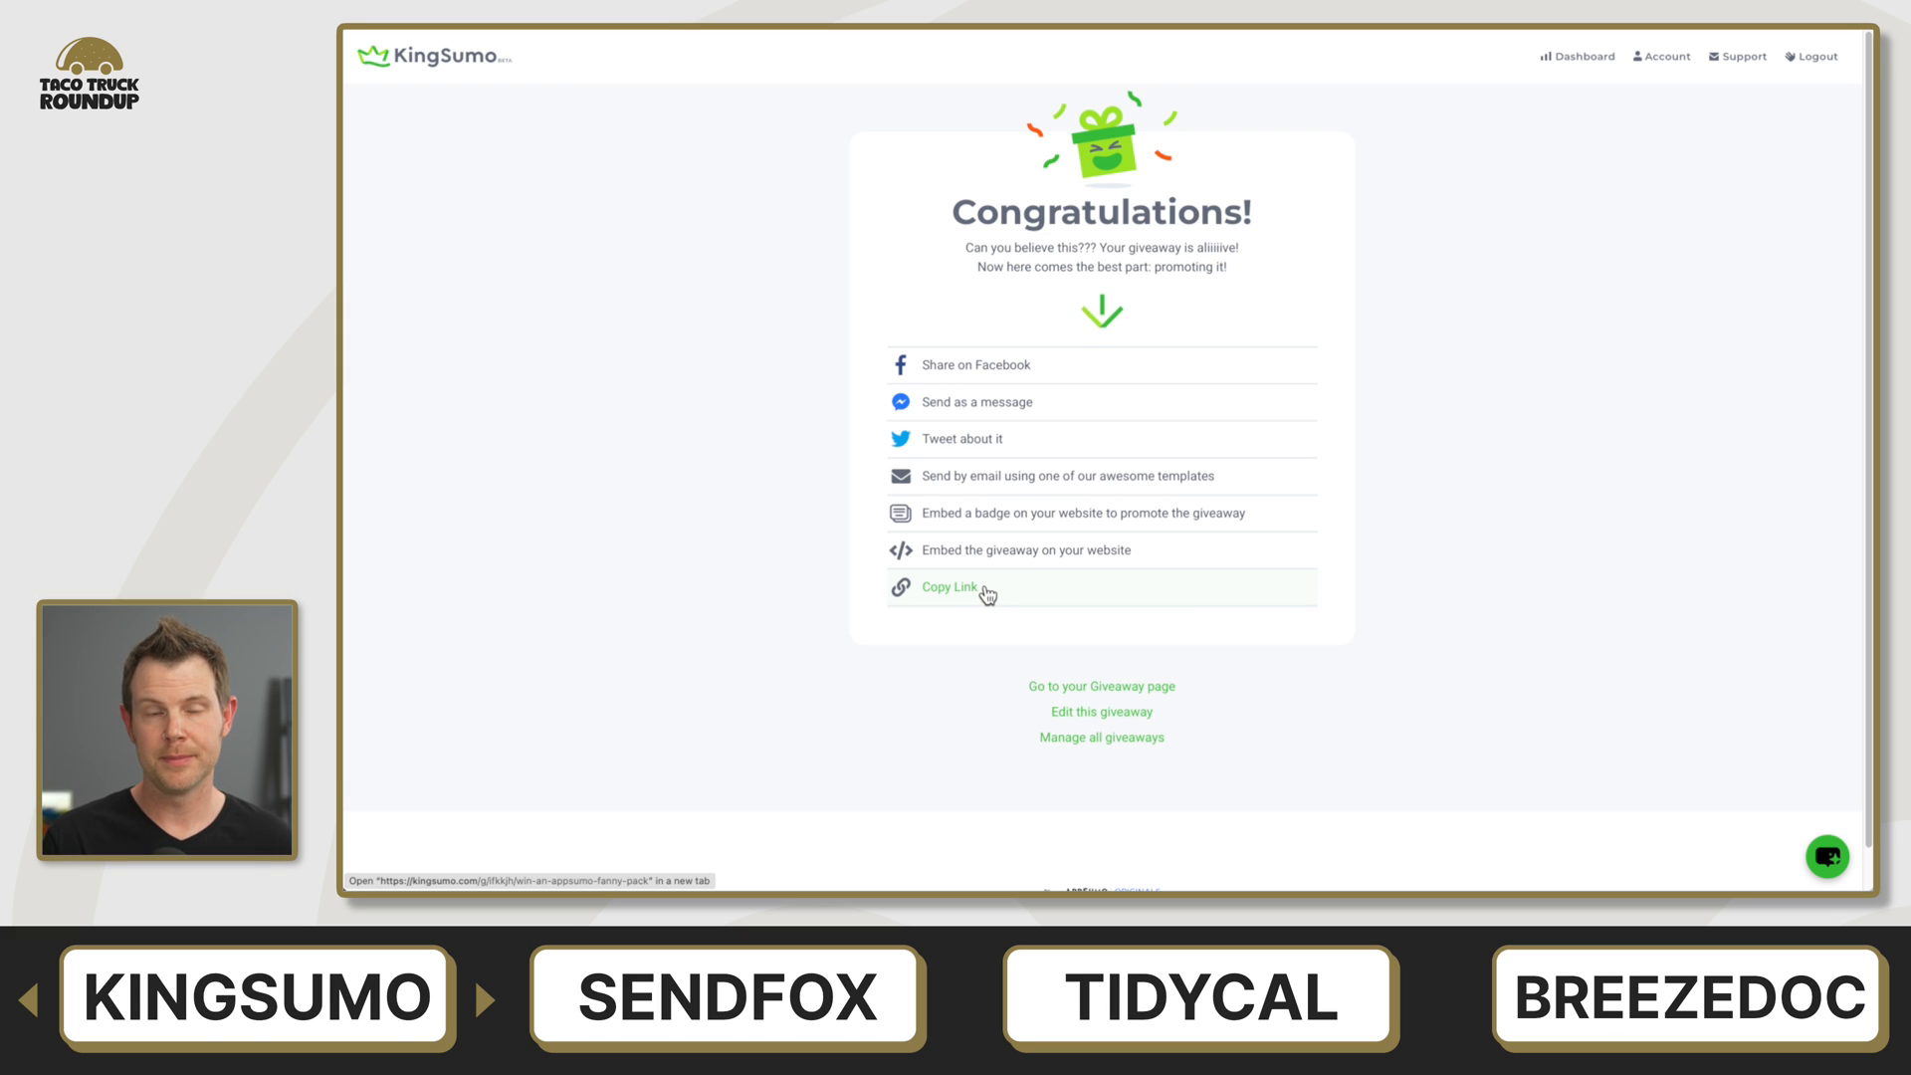
pyautogui.moveTo(1447, 406)
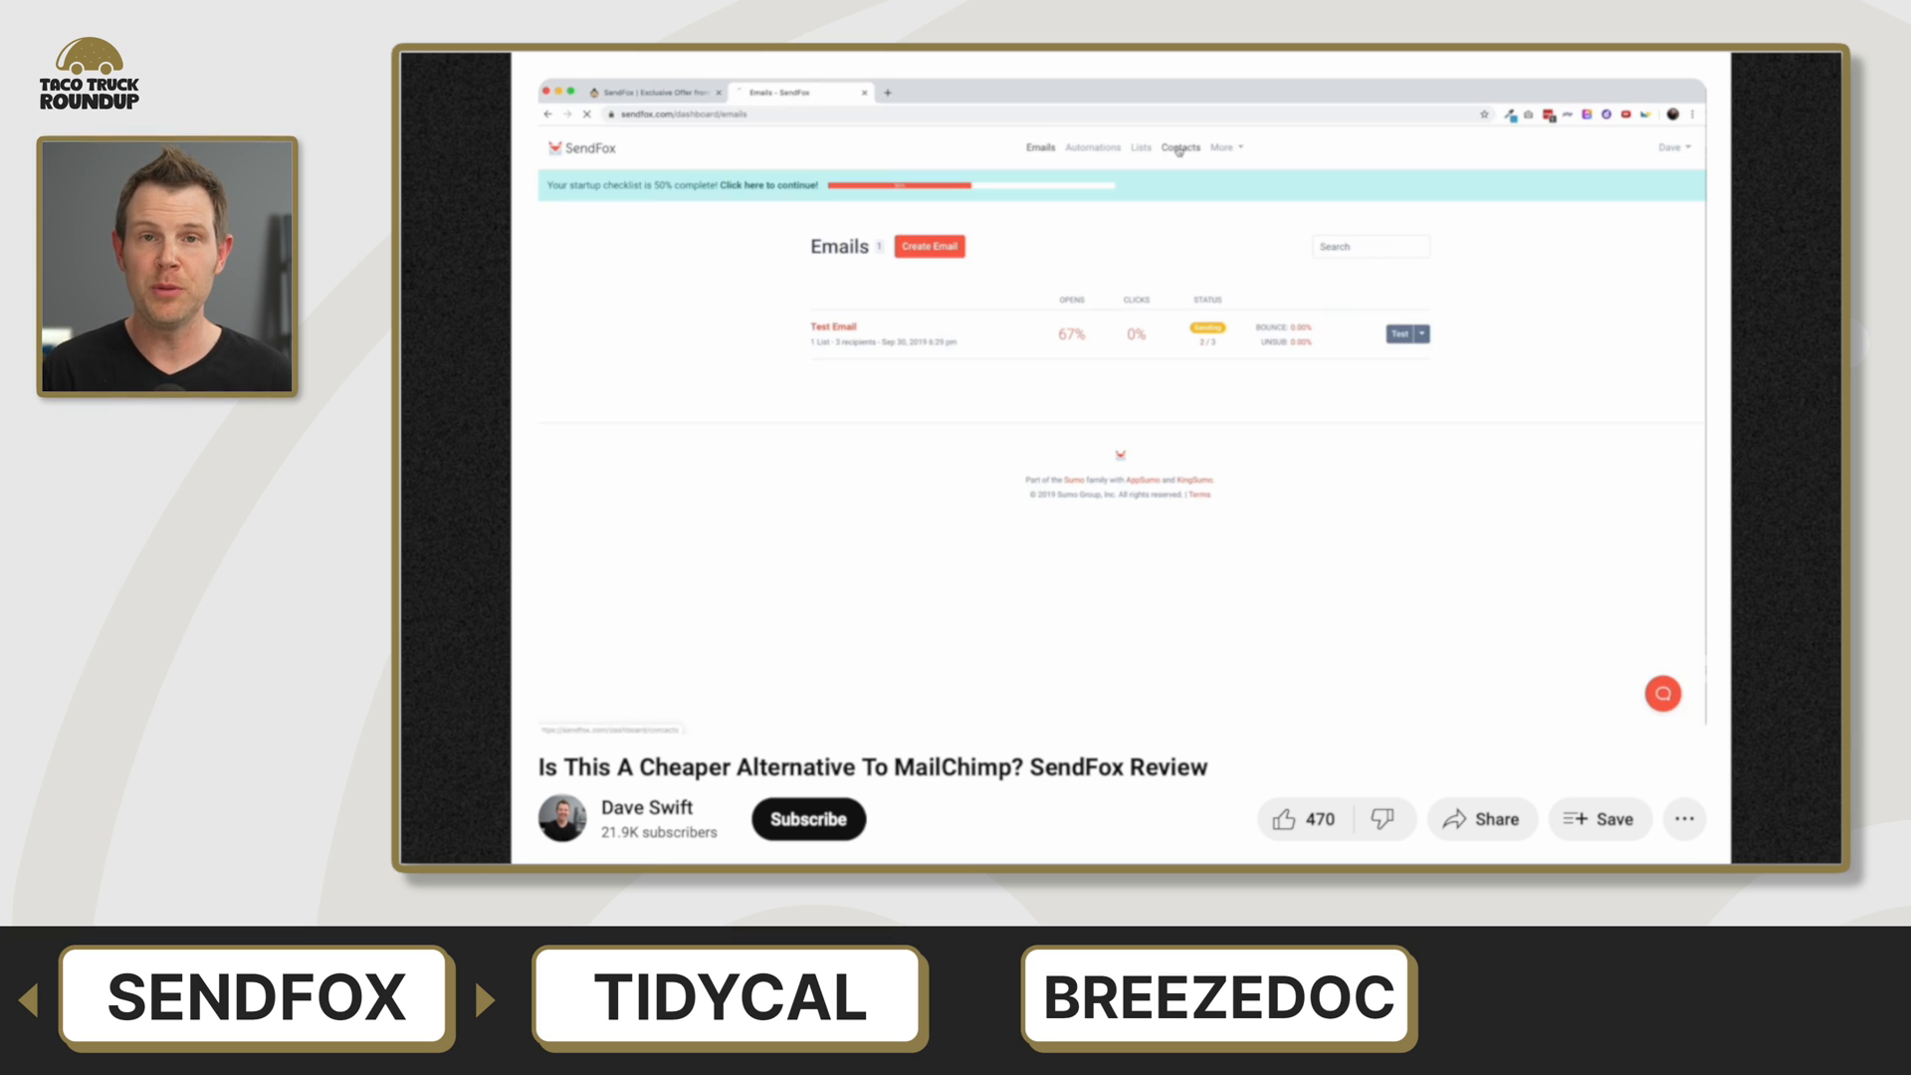
# Let the SendFox review video advance to its Contacts page demo.
pyautogui.click(1176, 147)
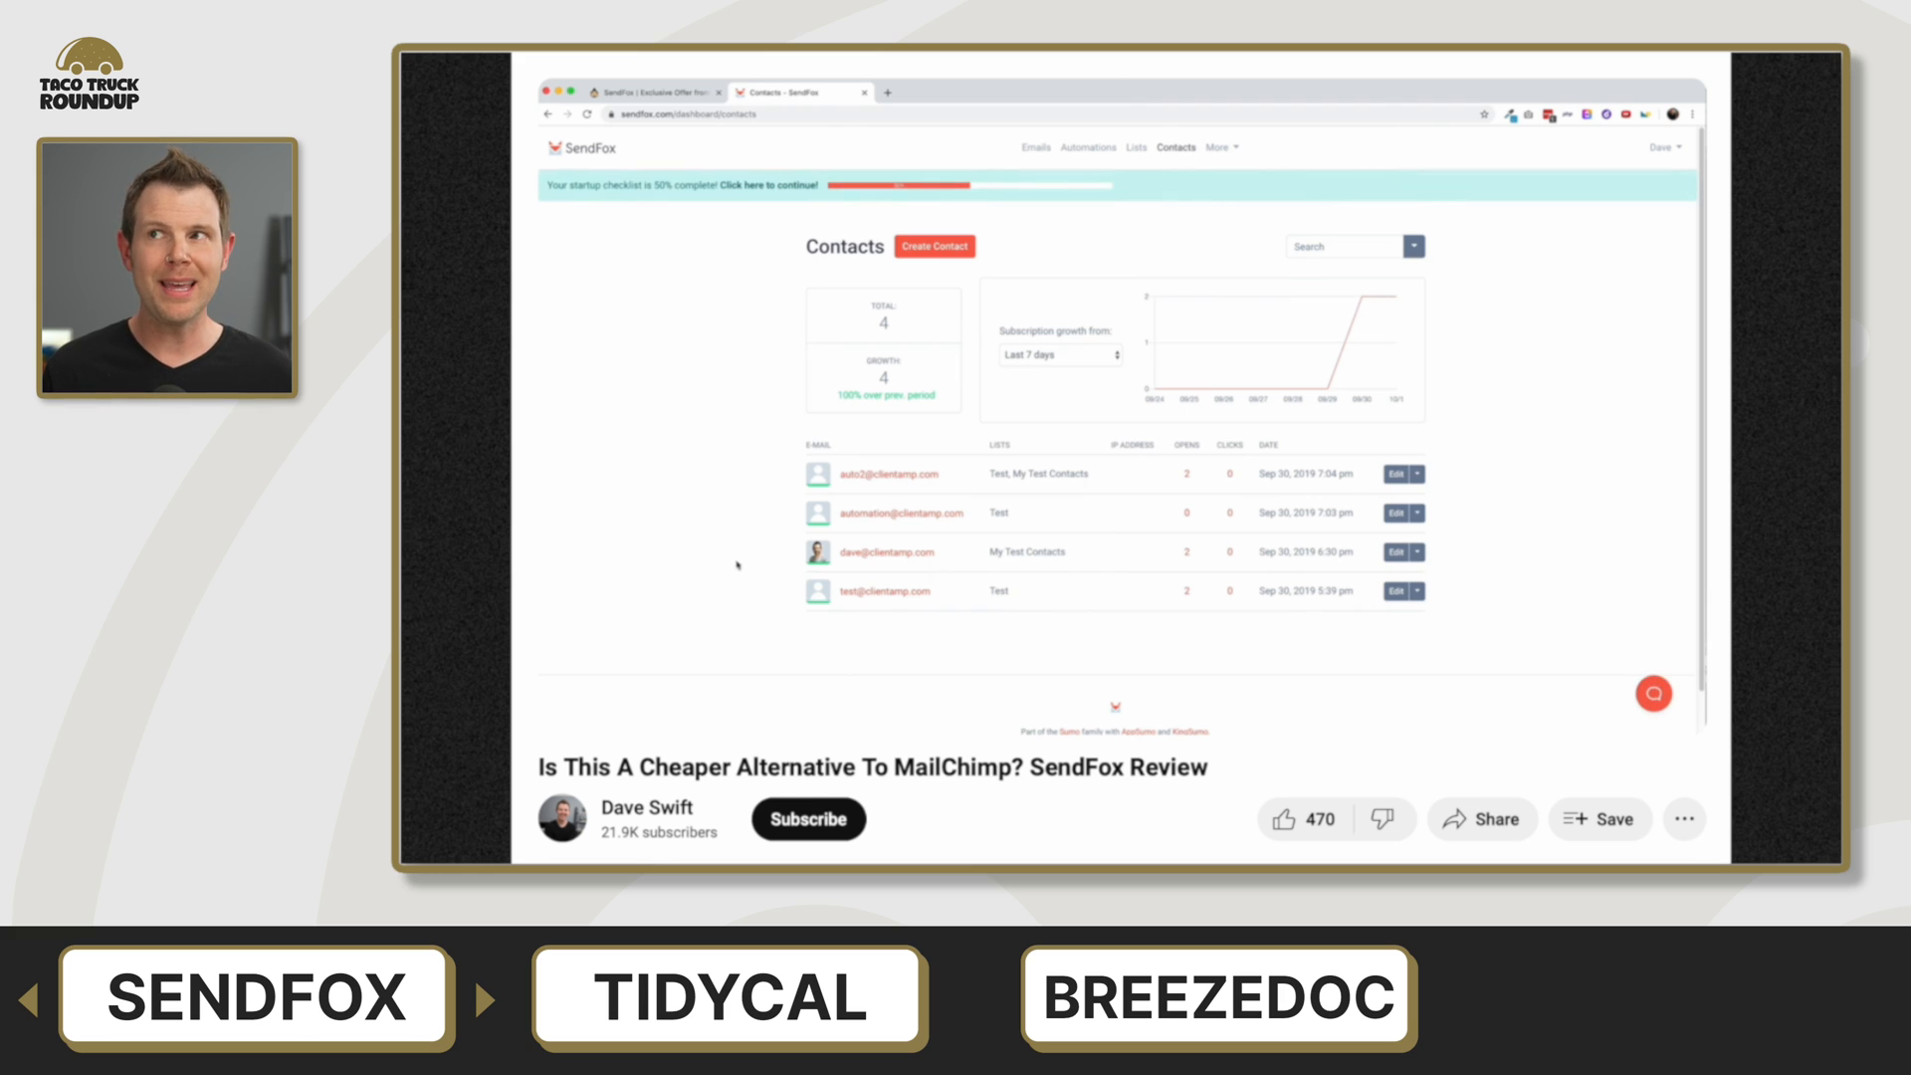
pyautogui.moveTo(1035, 605)
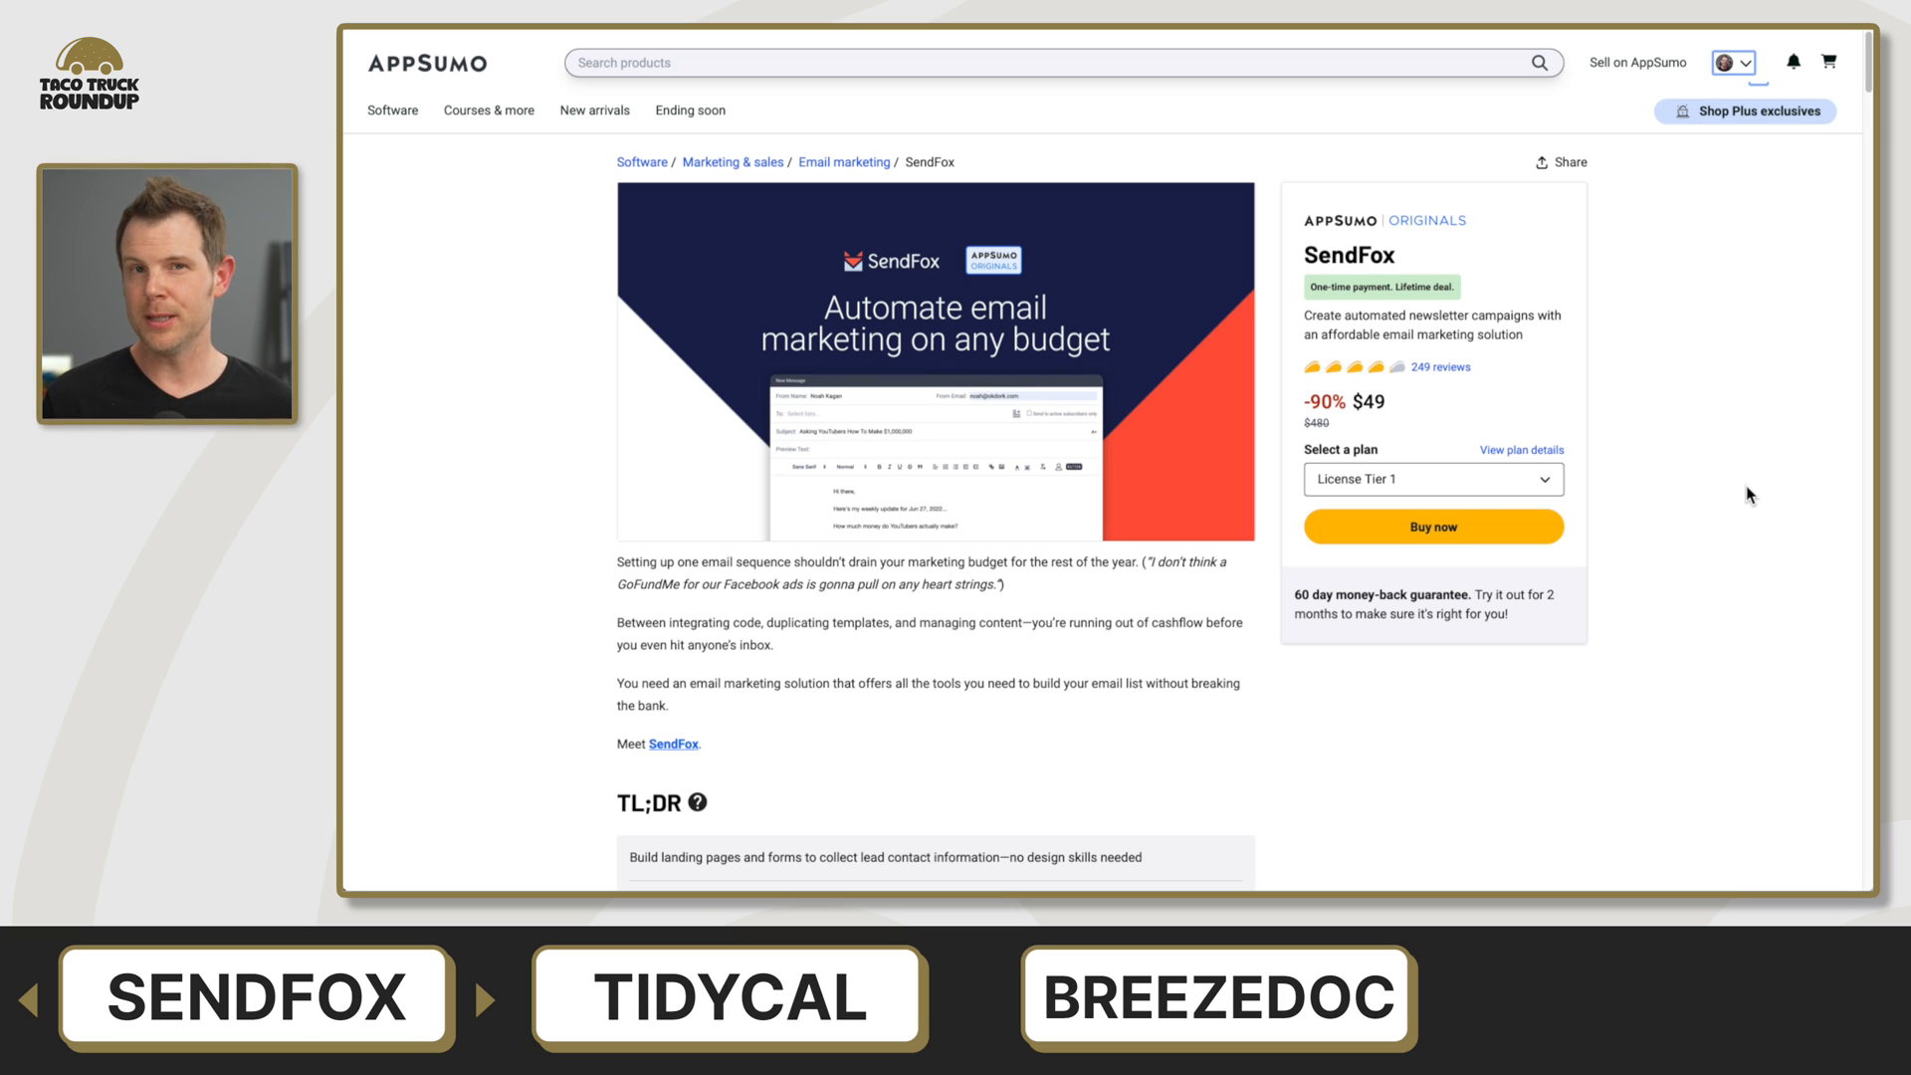
pyautogui.moveTo(1555, 452)
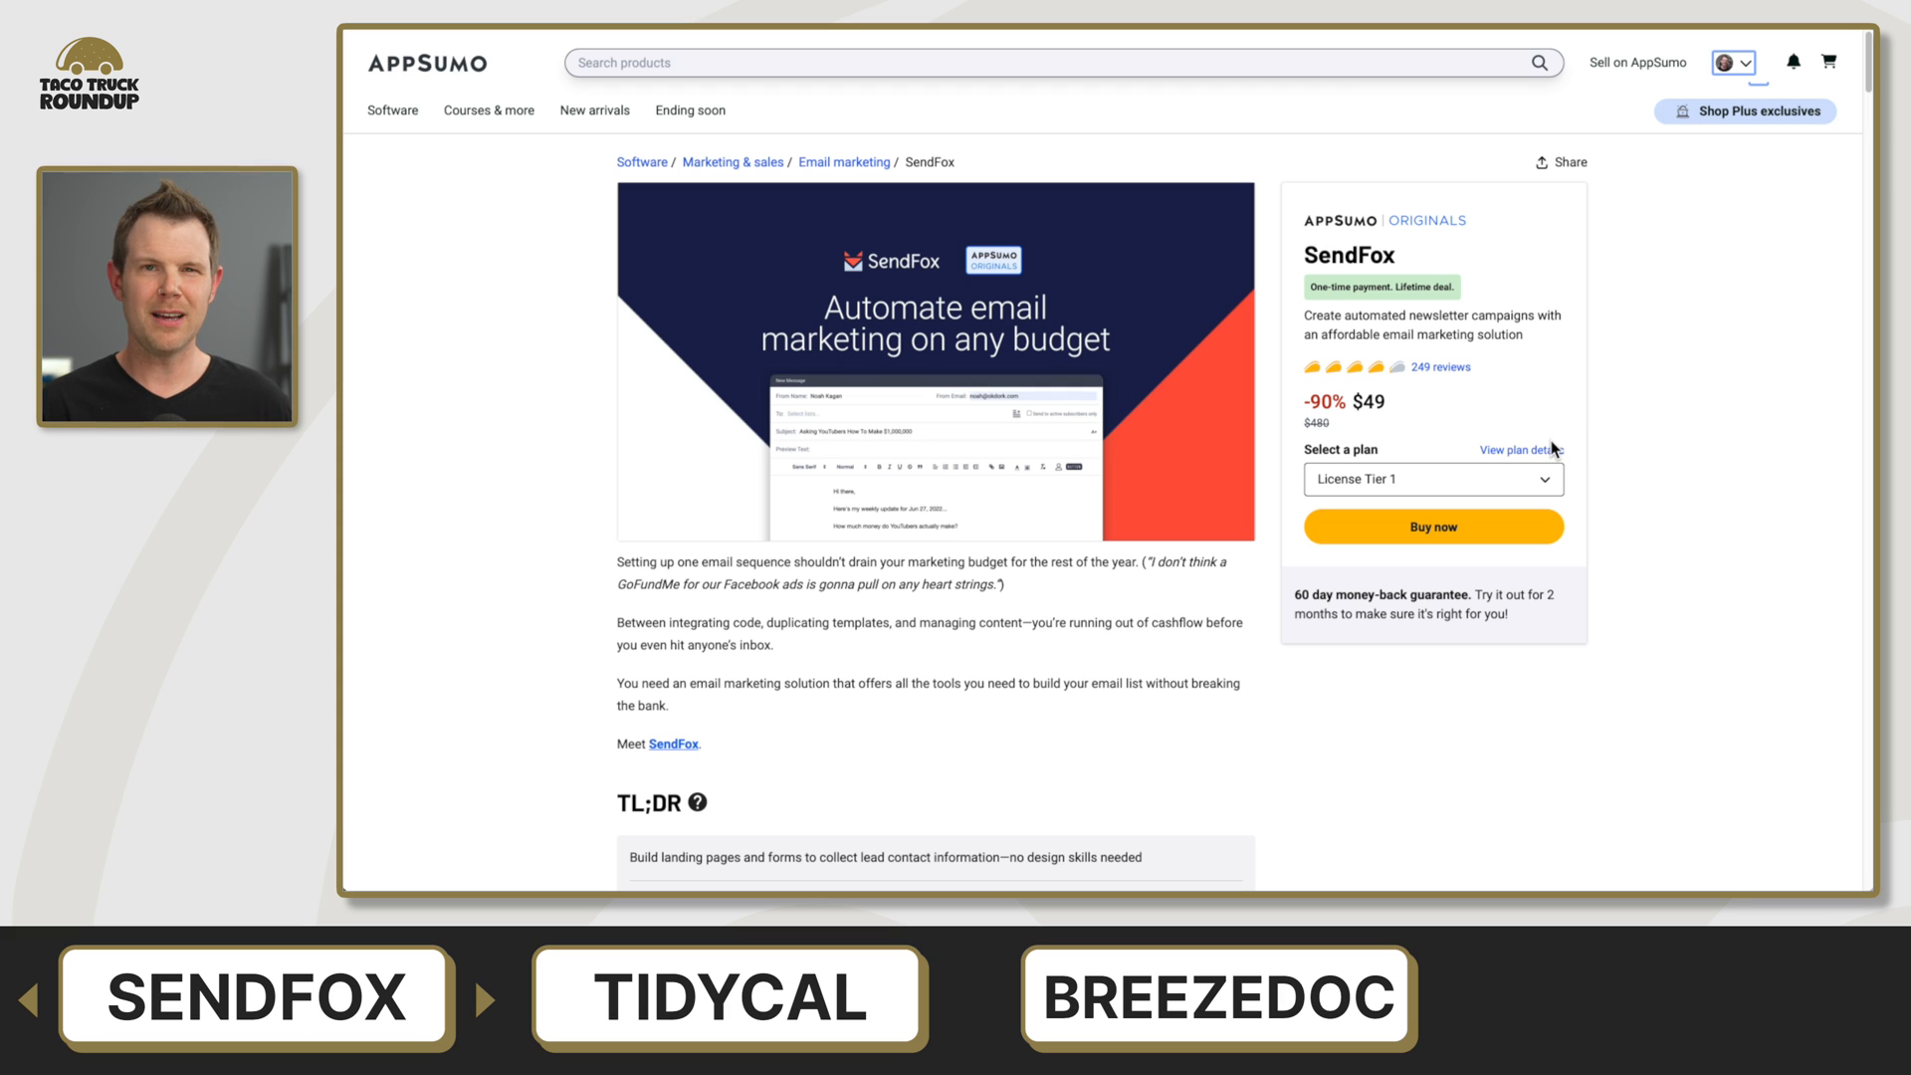
# Switch the third SendFox pricing card to License Tier 5 at $245 for 25,000 subscribers.
pyautogui.scroll(-3)
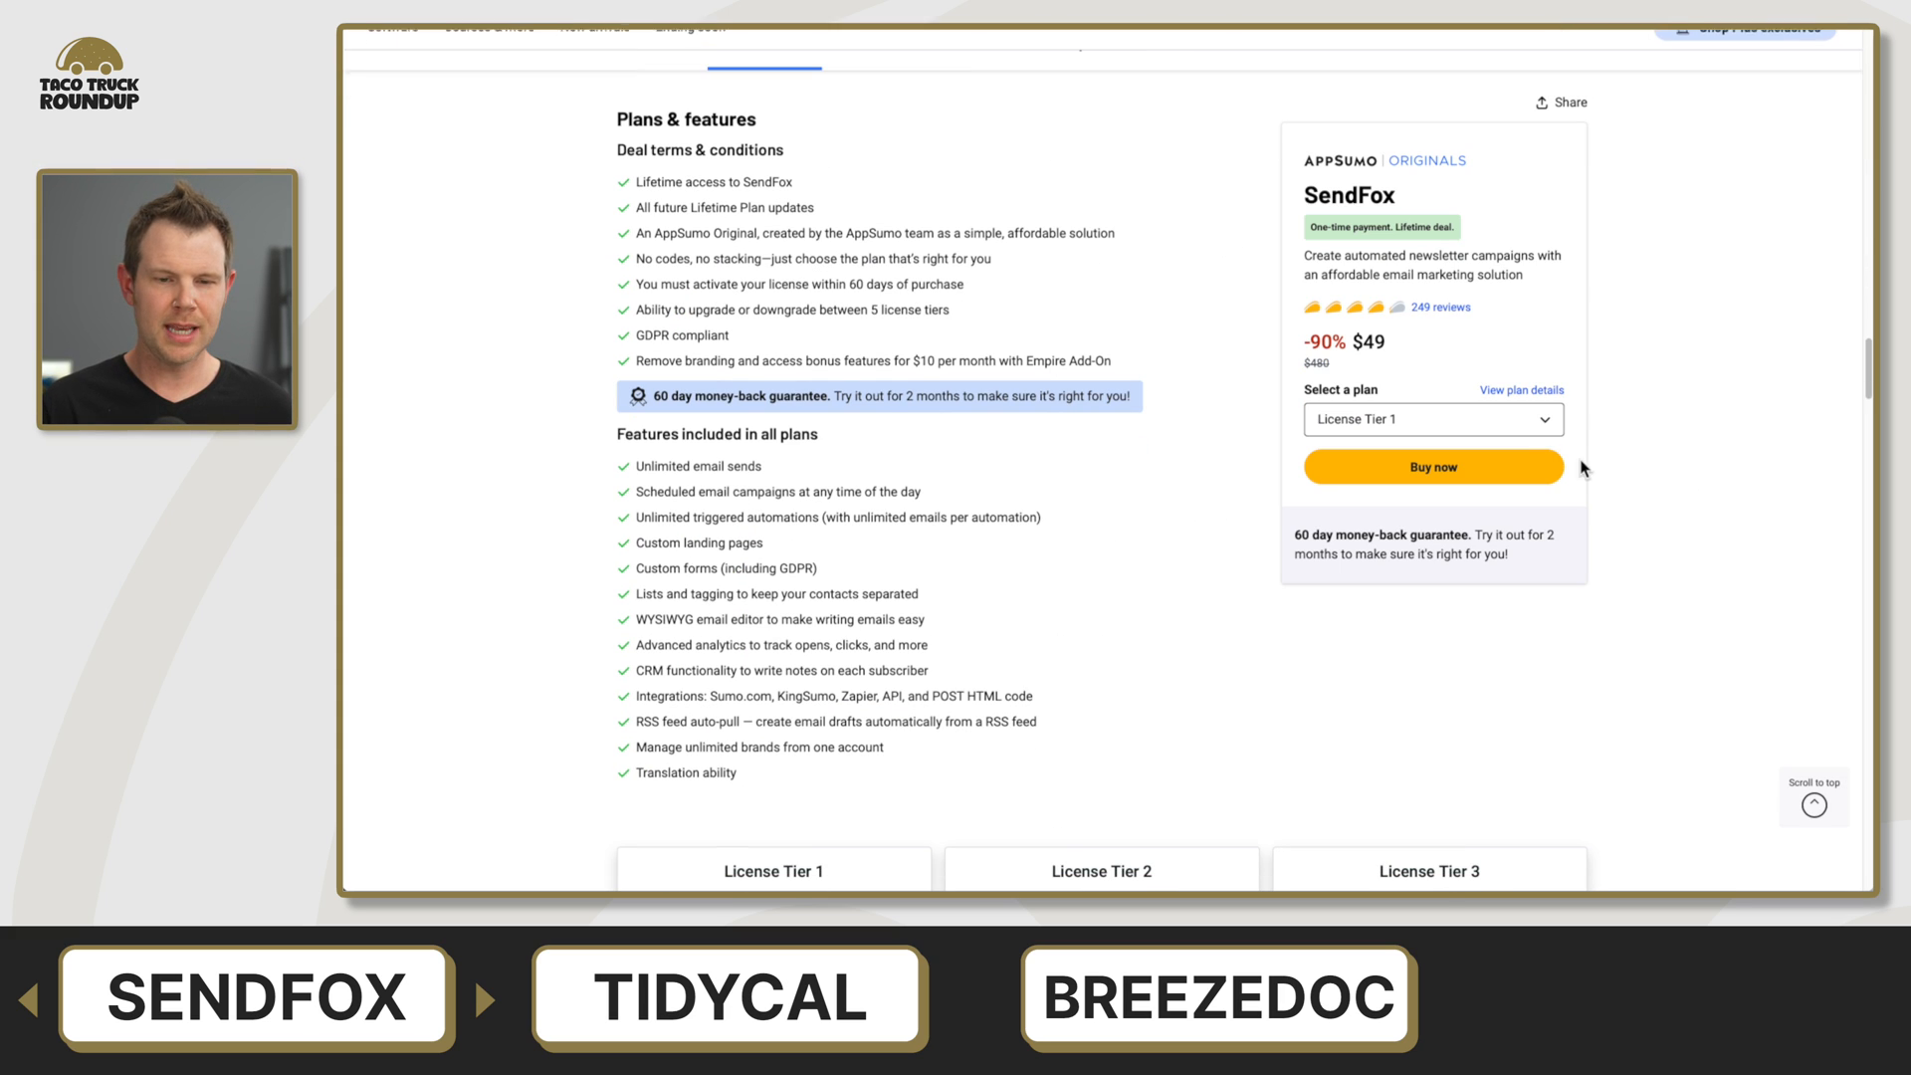
pyautogui.scroll(-3)
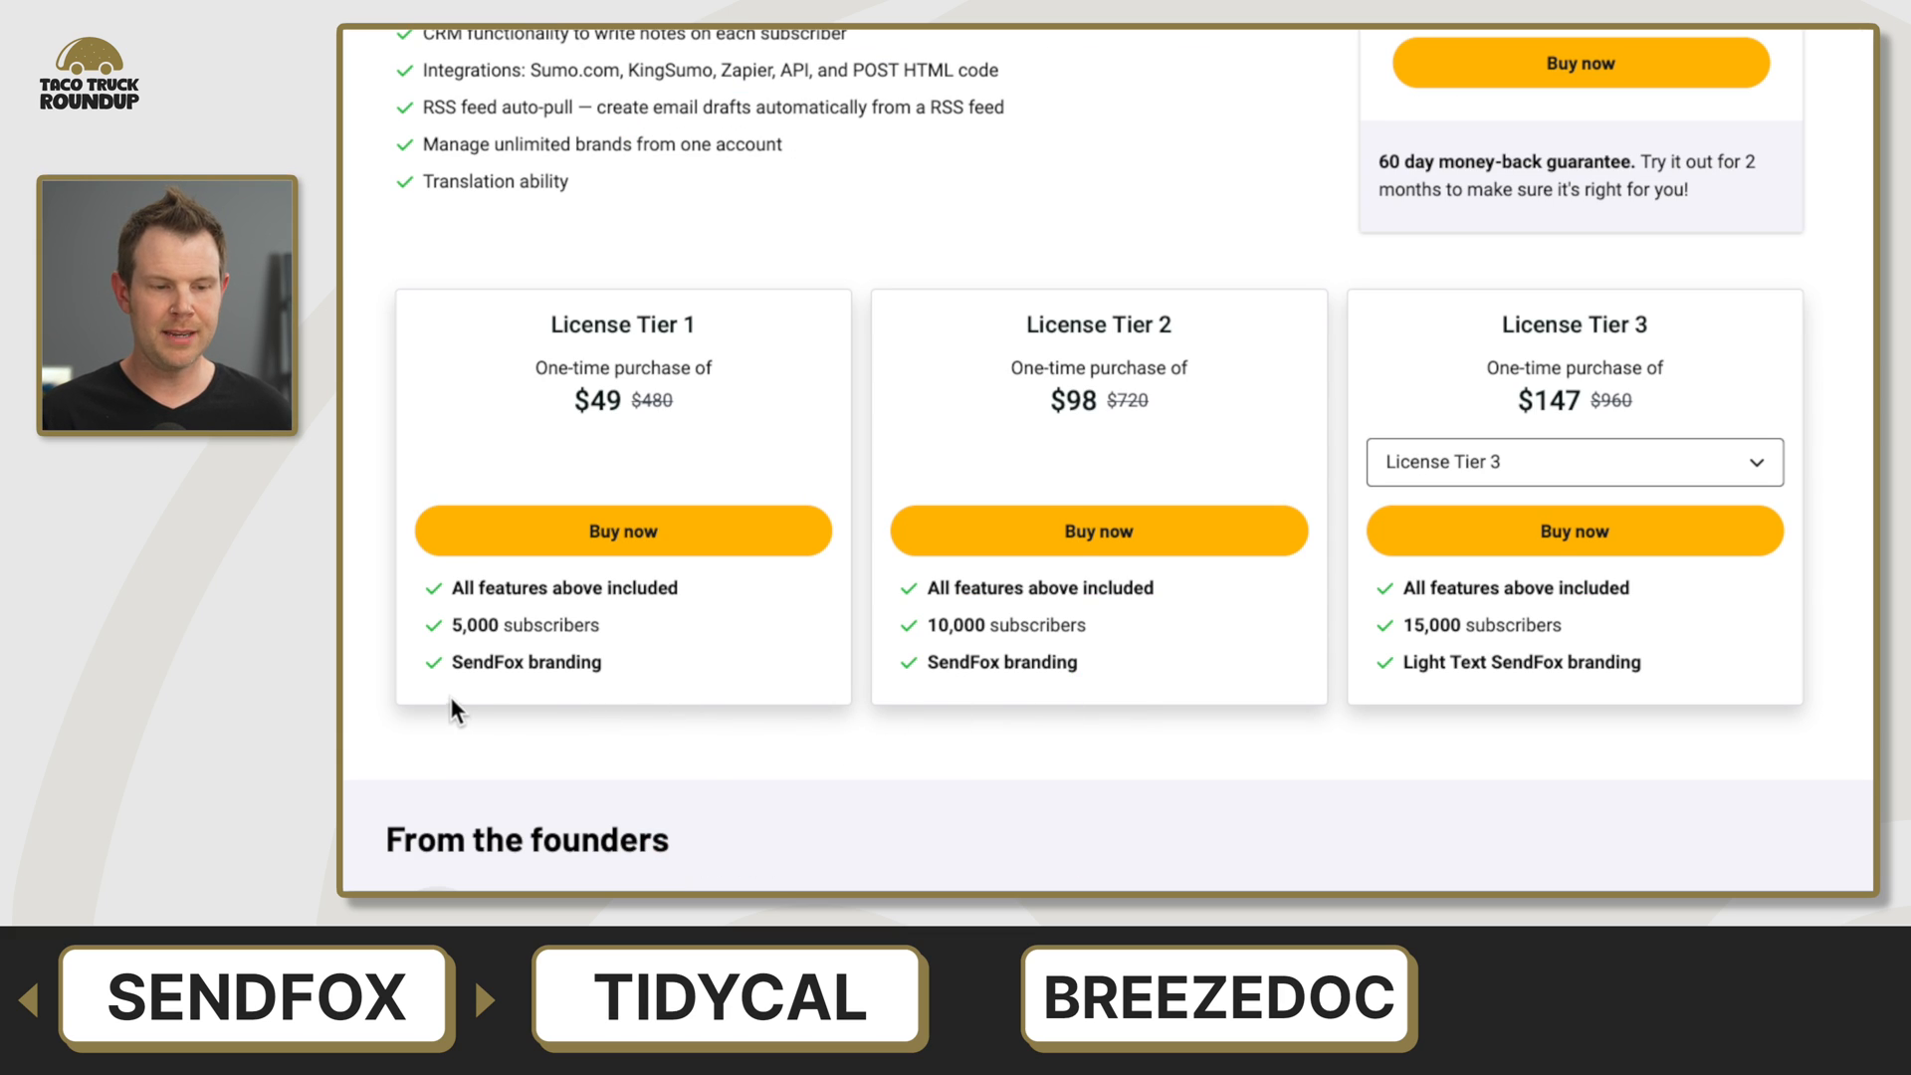
pyautogui.moveTo(1561, 460)
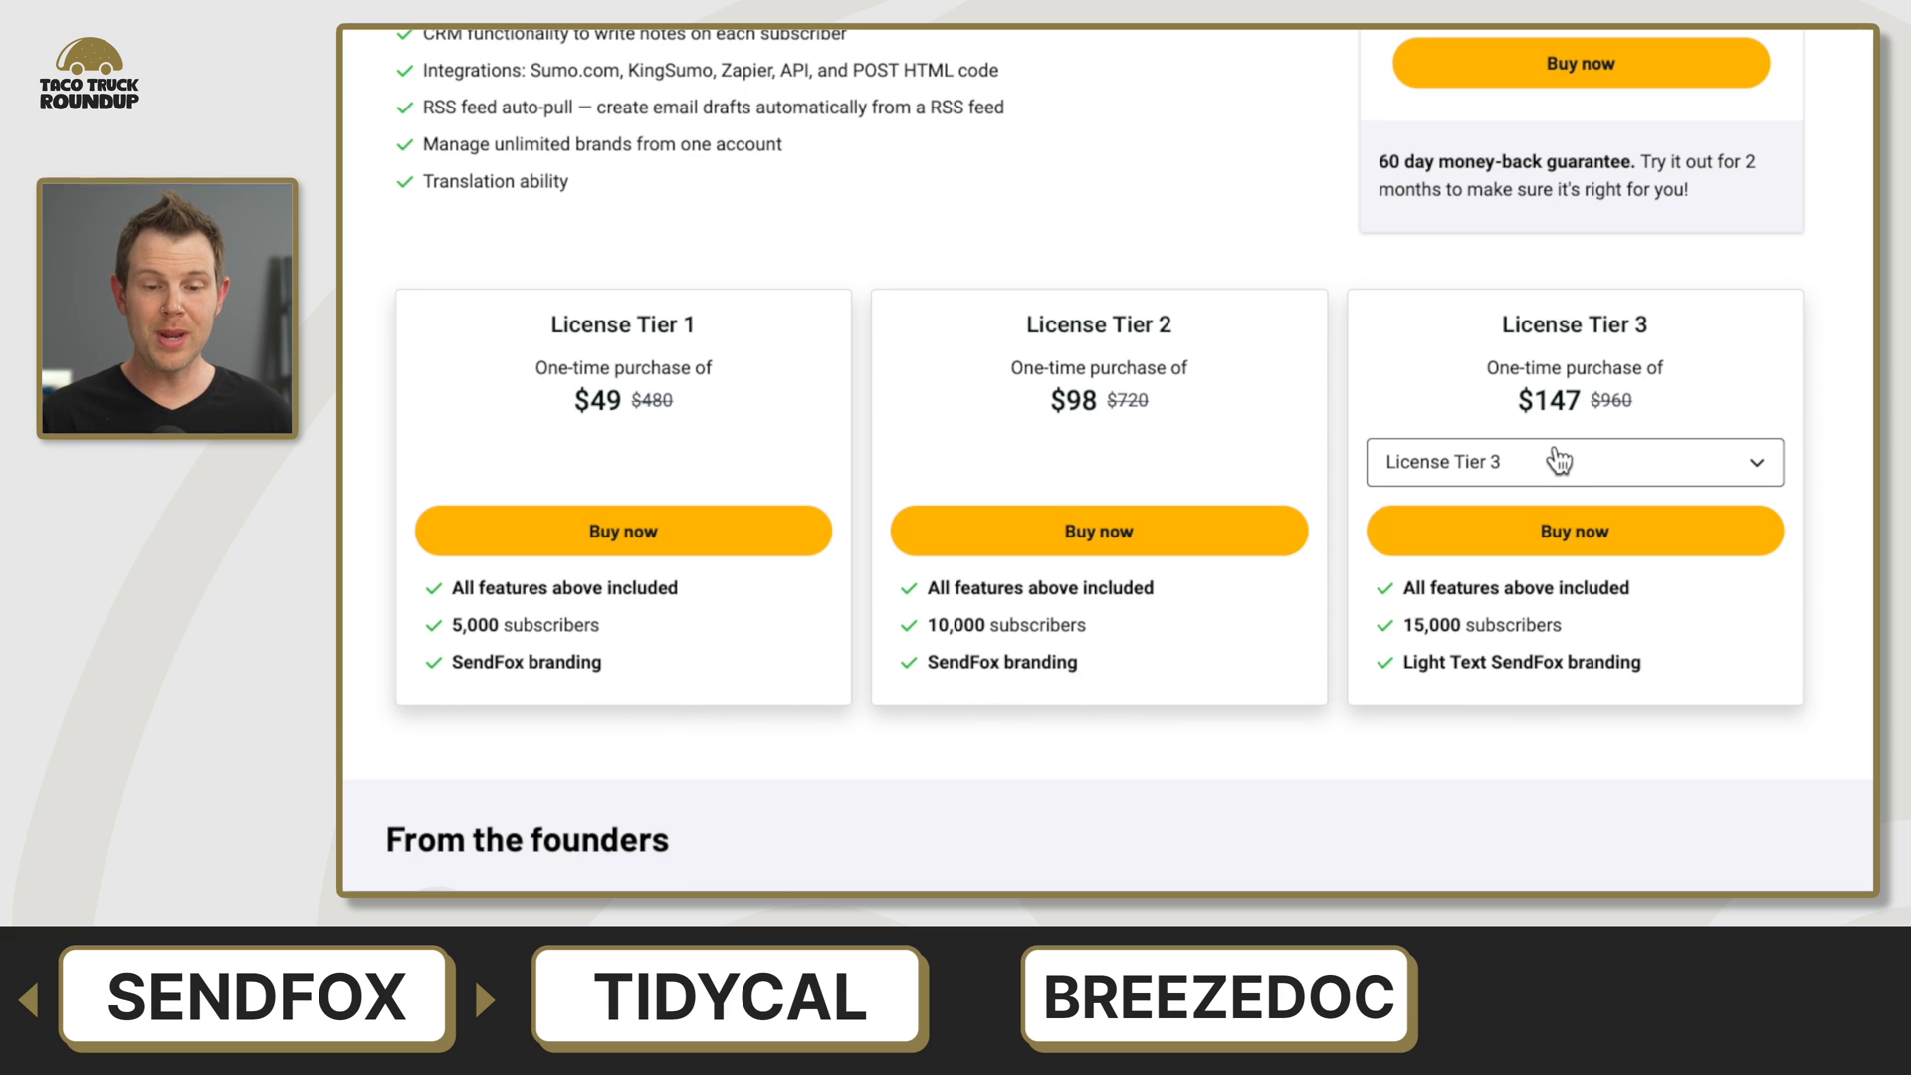
pyautogui.click(1573, 460)
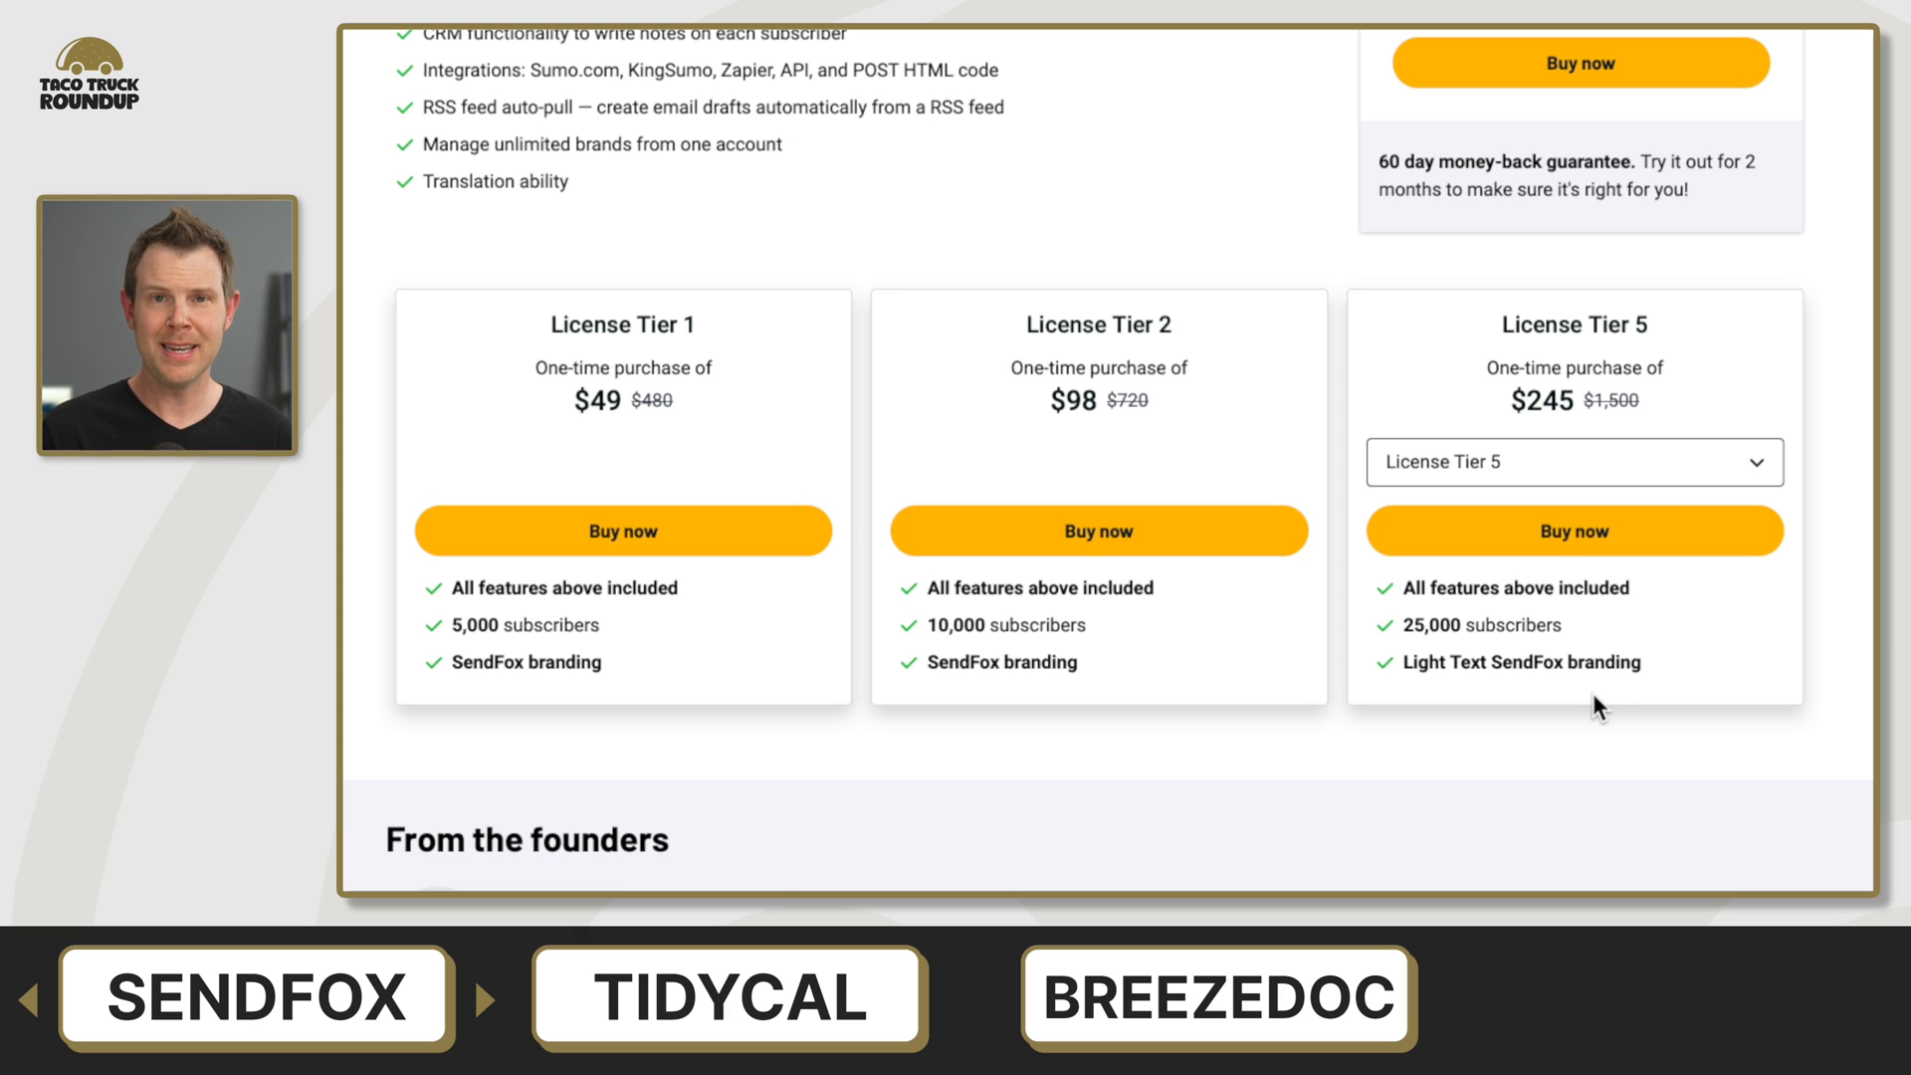
pyautogui.moveTo(1570, 389)
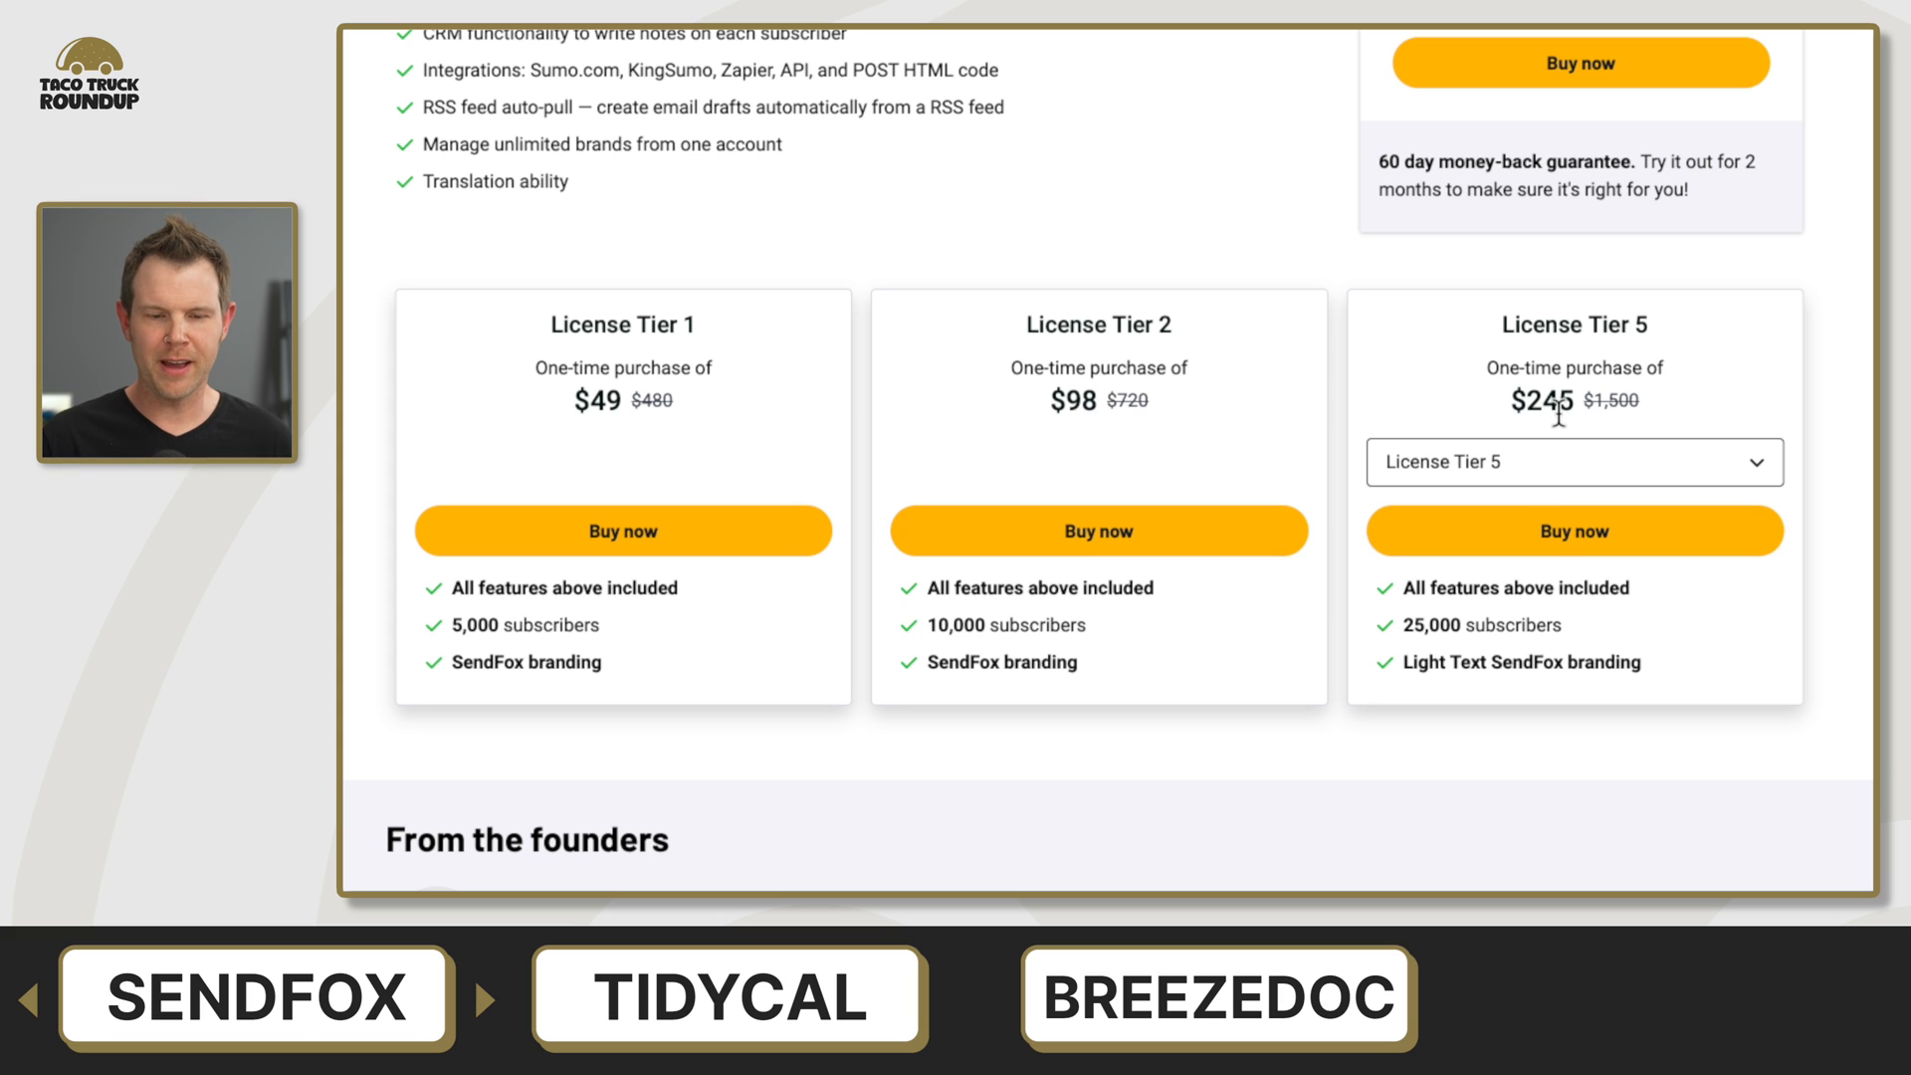
pyautogui.moveTo(1394, 683)
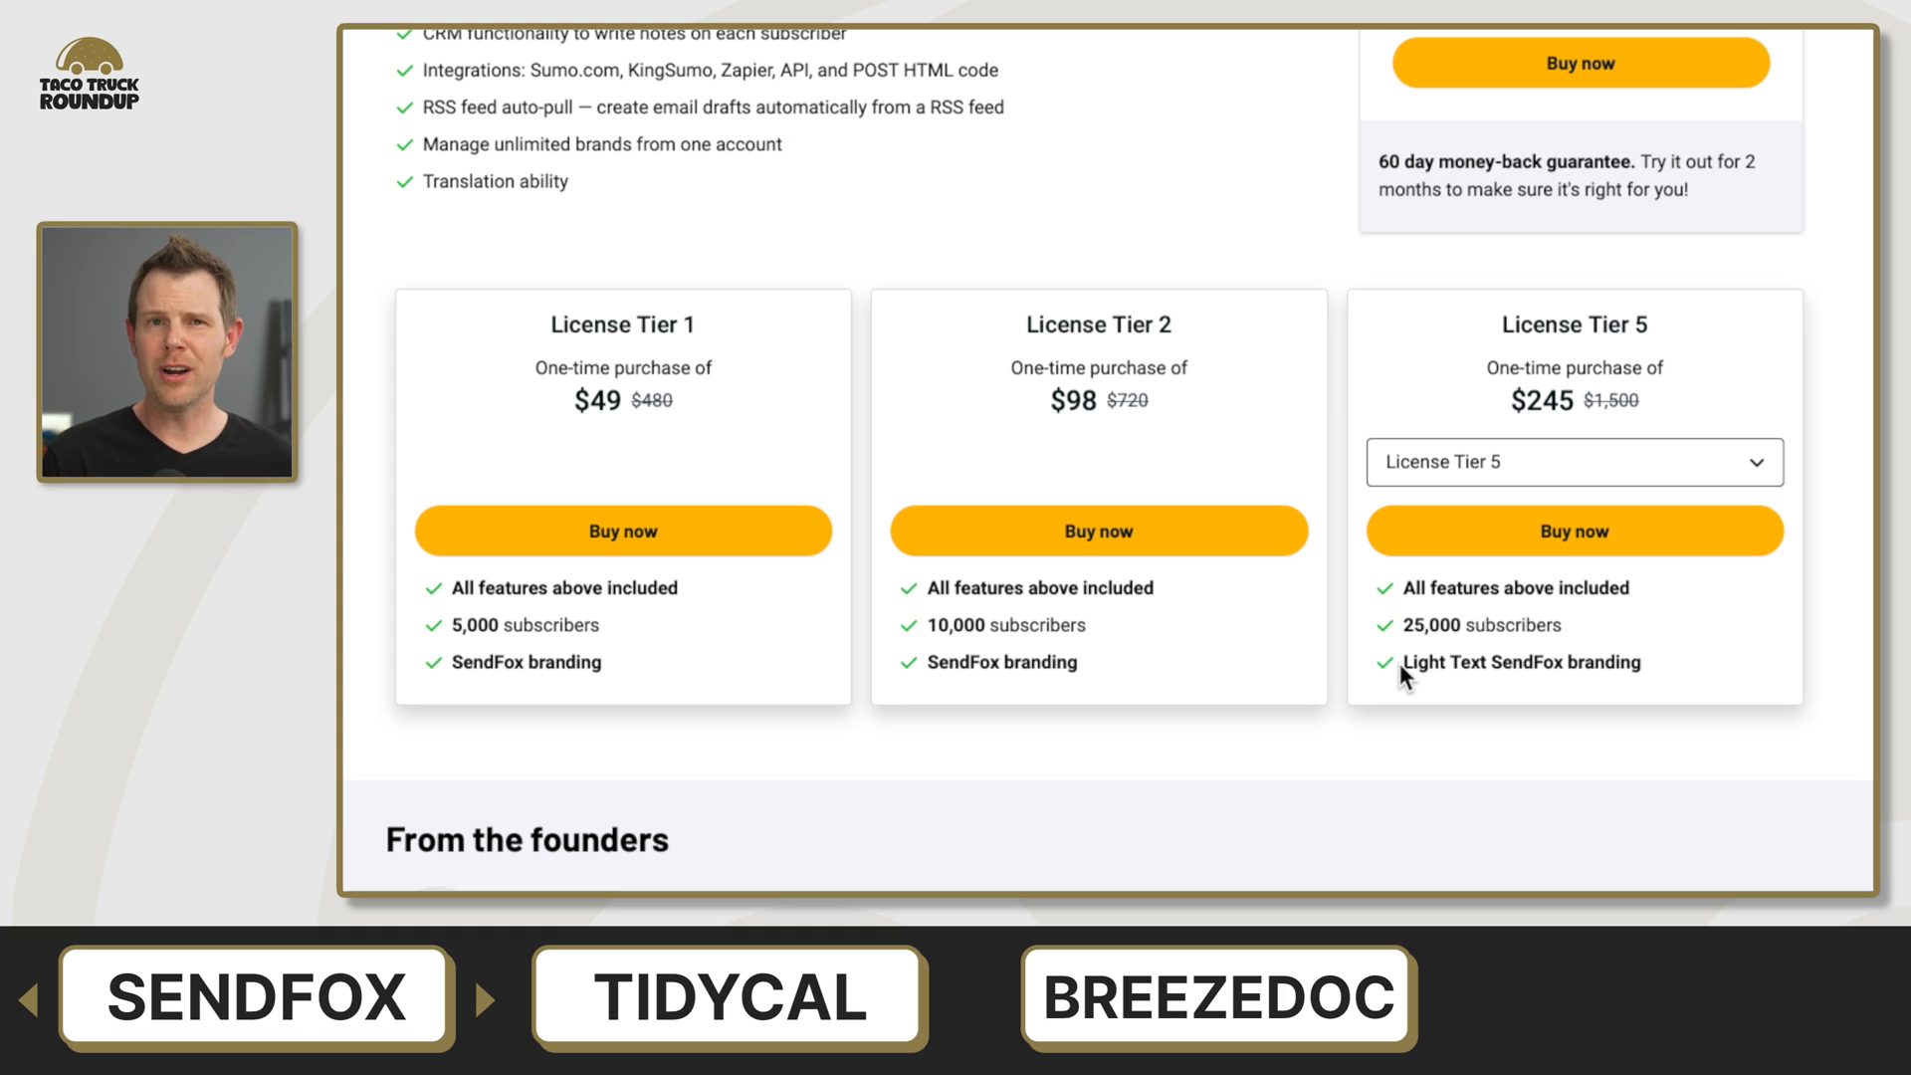
pyautogui.moveTo(1481, 717)
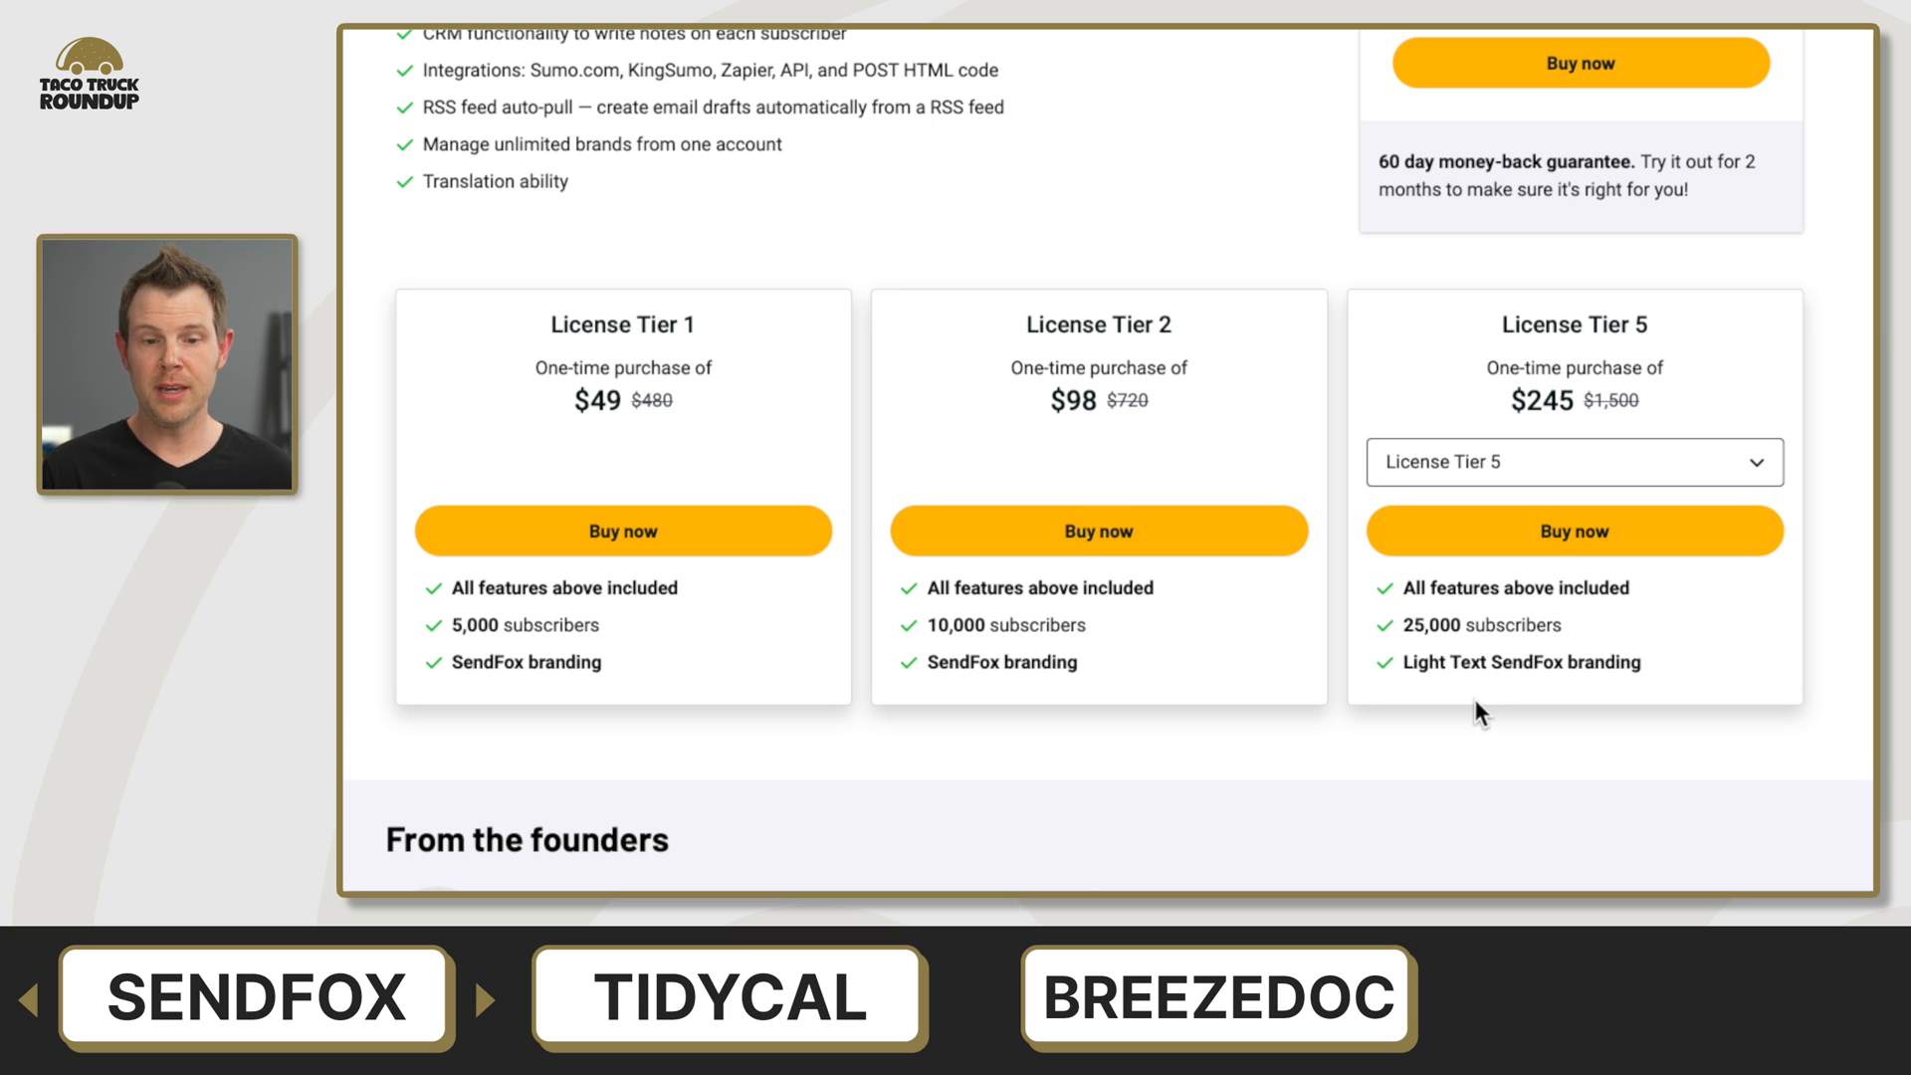
pyautogui.moveTo(1569, 801)
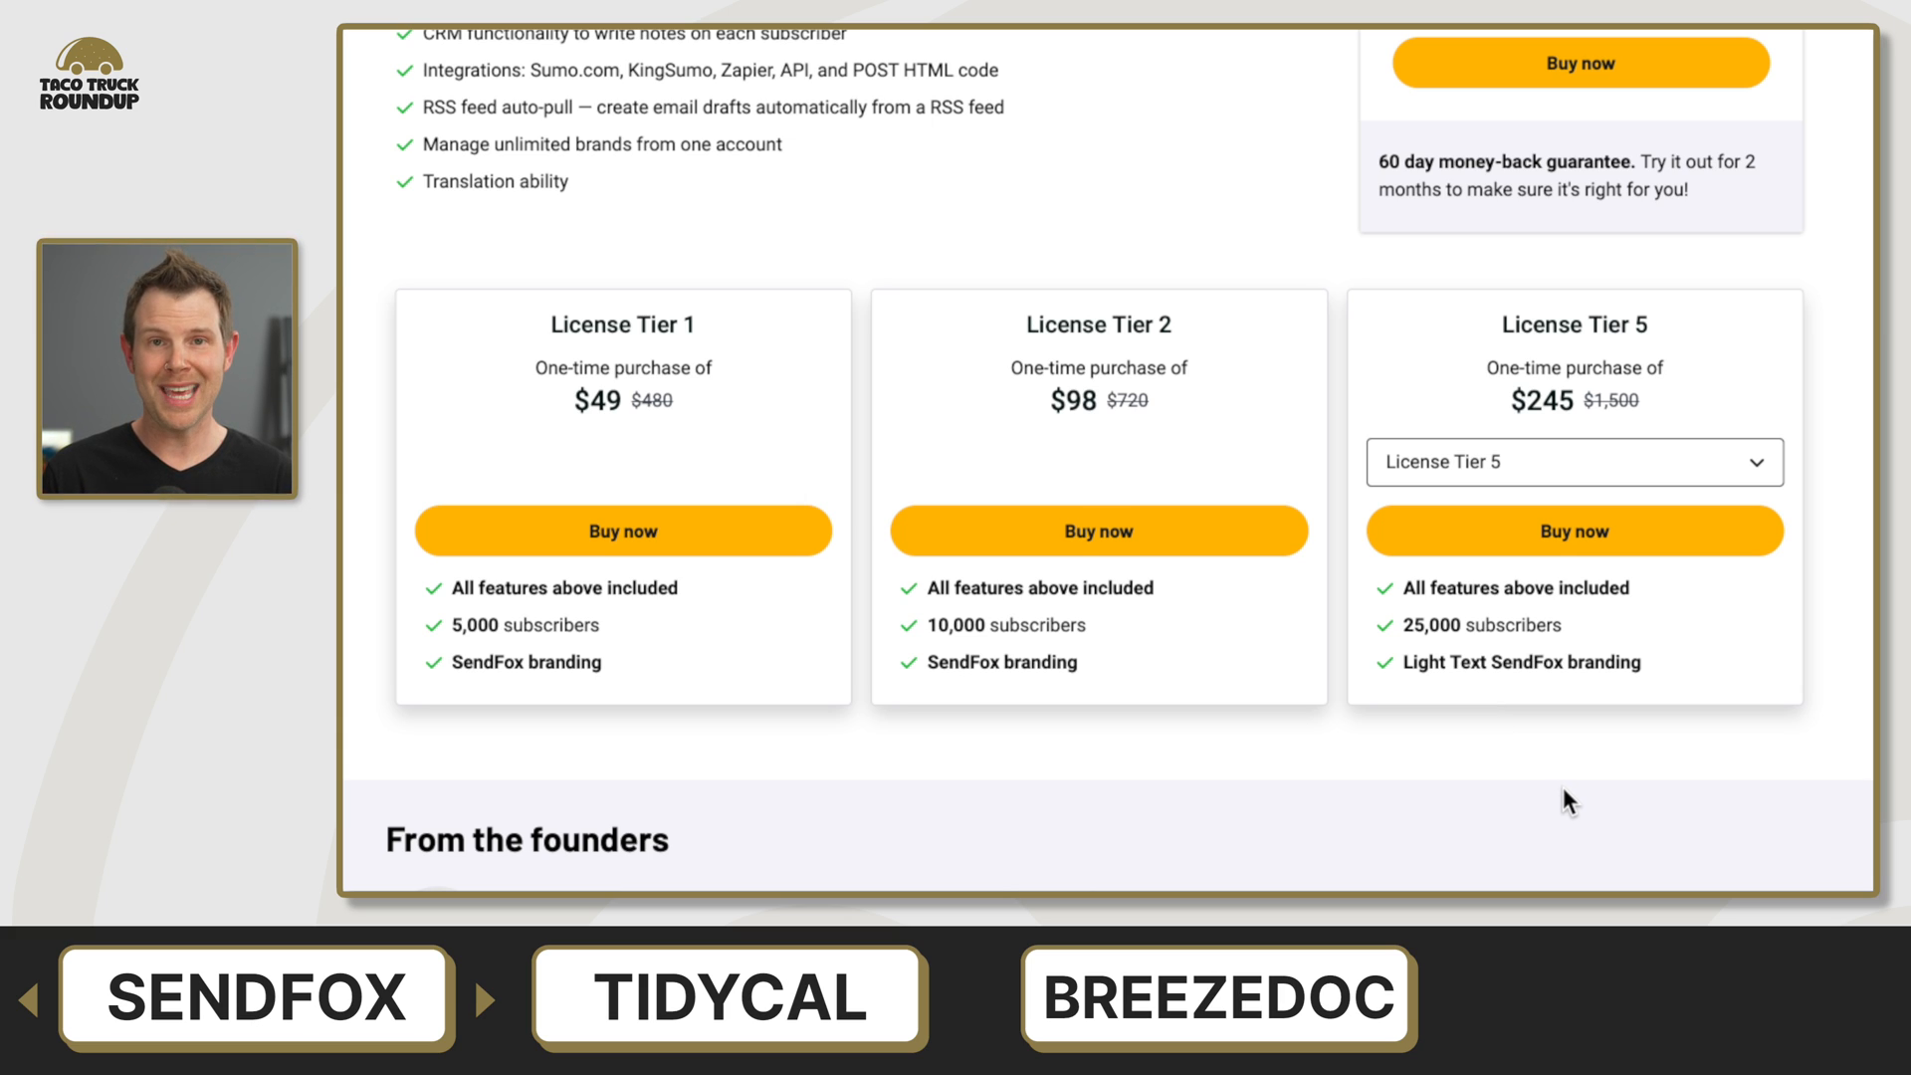
pyautogui.moveTo(1589, 800)
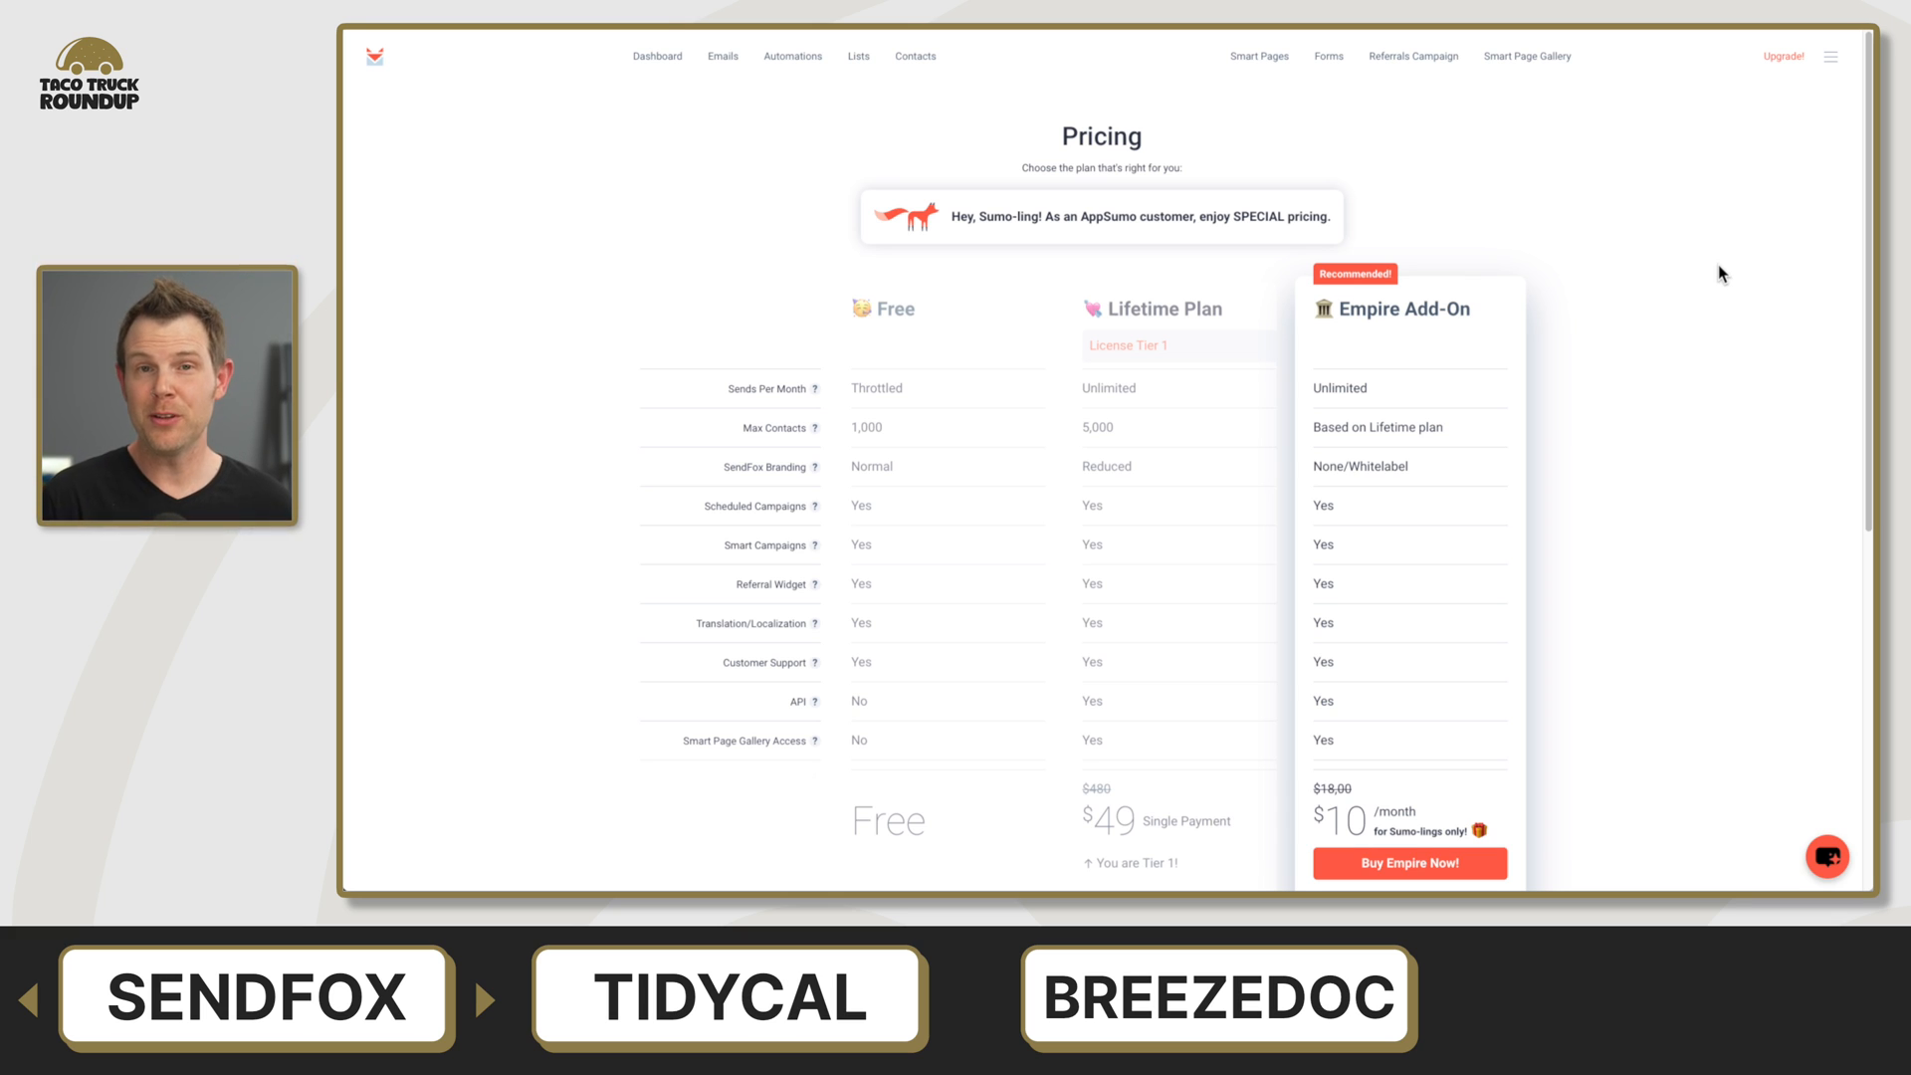
pyautogui.moveTo(1713, 414)
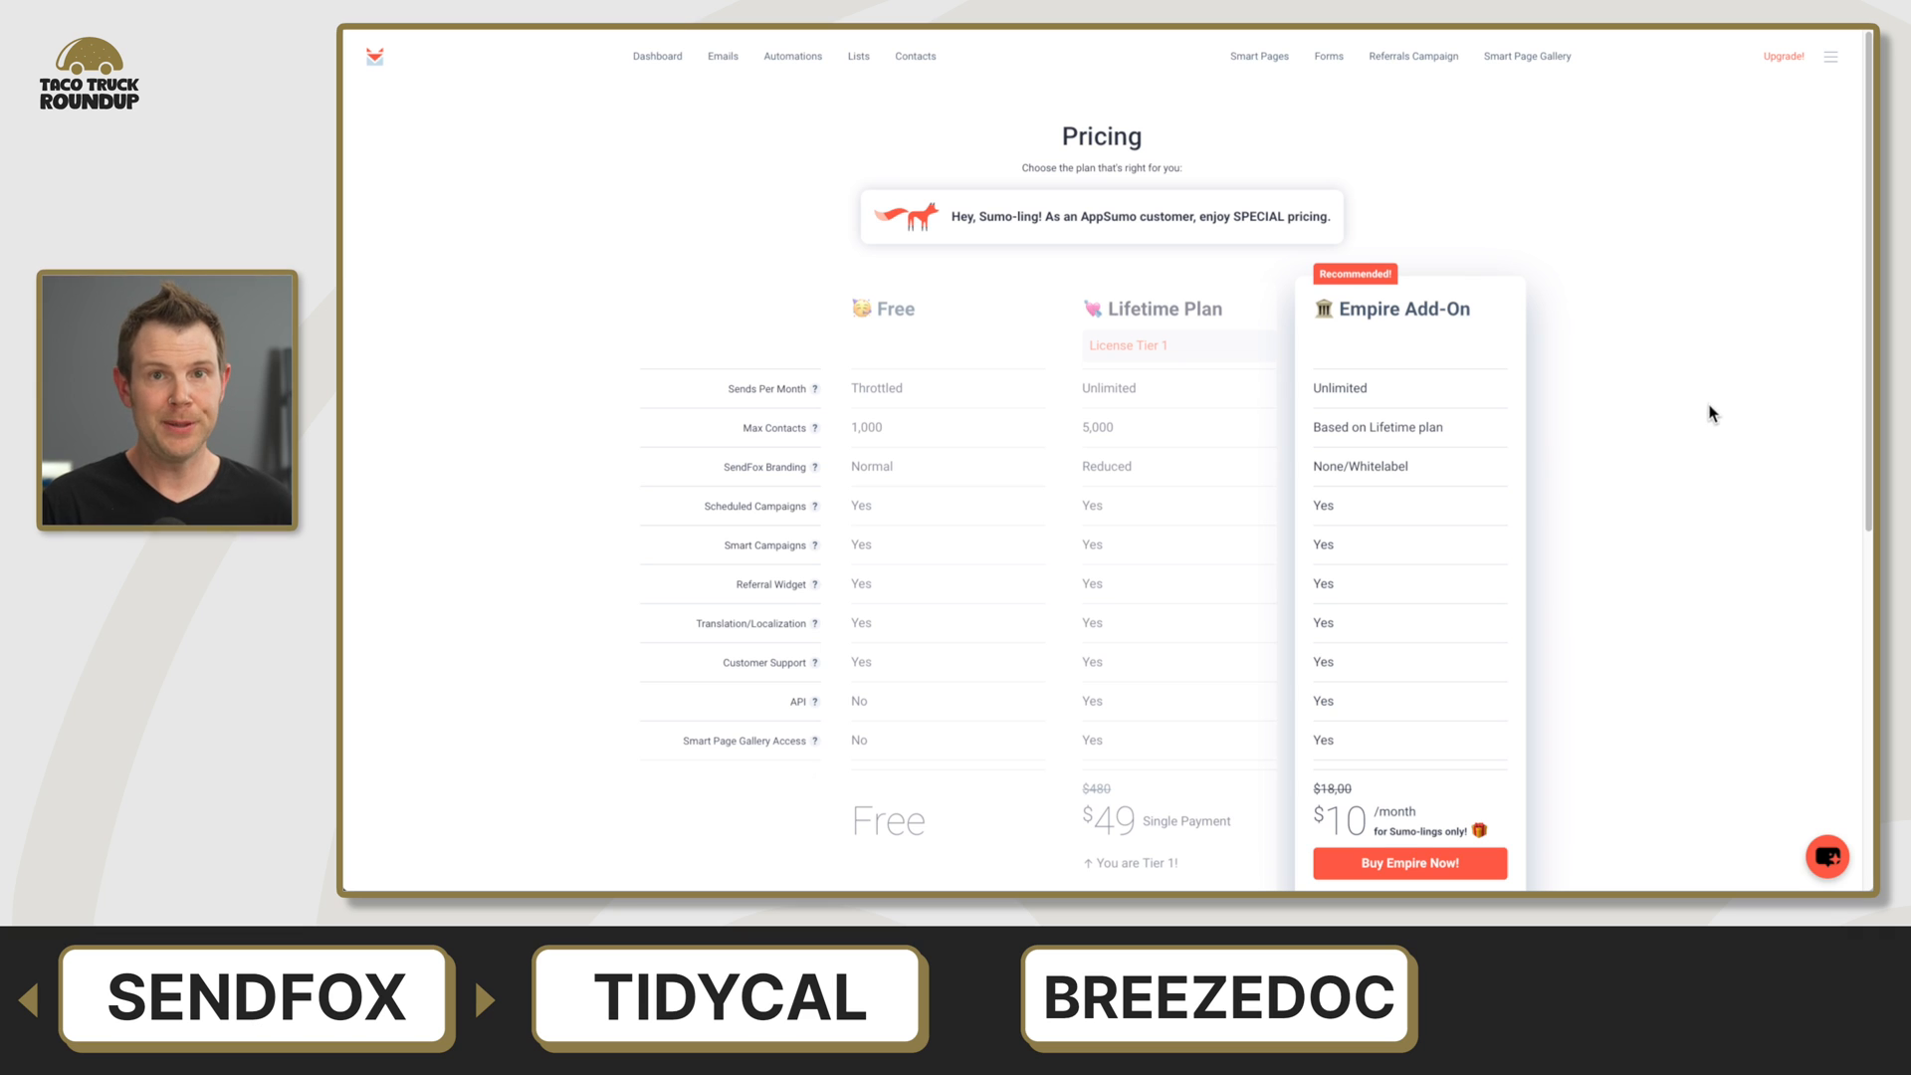
pyautogui.scroll(-3)
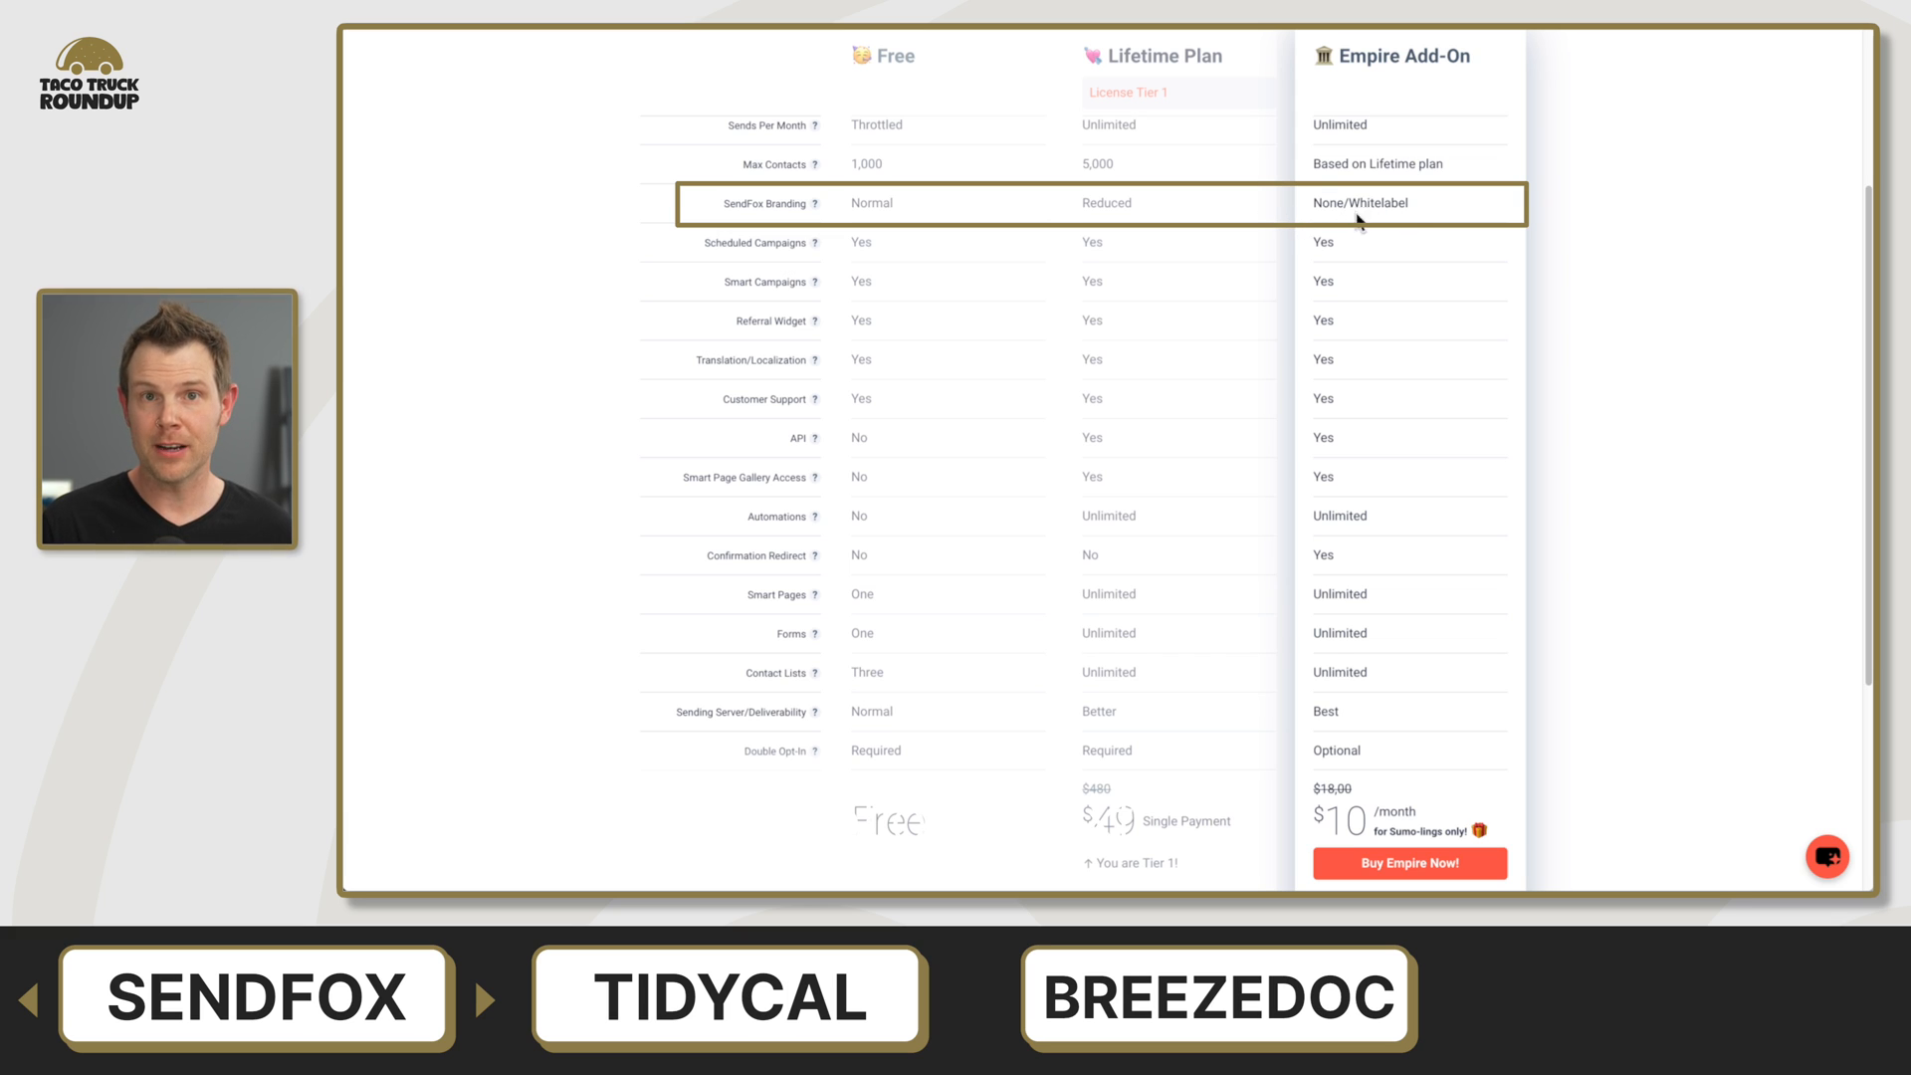
pyautogui.moveTo(1638, 426)
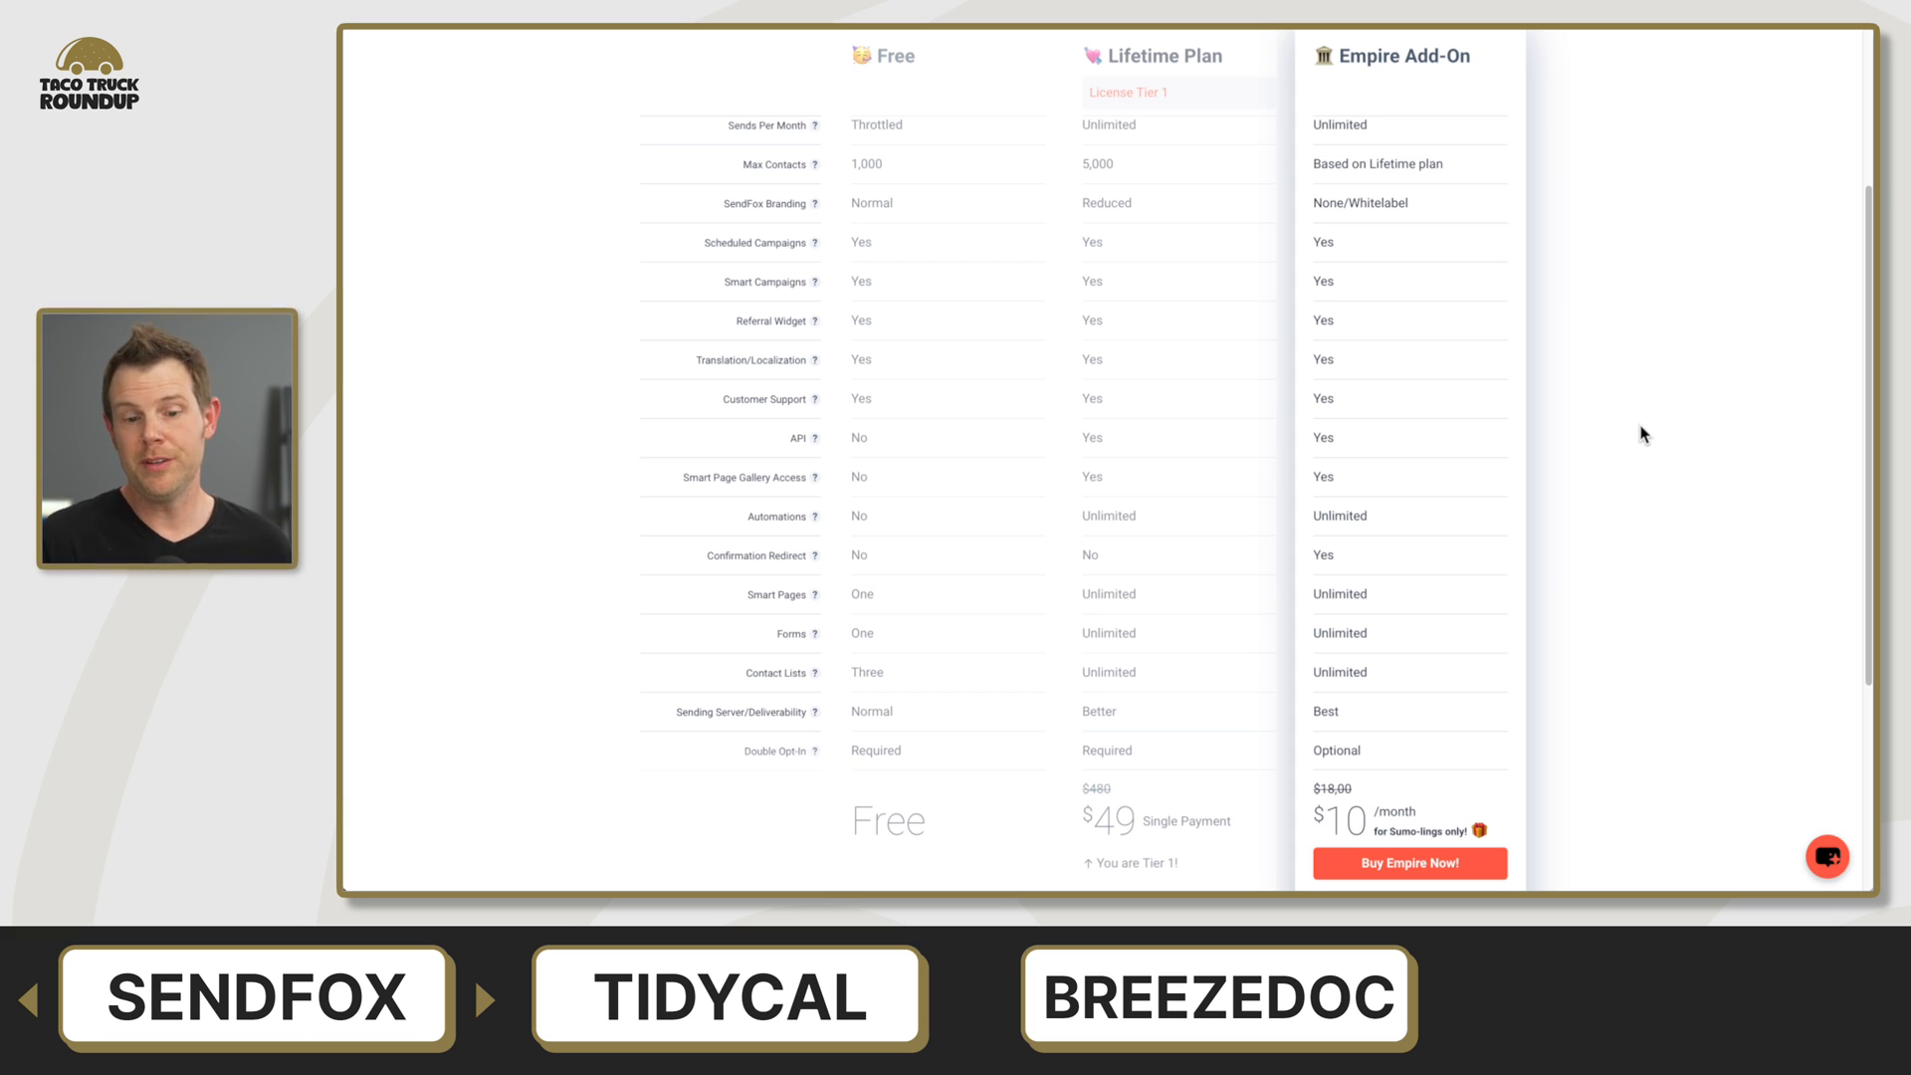
pyautogui.scroll(3)
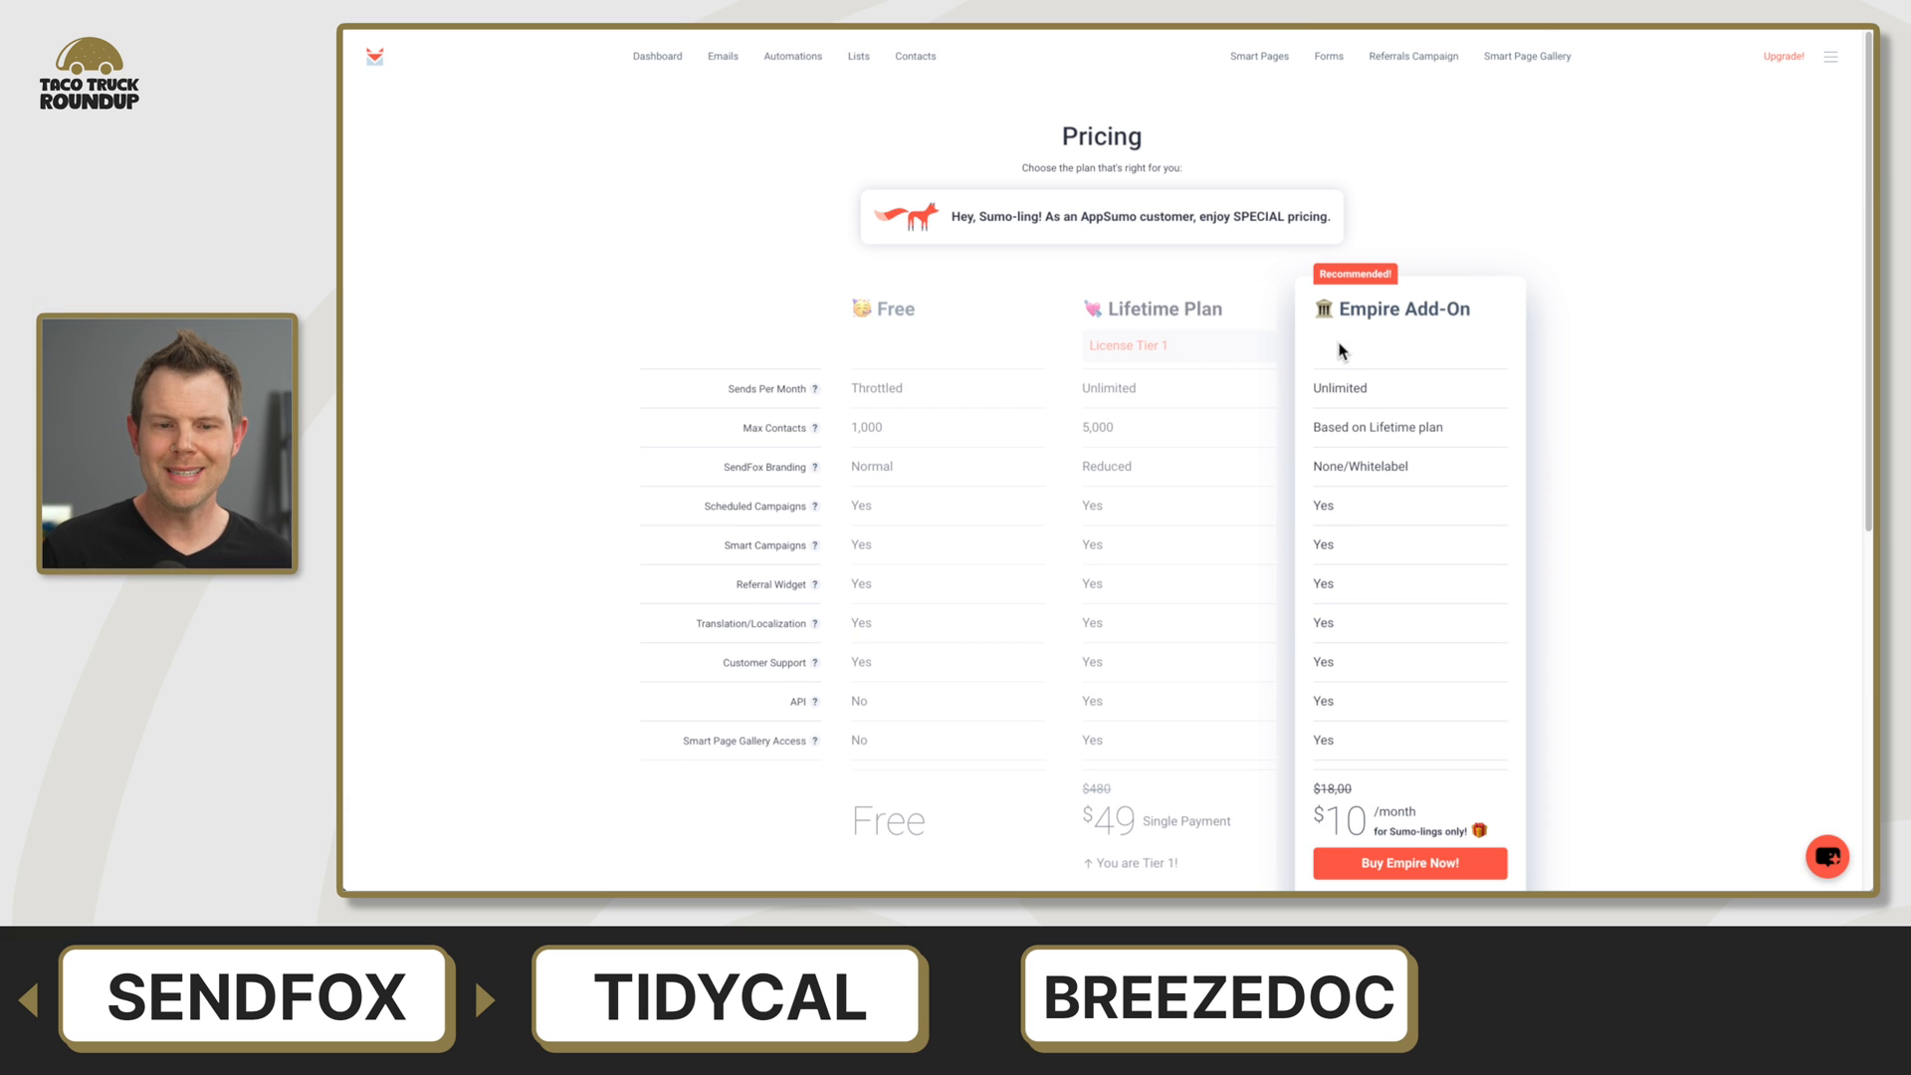
pyautogui.moveTo(1507, 352)
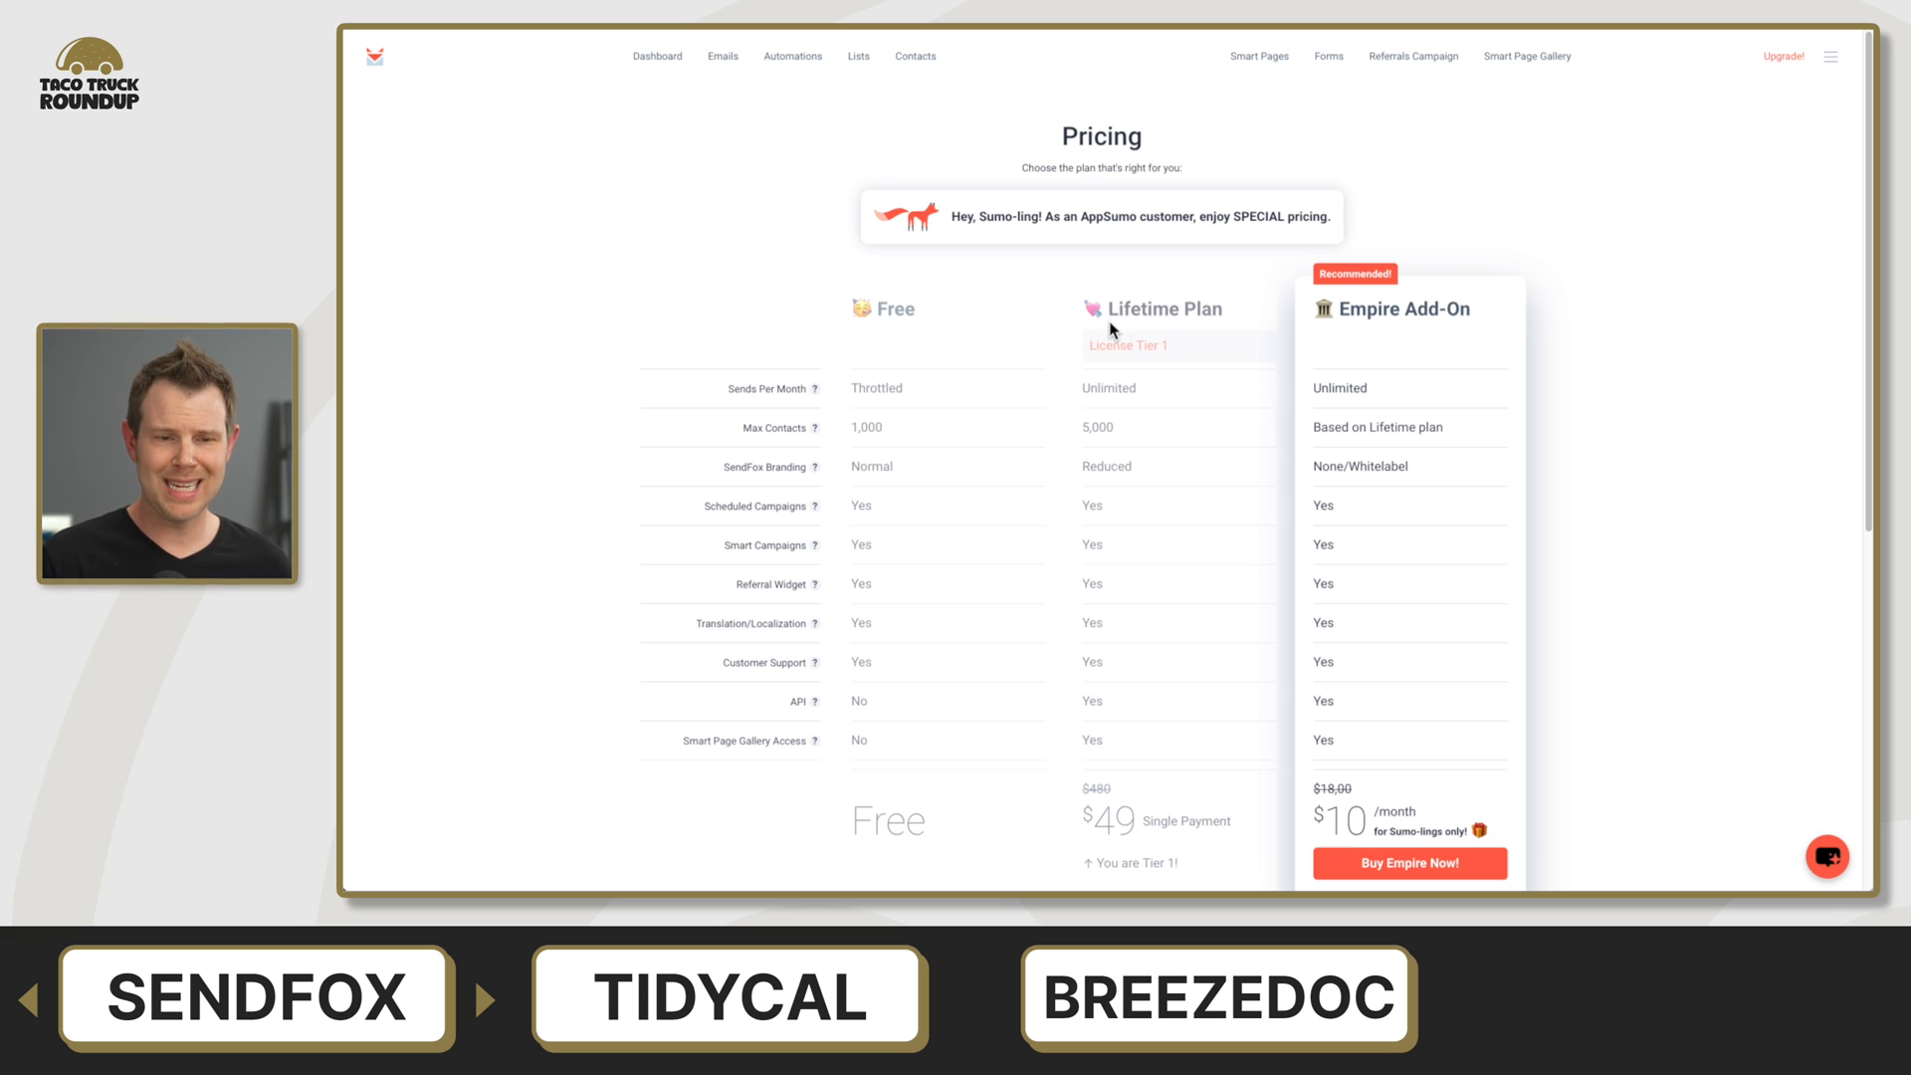
pyautogui.scroll(-3)
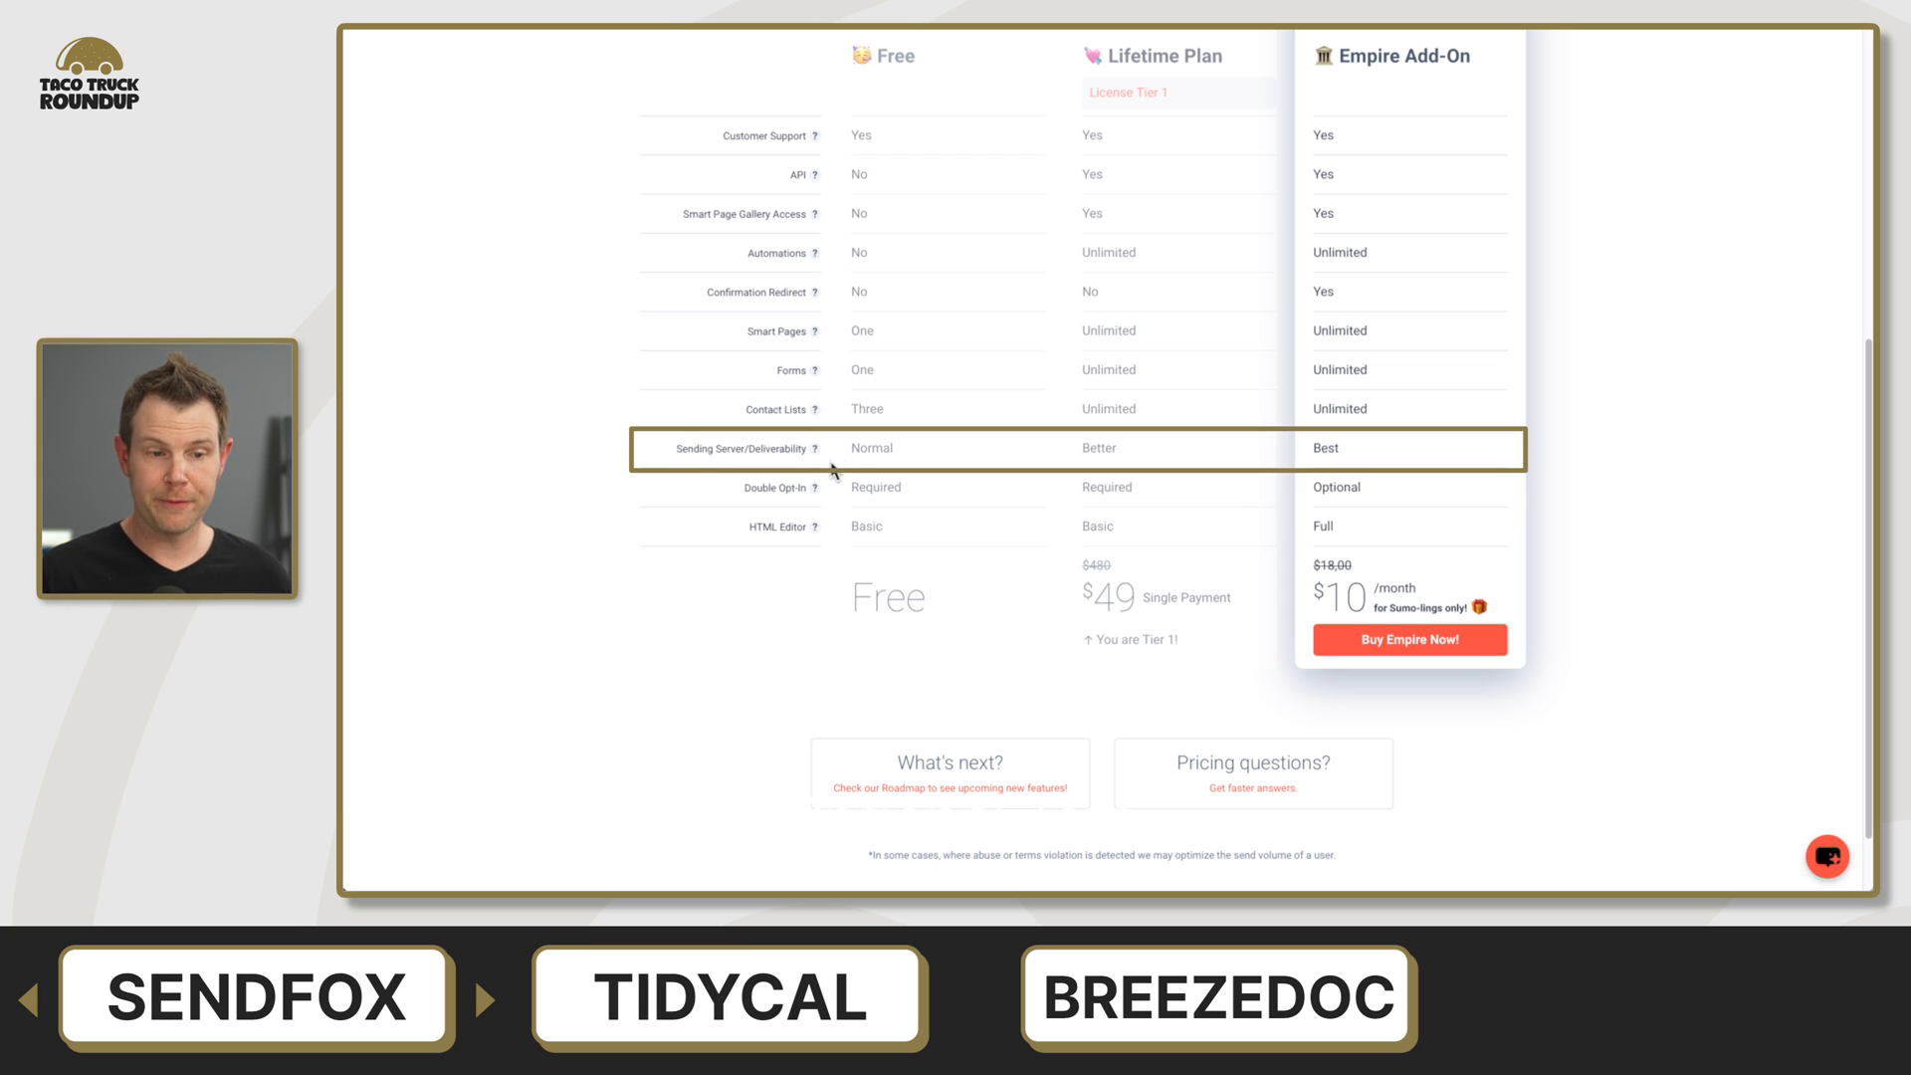
pyautogui.moveTo(990, 480)
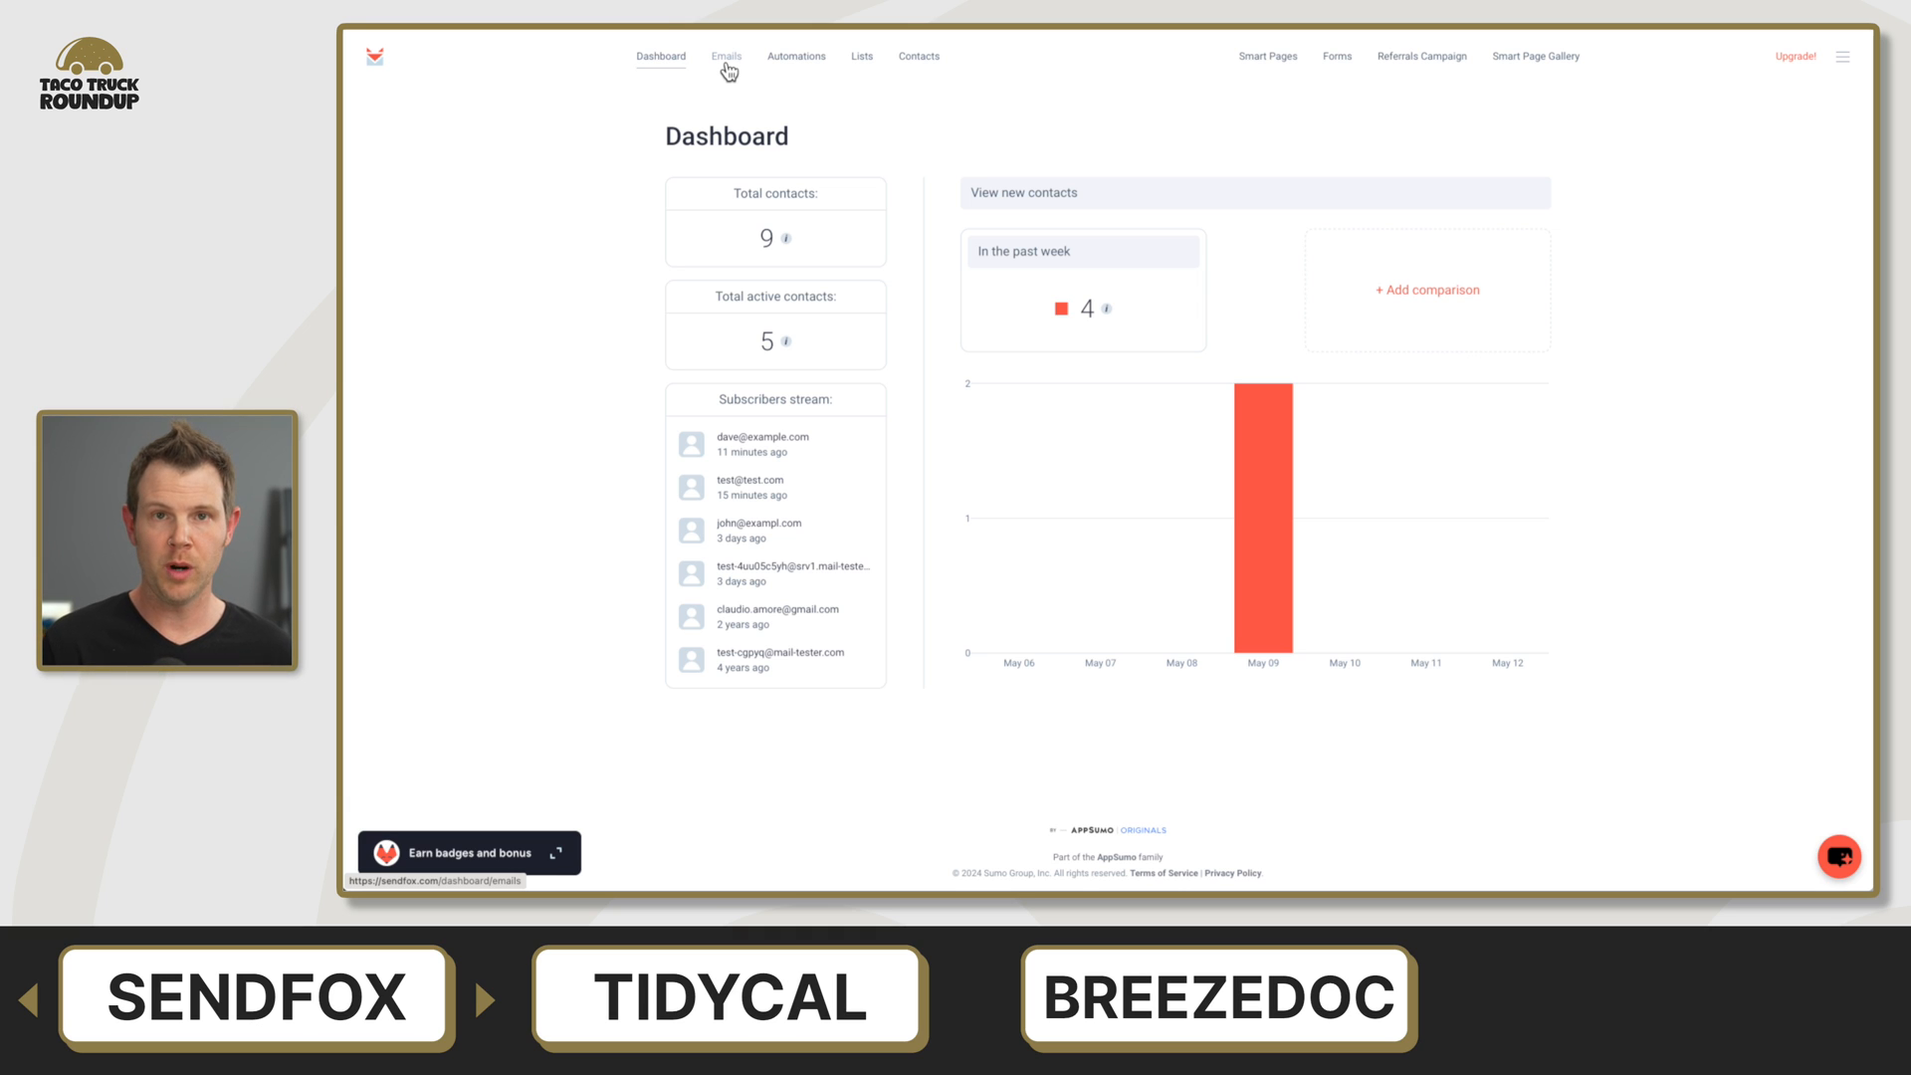
# From the Emails list, create a new email to get a blank composer.
pyautogui.click(727, 56)
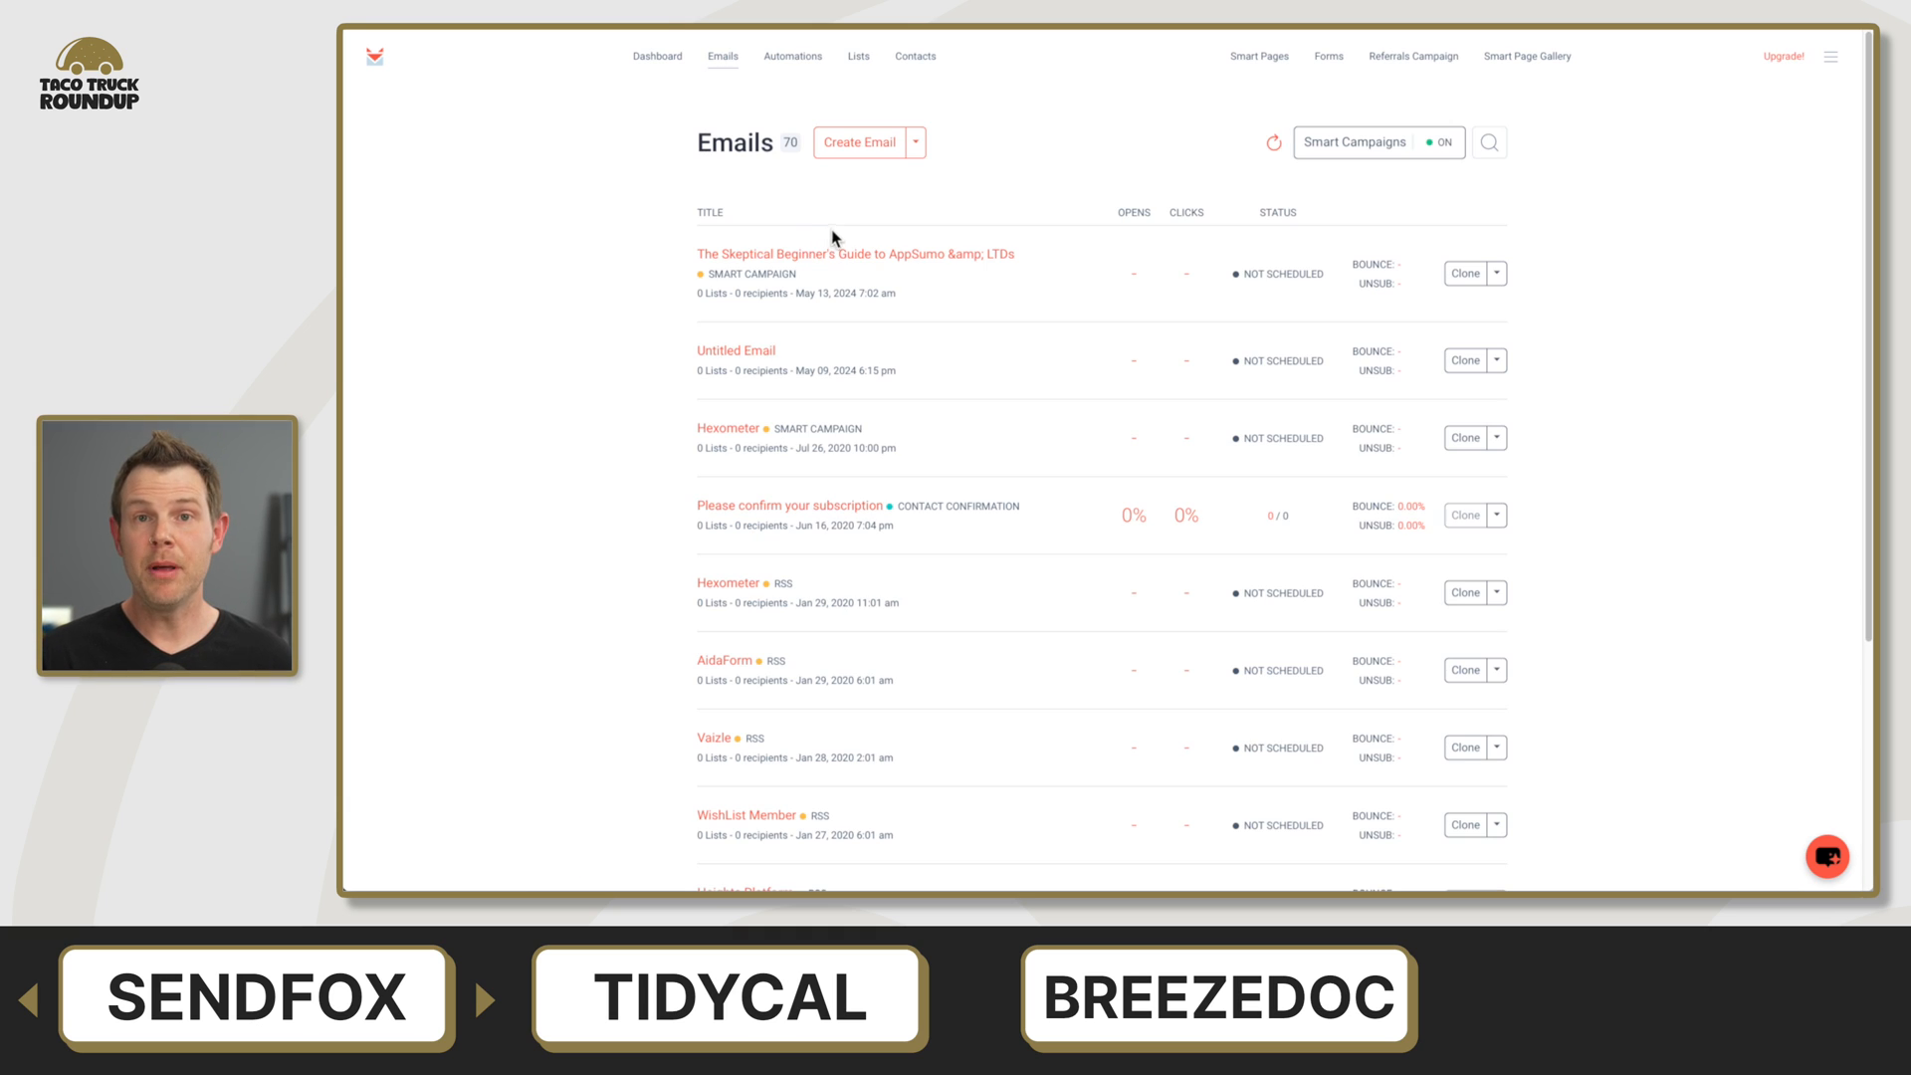
pyautogui.moveTo(858, 143)
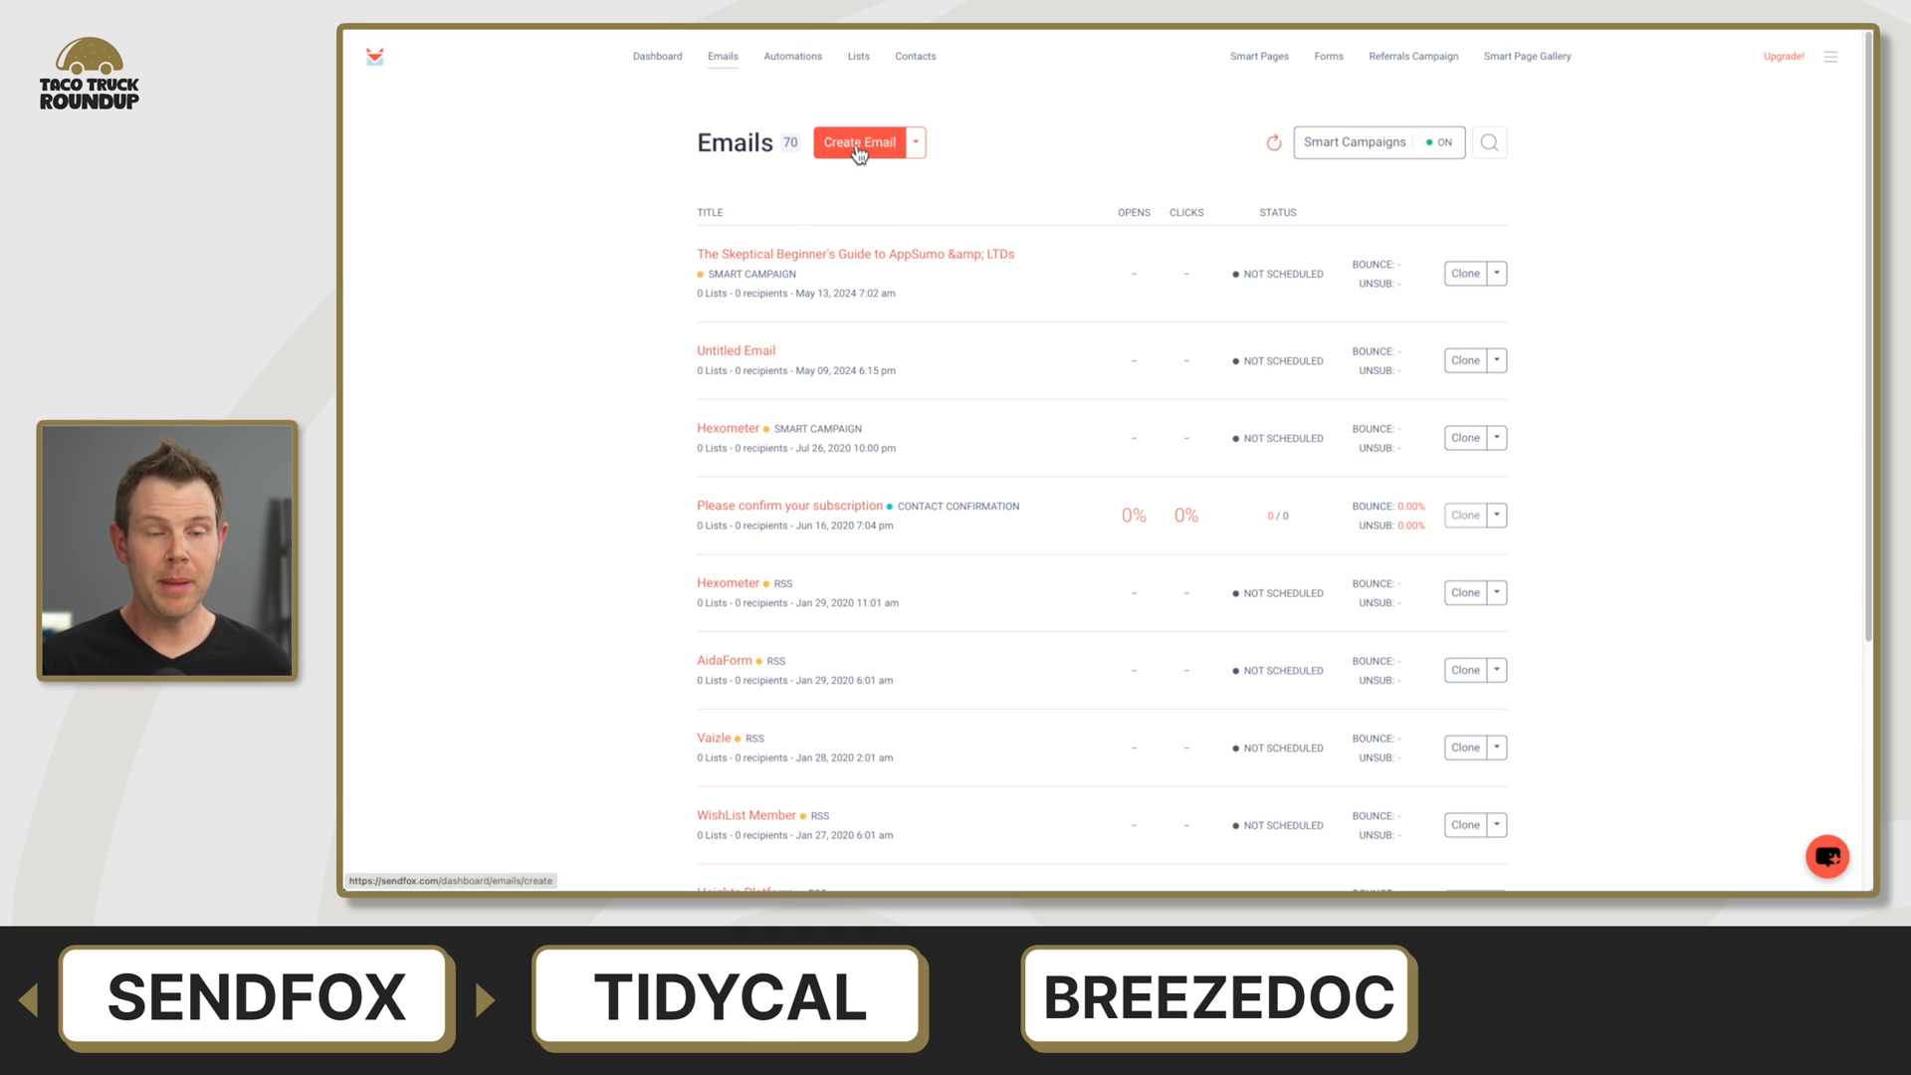
pyautogui.click(861, 143)
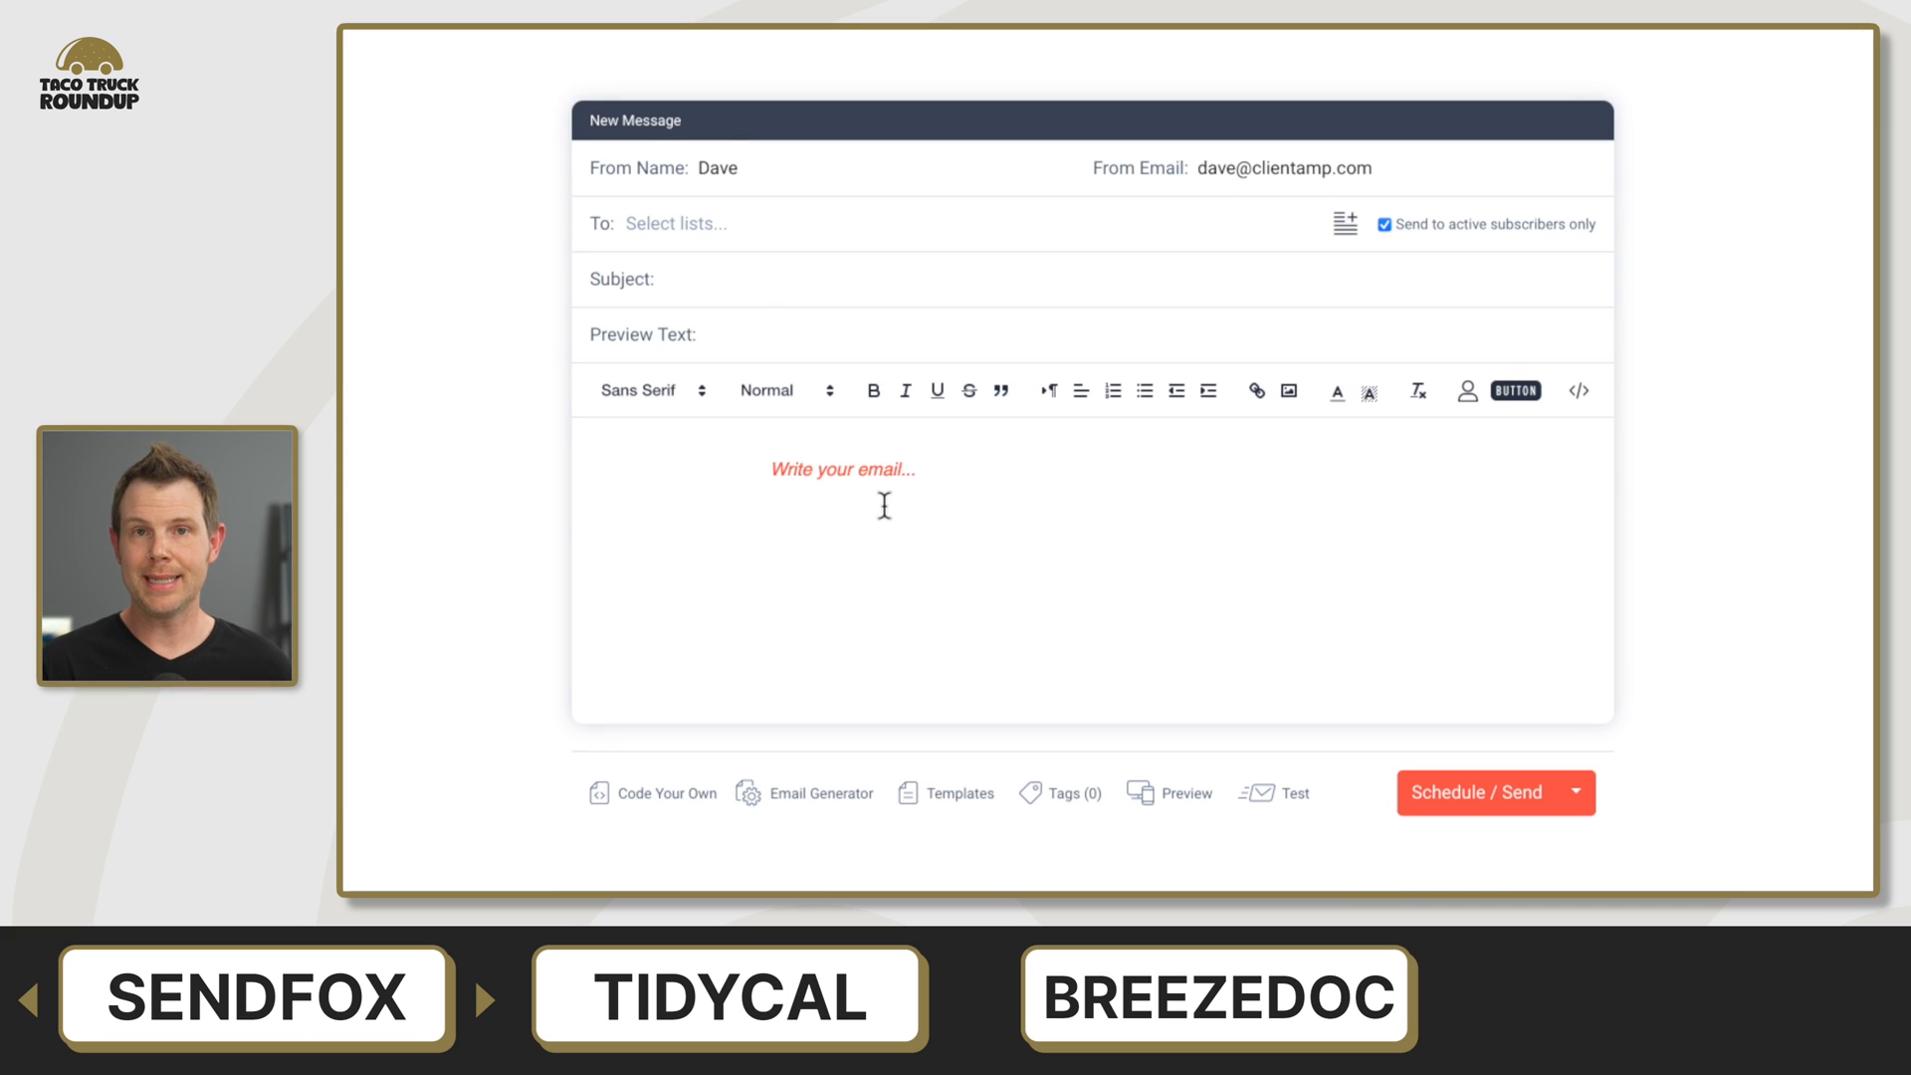
pyautogui.moveTo(951, 498)
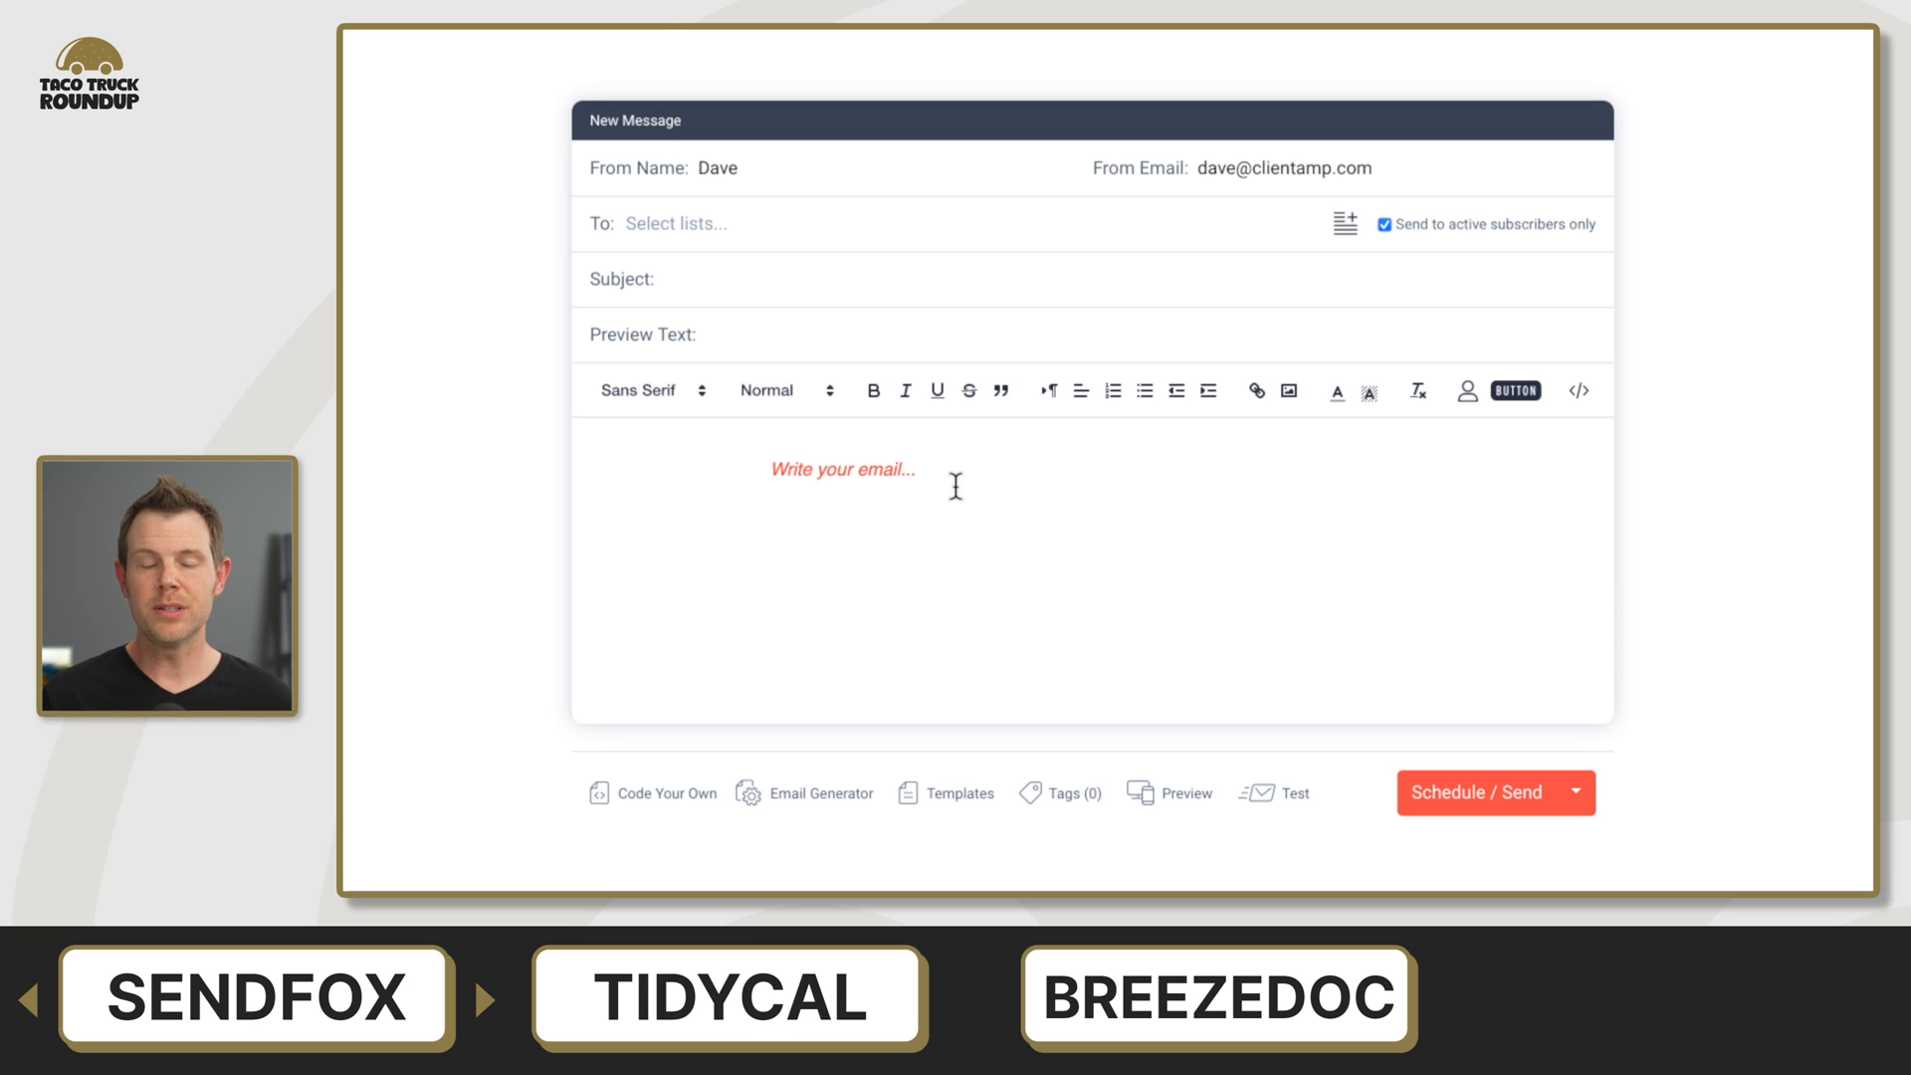
pyautogui.moveTo(1579, 391)
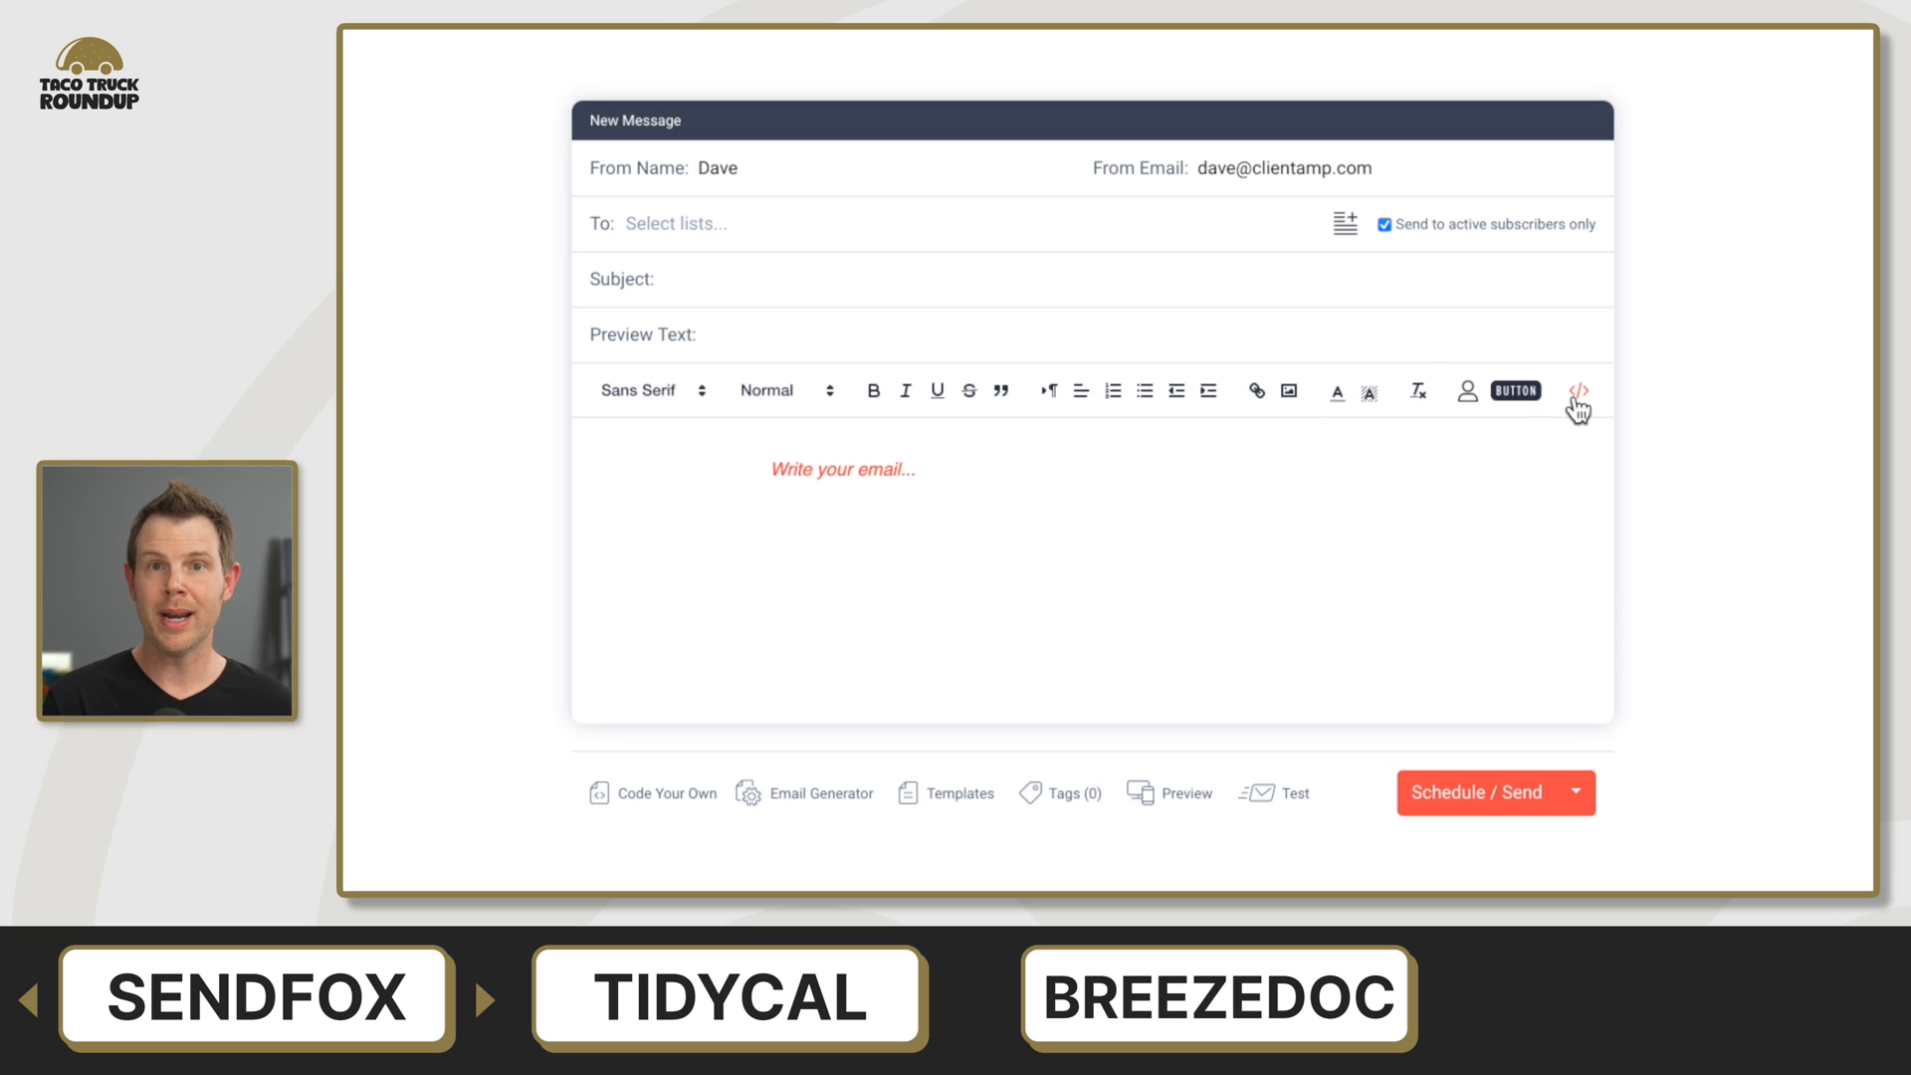
pyautogui.moveTo(1573, 402)
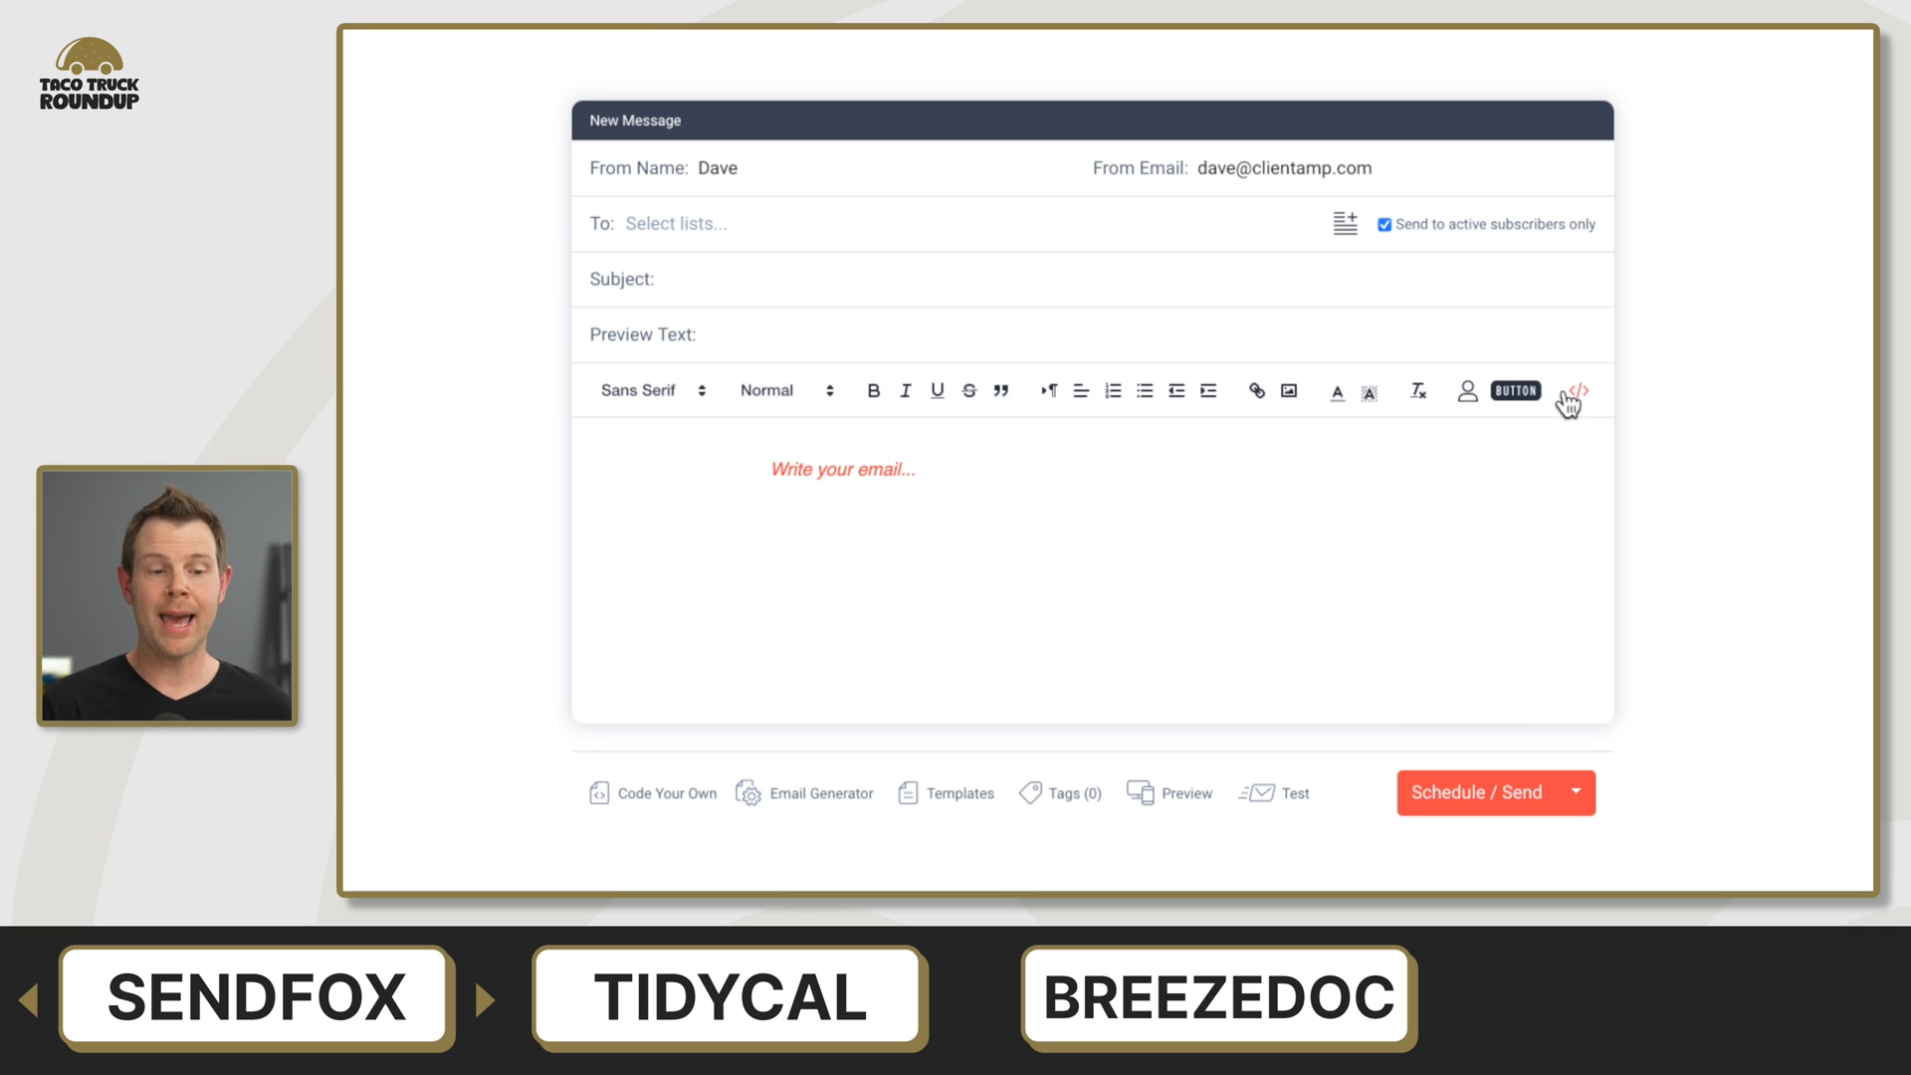
pyautogui.moveTo(639, 822)
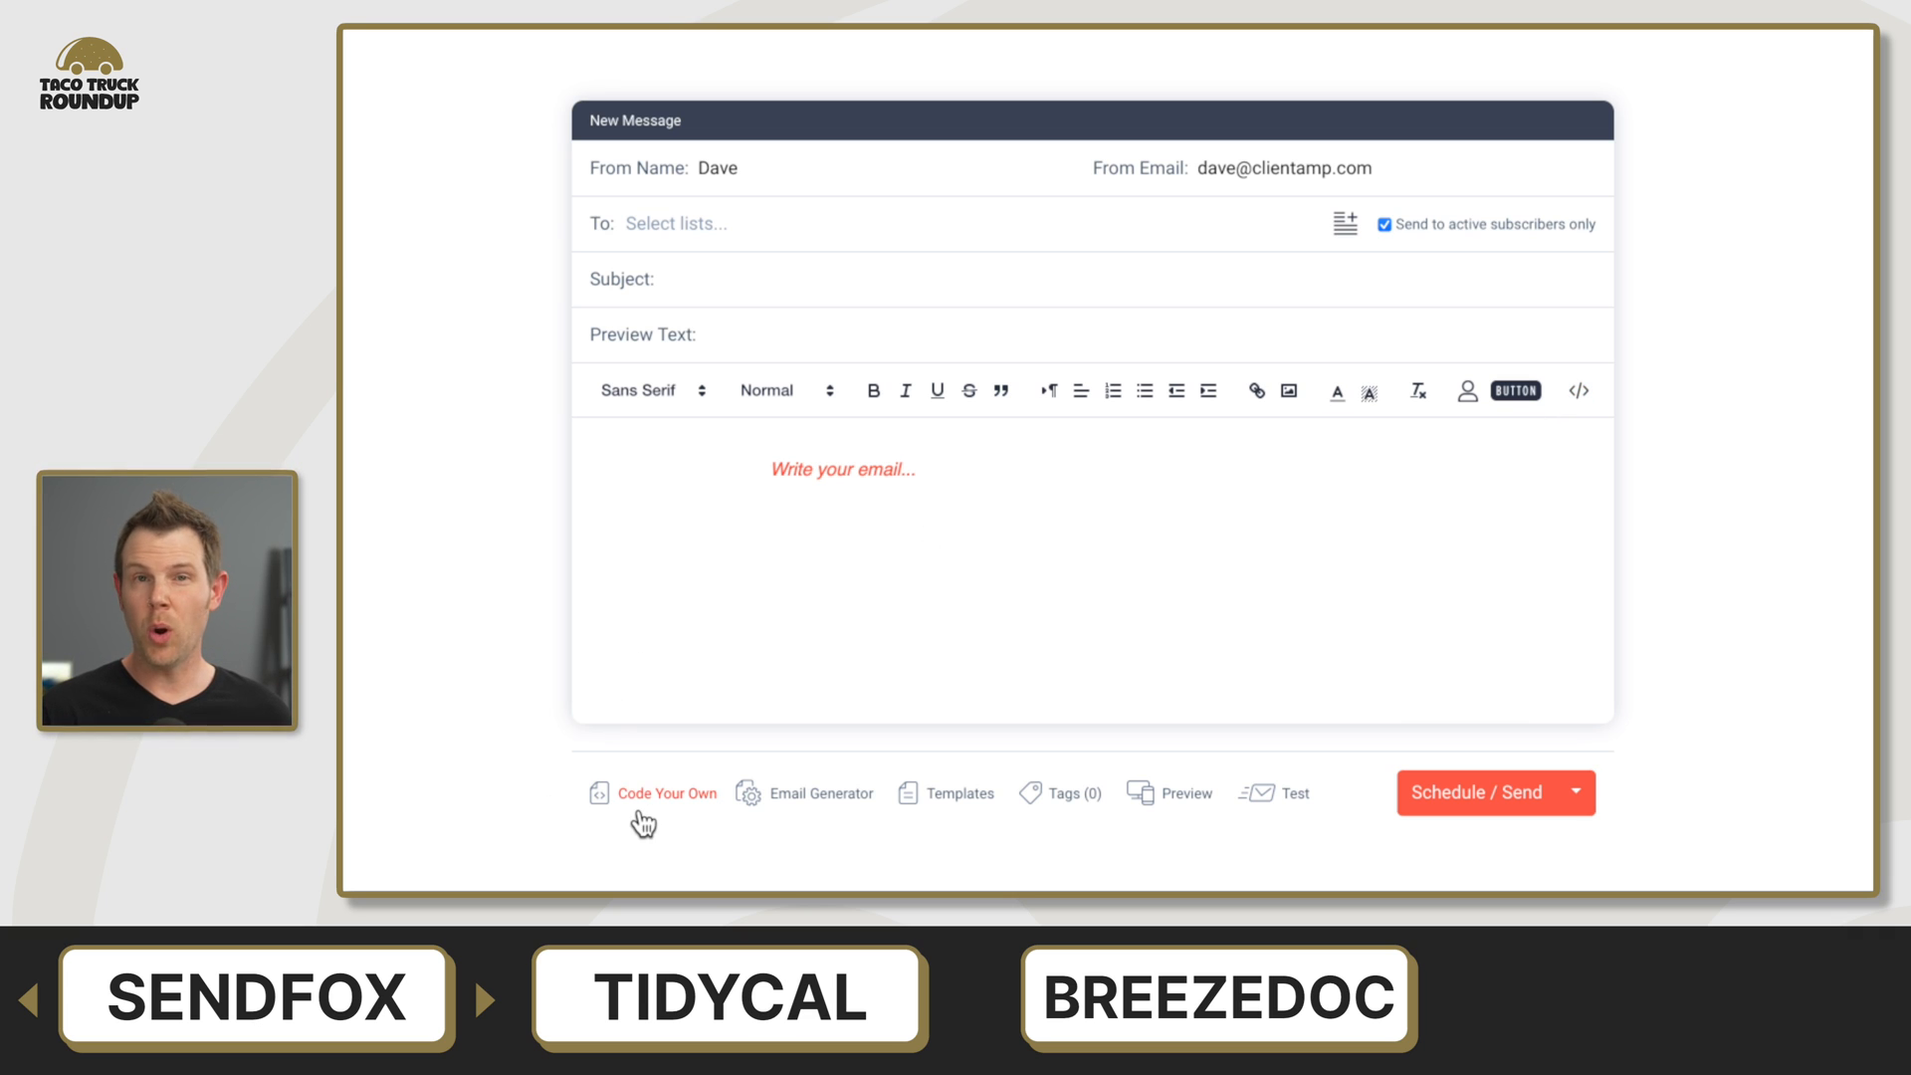
pyautogui.moveTo(683, 809)
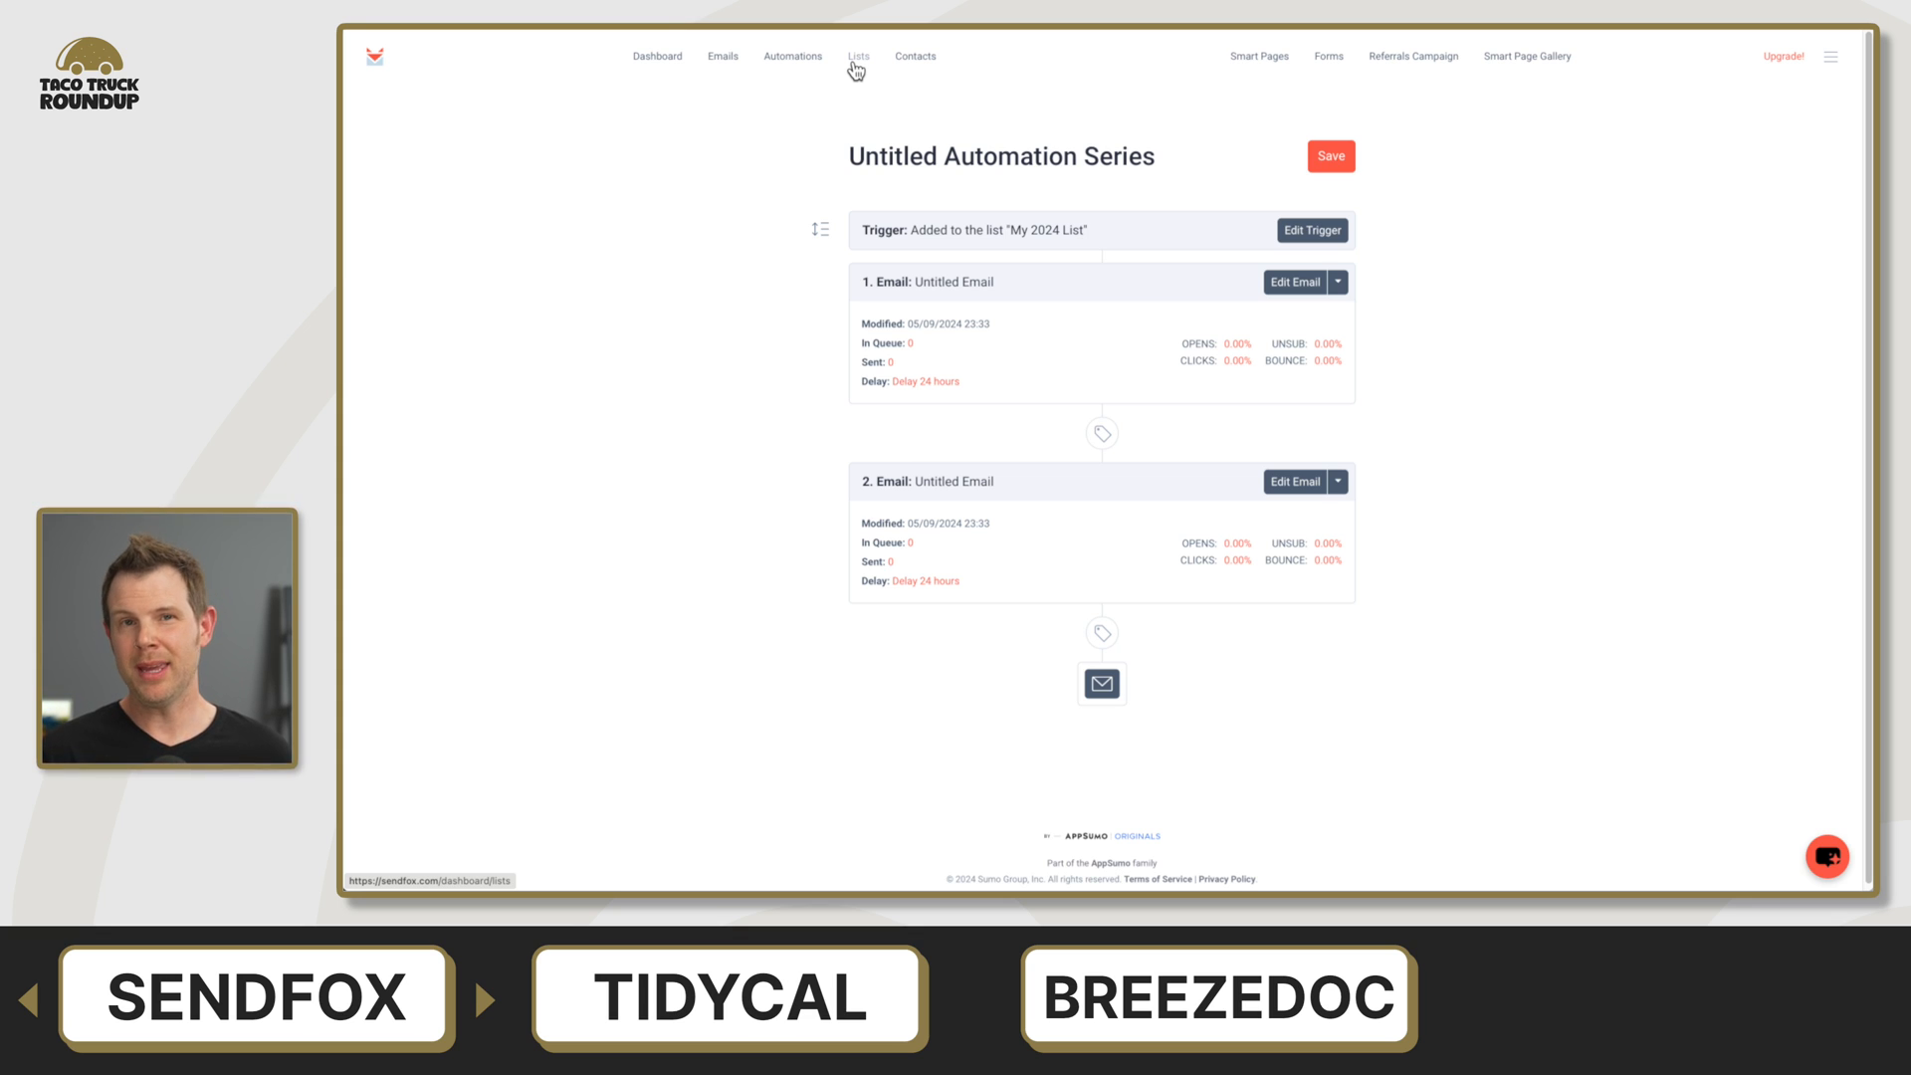
# Review the Smart Campaigns settings with Weekly Newsletter and Content Updates enabled.
pyautogui.click(721, 55)
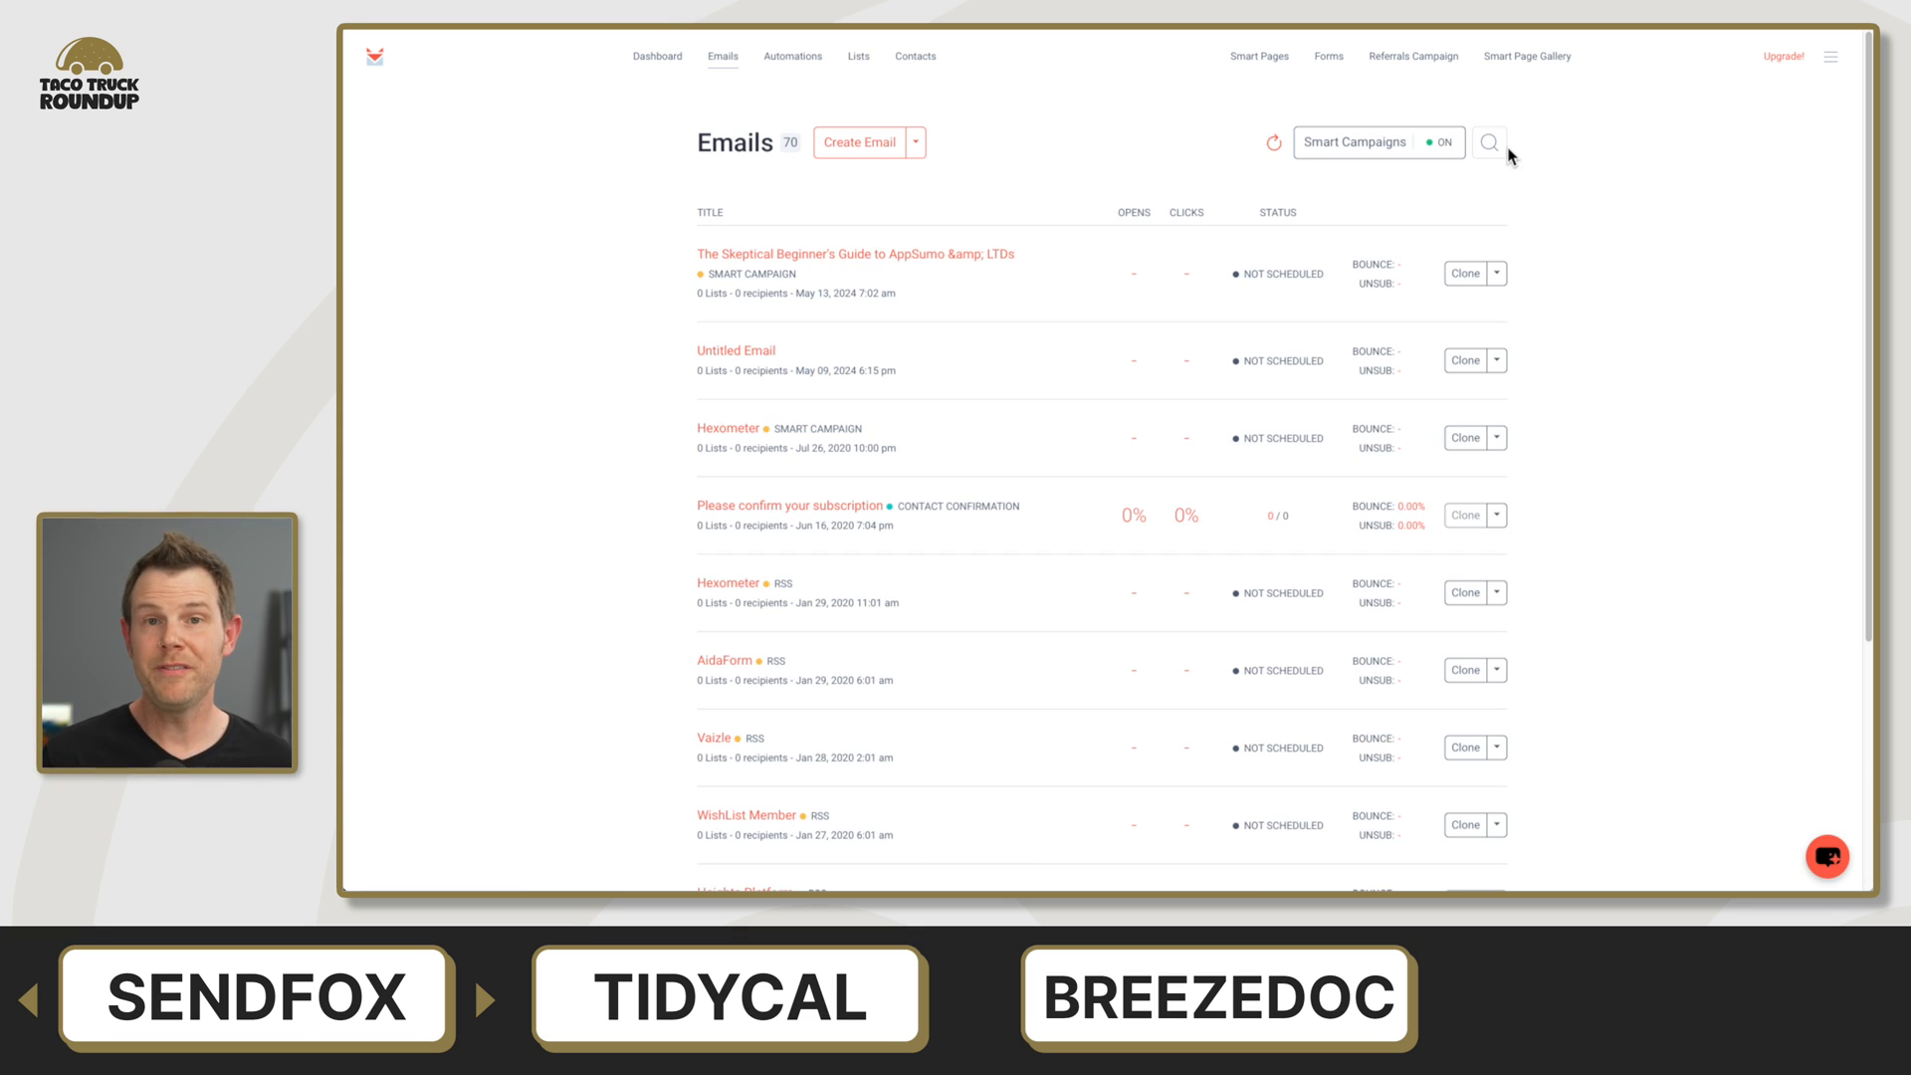
pyautogui.click(1378, 141)
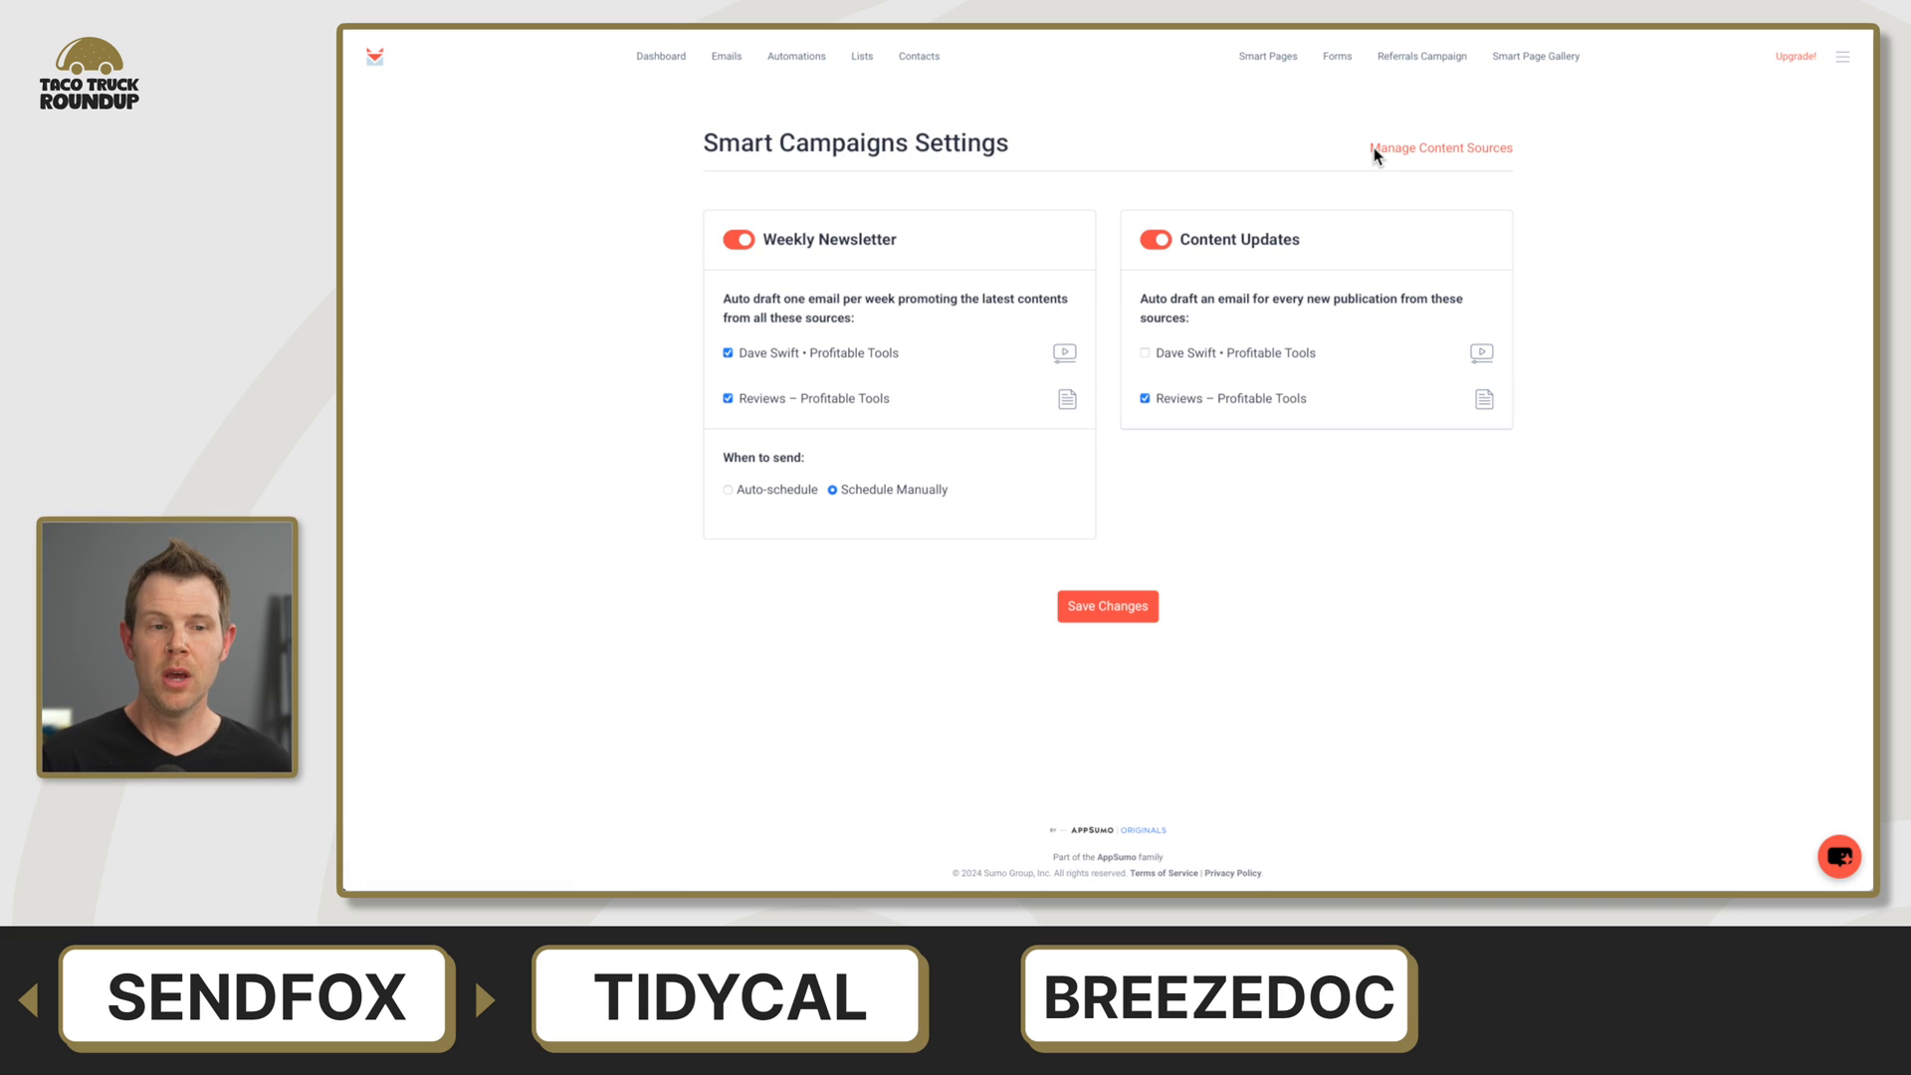
pyautogui.moveTo(1440, 148)
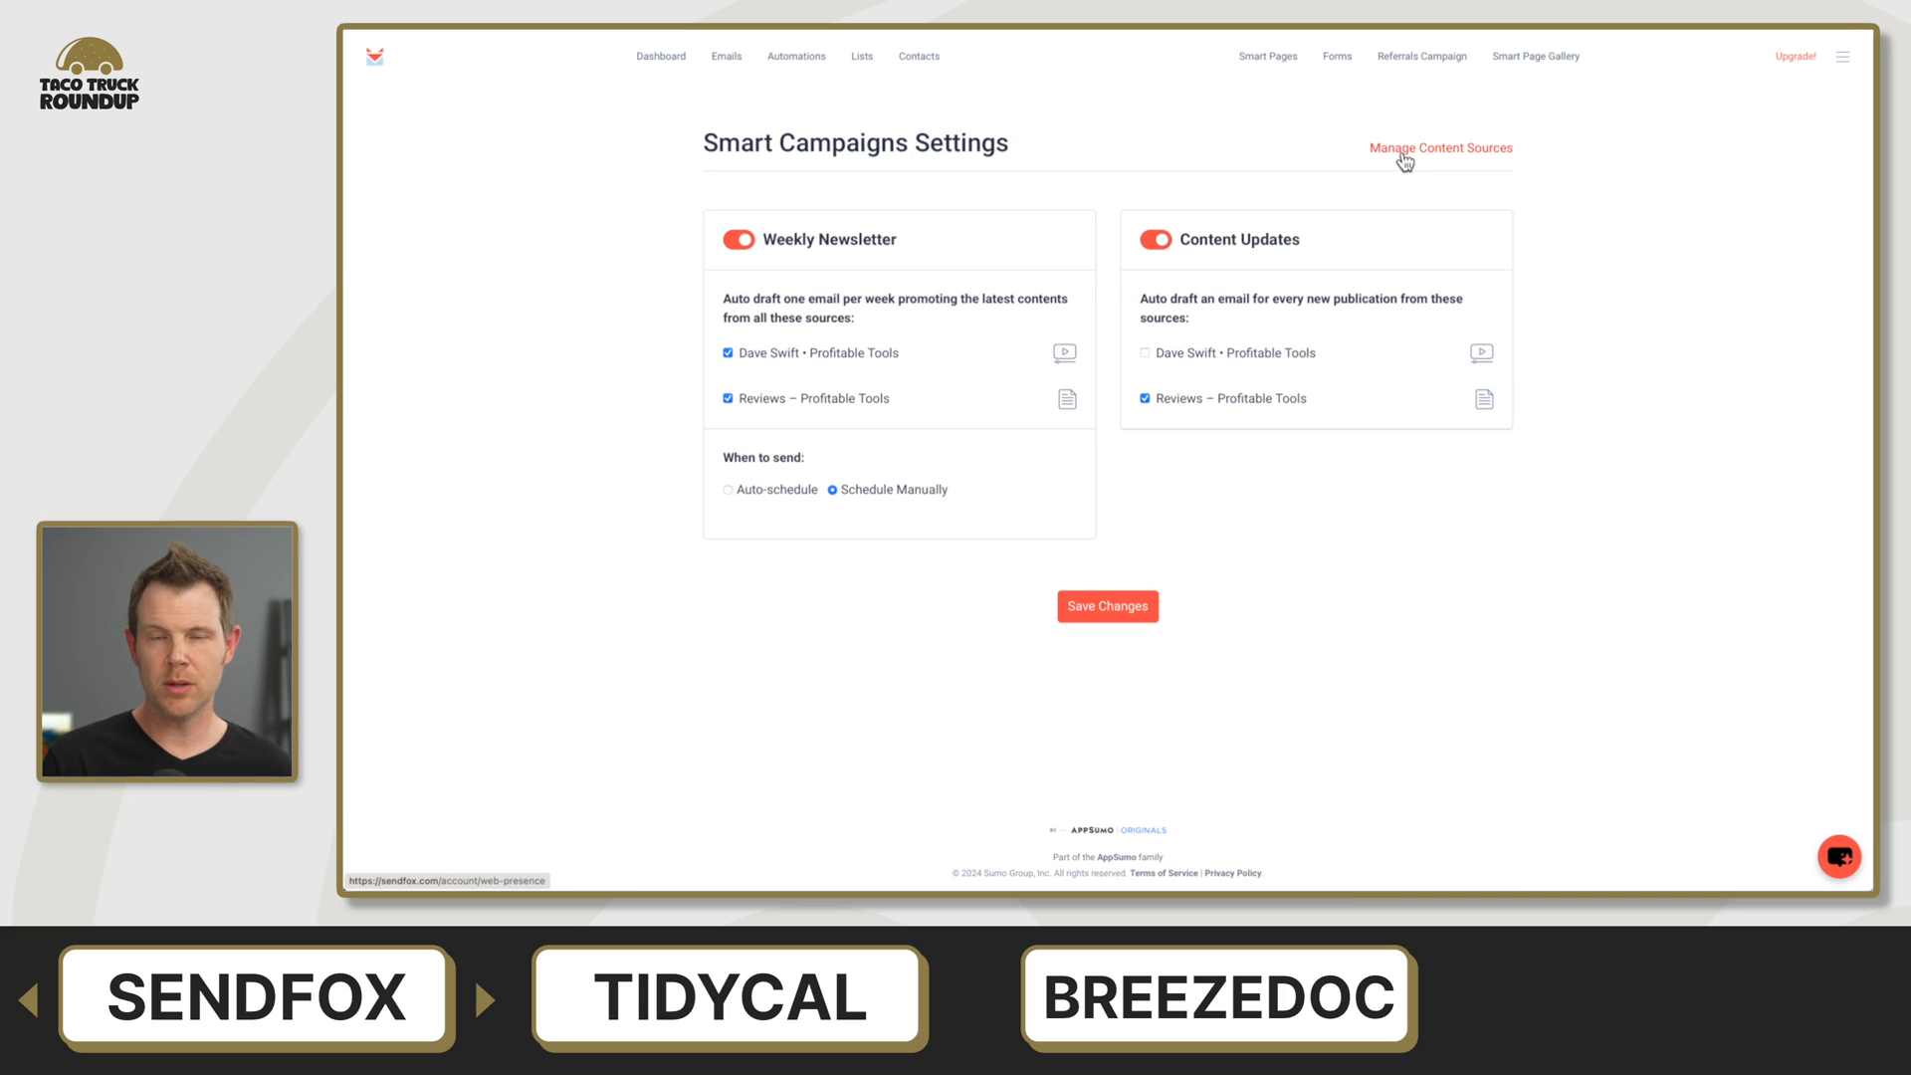
pyautogui.moveTo(1422, 165)
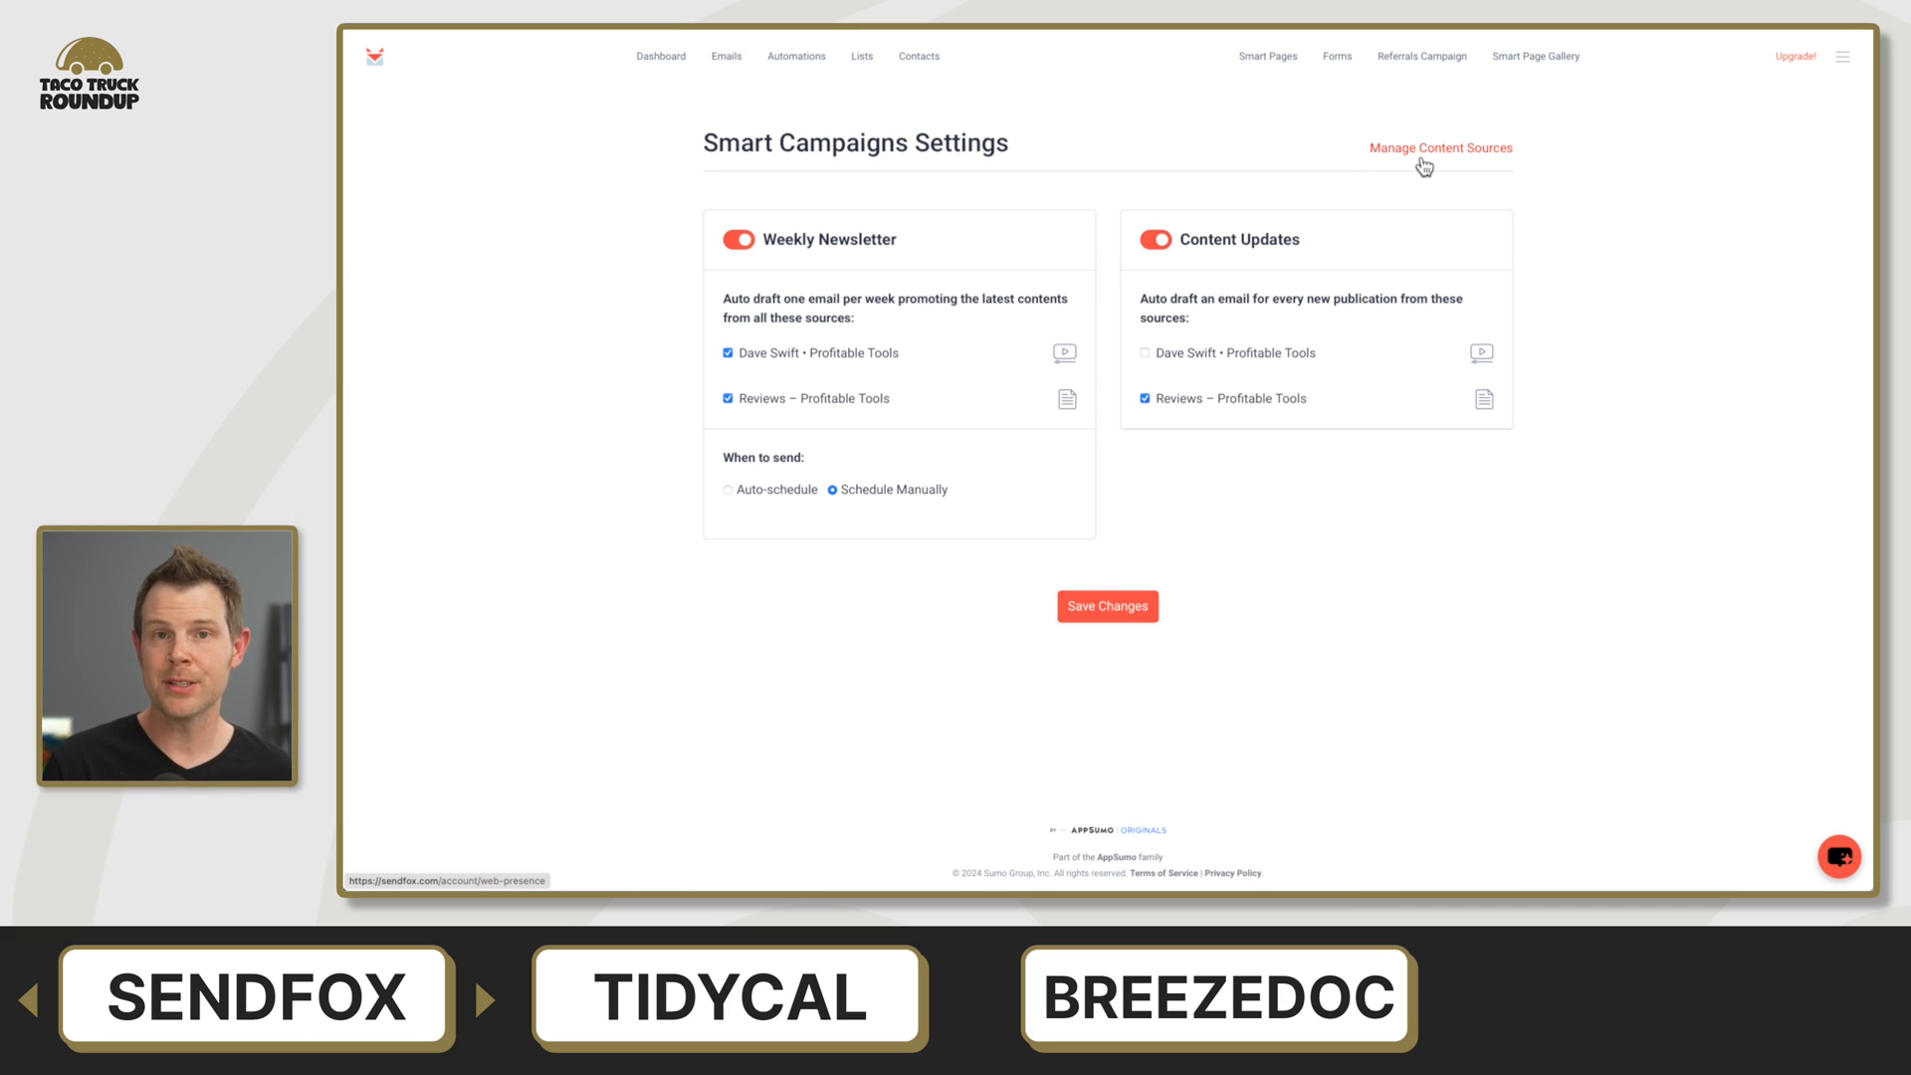
pyautogui.moveTo(1510, 249)
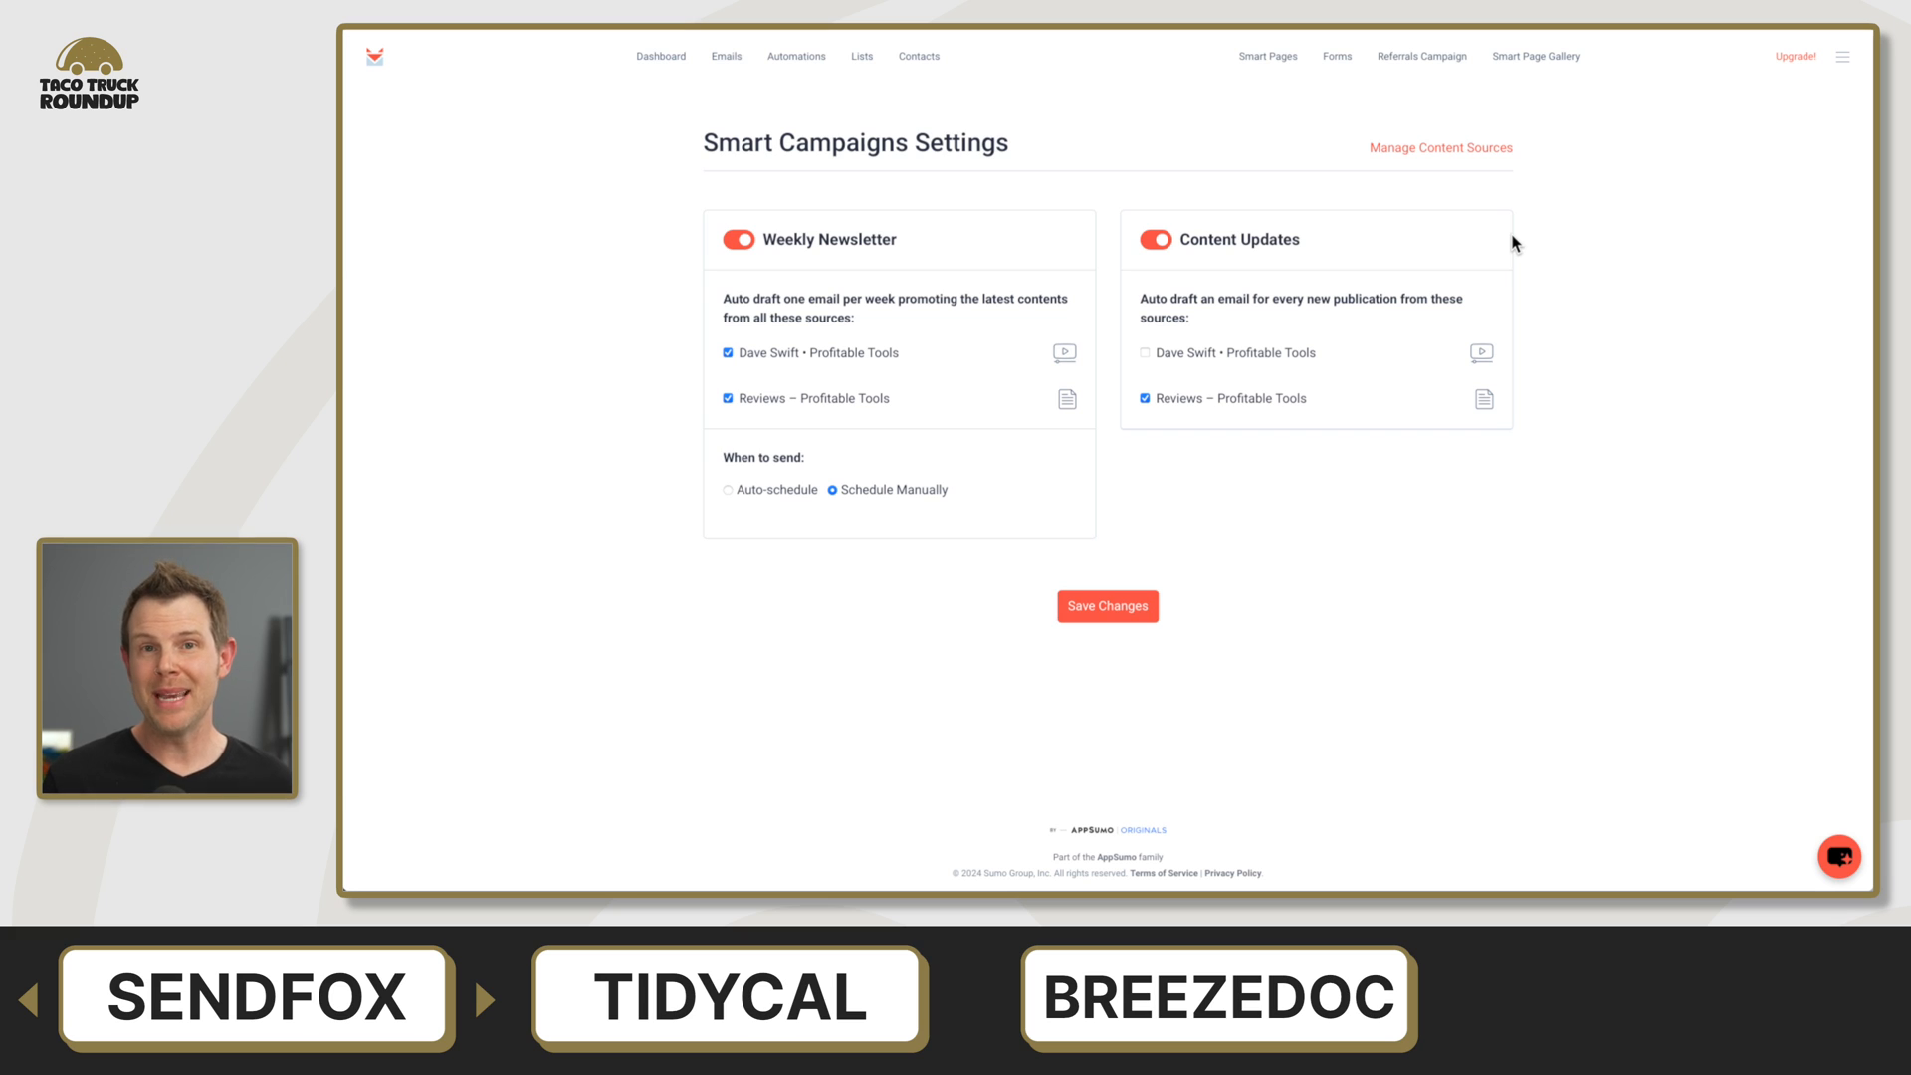
pyautogui.moveTo(733, 187)
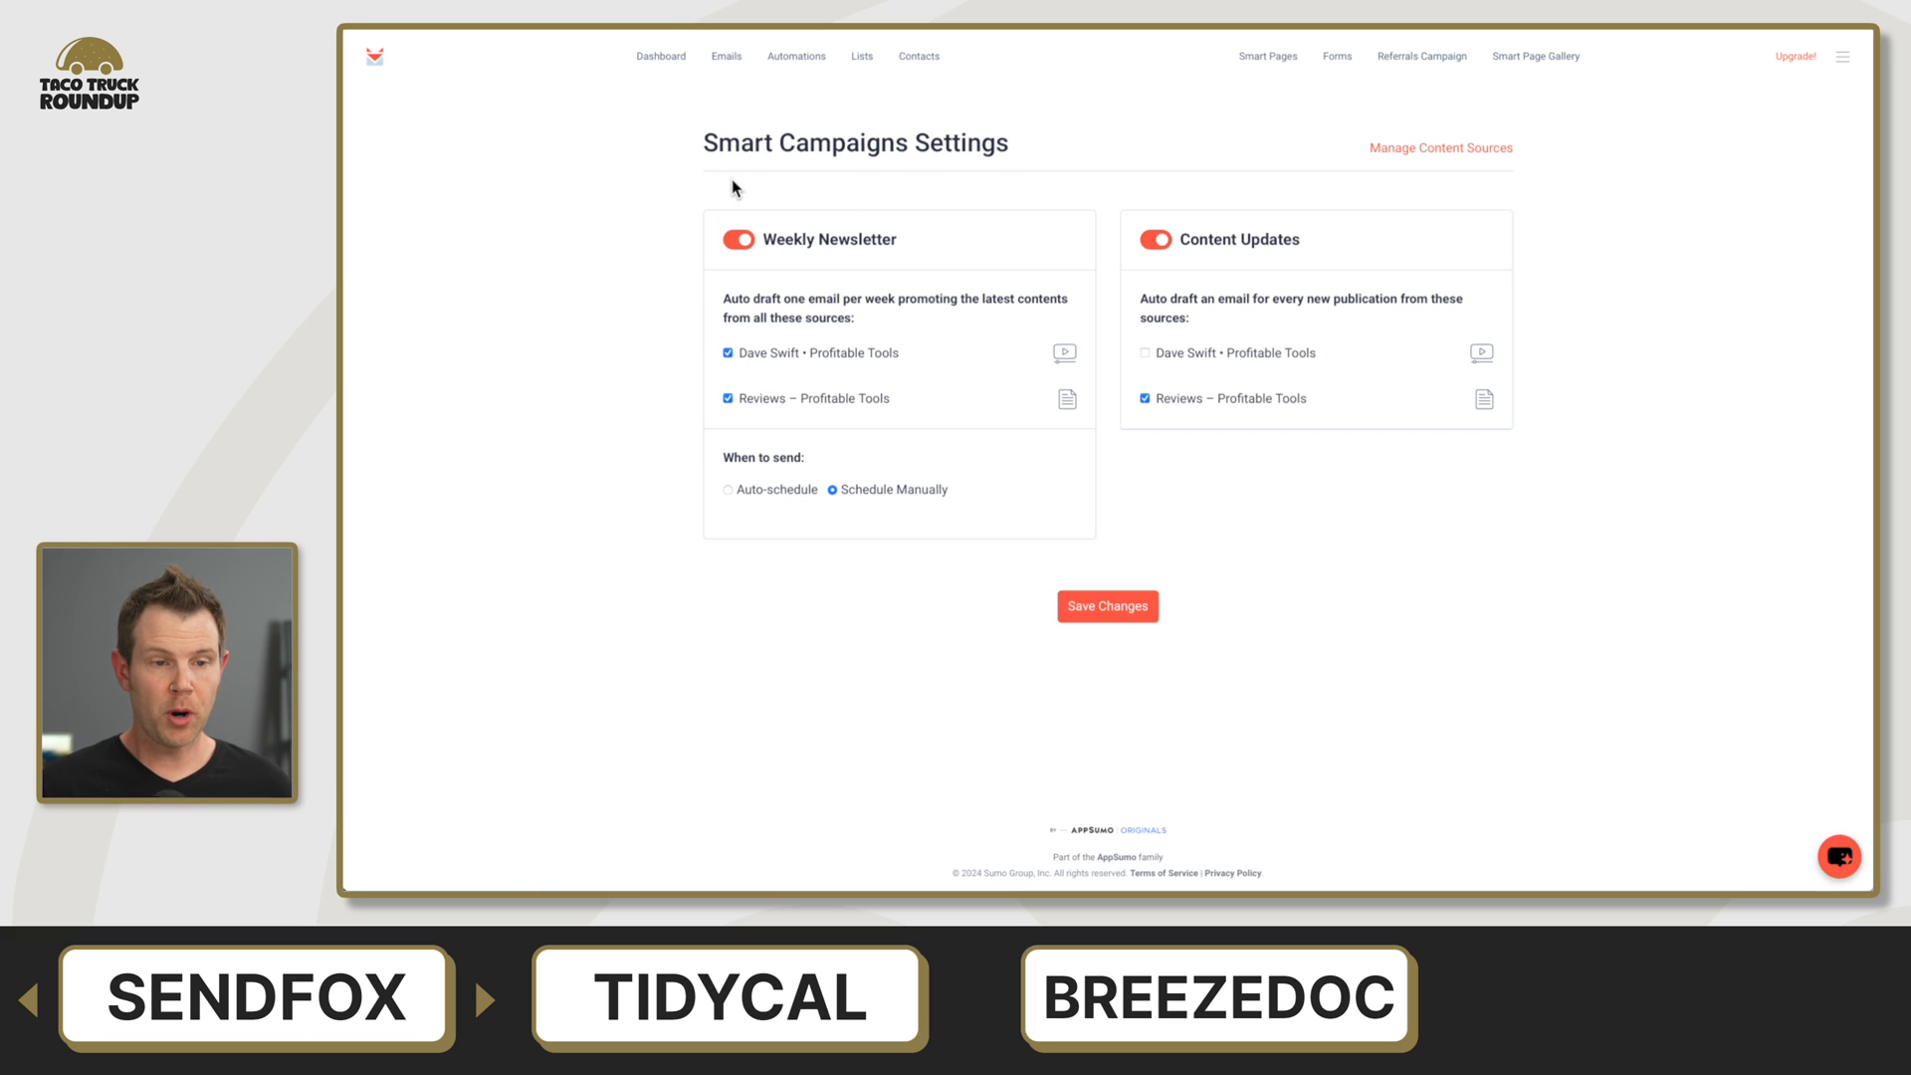
pyautogui.moveTo(1457, 156)
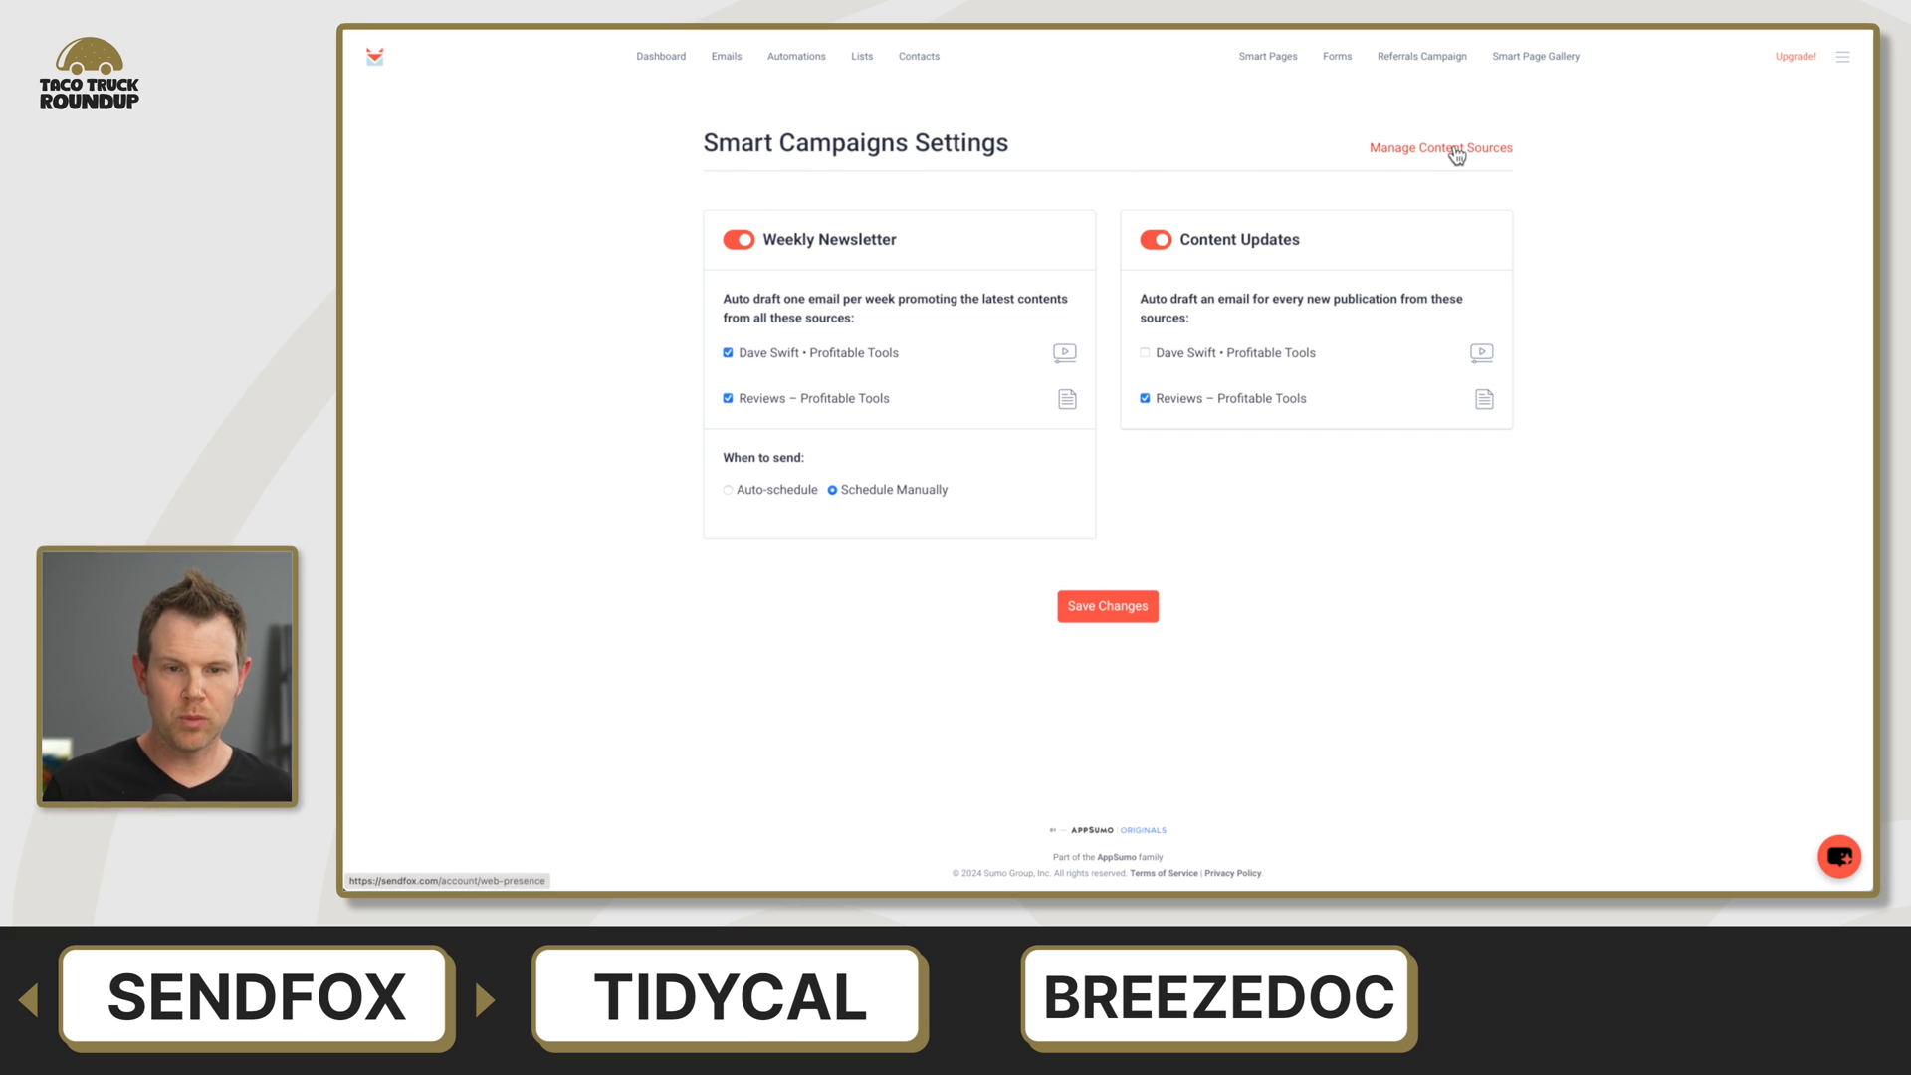
pyautogui.click(1442, 147)
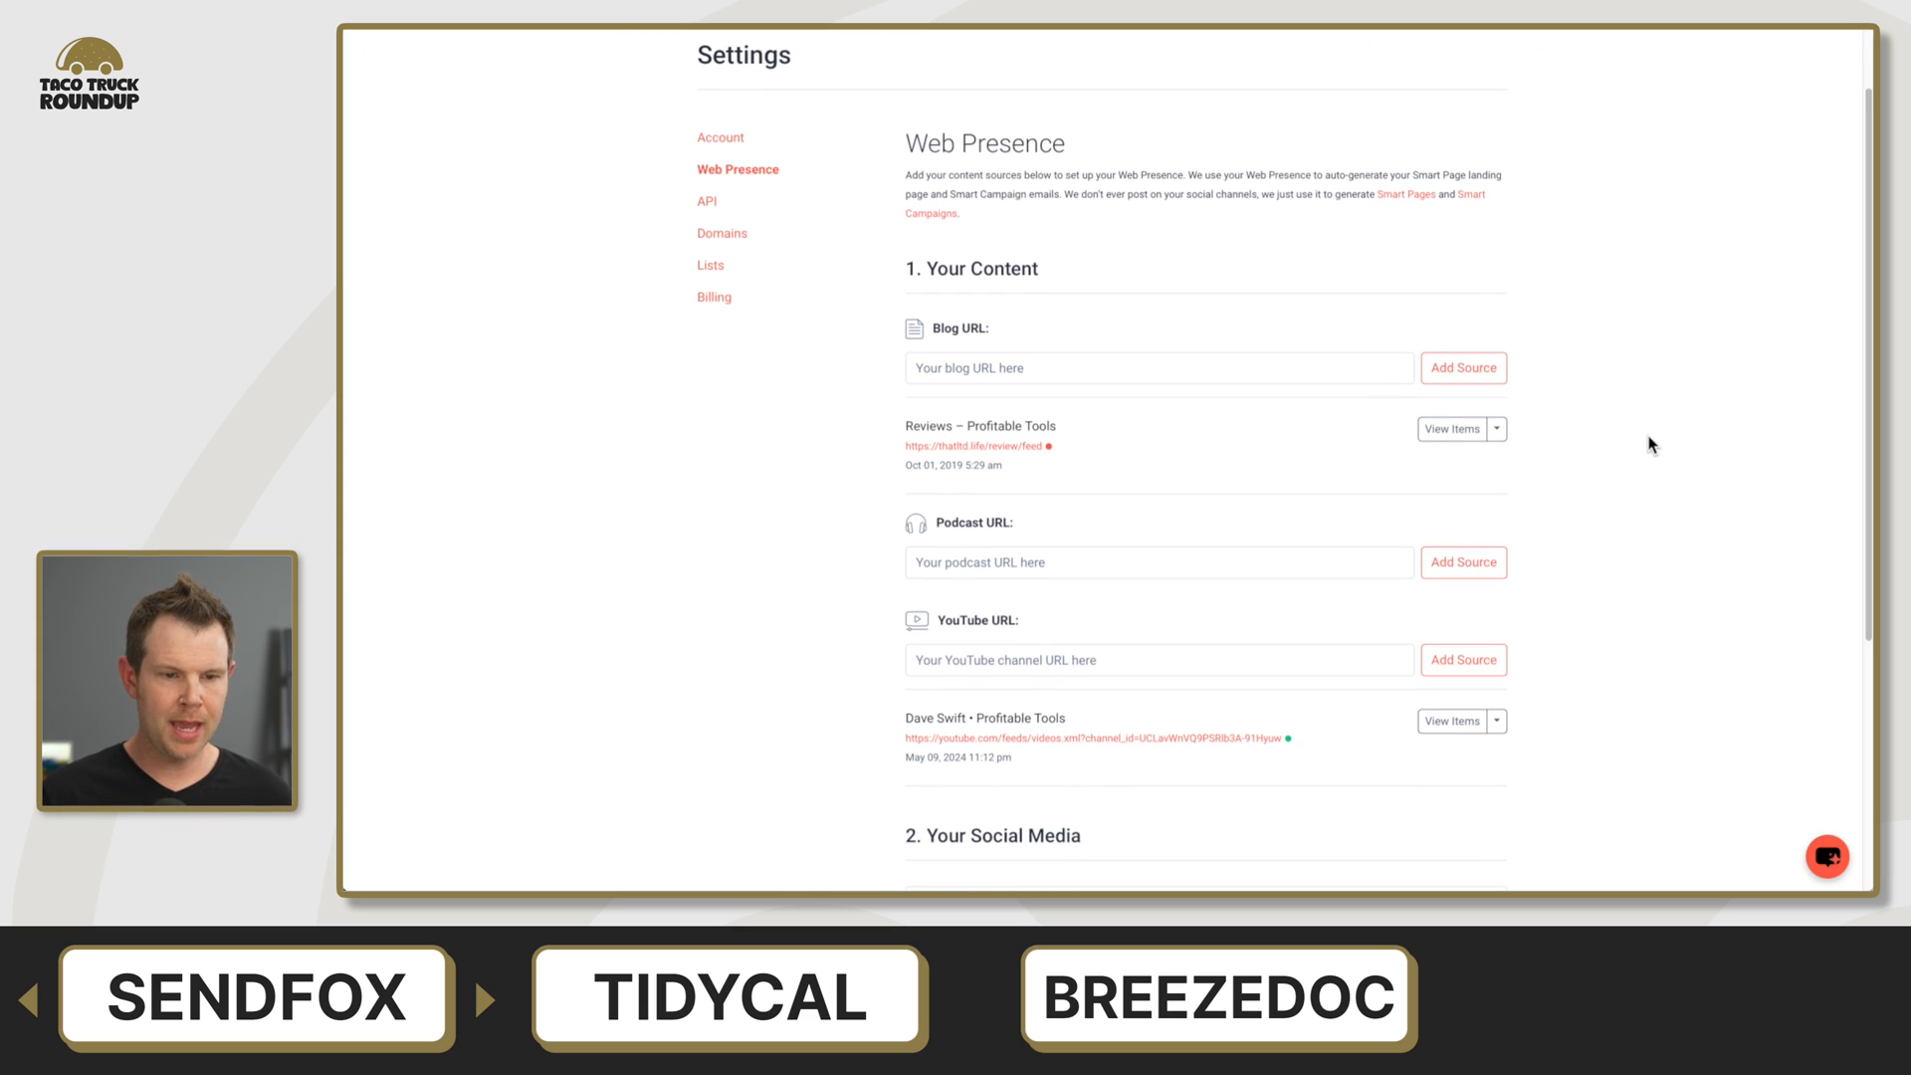
pyautogui.scroll(-3)
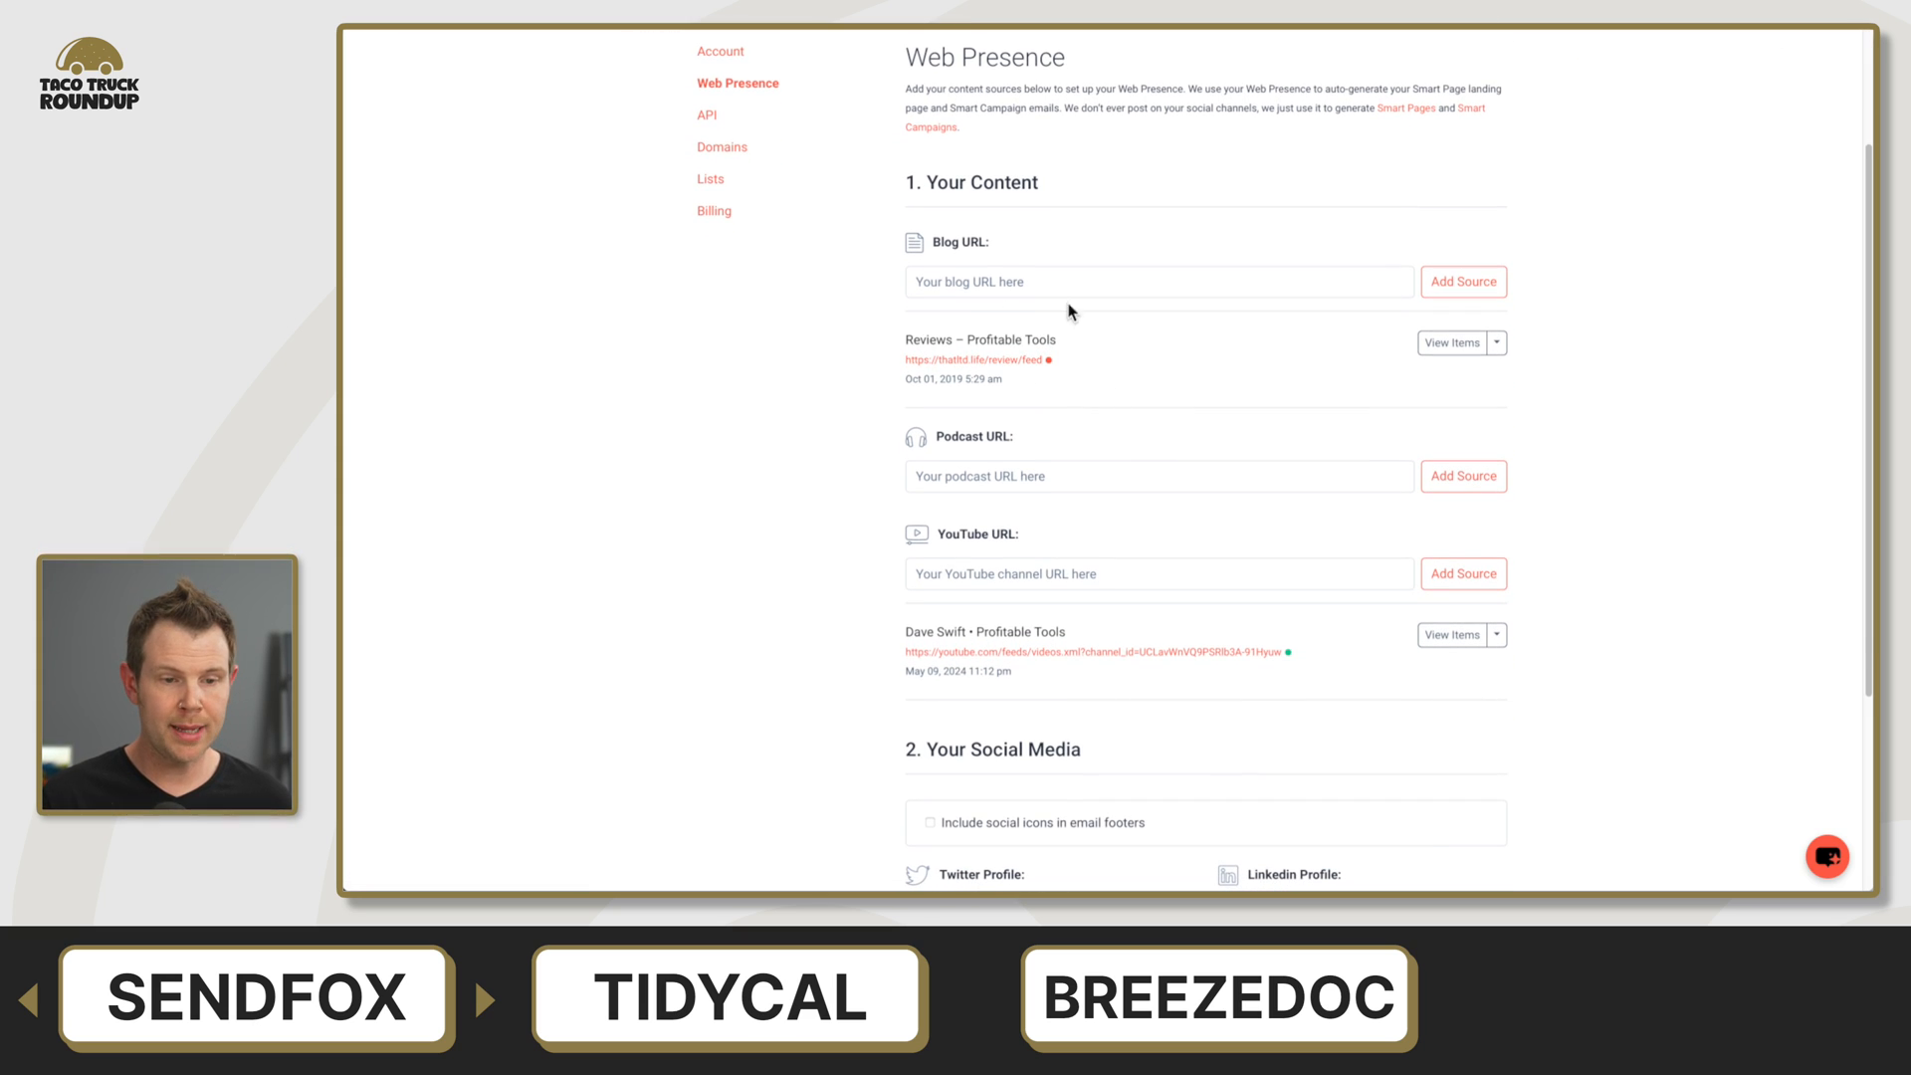
pyautogui.moveTo(1077, 539)
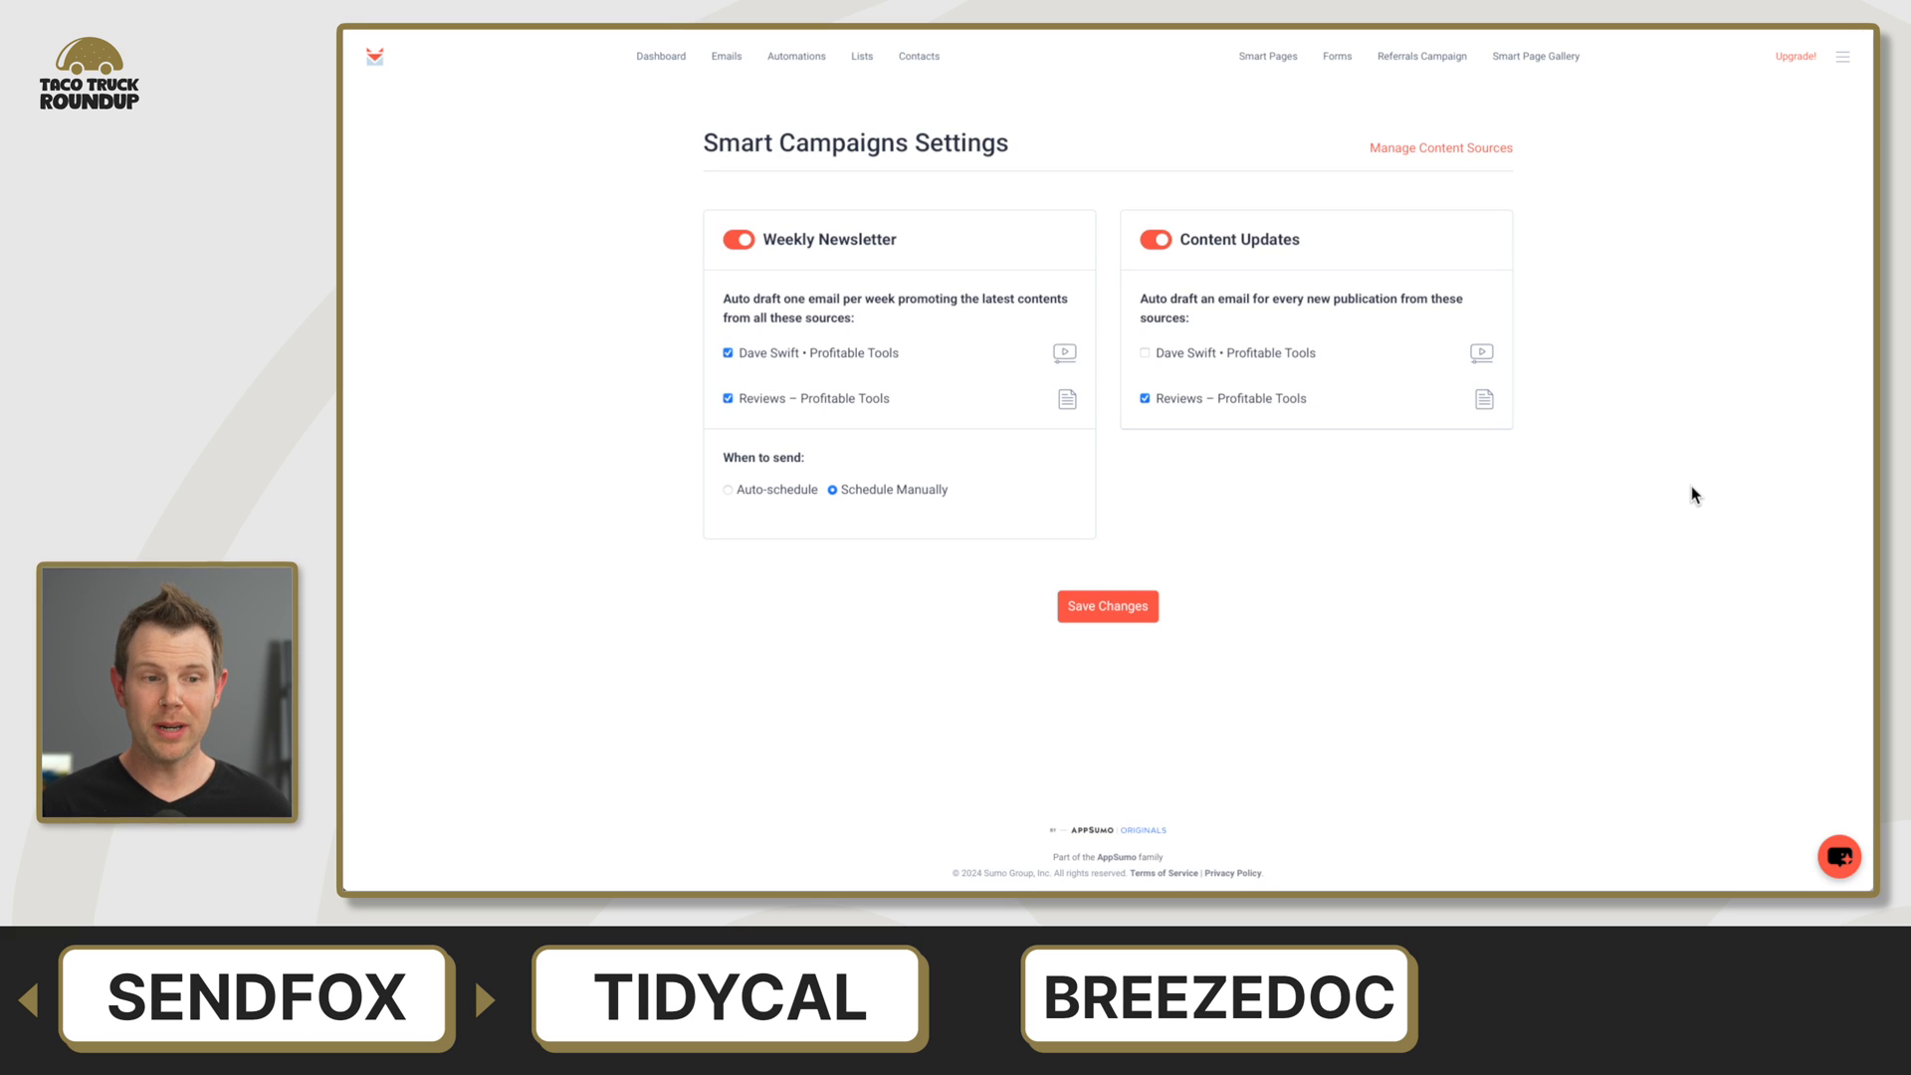
pyautogui.moveTo(744, 259)
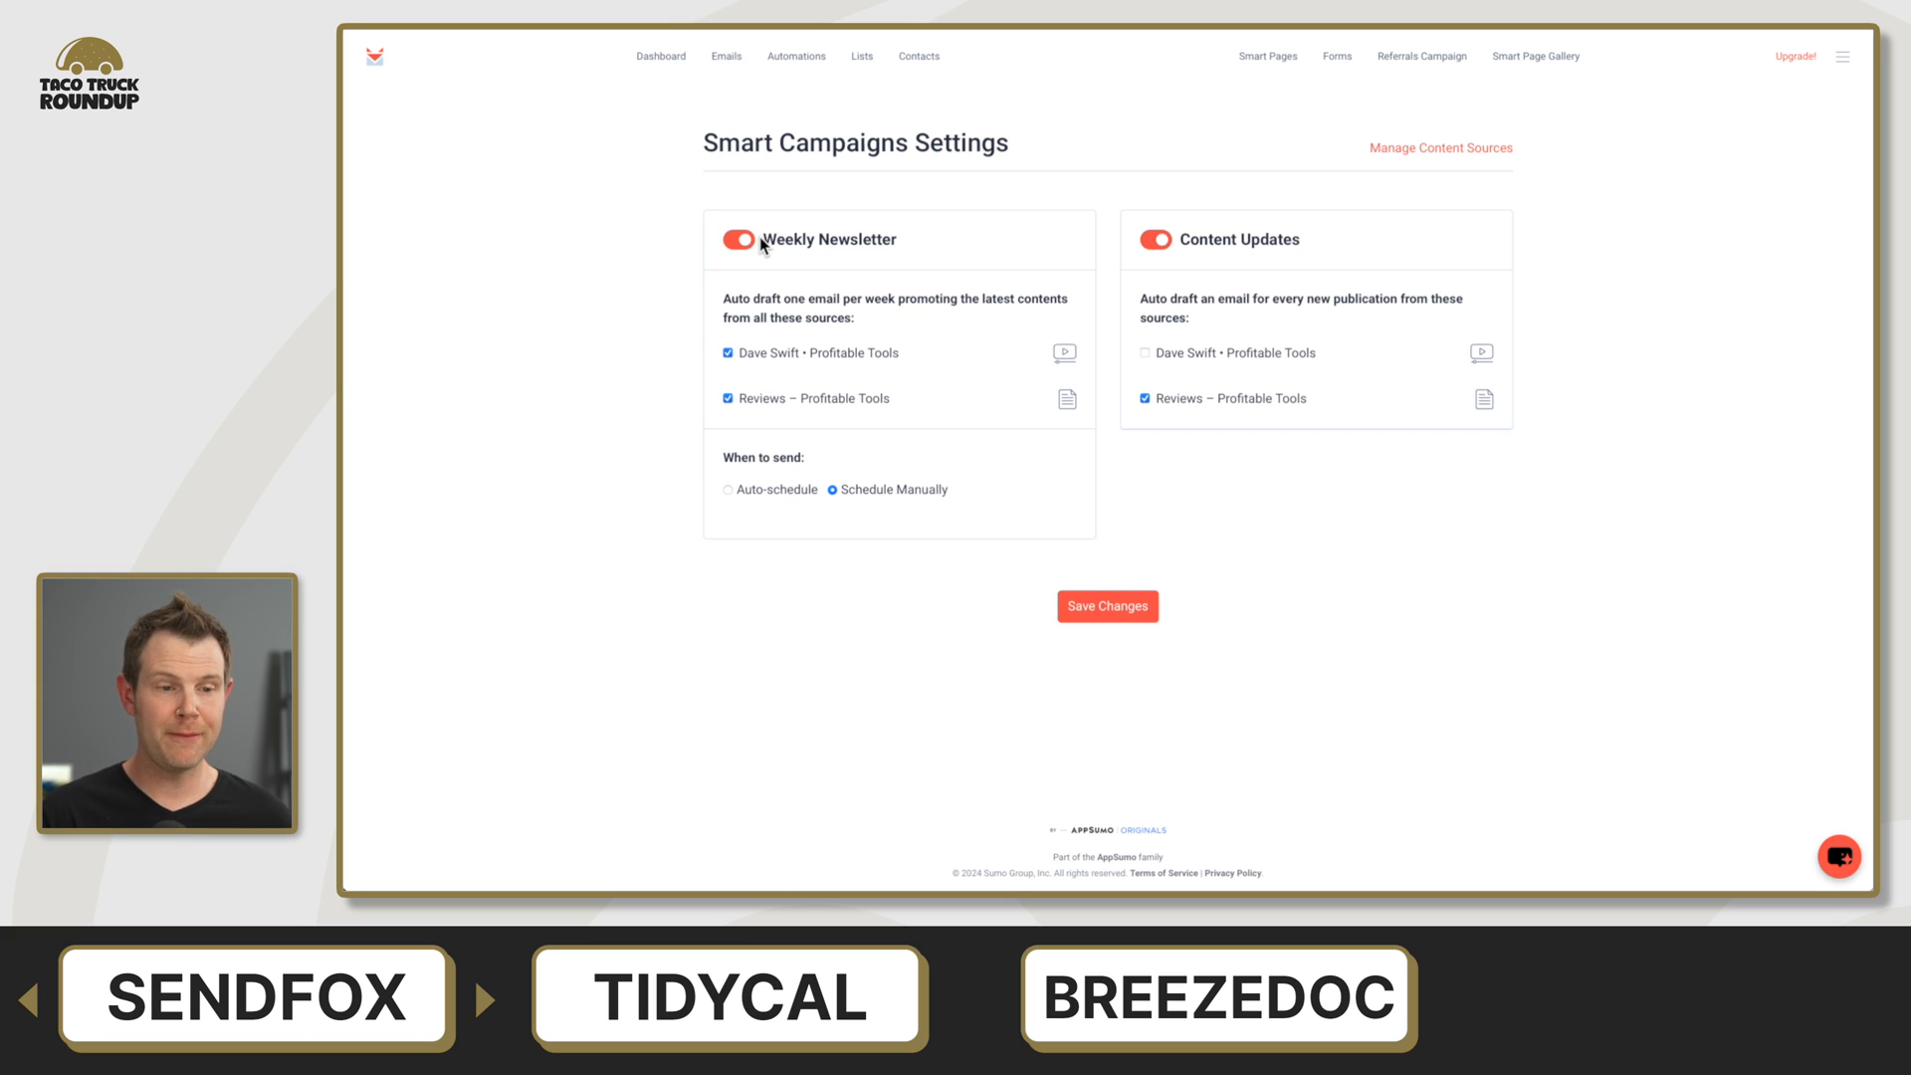
pyautogui.moveTo(926, 387)
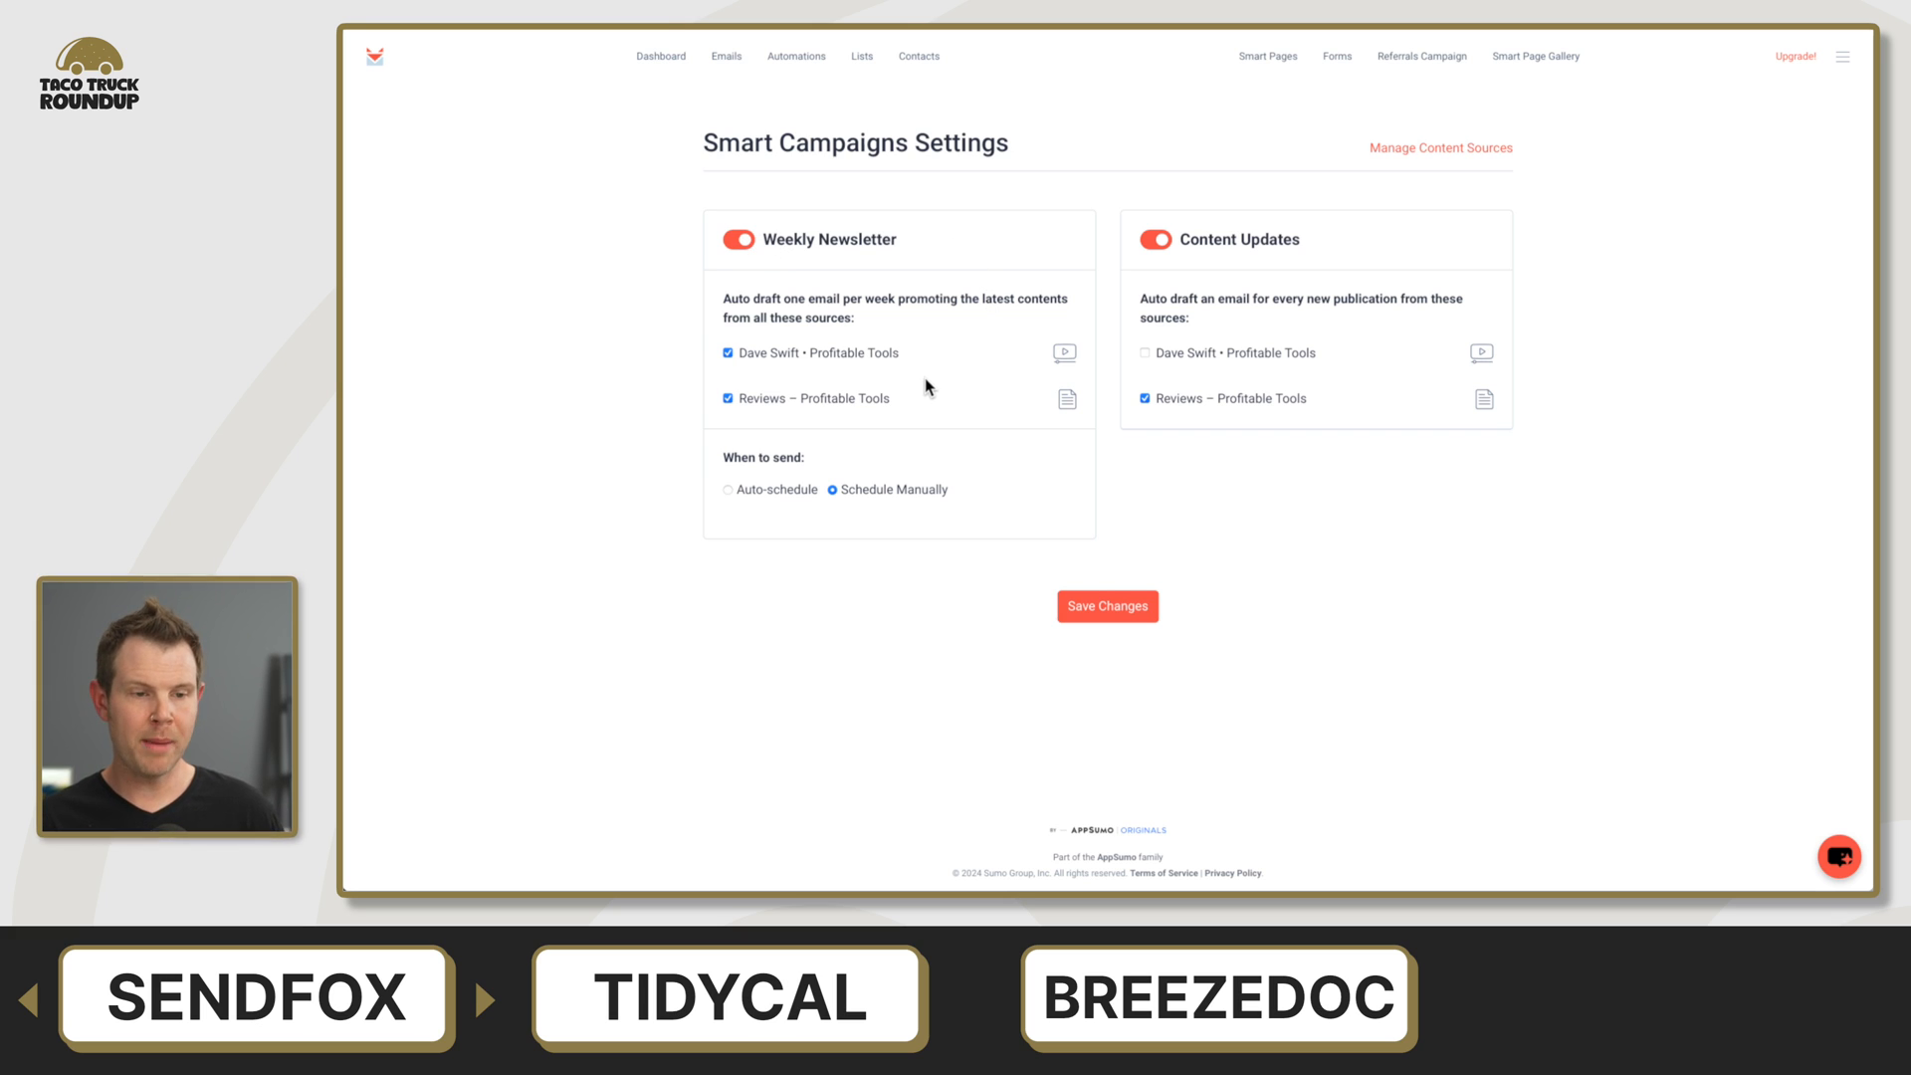
pyautogui.moveTo(935, 412)
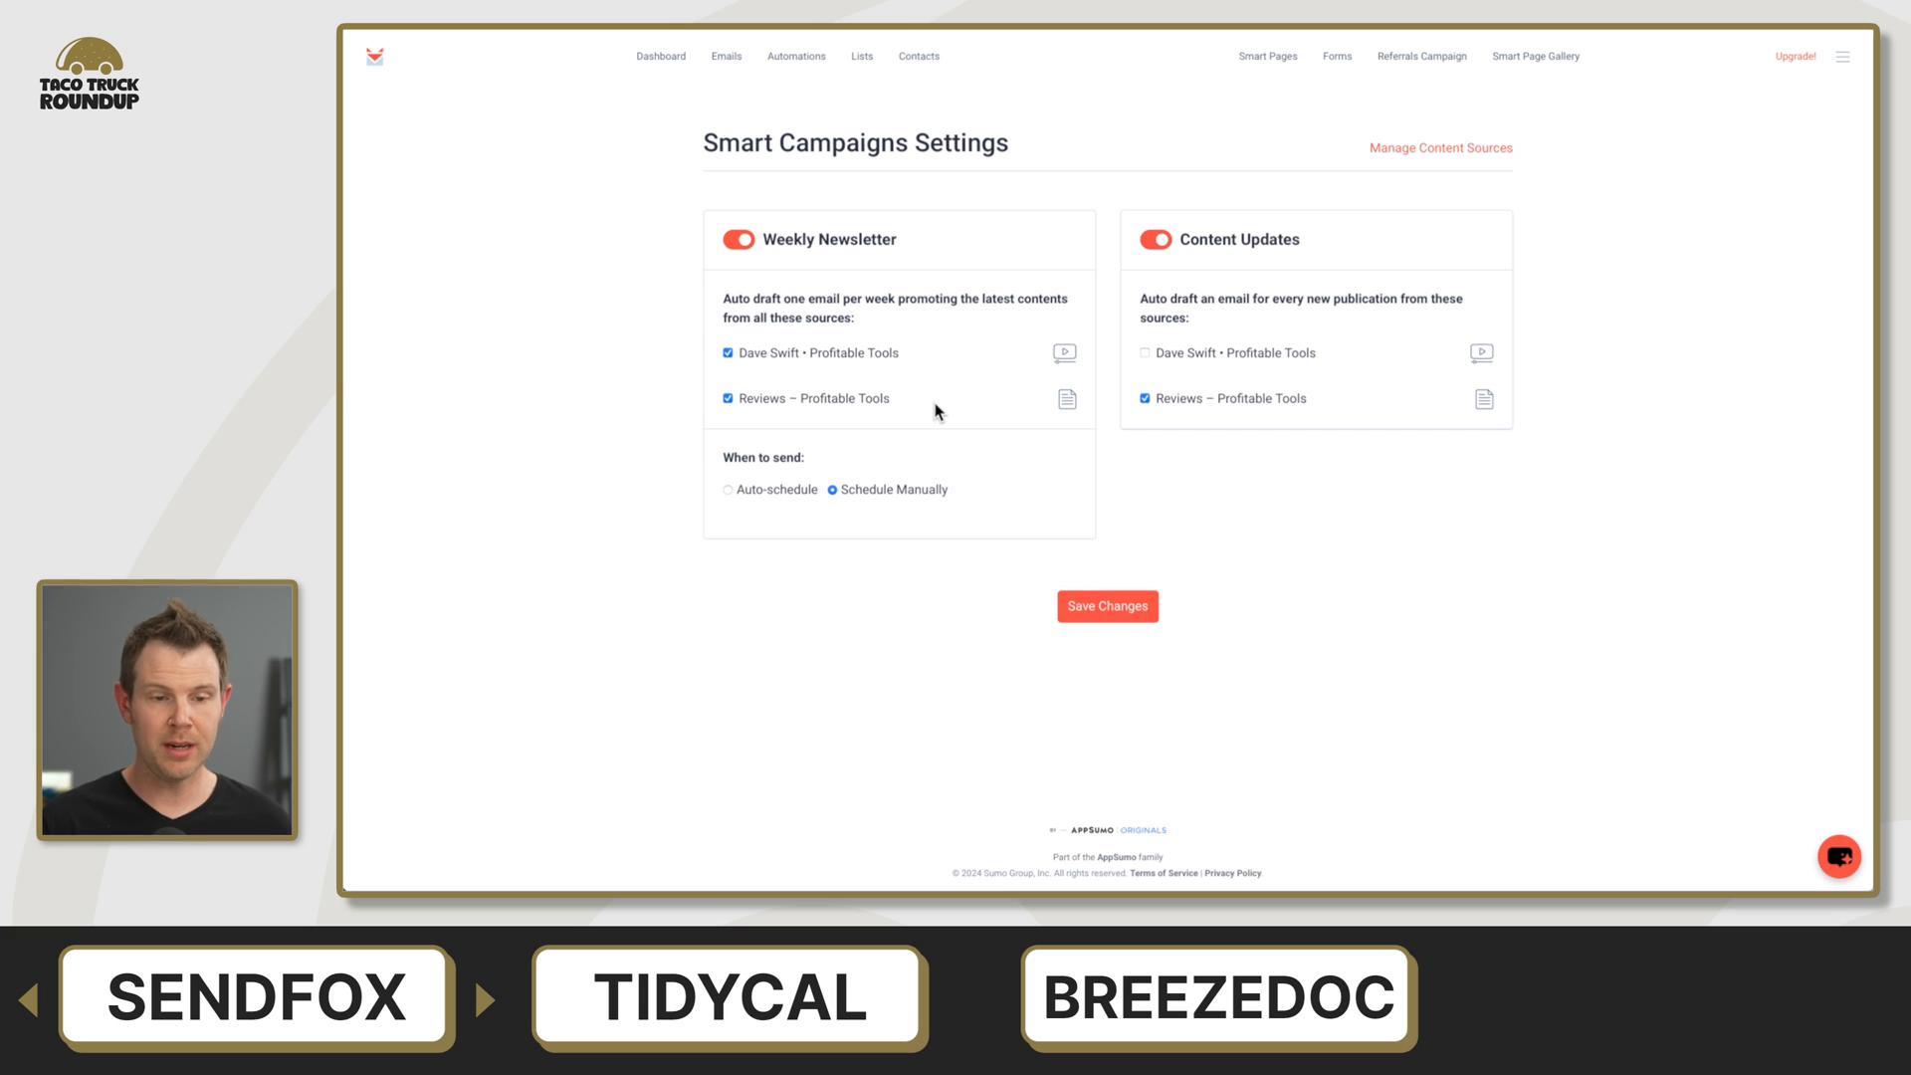
pyautogui.moveTo(802, 529)
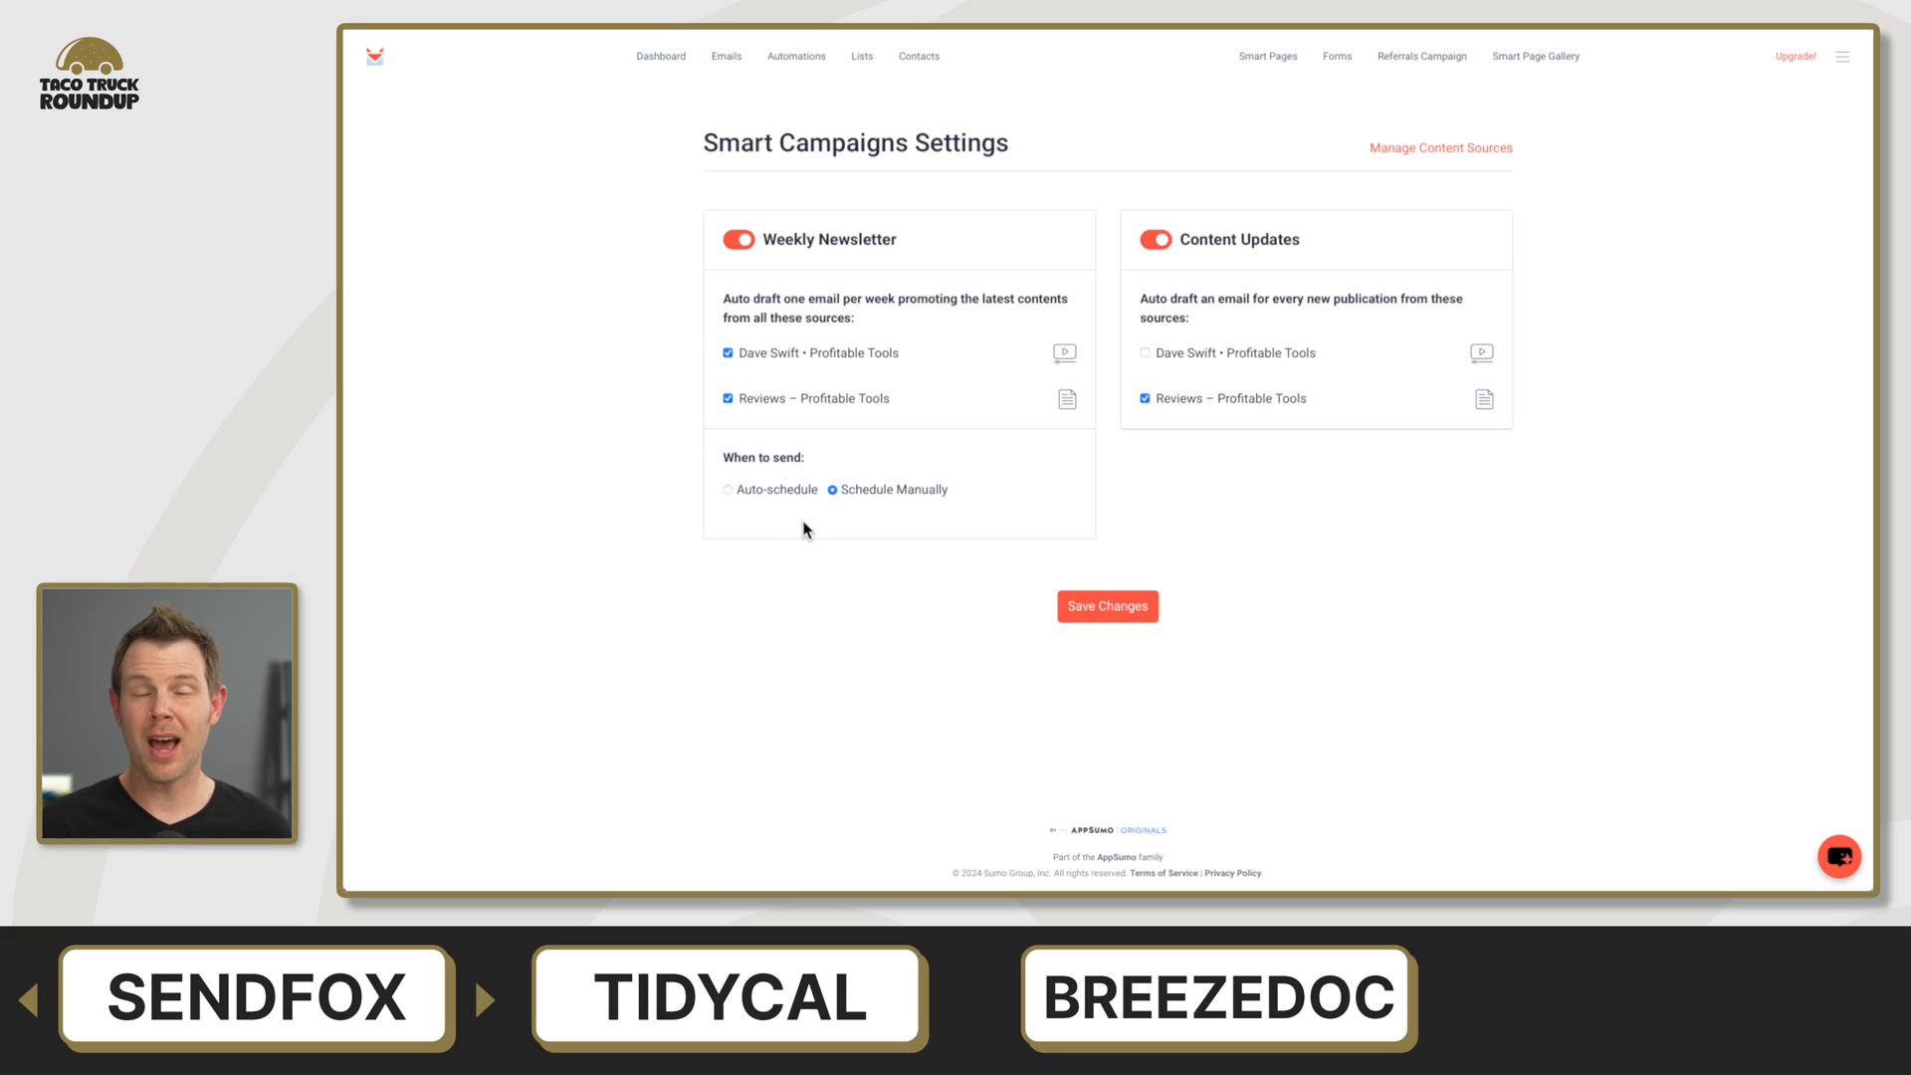
pyautogui.moveTo(886, 531)
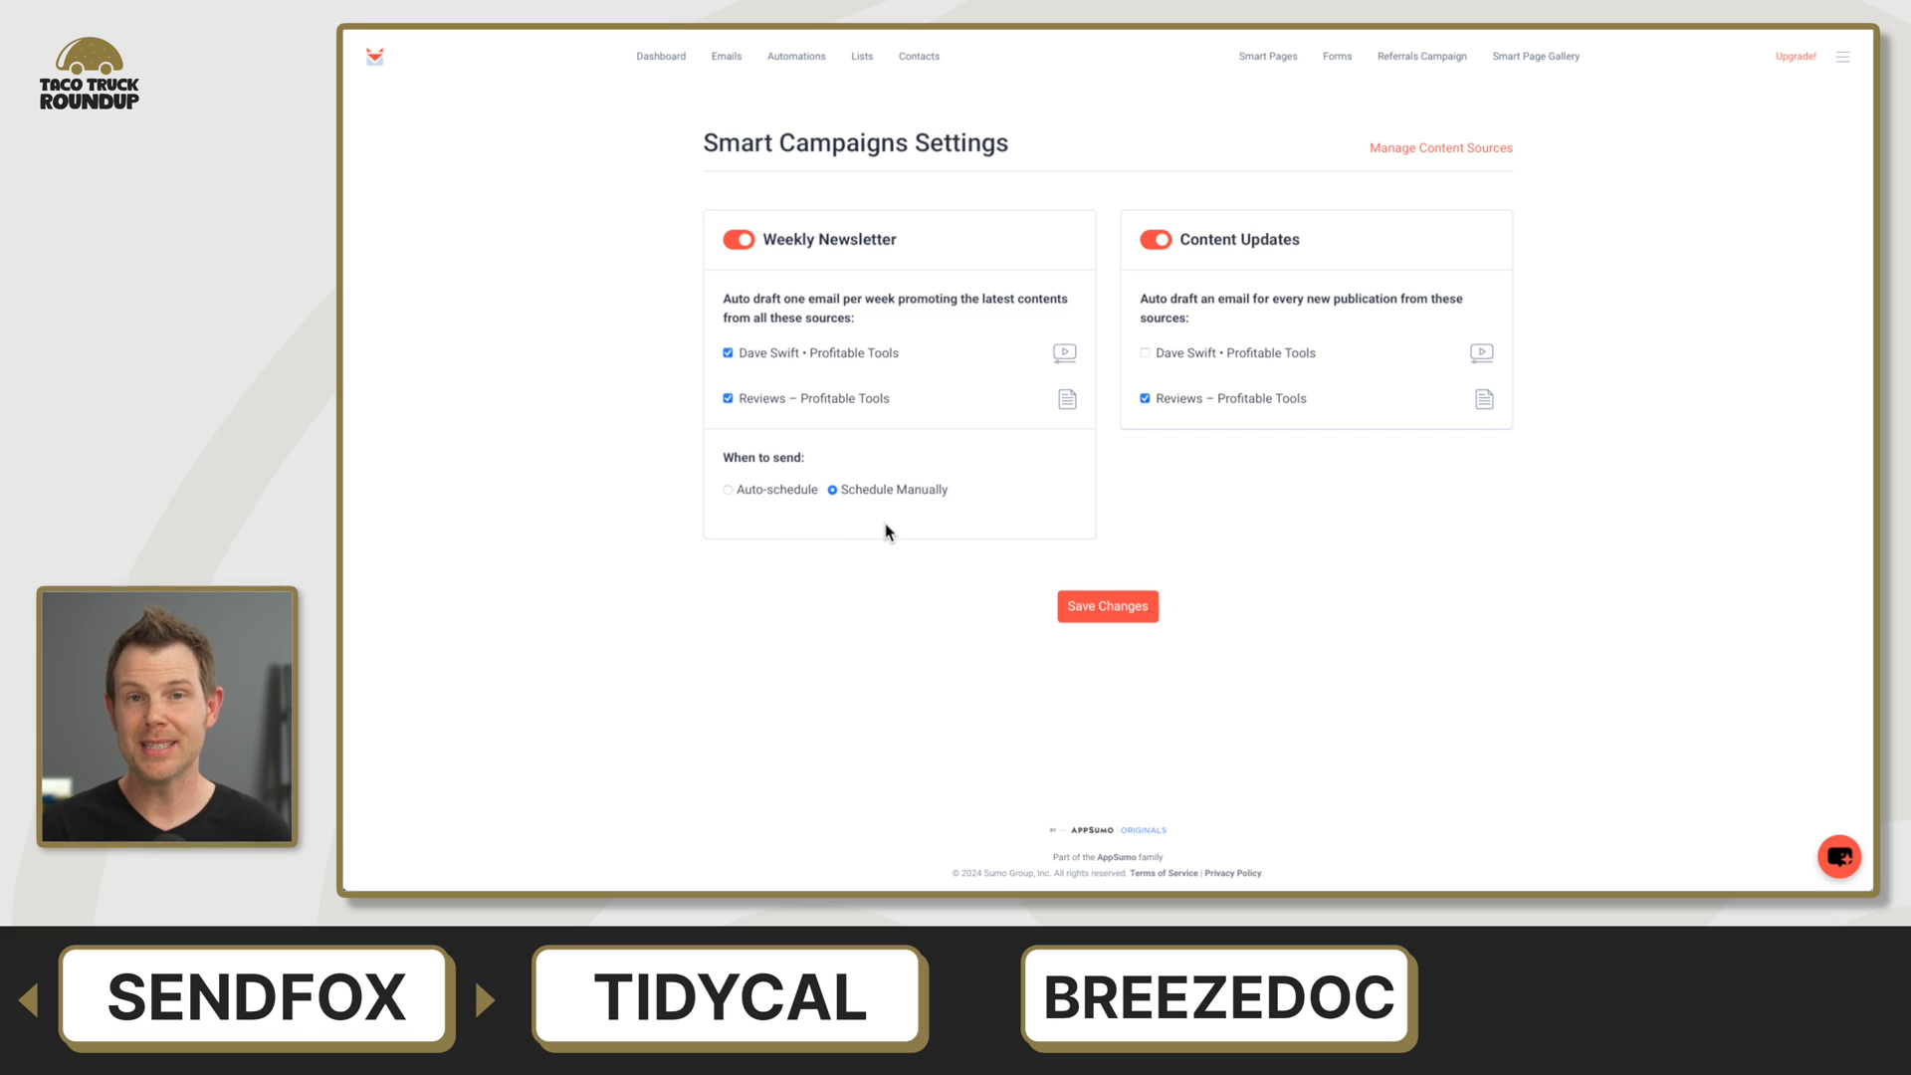
# Create a new email and bring up the Email Generator's RSS content picker.
pyautogui.click(727, 56)
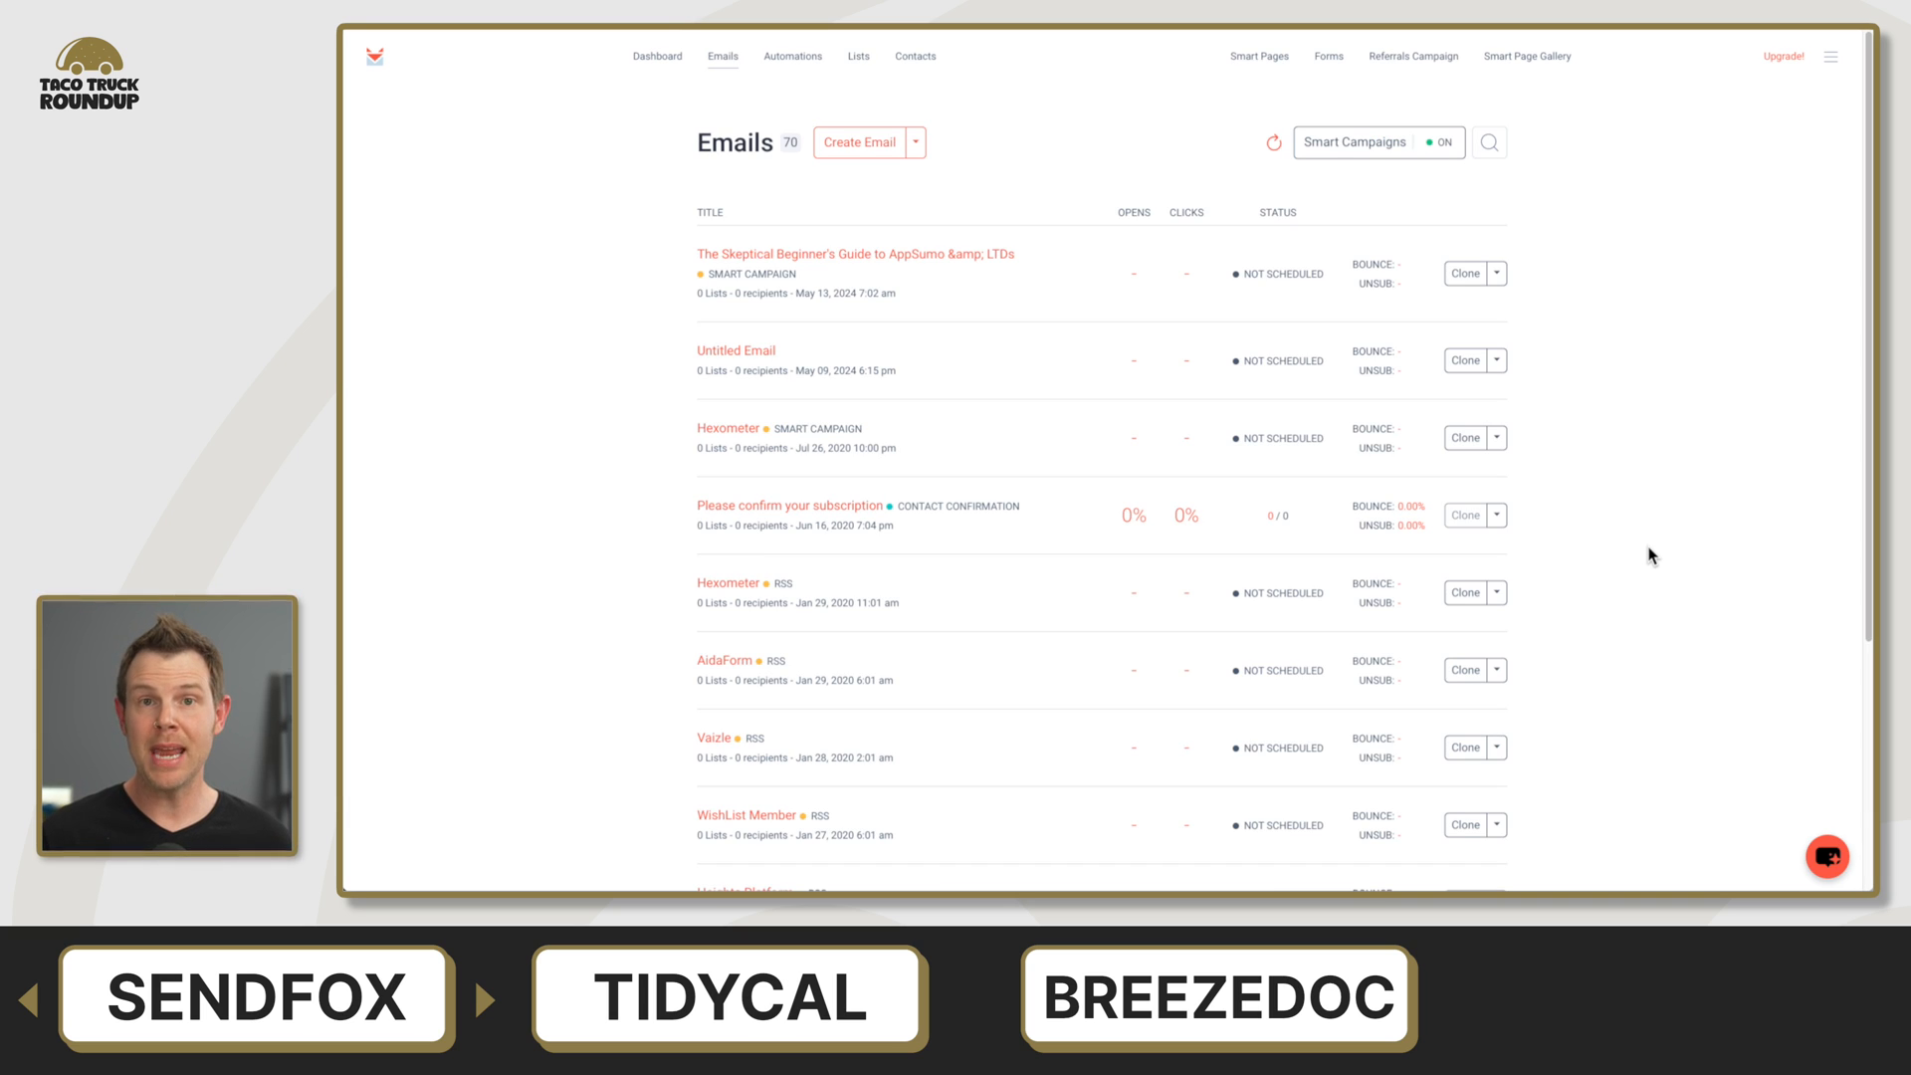
pyautogui.moveTo(860, 144)
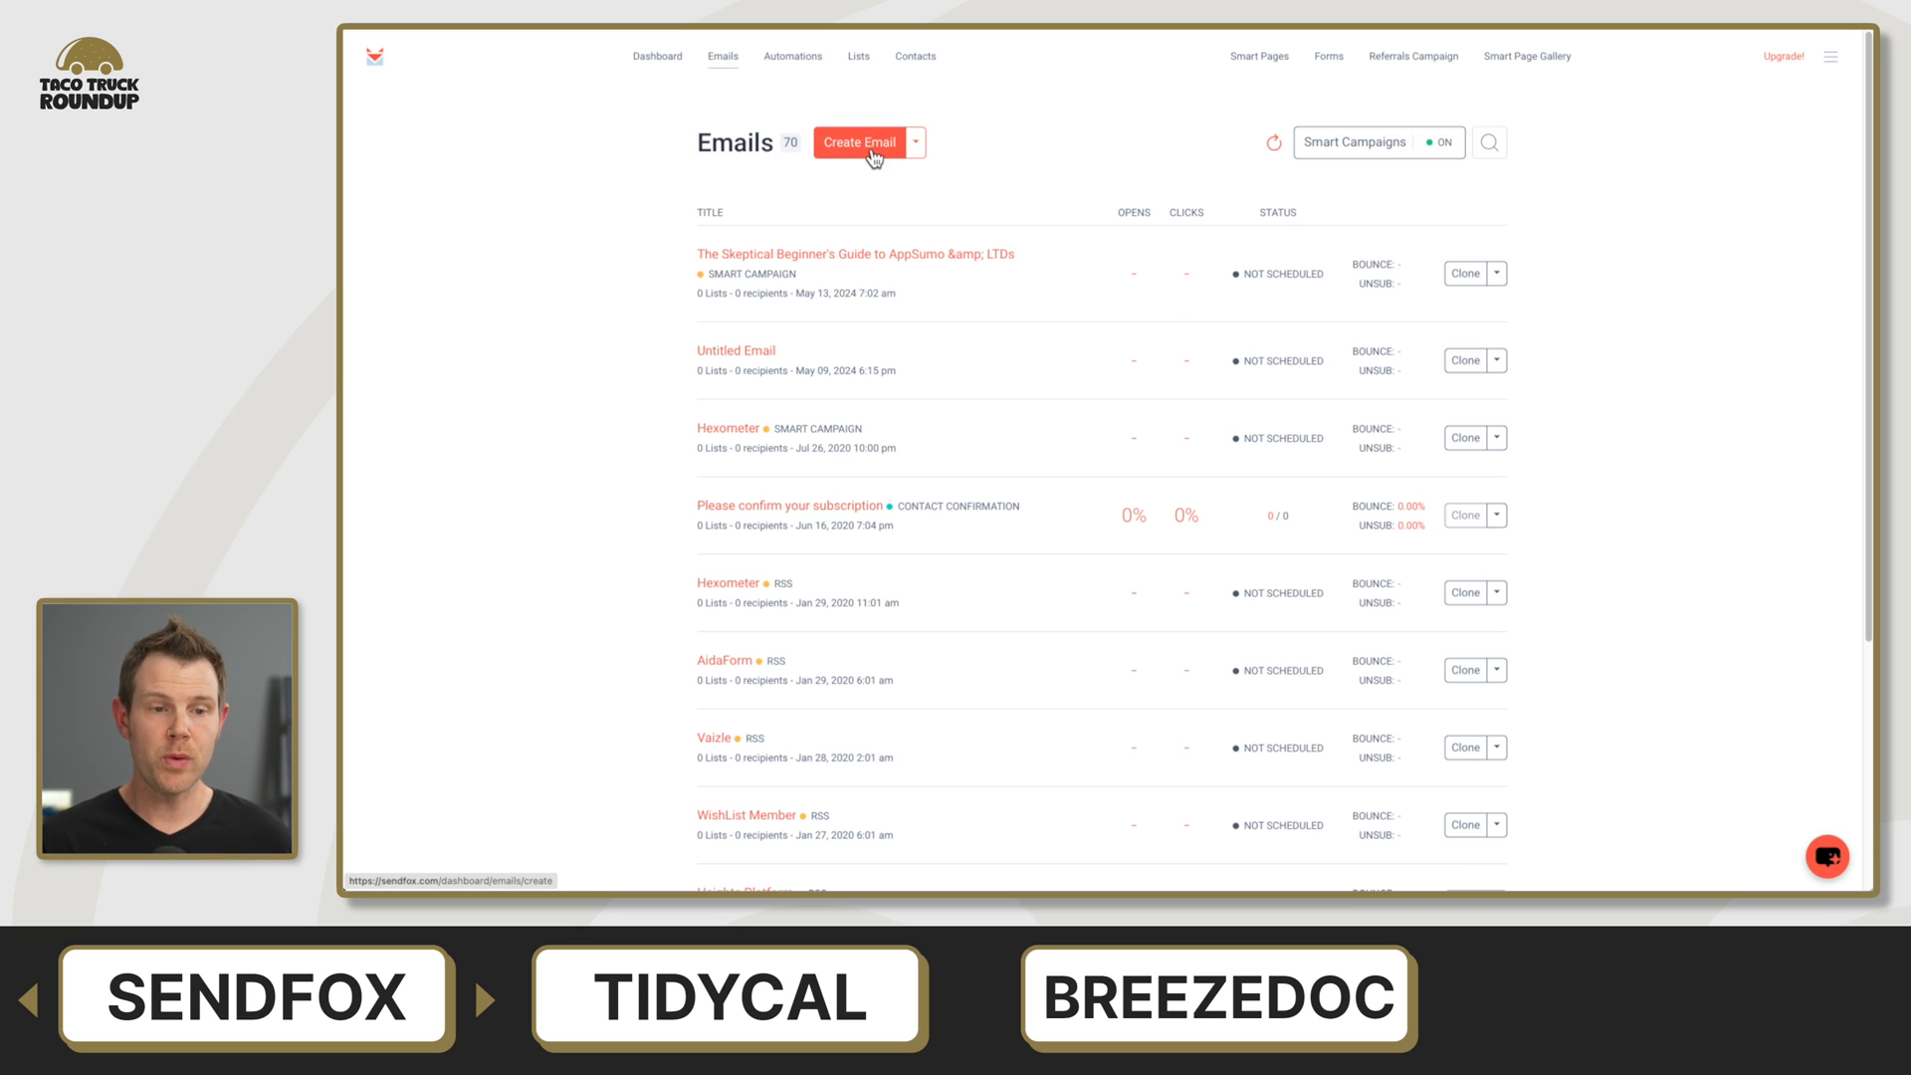
pyautogui.click(860, 143)
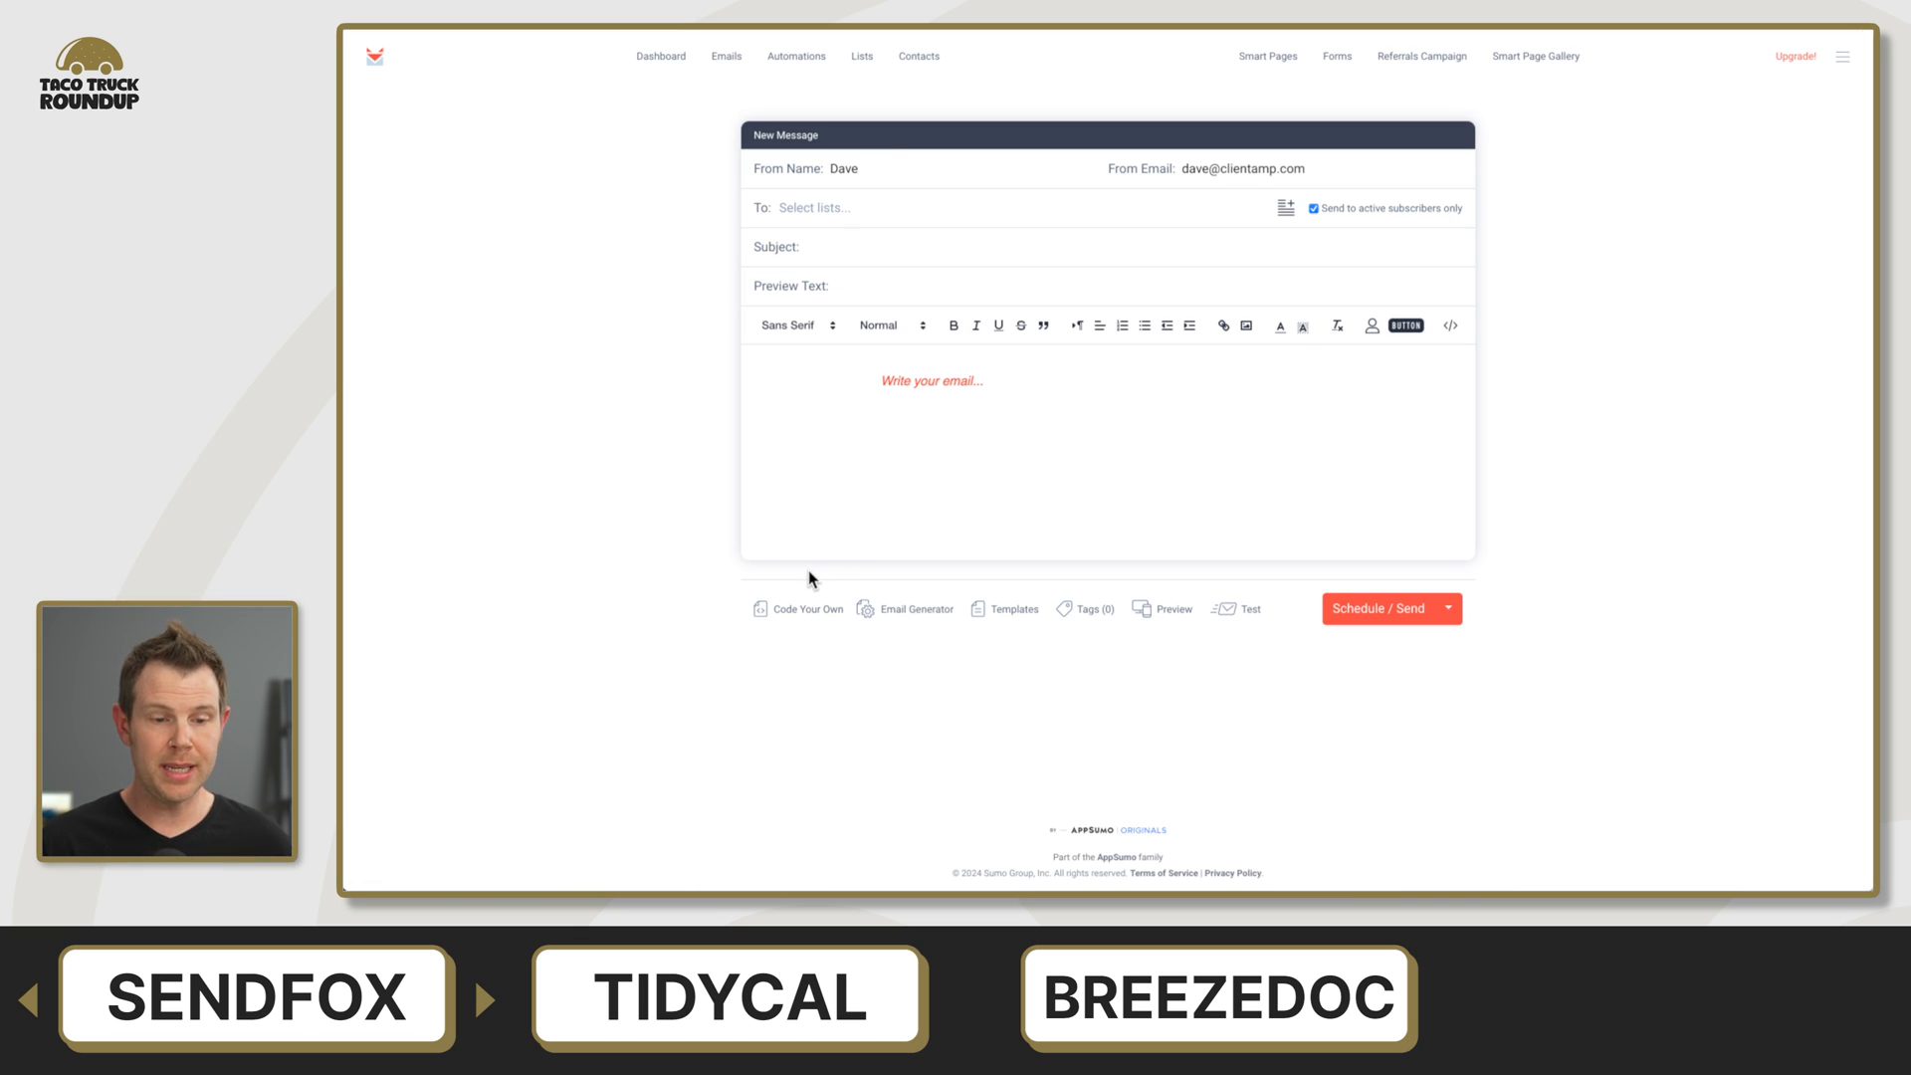
pyautogui.click(914, 609)
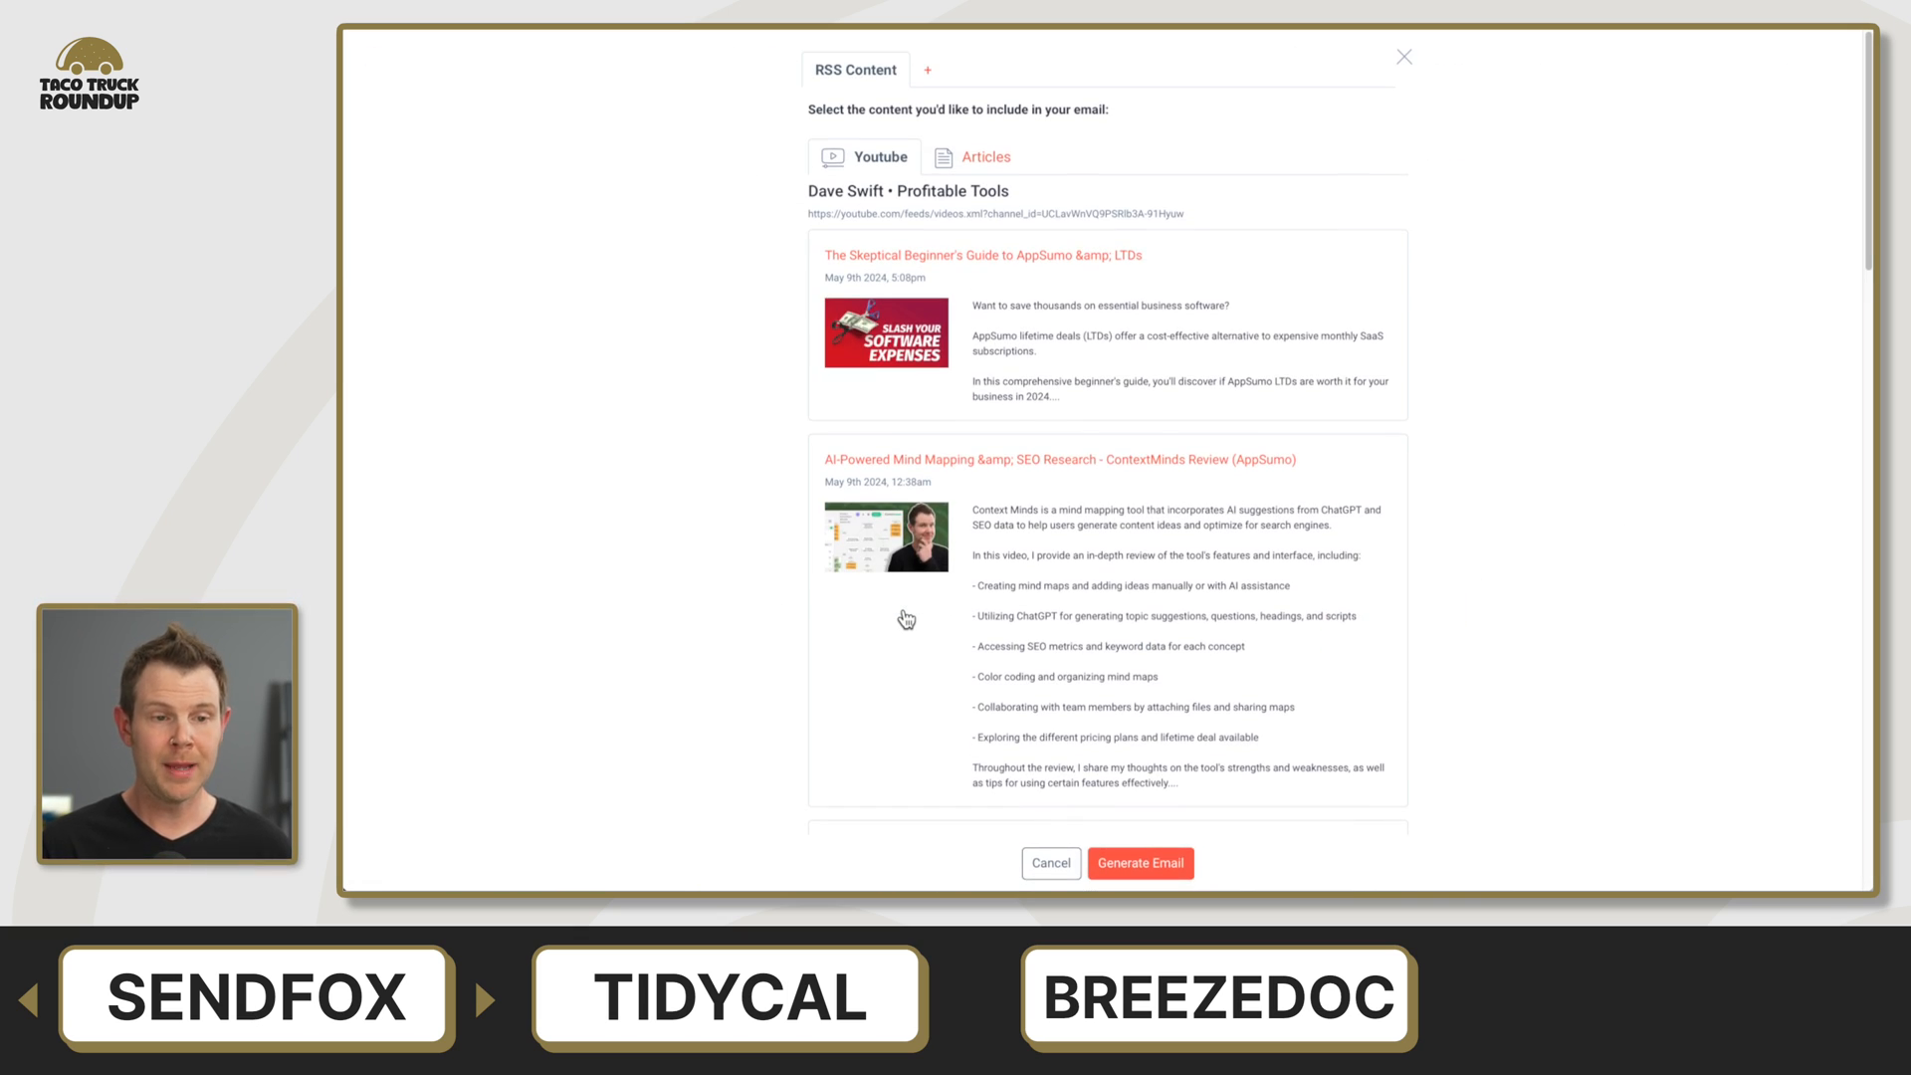
pyautogui.moveTo(1250, 372)
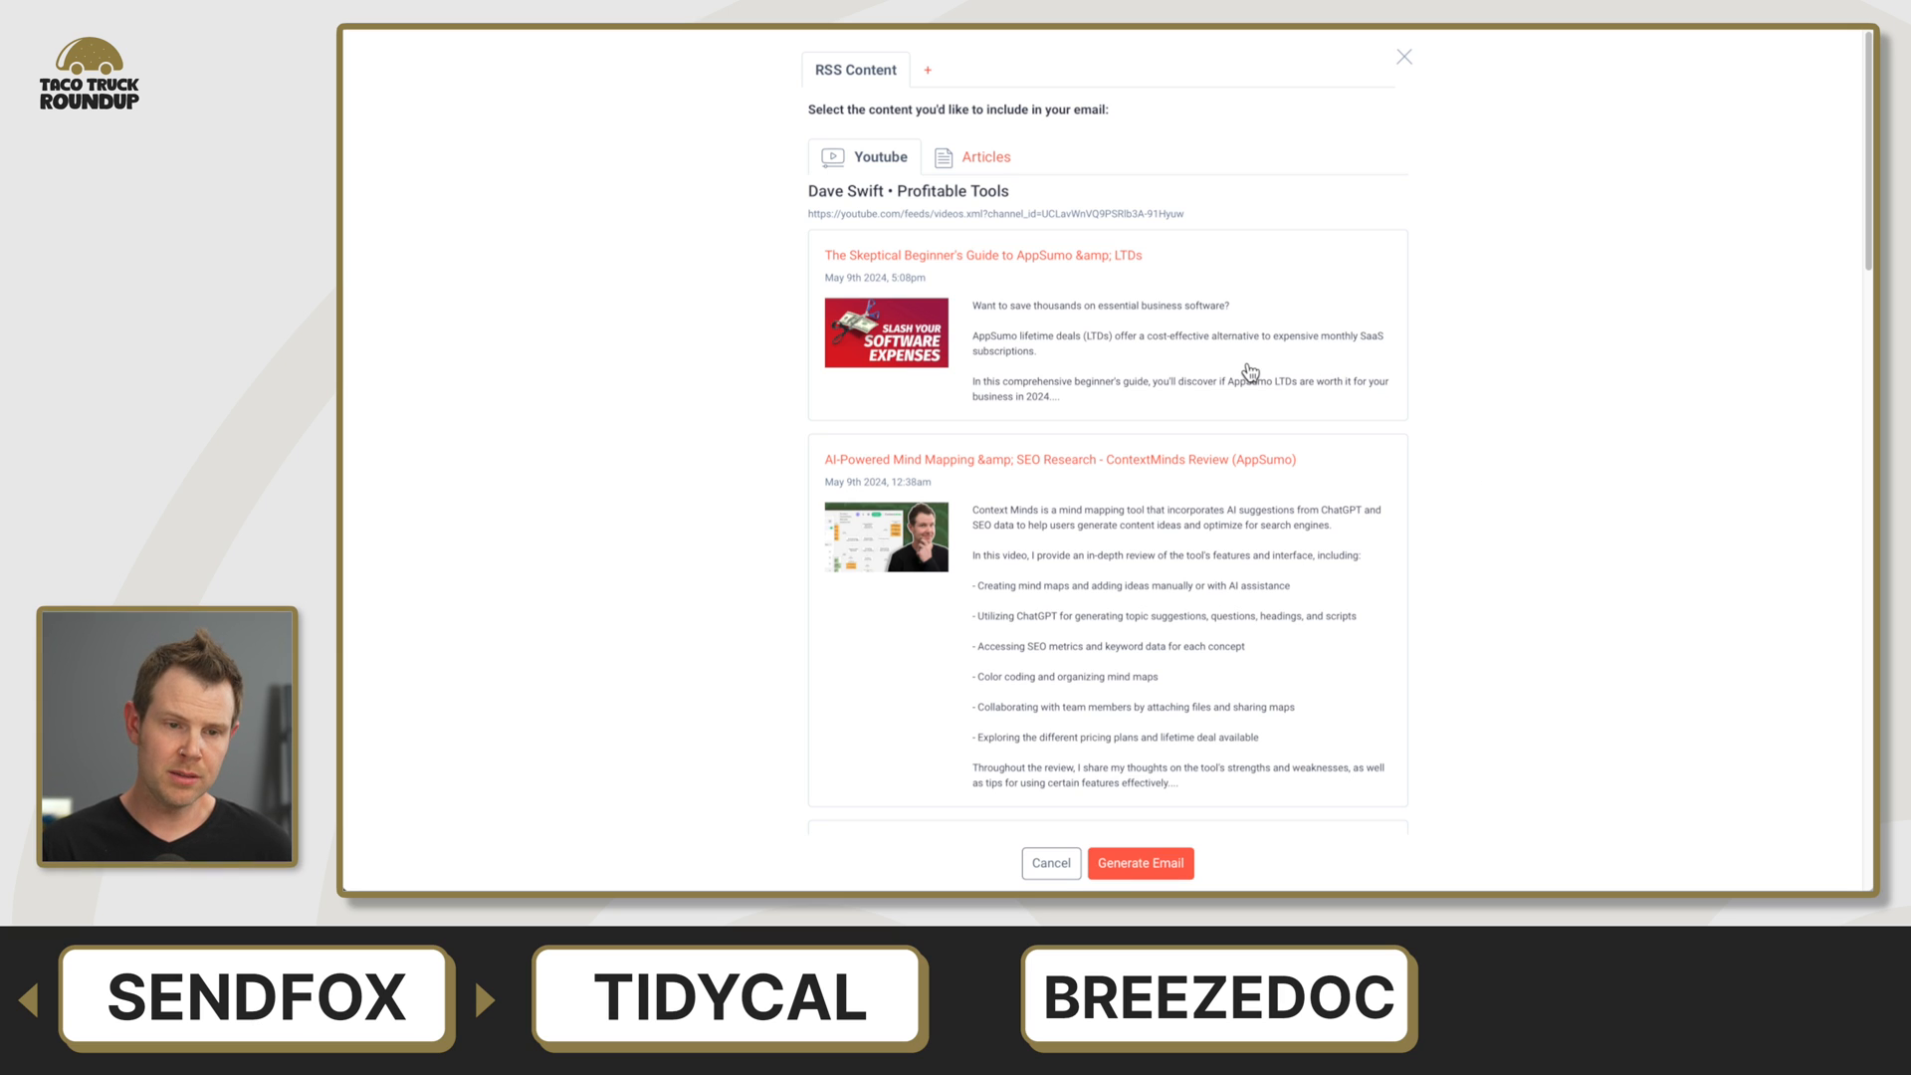
pyautogui.moveTo(1079, 259)
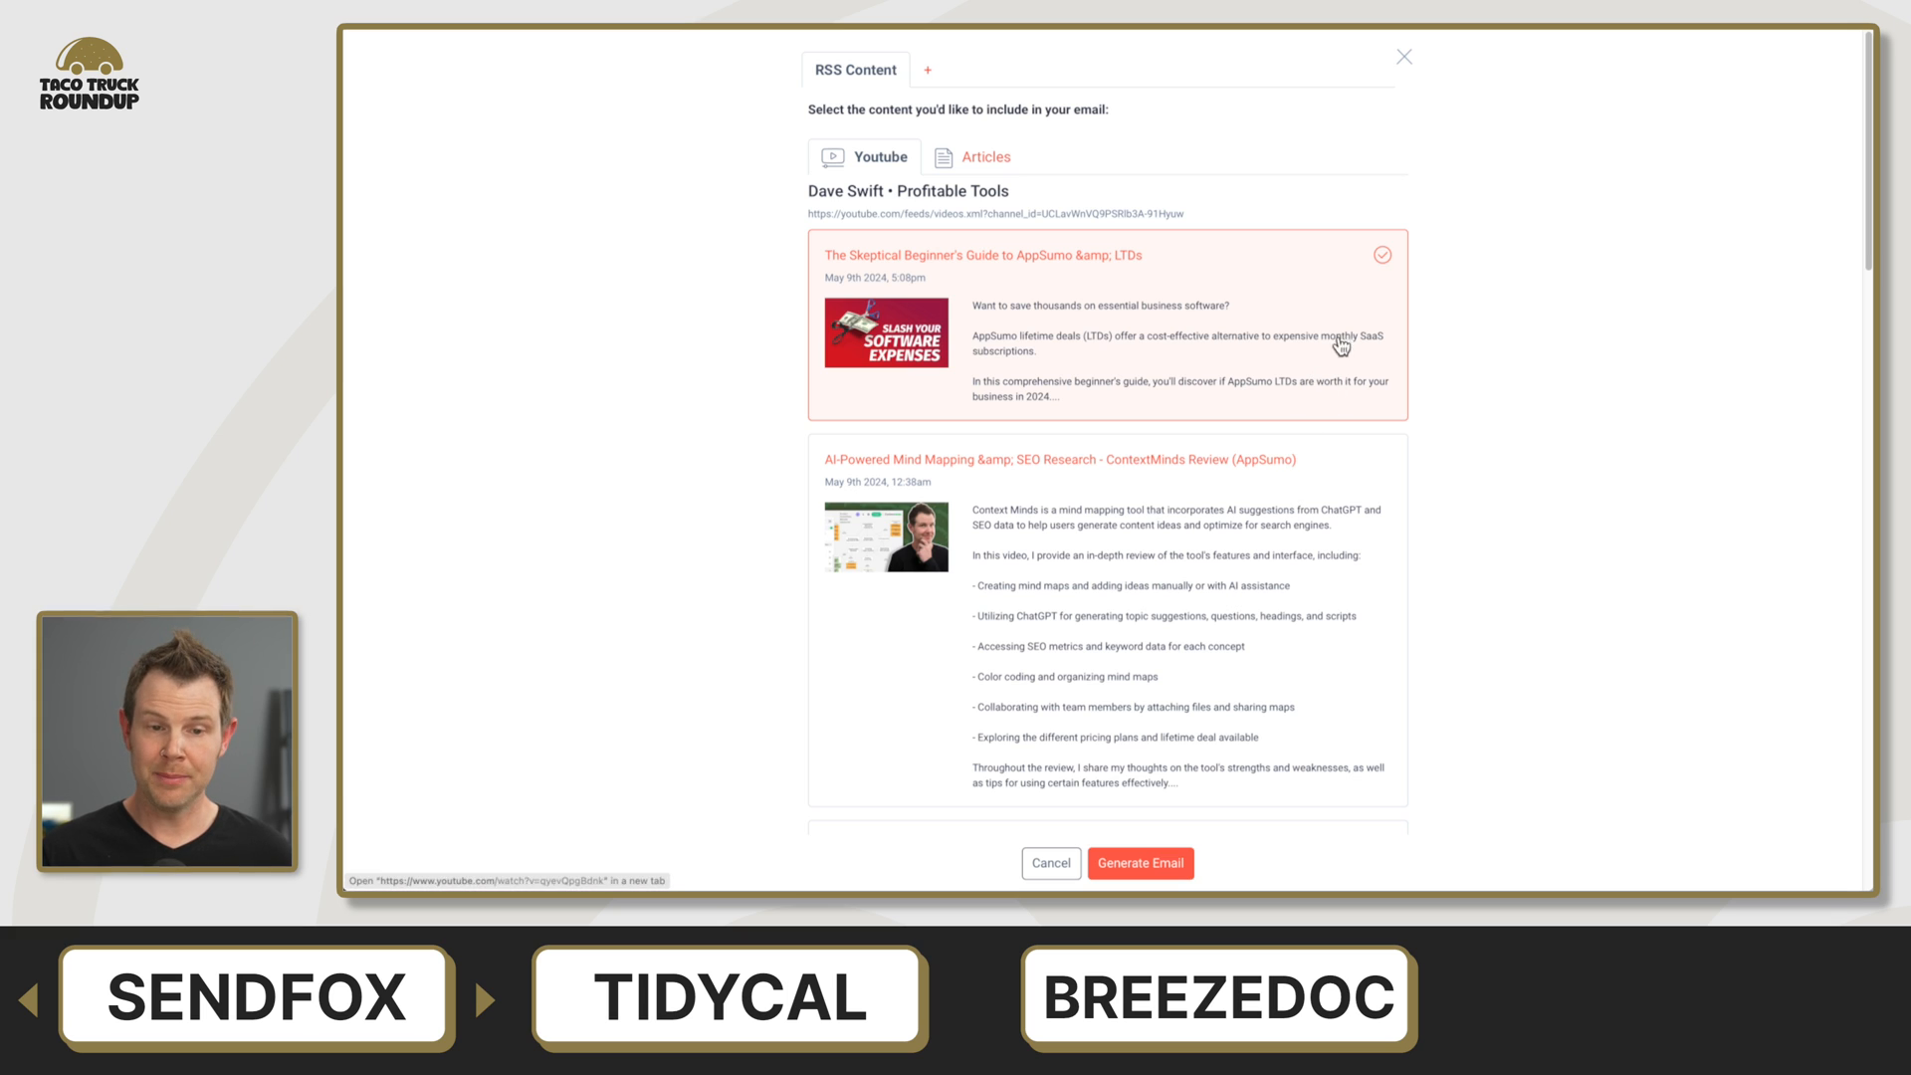
# Generate the email from the three chosen videos, confirming replacement of the editor contents.
pyautogui.scroll(-3)
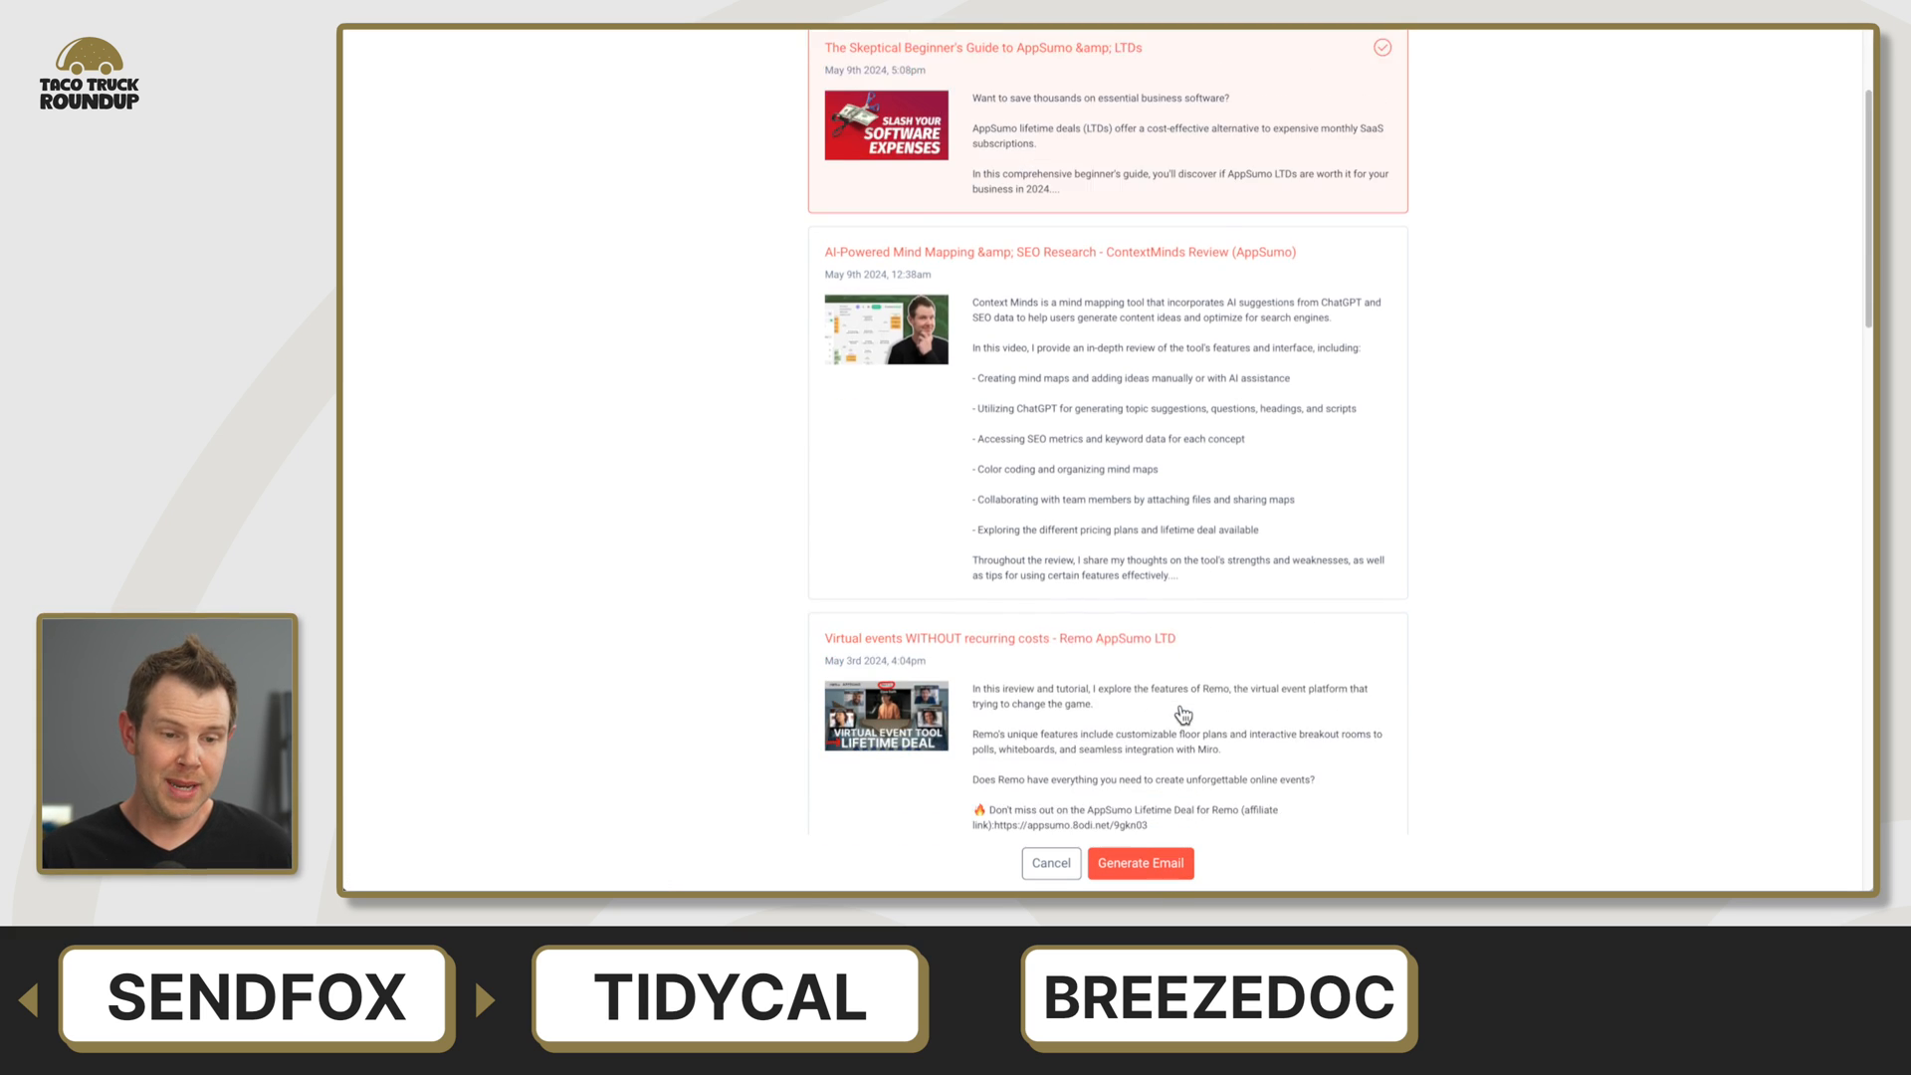
pyautogui.scroll(-3)
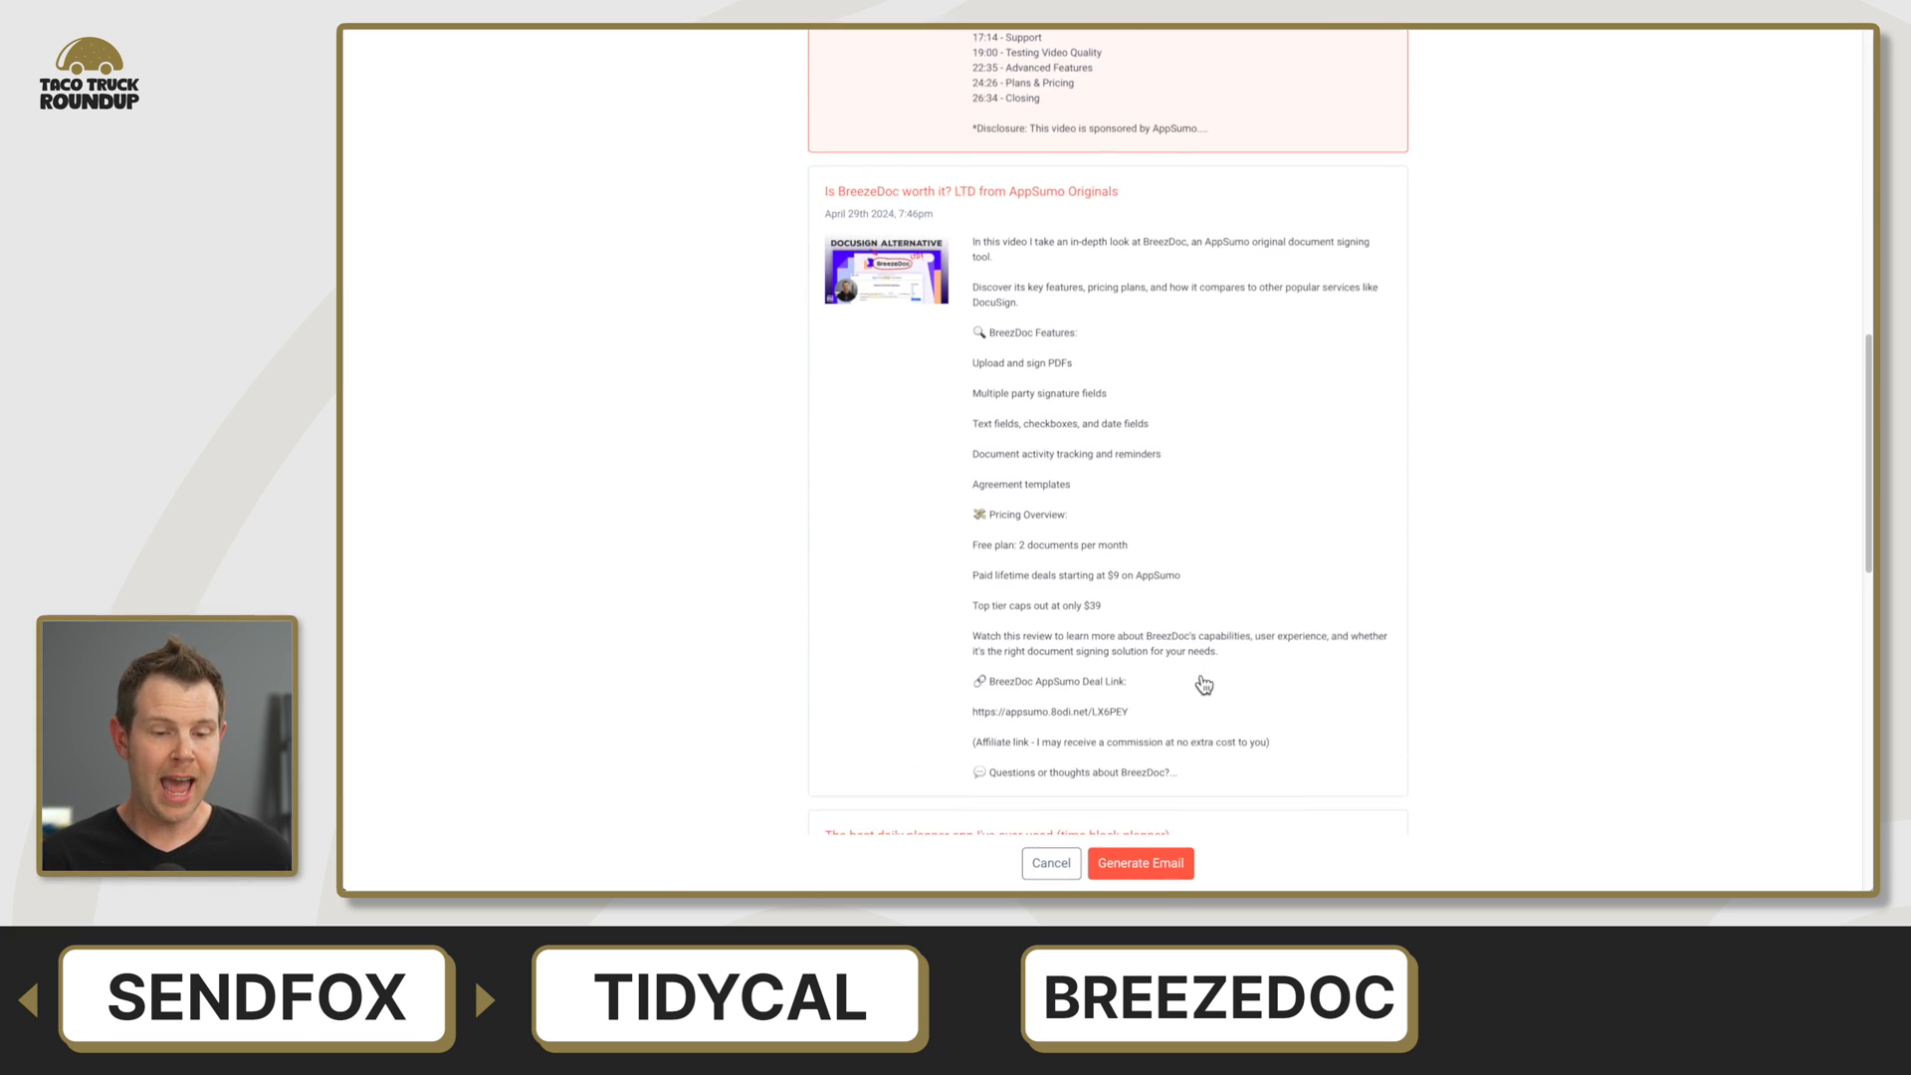
pyautogui.scroll(-3)
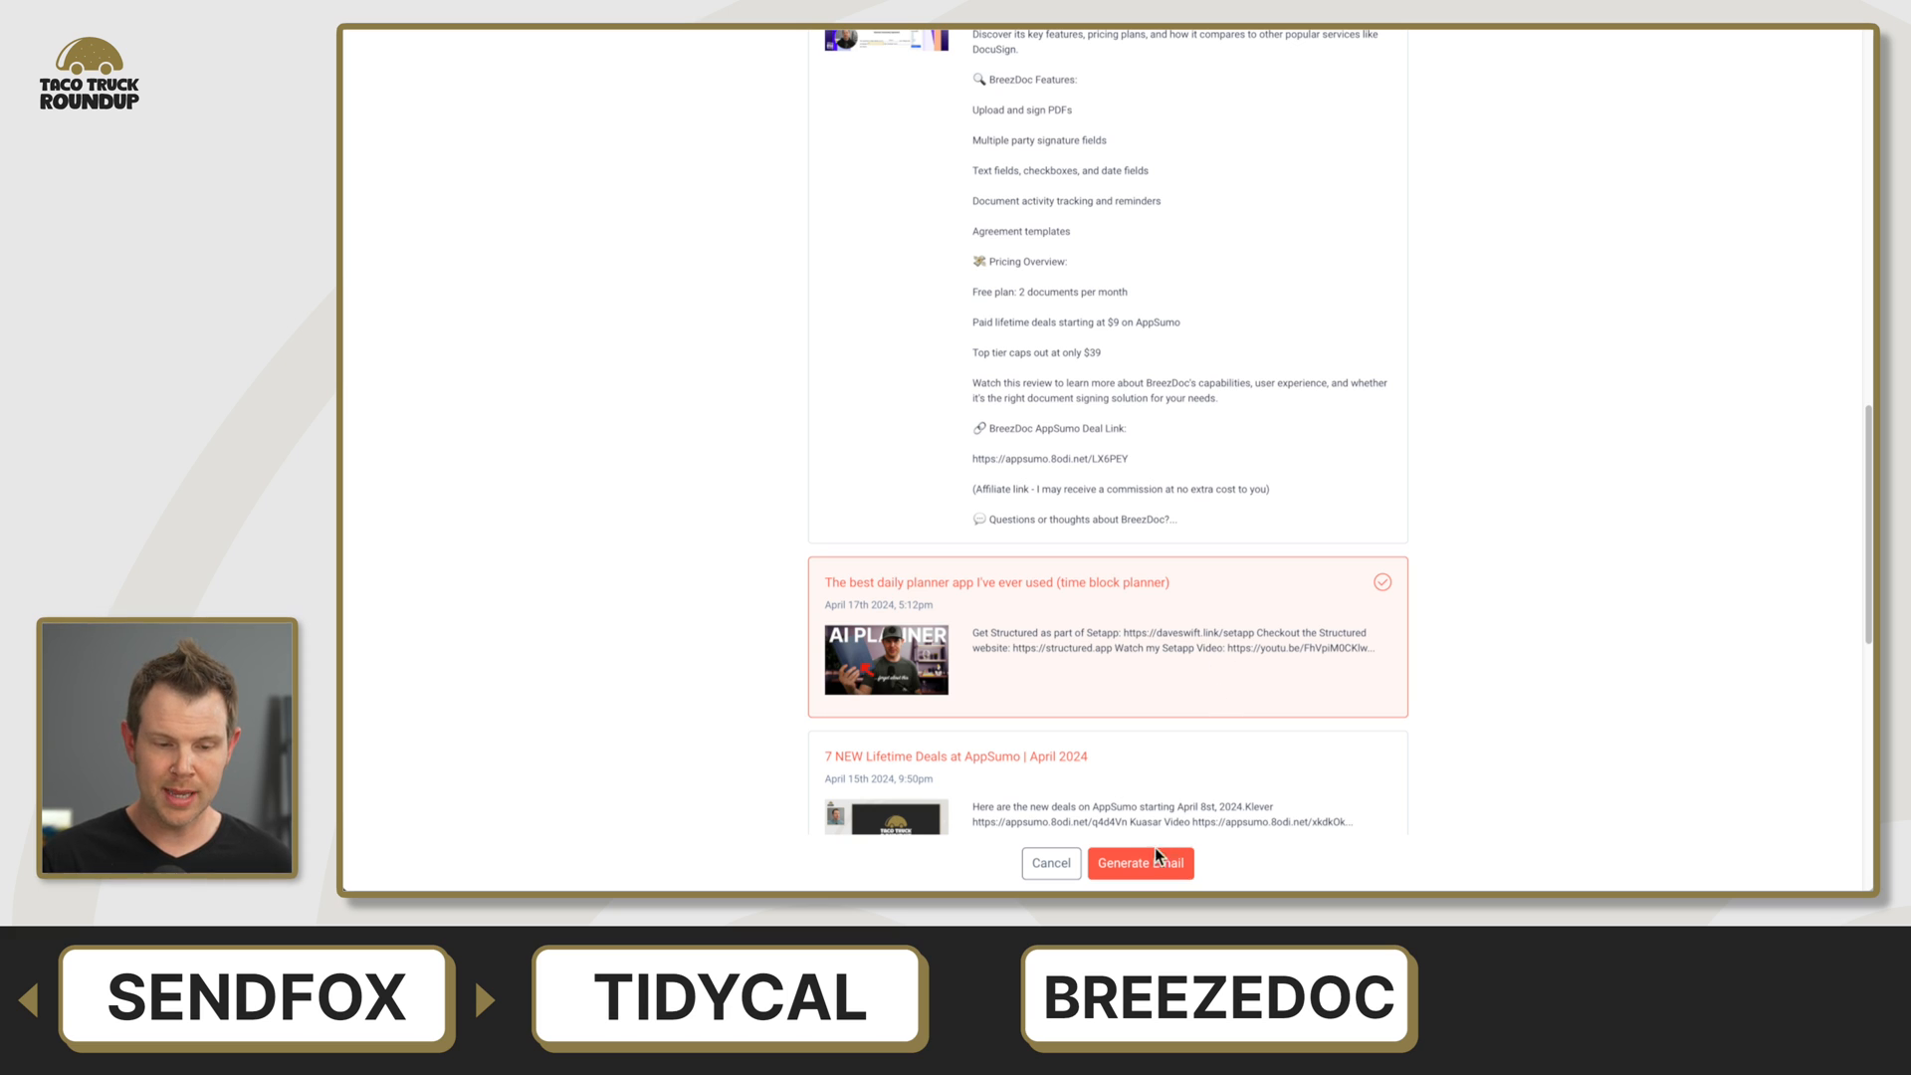
pyautogui.moveTo(1139, 862)
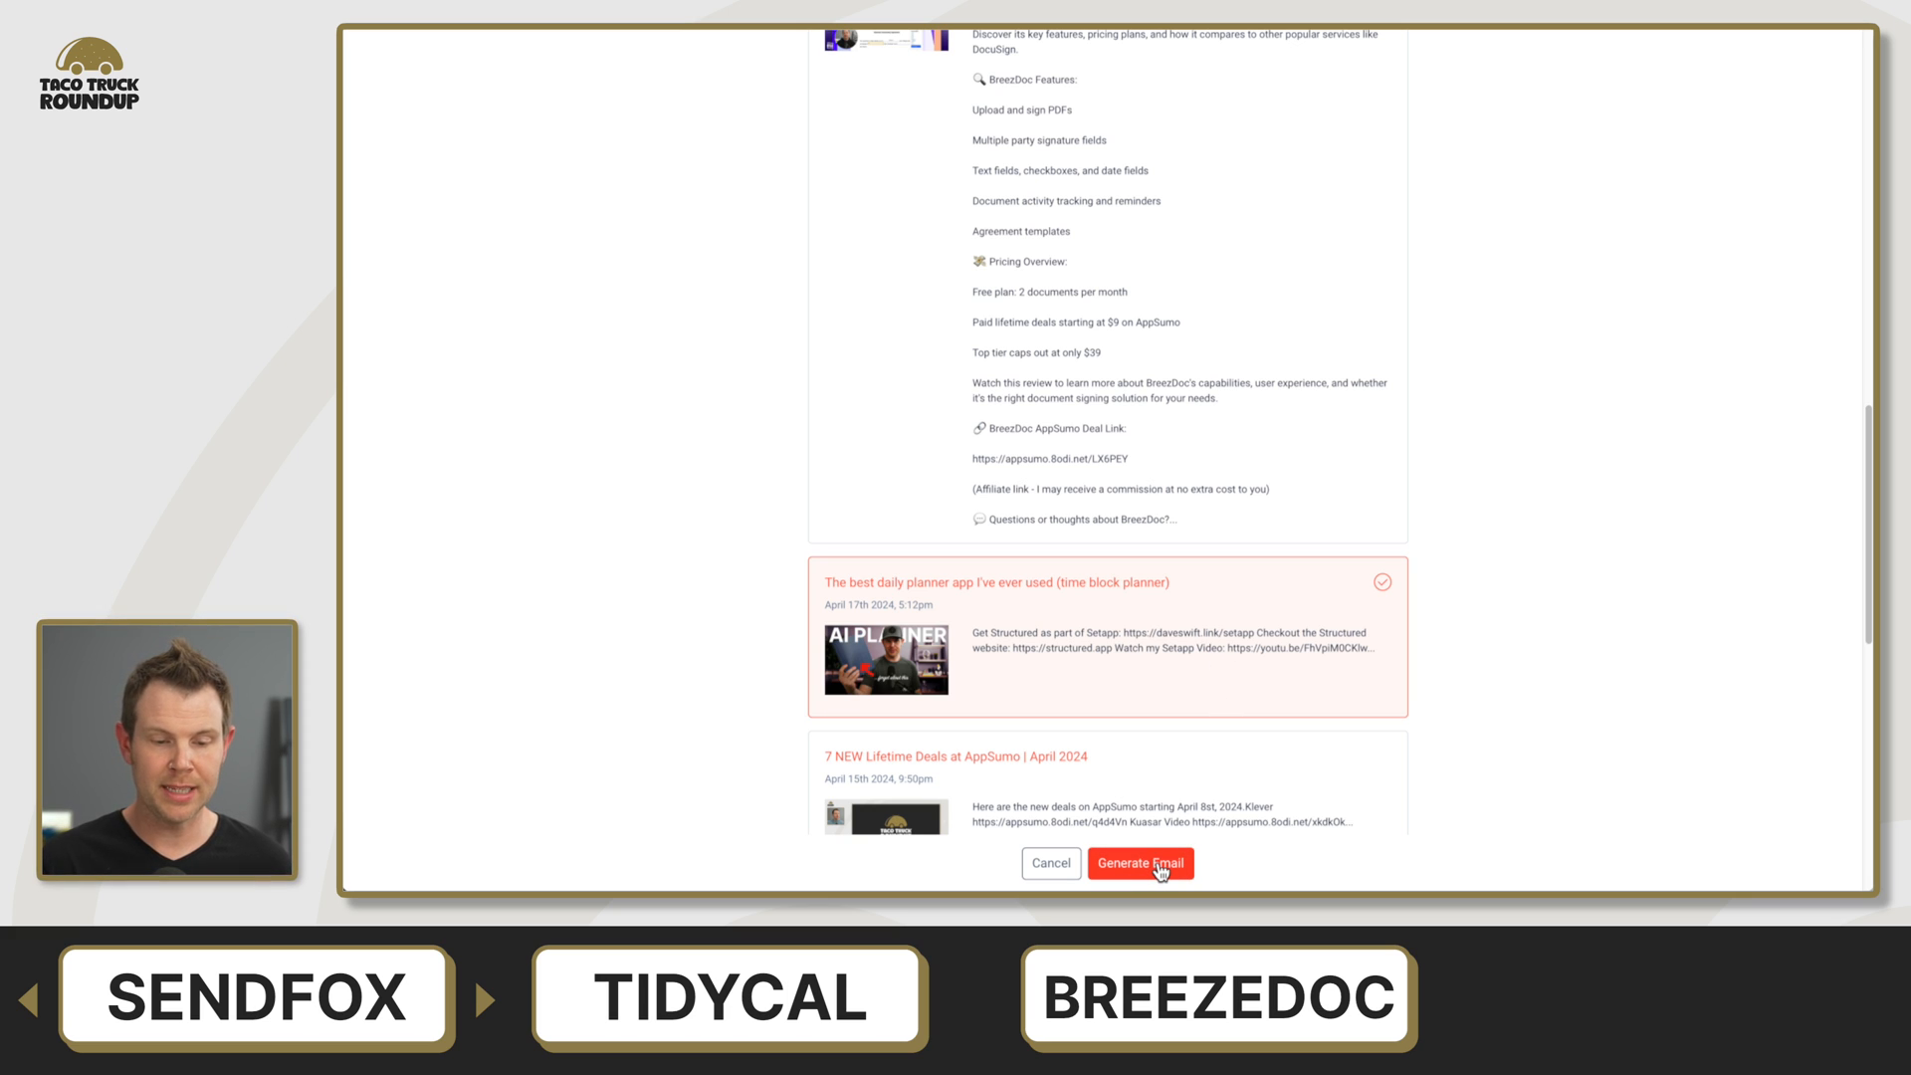
pyautogui.click(1139, 862)
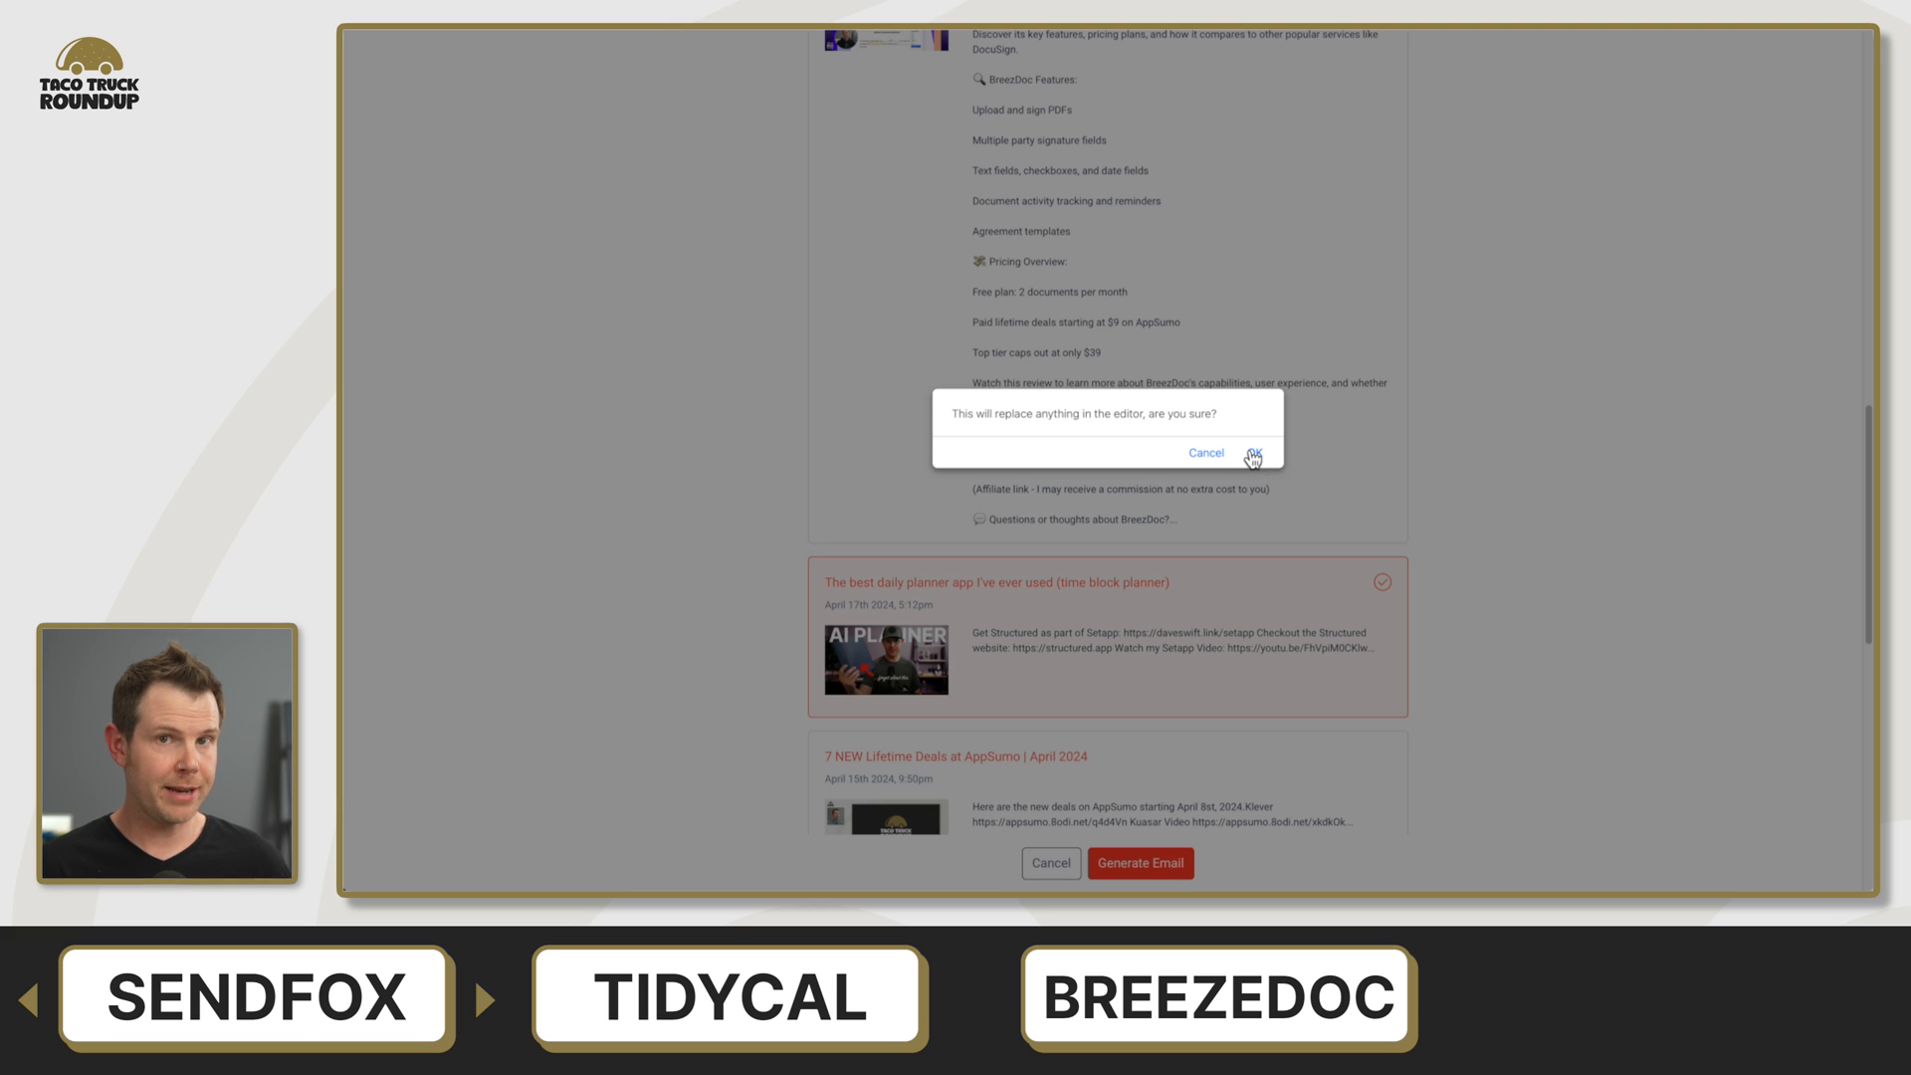
pyautogui.click(1254, 452)
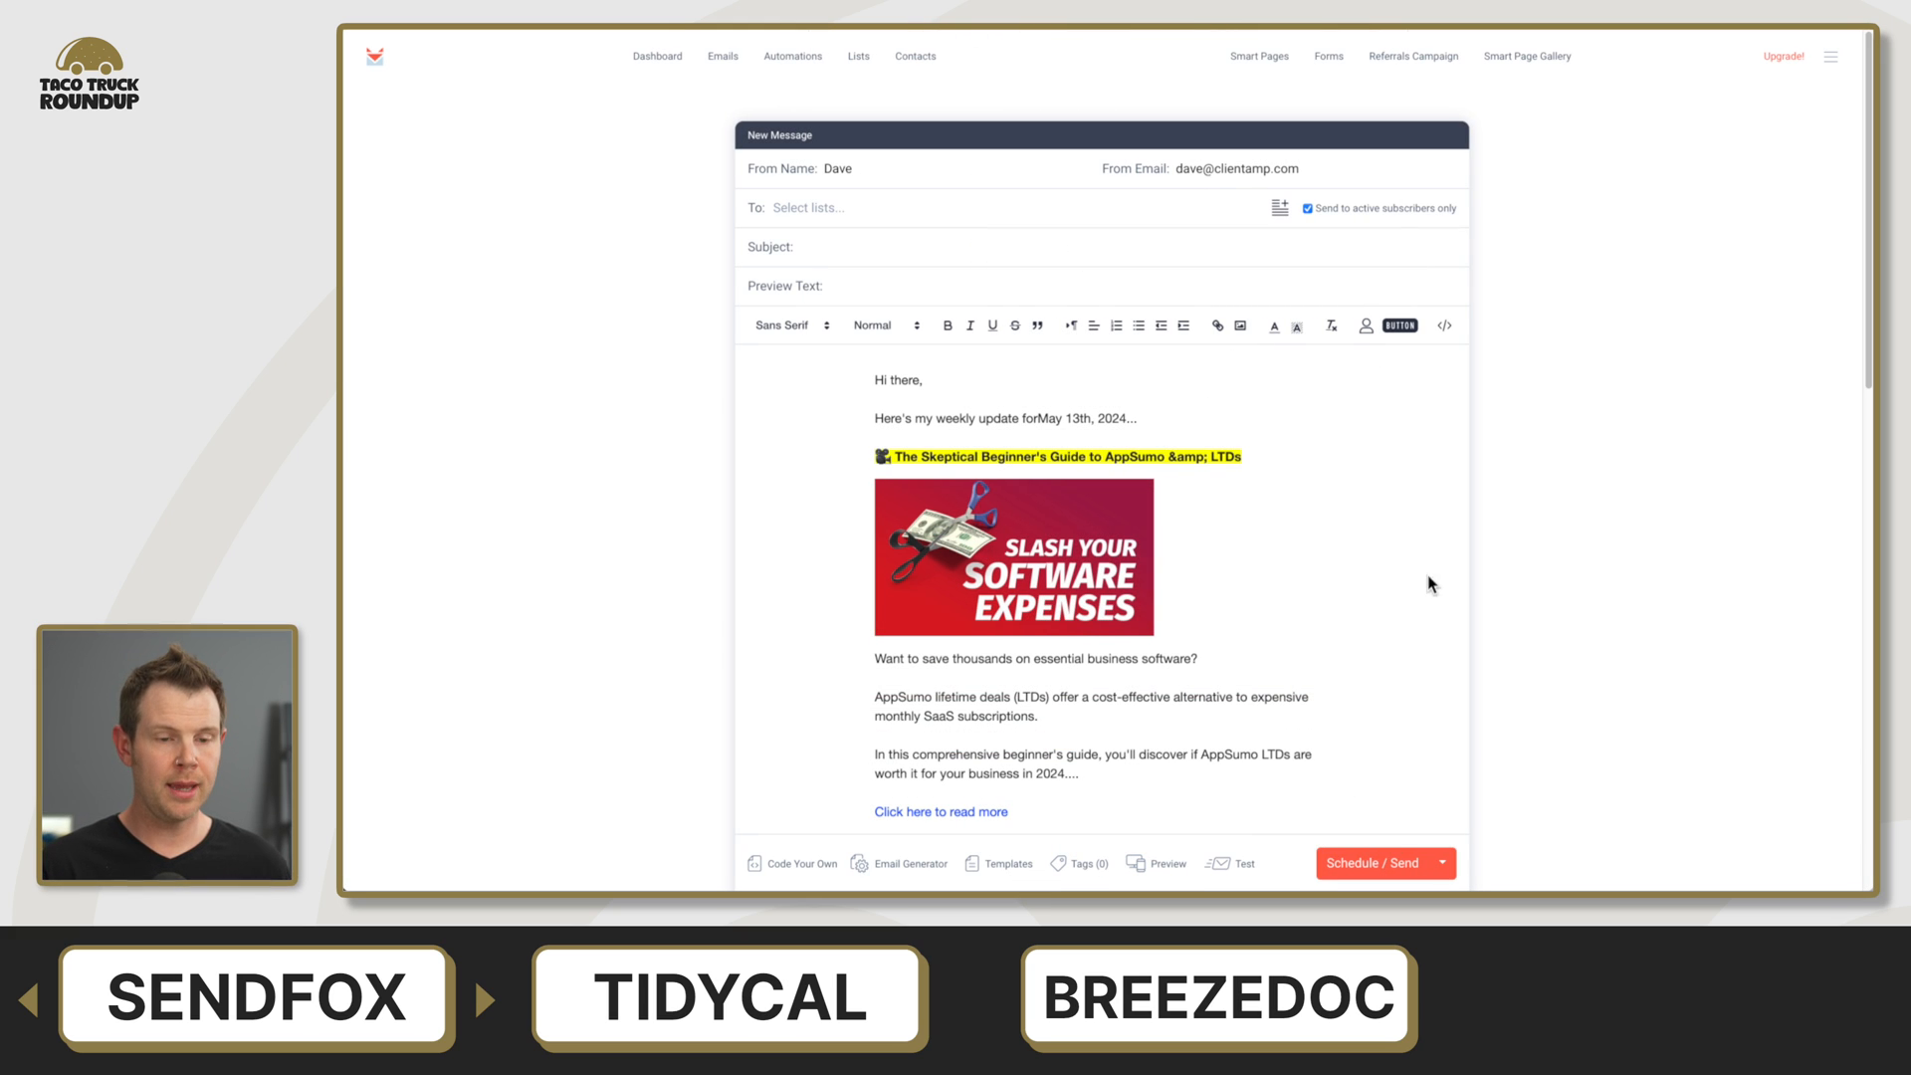
# Review the generated draft, then go to the Smart Pages list.
pyautogui.scroll(-3)
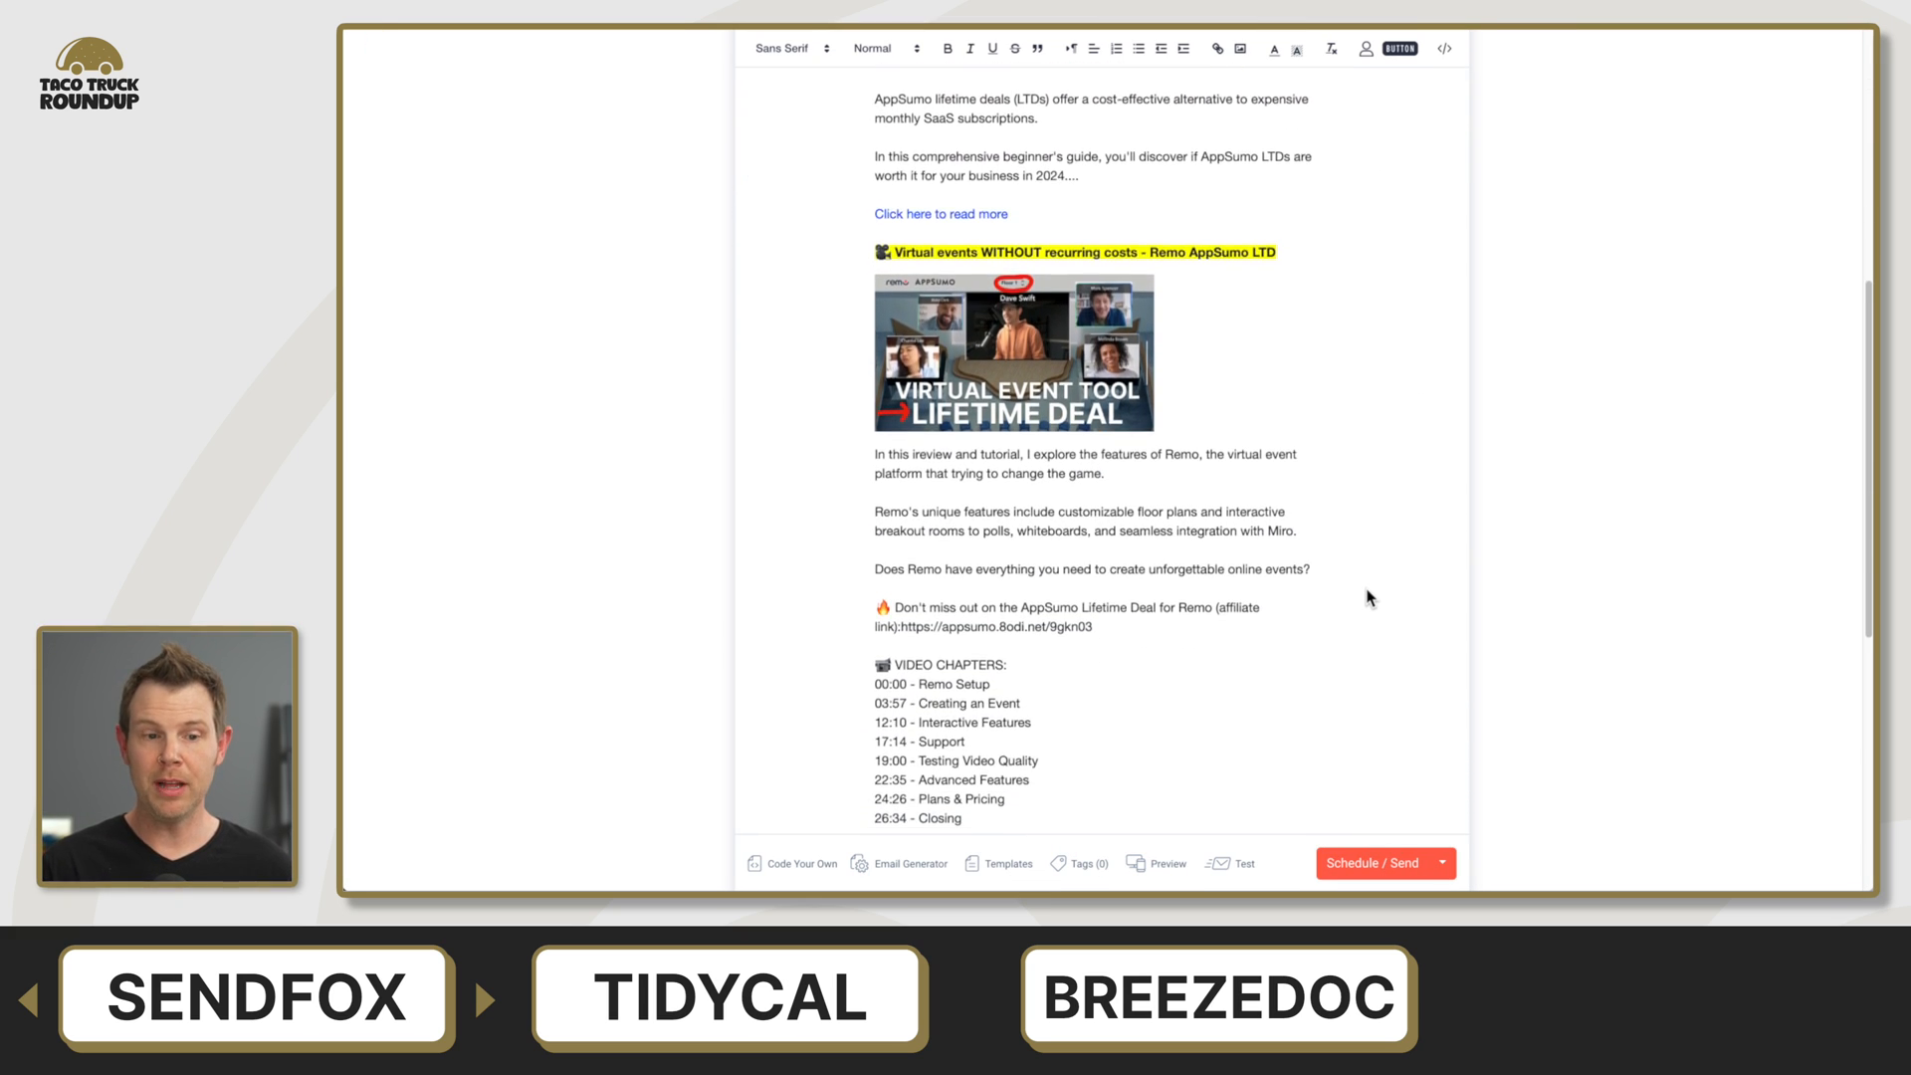
pyautogui.scroll(-3)
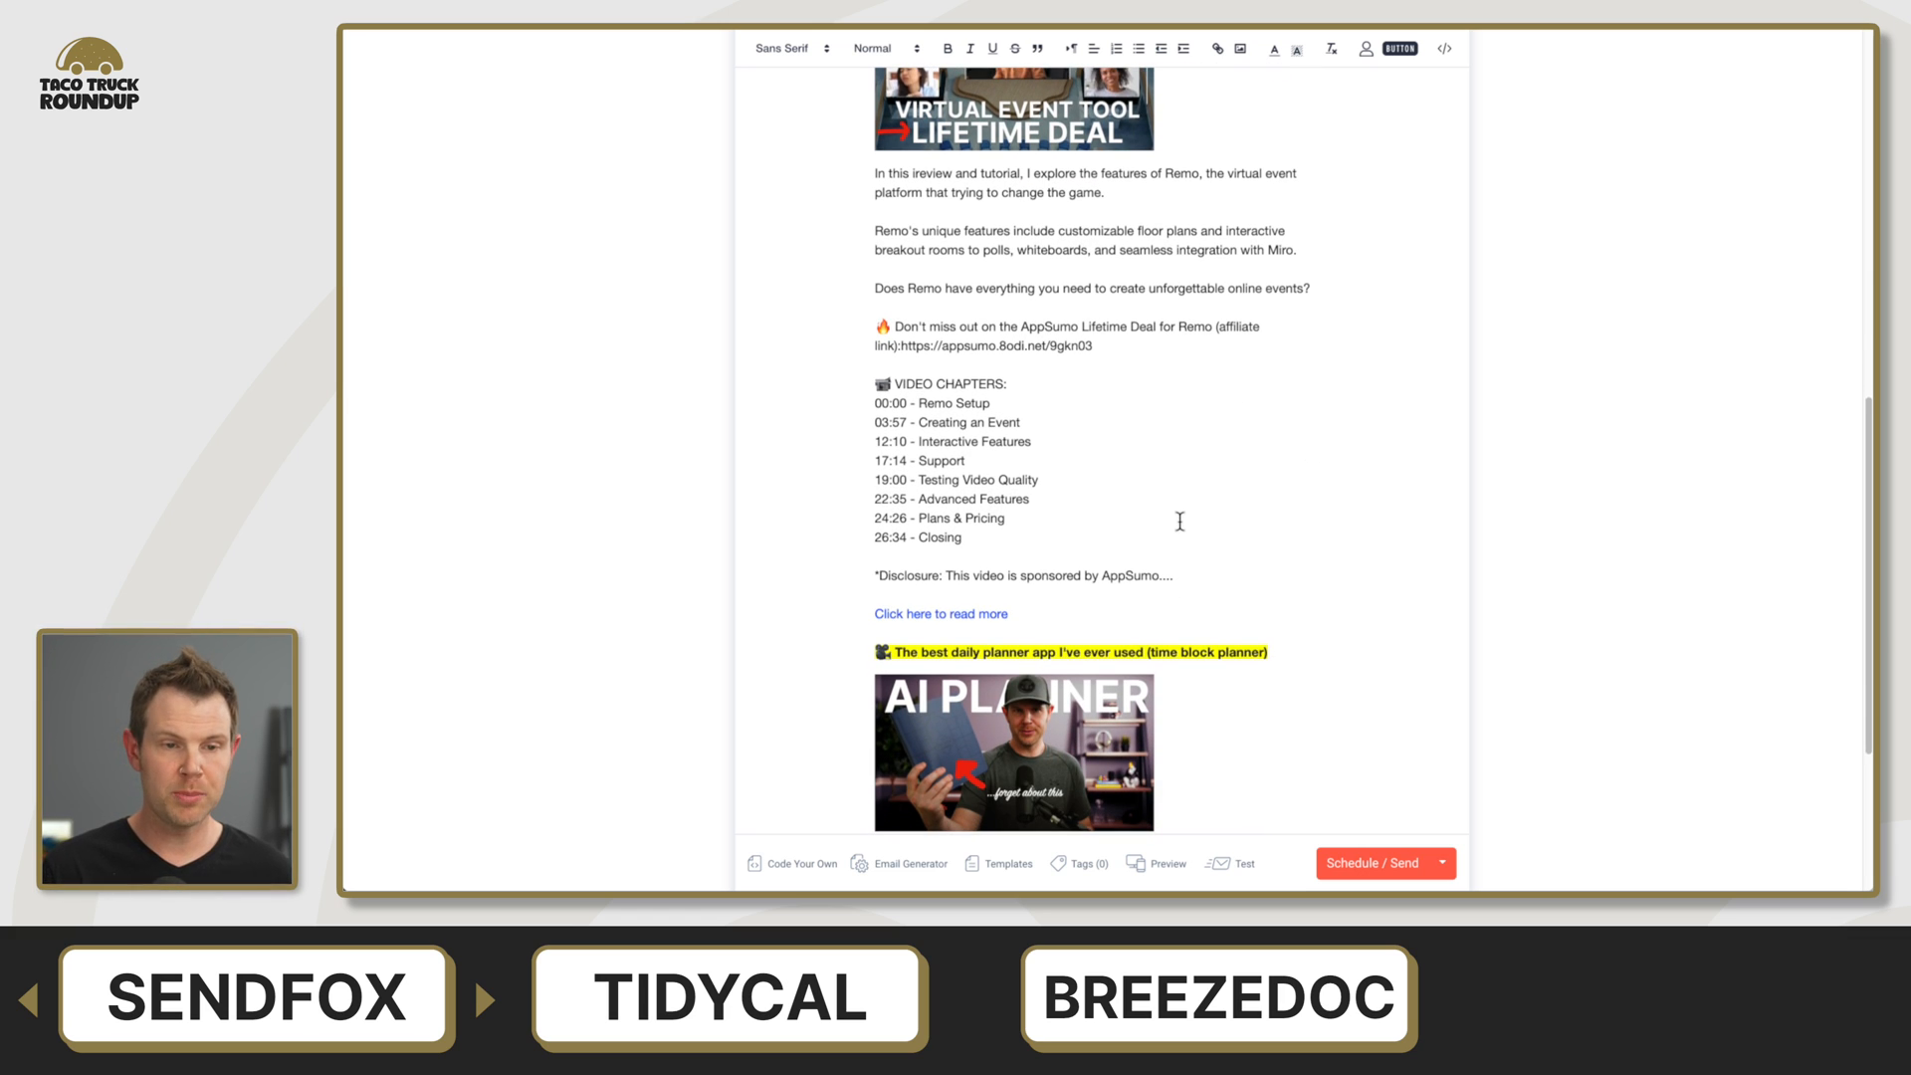
pyautogui.scroll(-3)
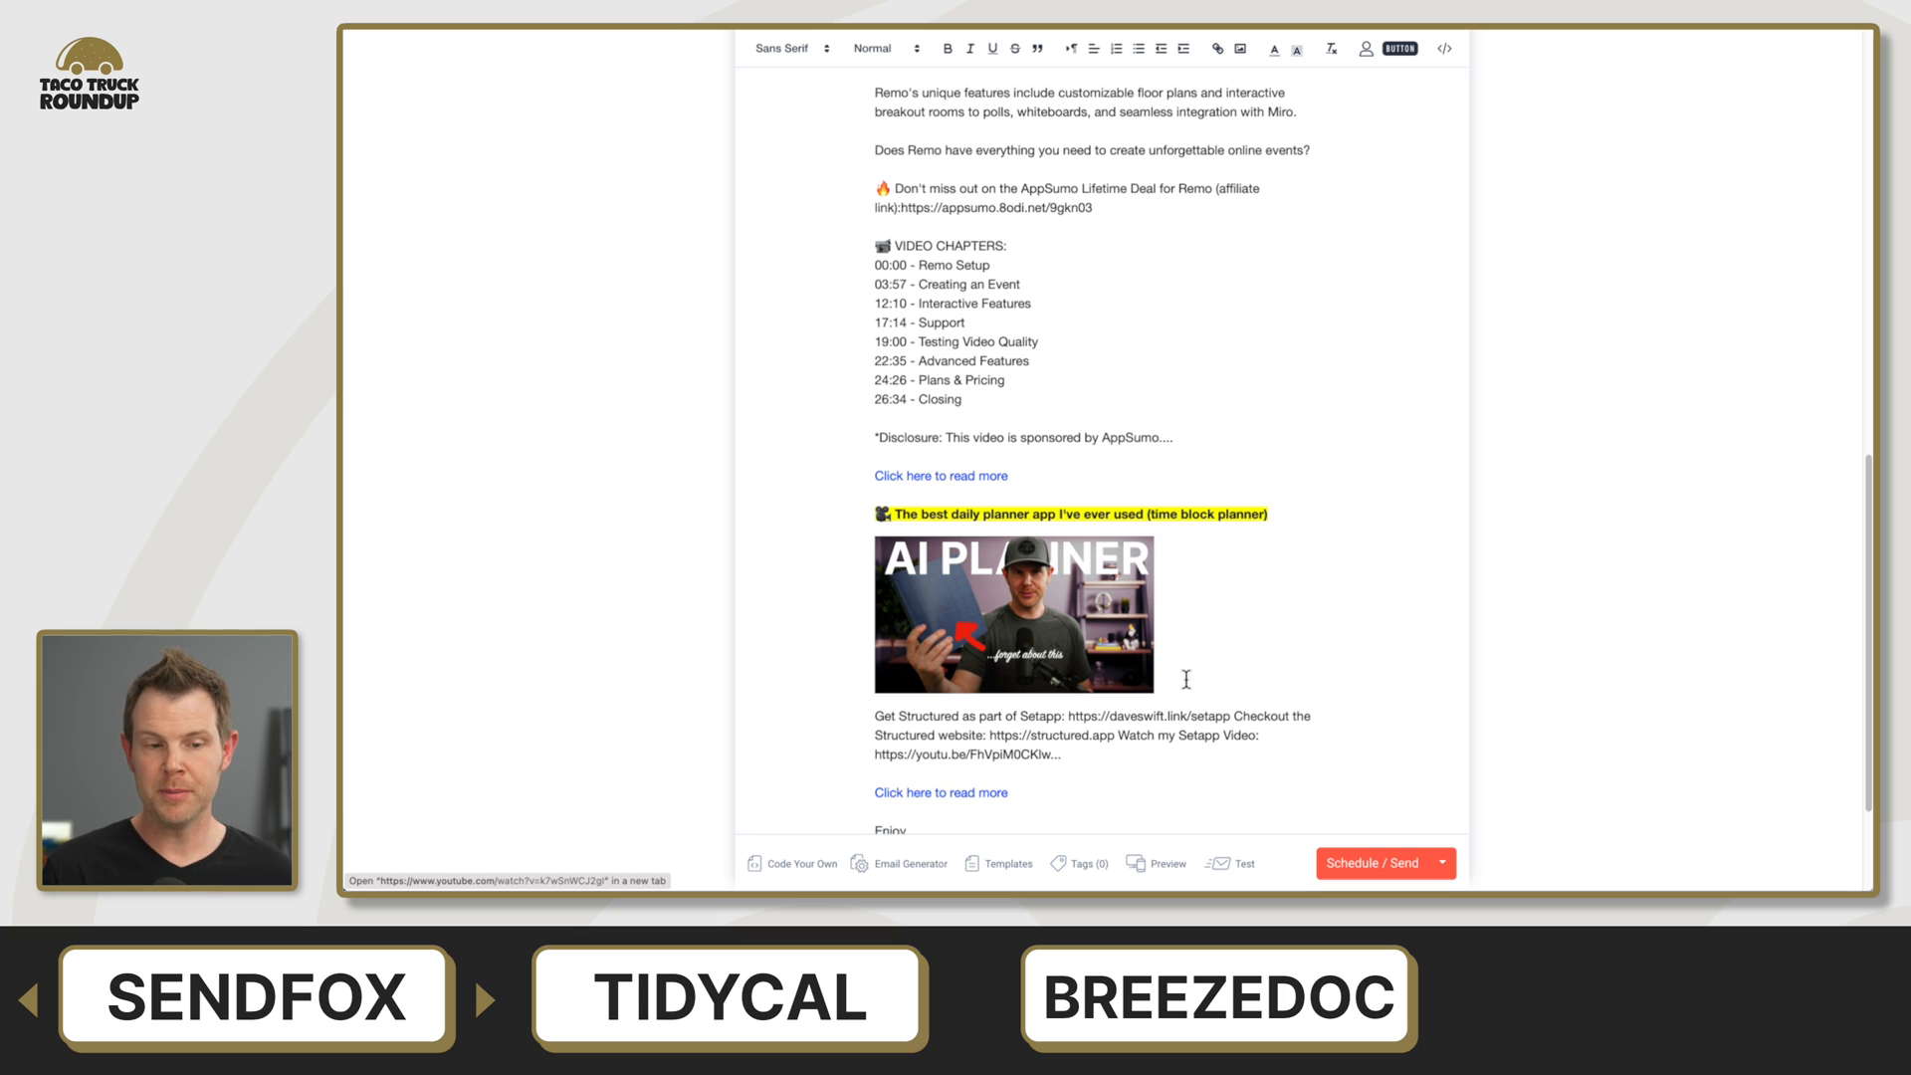
pyautogui.click(1268, 56)
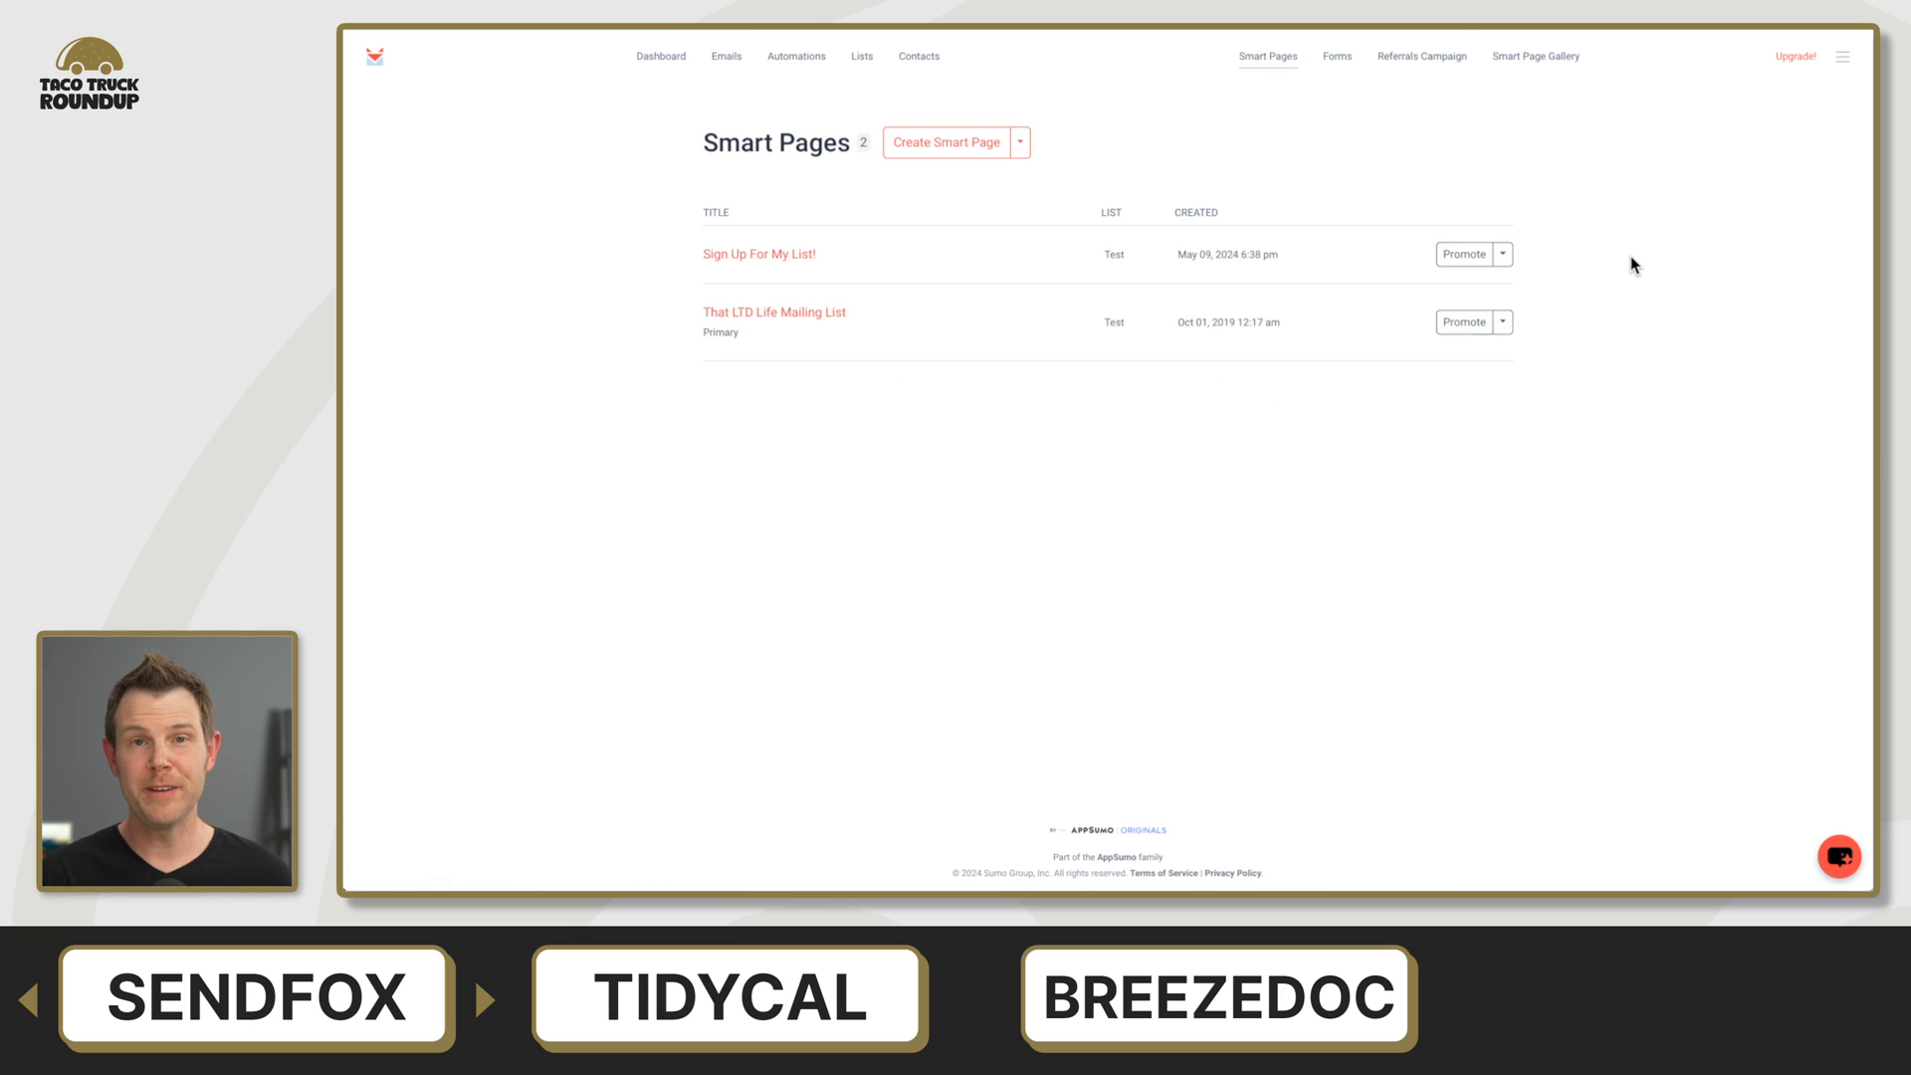
pyautogui.moveTo(1652, 274)
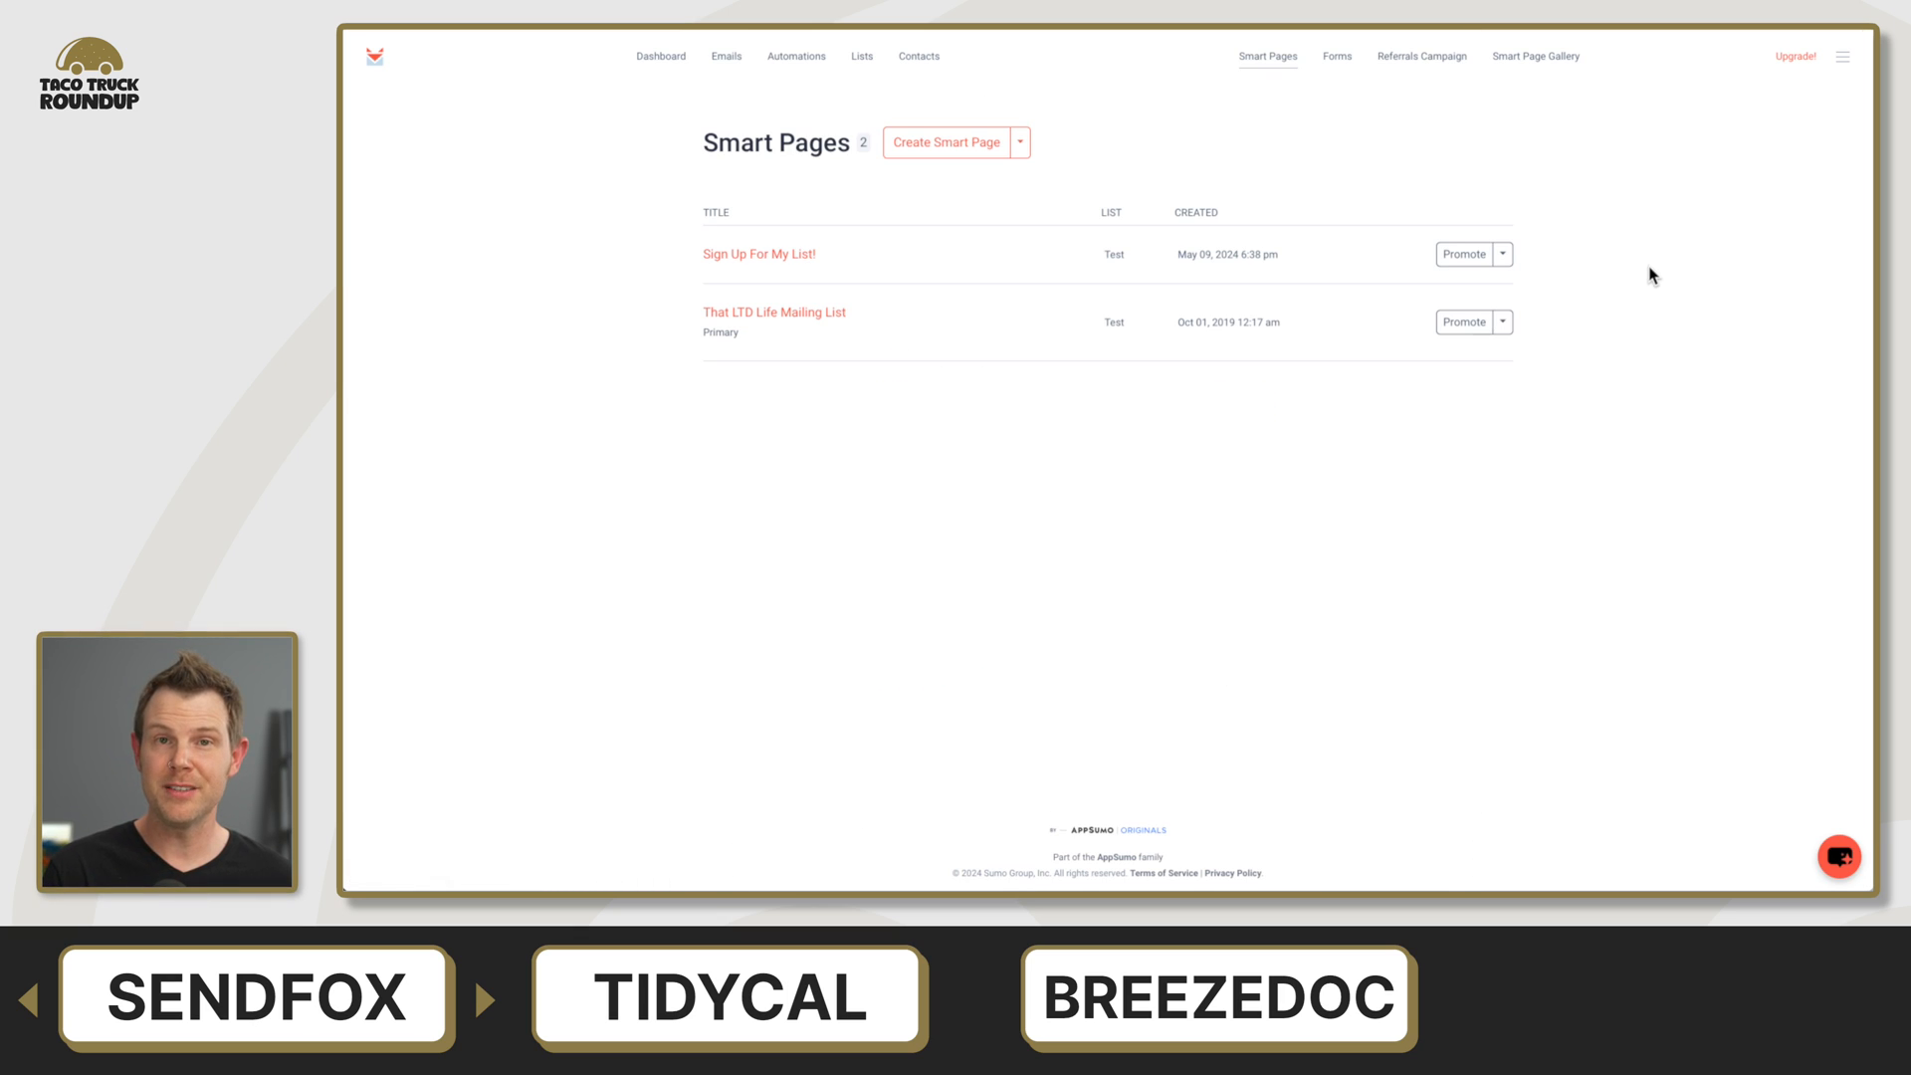
pyautogui.moveTo(759, 253)
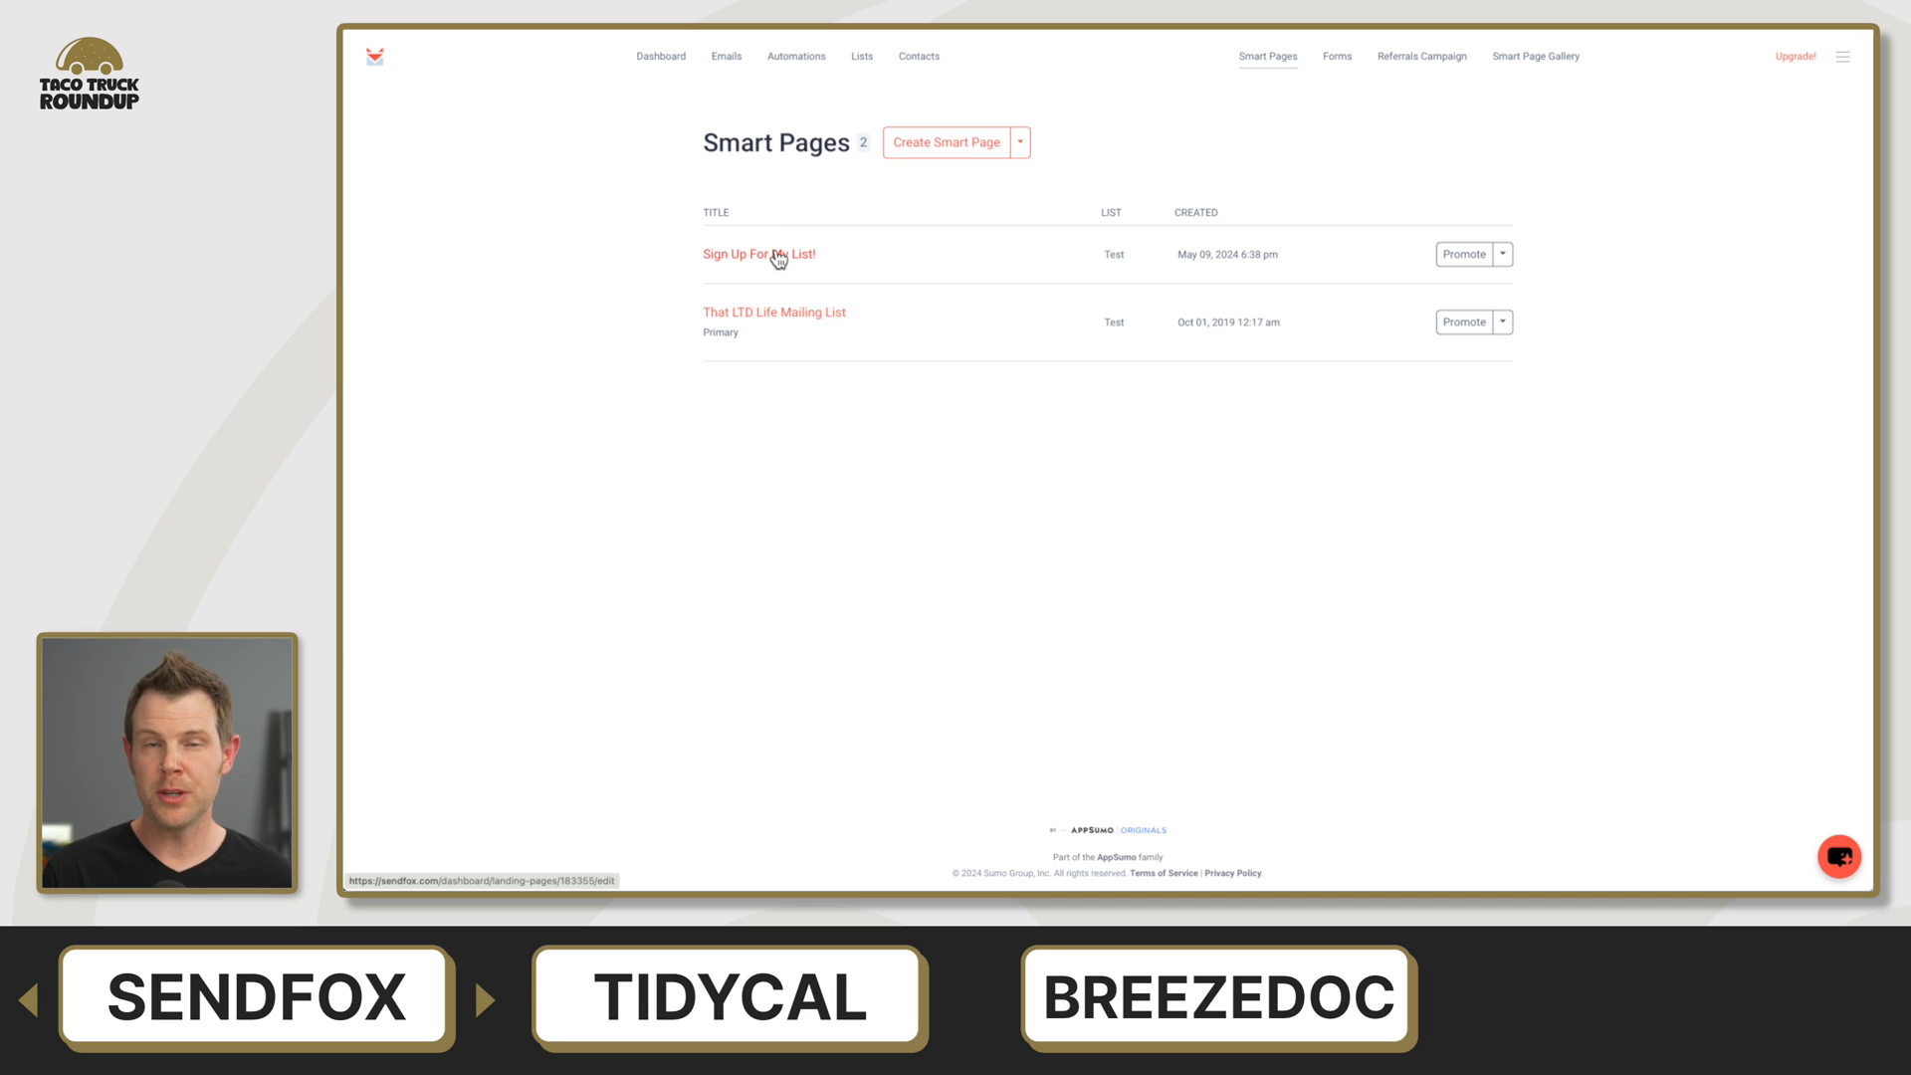
# Open the 'Sign Up For My List!' smart page in its editor.
pyautogui.click(1336, 56)
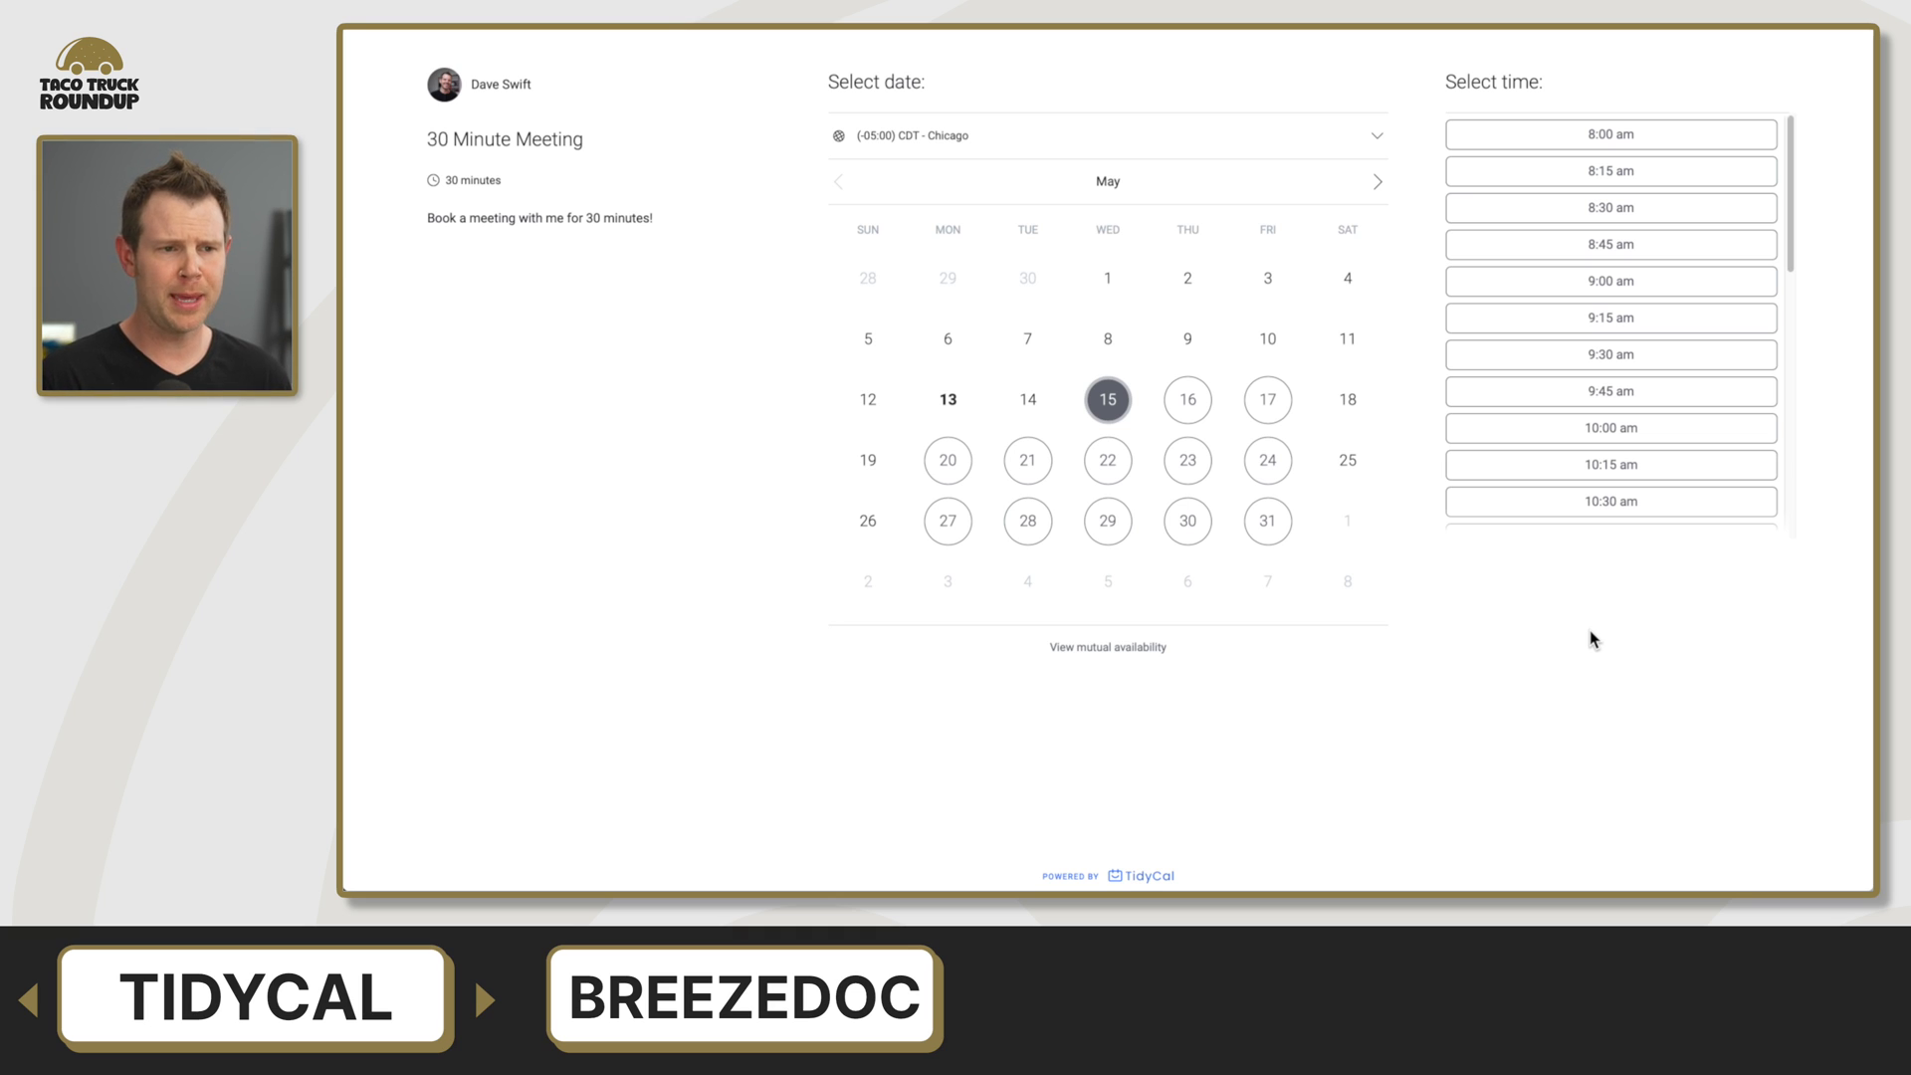
pyautogui.moveTo(1638, 628)
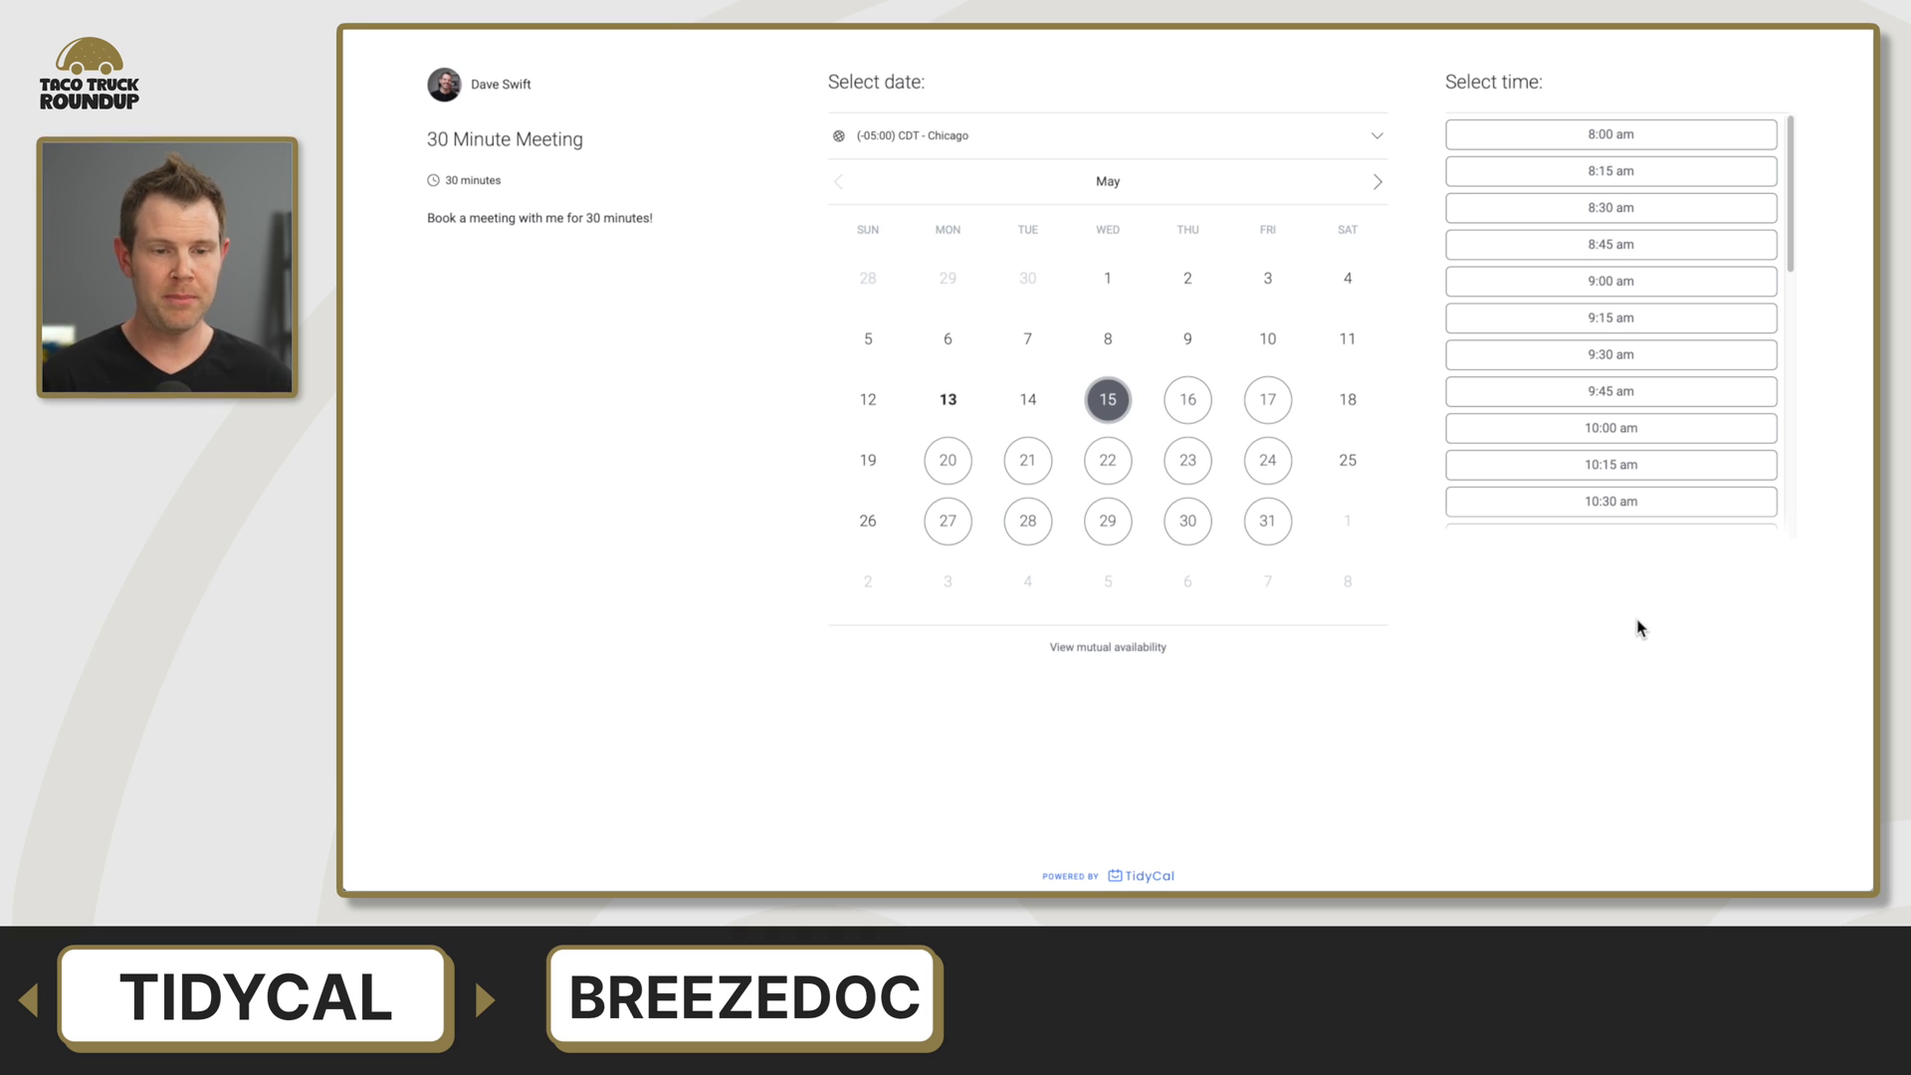
# Book the 30 Minute Meeting for Tuesday May 21st at 9:00 am and reach Booking Confirmed.
pyautogui.click(1028, 460)
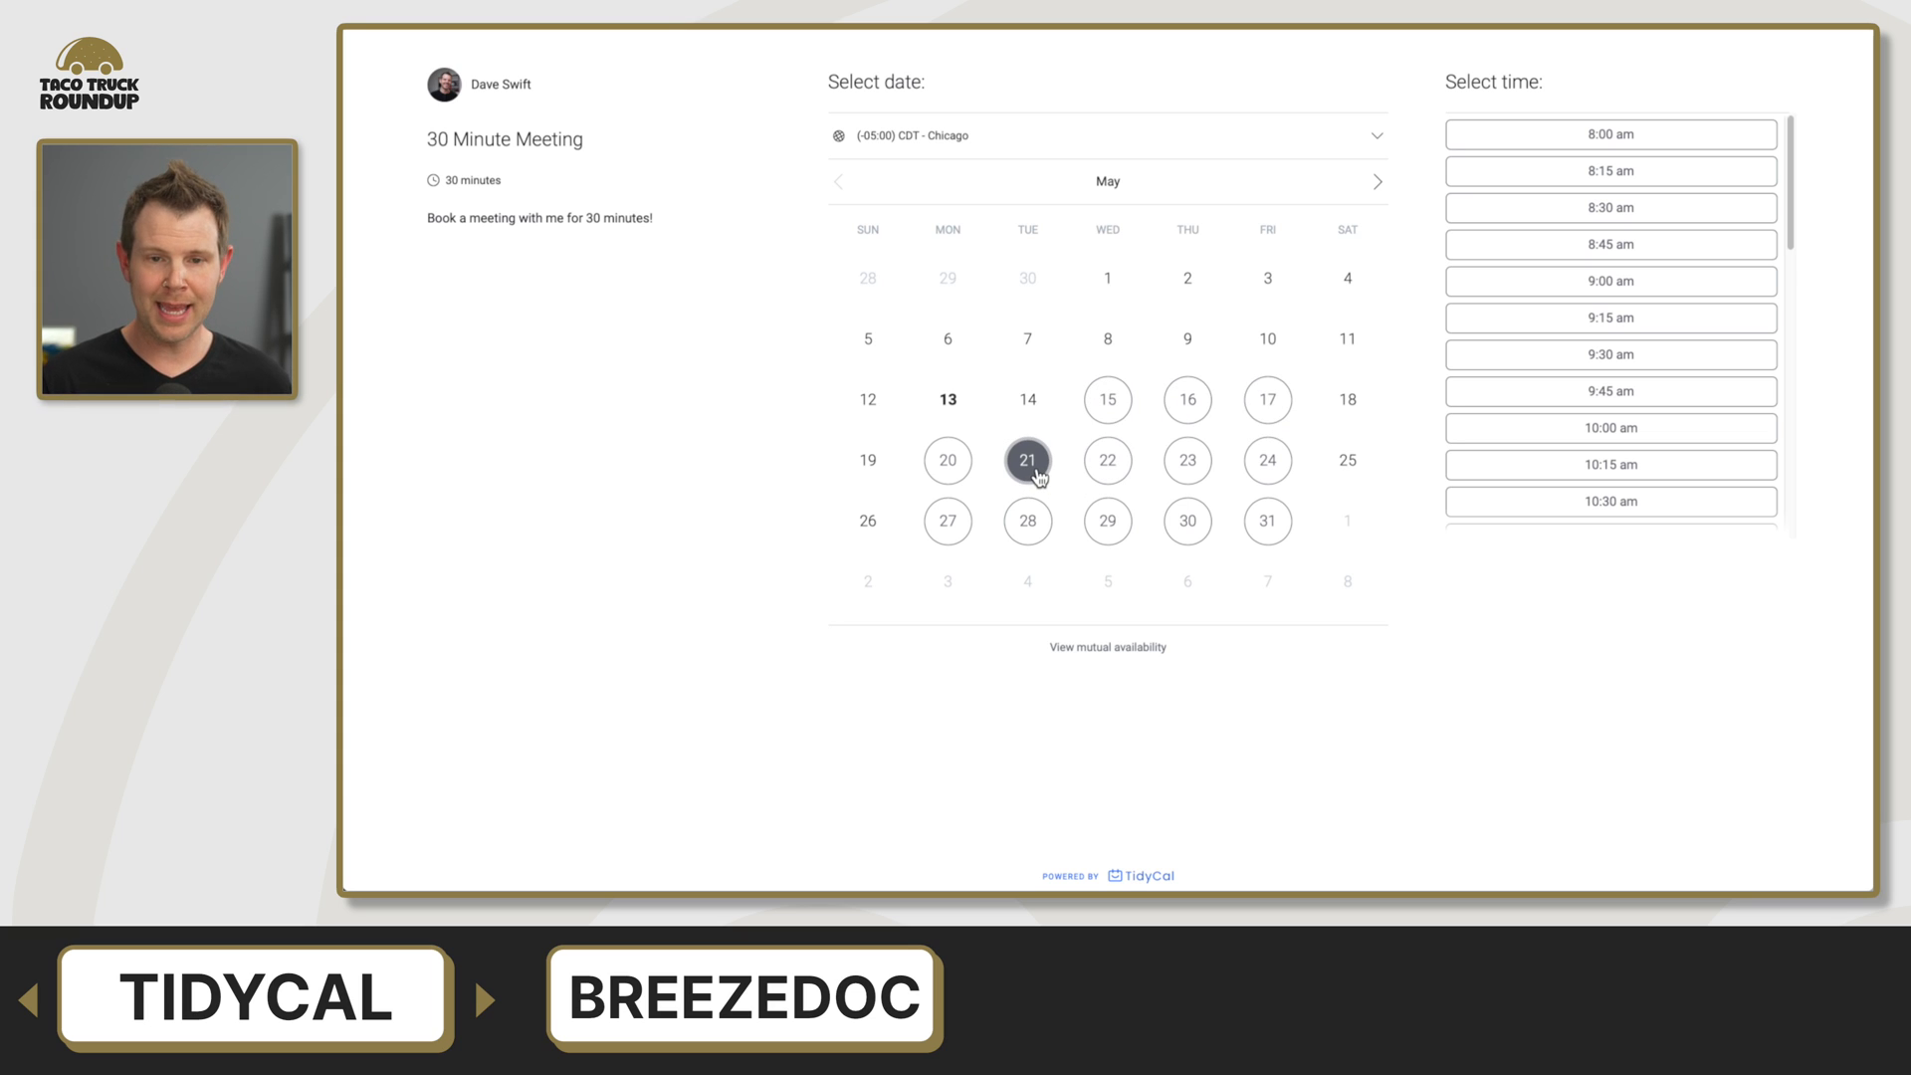
pyautogui.click(1609, 281)
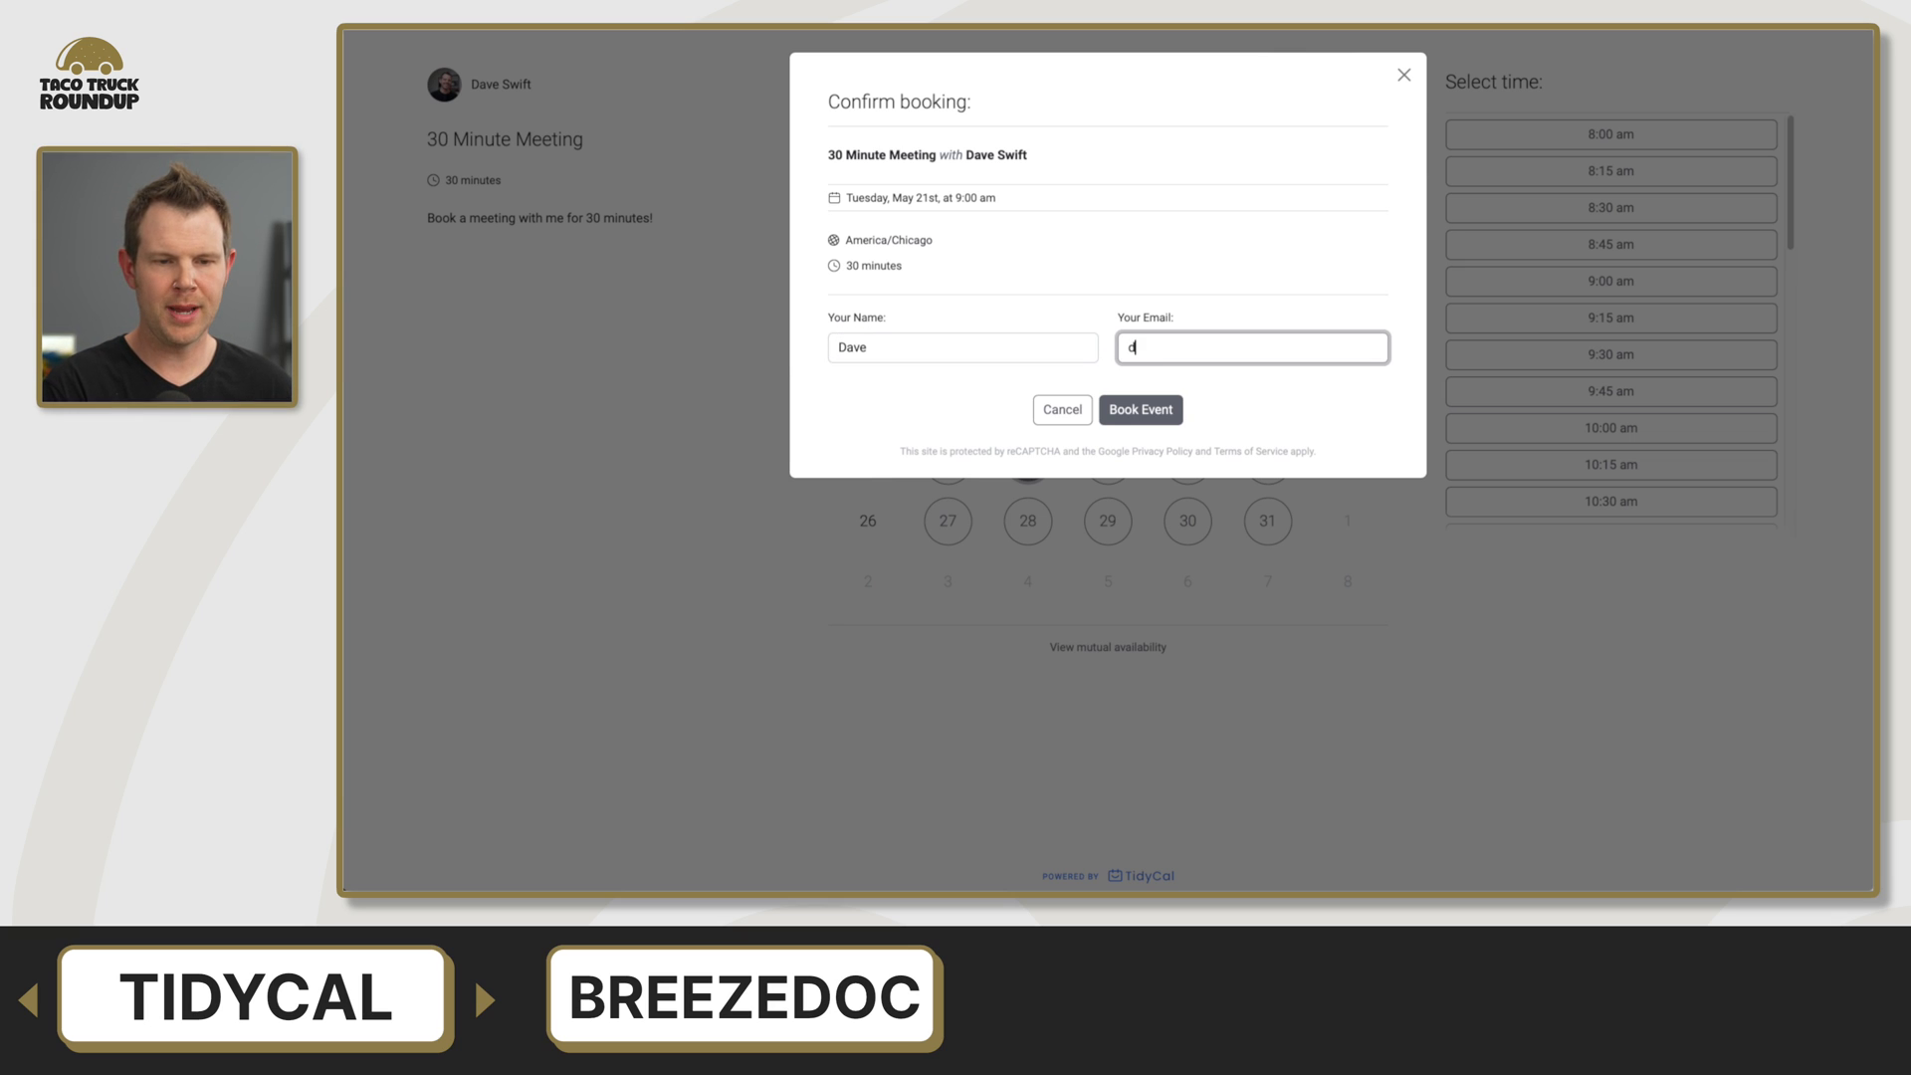
pyautogui.click(1139, 408)
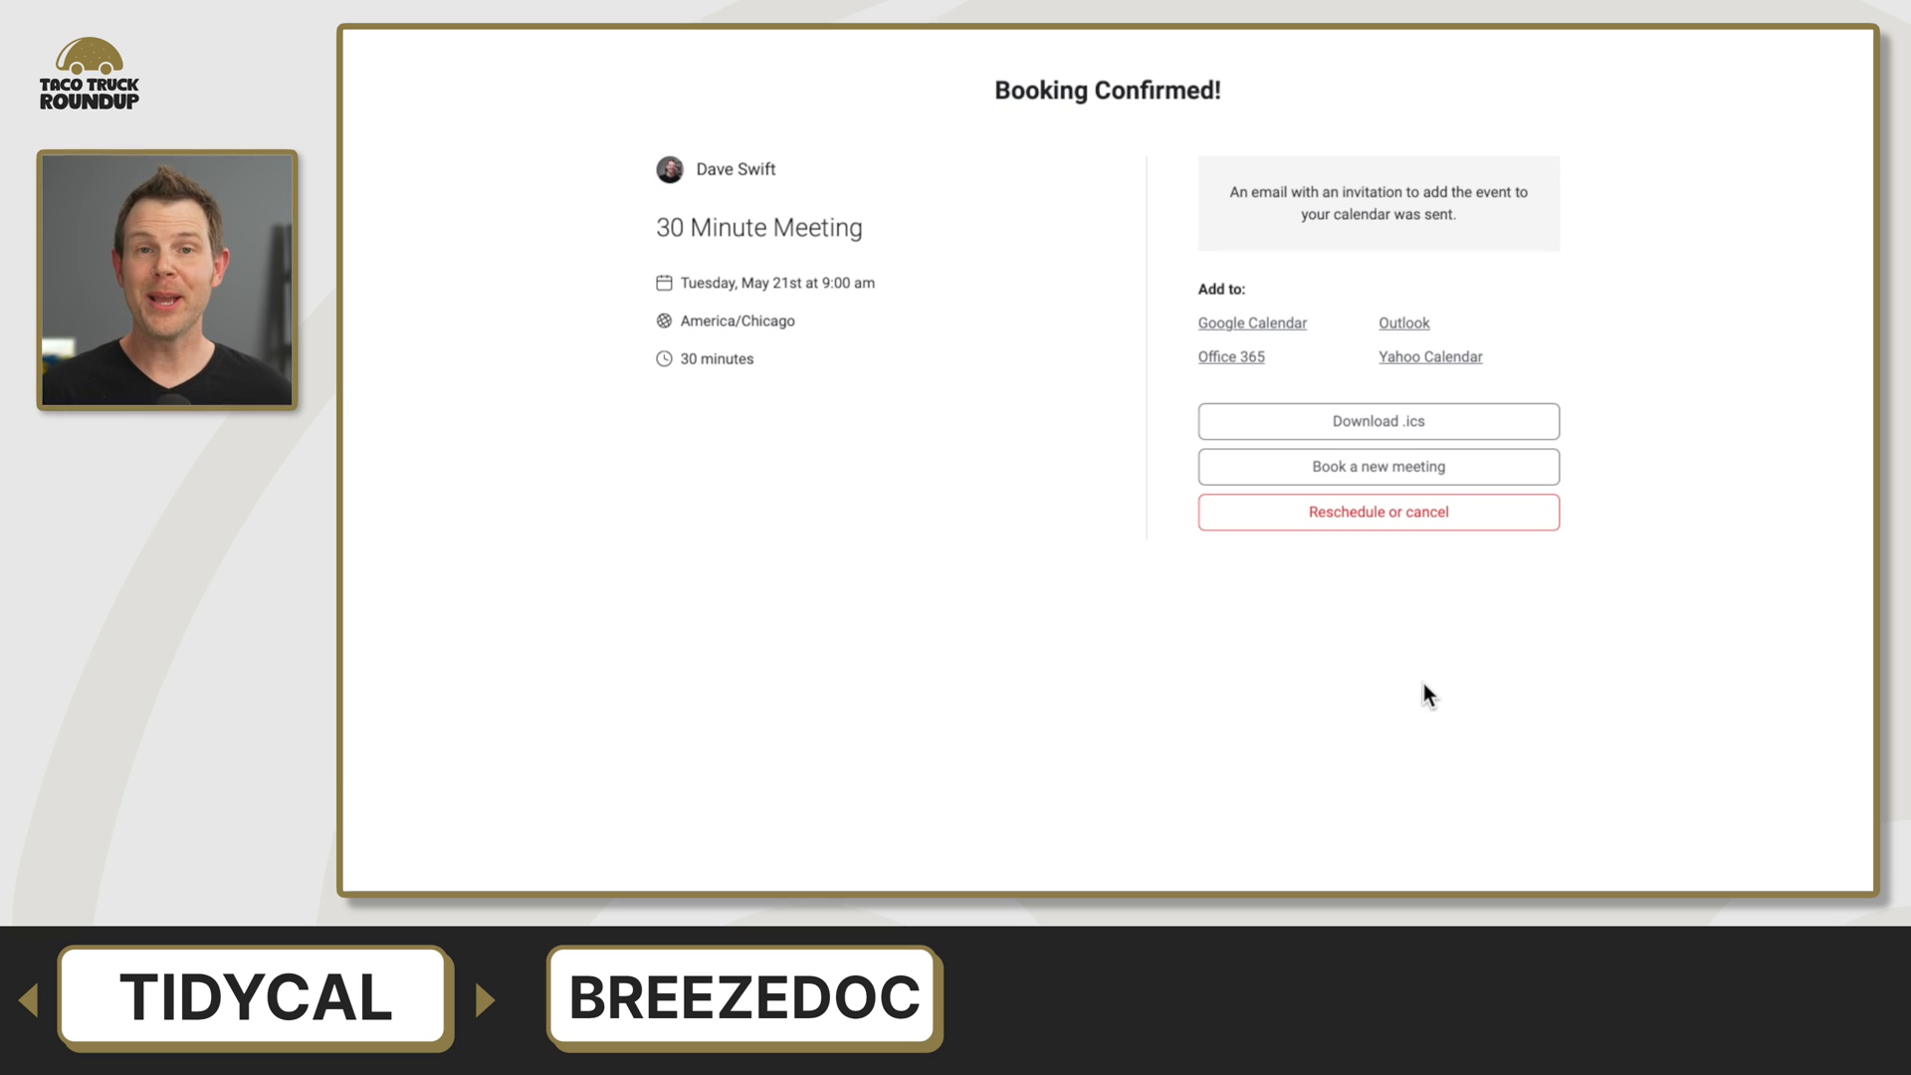
pyautogui.moveTo(1235, 394)
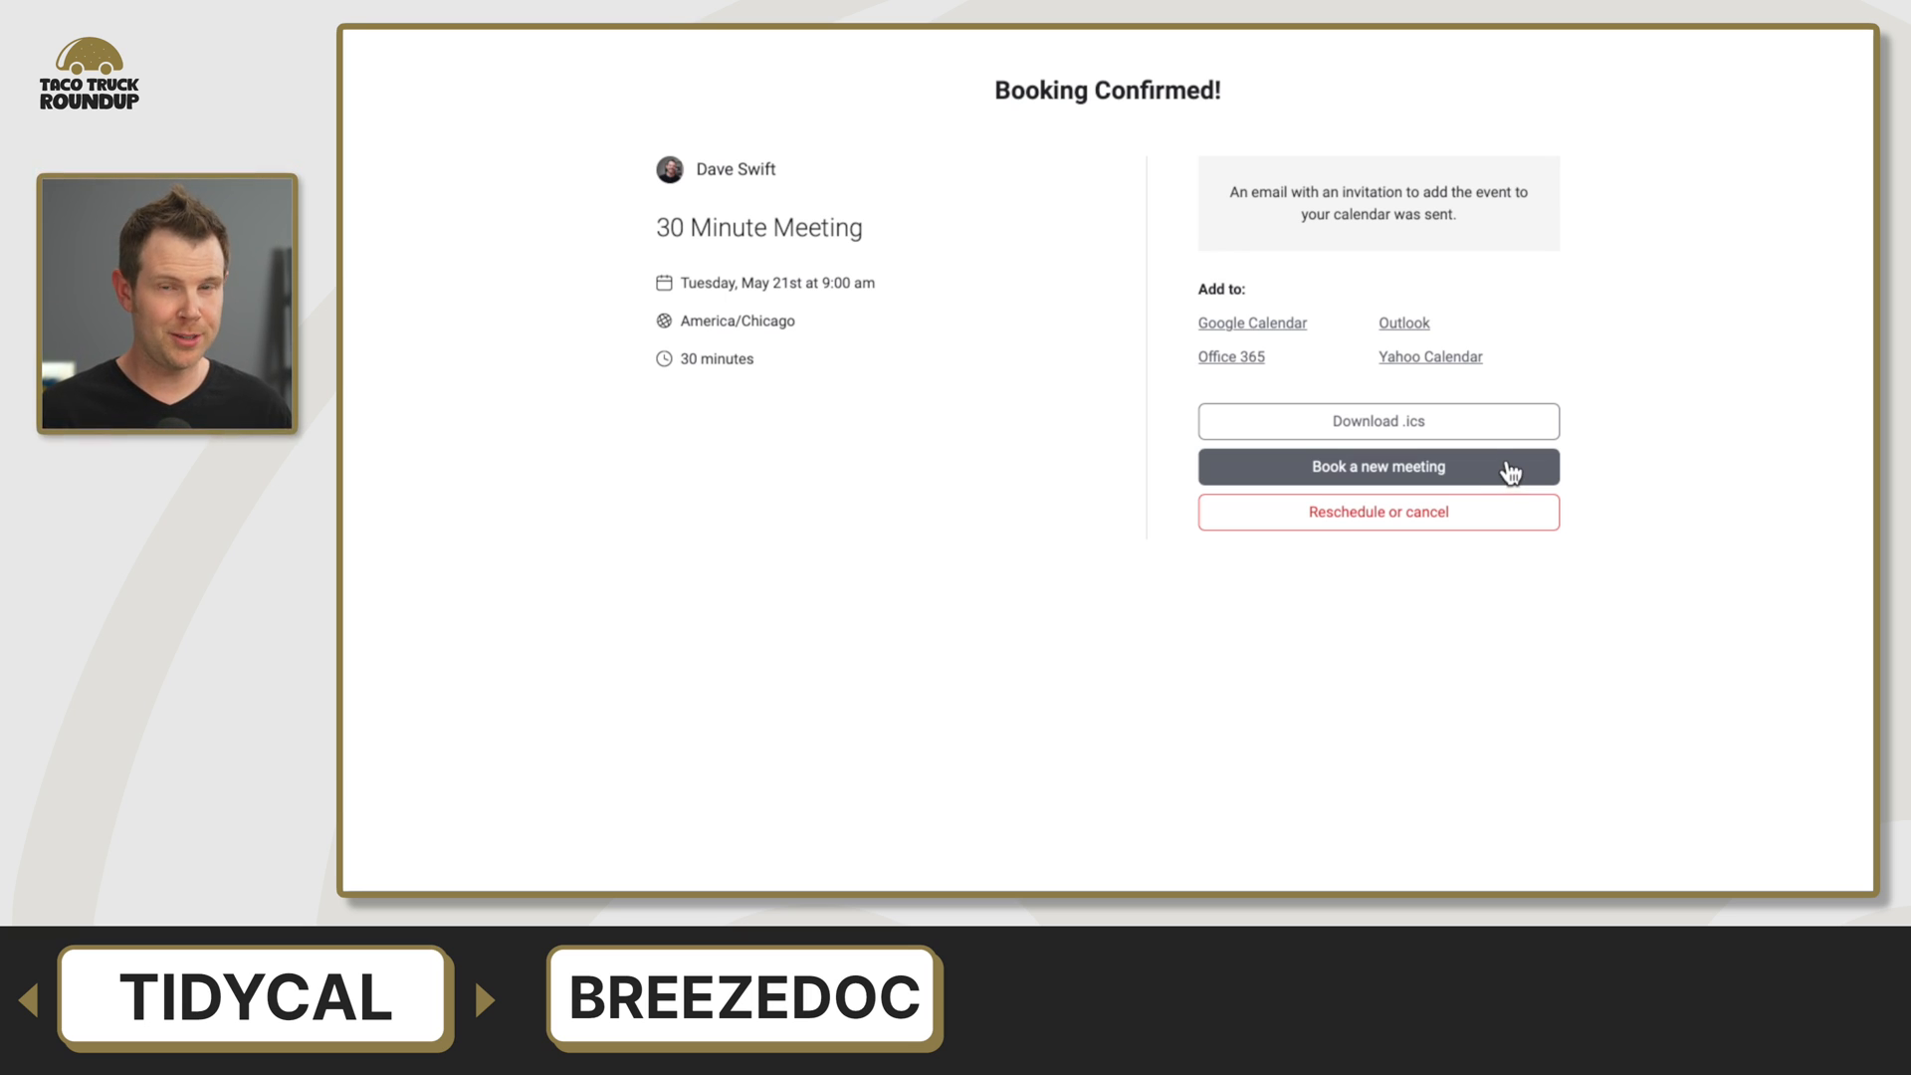
pyautogui.moveTo(1481, 511)
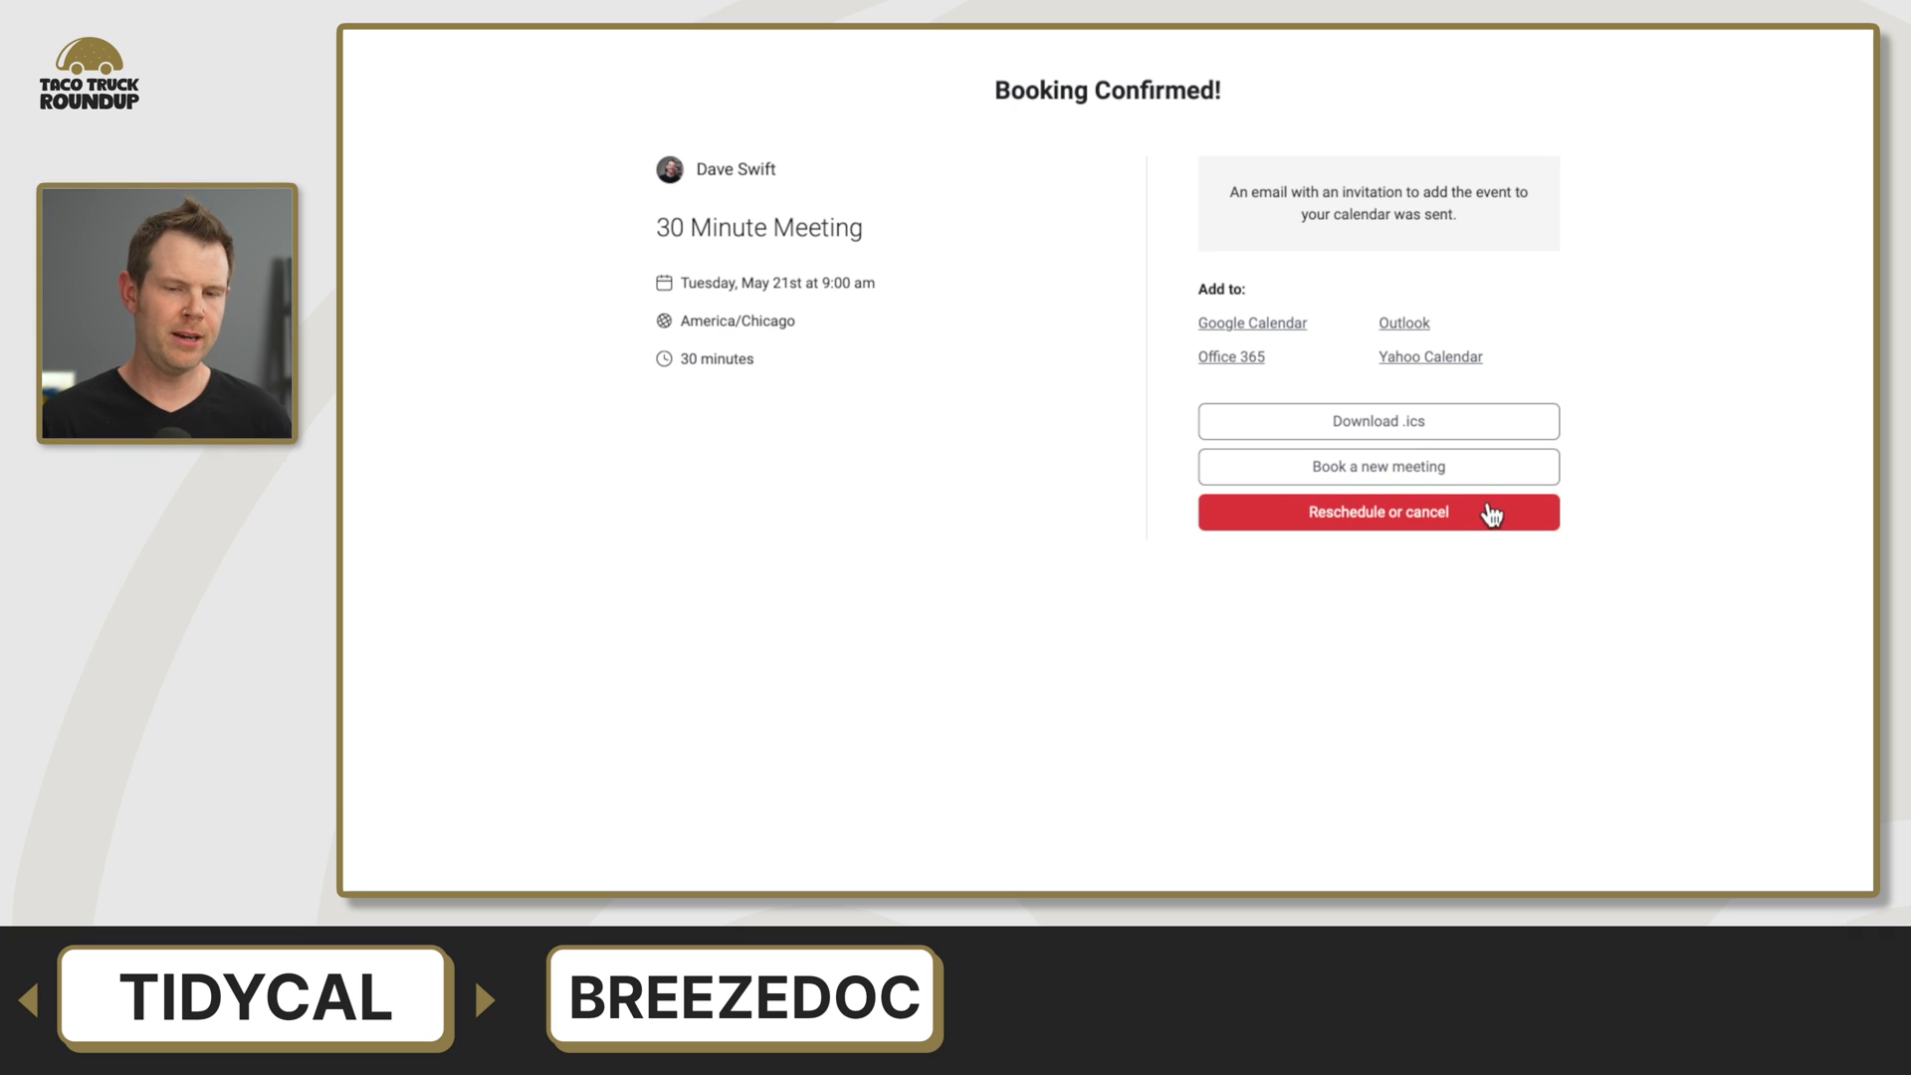
# Cancel the confirmed 30 Minute Meeting booking and confirm the cancellation.
pyautogui.click(1378, 511)
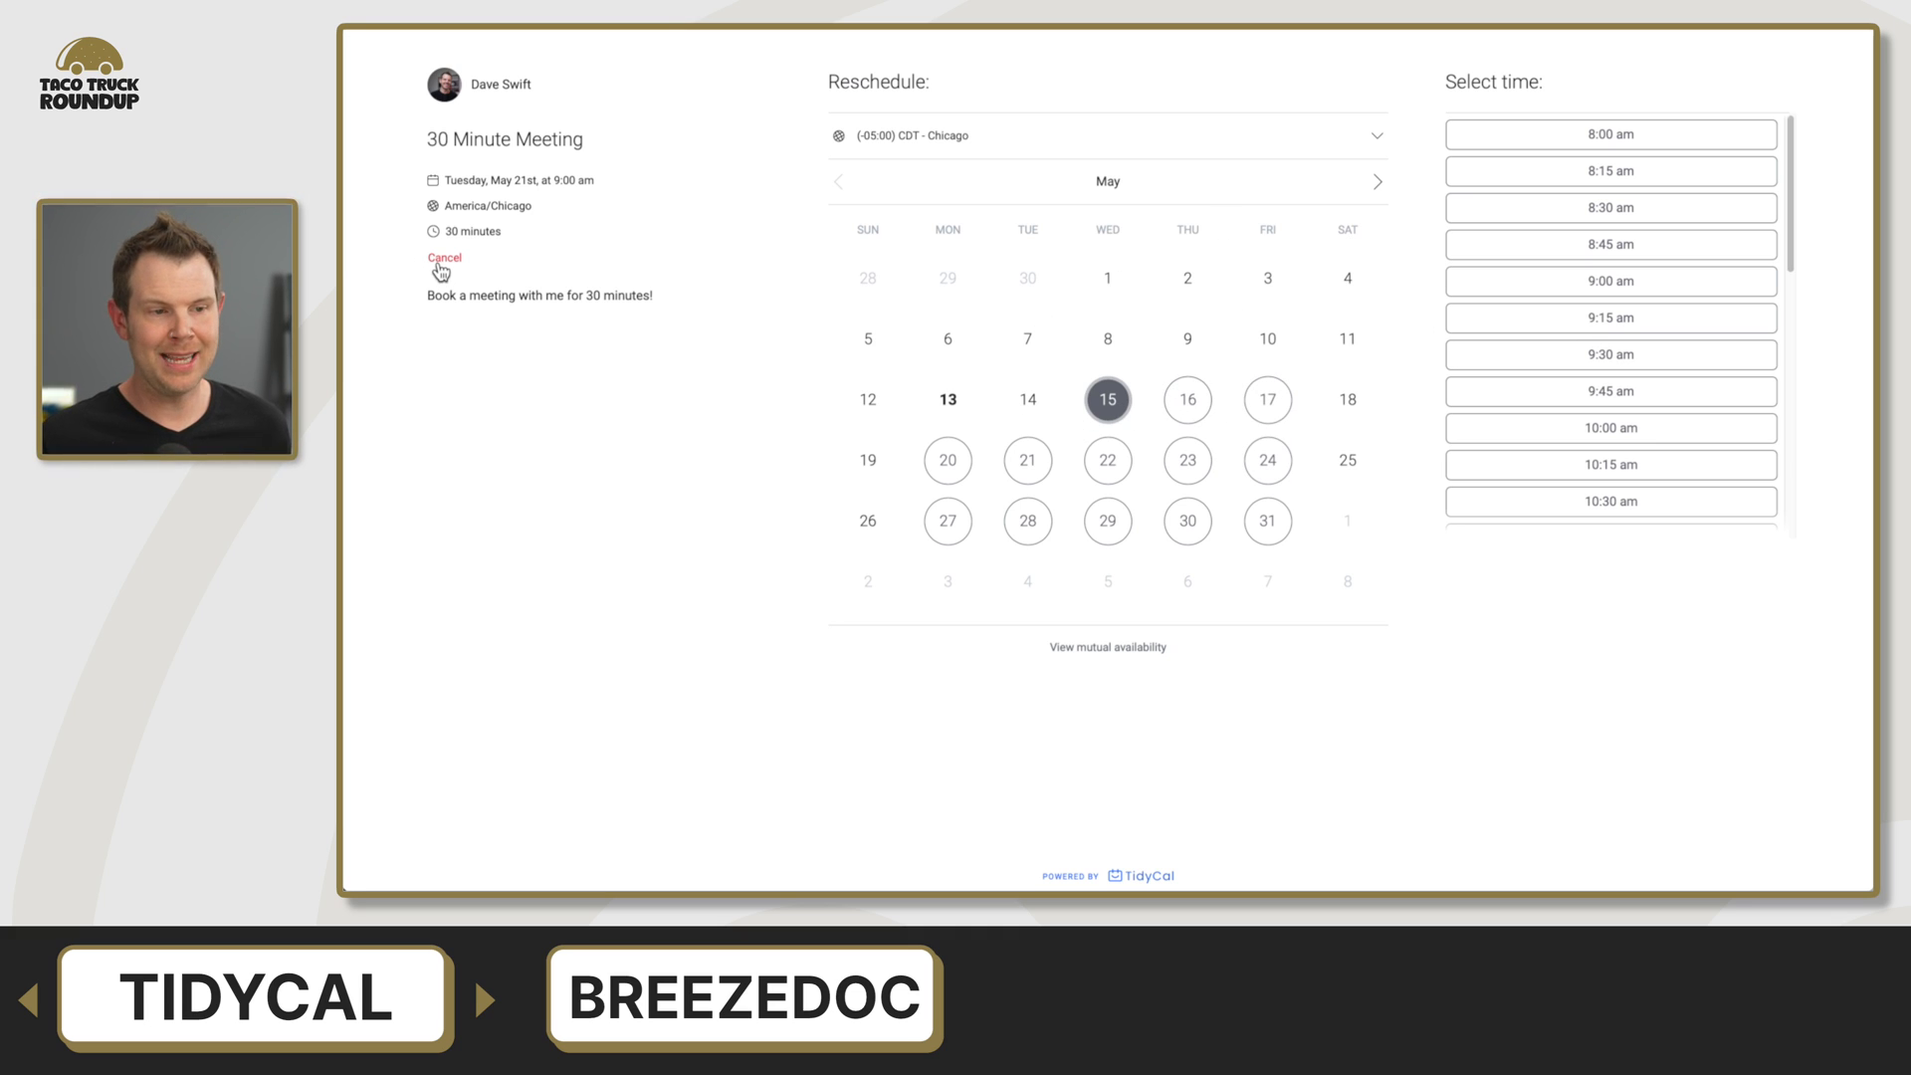
pyautogui.click(444, 257)
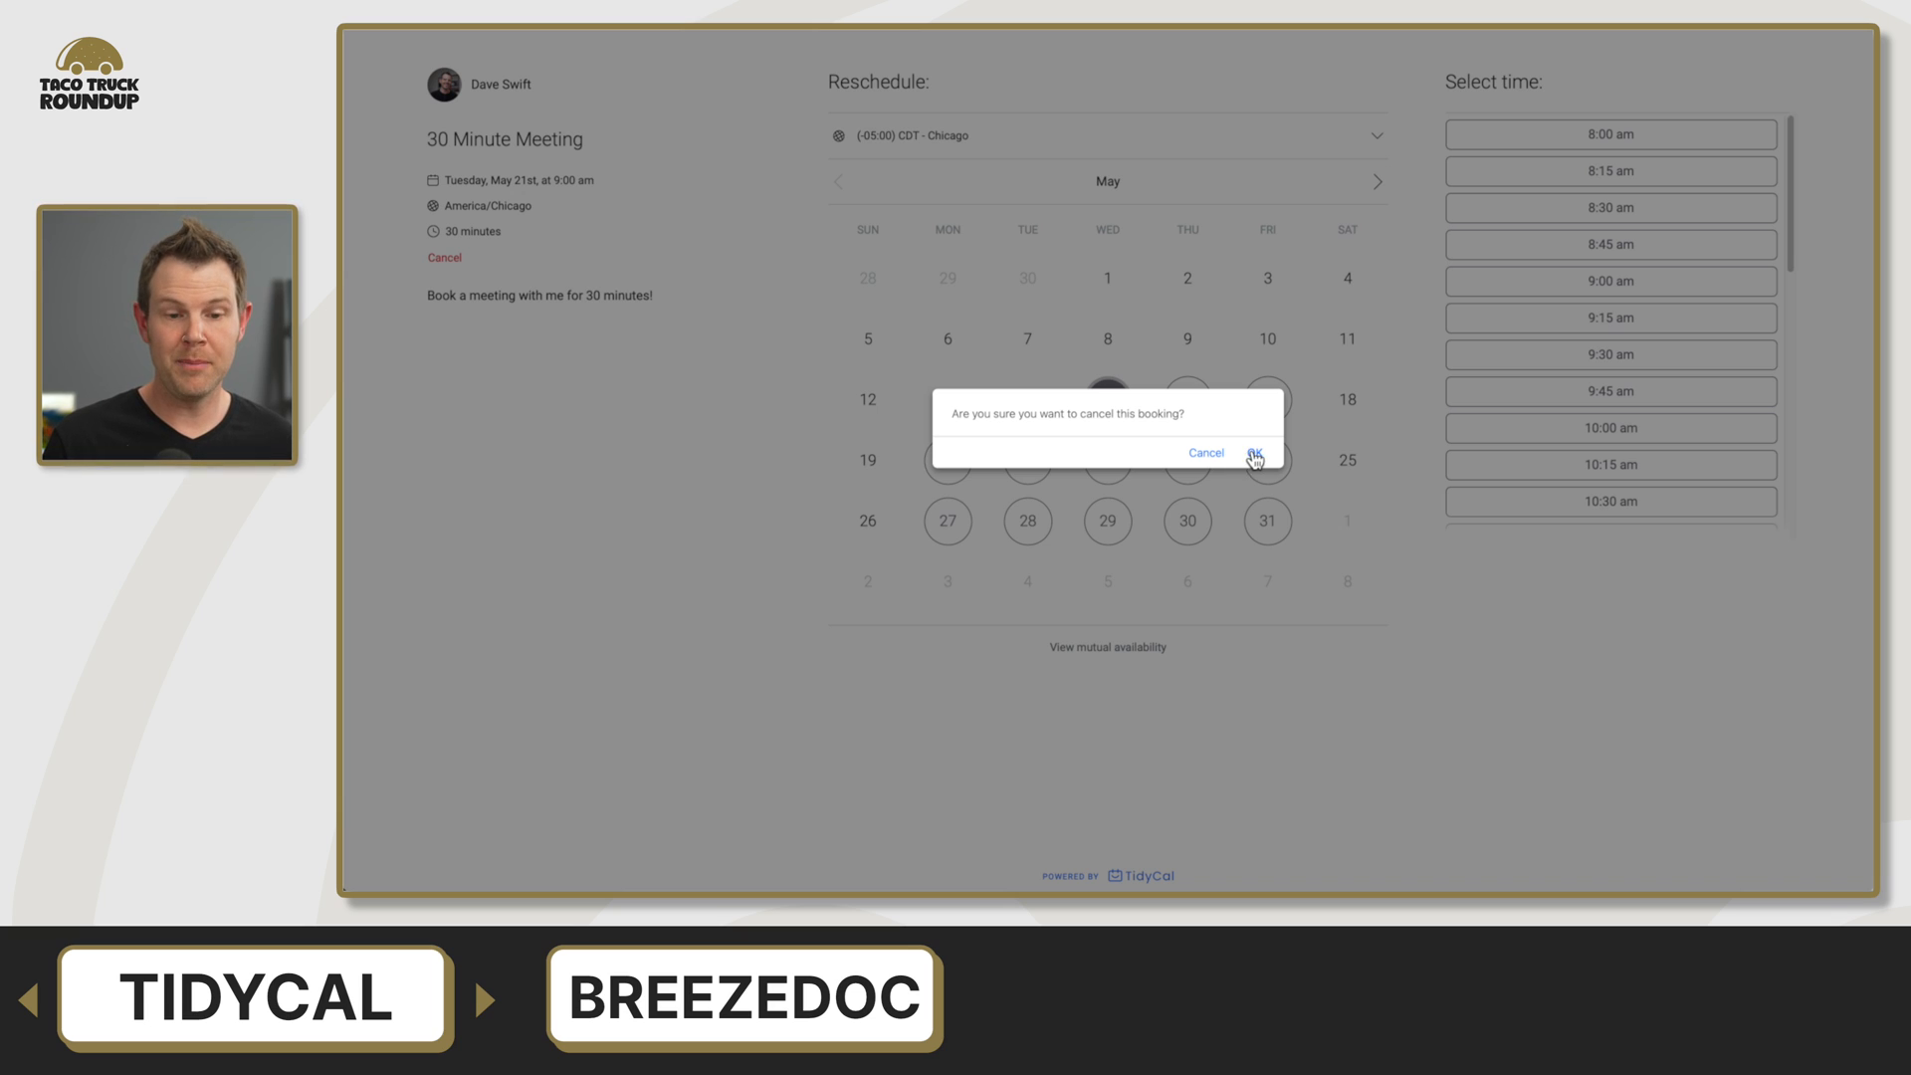
pyautogui.click(1252, 452)
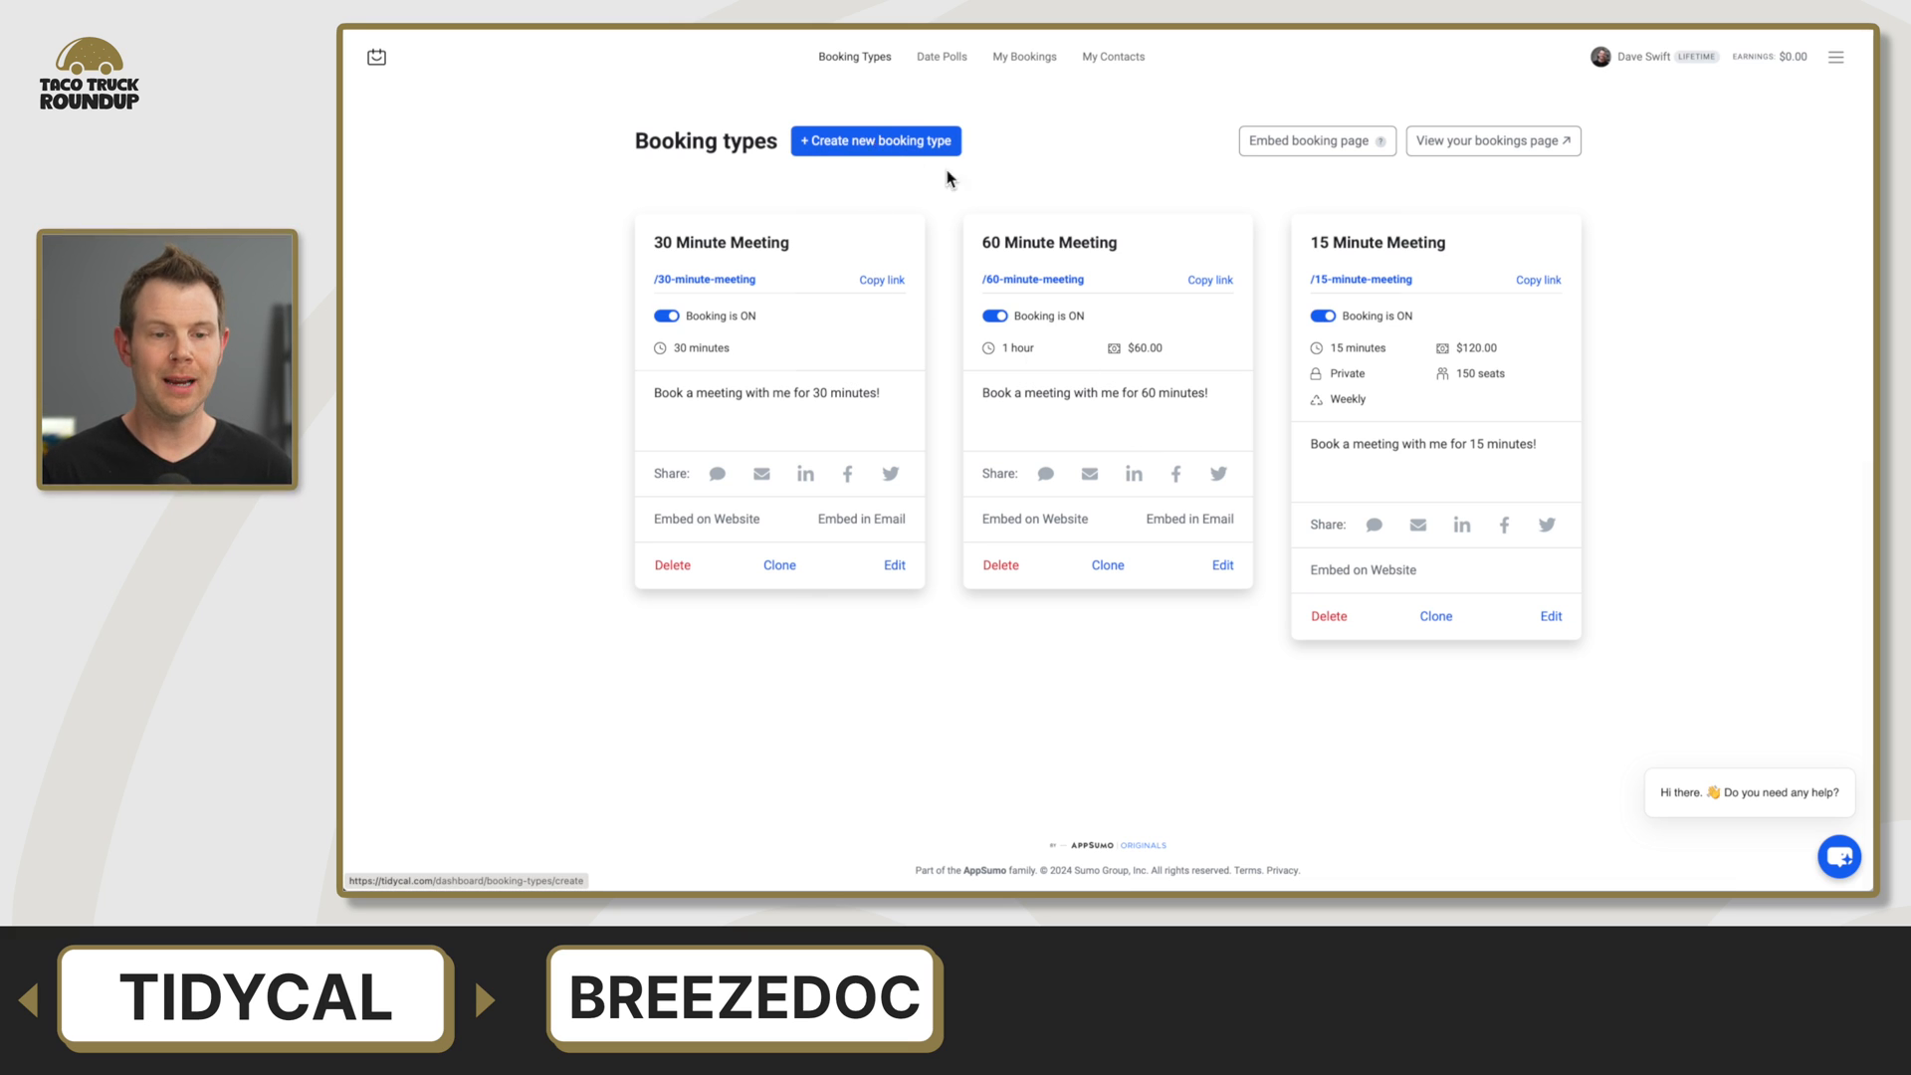
# Create a new booking type available on specific dates, with 05/13/2024 open 8:00 AM to 5:00 PM.
pyautogui.click(876, 139)
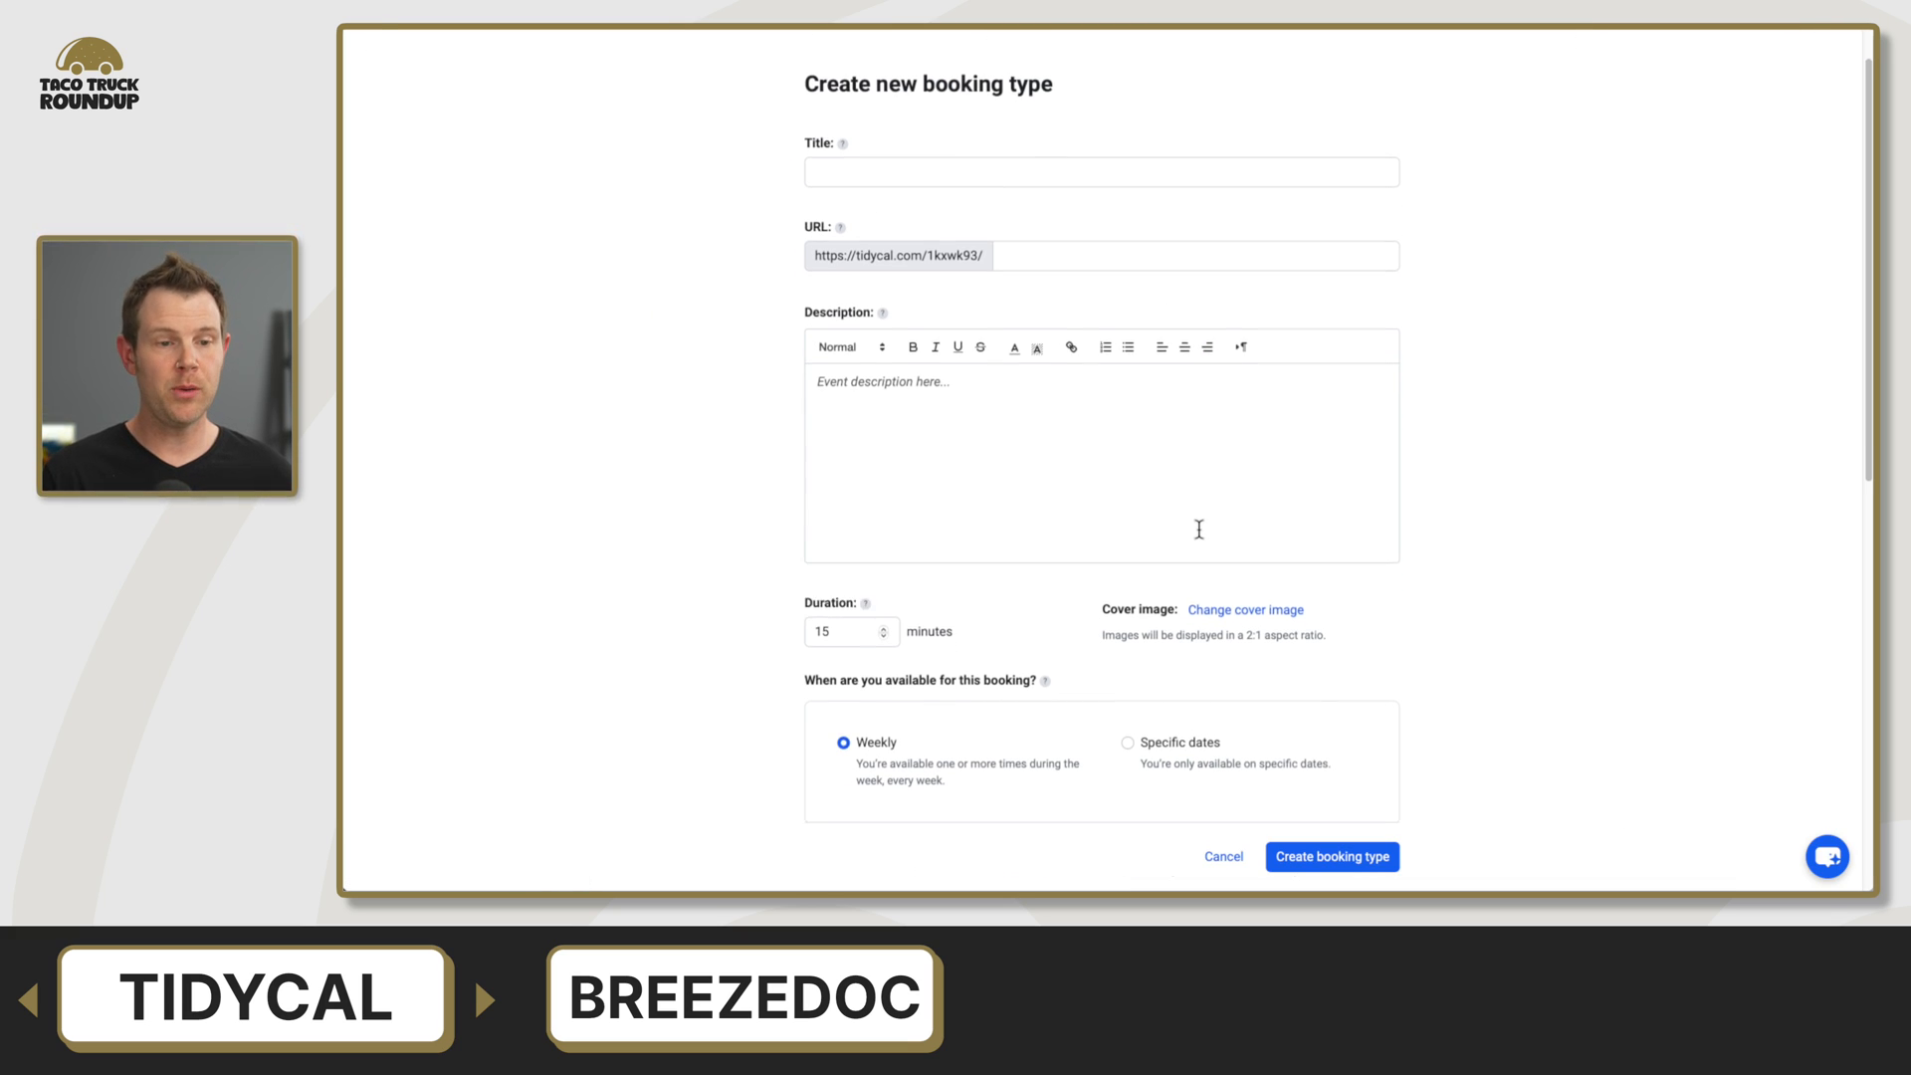
pyautogui.scroll(-3)
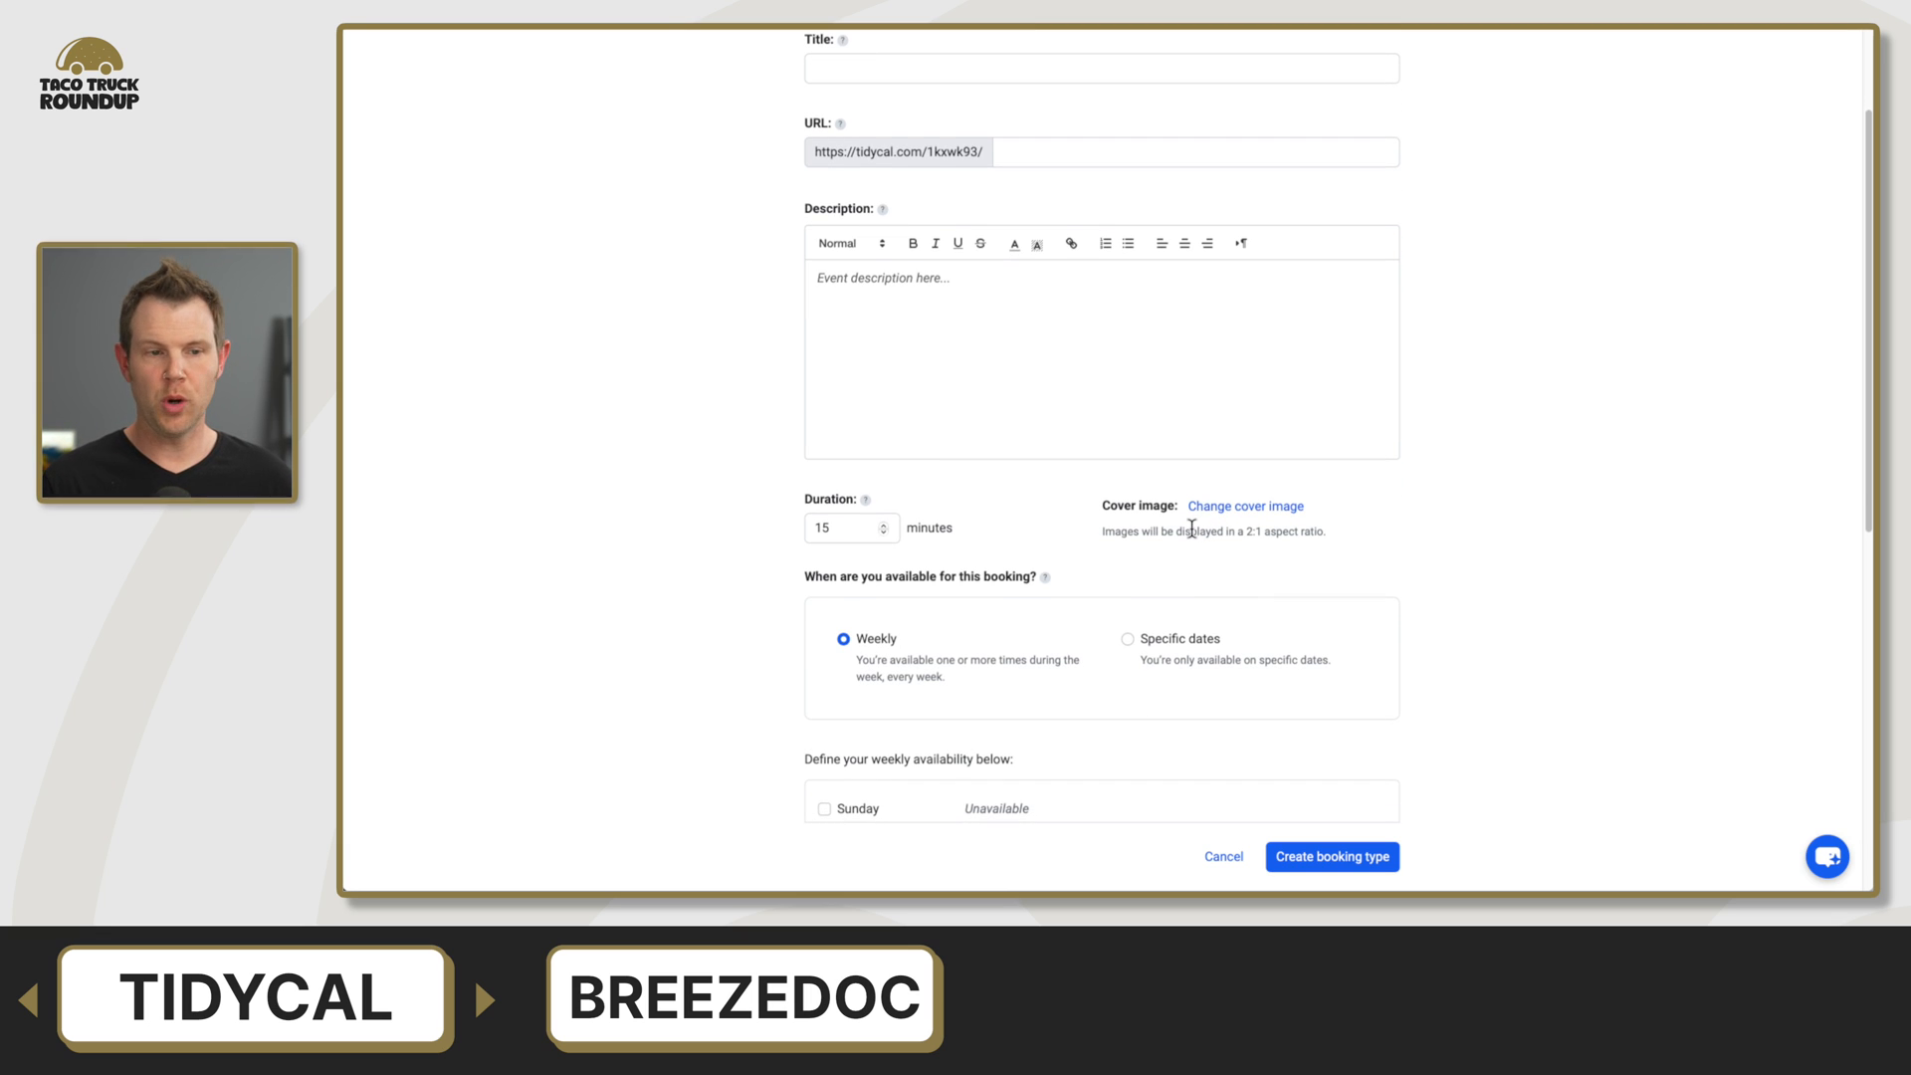
pyautogui.scroll(-3)
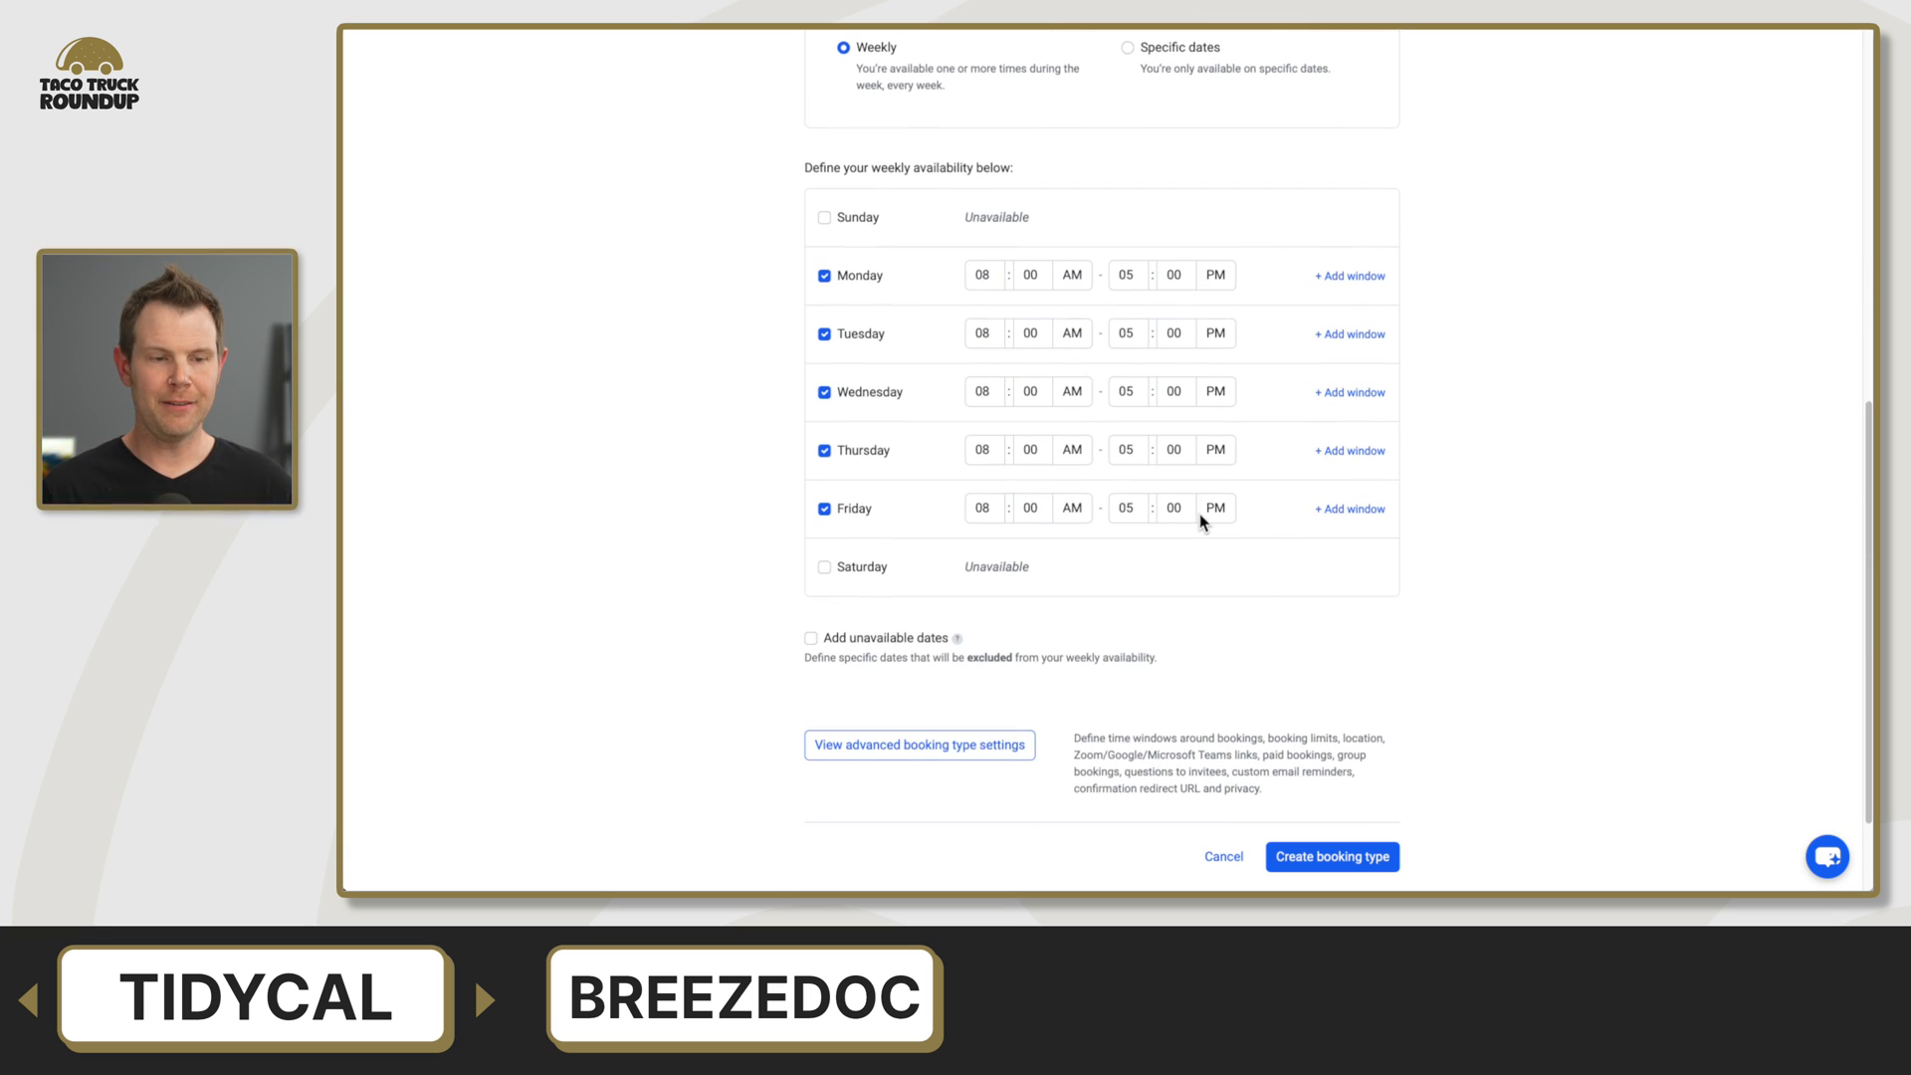
pyautogui.scroll(-3)
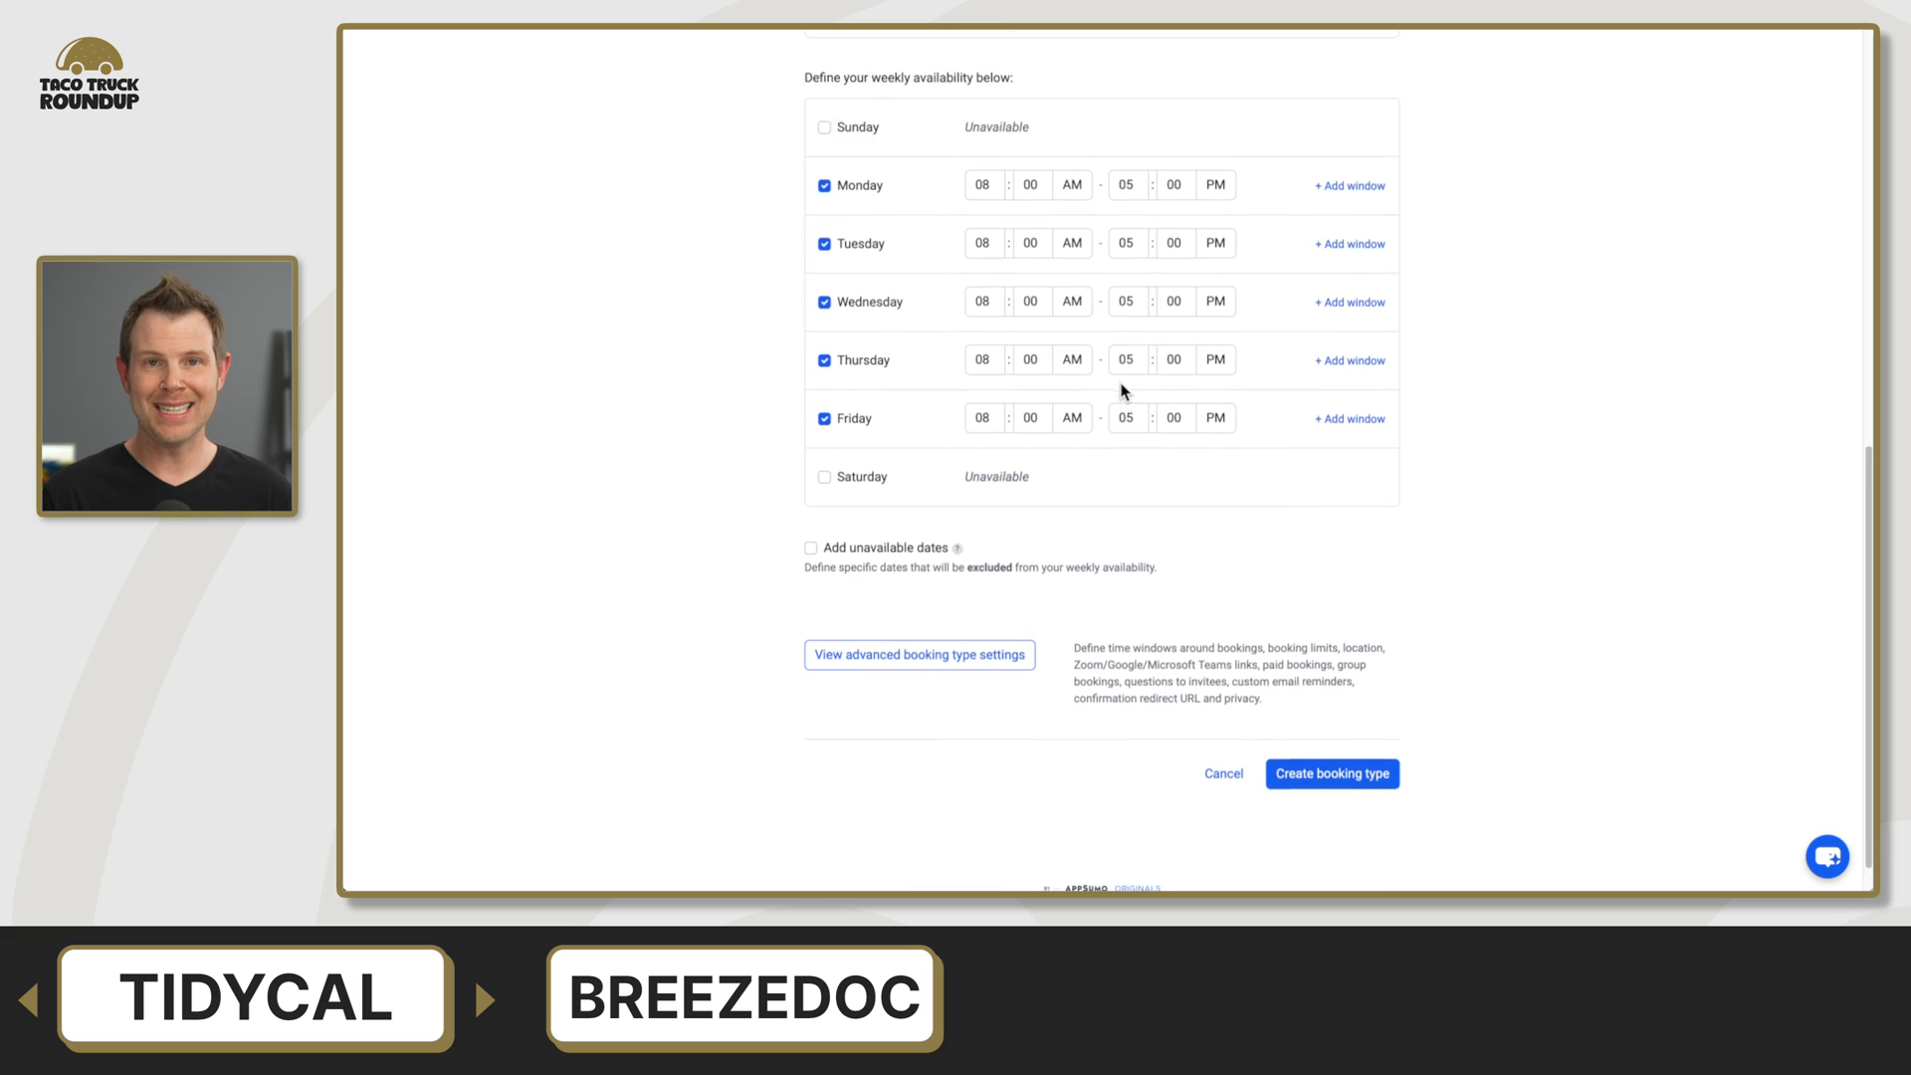
pyautogui.scroll(3)
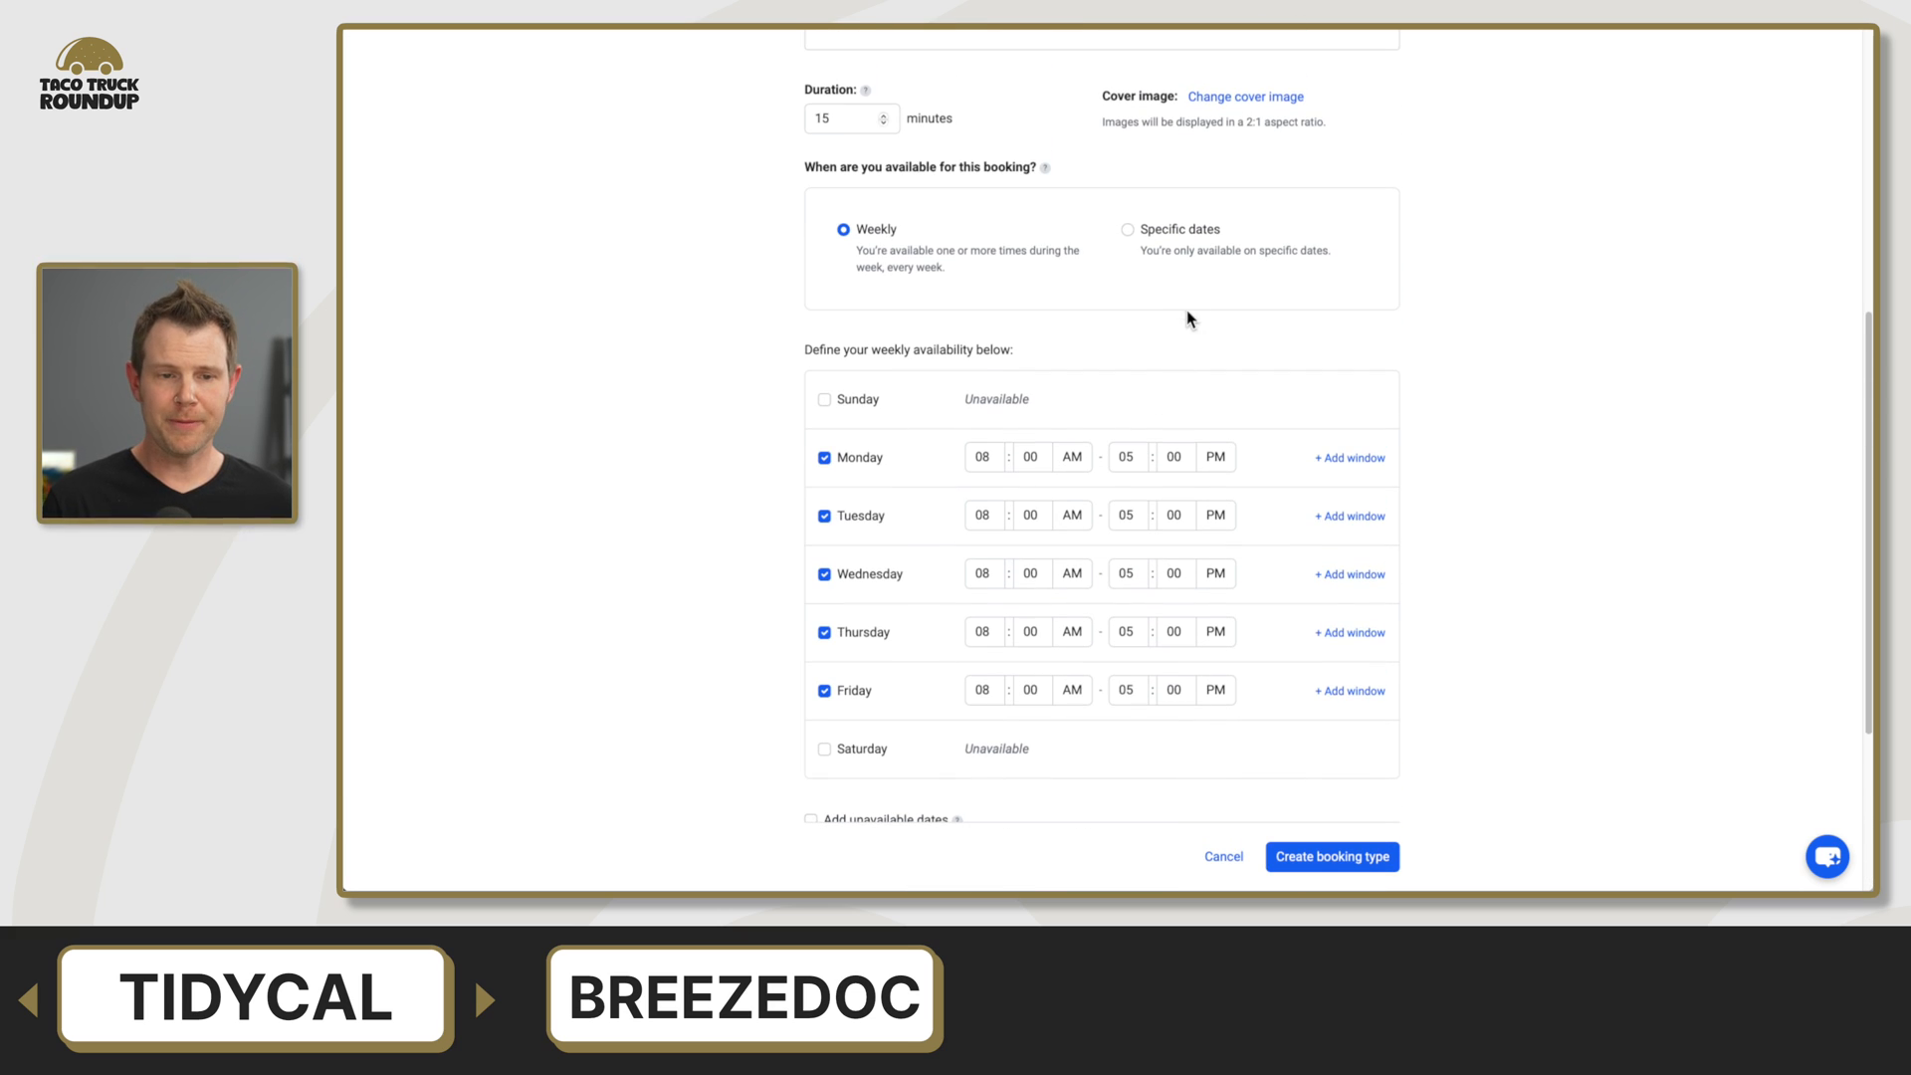
pyautogui.click(1127, 229)
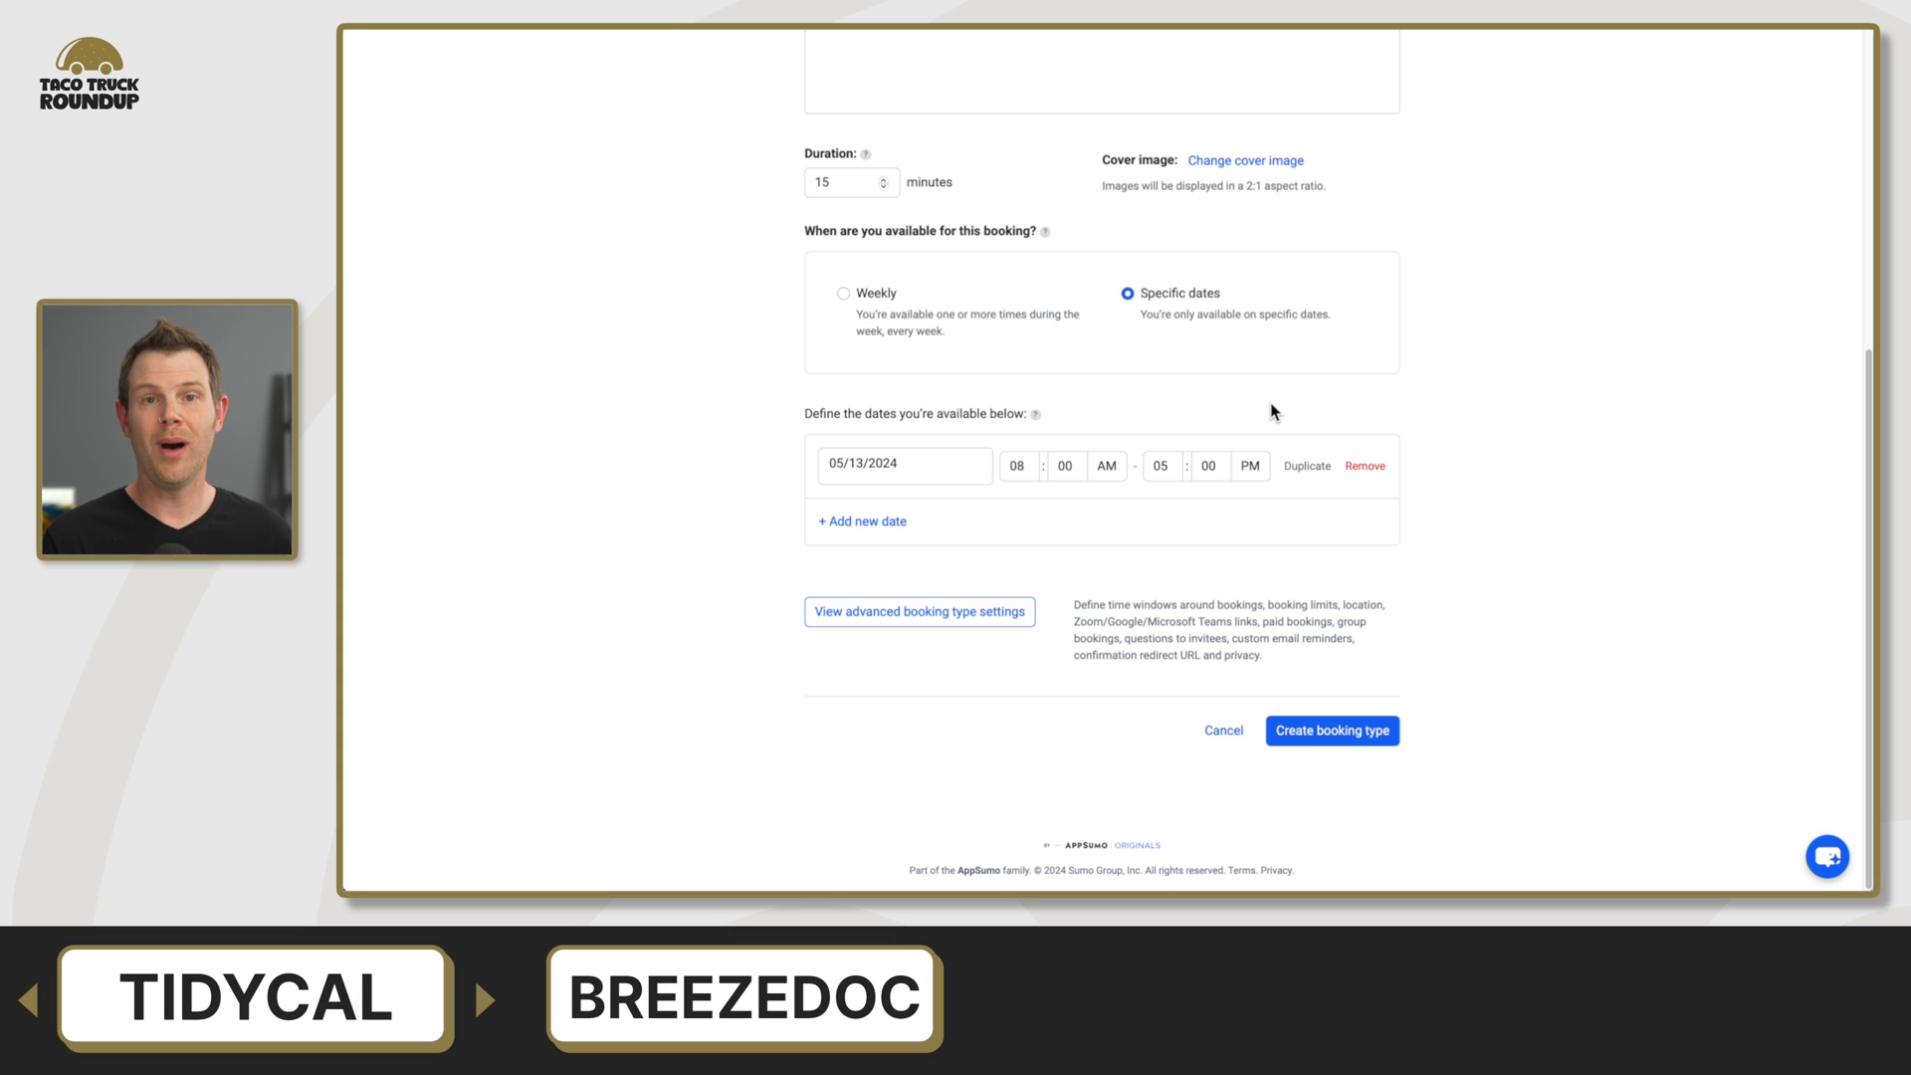
# Scroll through advanced settings: booking window, Zoom location, group bookings, guest invites and payment.
pyautogui.scroll(3)
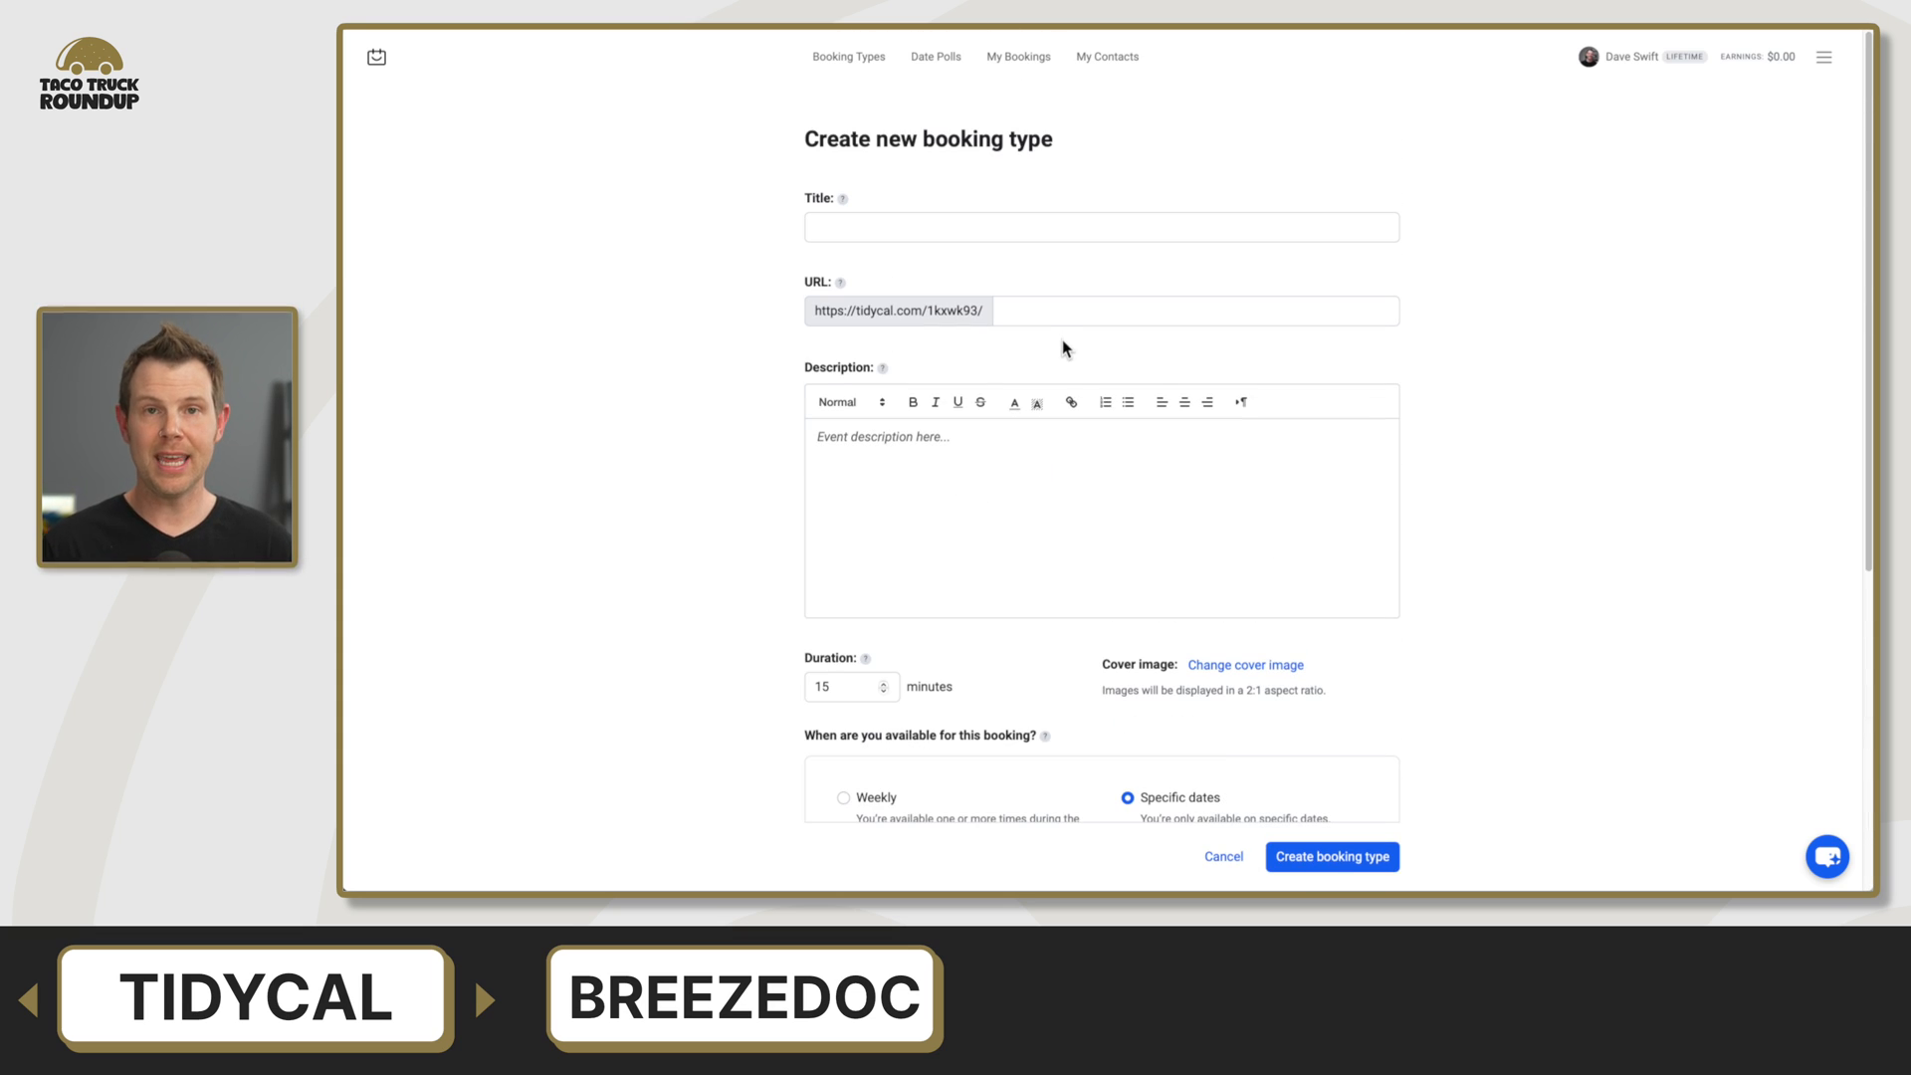
pyautogui.moveTo(1115, 318)
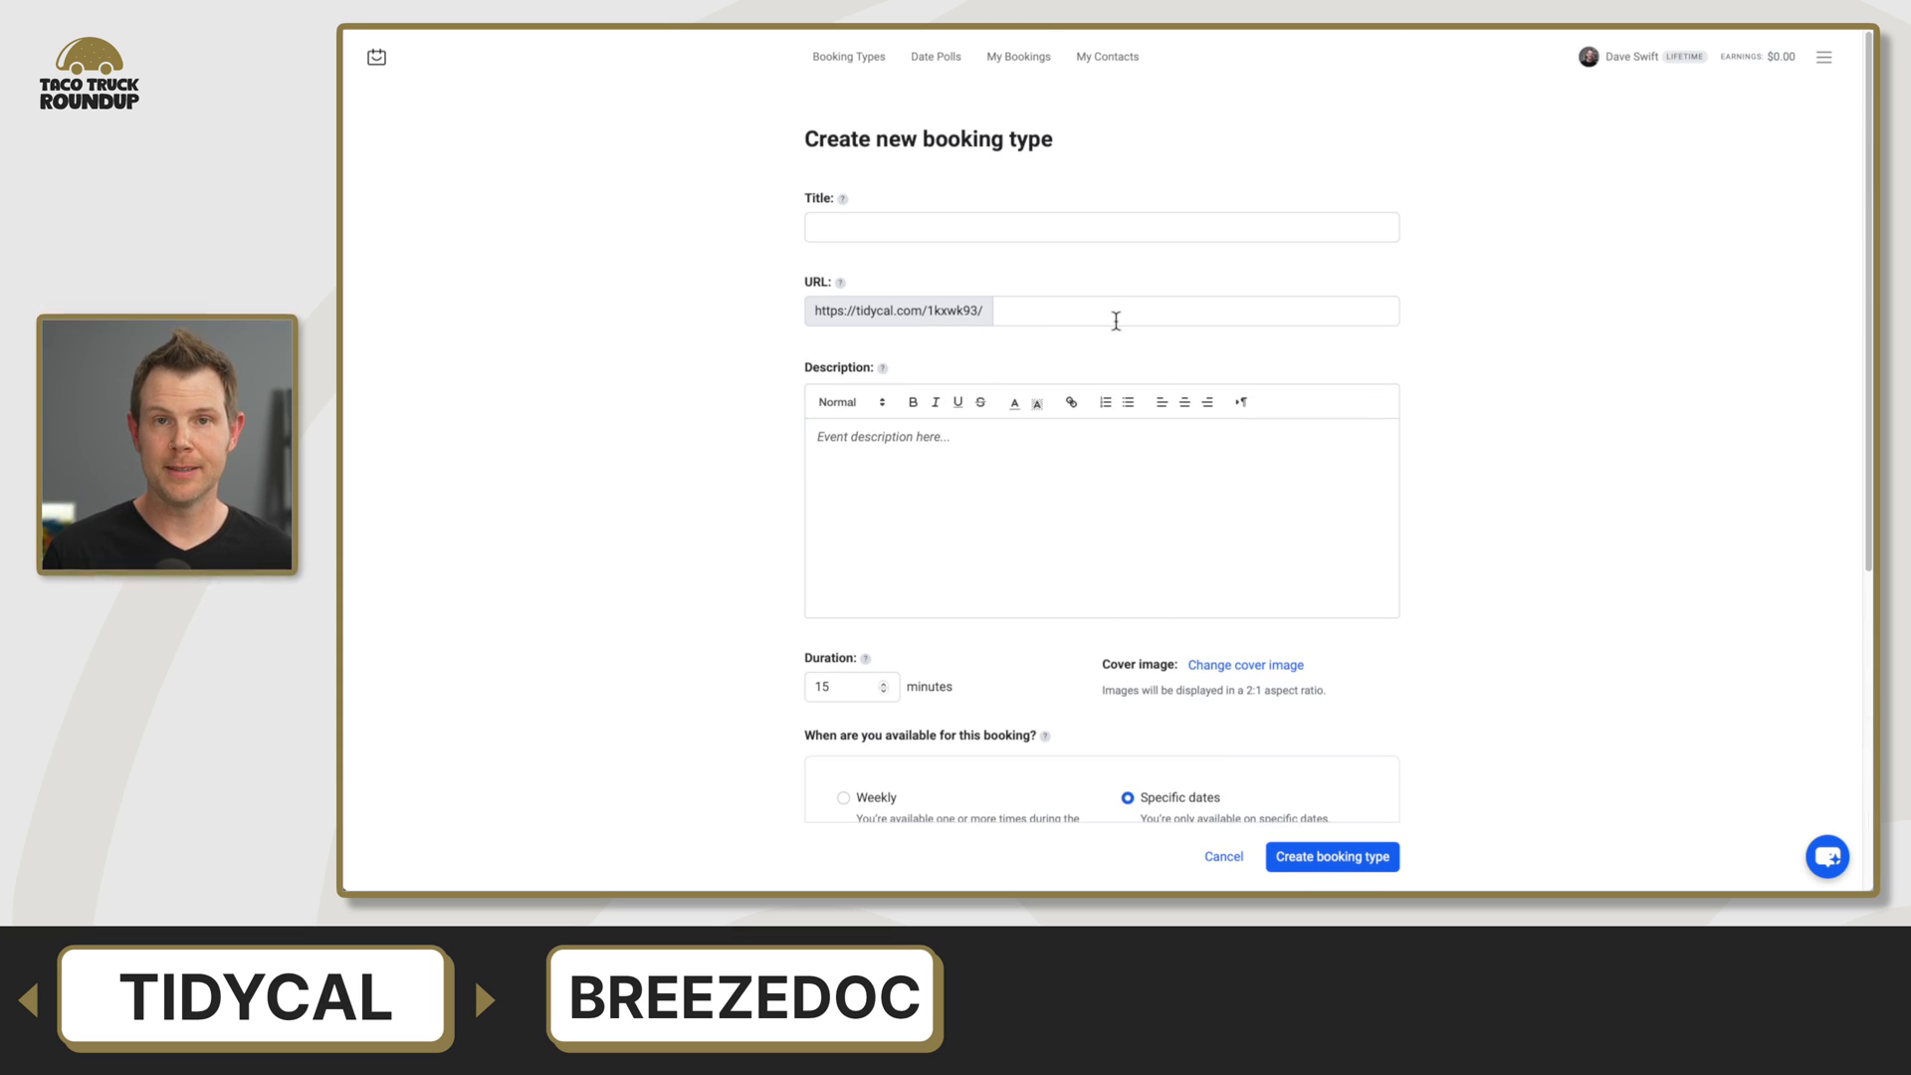
pyautogui.scroll(-3)
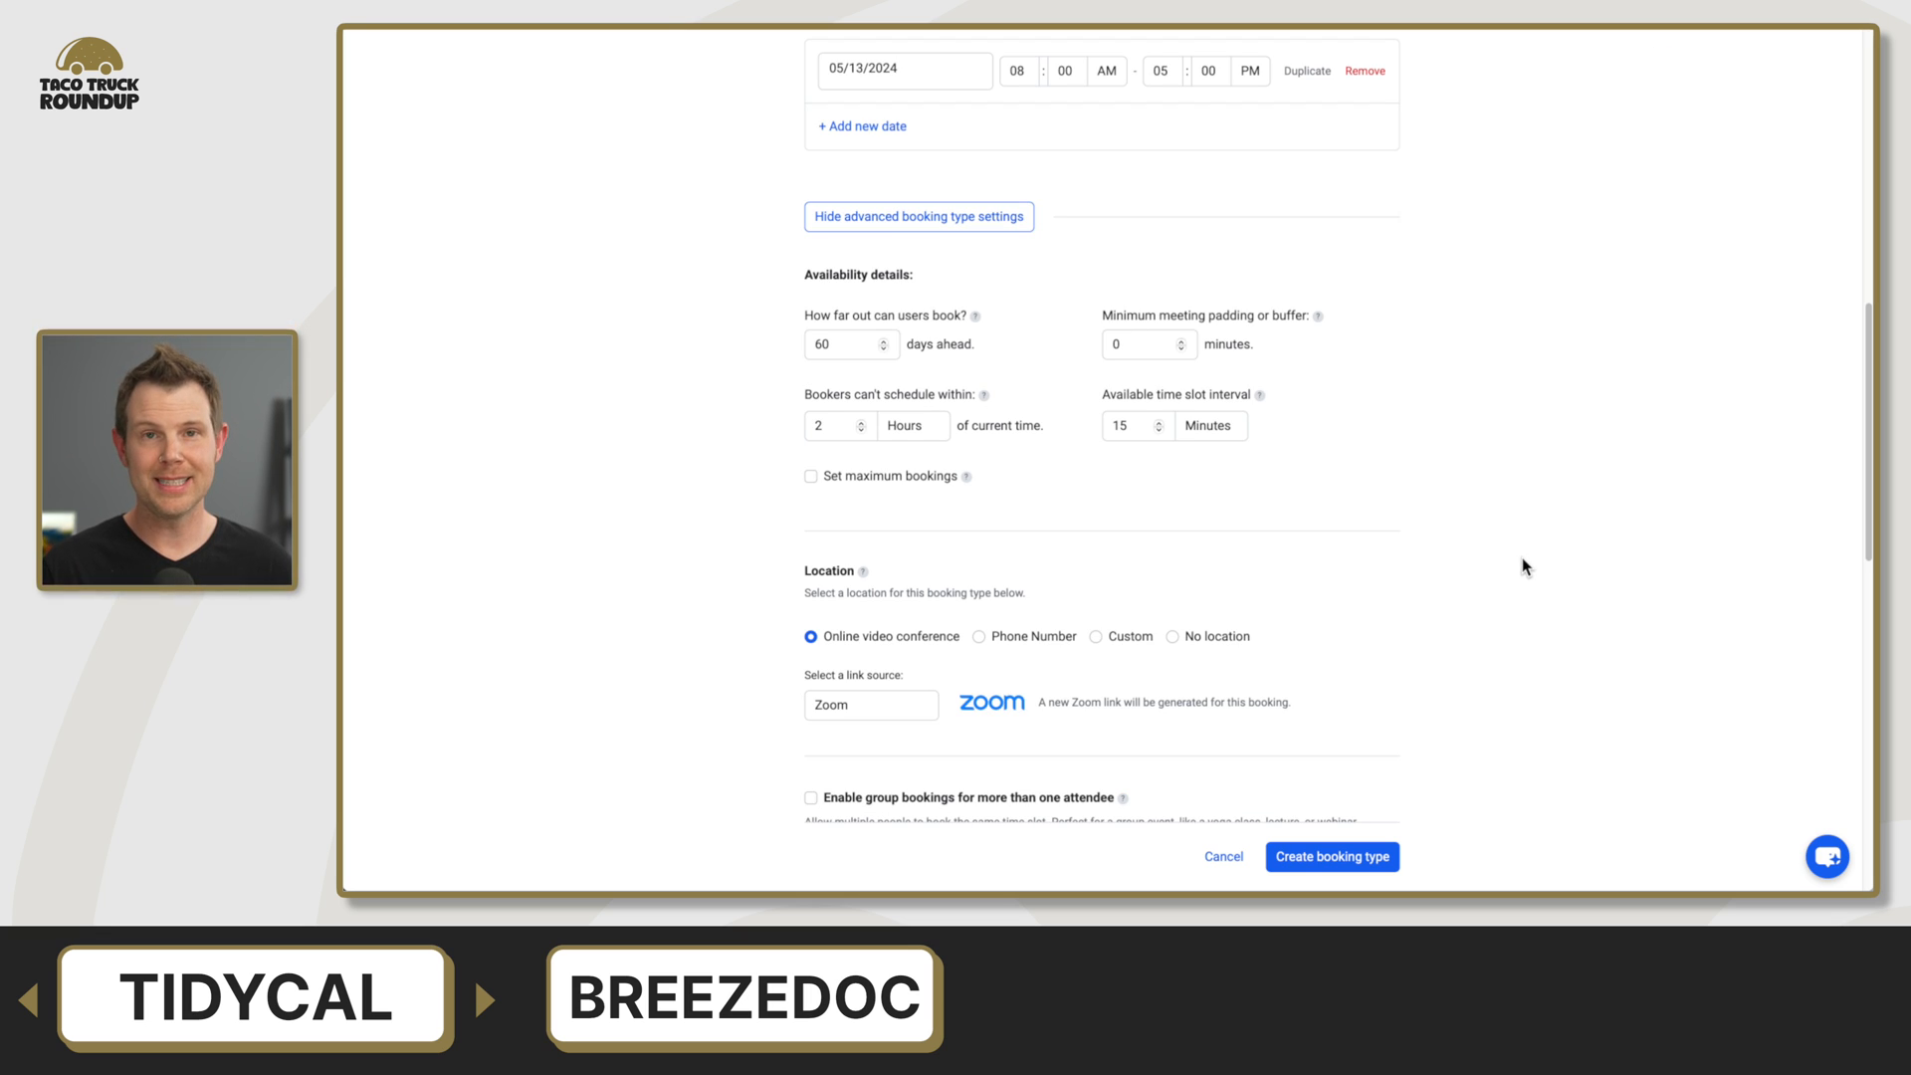
pyautogui.moveTo(1055, 492)
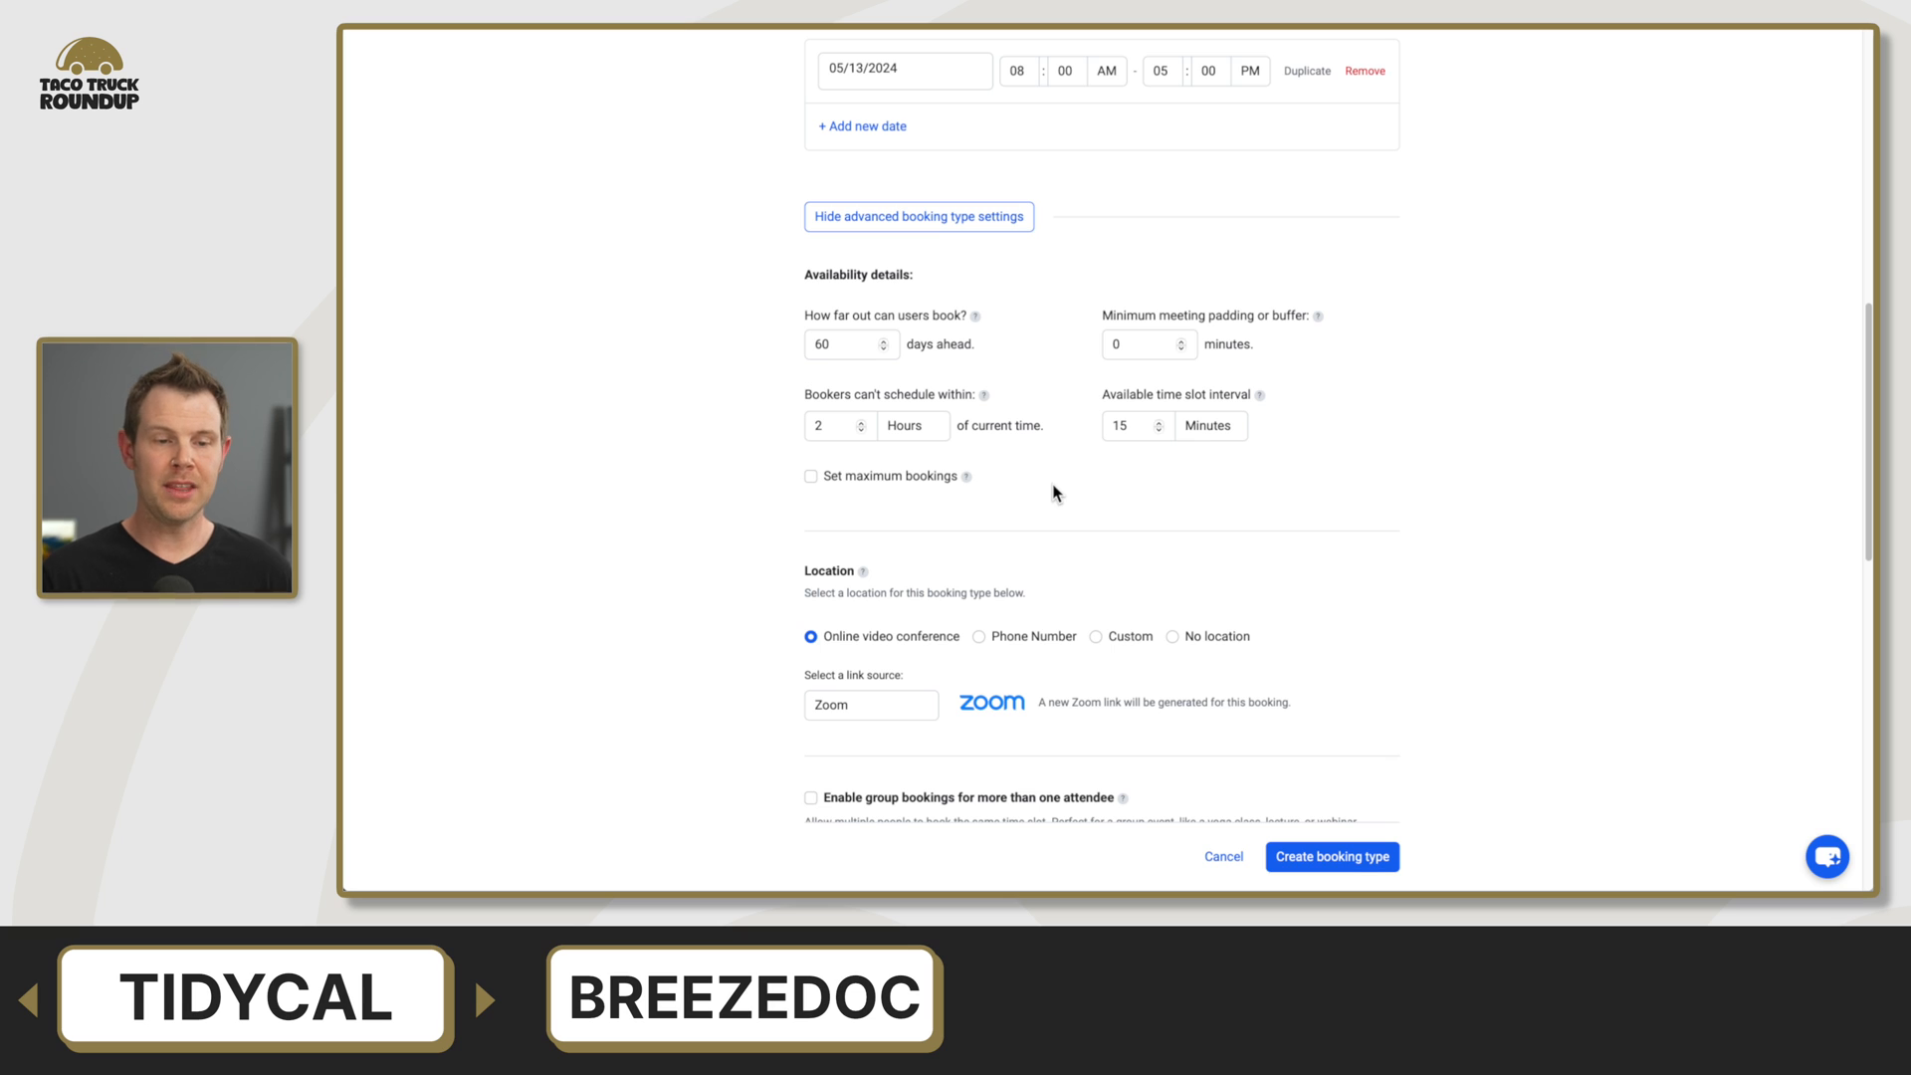
pyautogui.moveTo(1423, 537)
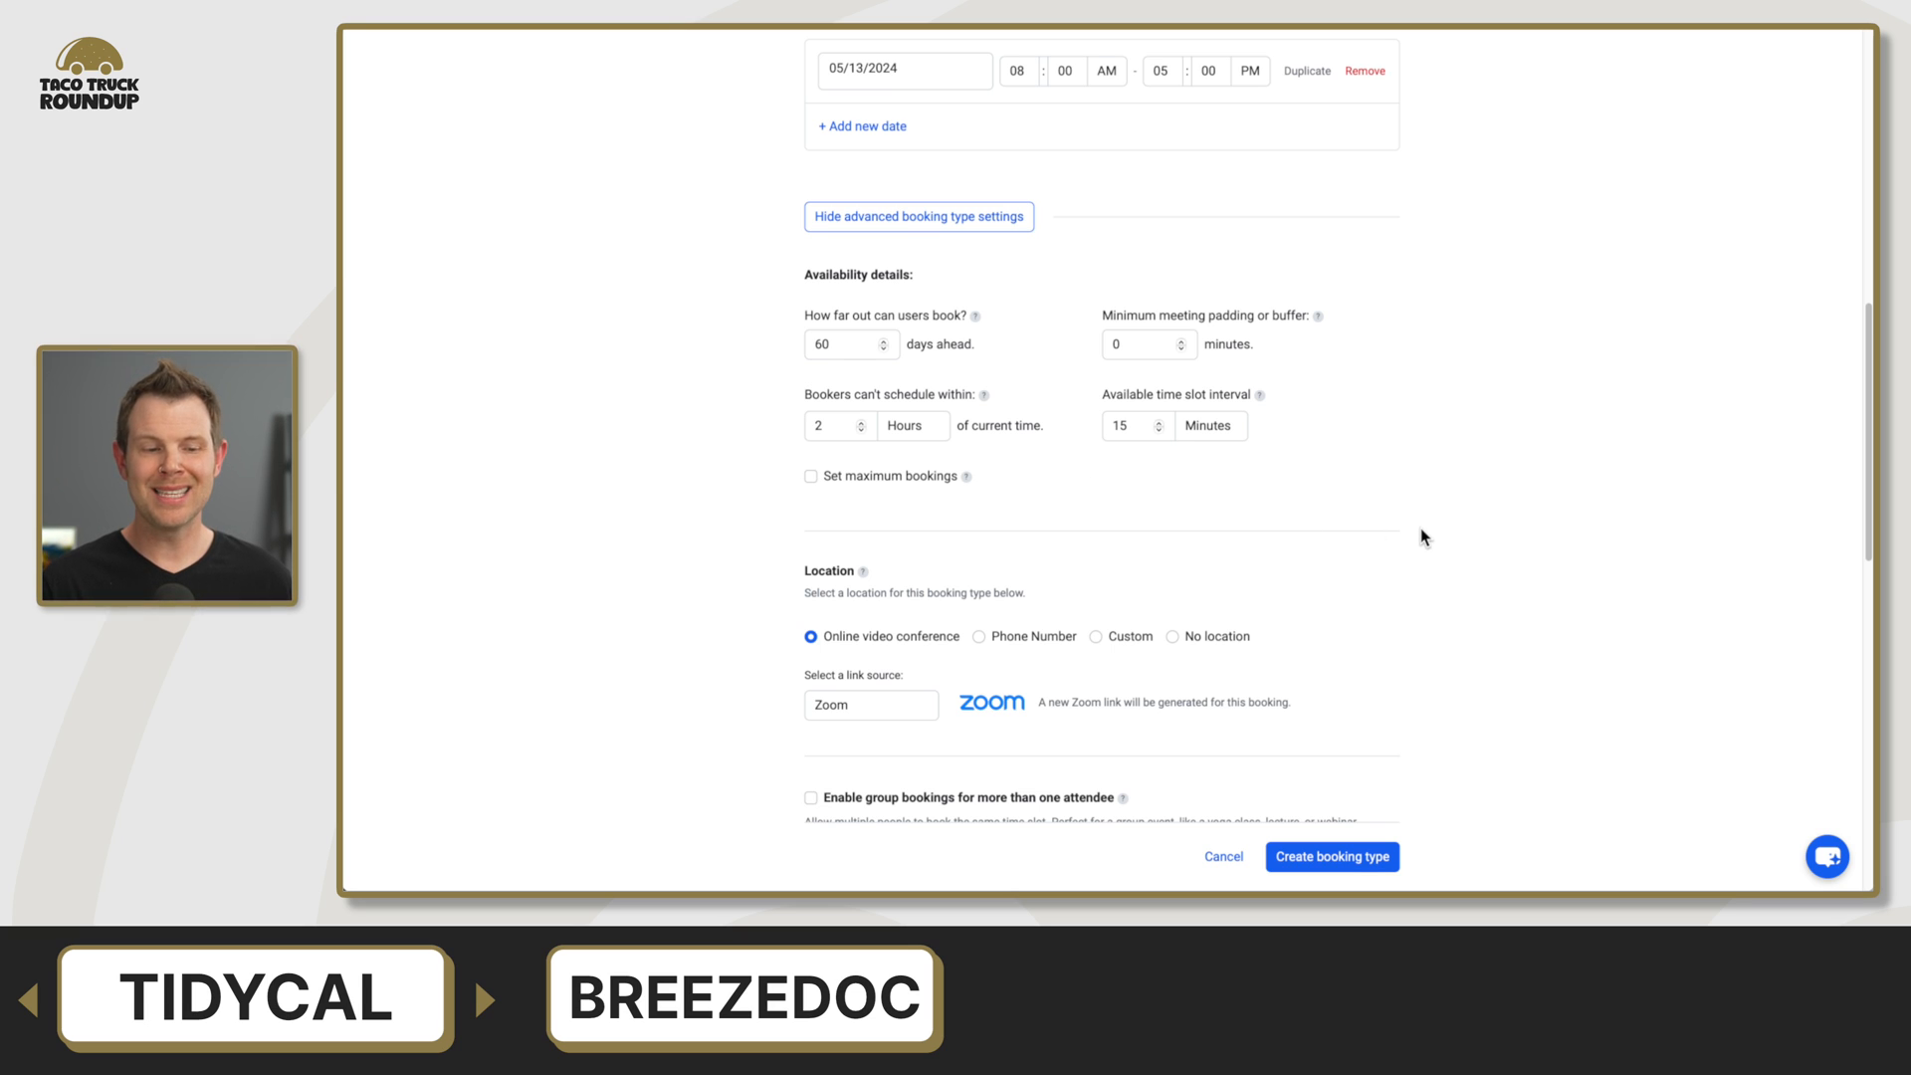
pyautogui.scroll(-3)
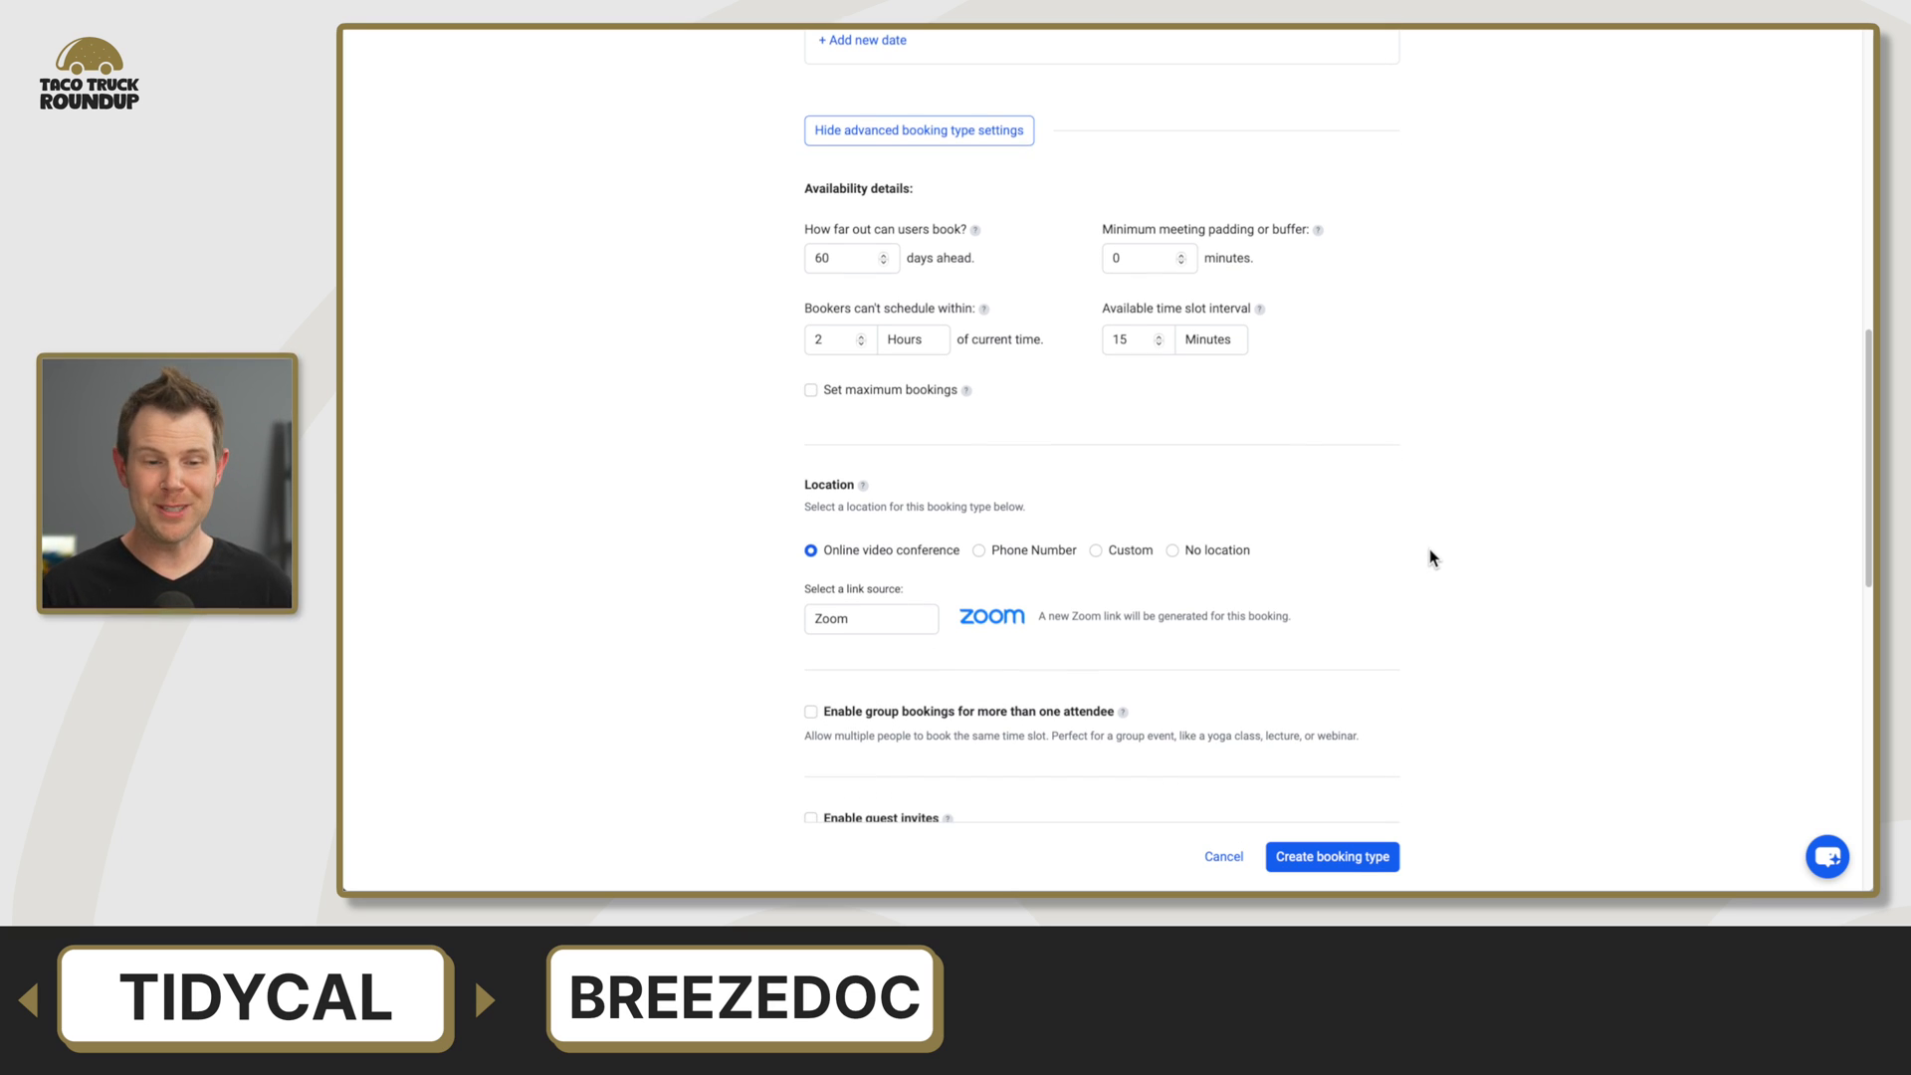
pyautogui.moveTo(1441, 576)
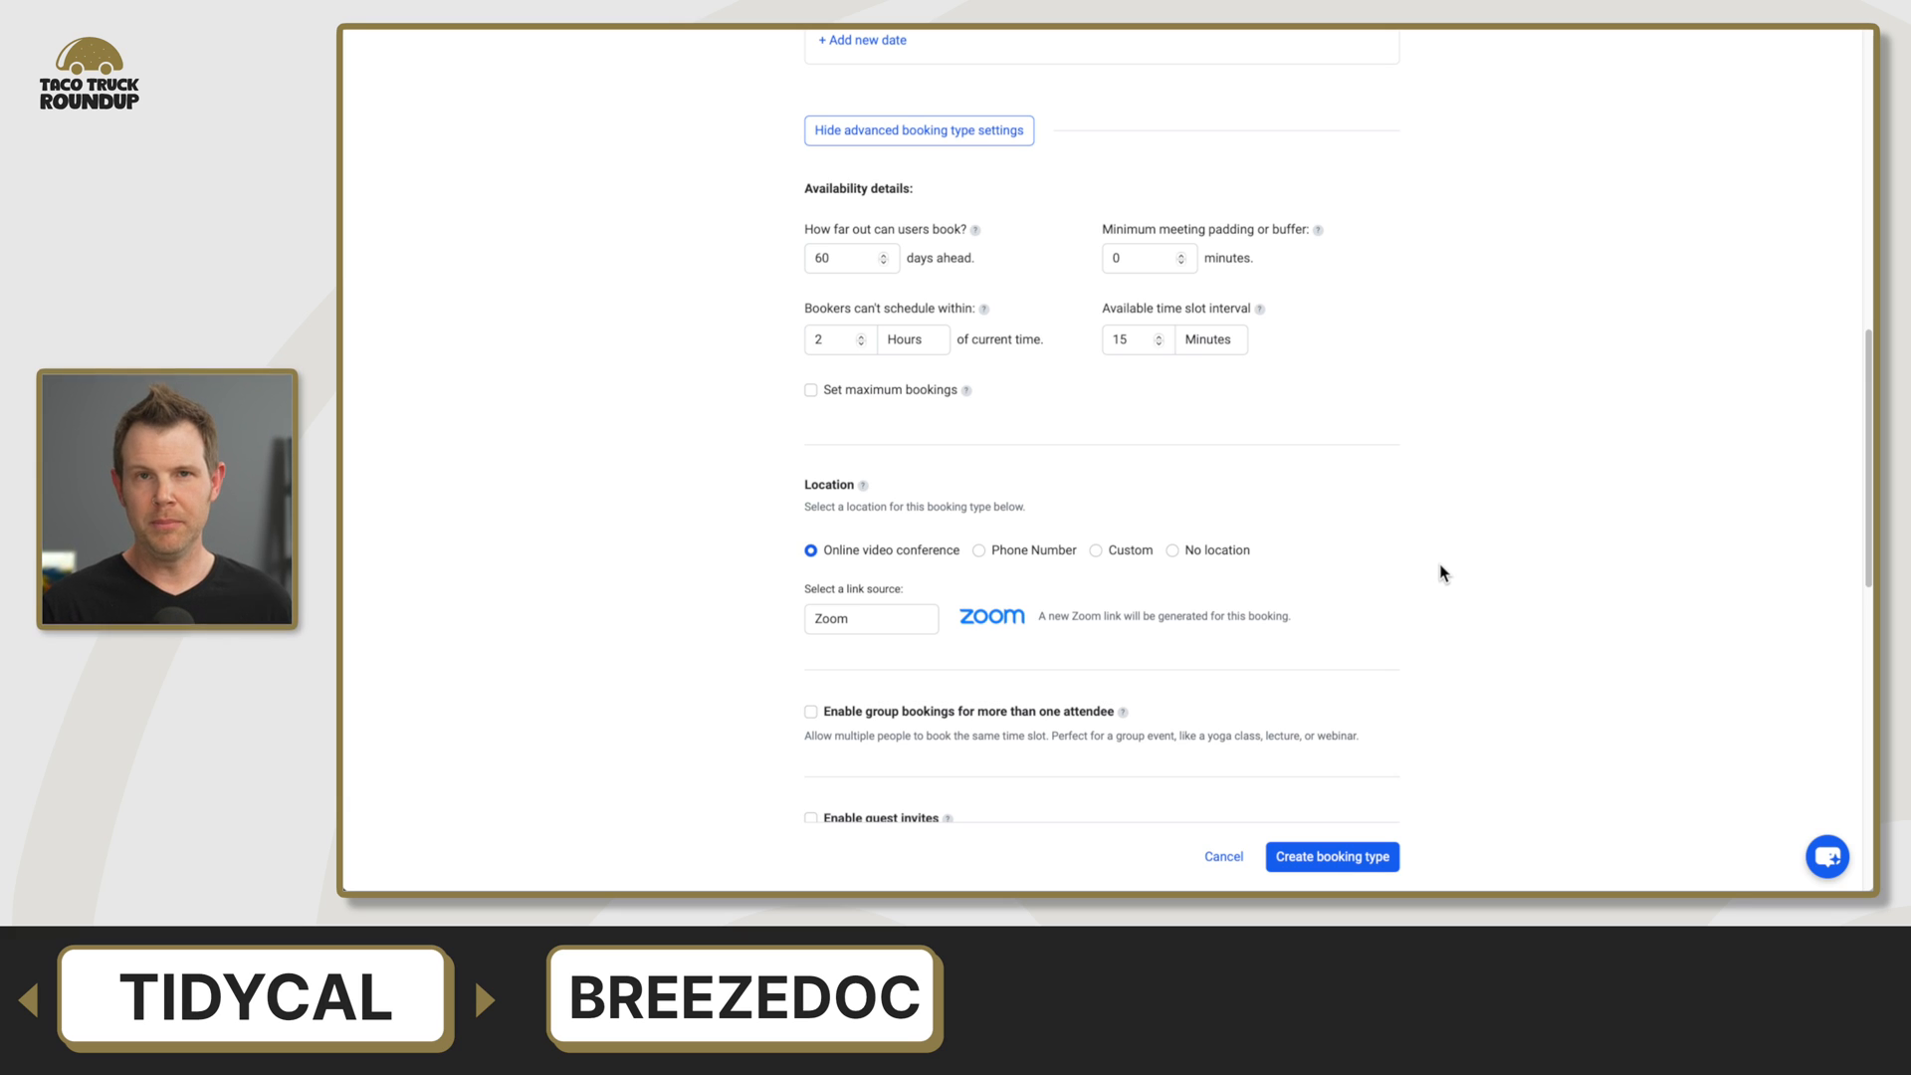
pyautogui.scroll(-3)
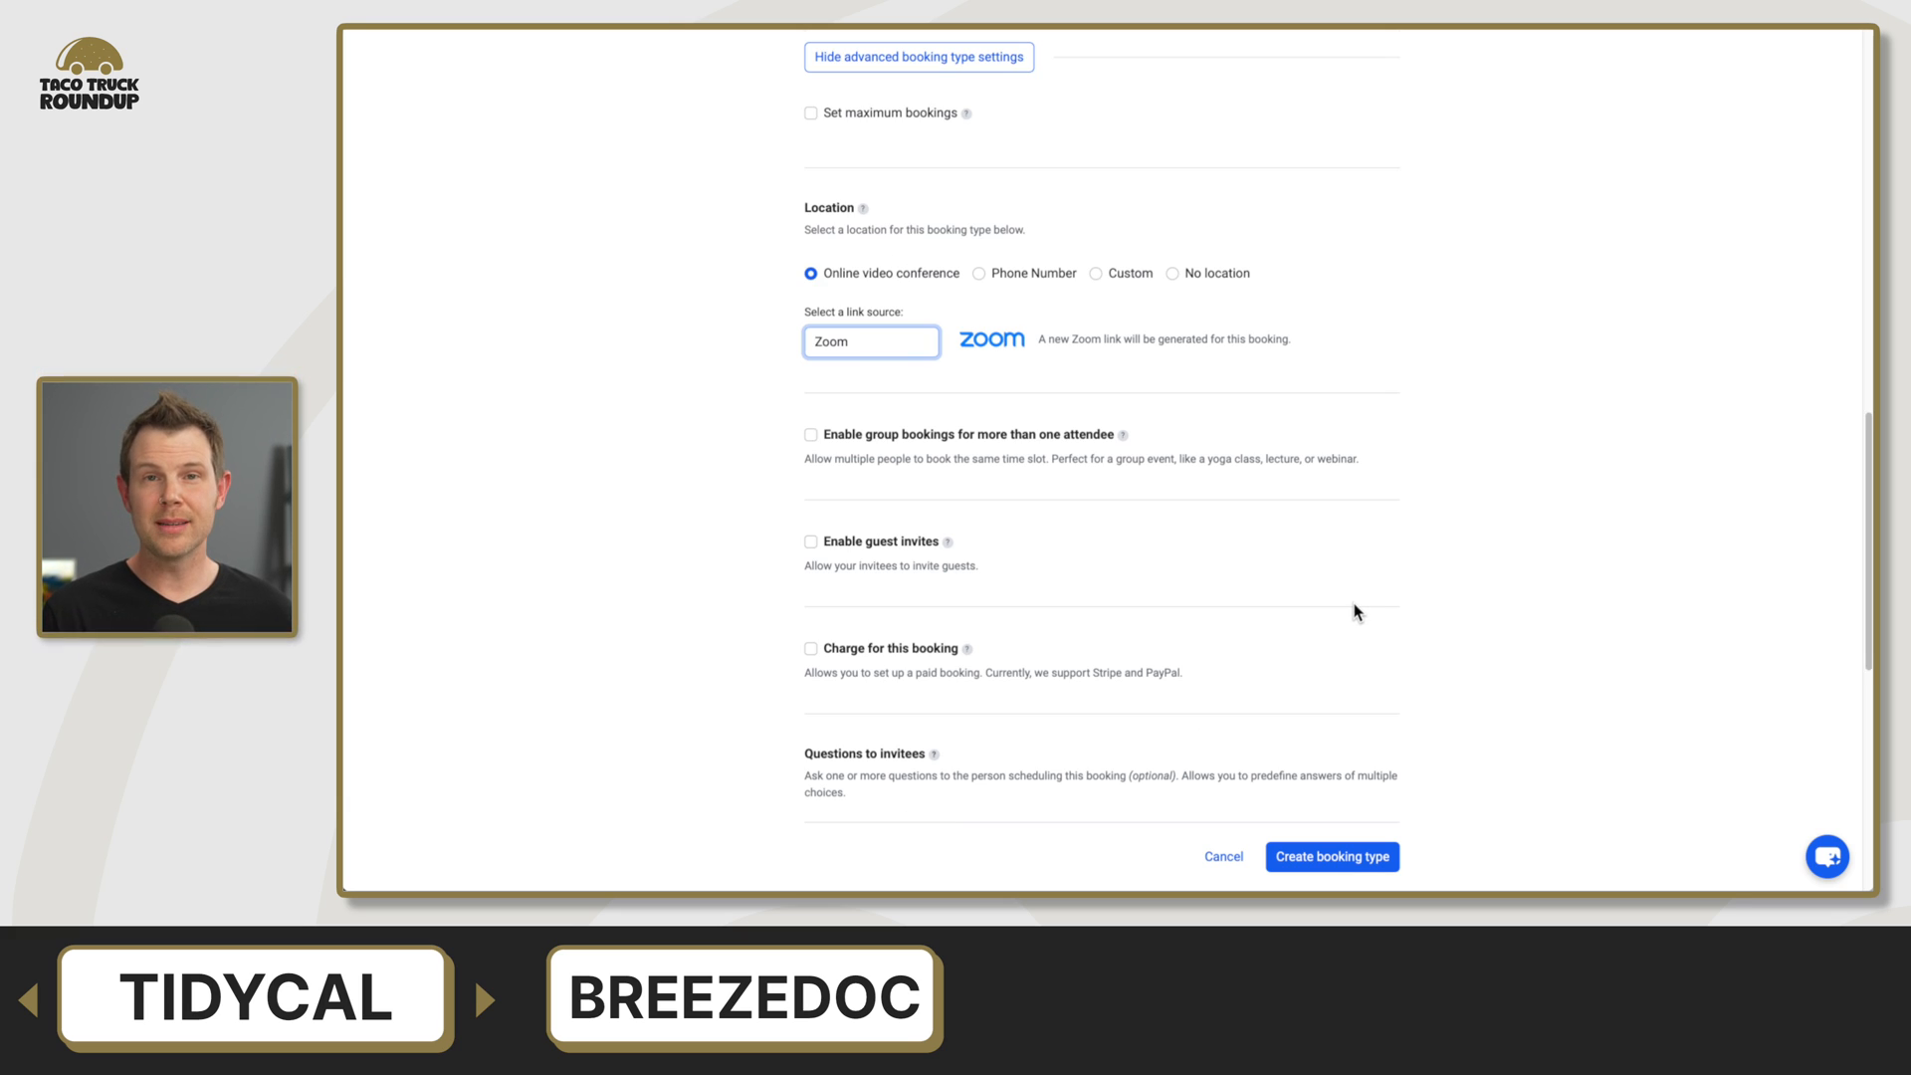
pyautogui.moveTo(1360, 599)
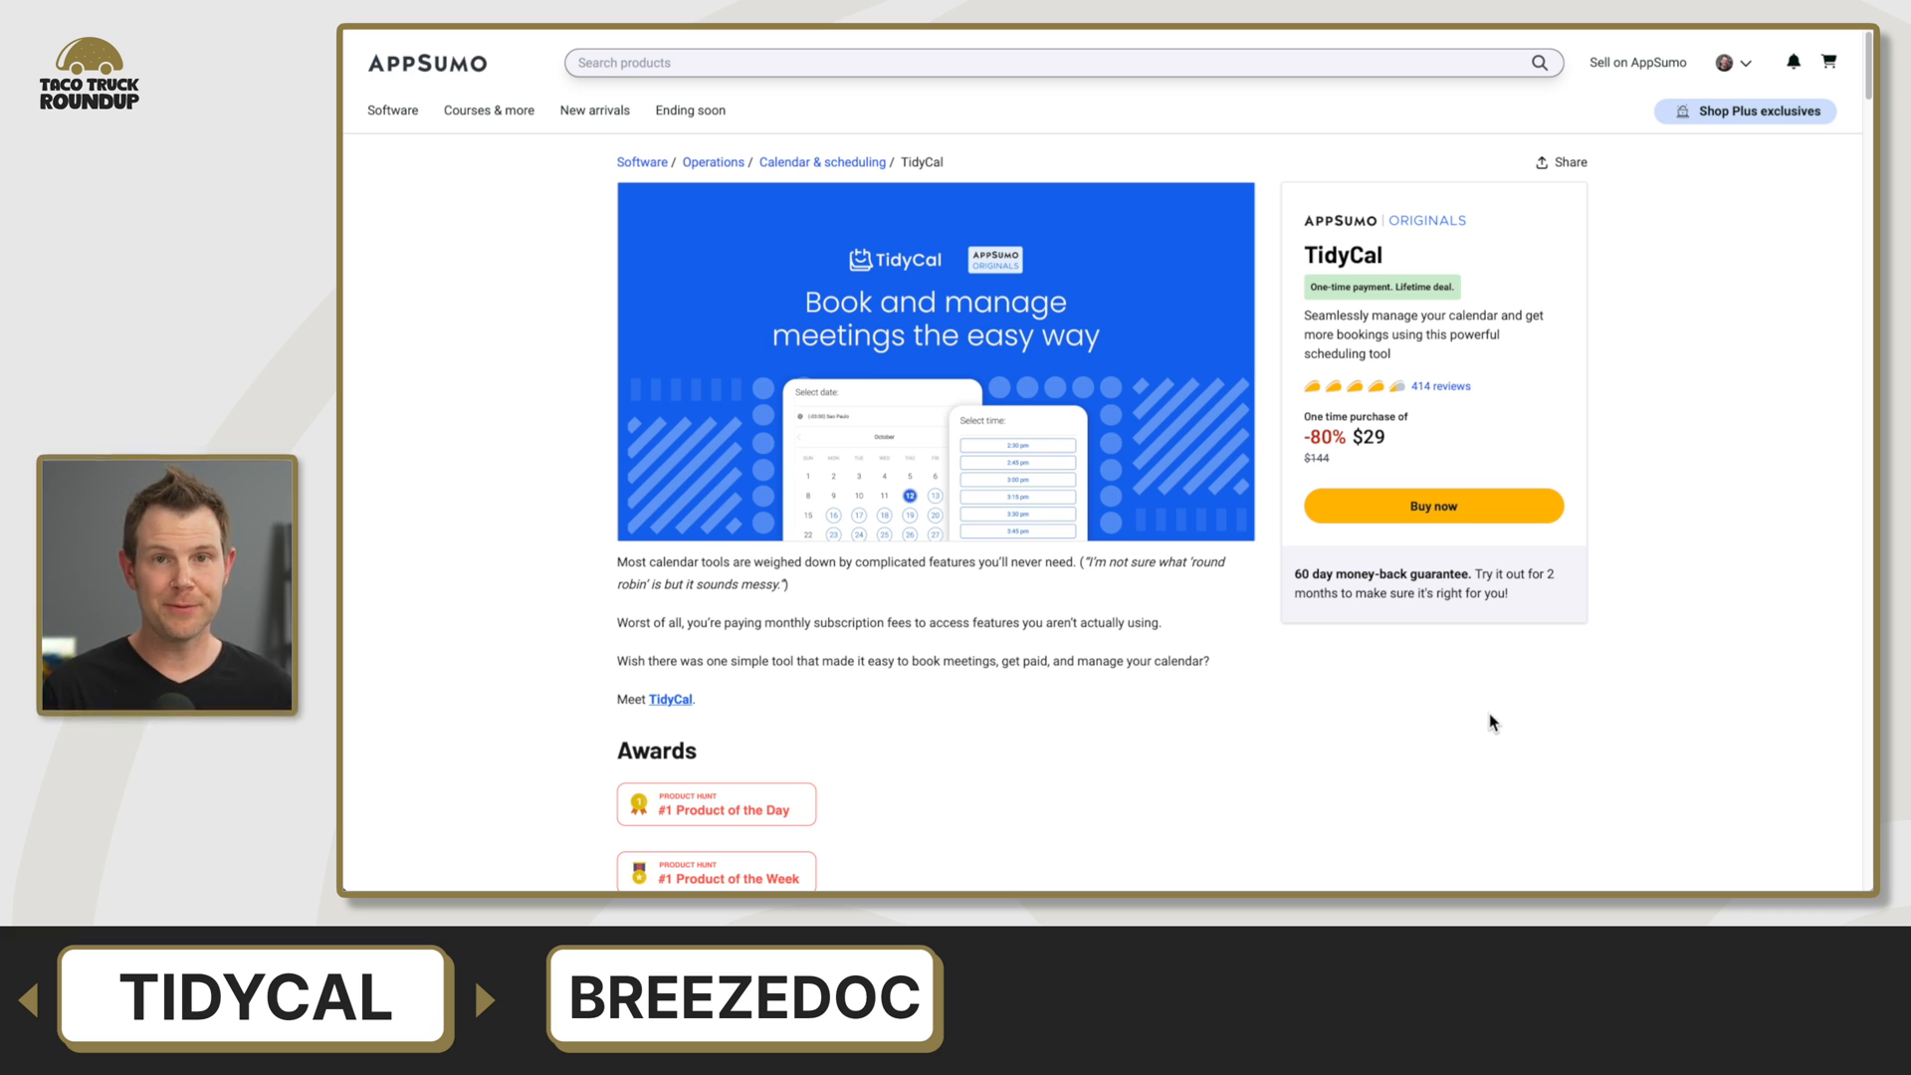
pyautogui.moveTo(1527, 705)
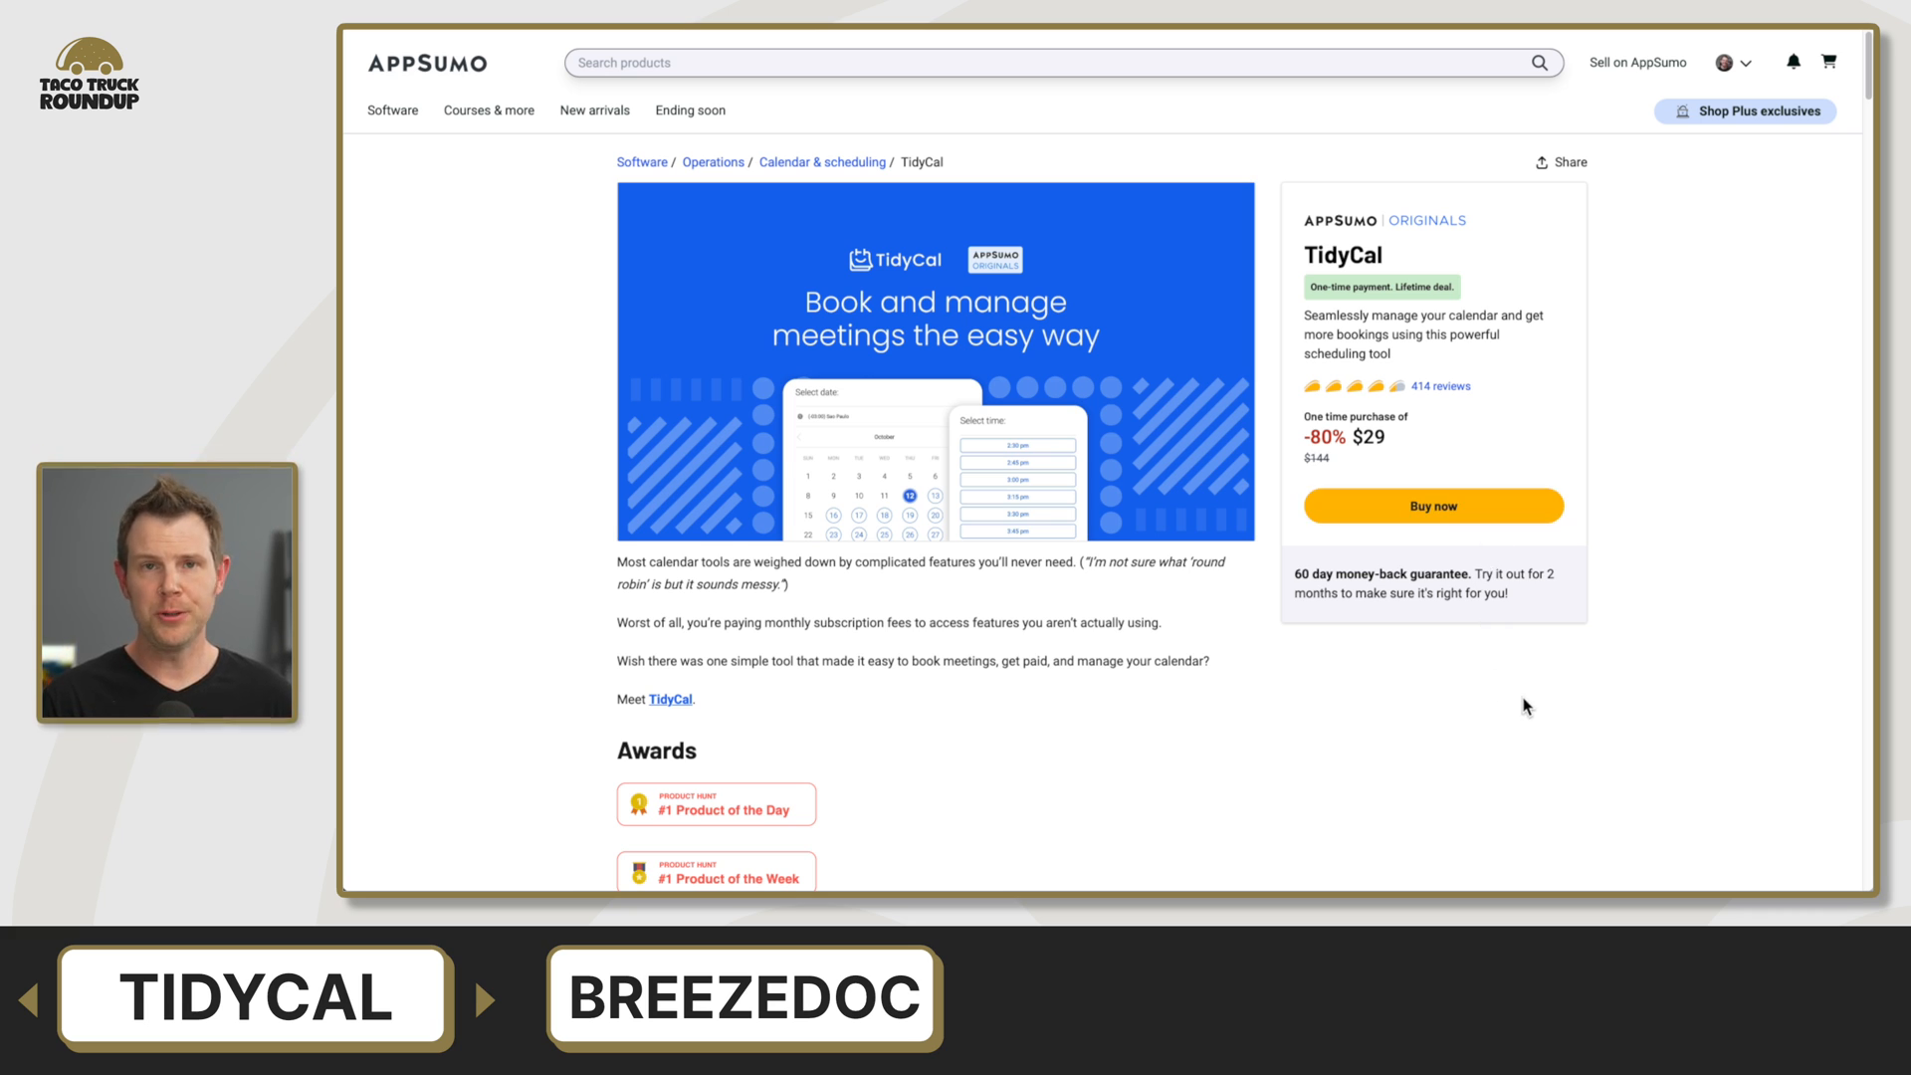
pyautogui.moveTo(1545, 691)
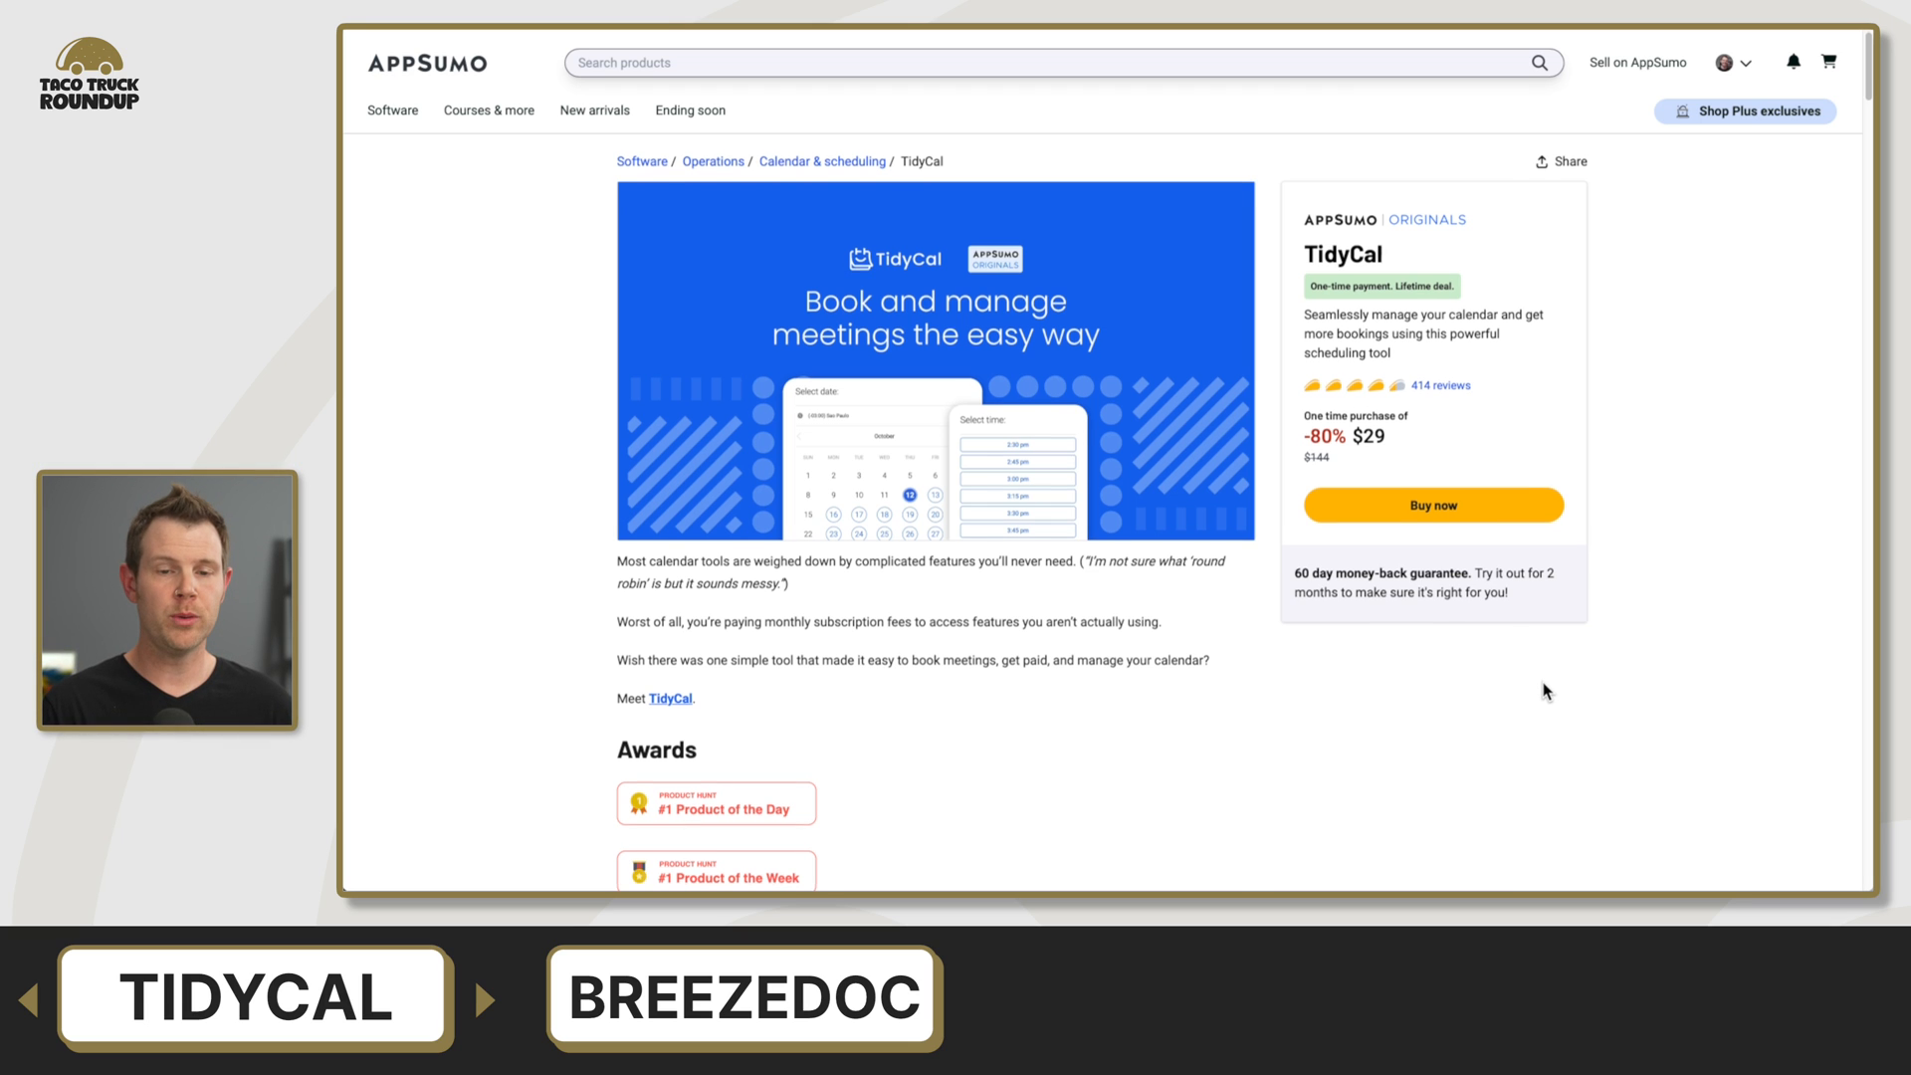
# Scroll the TidyCal deal page past Awards and At-a-glance to the Overview video.
pyautogui.scroll(-3)
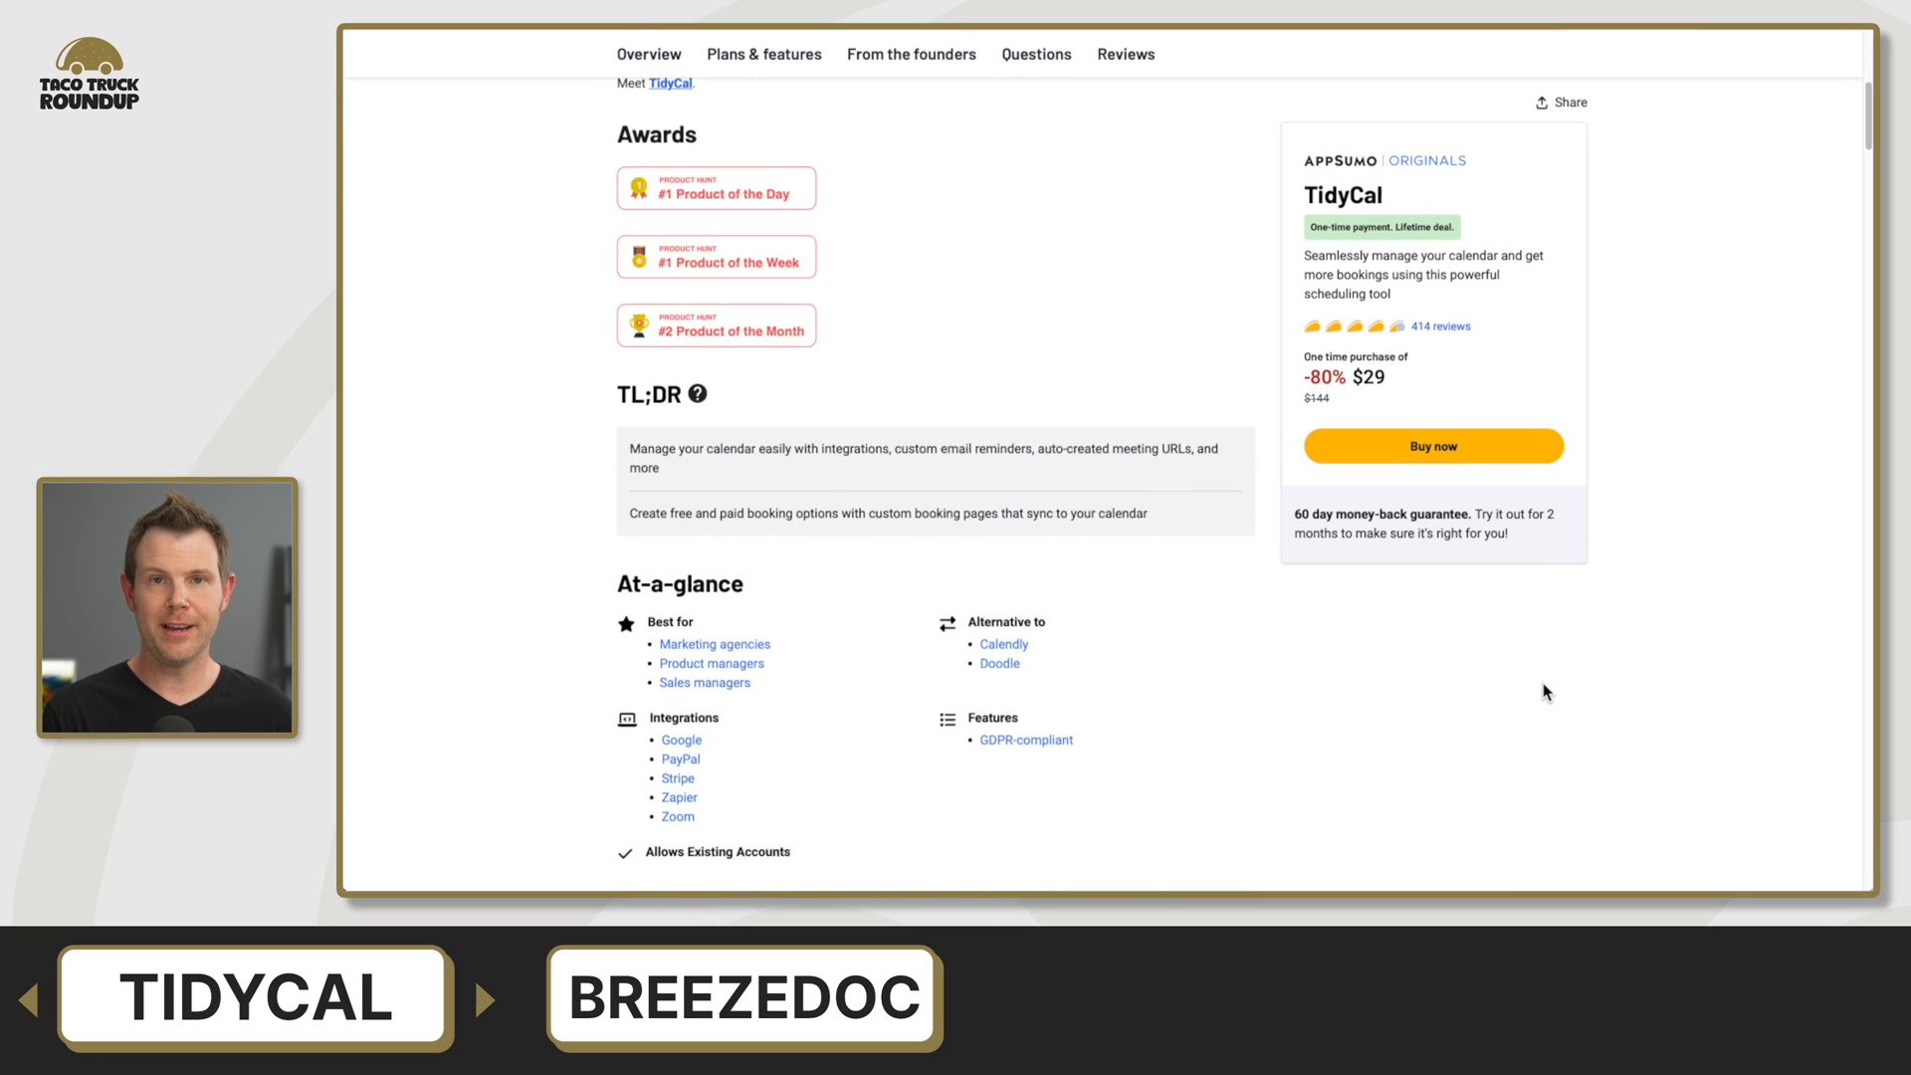
pyautogui.scroll(-3)
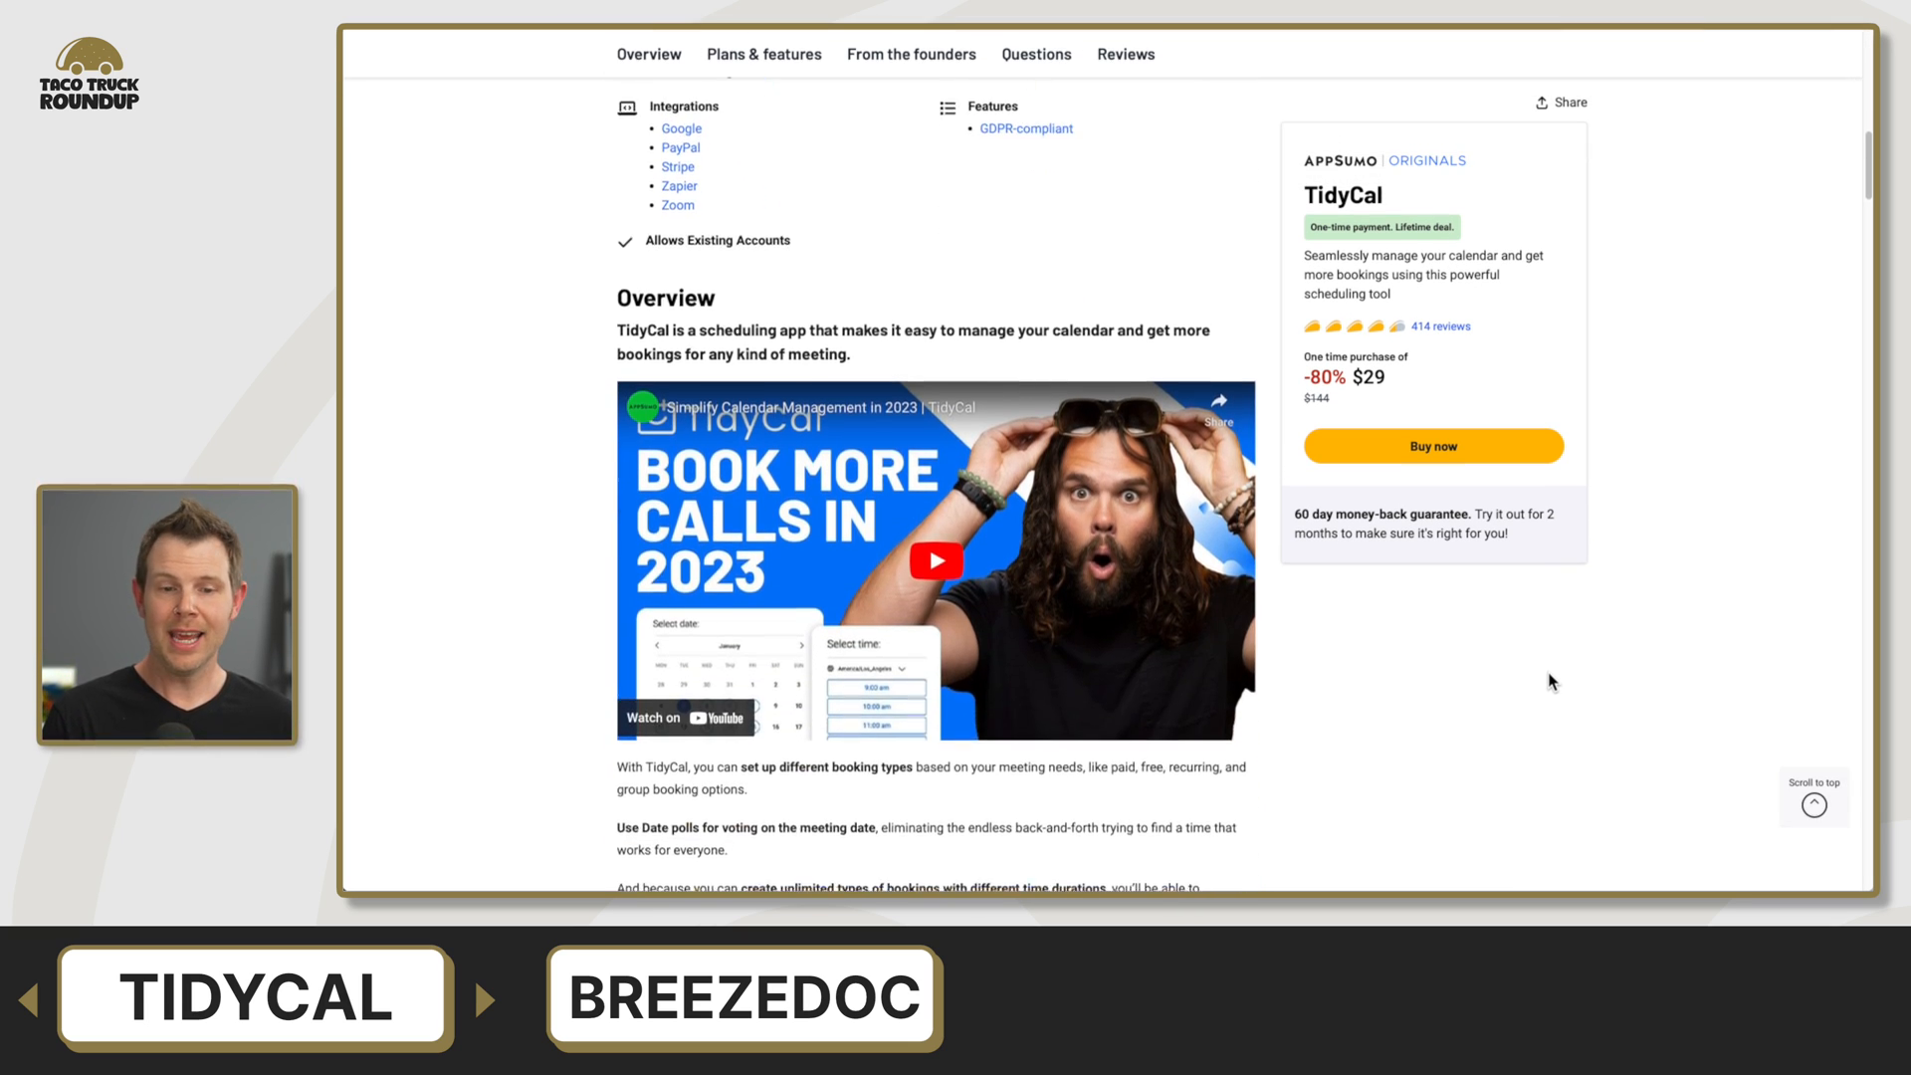
pyautogui.scroll(-3)
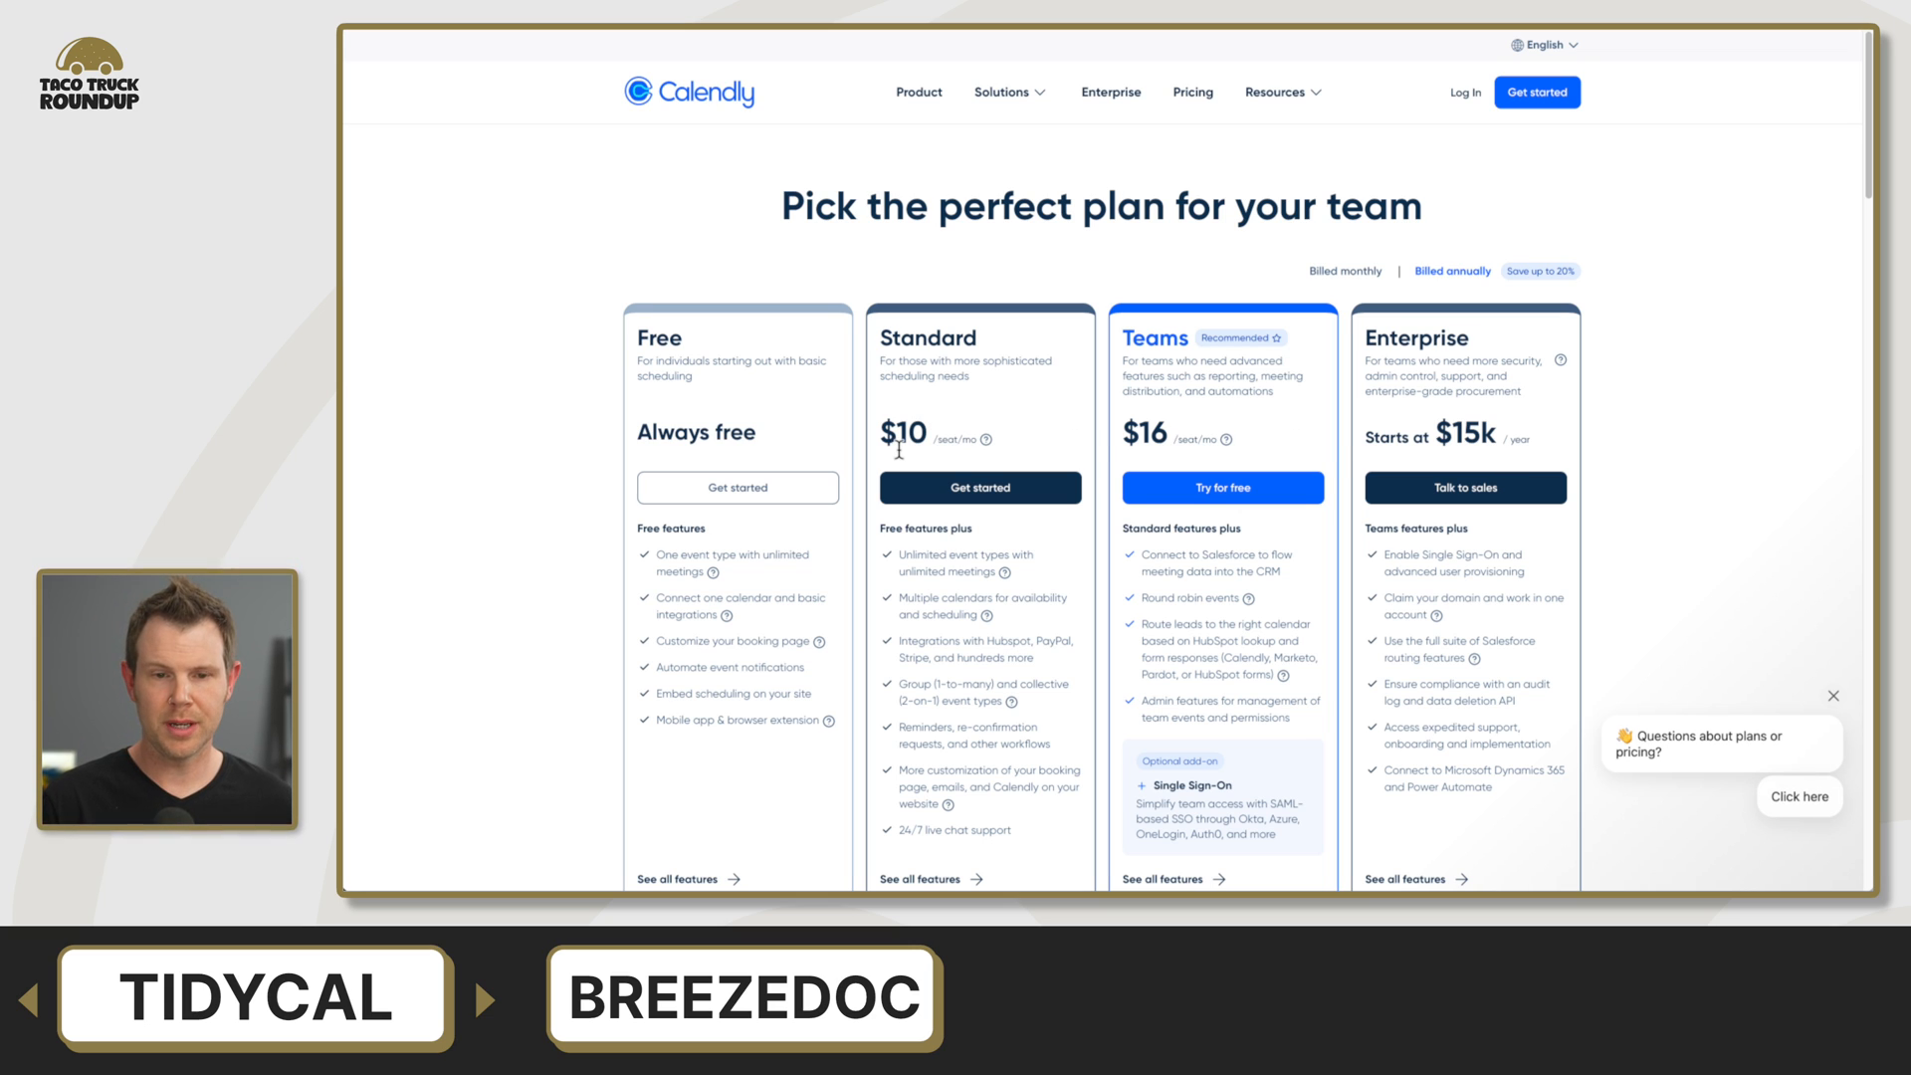
pyautogui.moveTo(1360, 277)
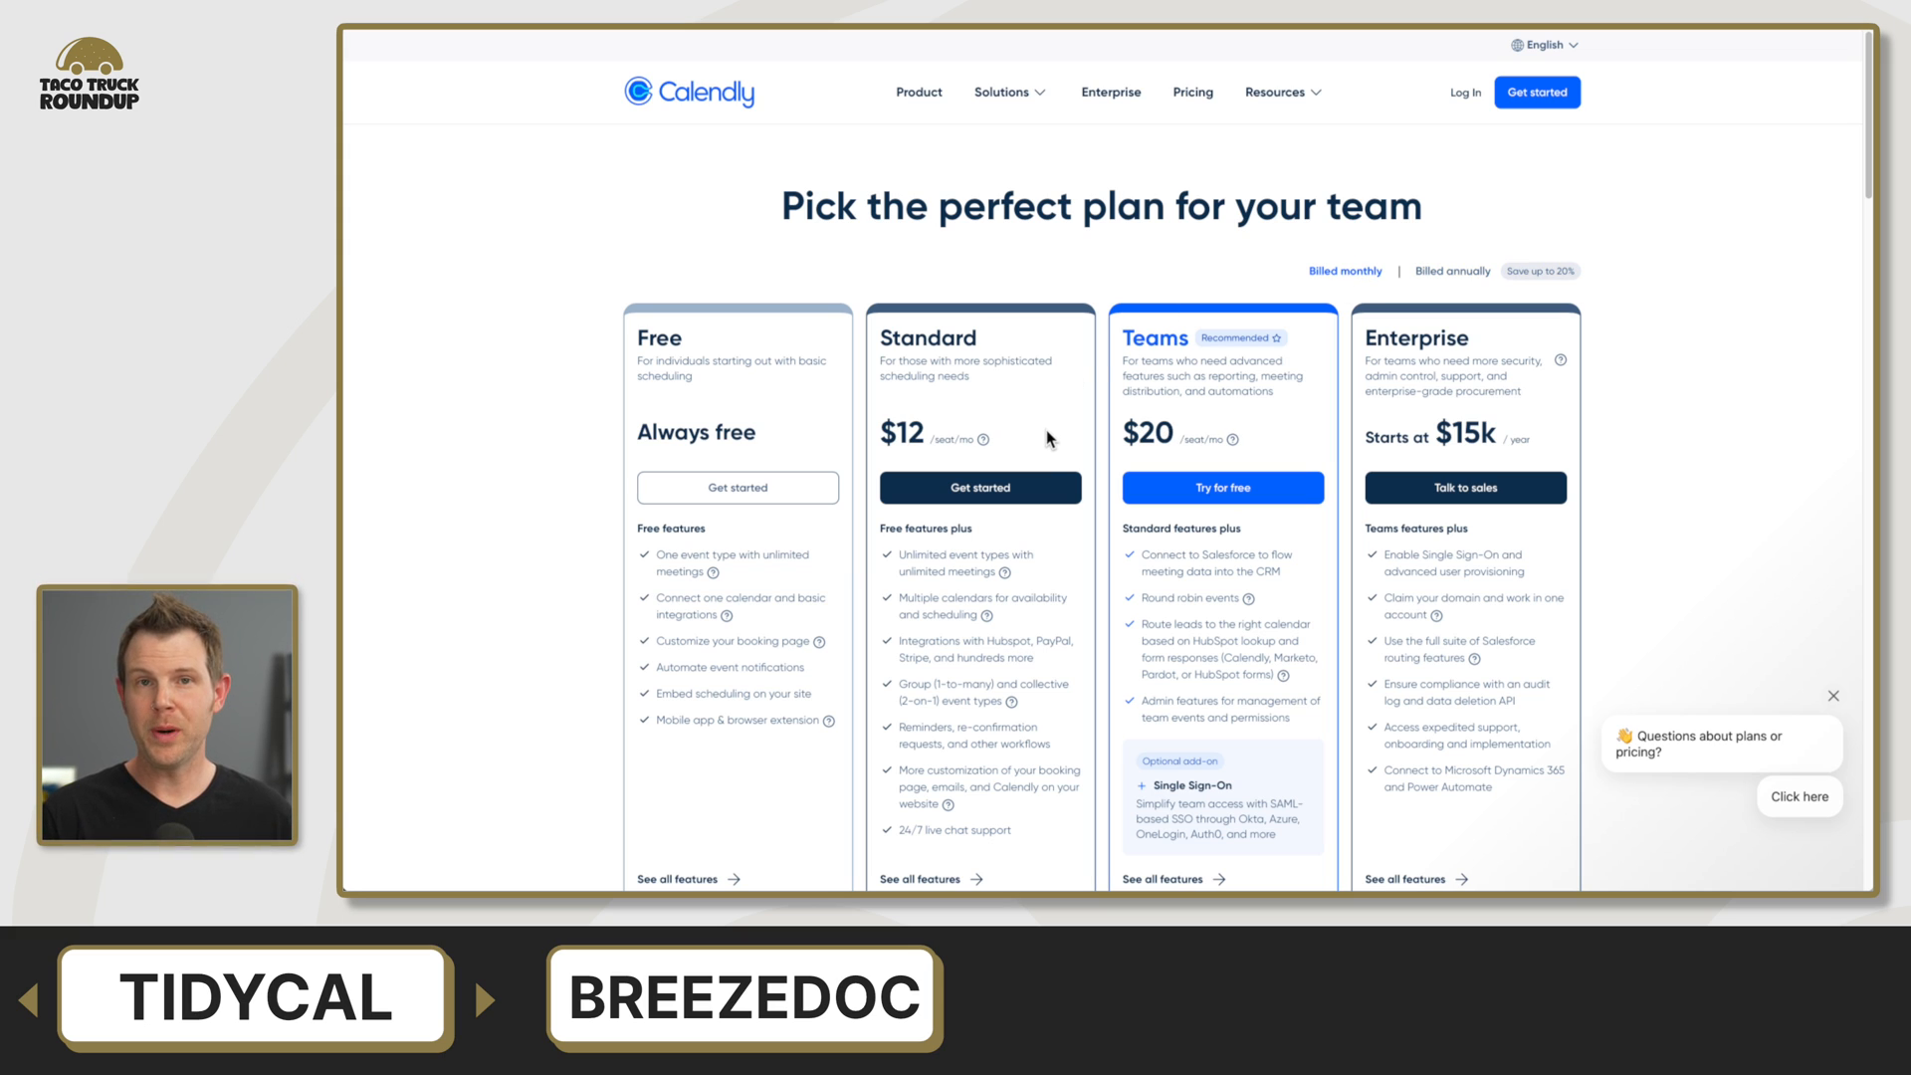
pyautogui.moveTo(1055, 474)
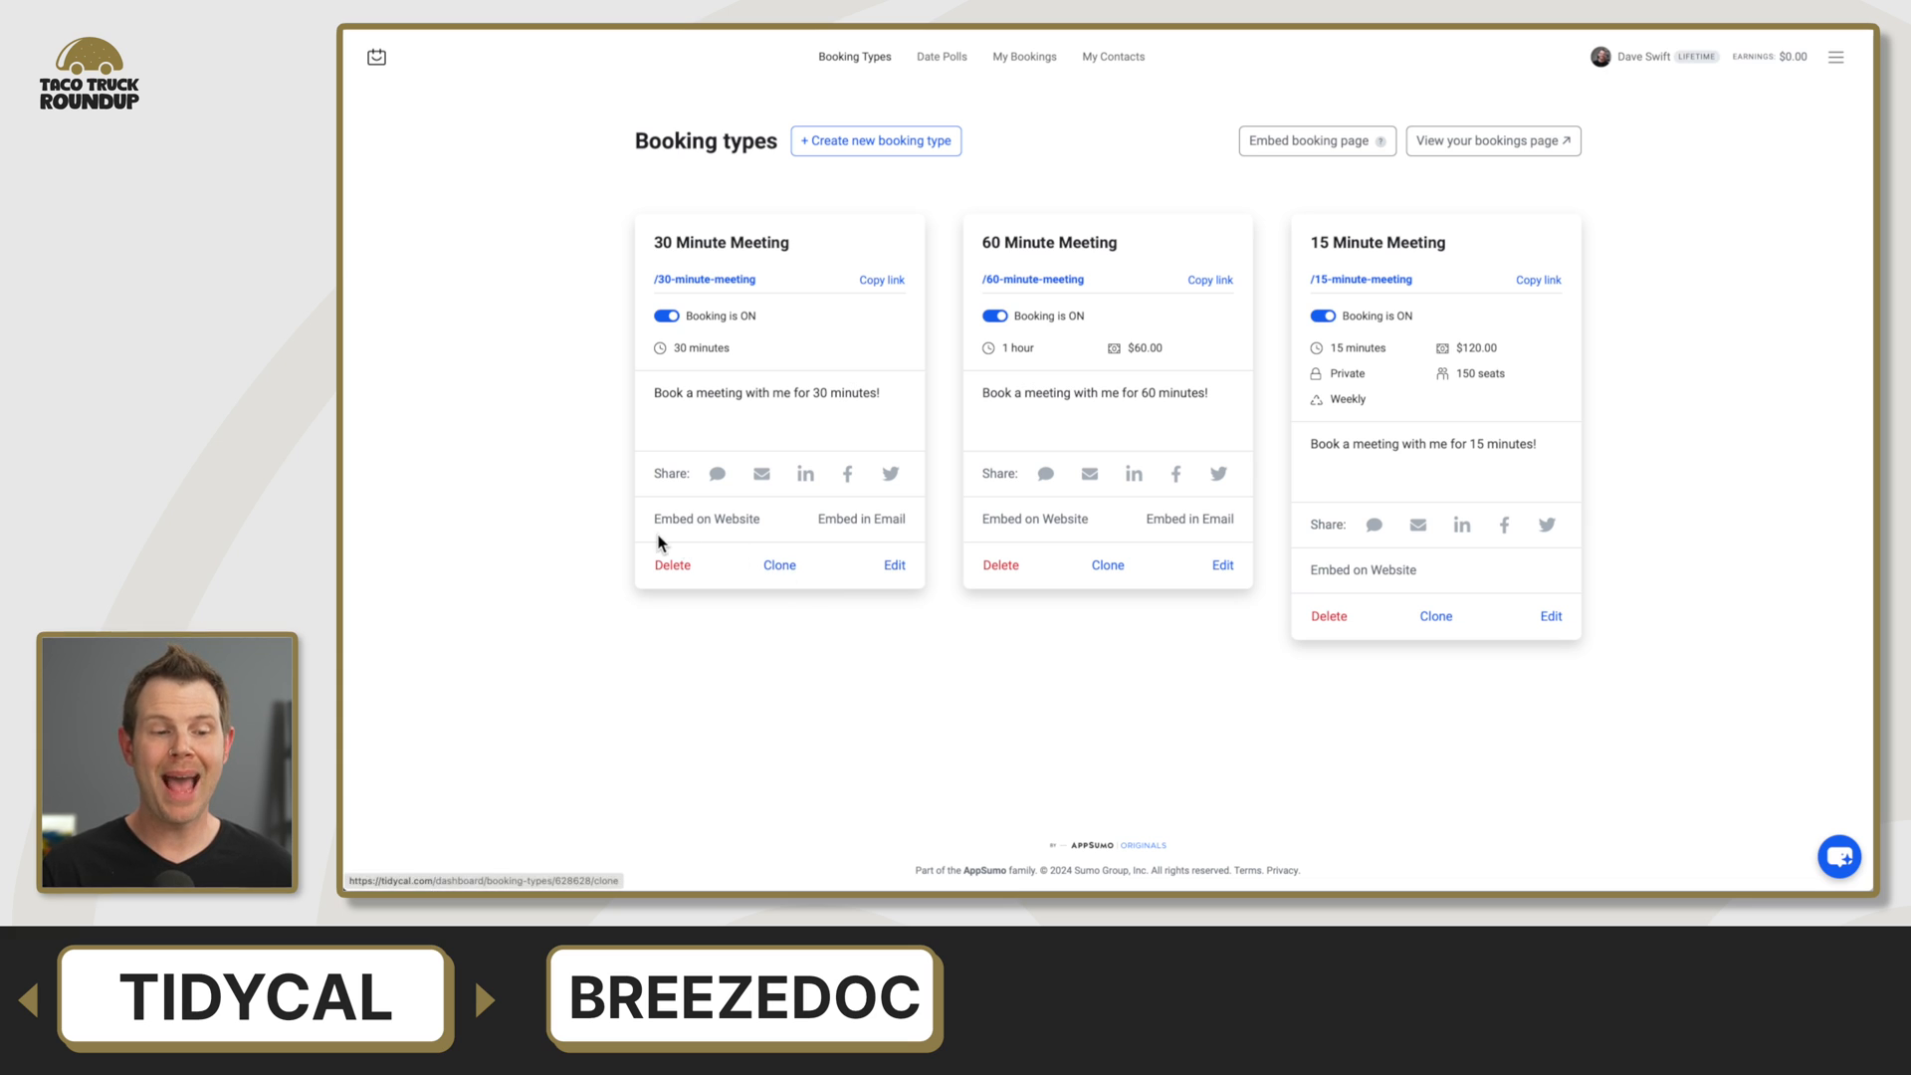
pyautogui.moveTo(739, 552)
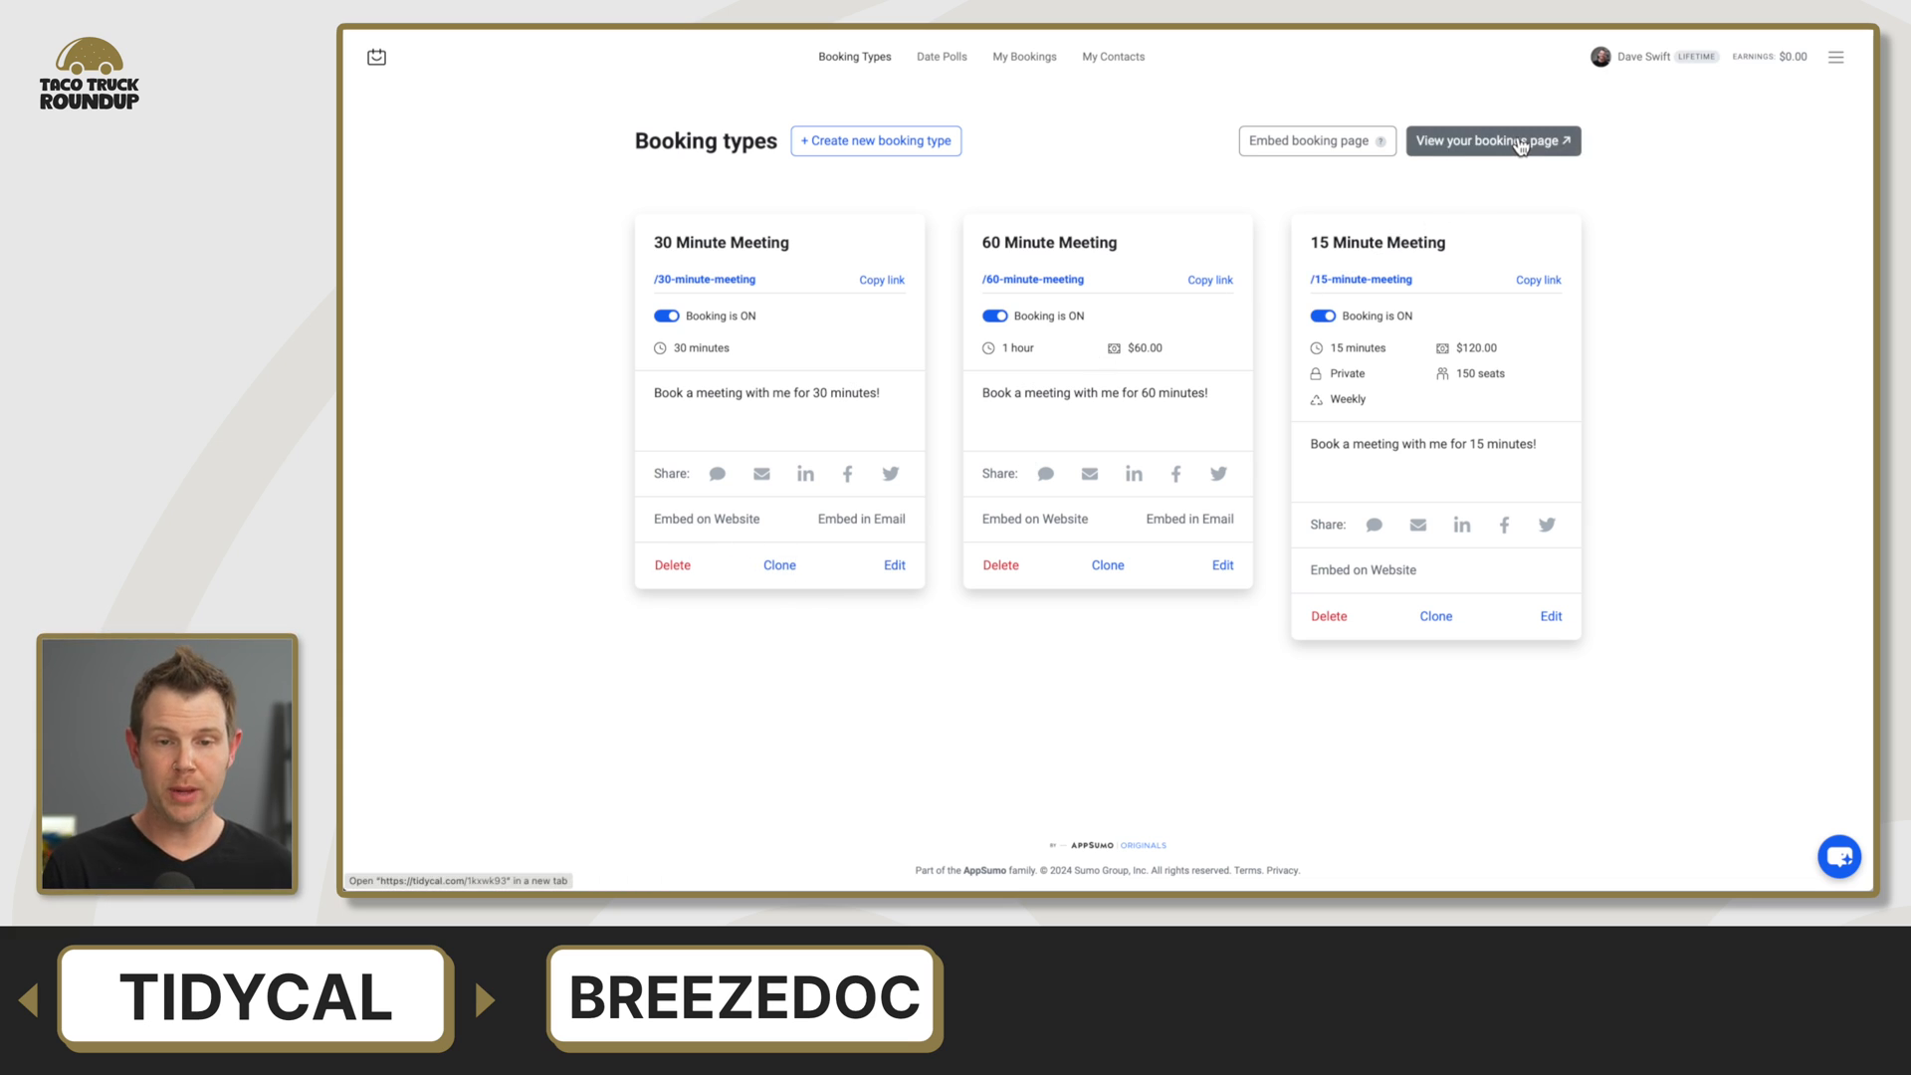
# Open Dave Swift's public bookings page offering 30 and 60 Minute Meetings.
pyautogui.click(1491, 139)
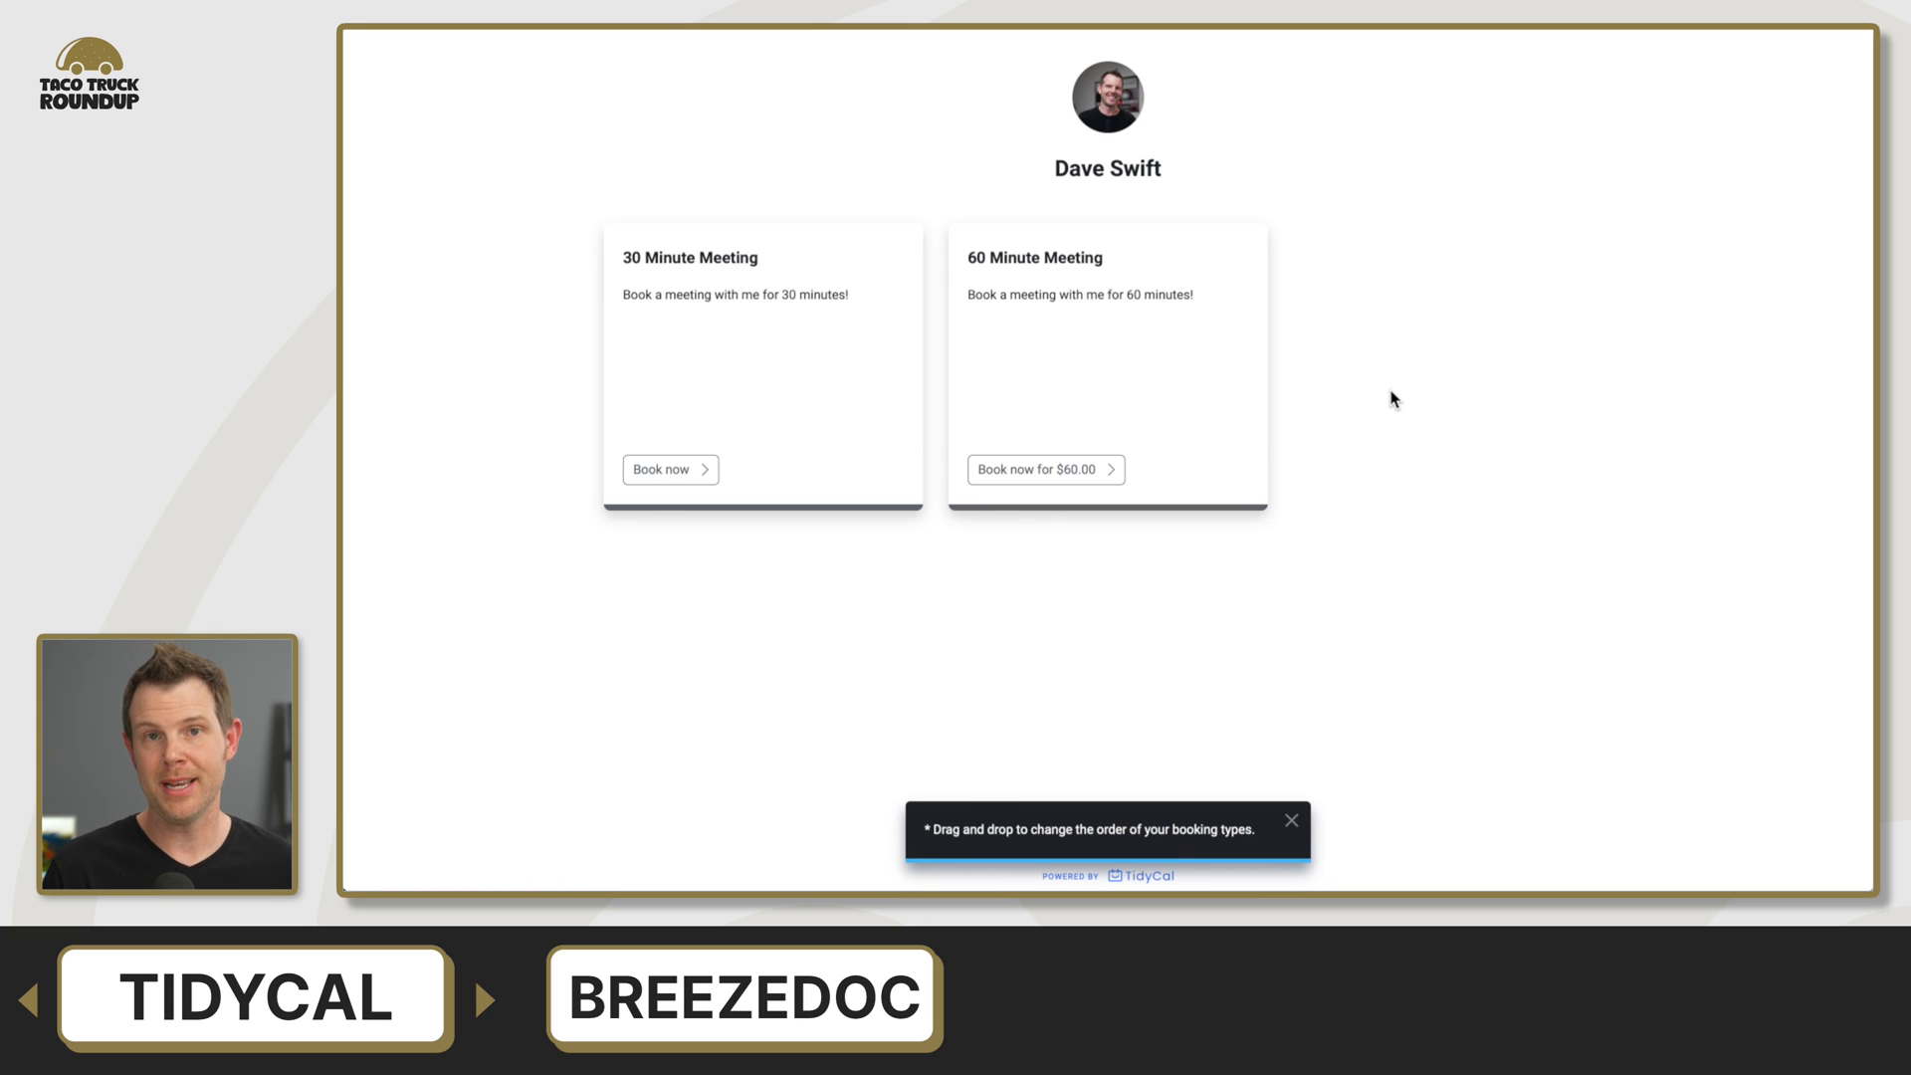
pyautogui.click(675, 996)
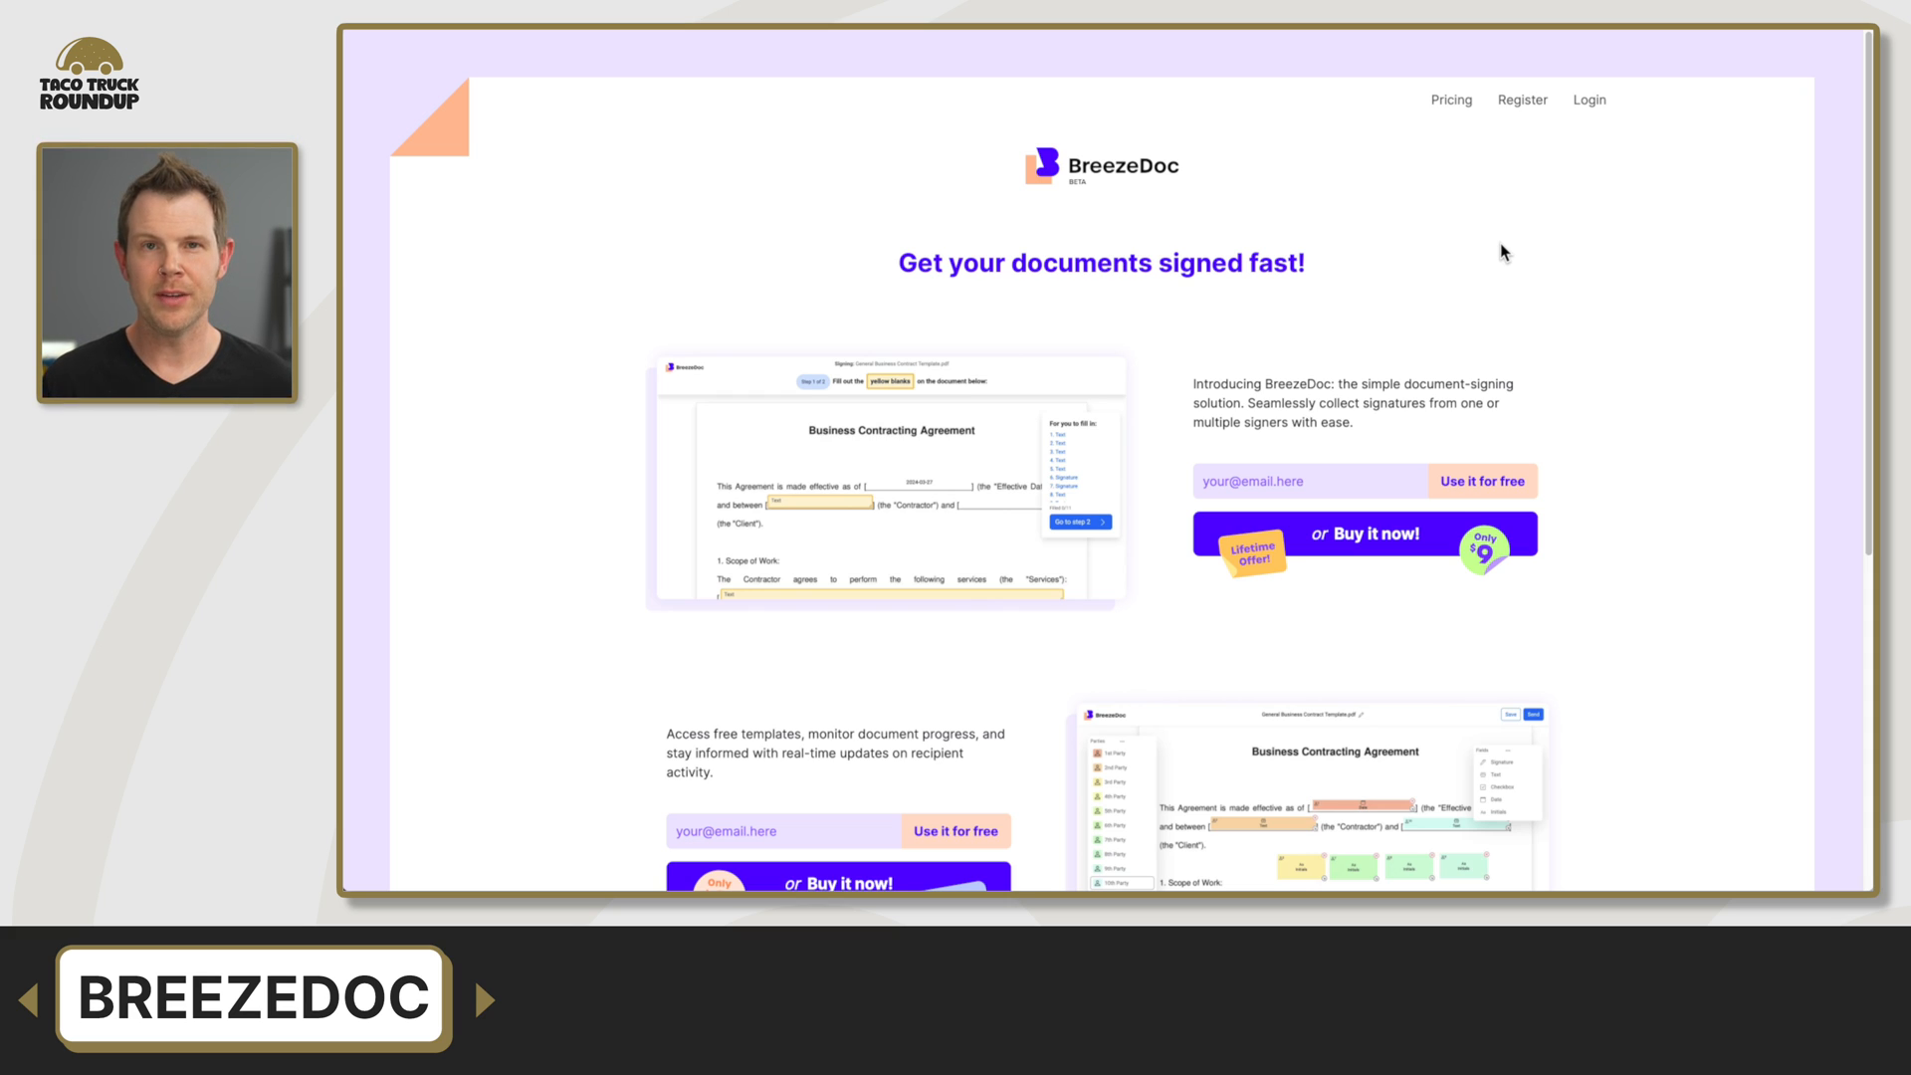
pyautogui.moveTo(1507, 277)
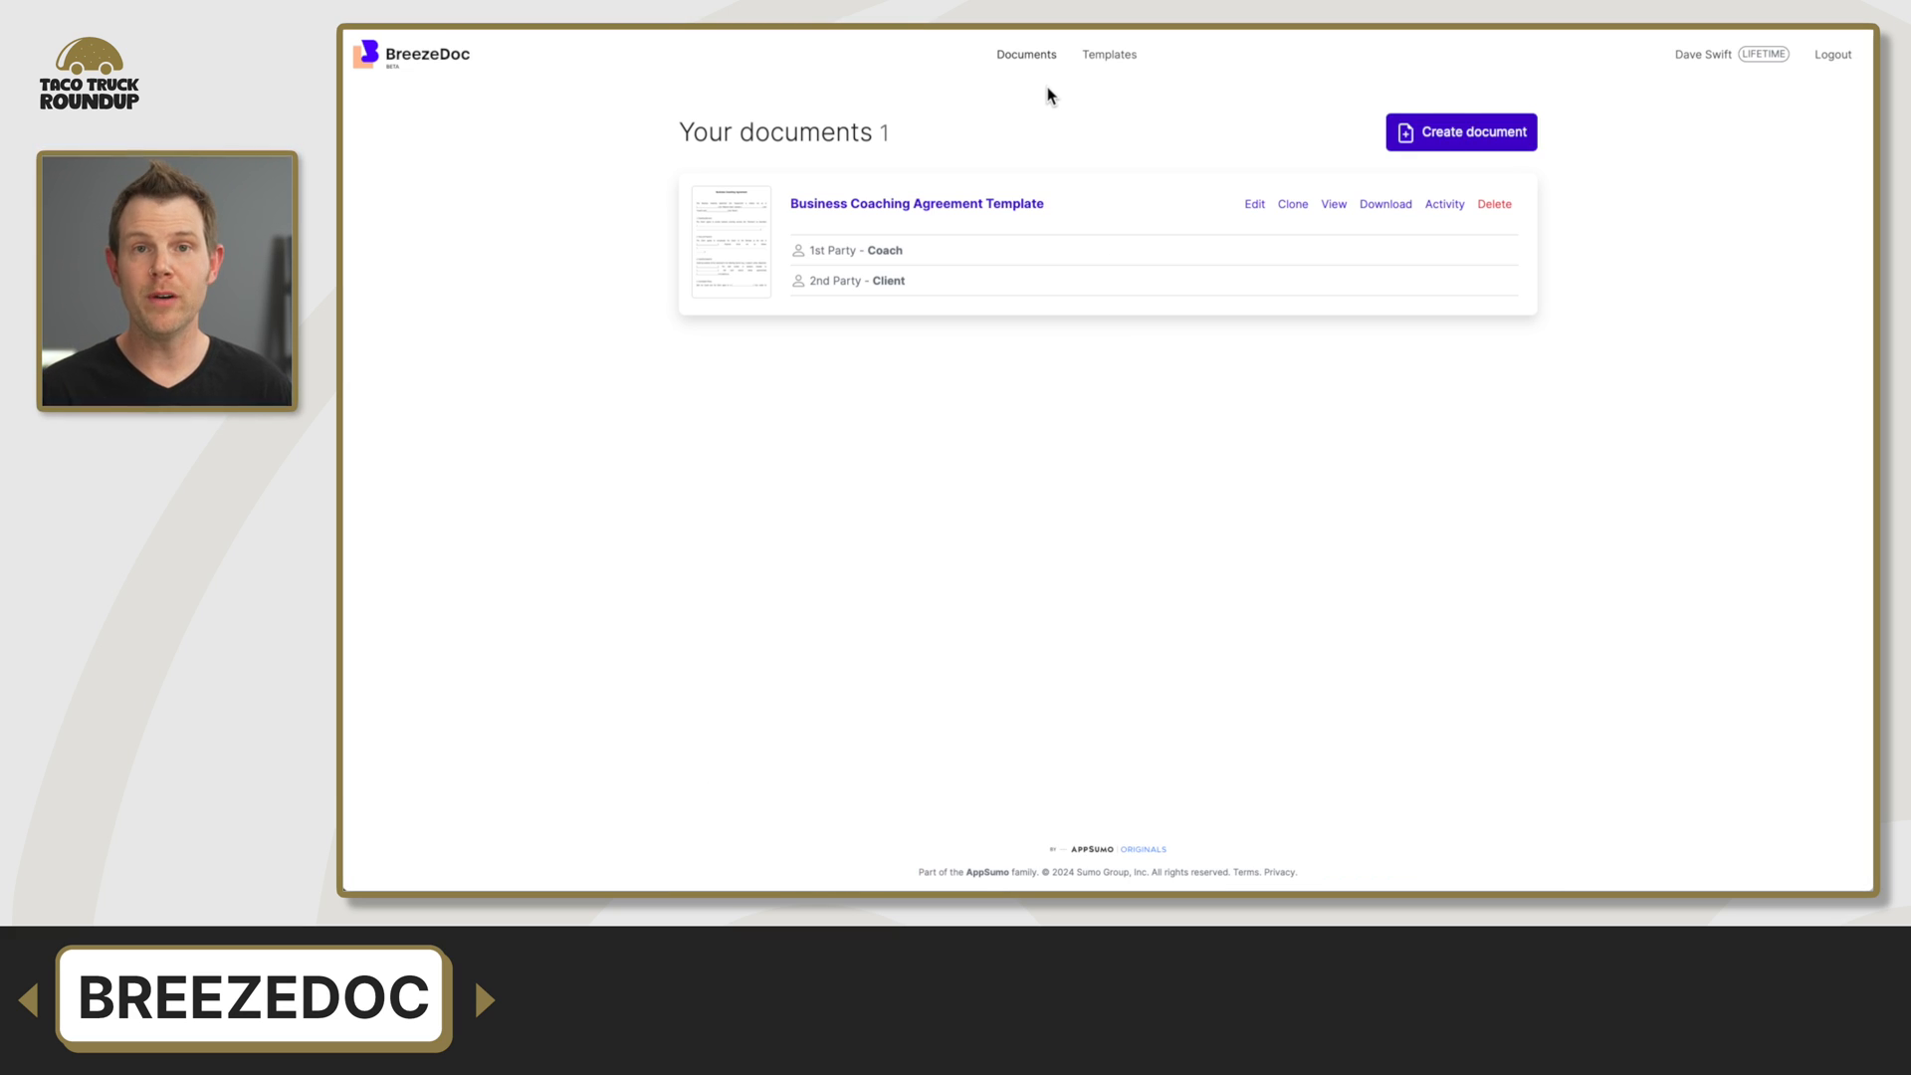
pyautogui.moveTo(1109, 53)
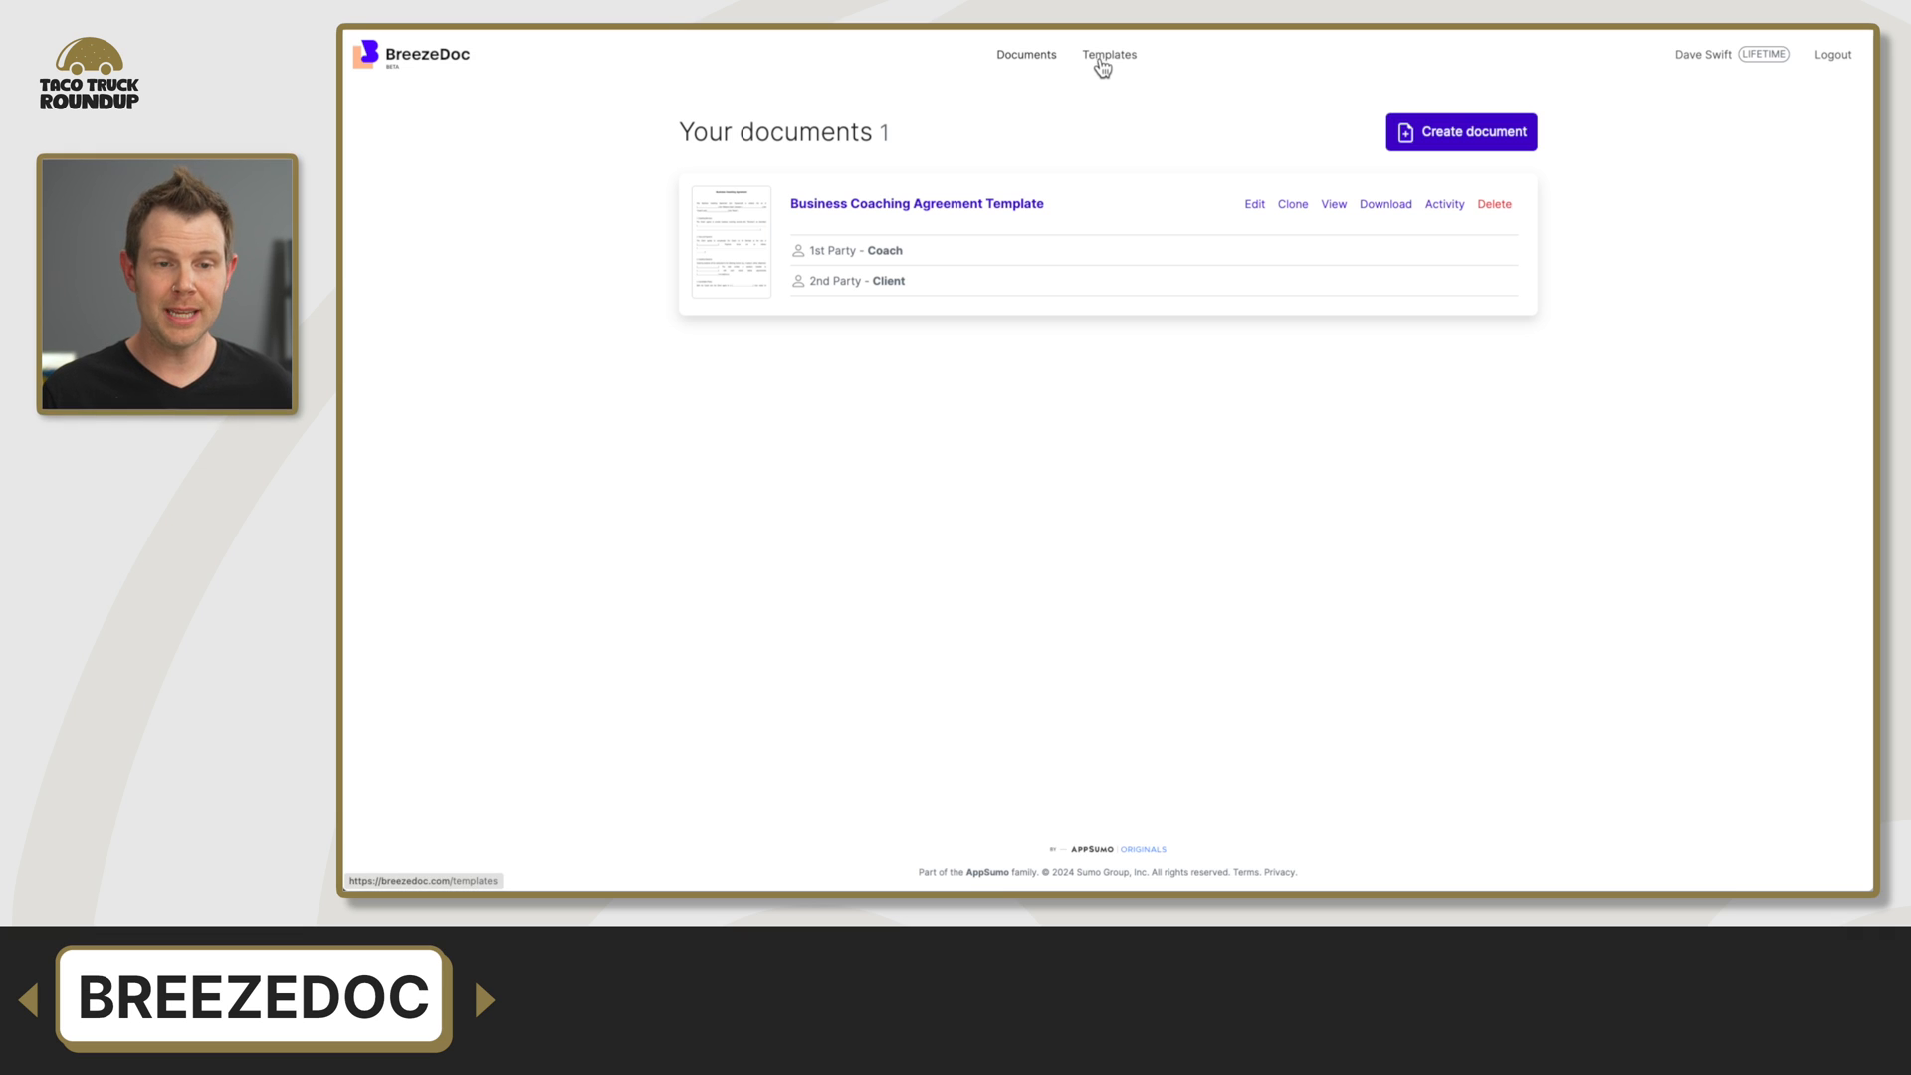
# View the Templates list, glance at the Add template upload form, and return to the four templates.
pyautogui.click(1109, 55)
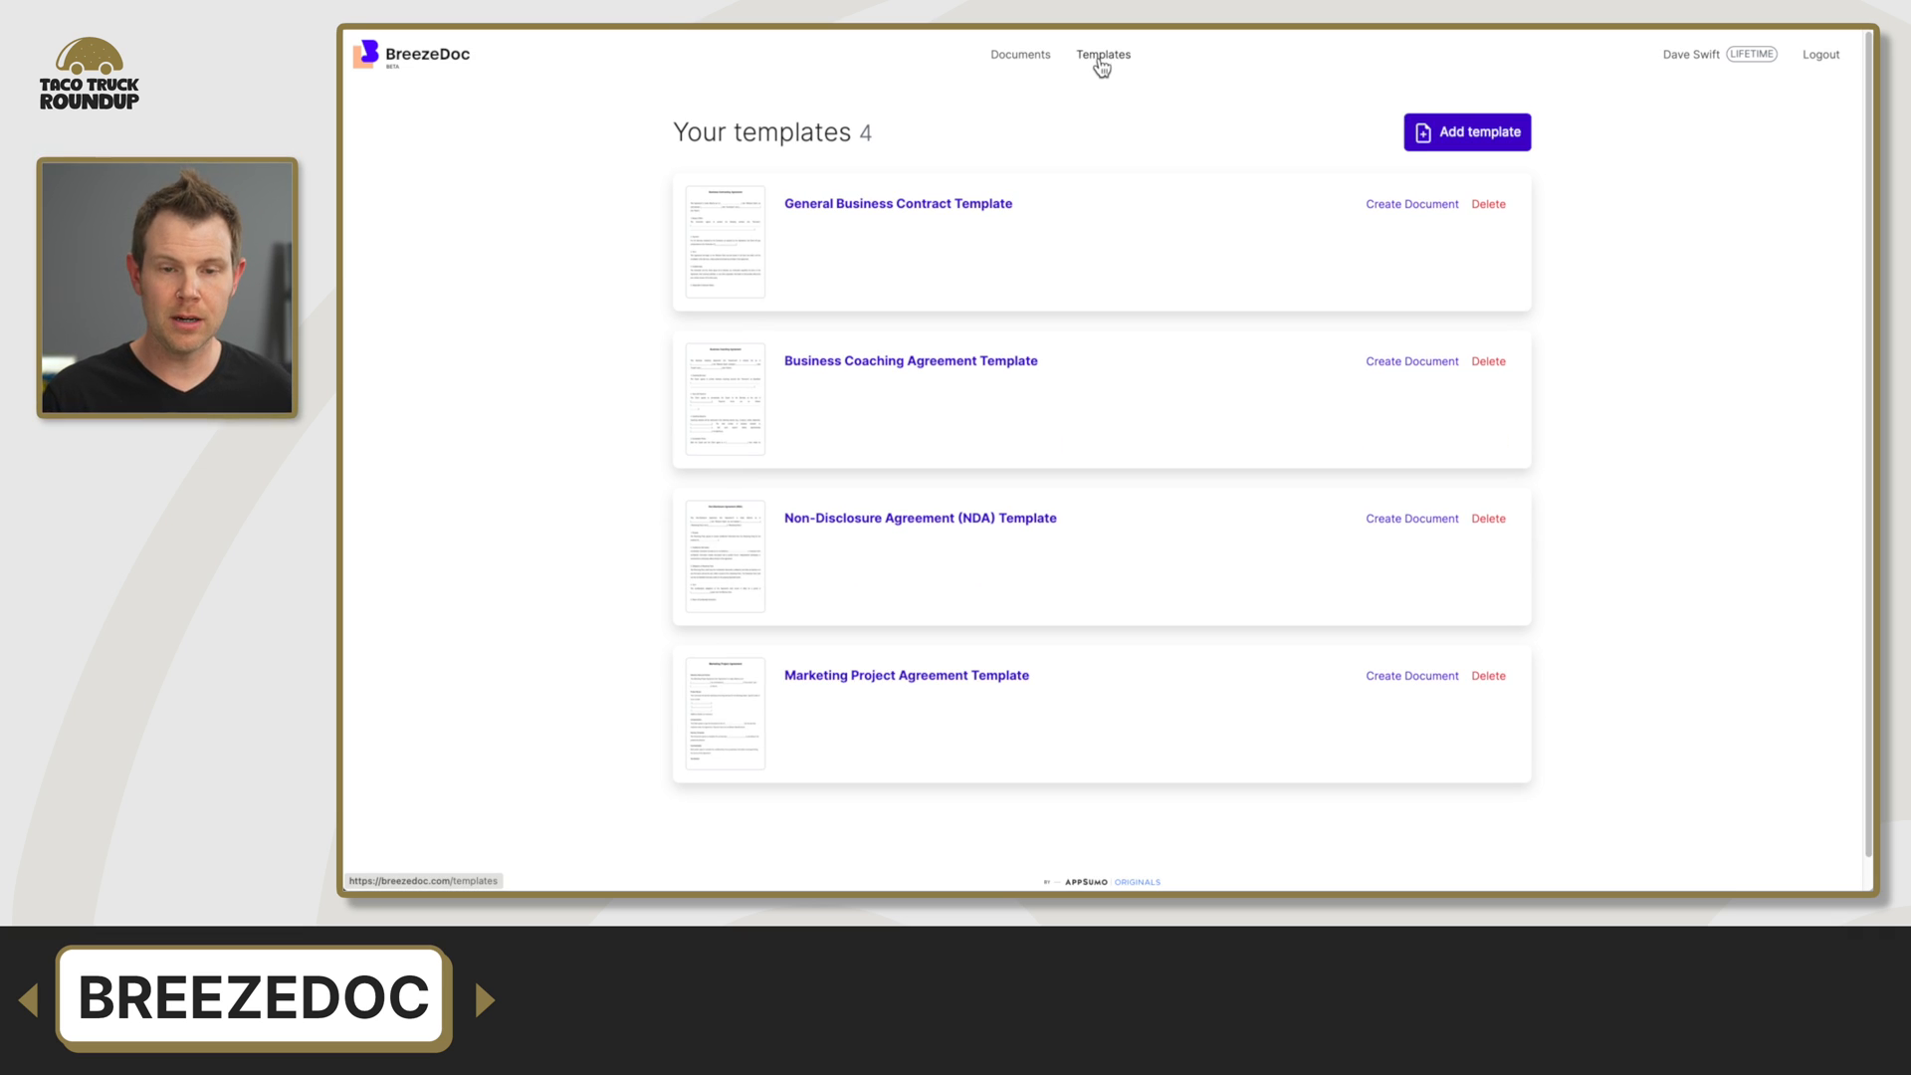
pyautogui.click(1467, 131)
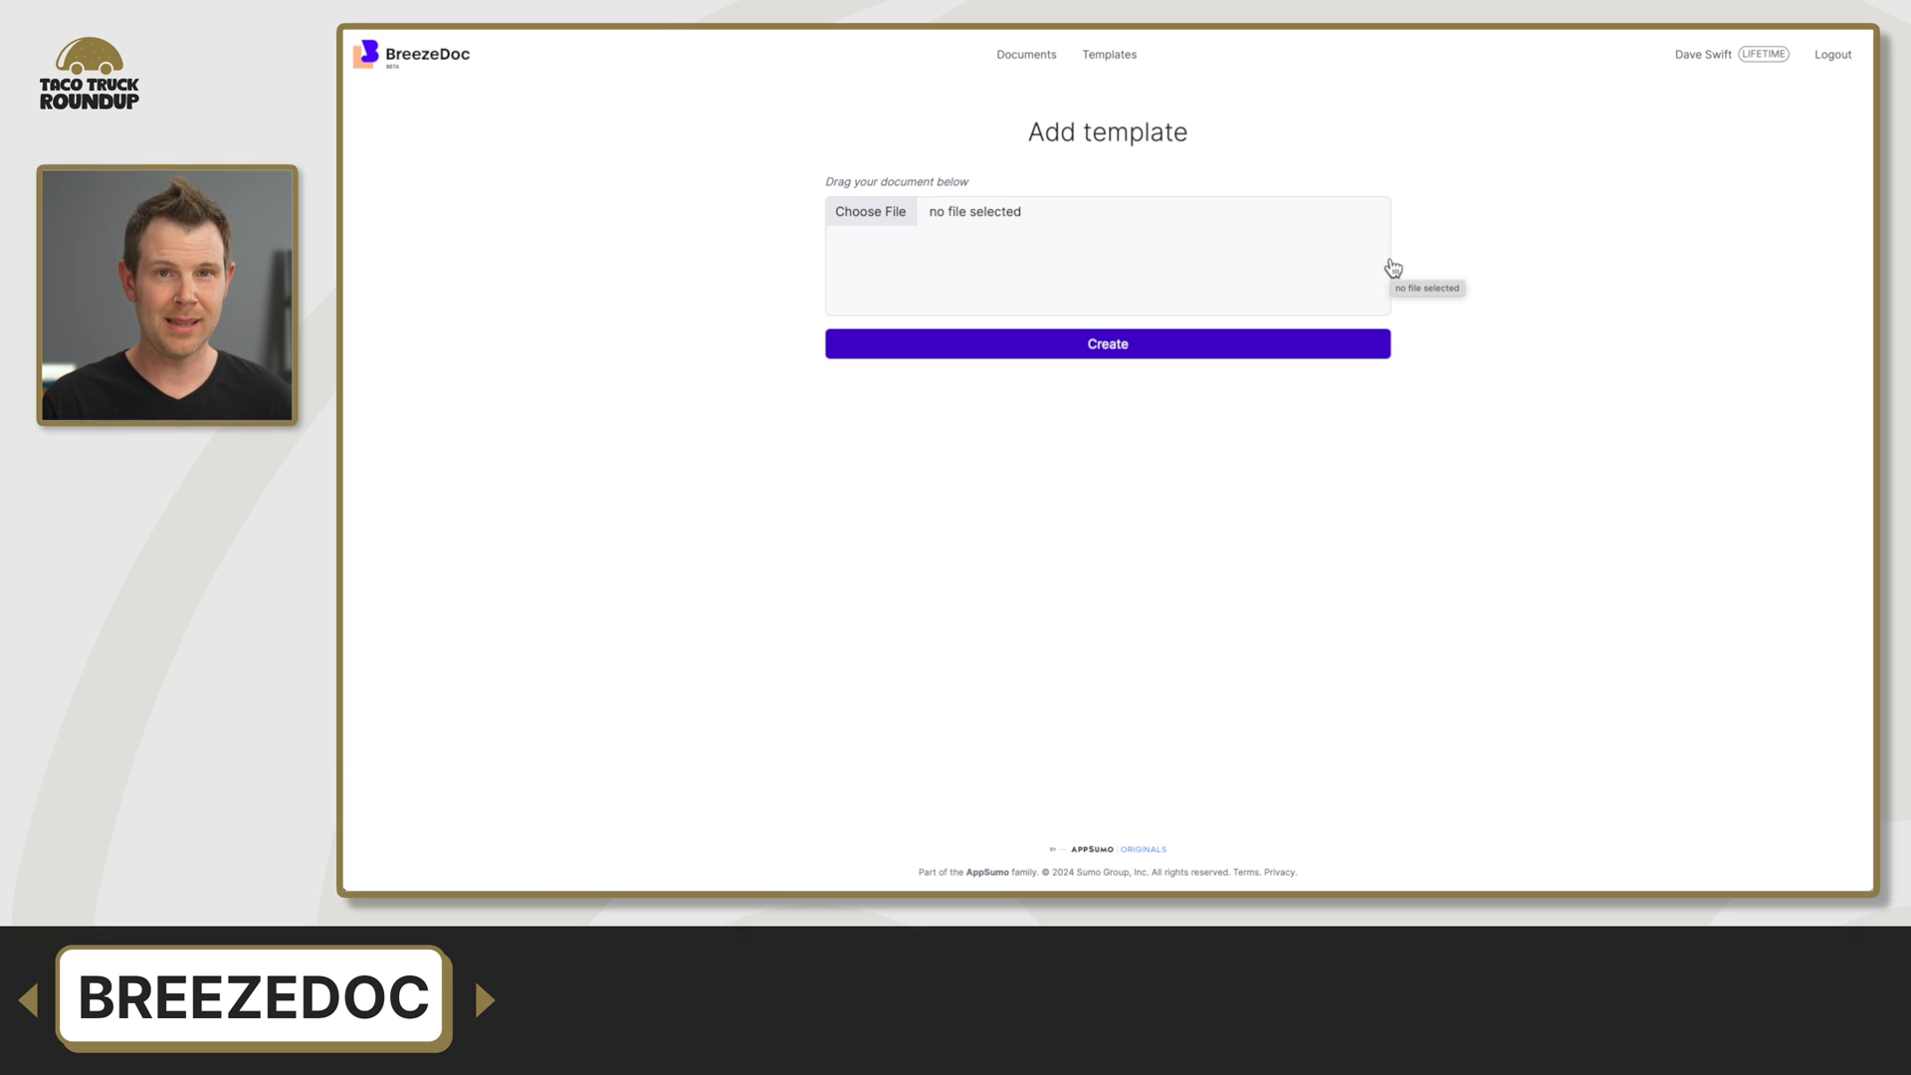
pyautogui.moveTo(1395, 269)
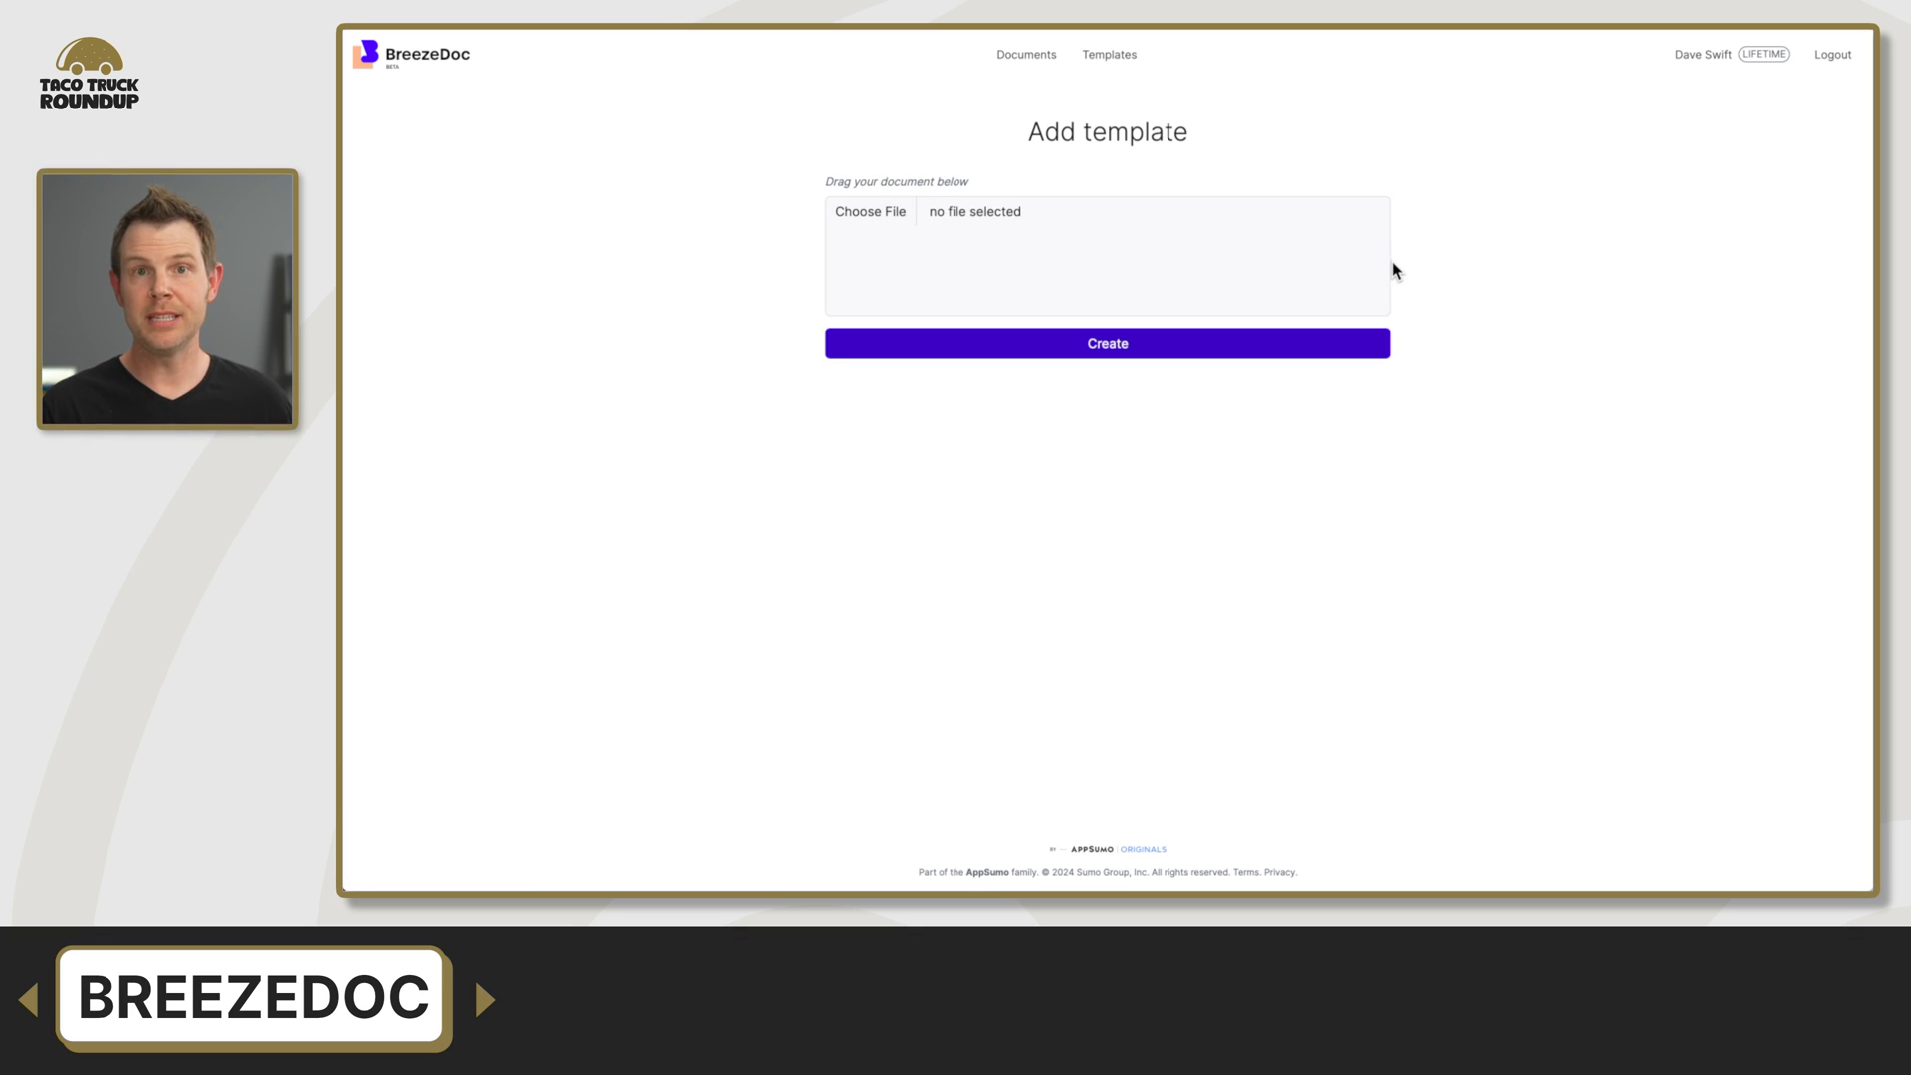
pyautogui.moveTo(1202, 205)
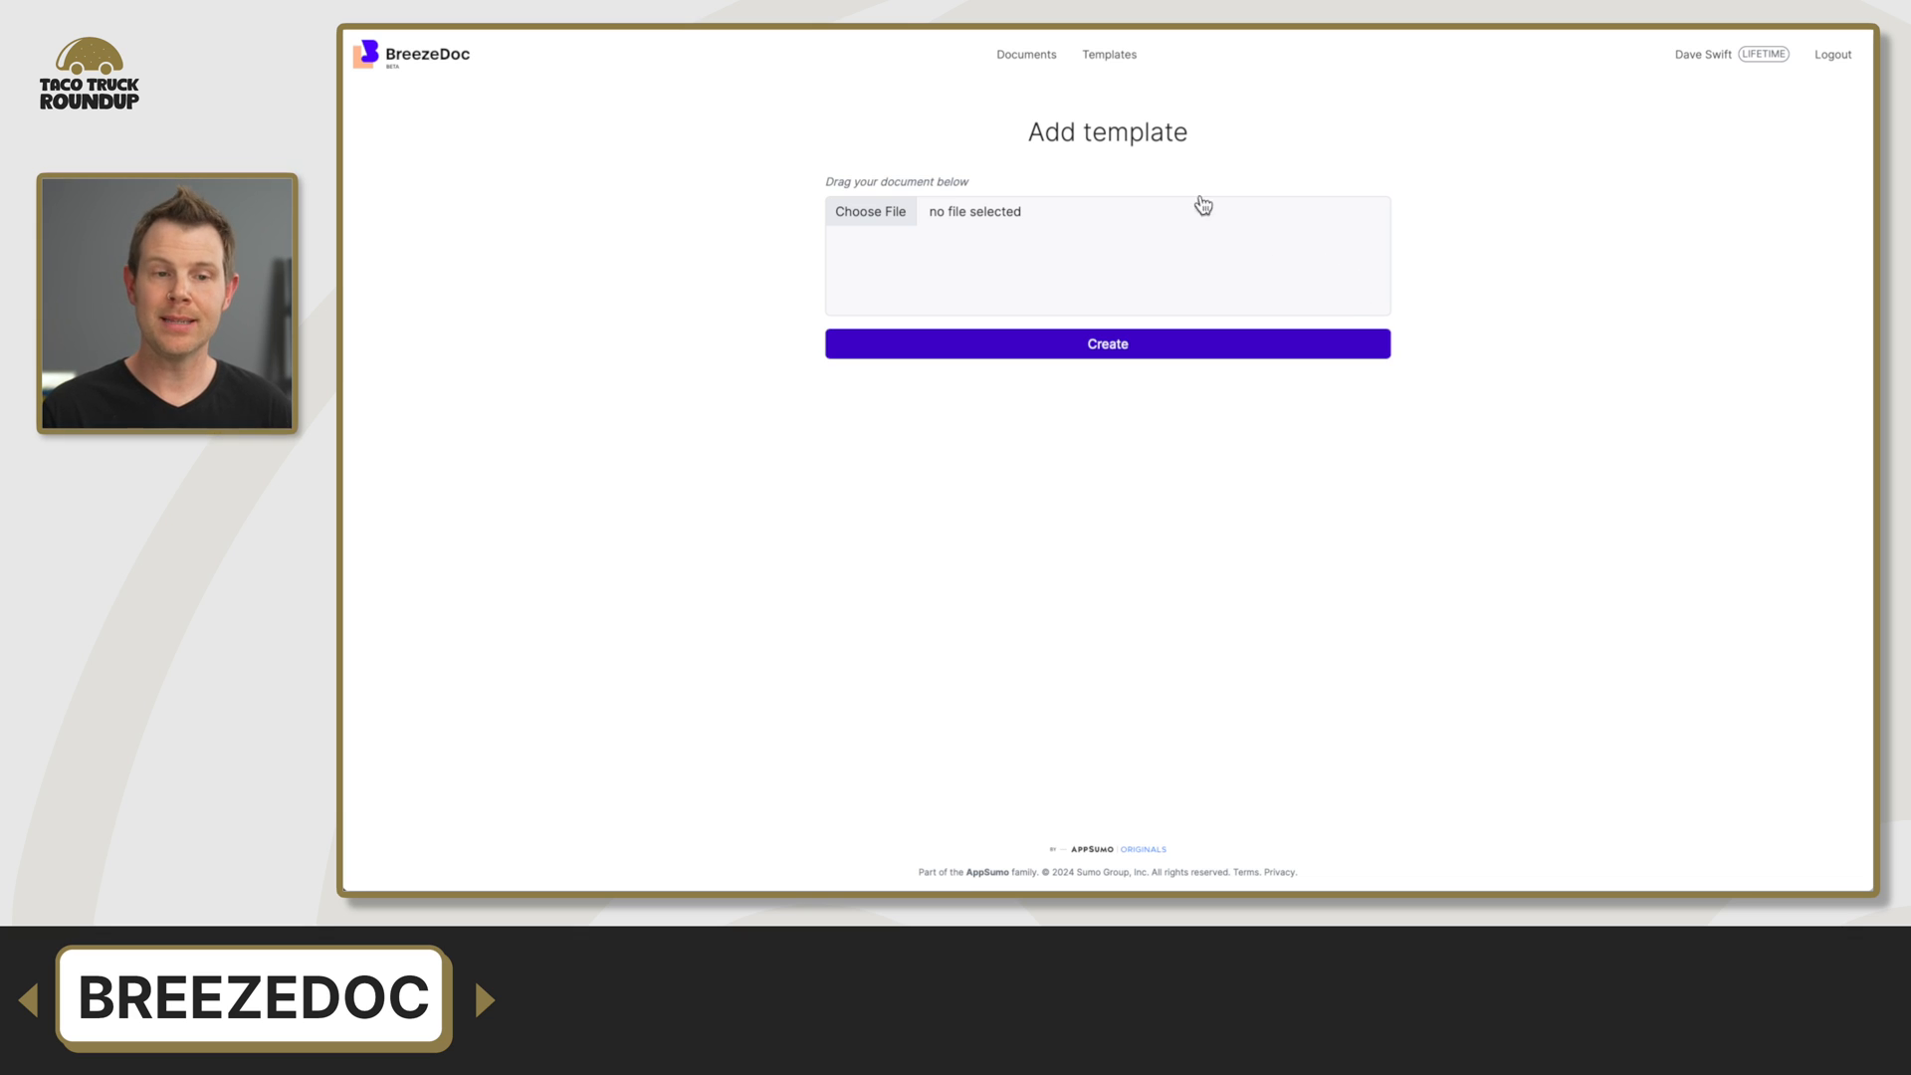
pyautogui.click(1101, 54)
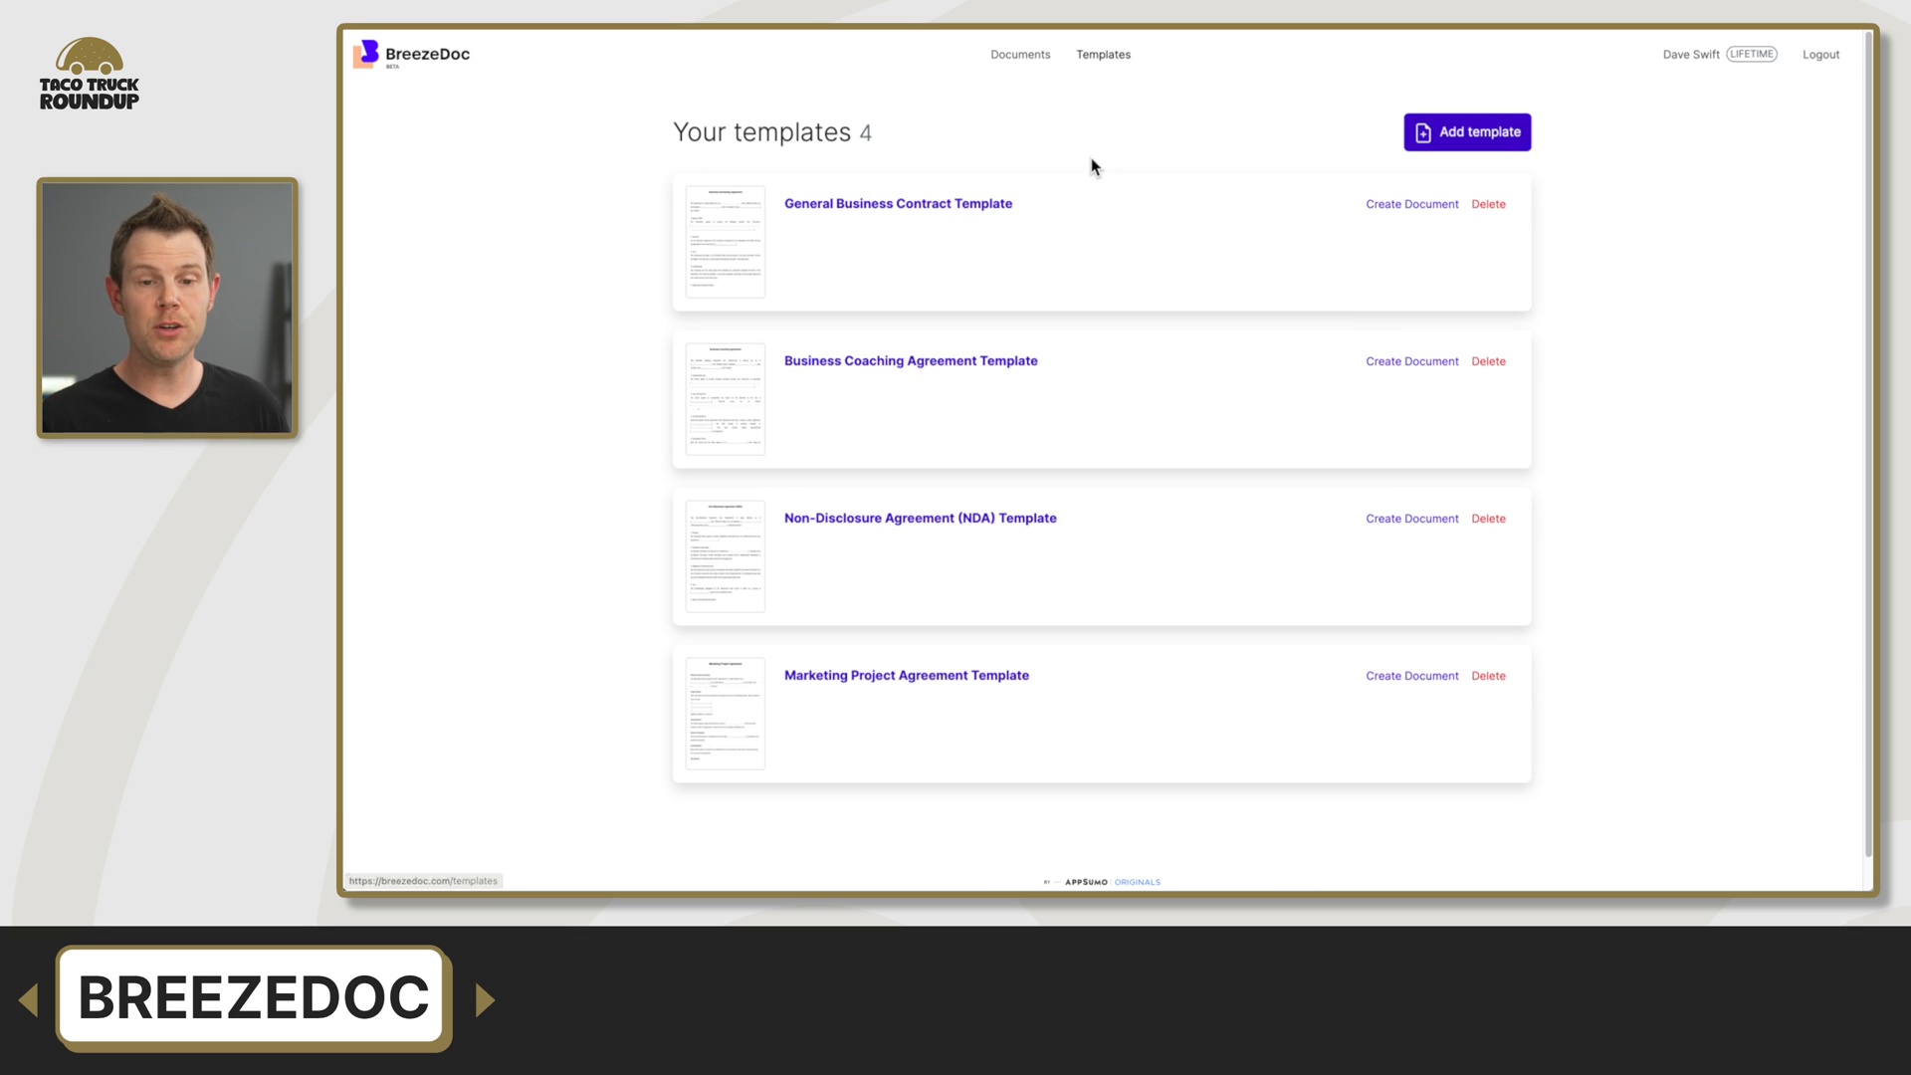
pyautogui.moveTo(812, 398)
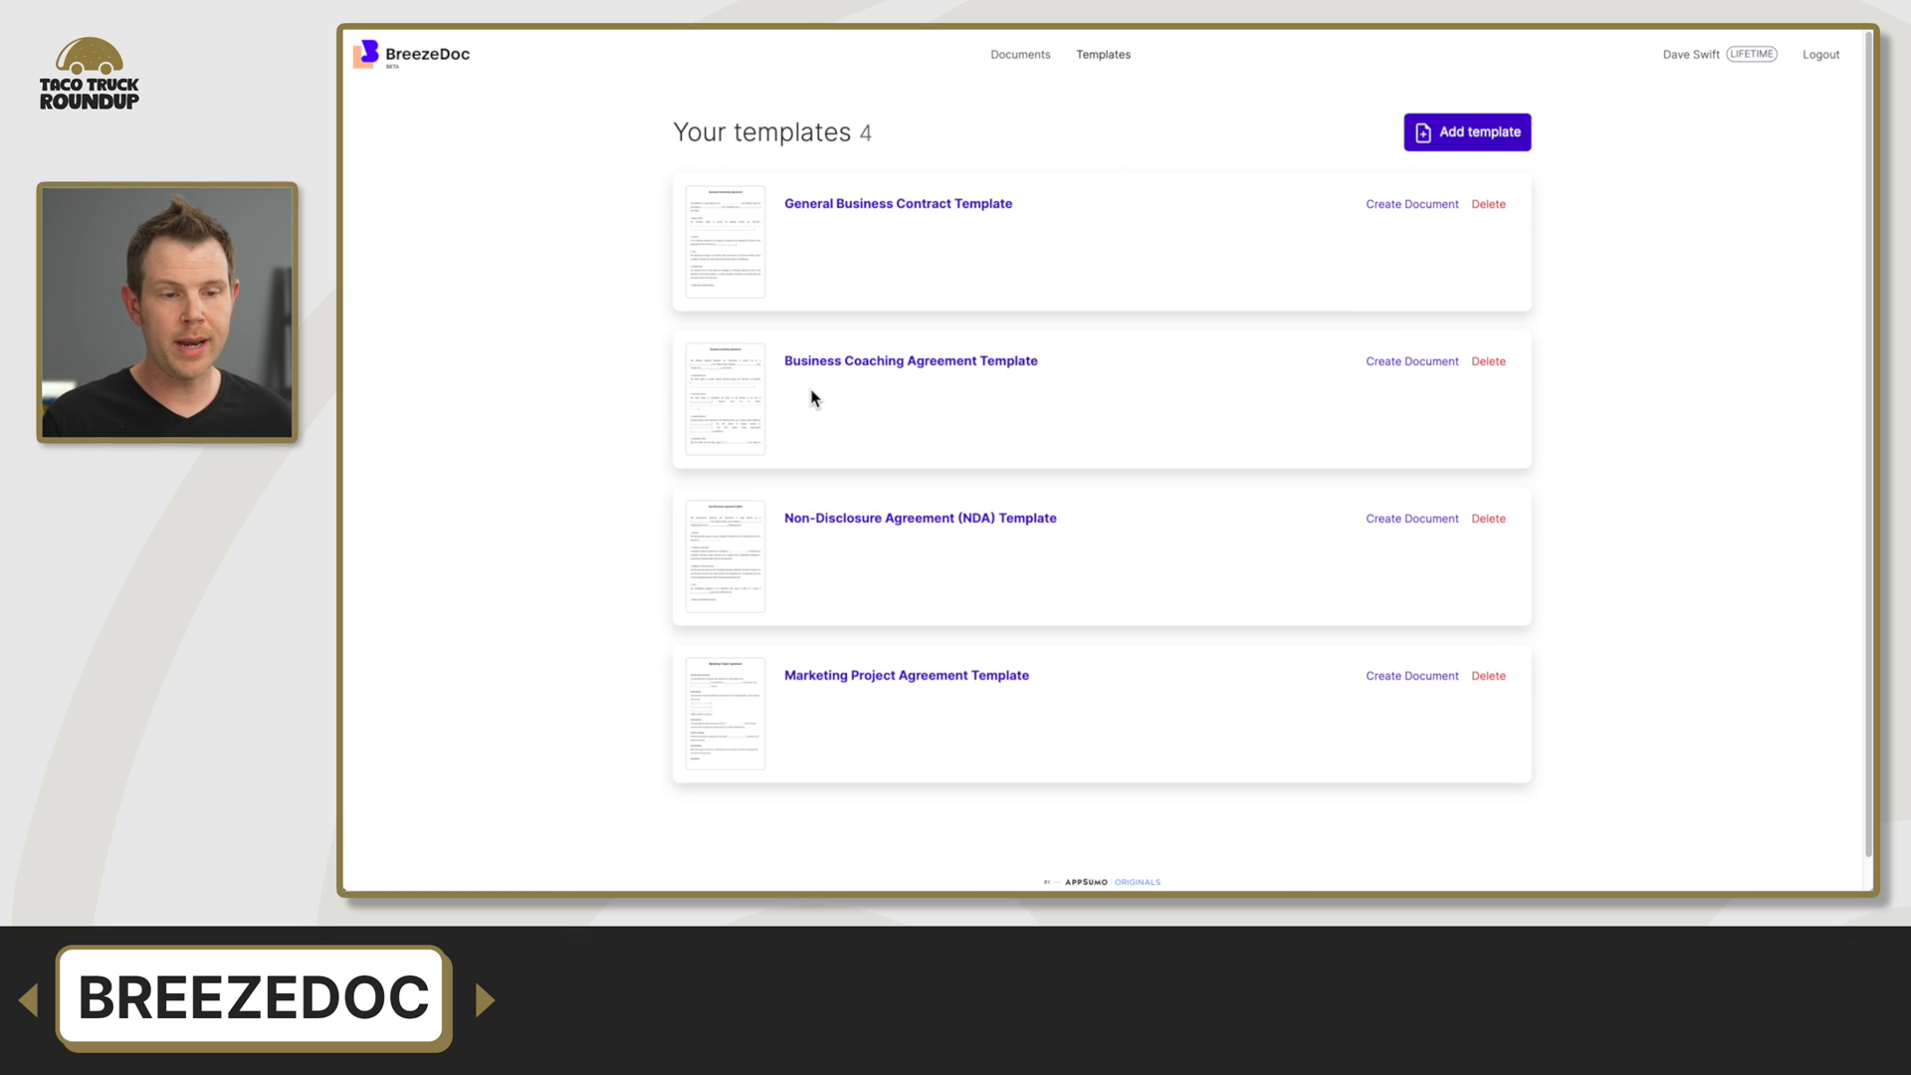
pyautogui.moveTo(954, 378)
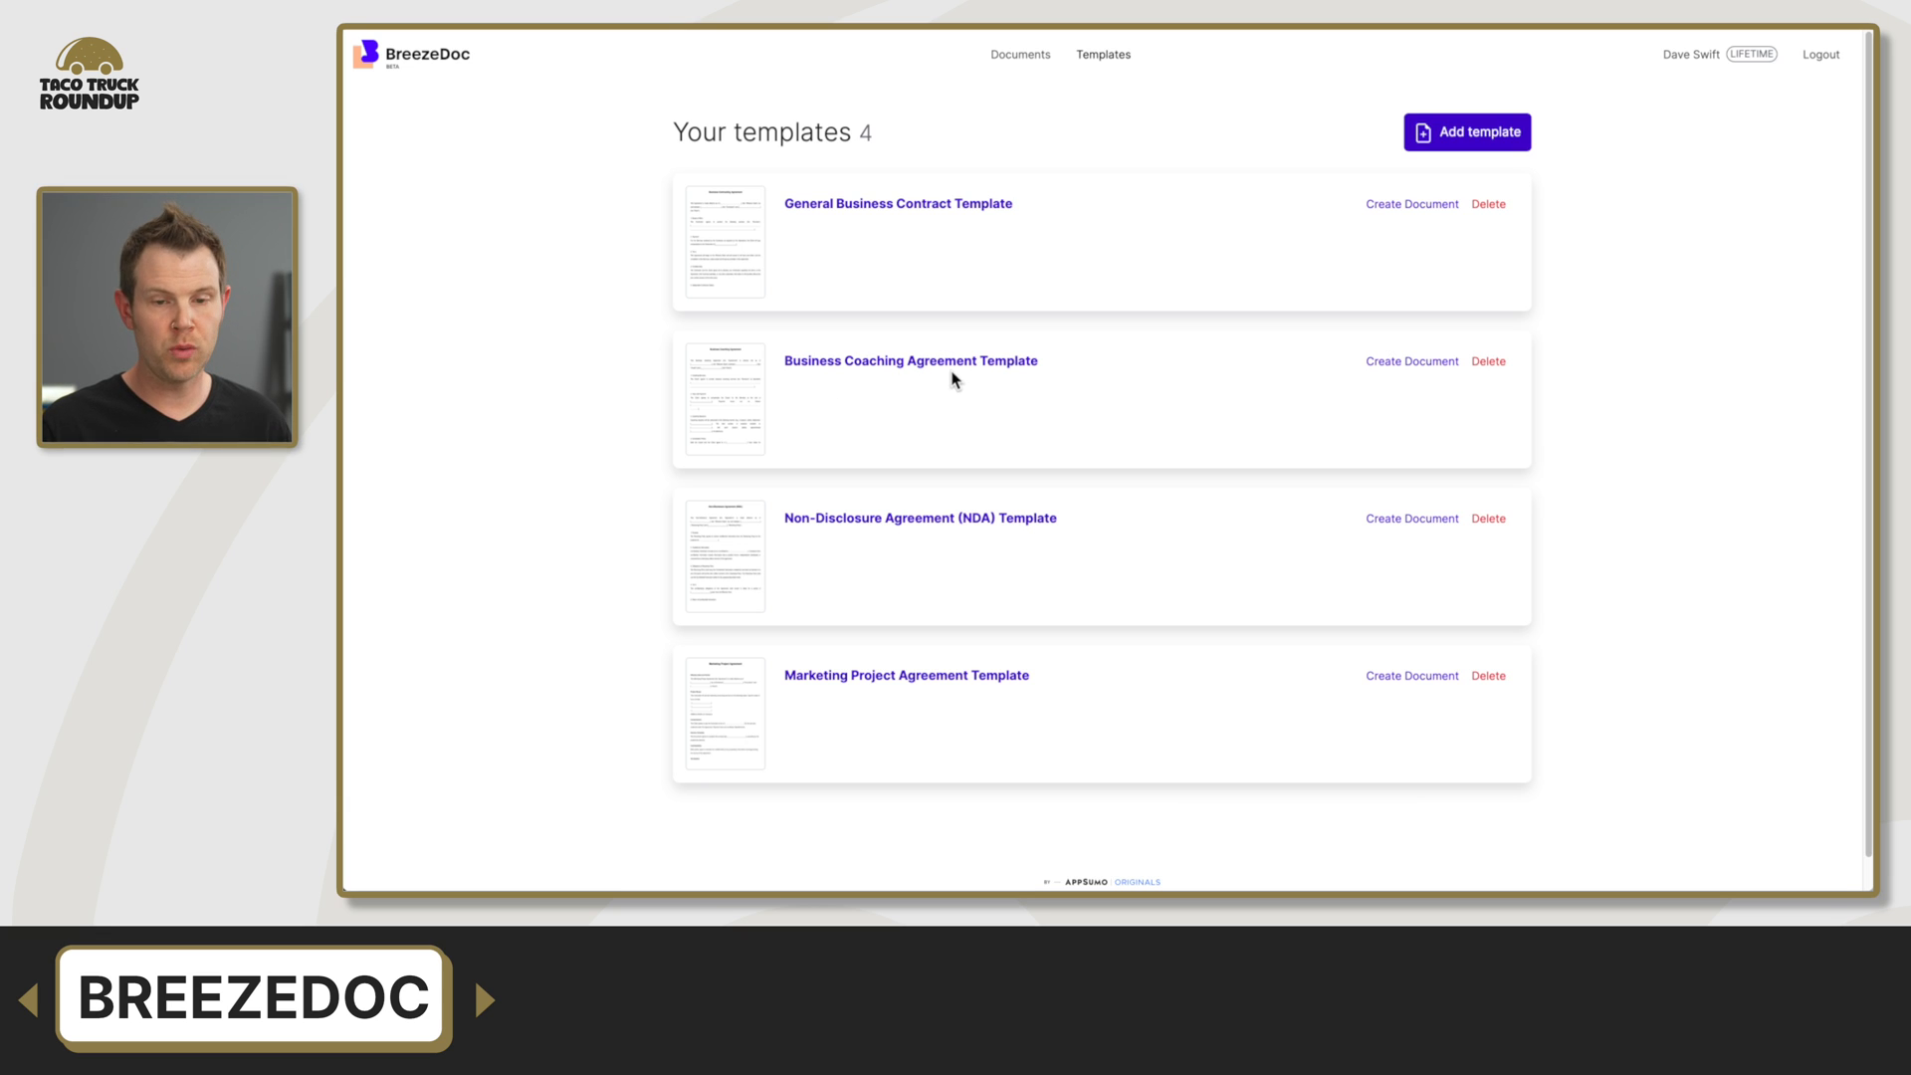
# Open the Business Coaching Agreement Template and scroll through its Coach and Client text, signature and date fields.
pyautogui.click(910, 360)
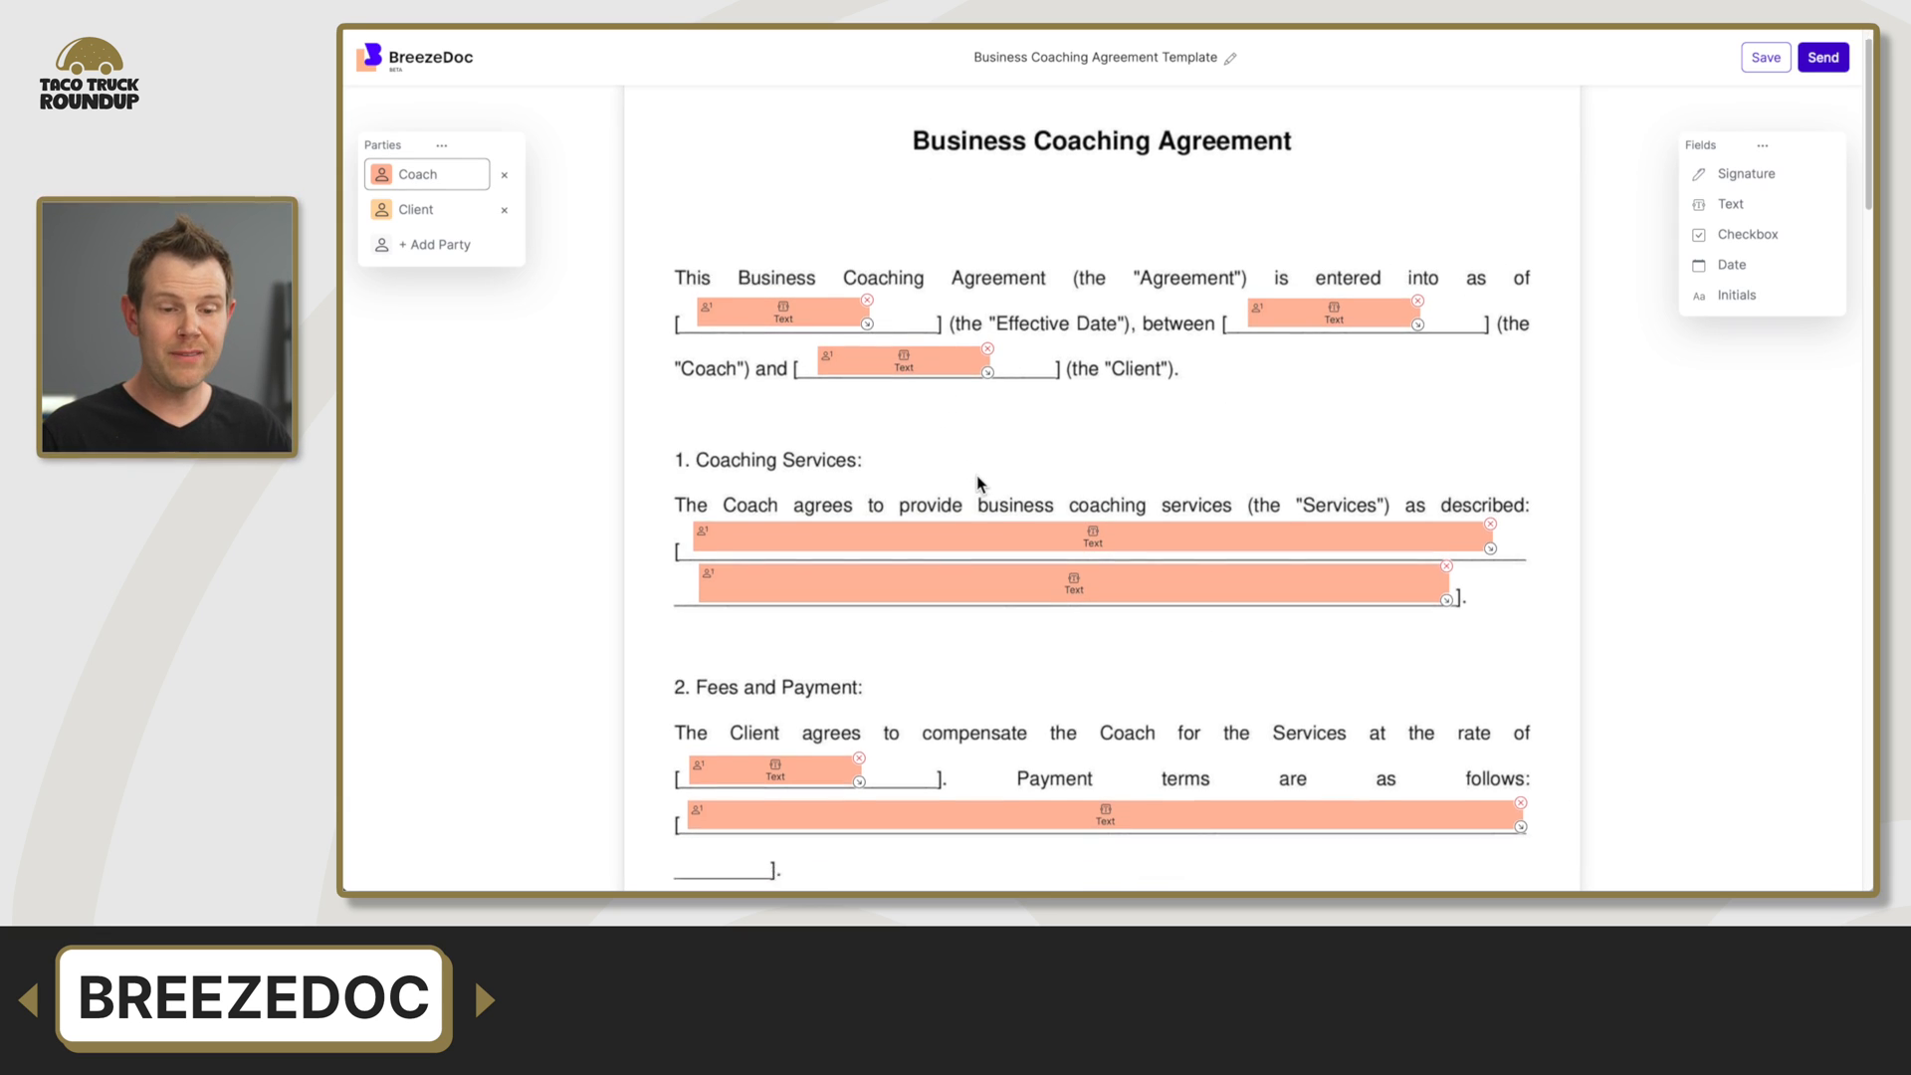
pyautogui.scroll(-3)
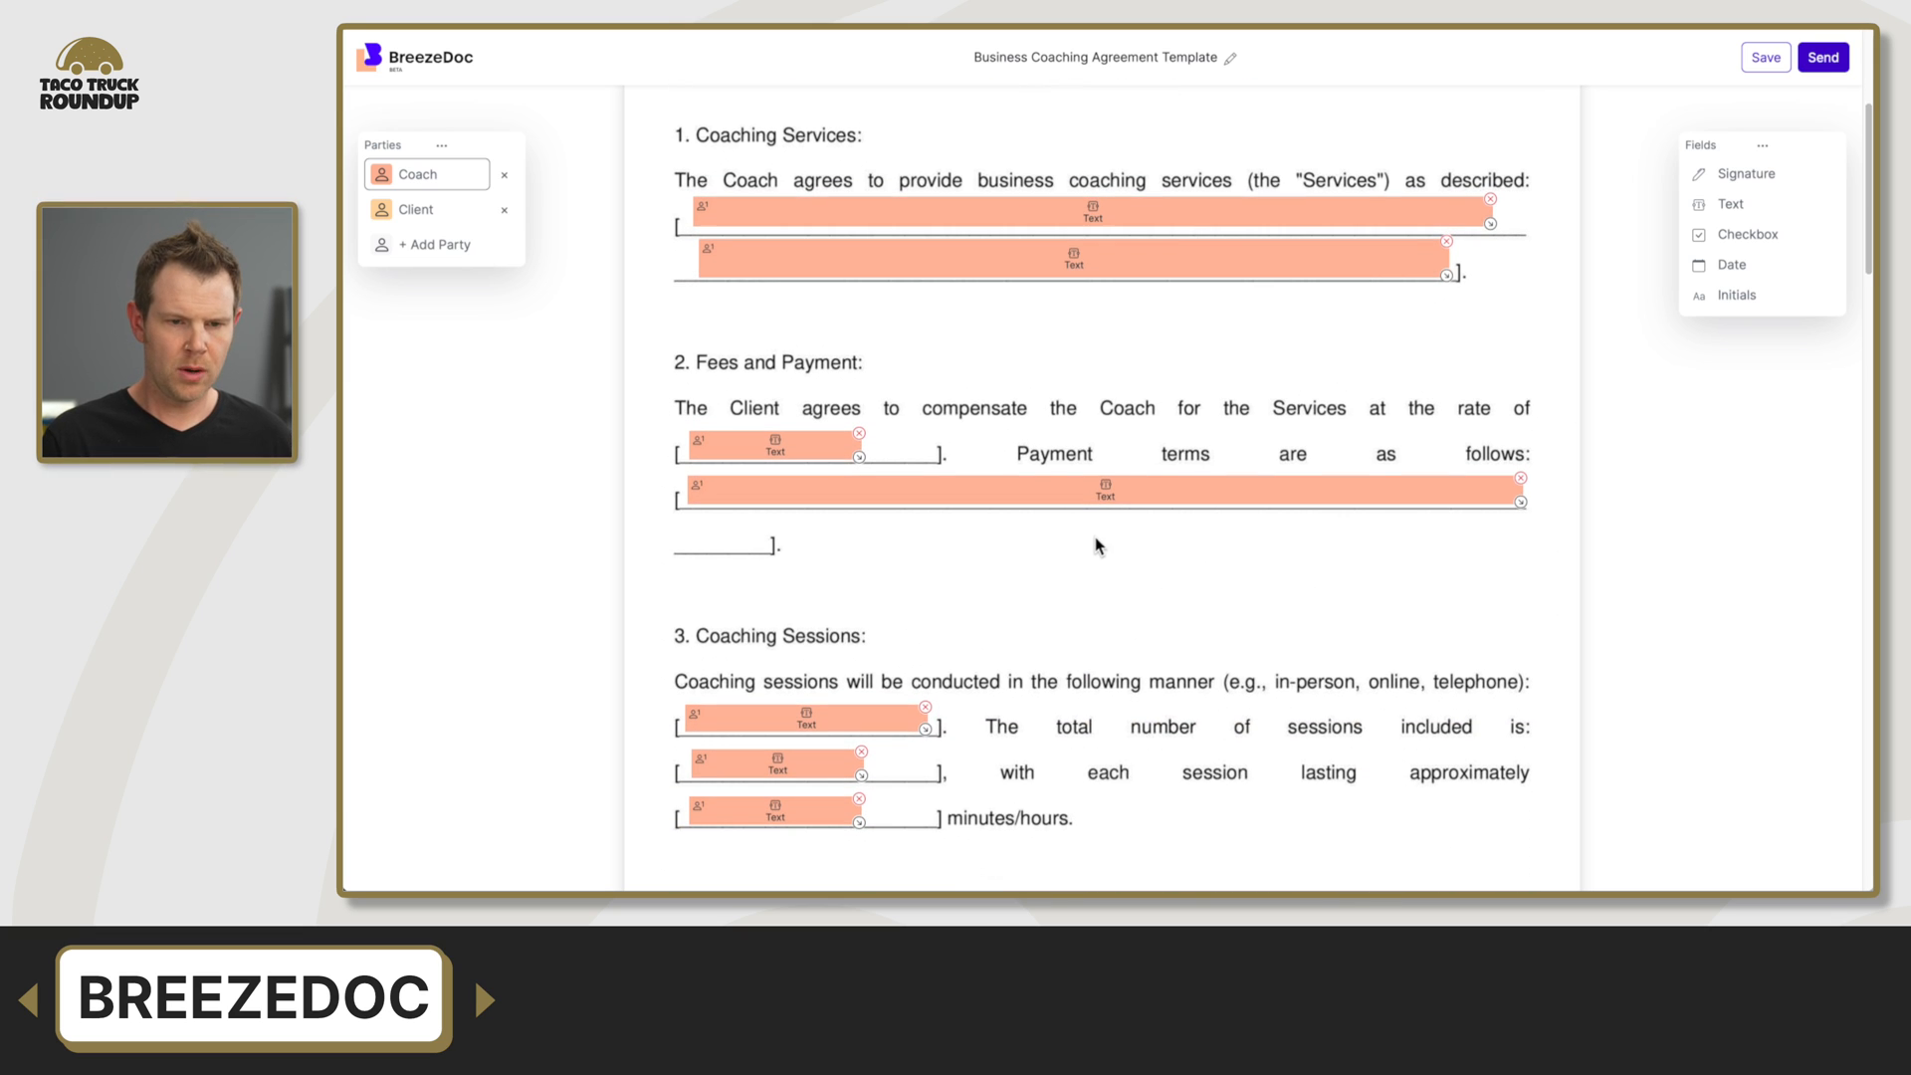
pyautogui.scroll(-3)
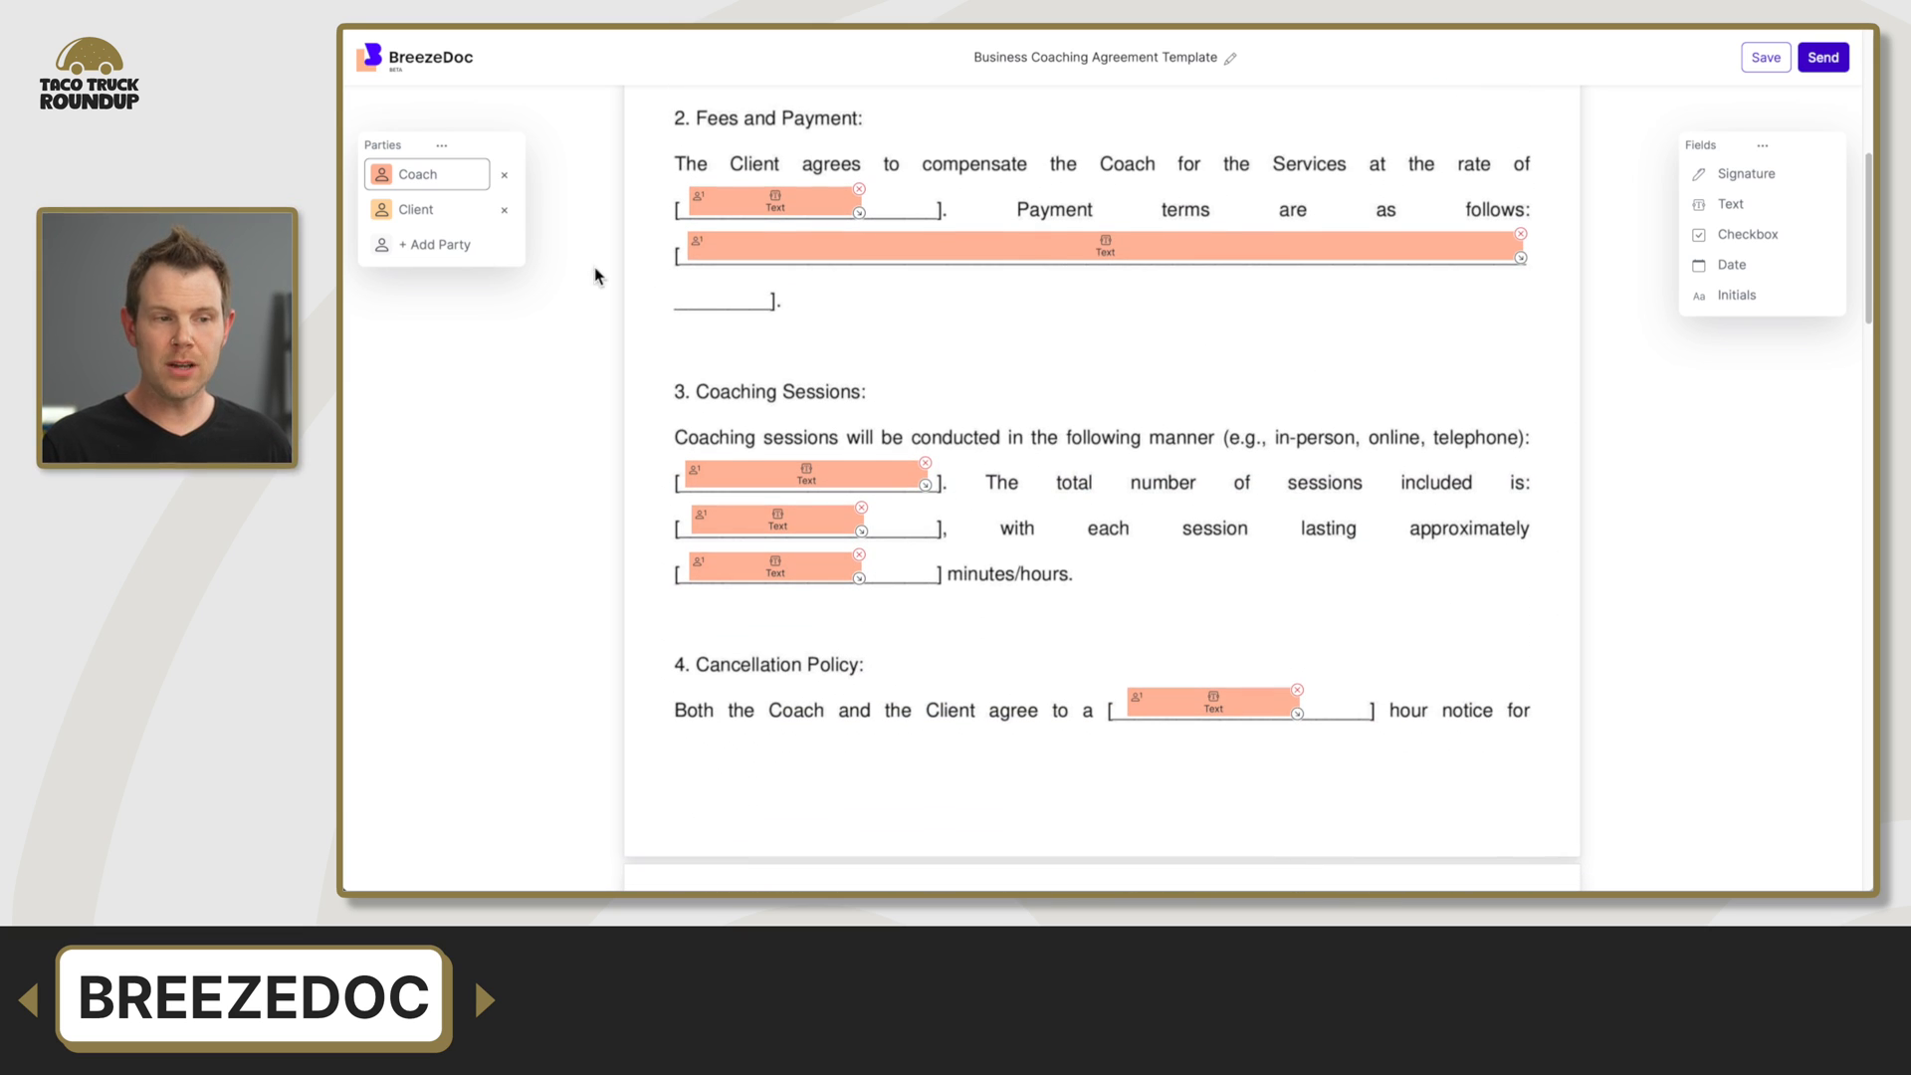
pyautogui.moveTo(574, 177)
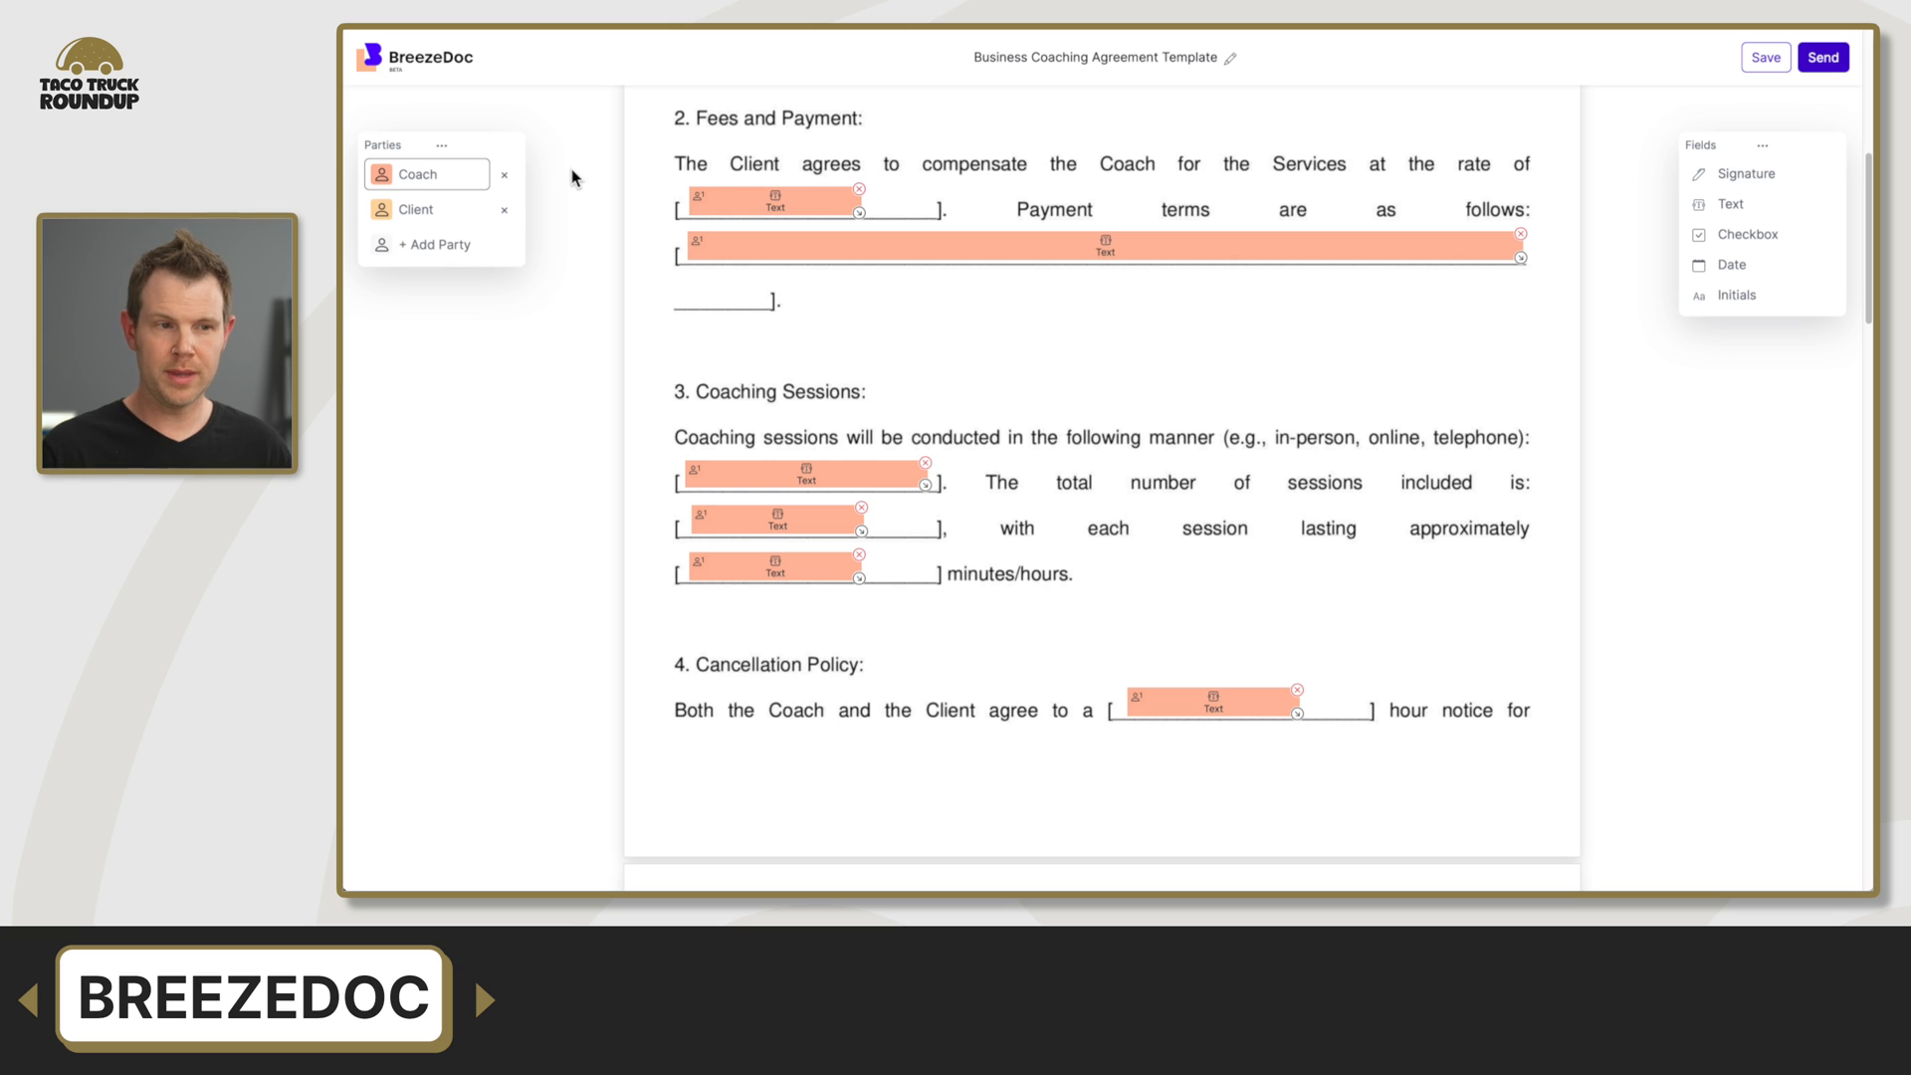
pyautogui.moveTo(475, 217)
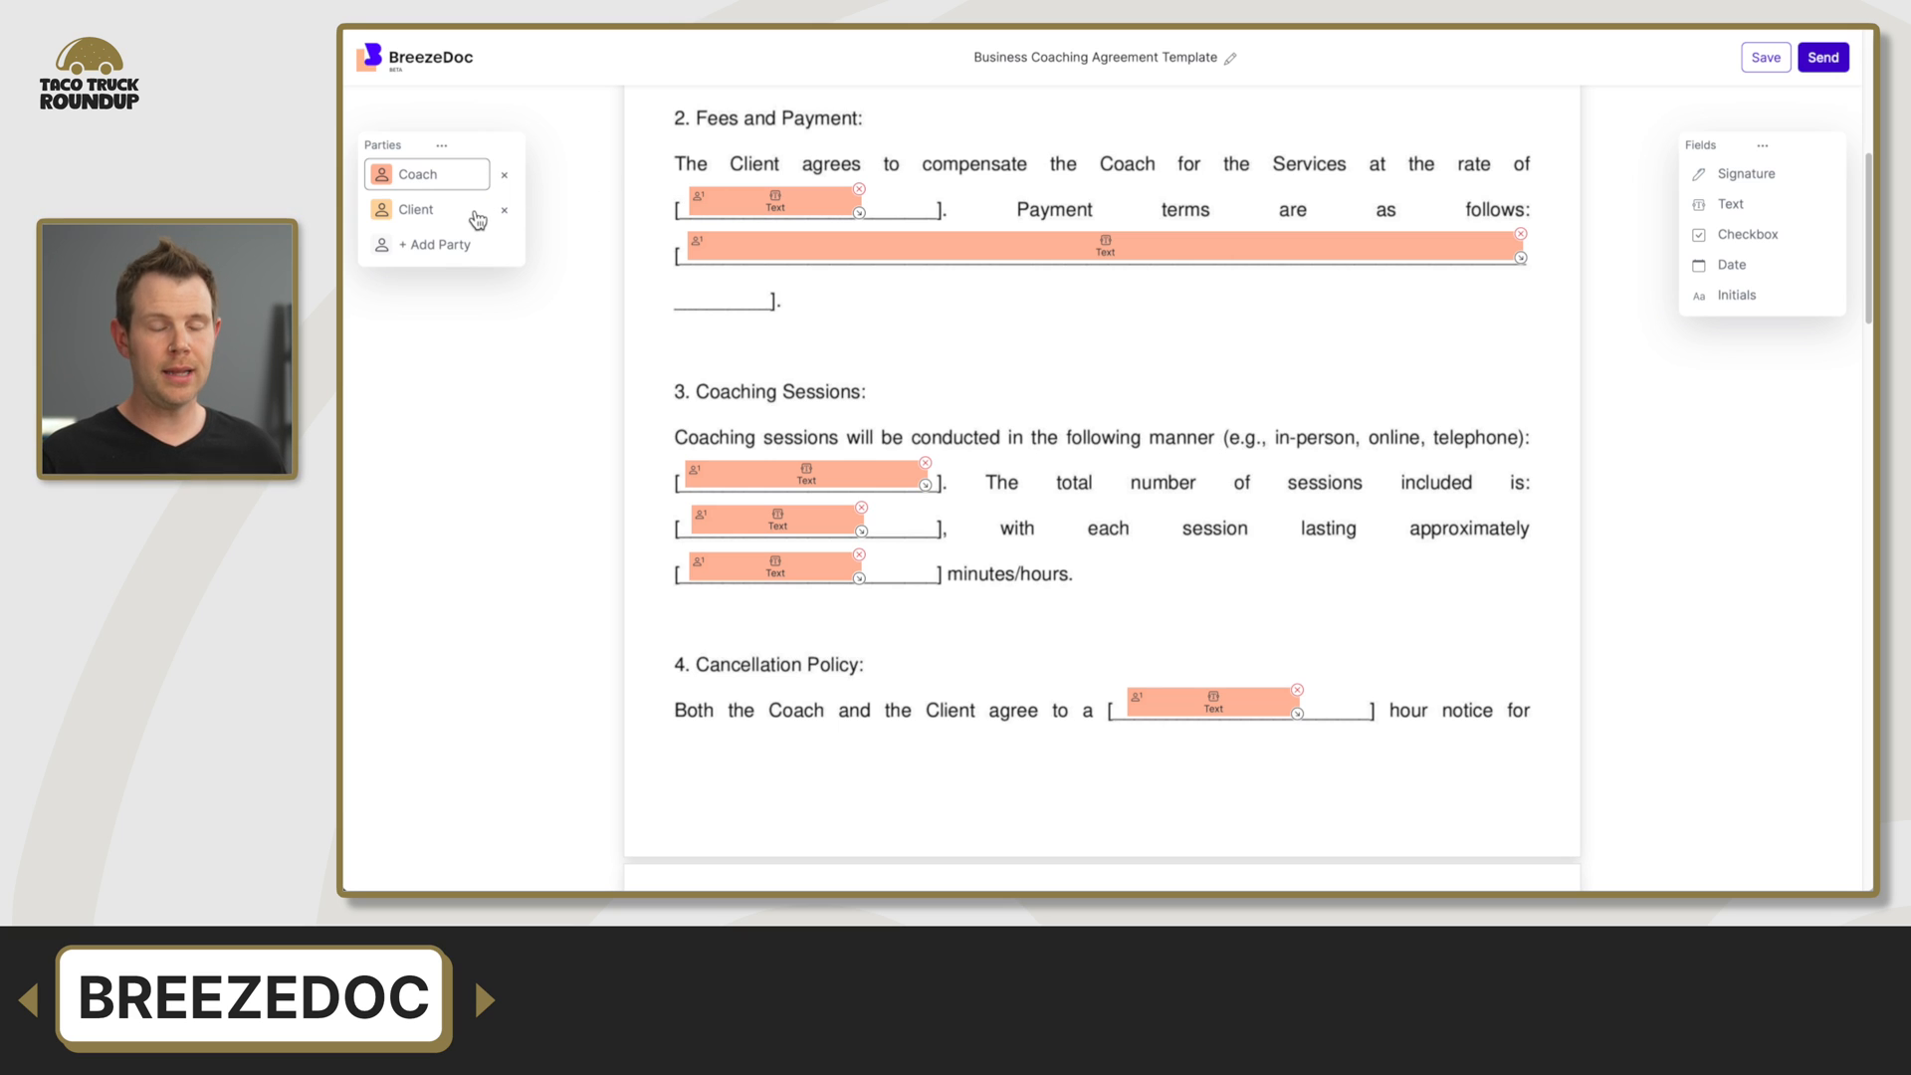
pyautogui.scroll(3)
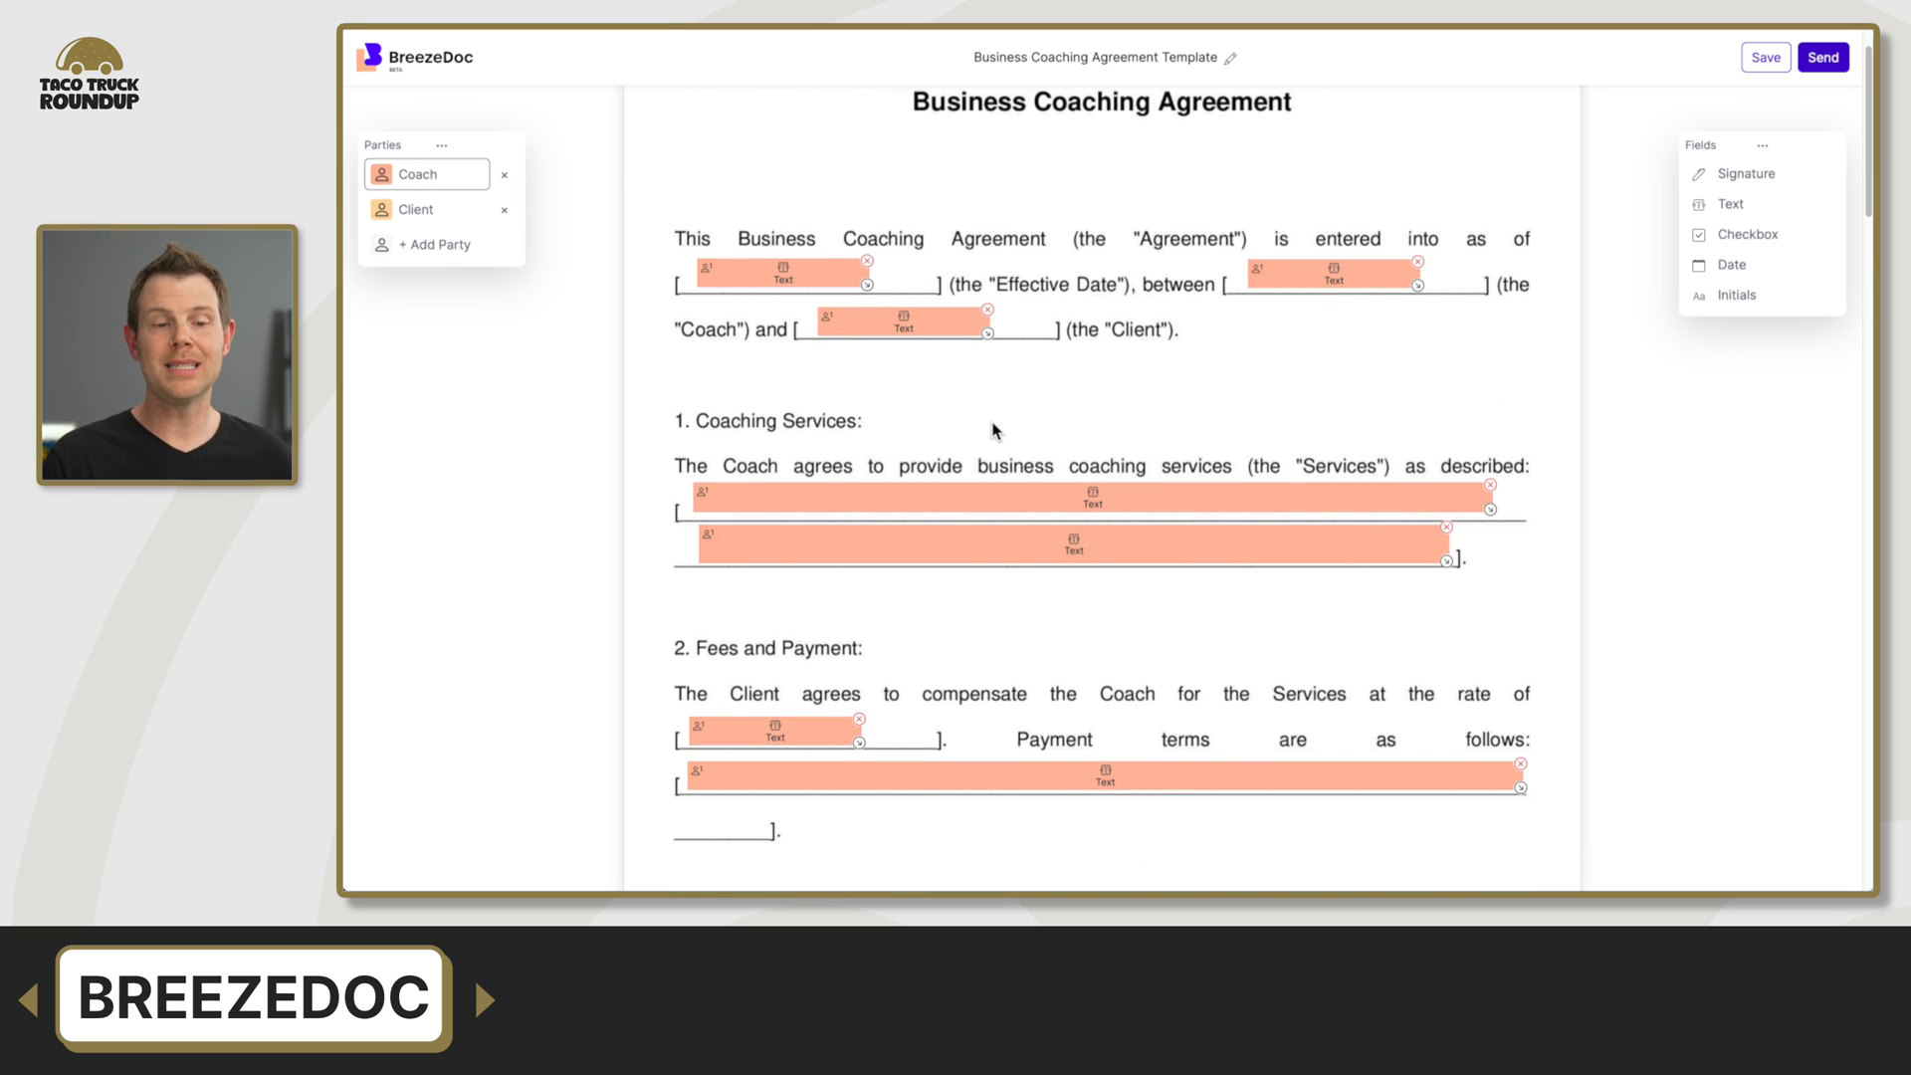
pyautogui.scroll(-3)
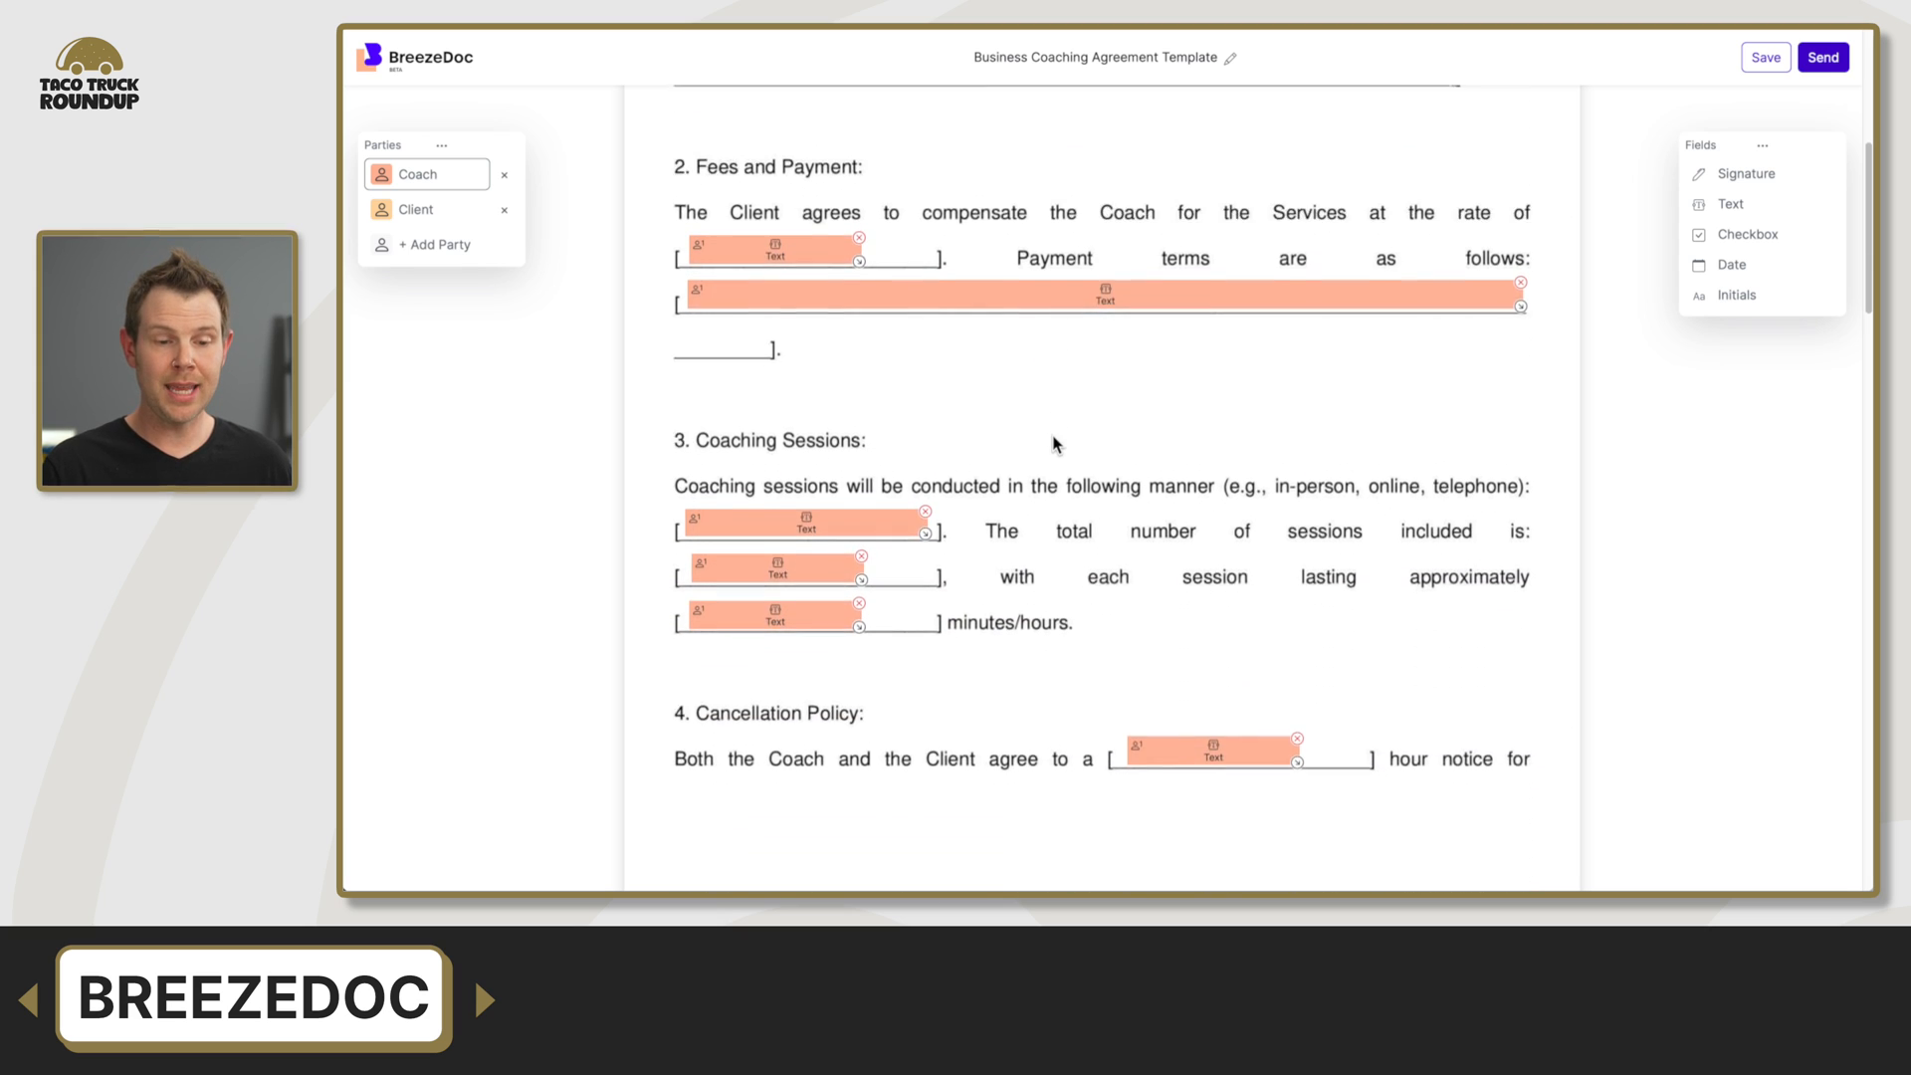
pyautogui.scroll(-3)
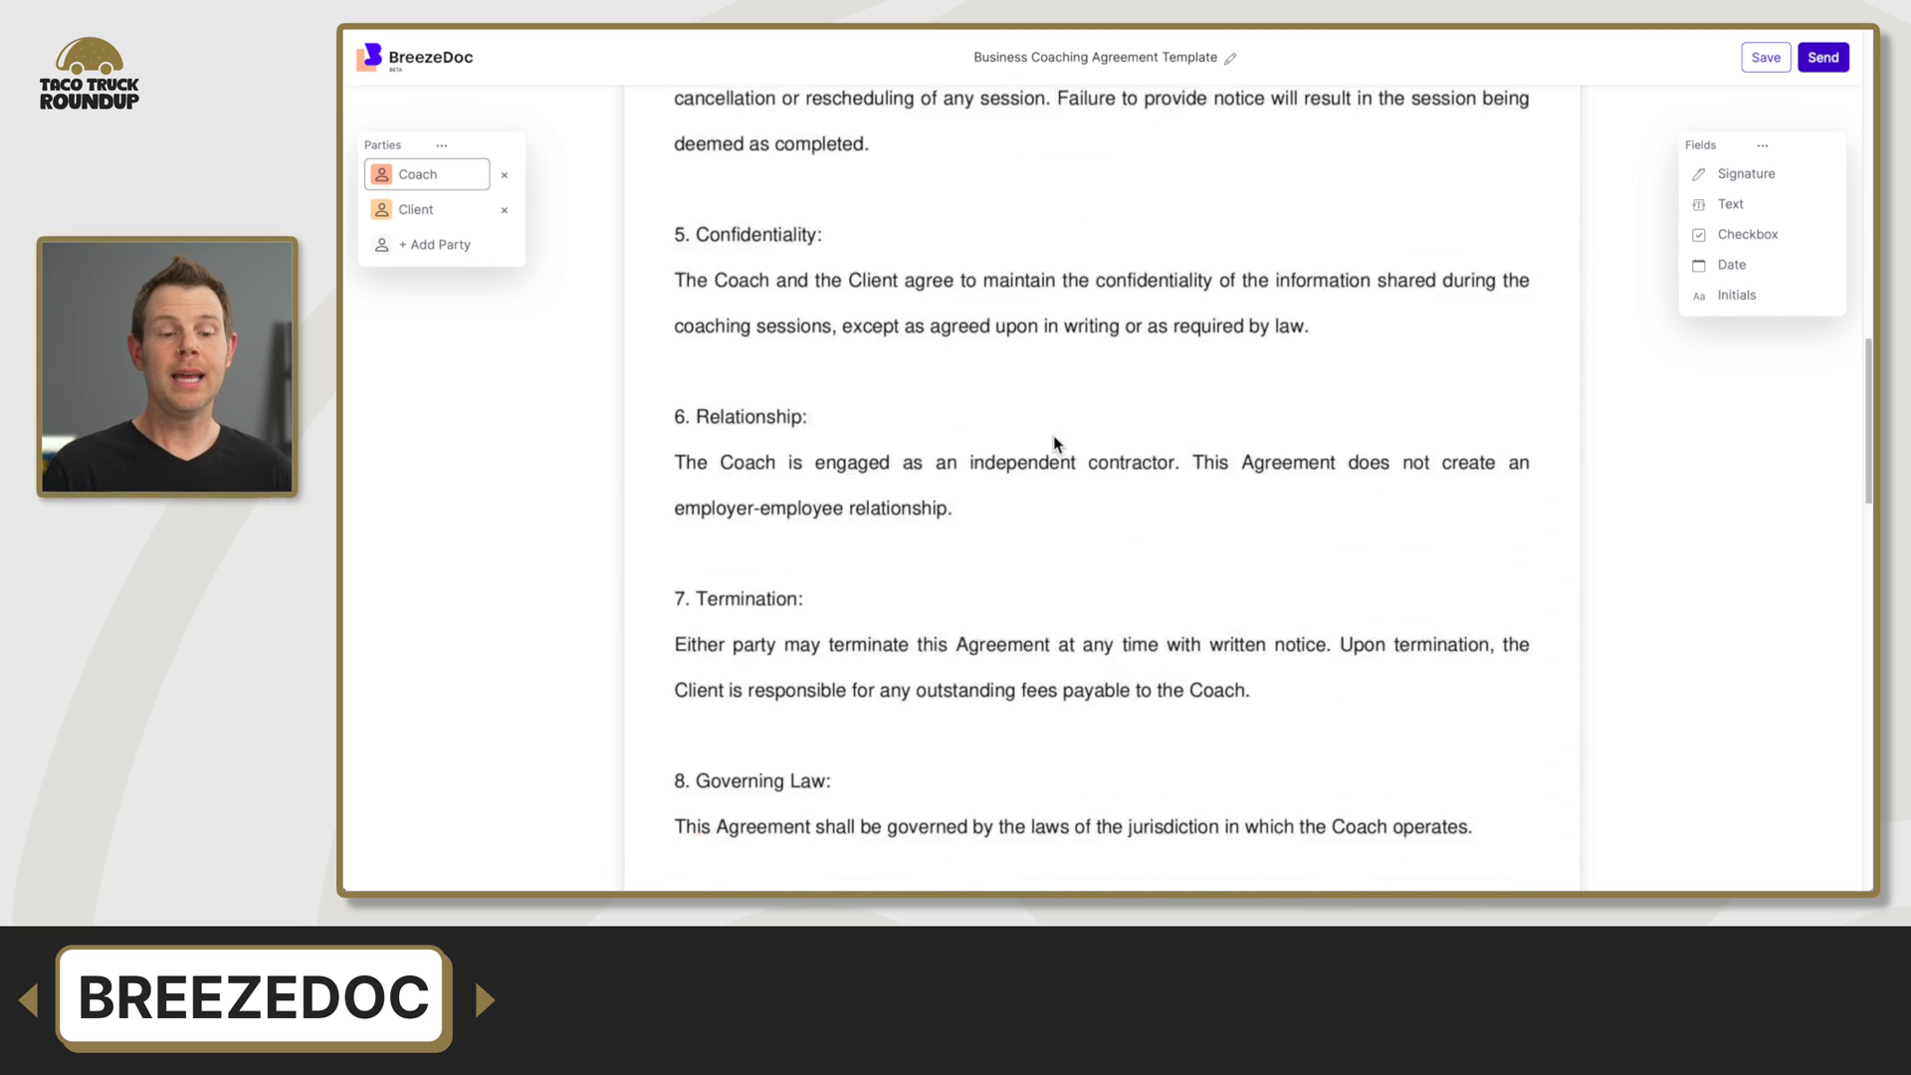
pyautogui.scroll(-3)
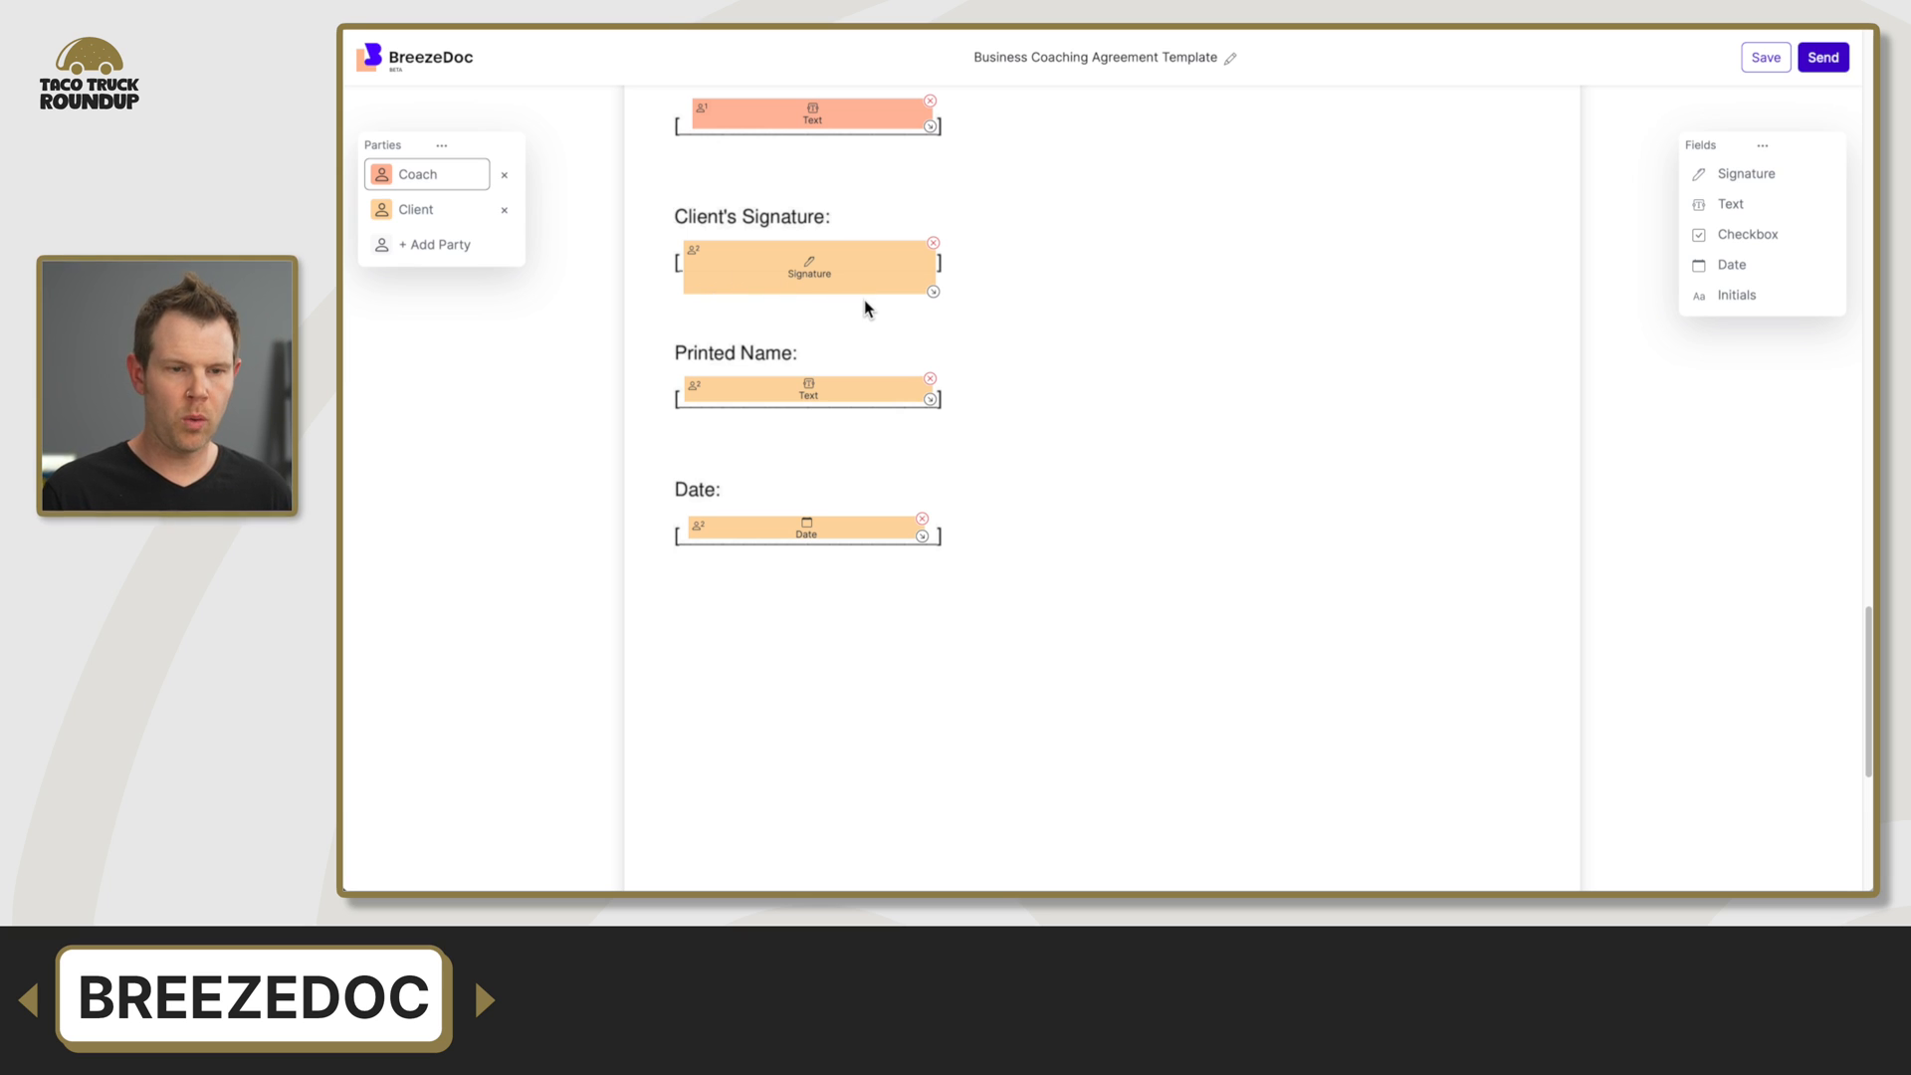
pyautogui.scroll(3)
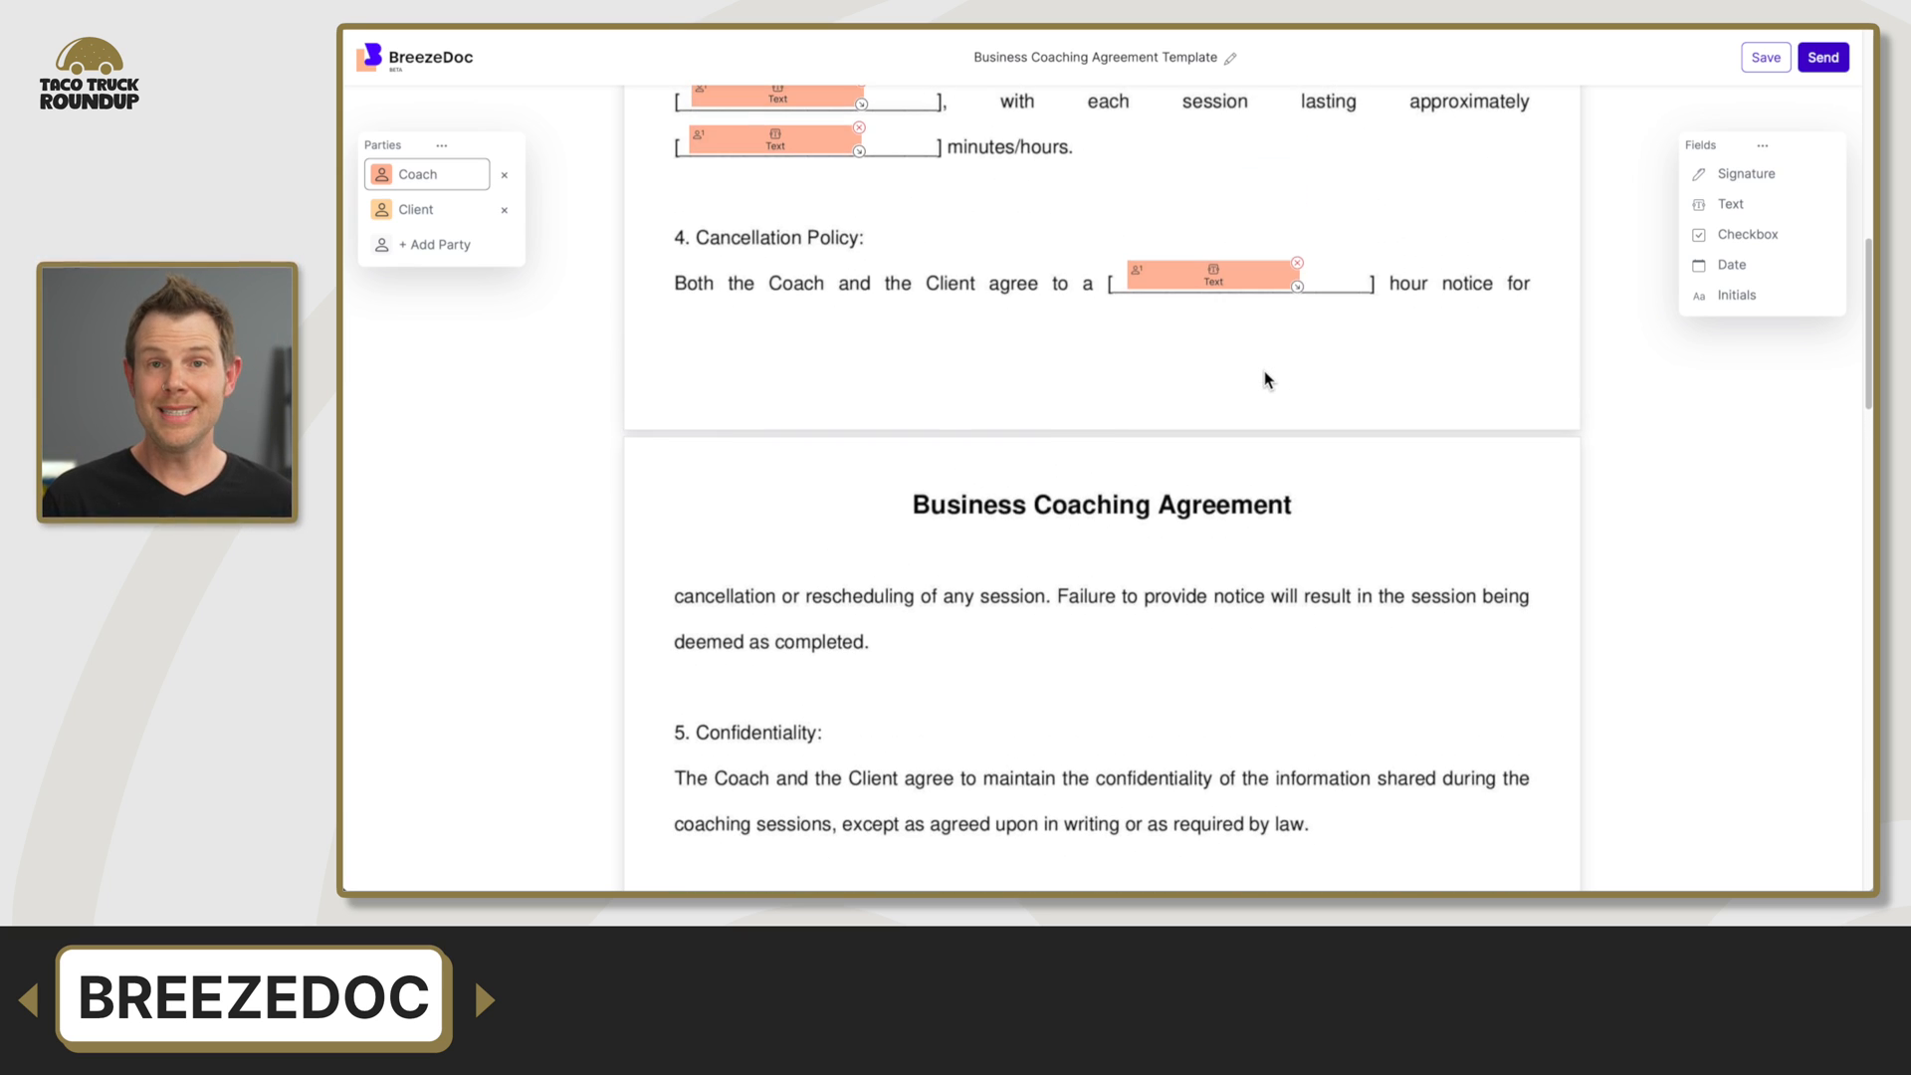
pyautogui.scroll(3)
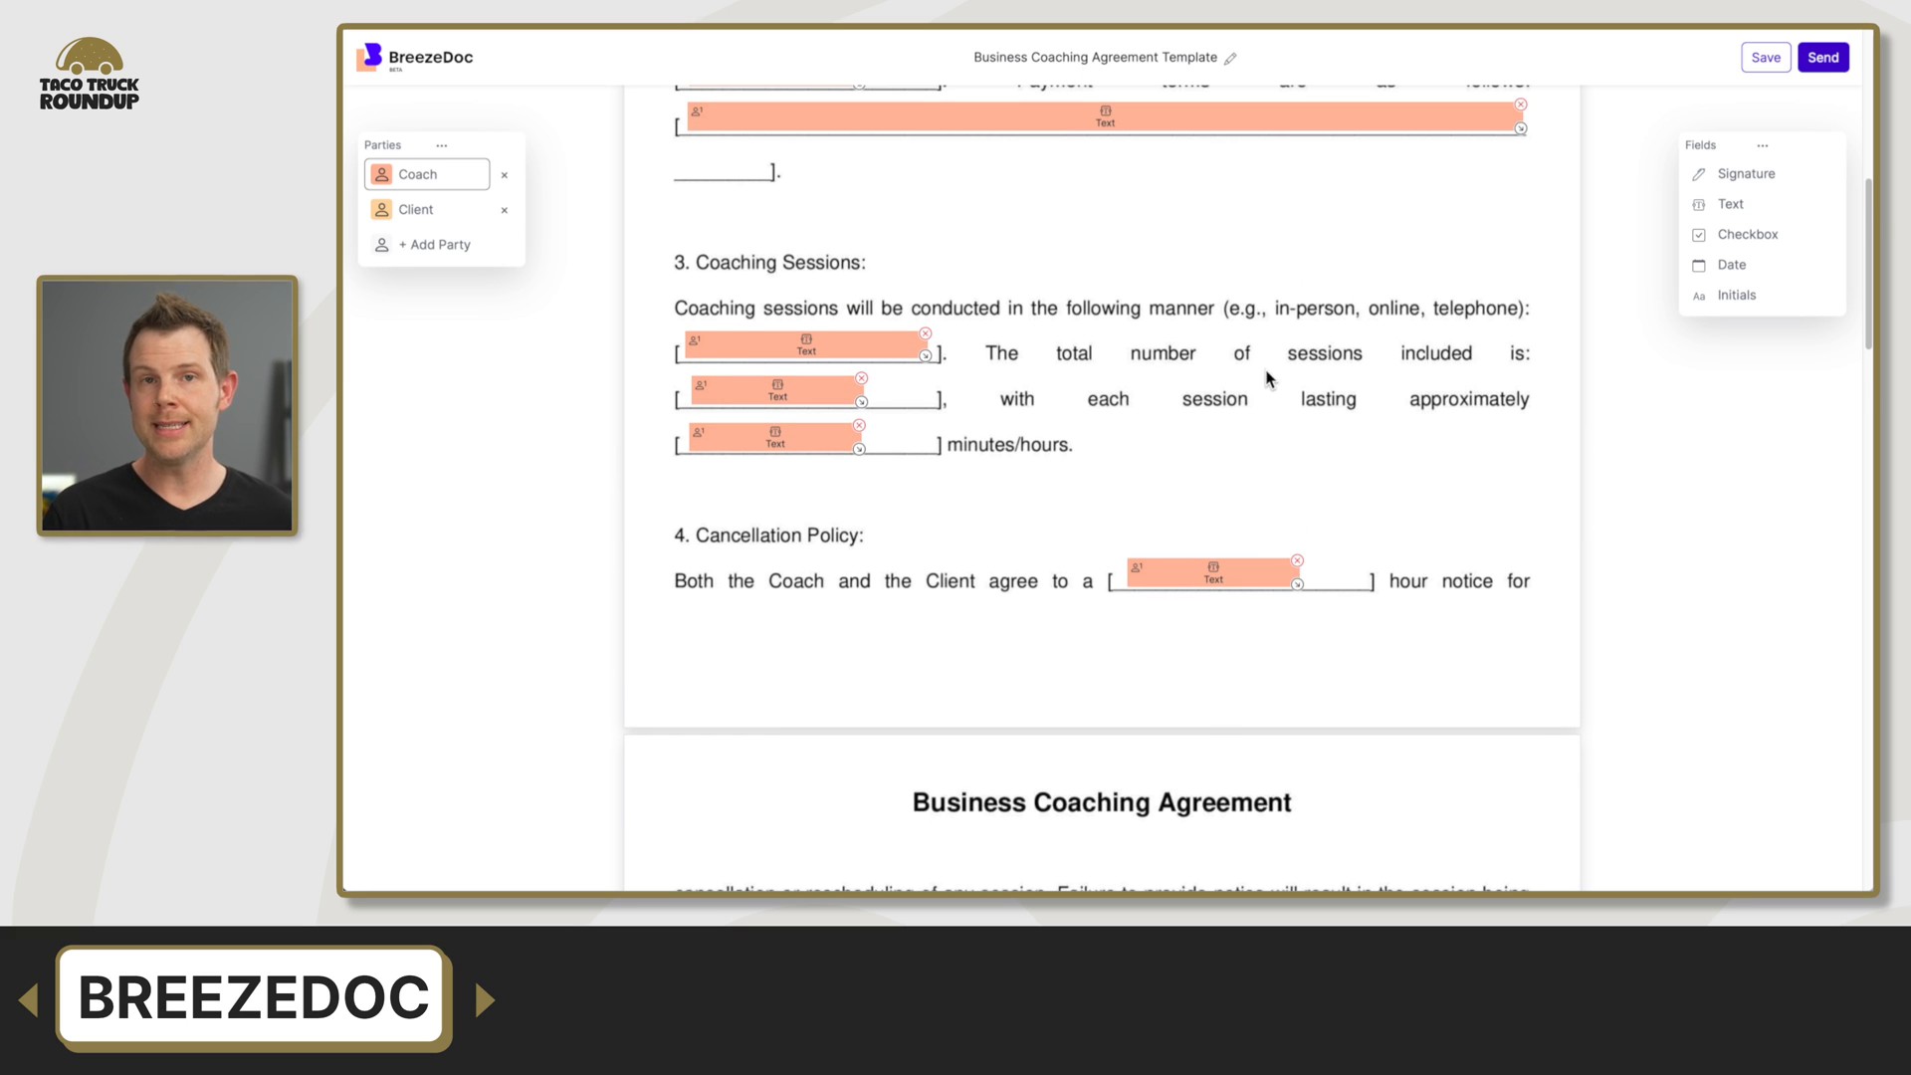
pyautogui.moveTo(1348, 339)
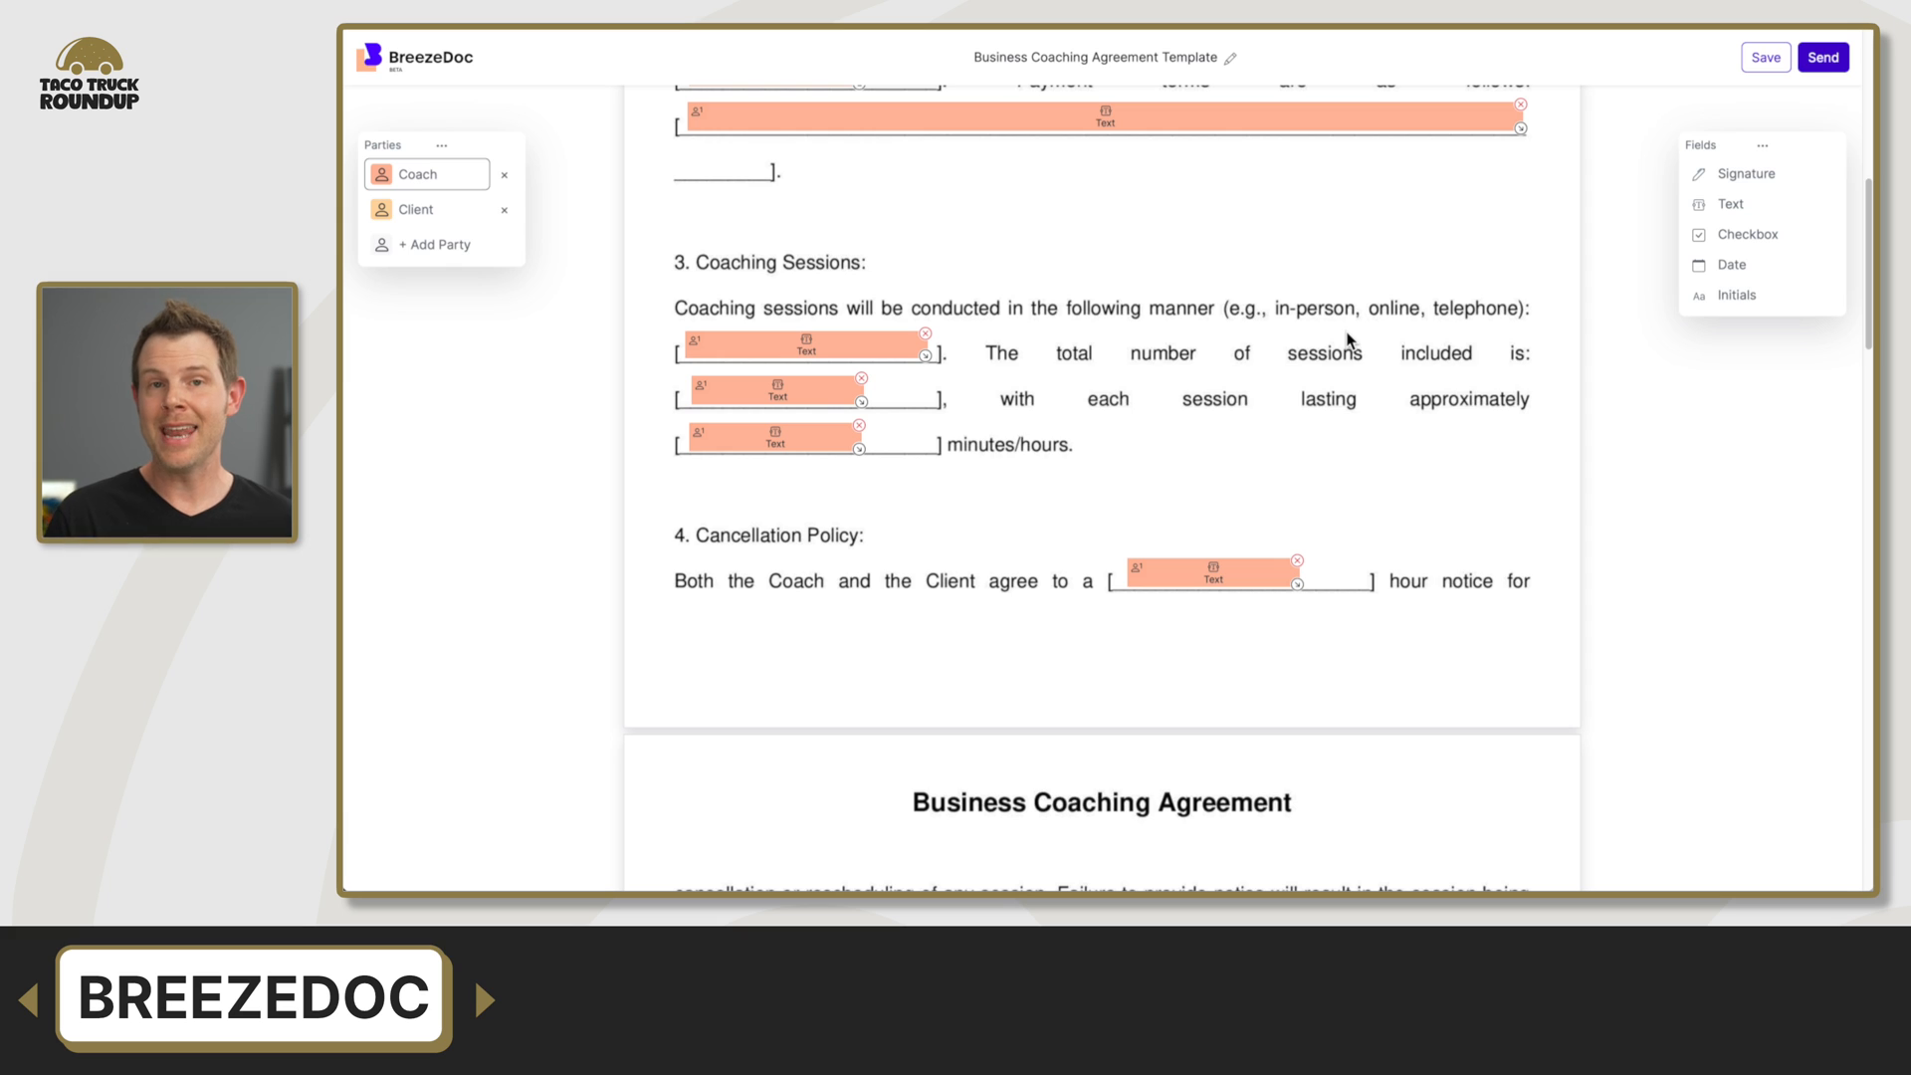
pyautogui.moveTo(1723, 174)
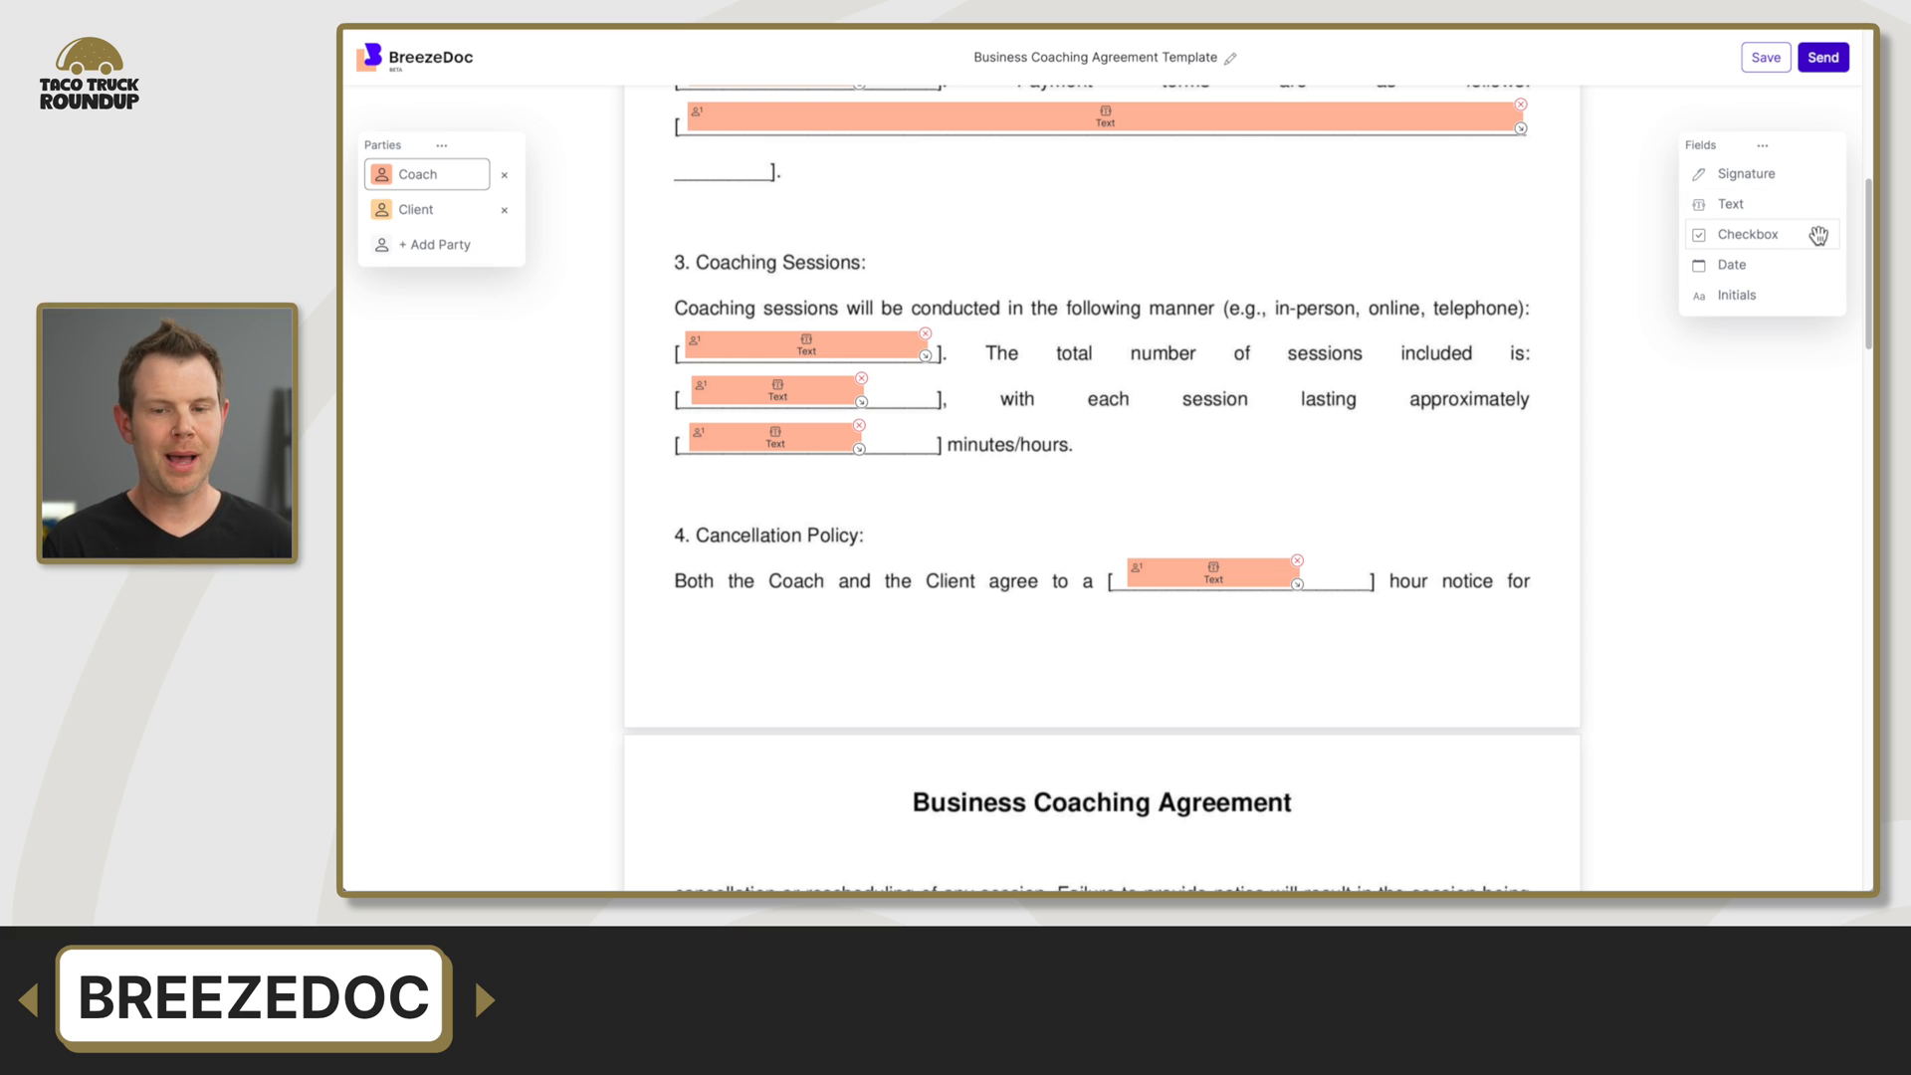
pyautogui.moveTo(1292, 405)
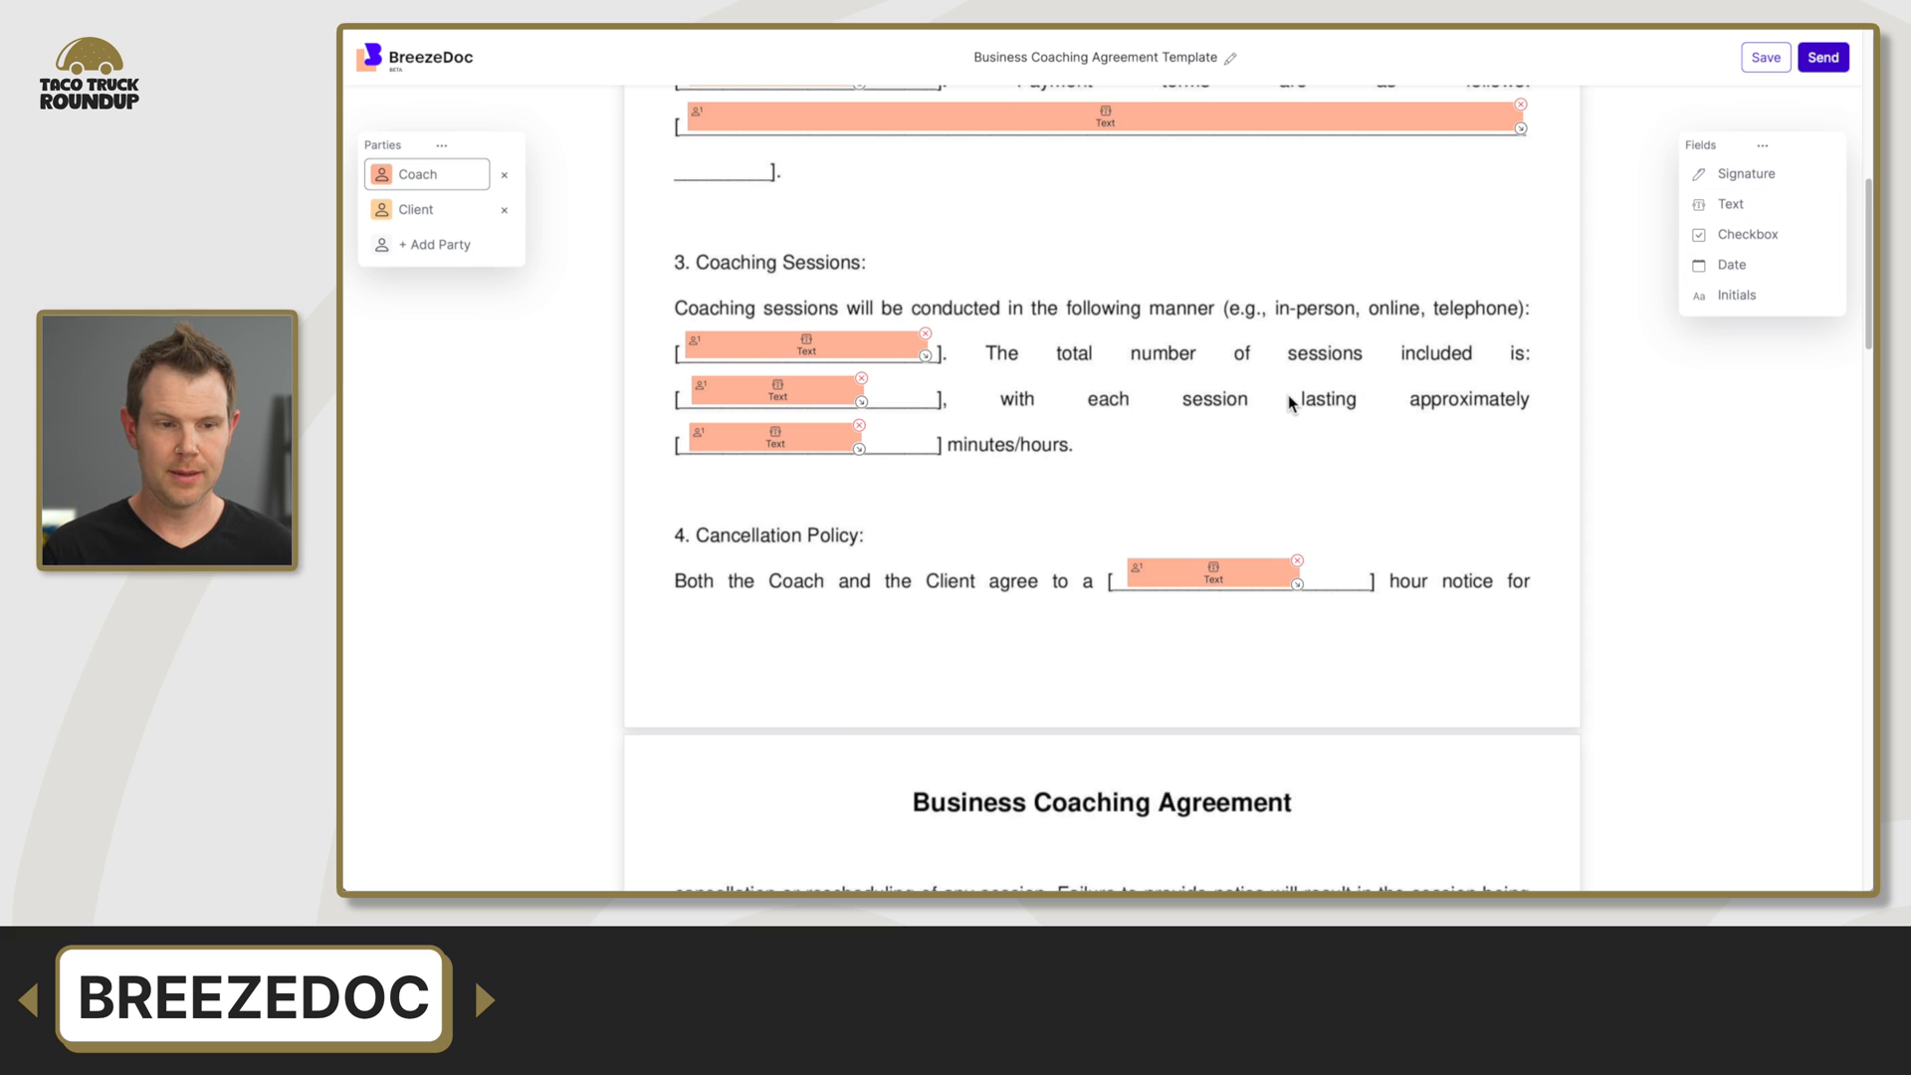
# Add a Client signature field under Fees and Payment, position it, and save the template.
pyautogui.scroll(3)
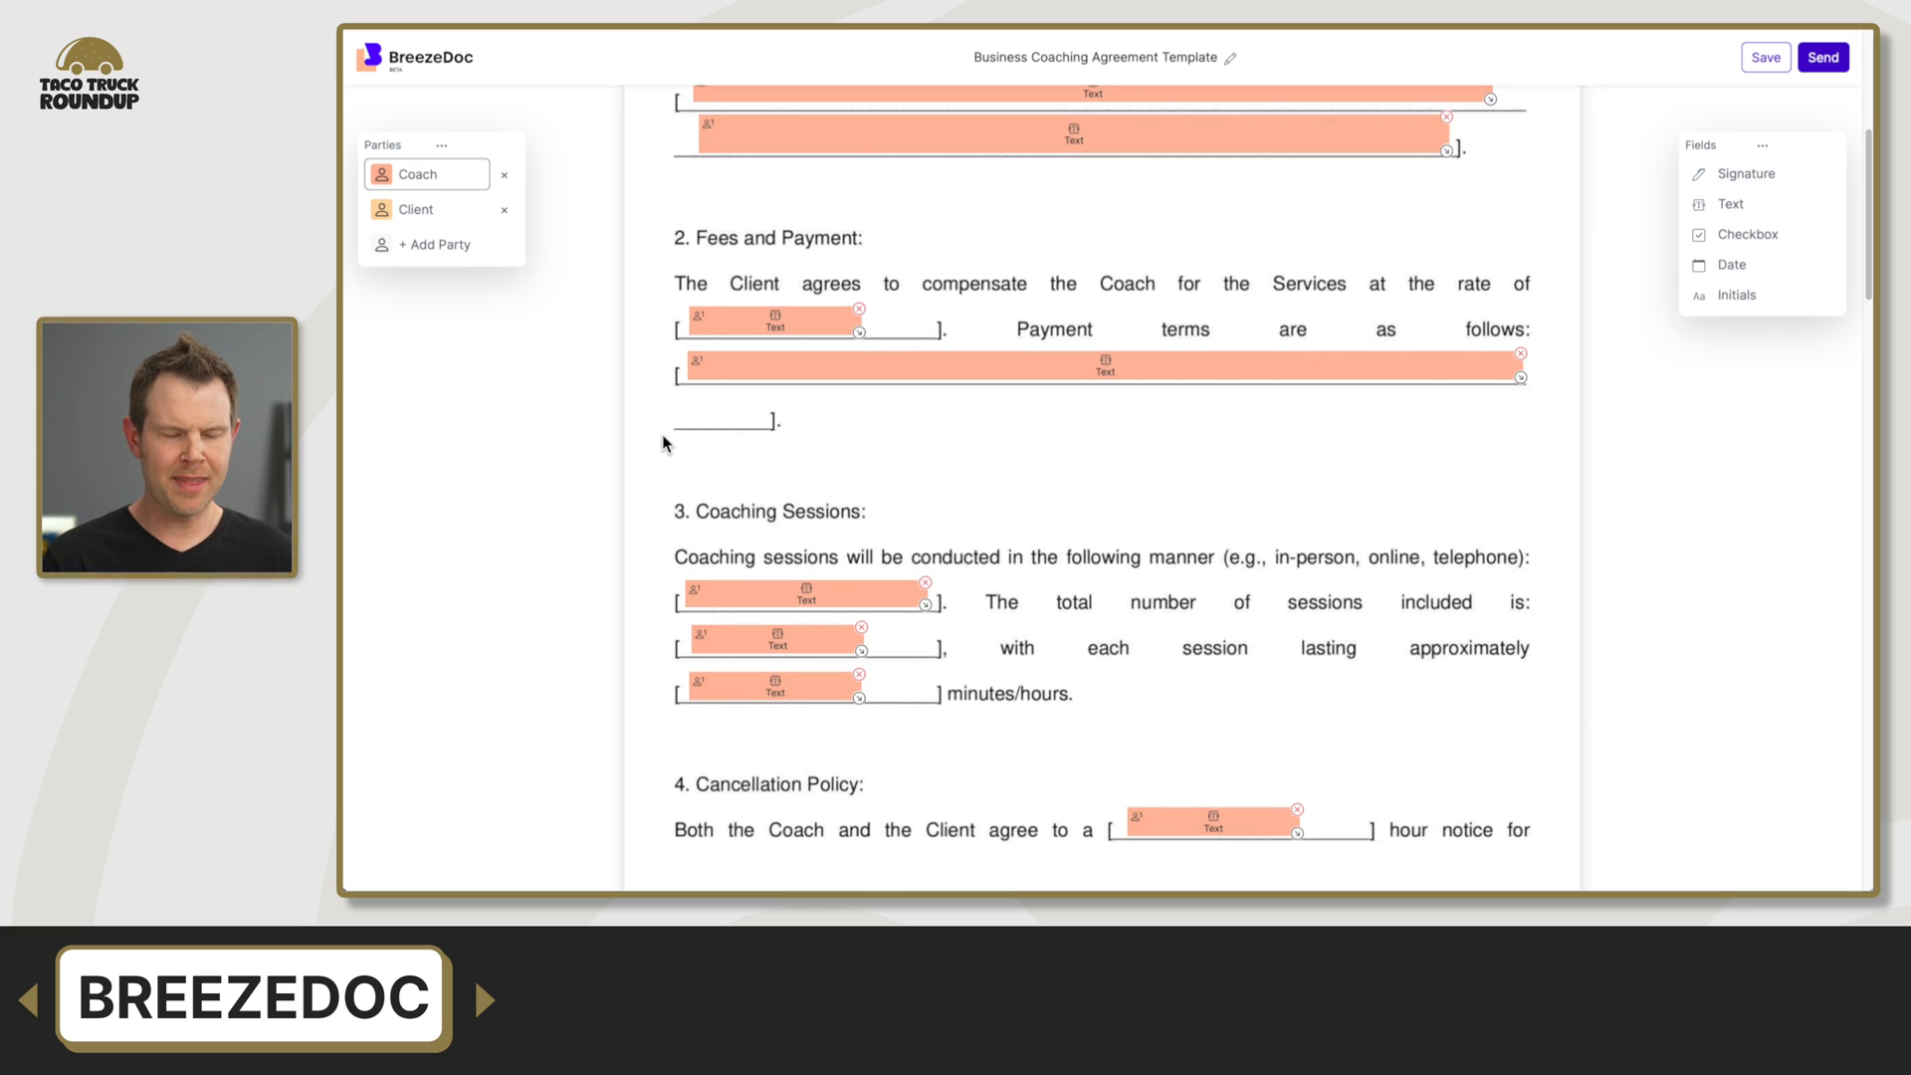
pyautogui.moveTo(733, 442)
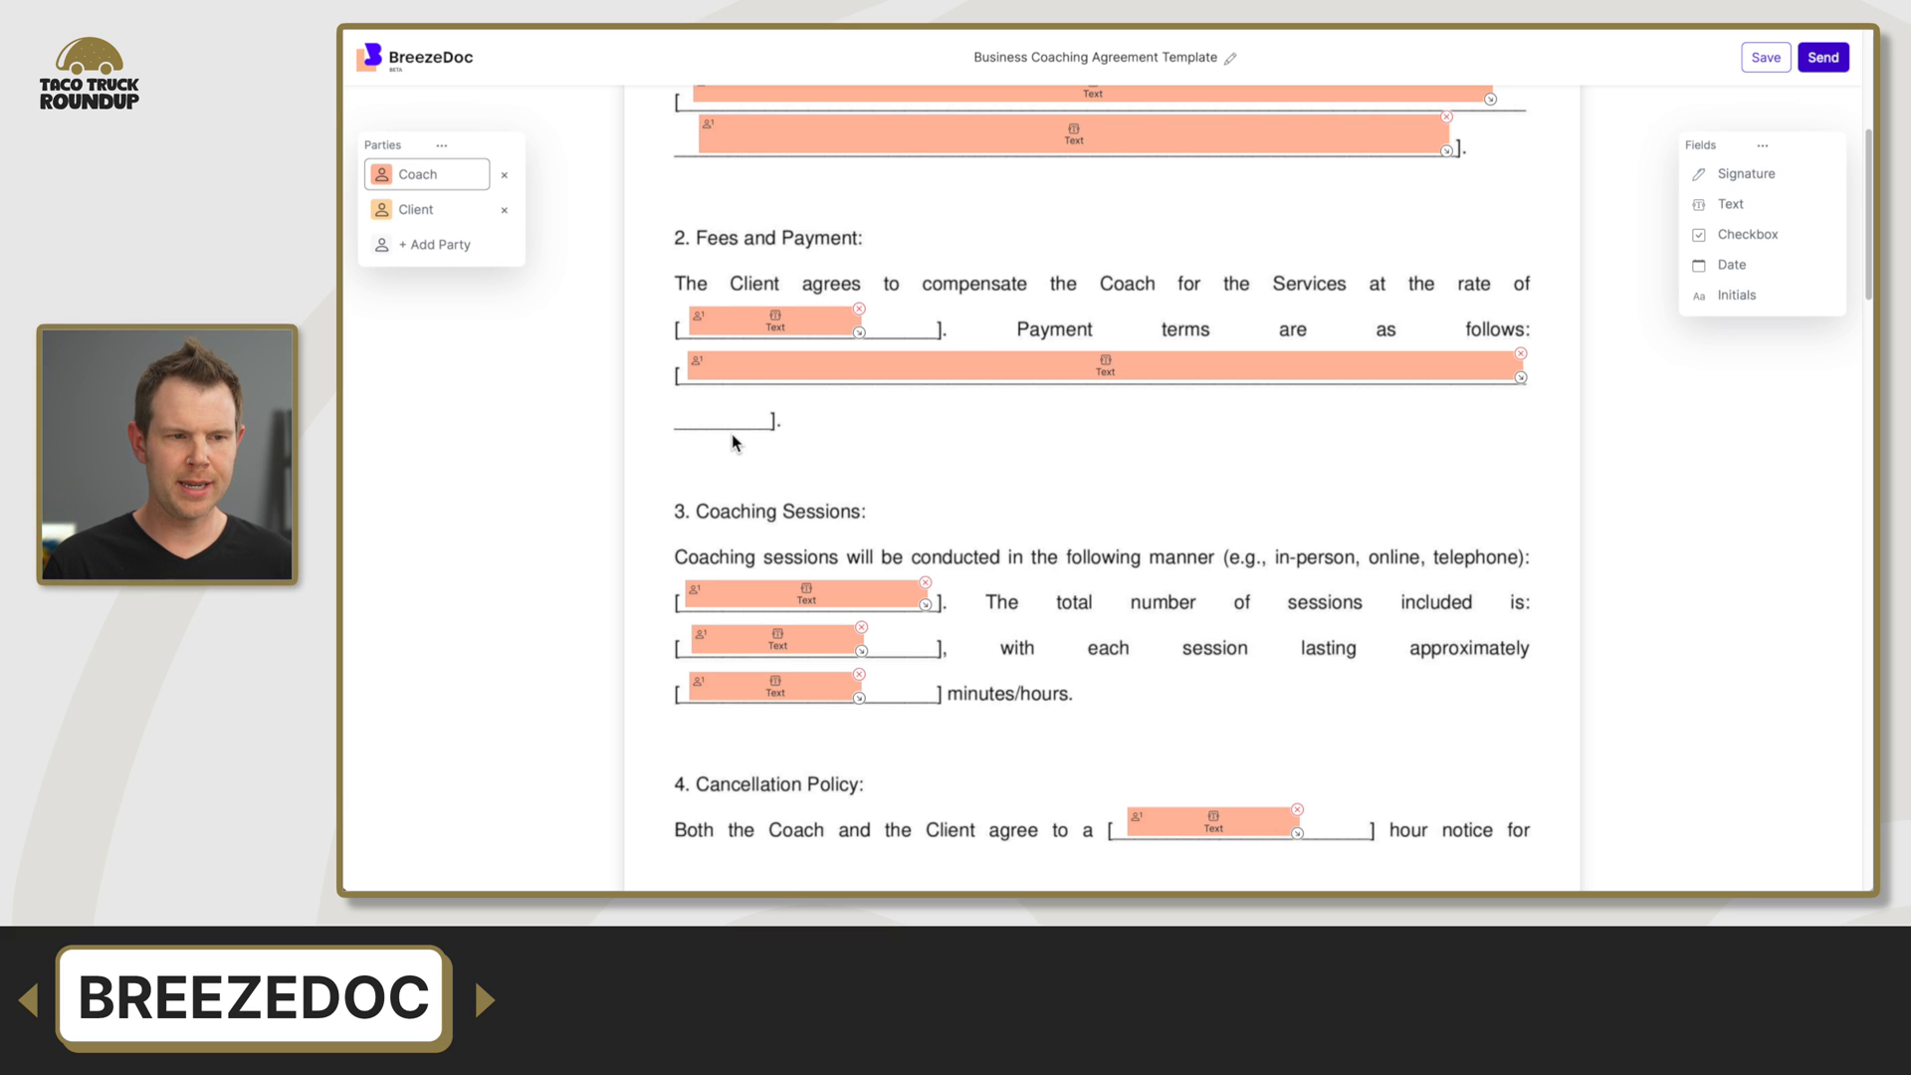
pyautogui.moveTo(470, 211)
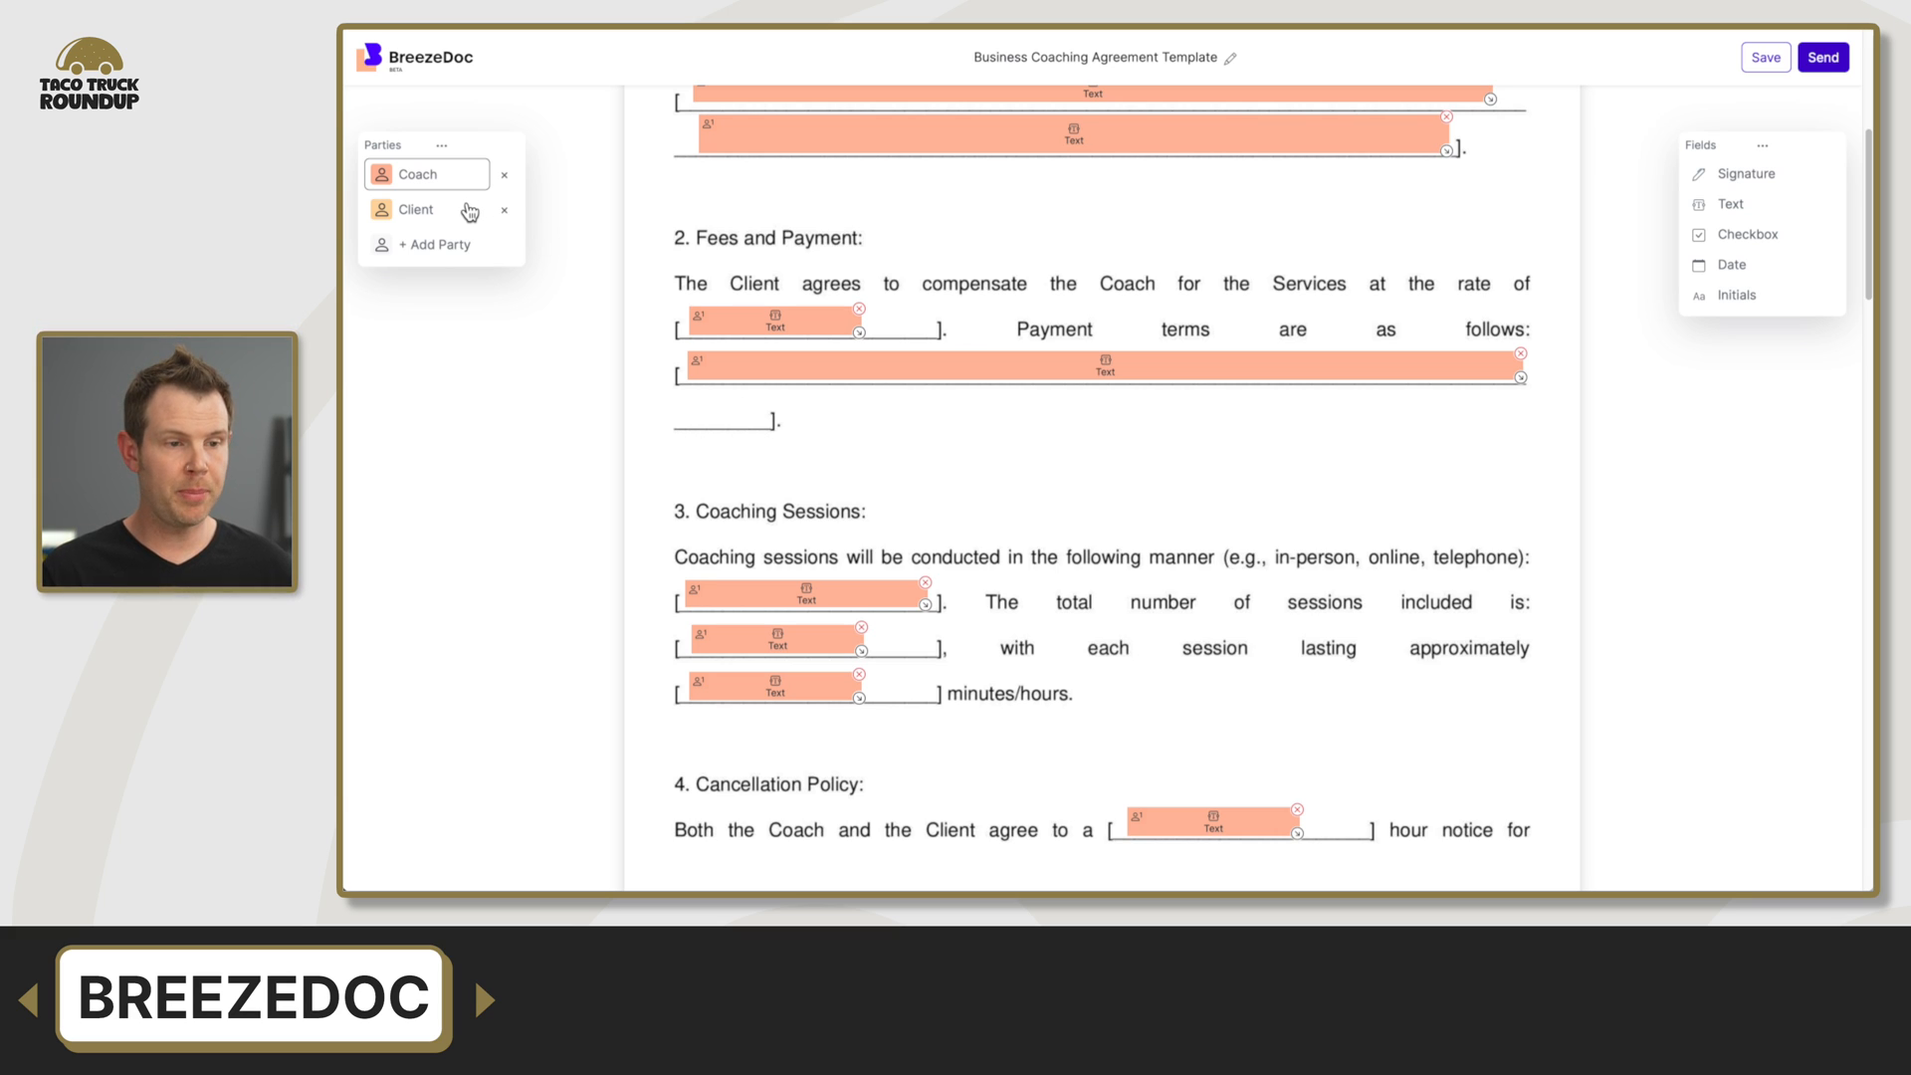
pyautogui.moveTo(458, 215)
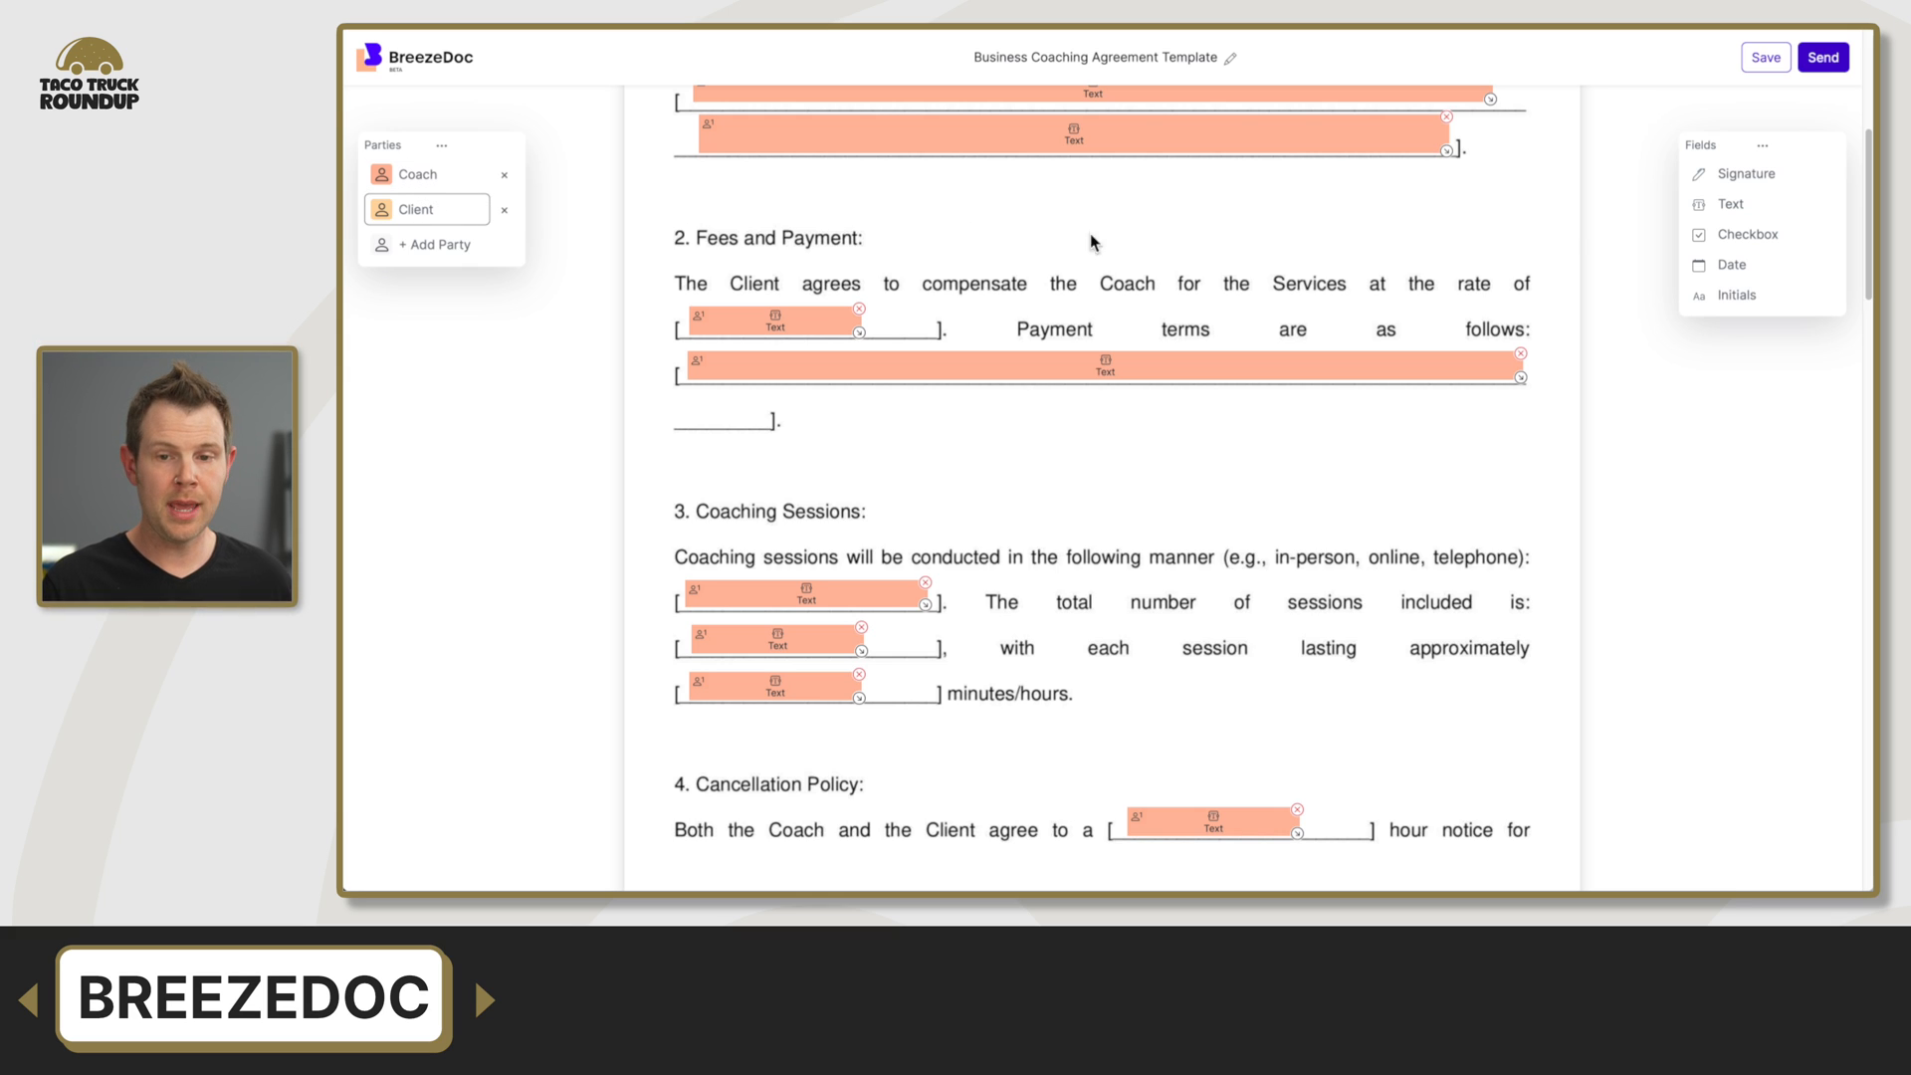
pyautogui.moveTo(1668, 181)
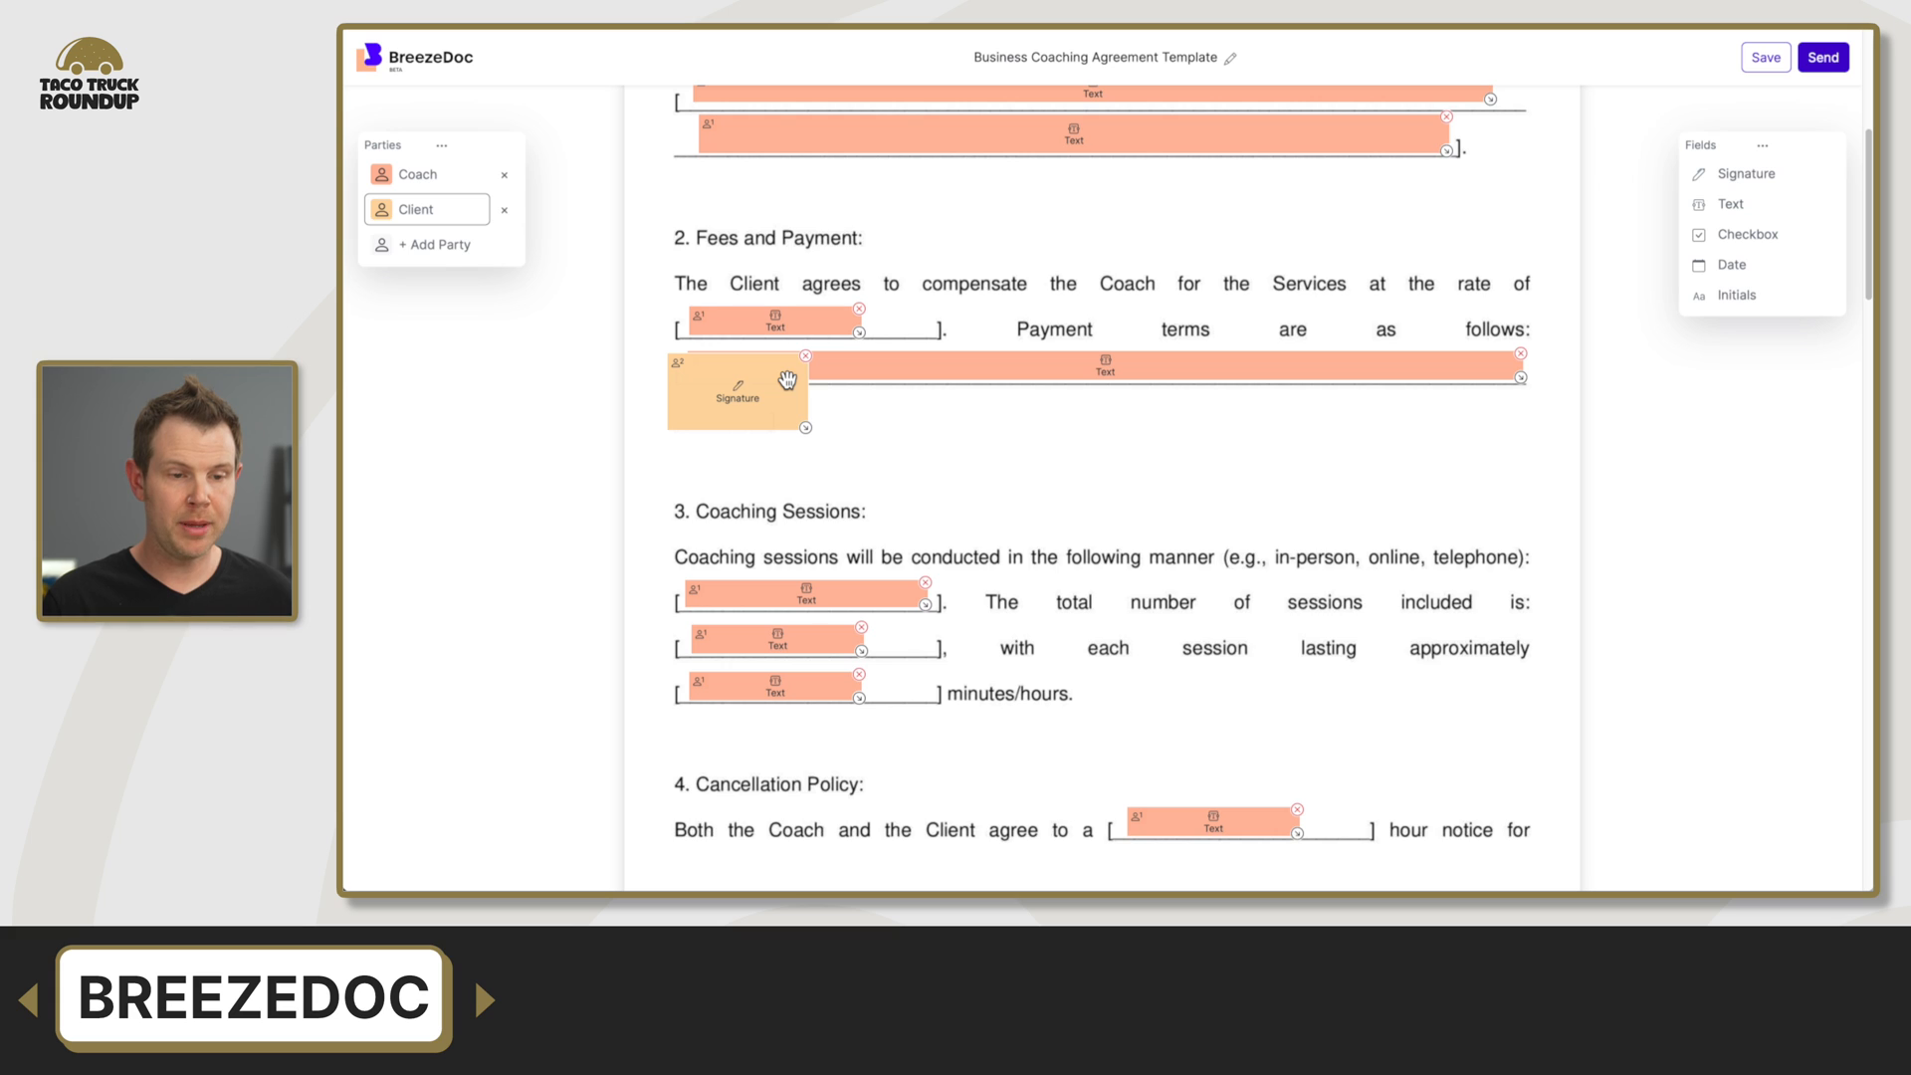
pyautogui.moveTo(737, 390); pyautogui.dragTo(768, 396)
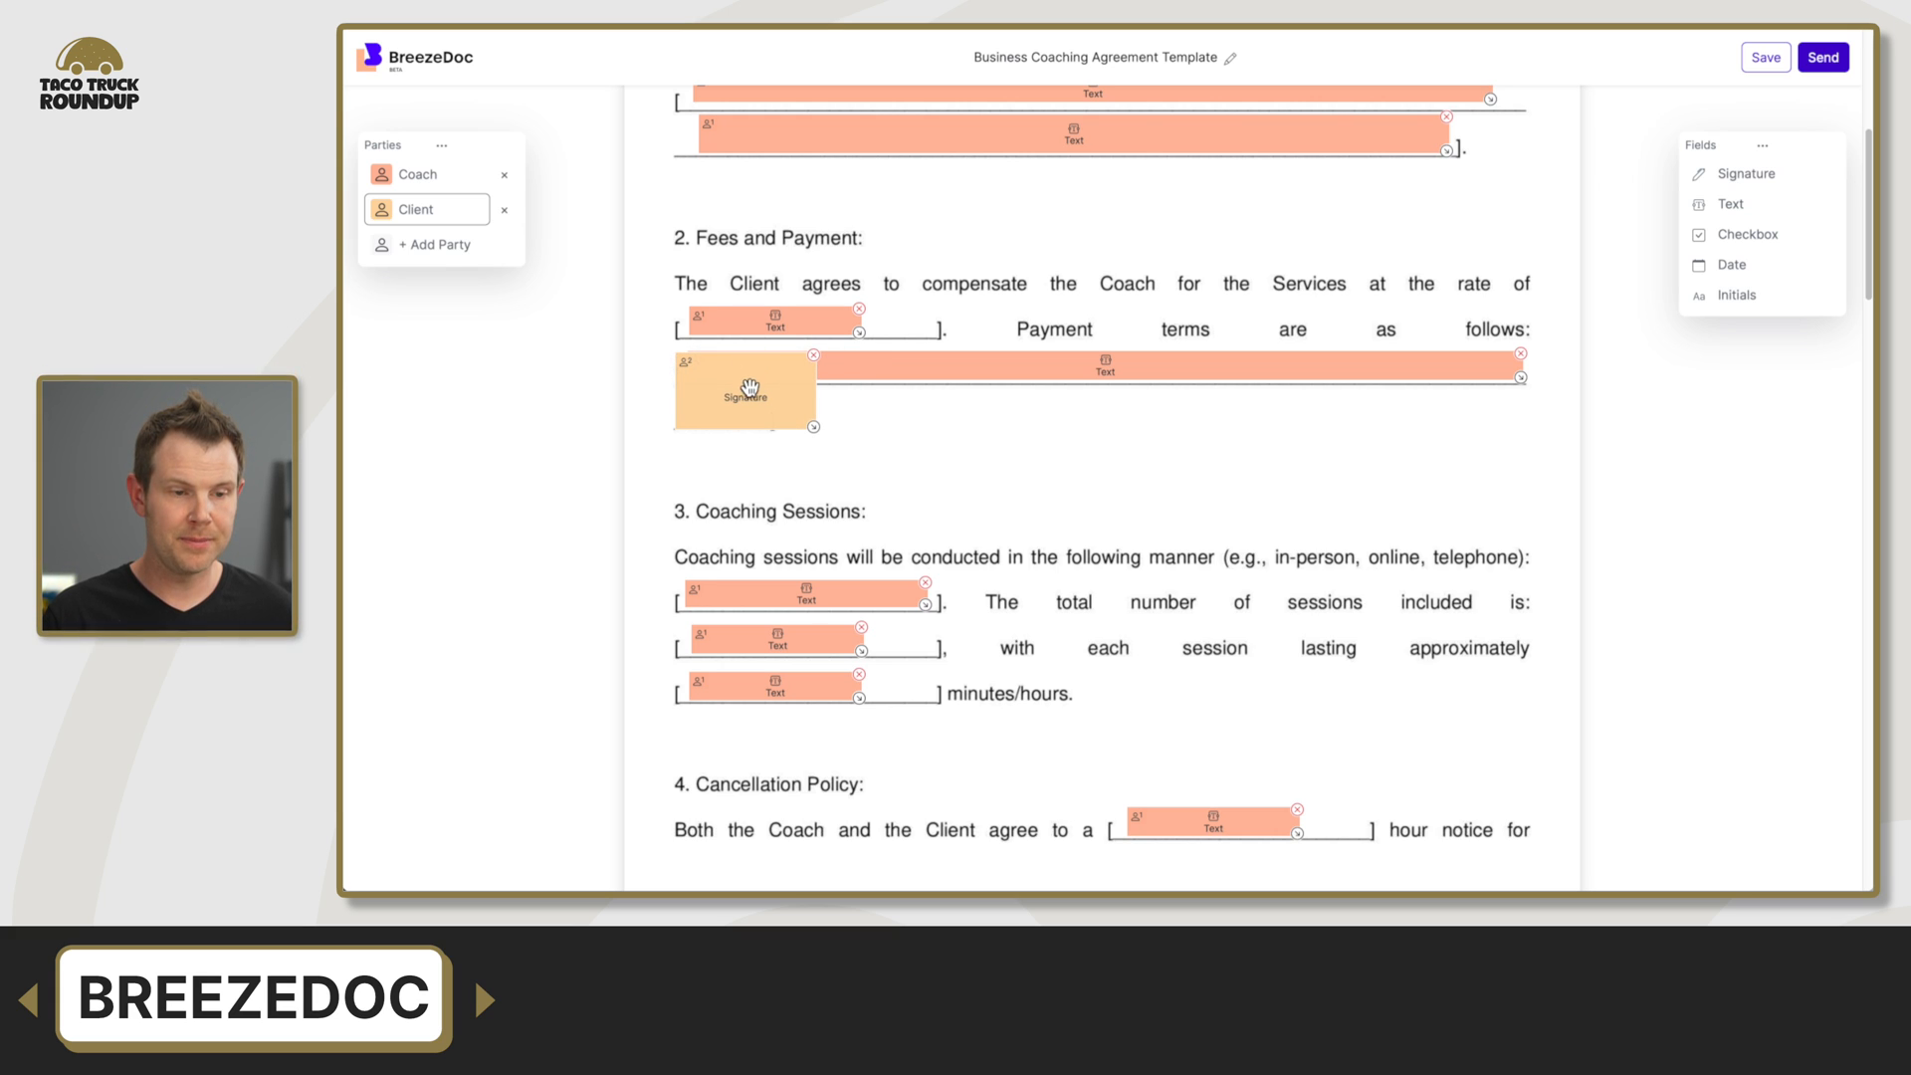
pyautogui.moveTo(745, 390); pyautogui.dragTo(798, 414)
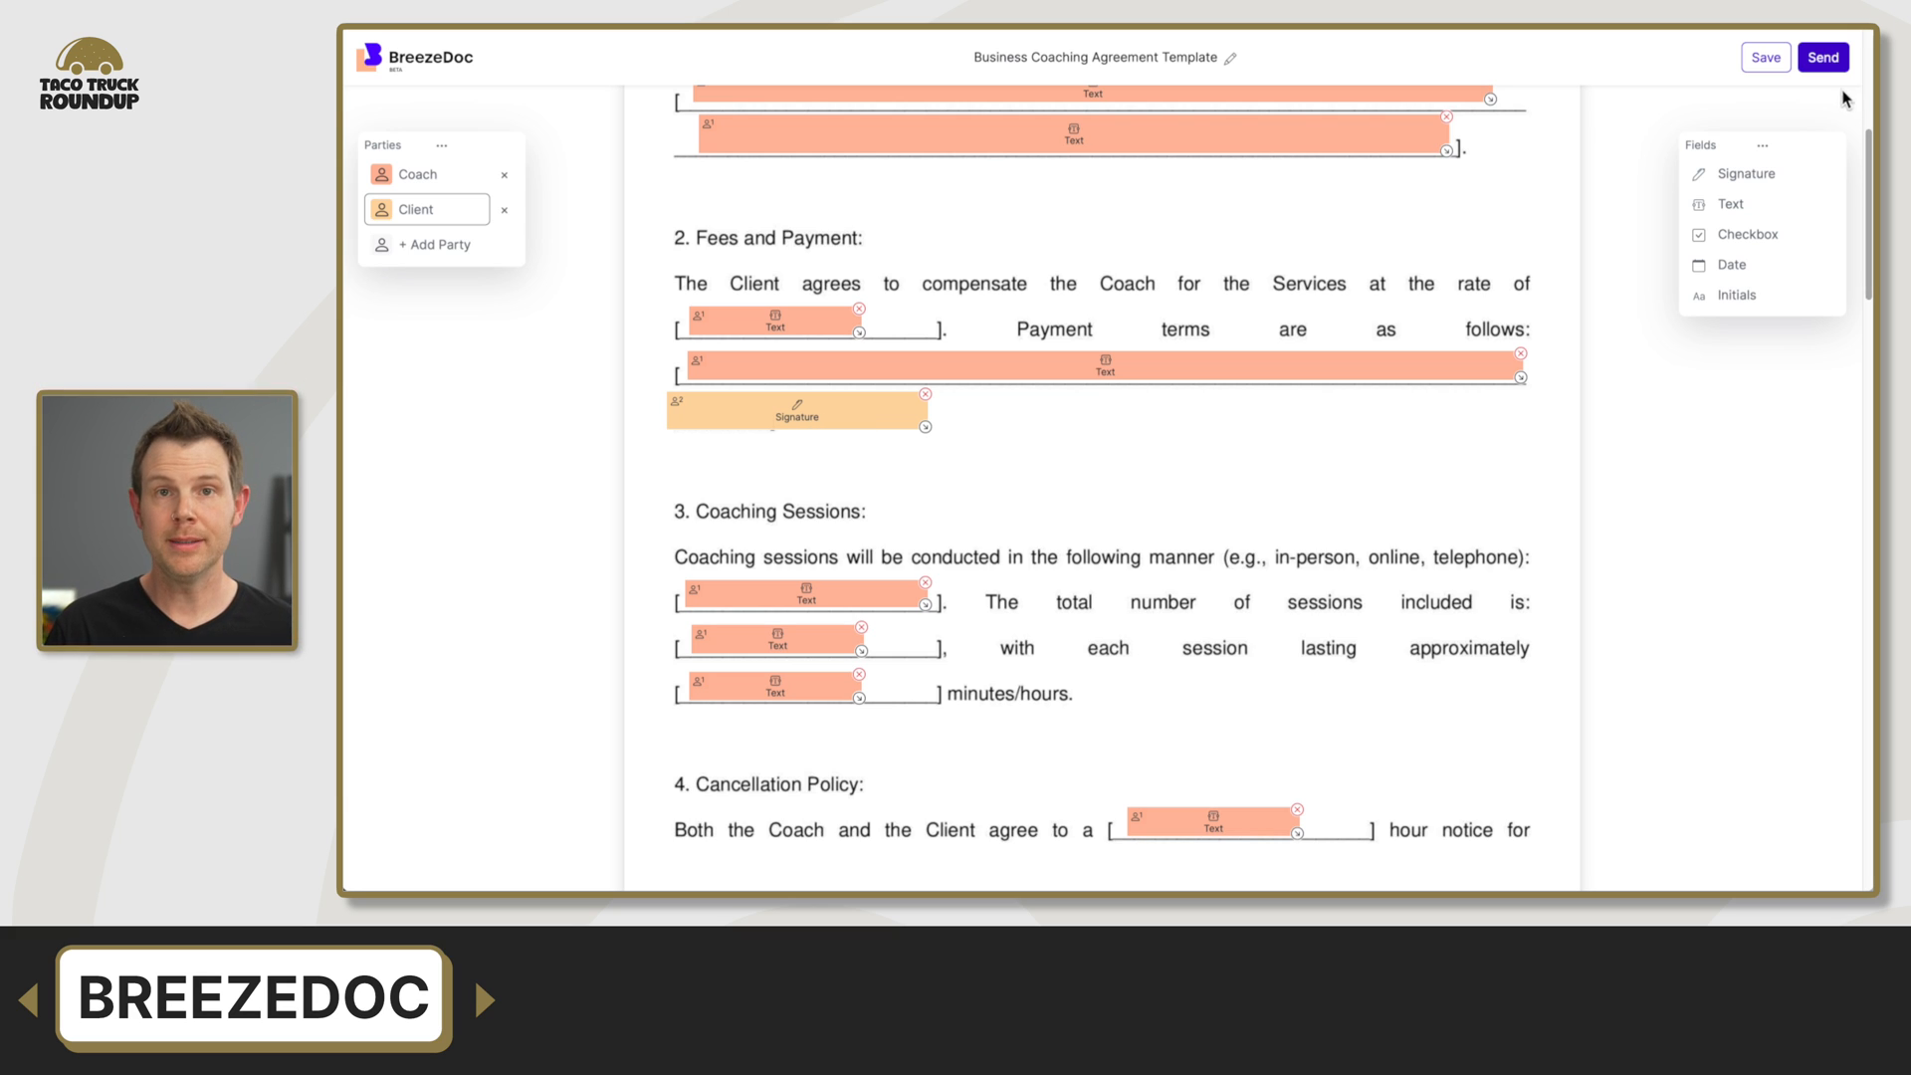
pyautogui.click(1823, 55)
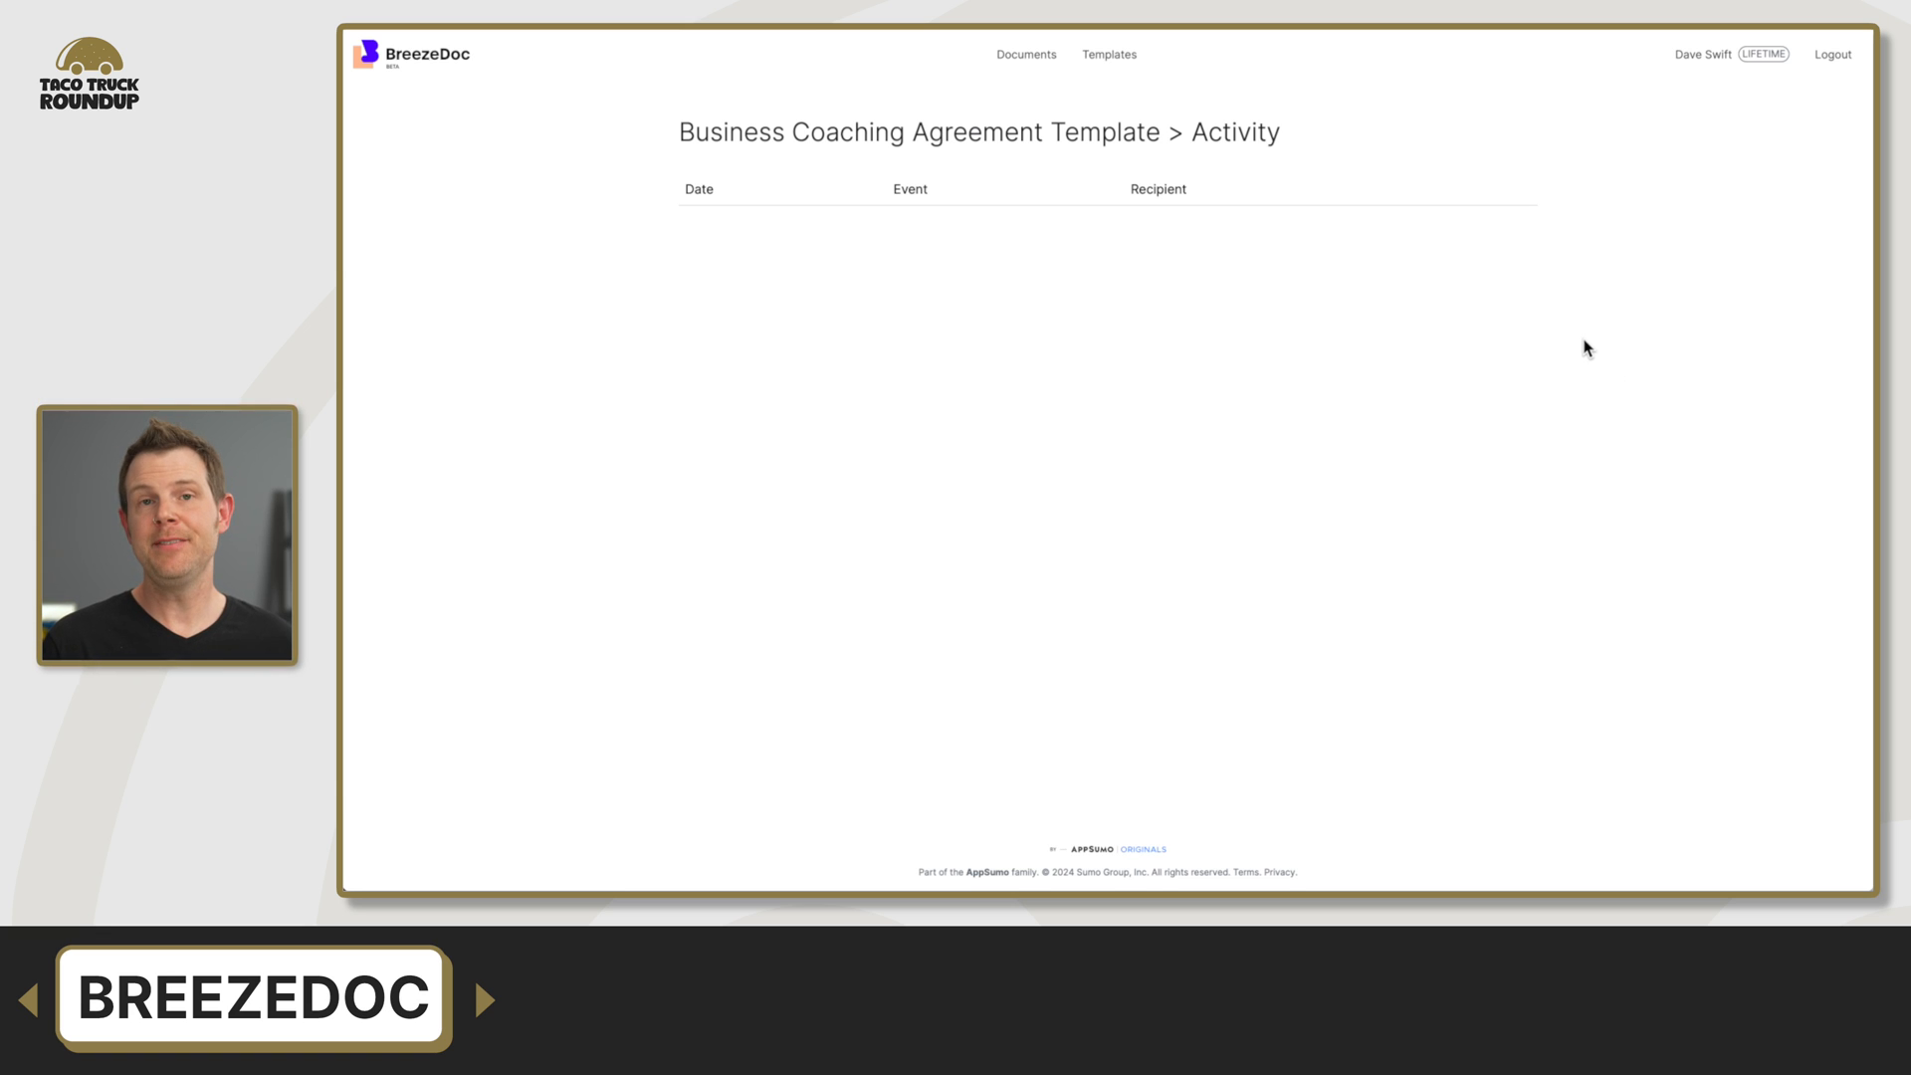
pyautogui.moveTo(1700, 446)
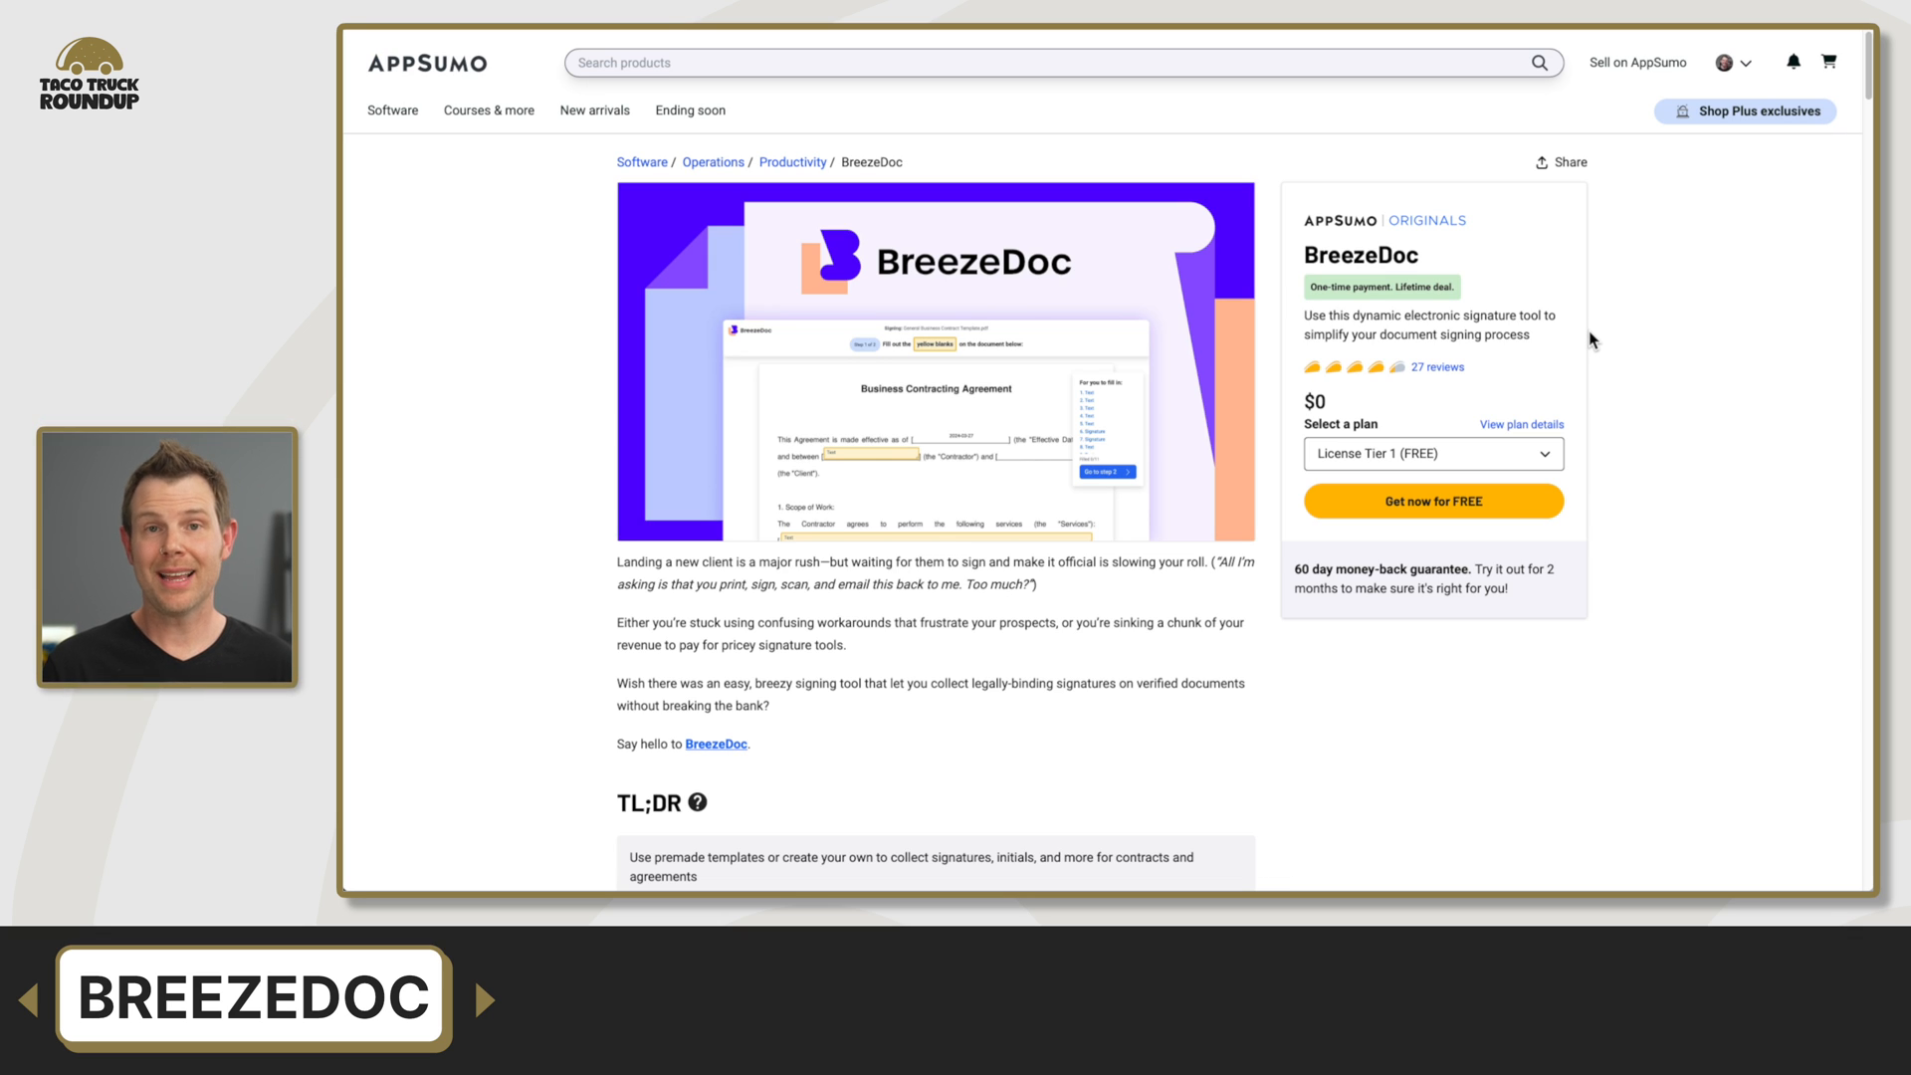
pyautogui.moveTo(1635, 383)
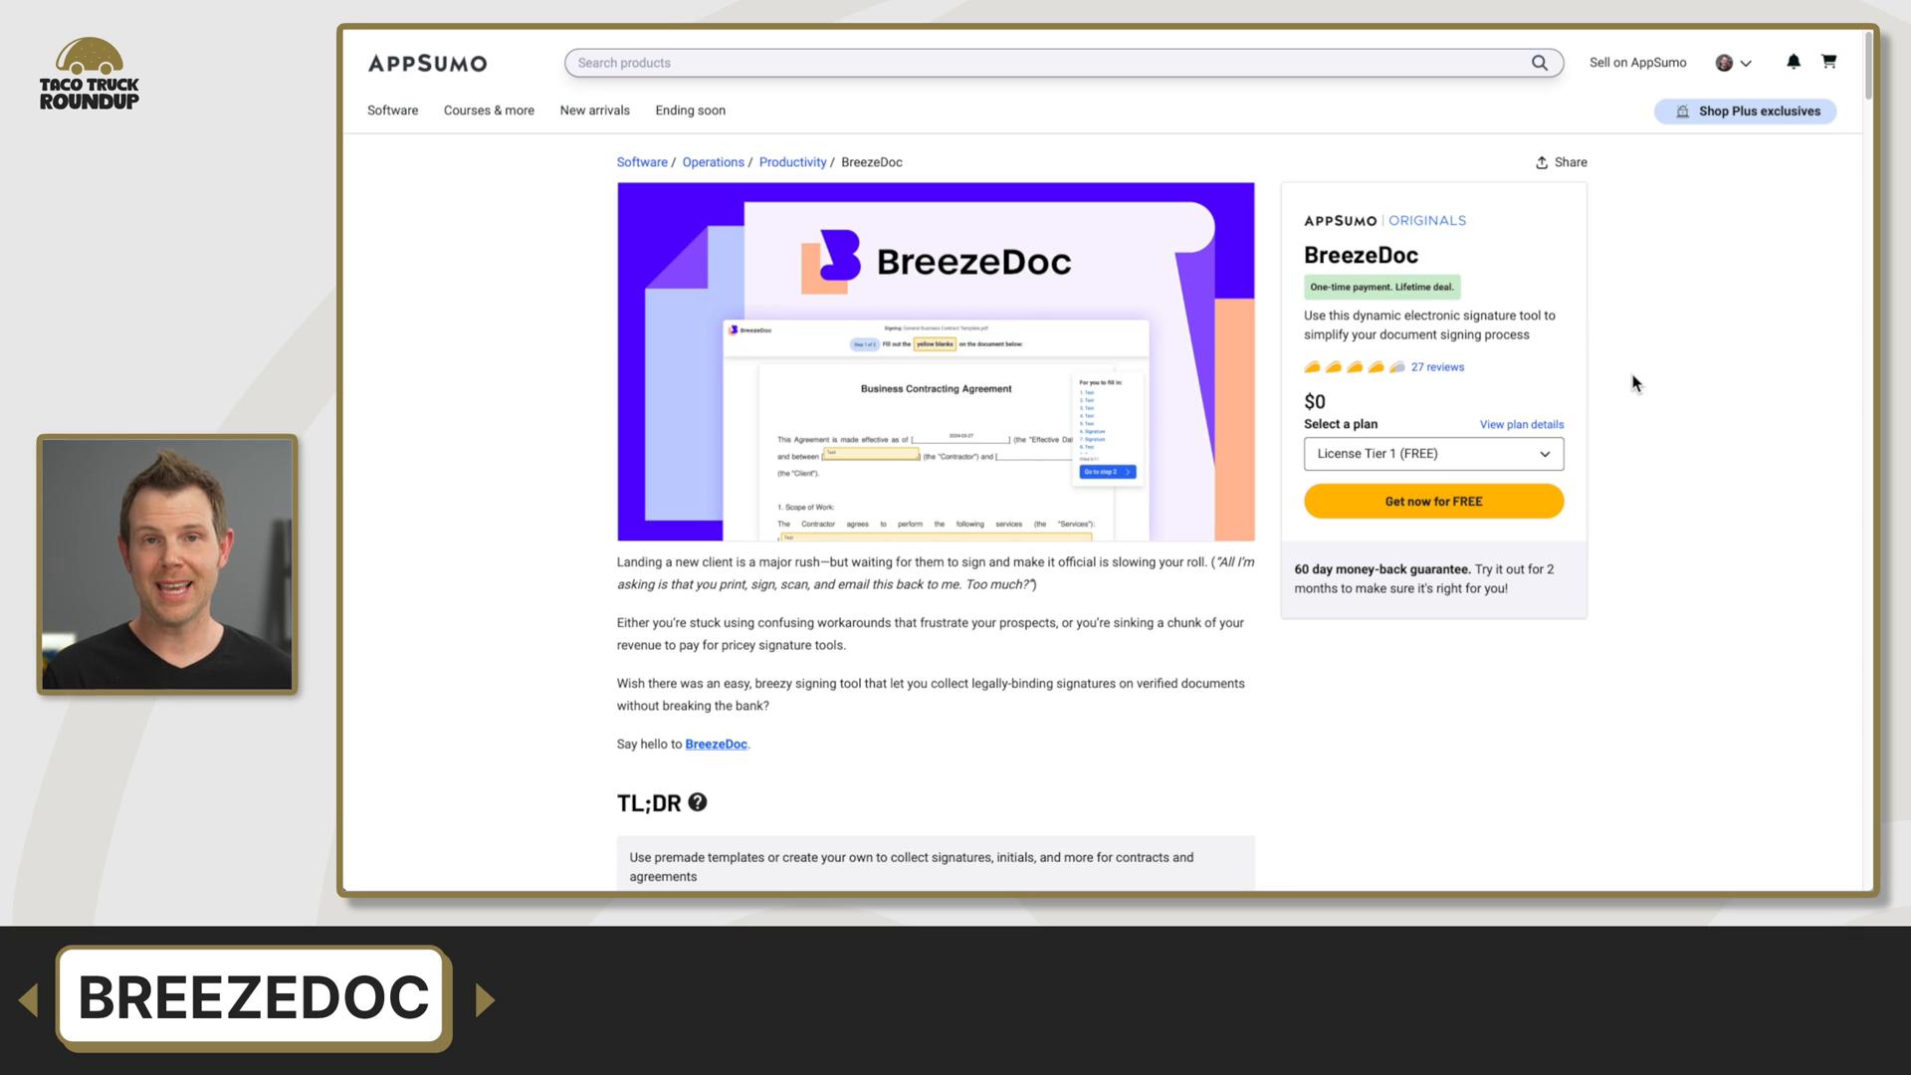
pyautogui.moveTo(1636, 389)
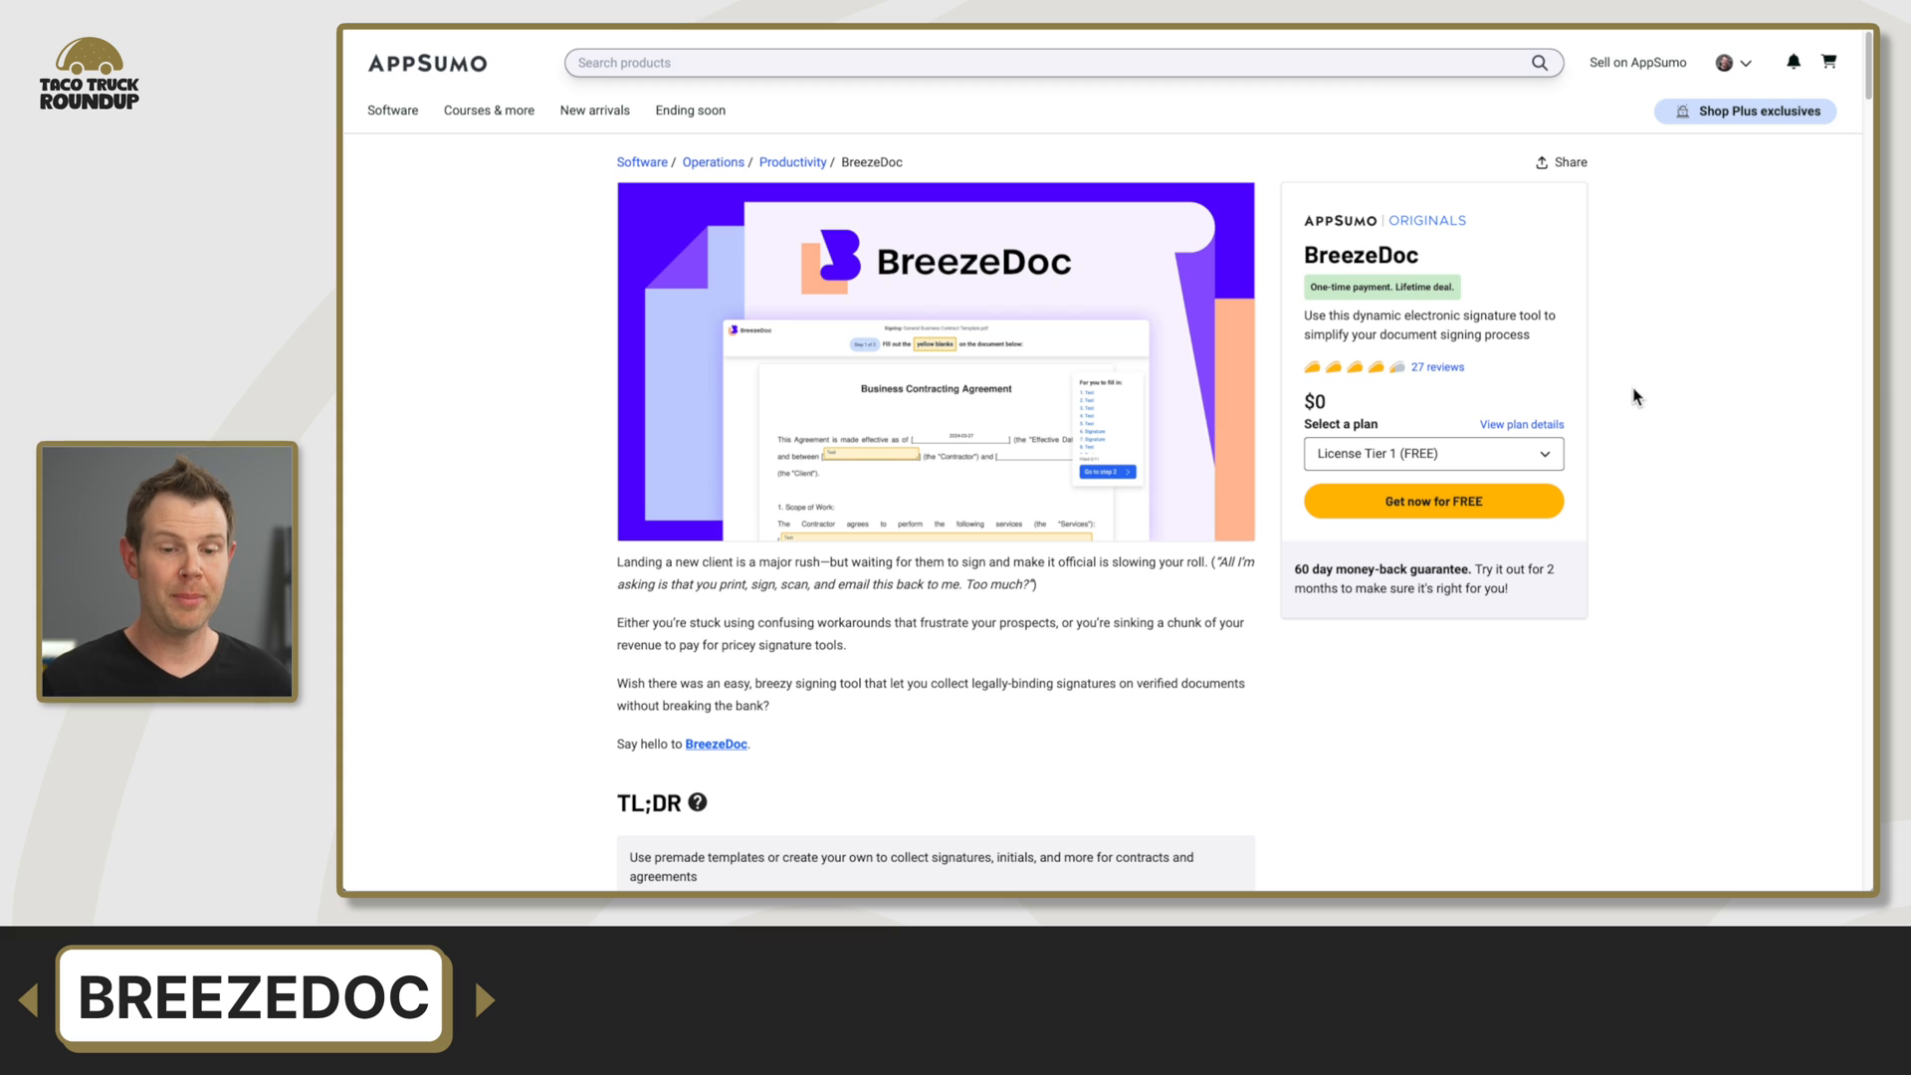
pyautogui.moveTo(1521, 424)
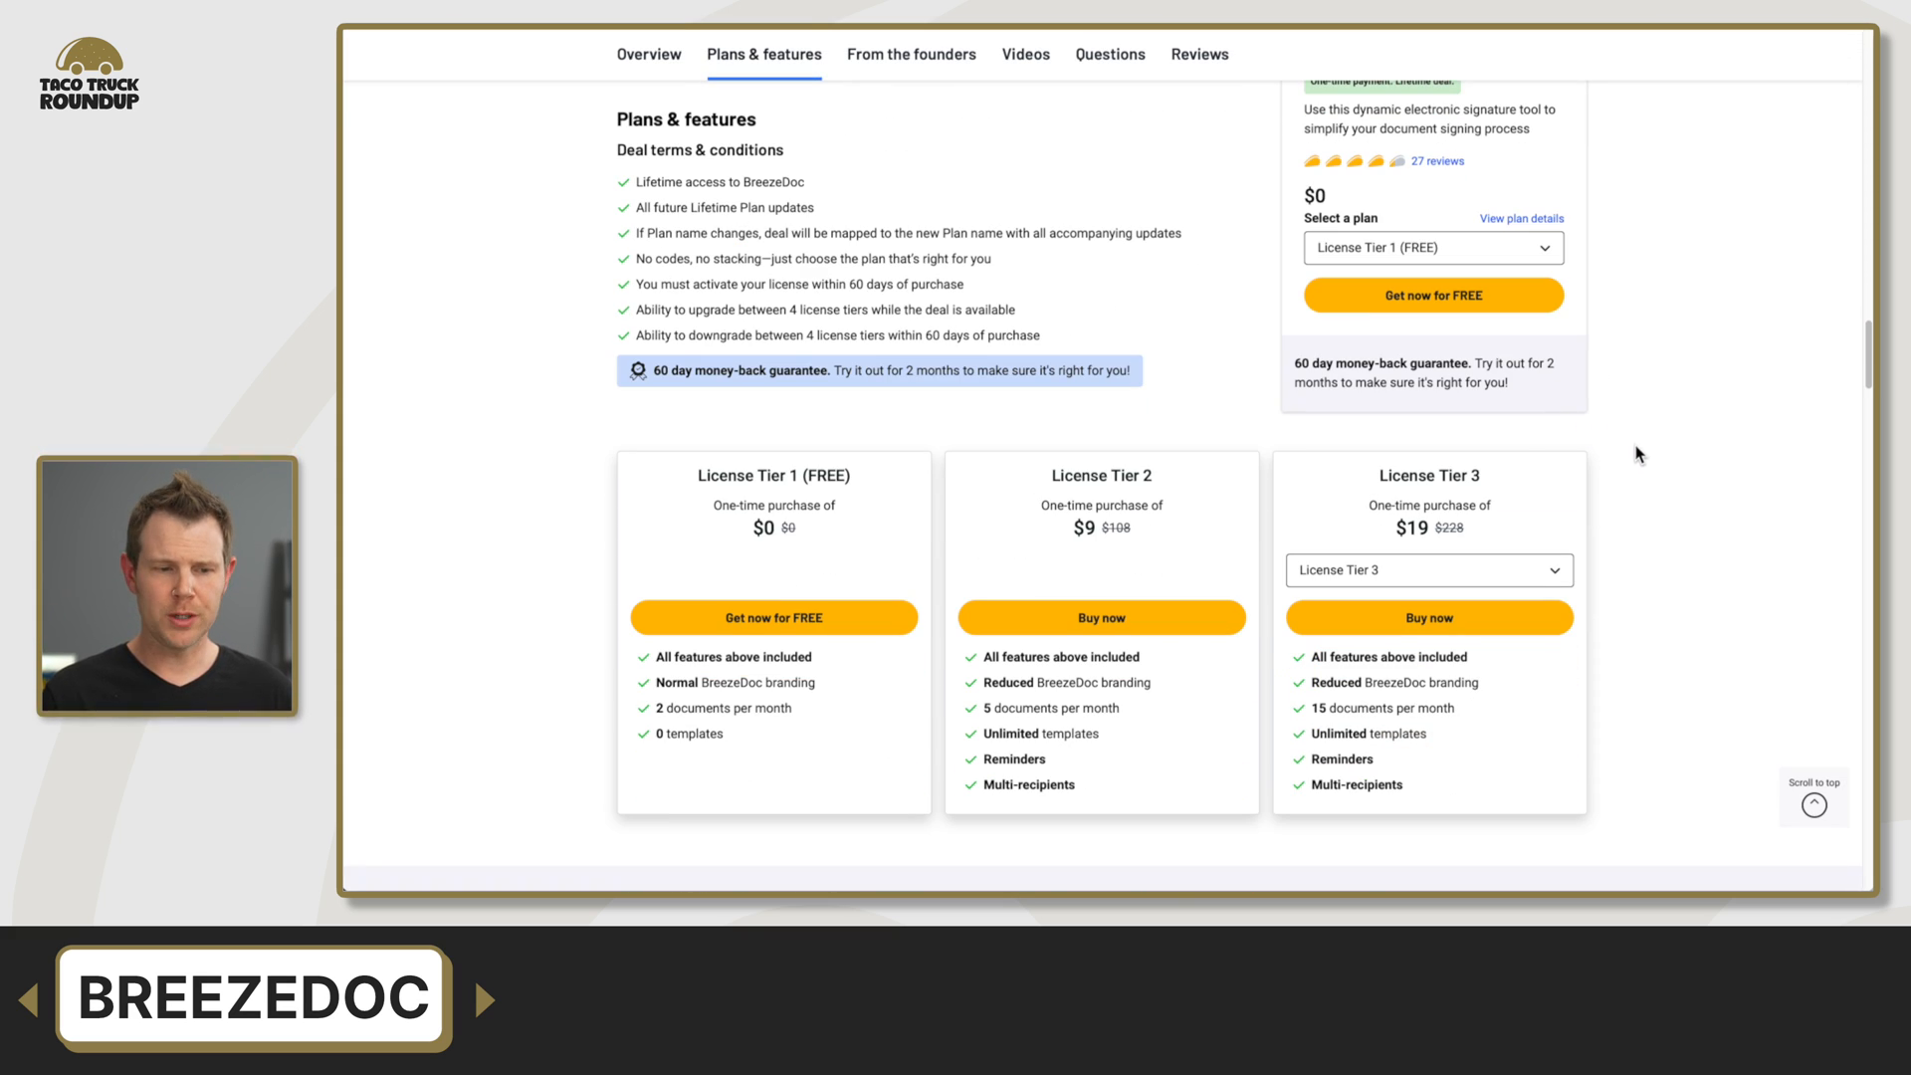
# Scroll to BreezeDoc's Plans & features: free Tier 1, $9 Tier 2 and $19 Tier 3.
pyautogui.scroll(-3)
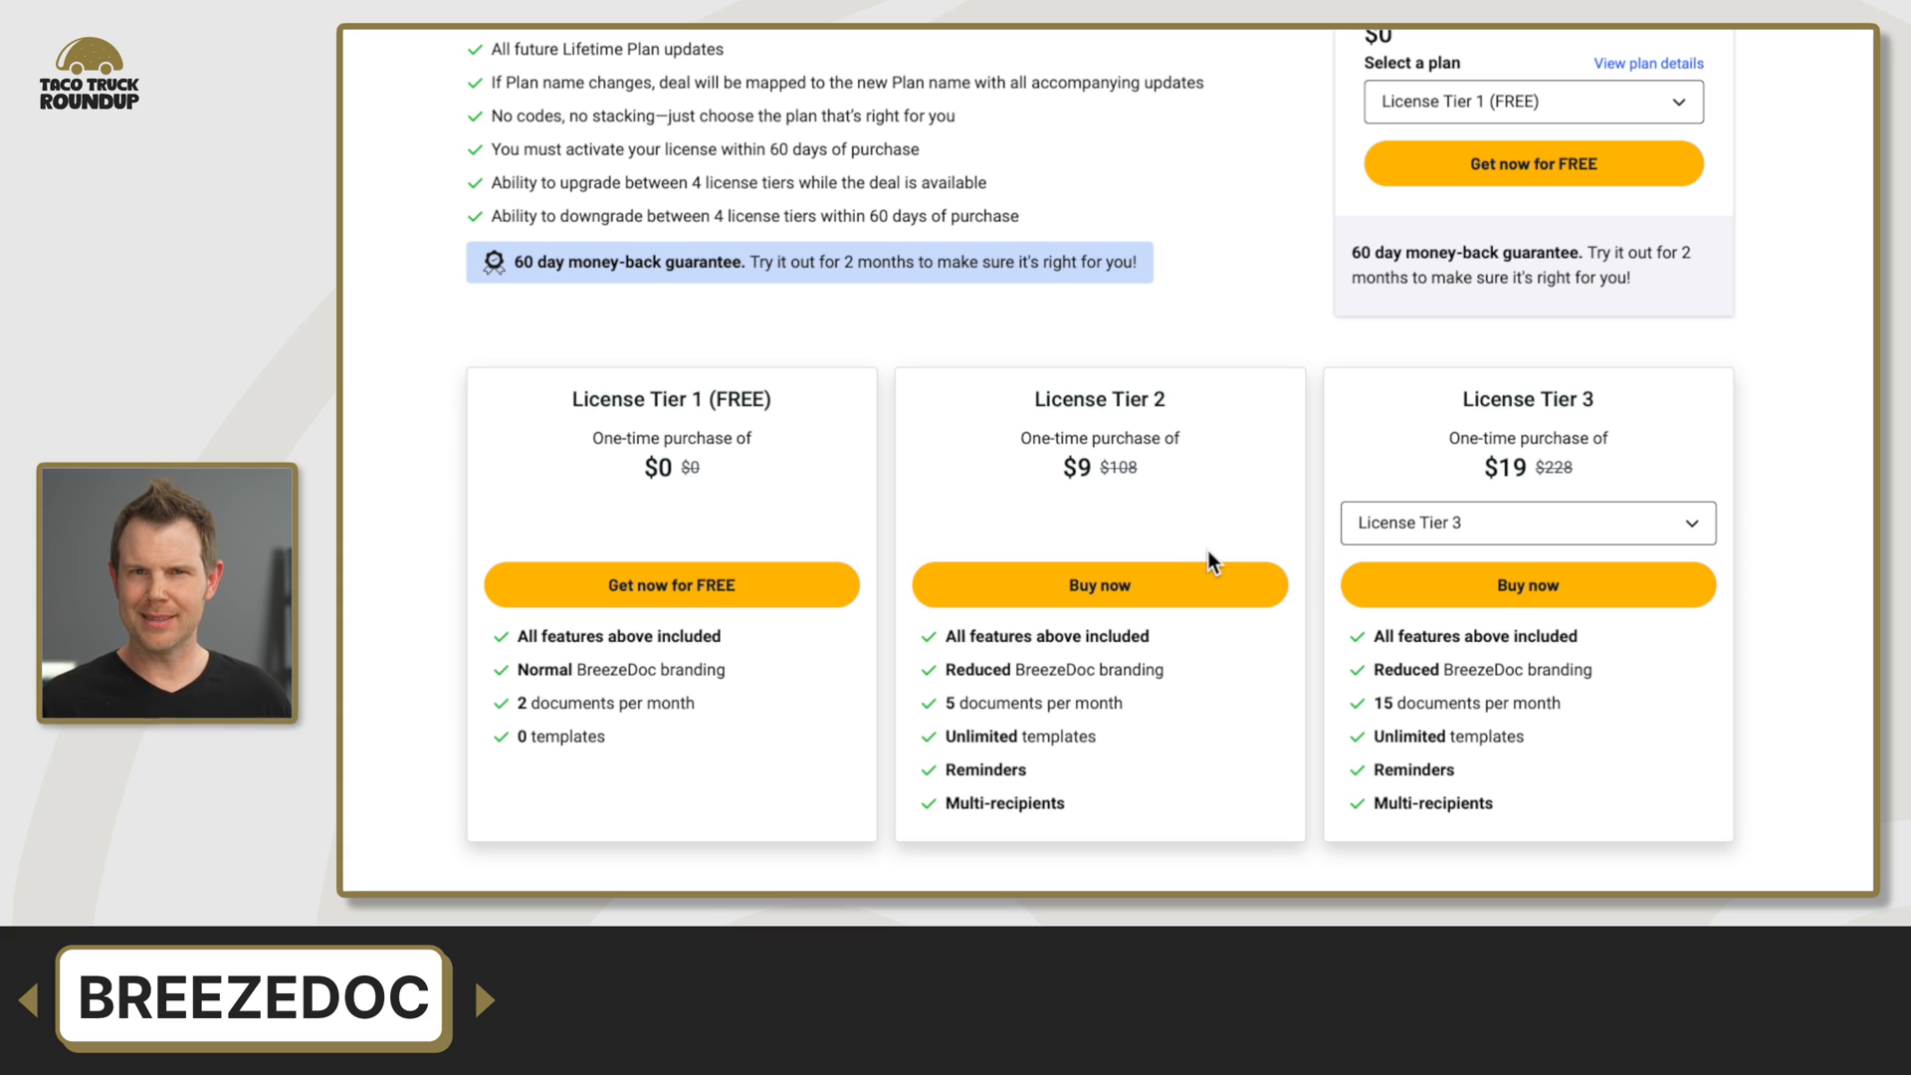
pyautogui.moveTo(1225, 546)
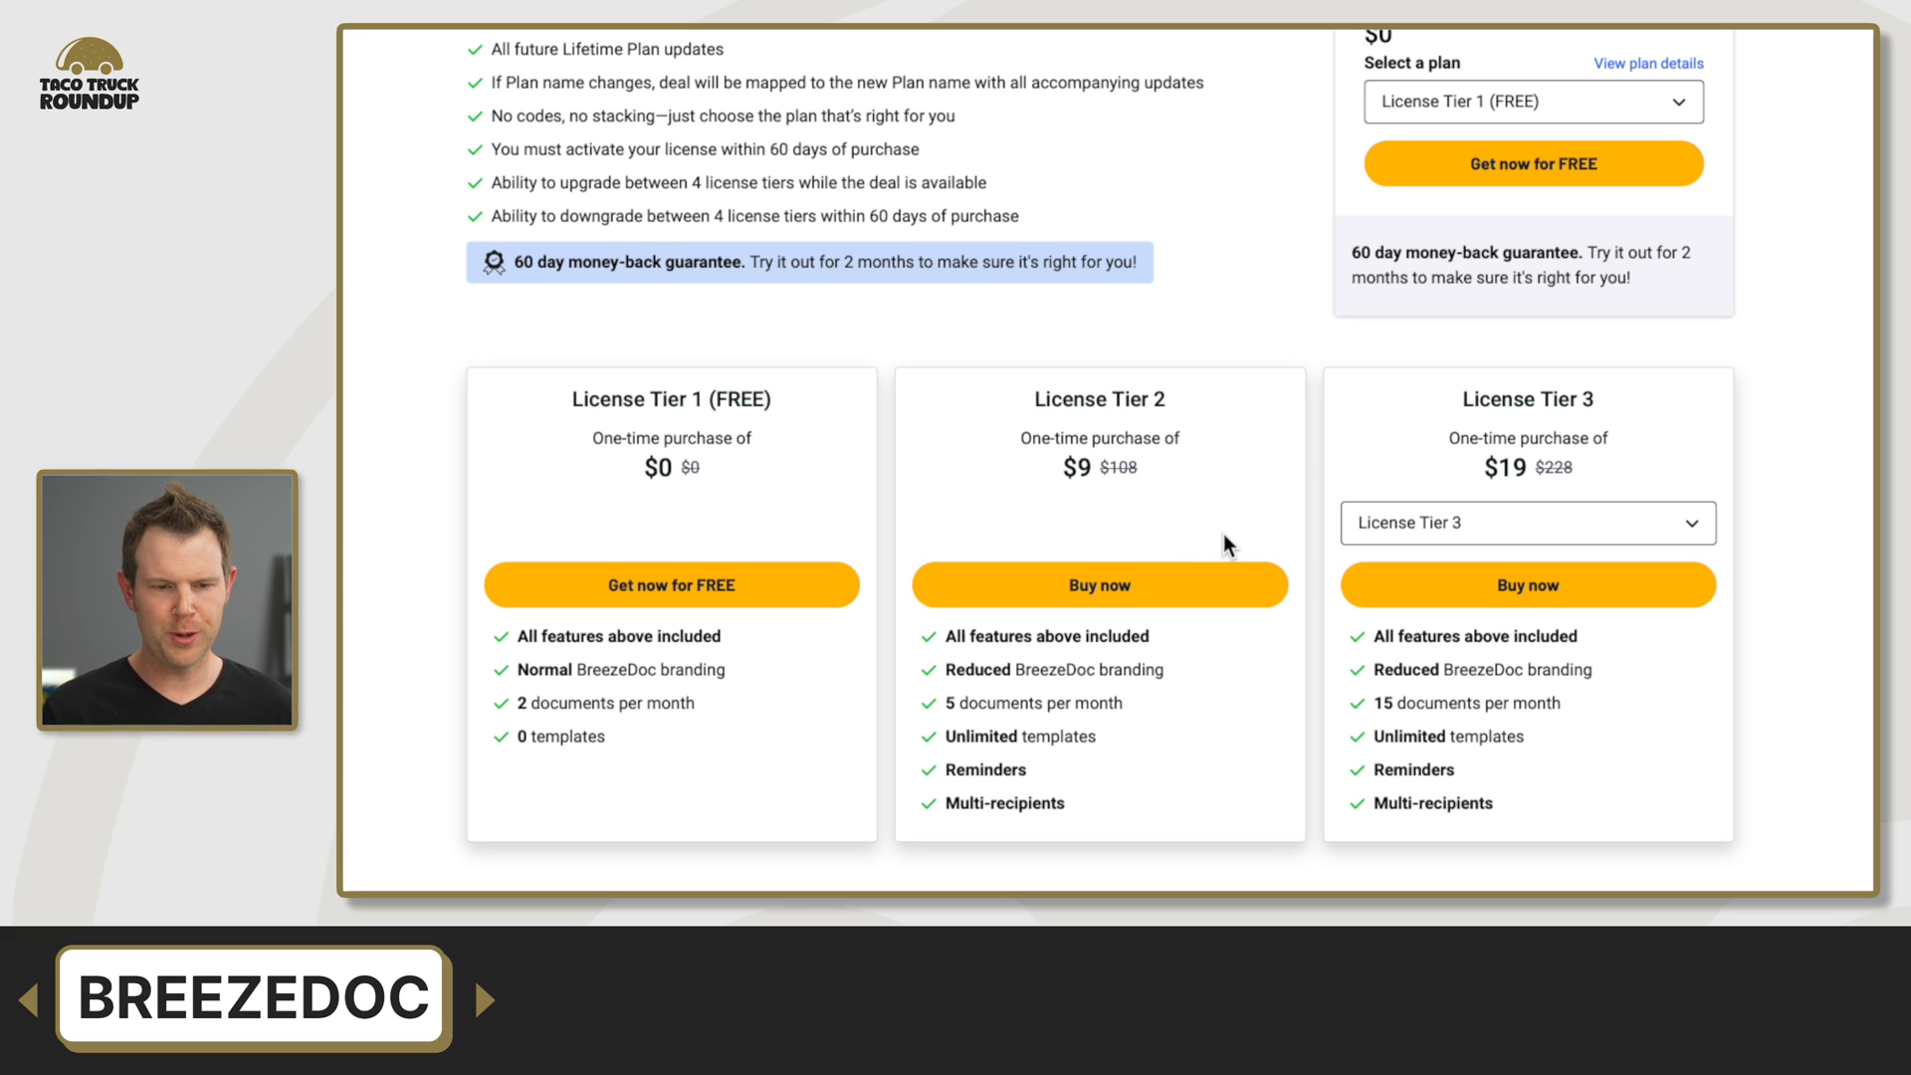
pyautogui.moveTo(1085, 786)
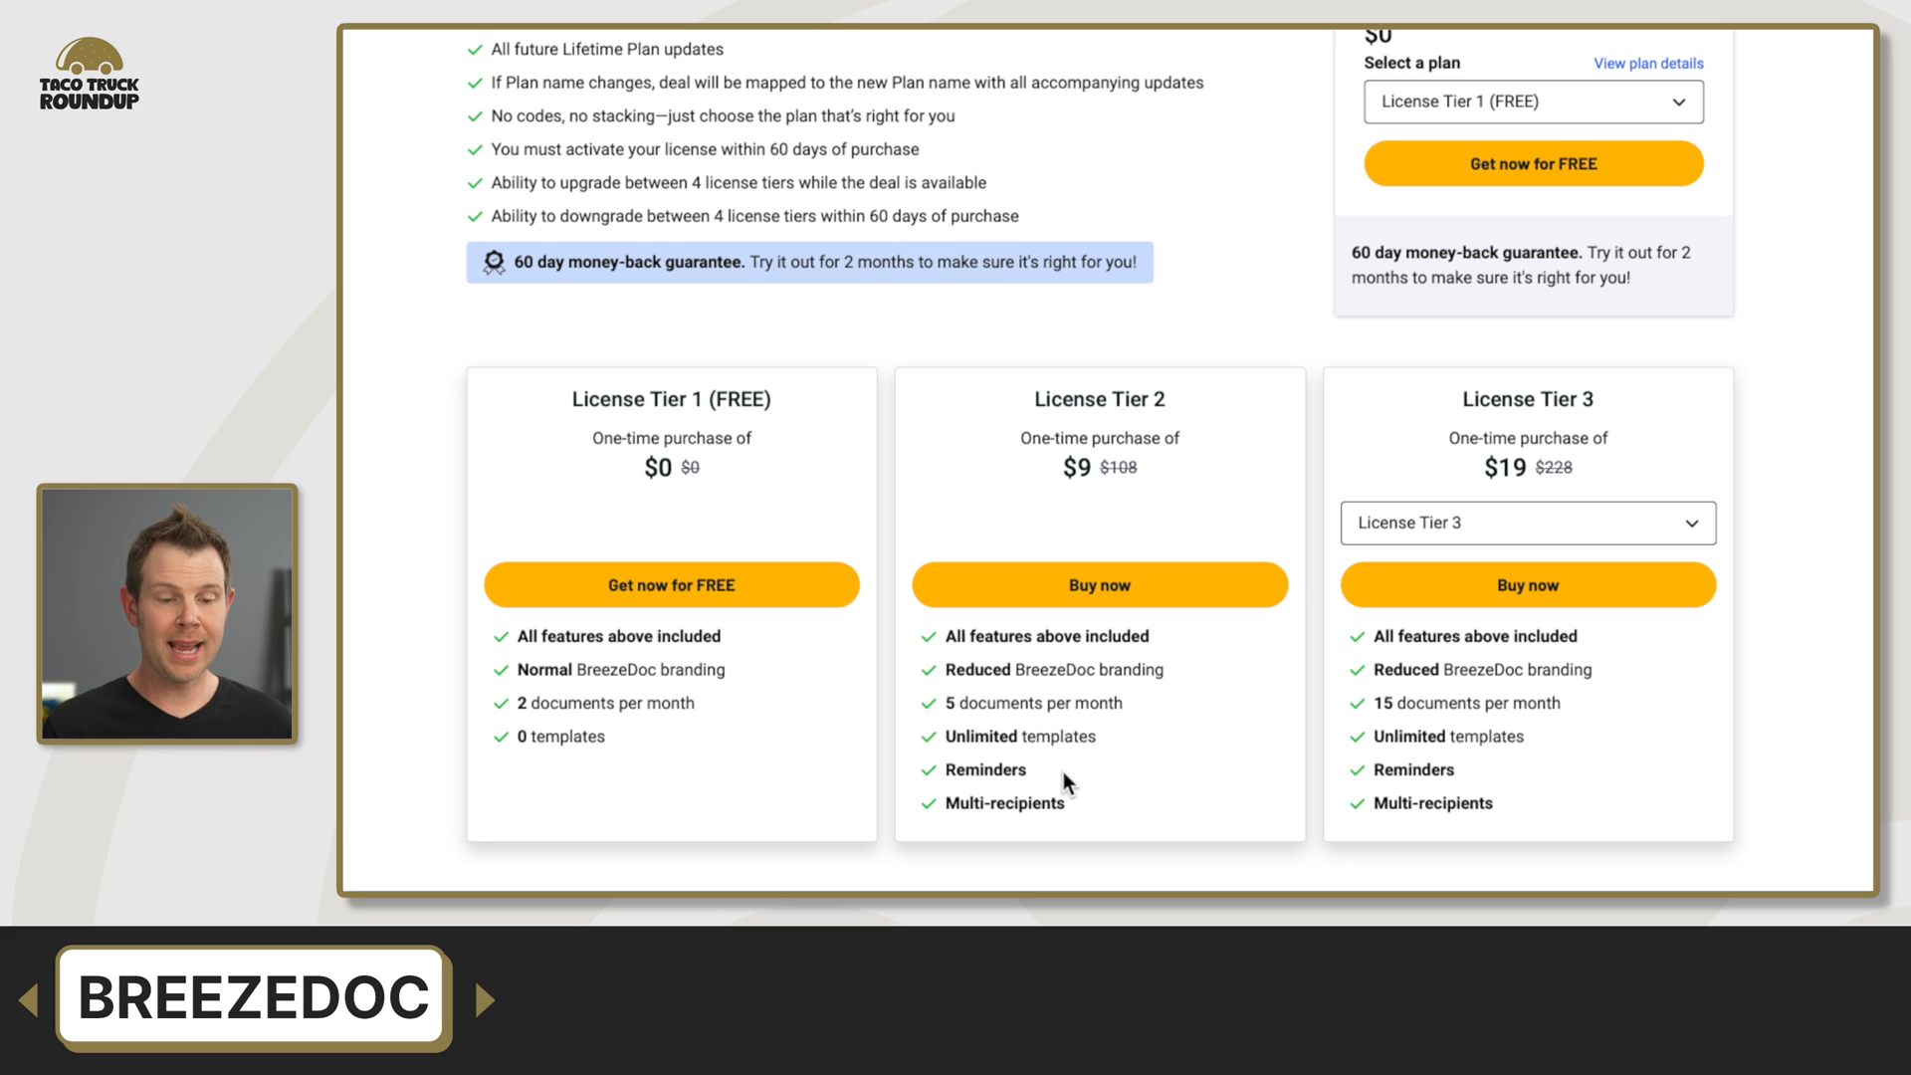
pyautogui.moveTo(1109, 792)
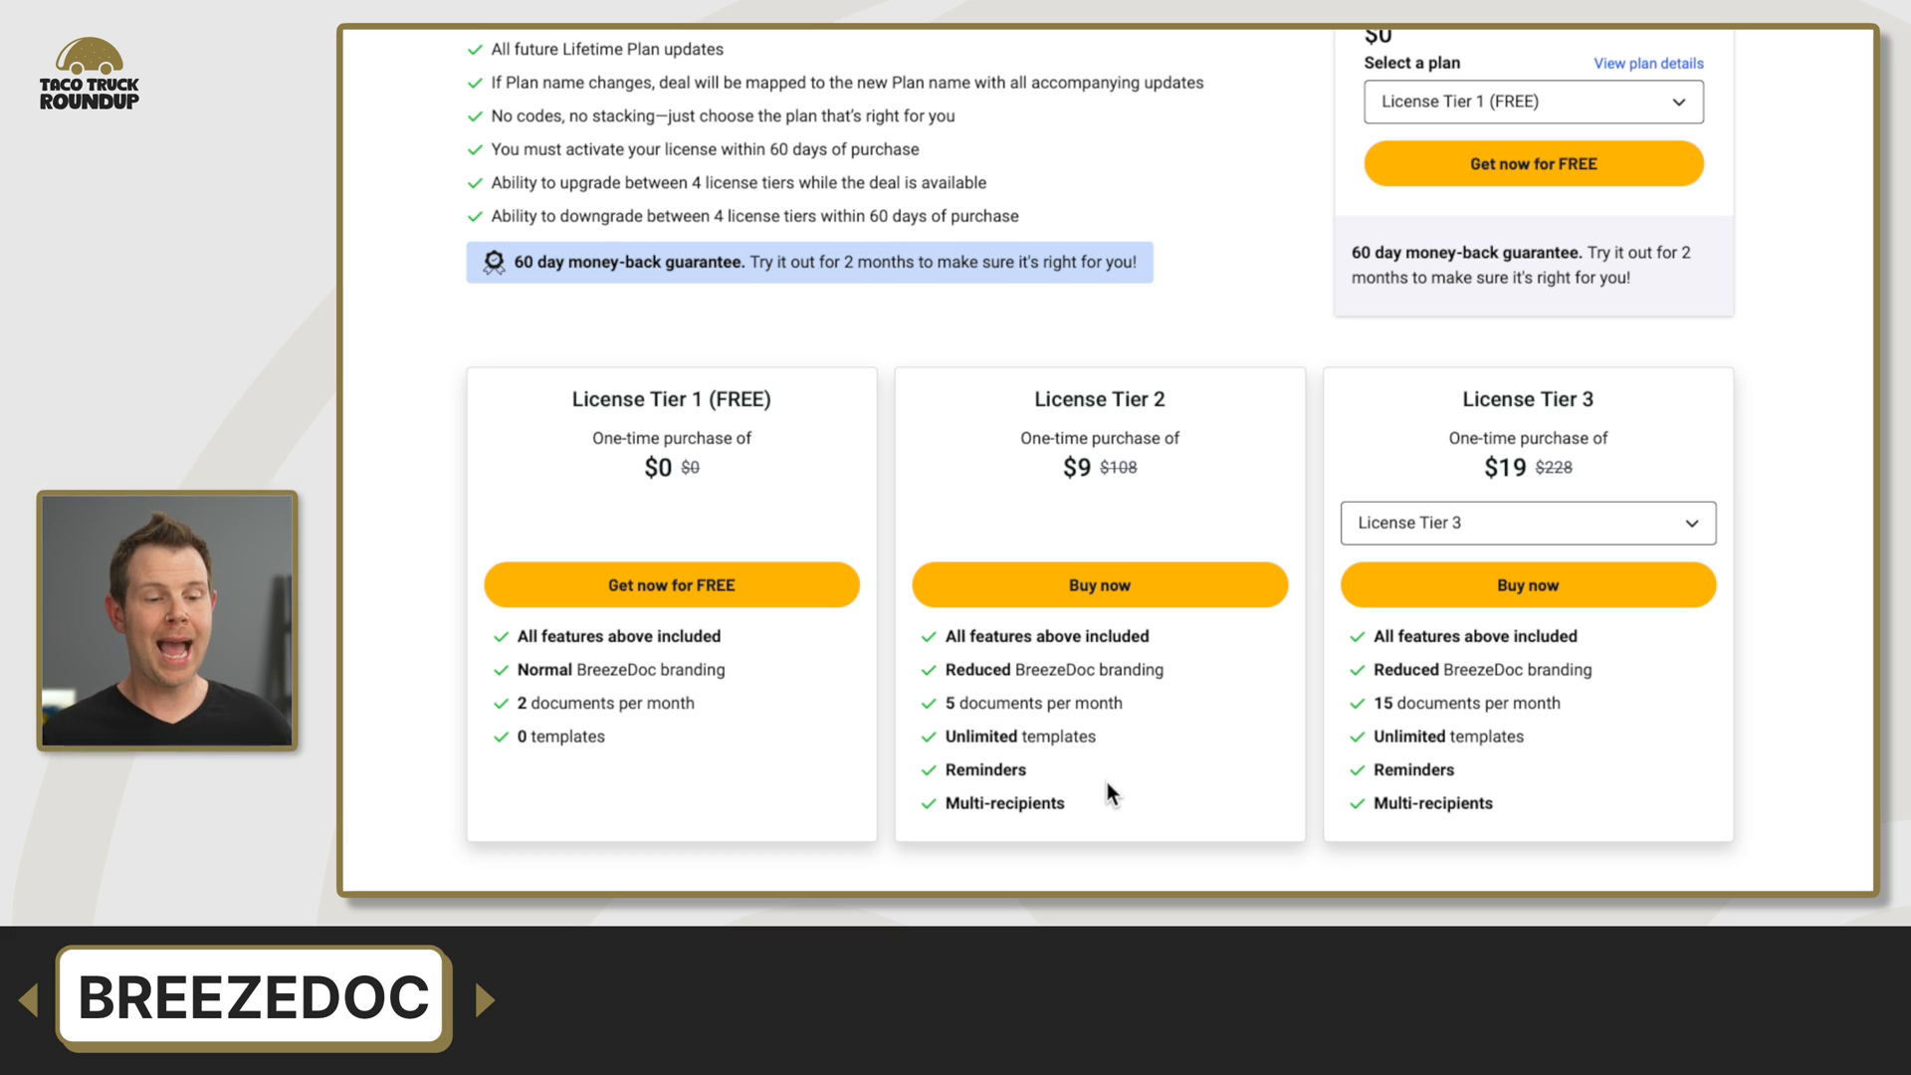
pyautogui.moveTo(1079, 811)
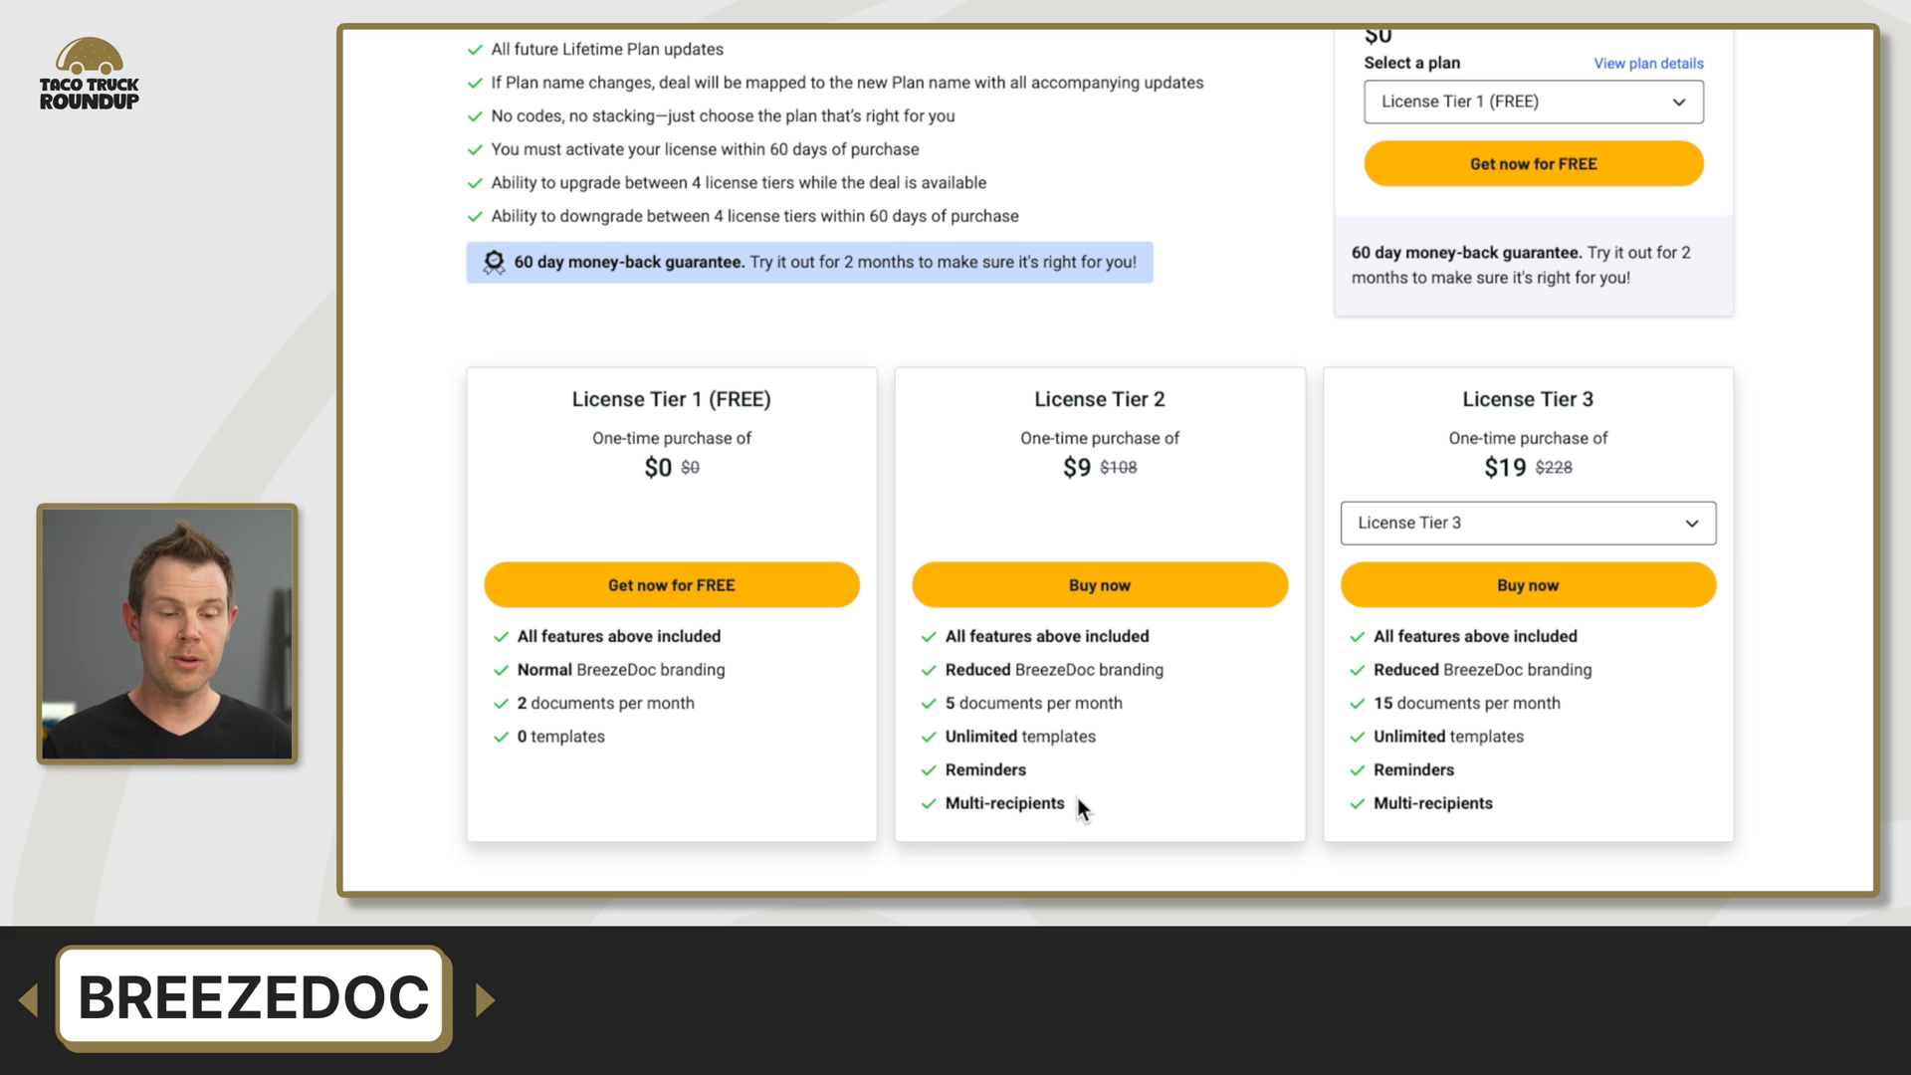
pyautogui.moveTo(1103, 806)
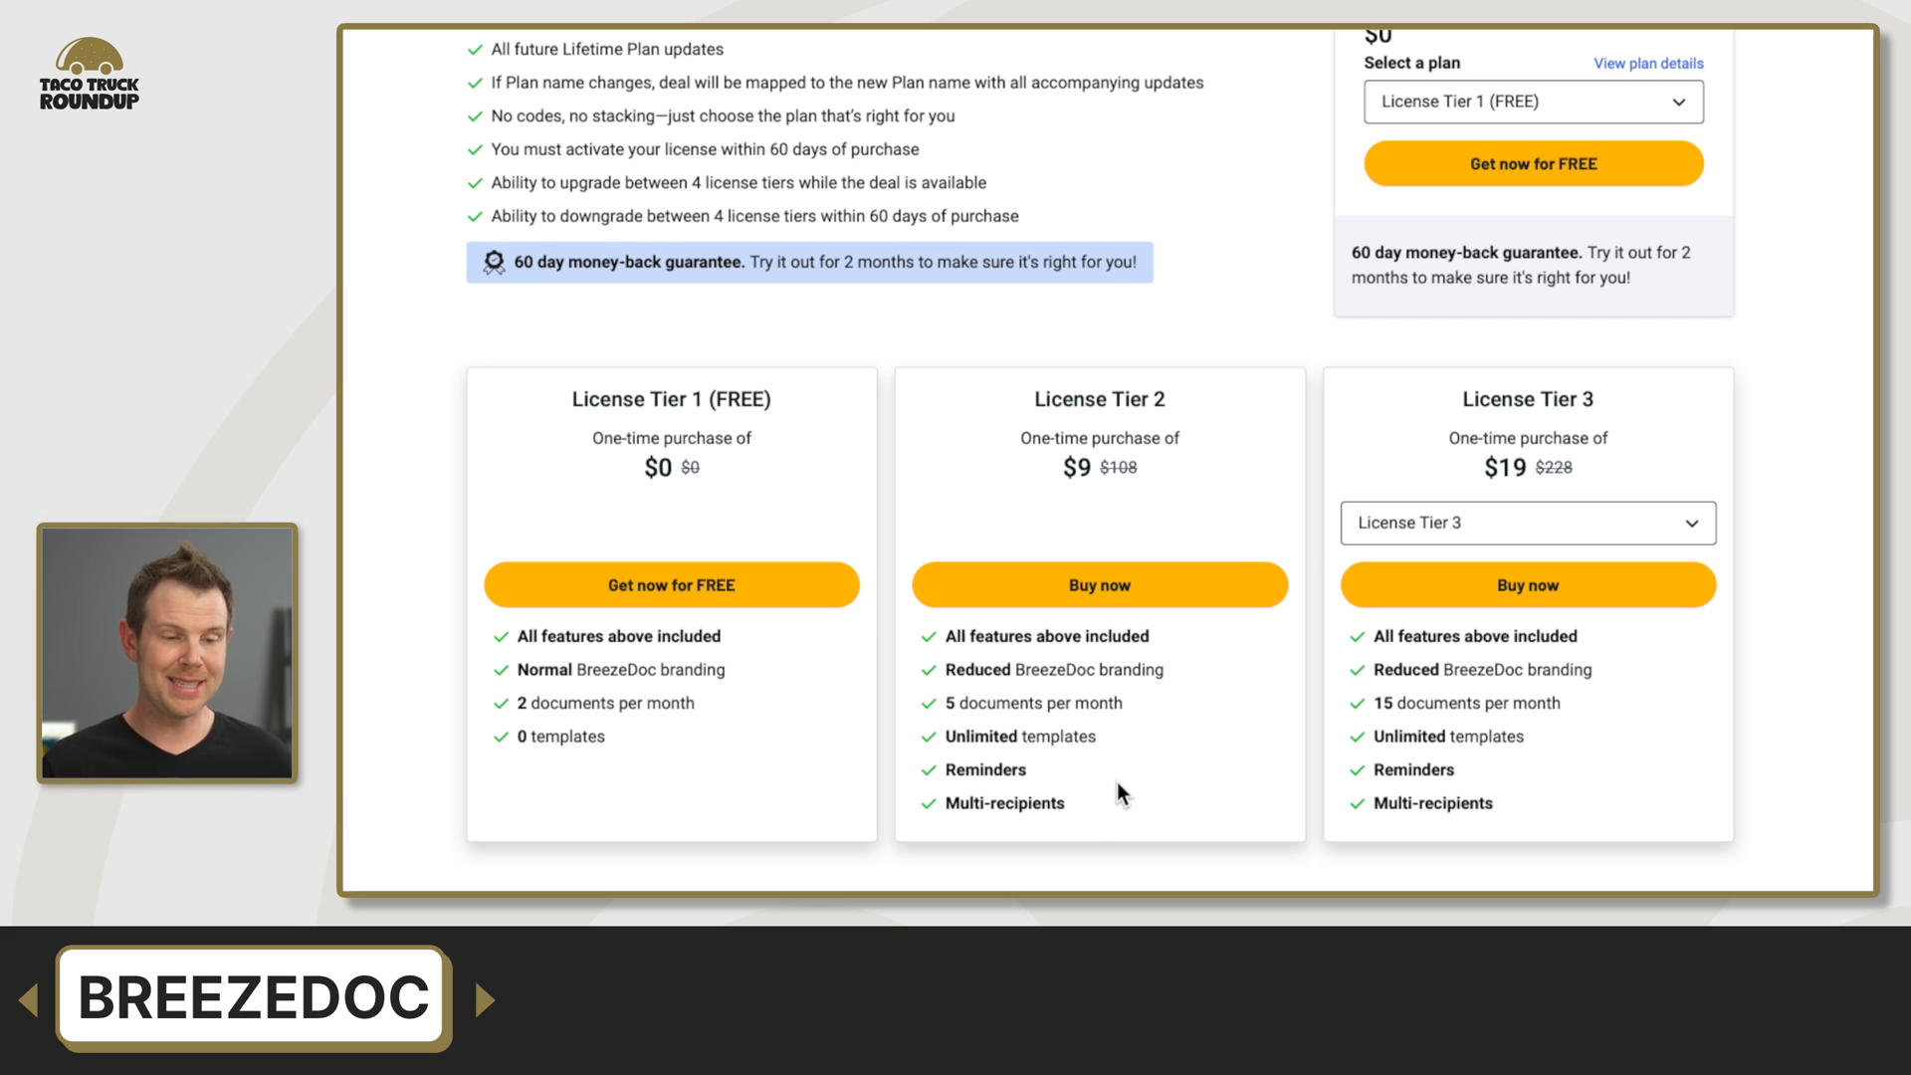
pyautogui.moveTo(691, 502)
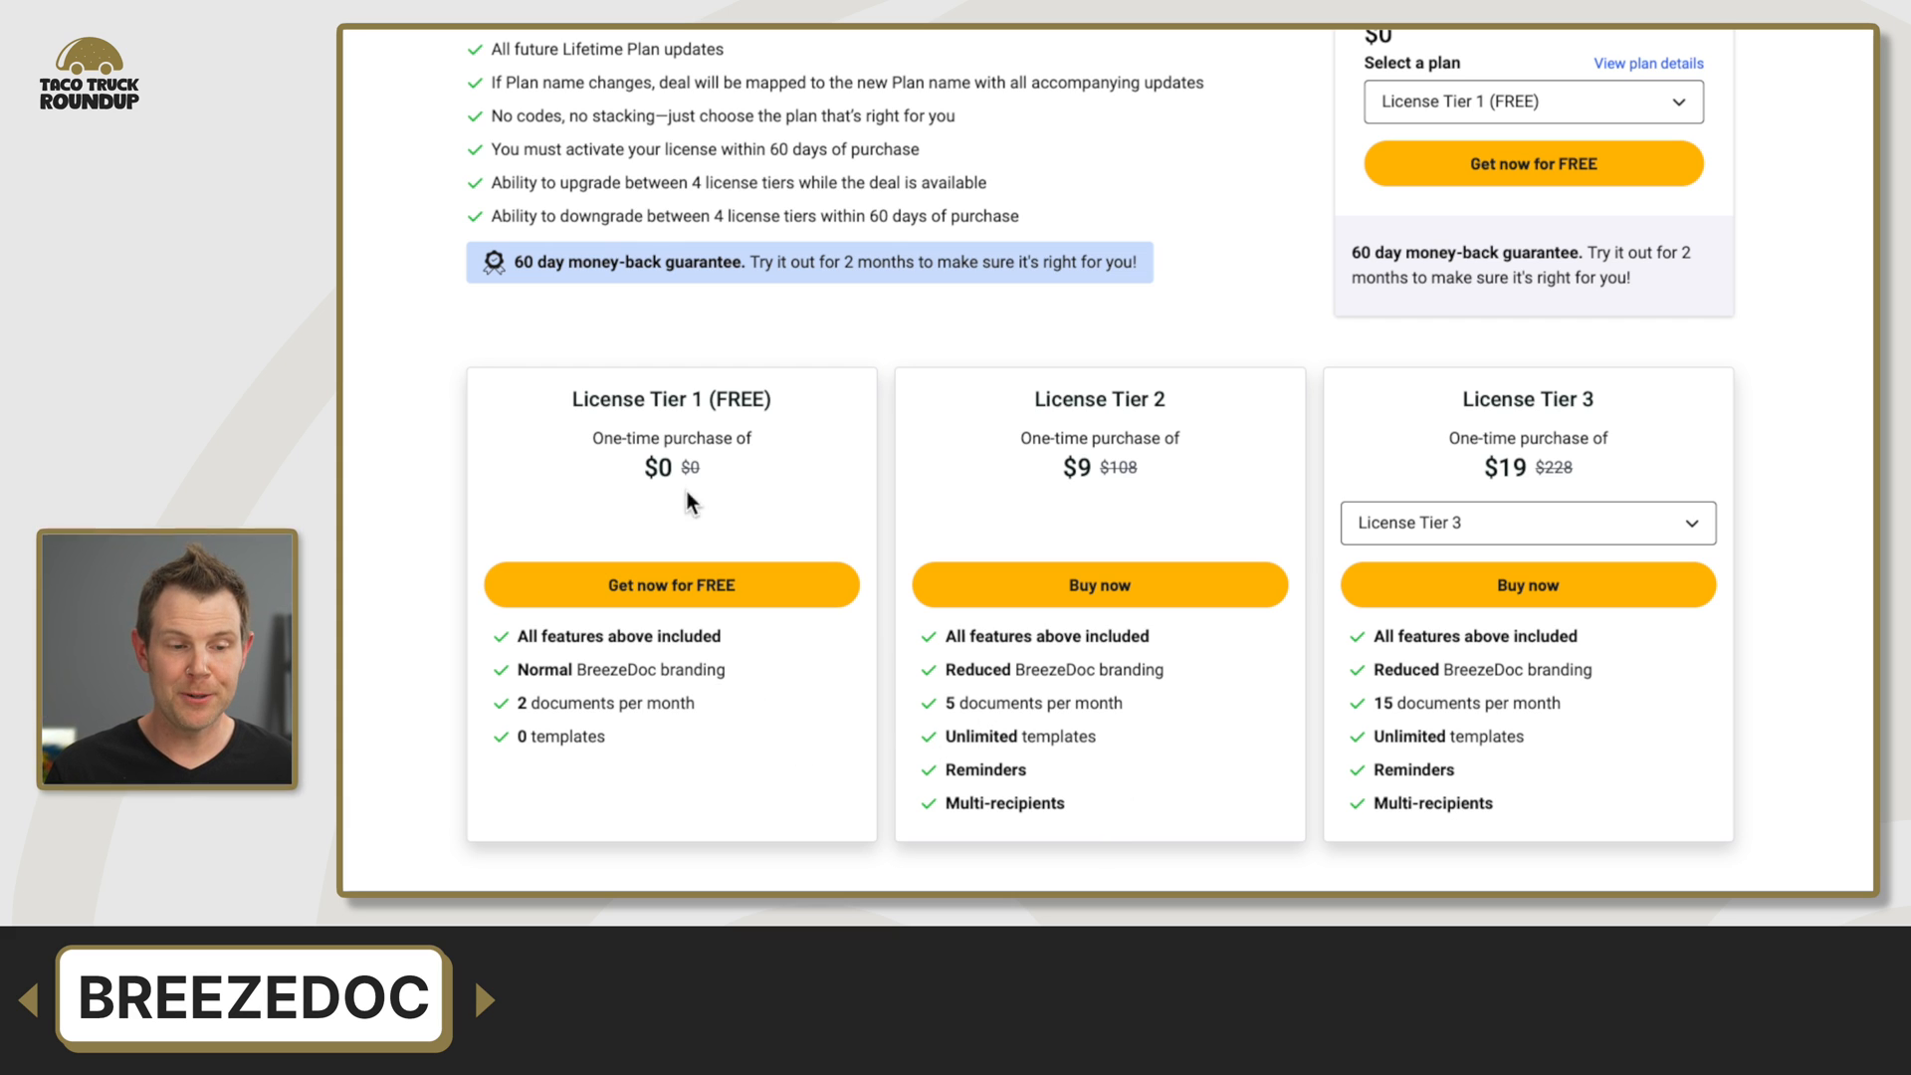
pyautogui.moveTo(787, 701)
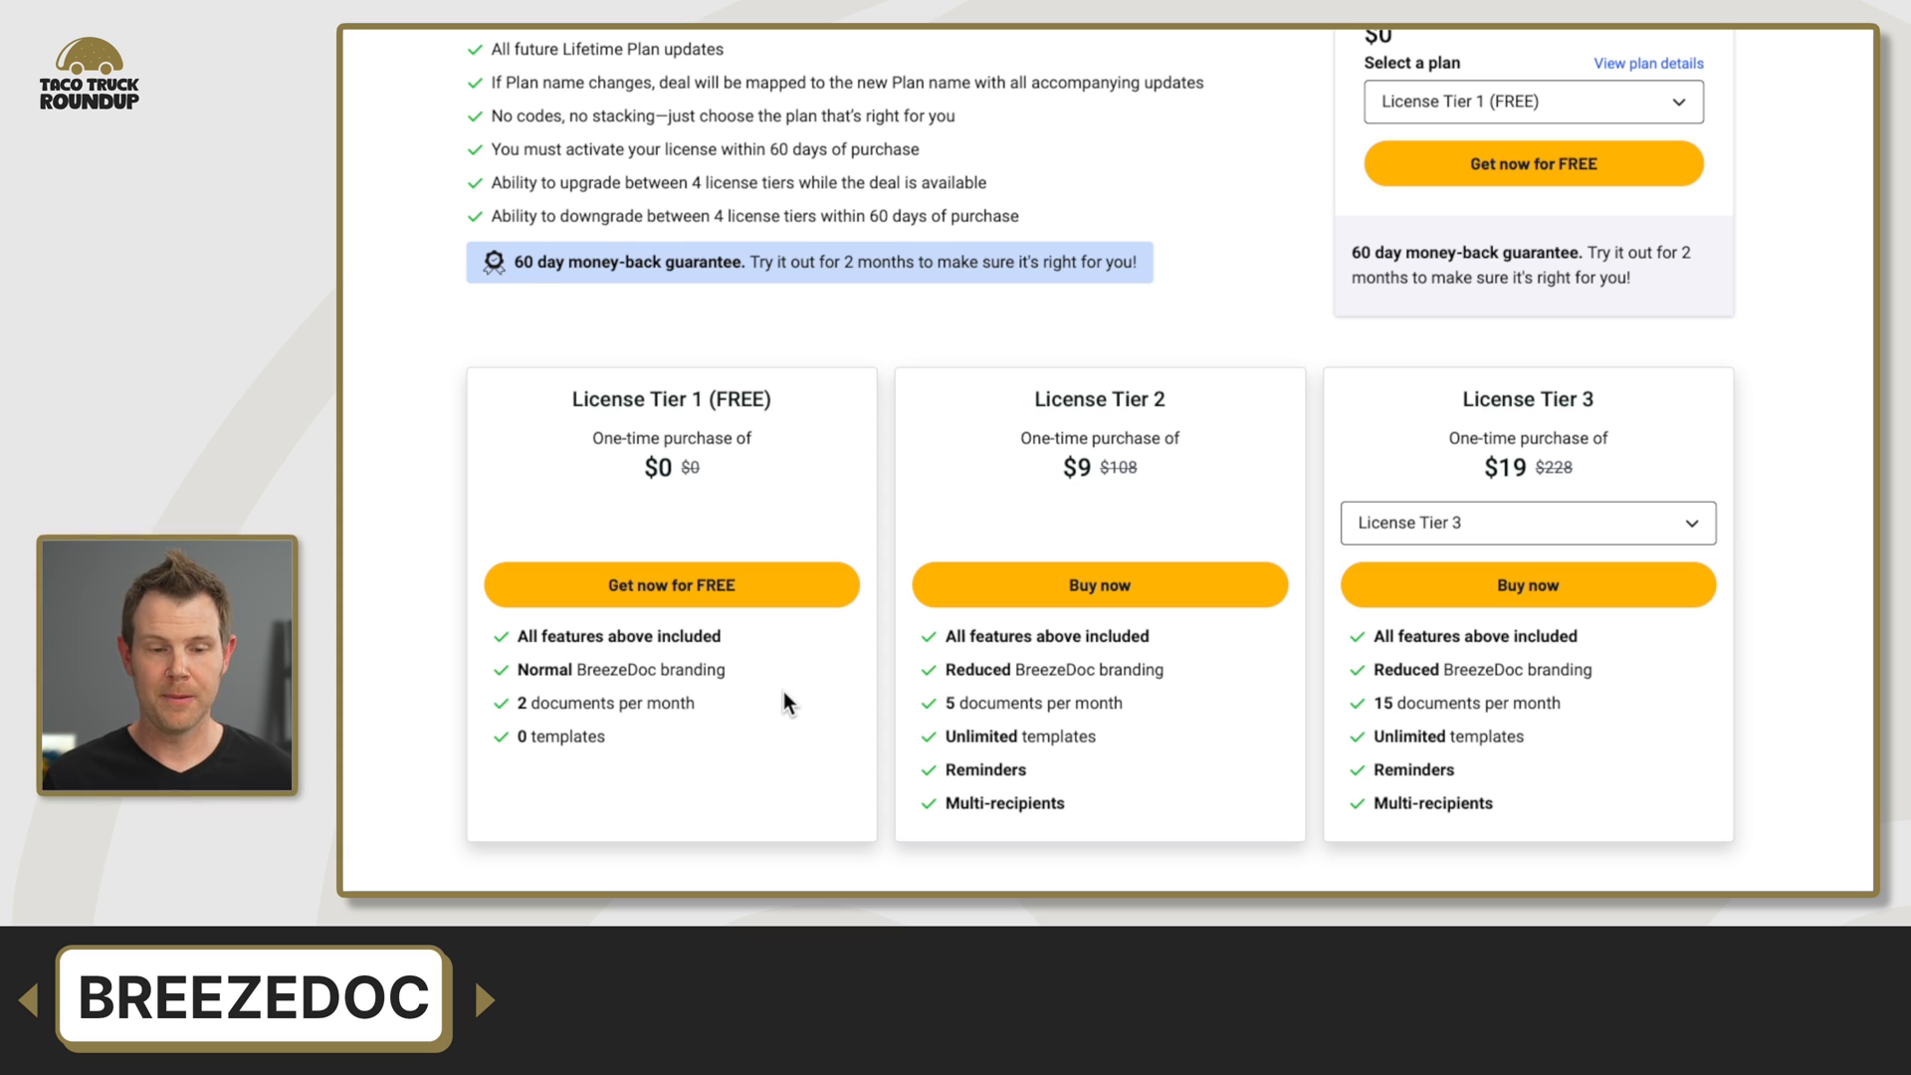
pyautogui.moveTo(1091, 691)
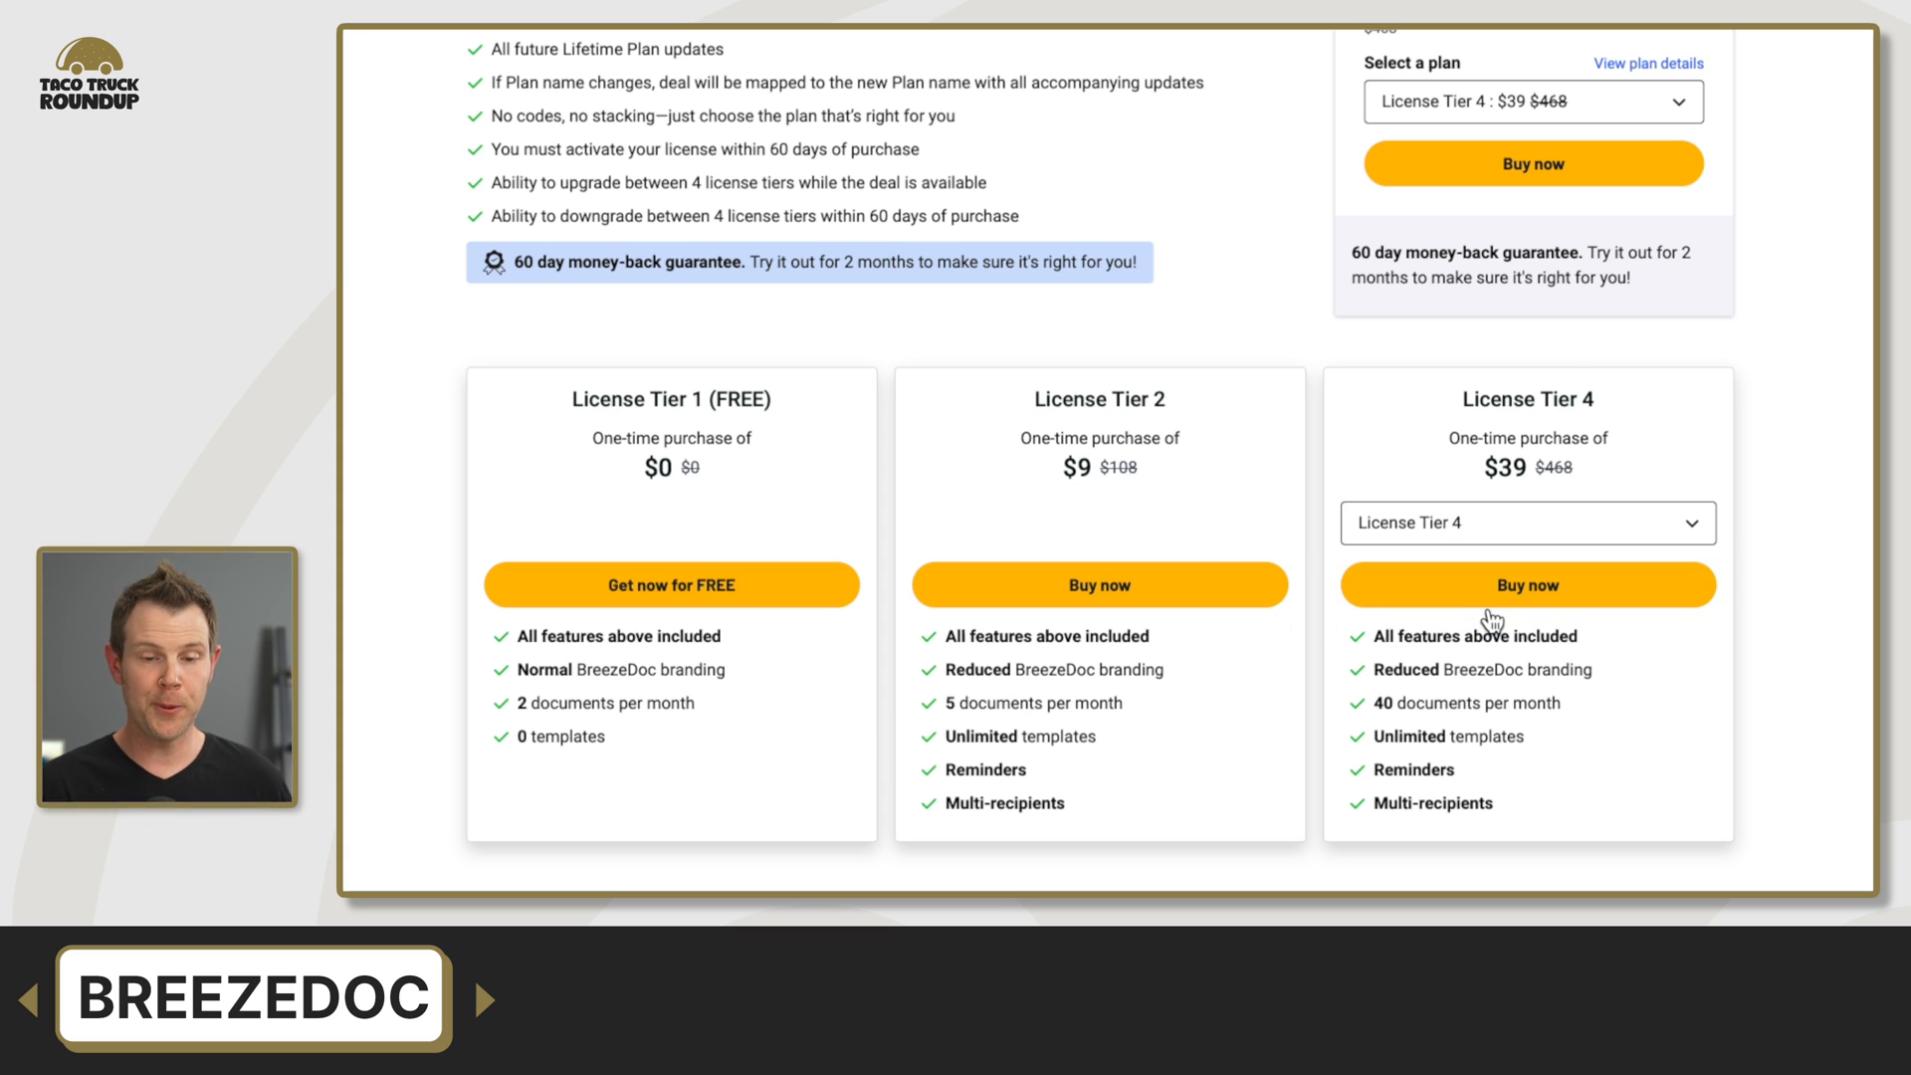
pyautogui.moveTo(1610, 535)
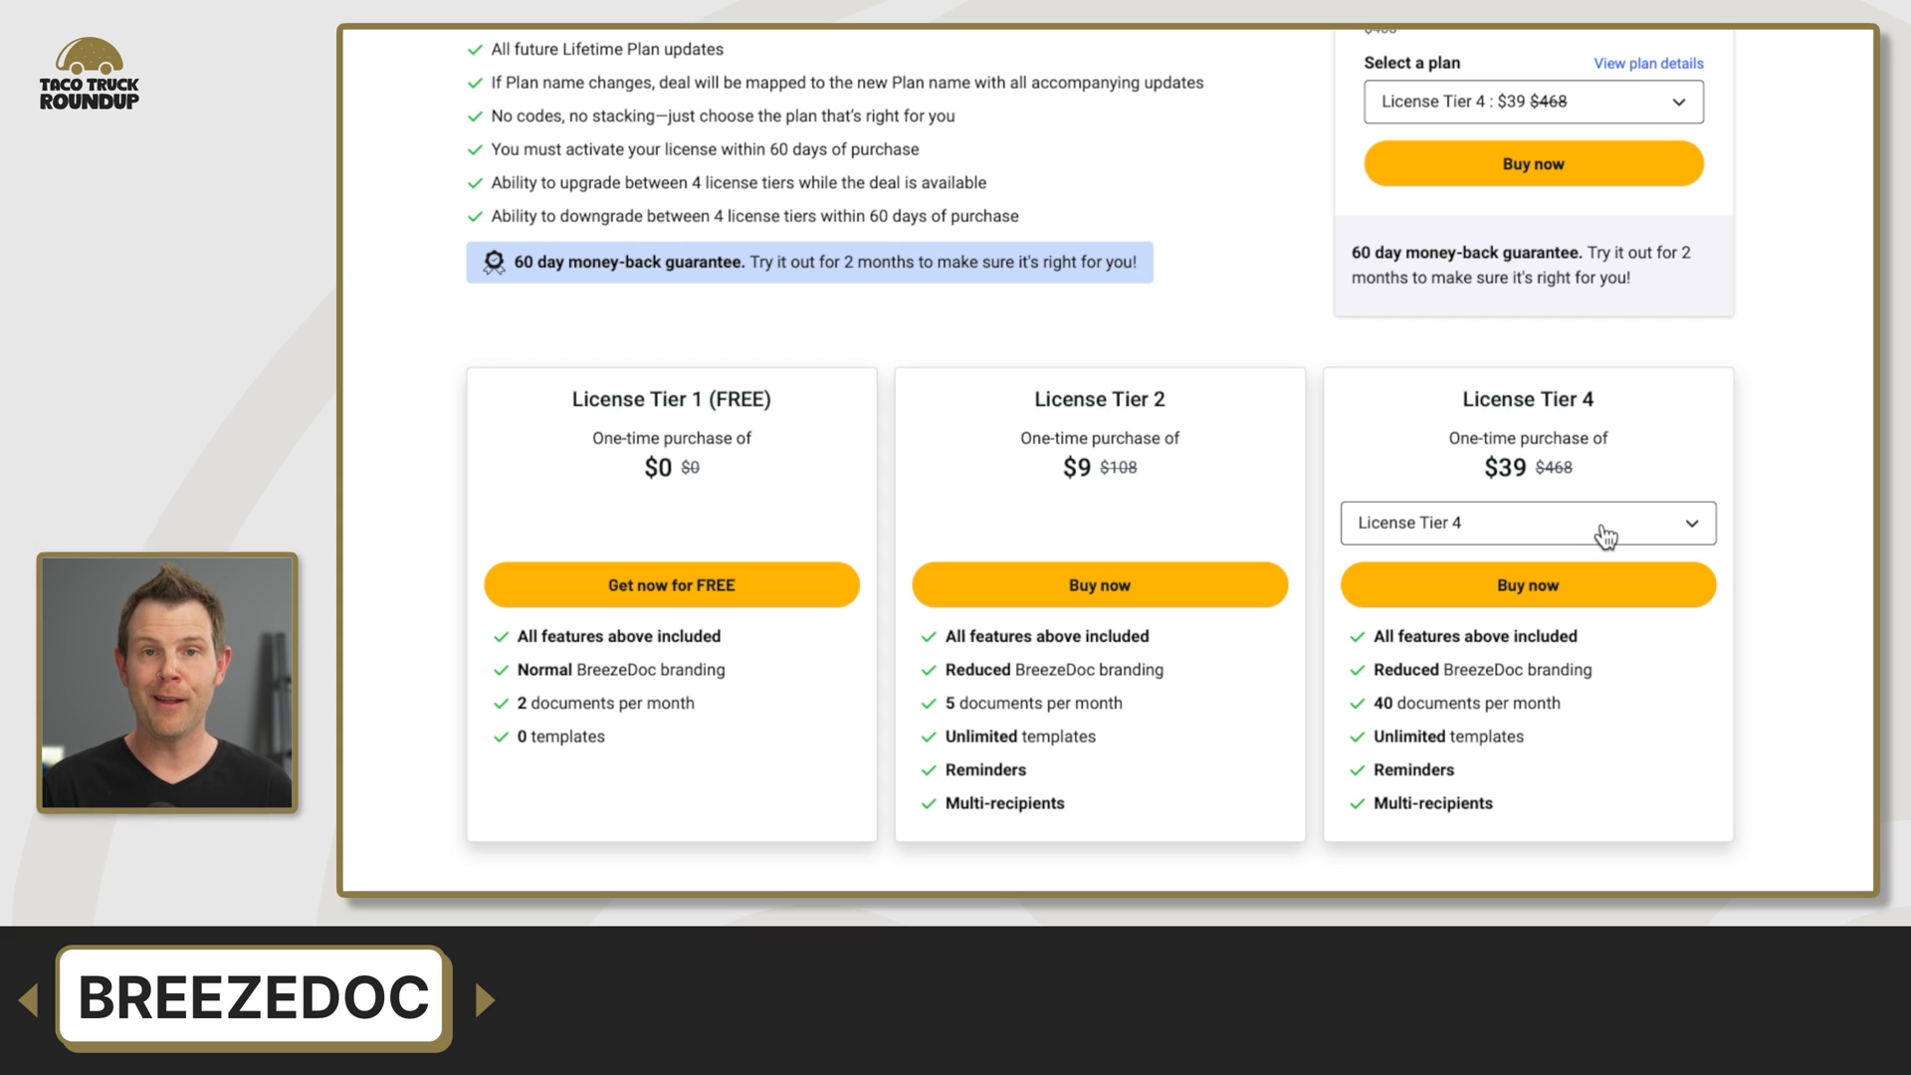
pyautogui.moveTo(1615, 541)
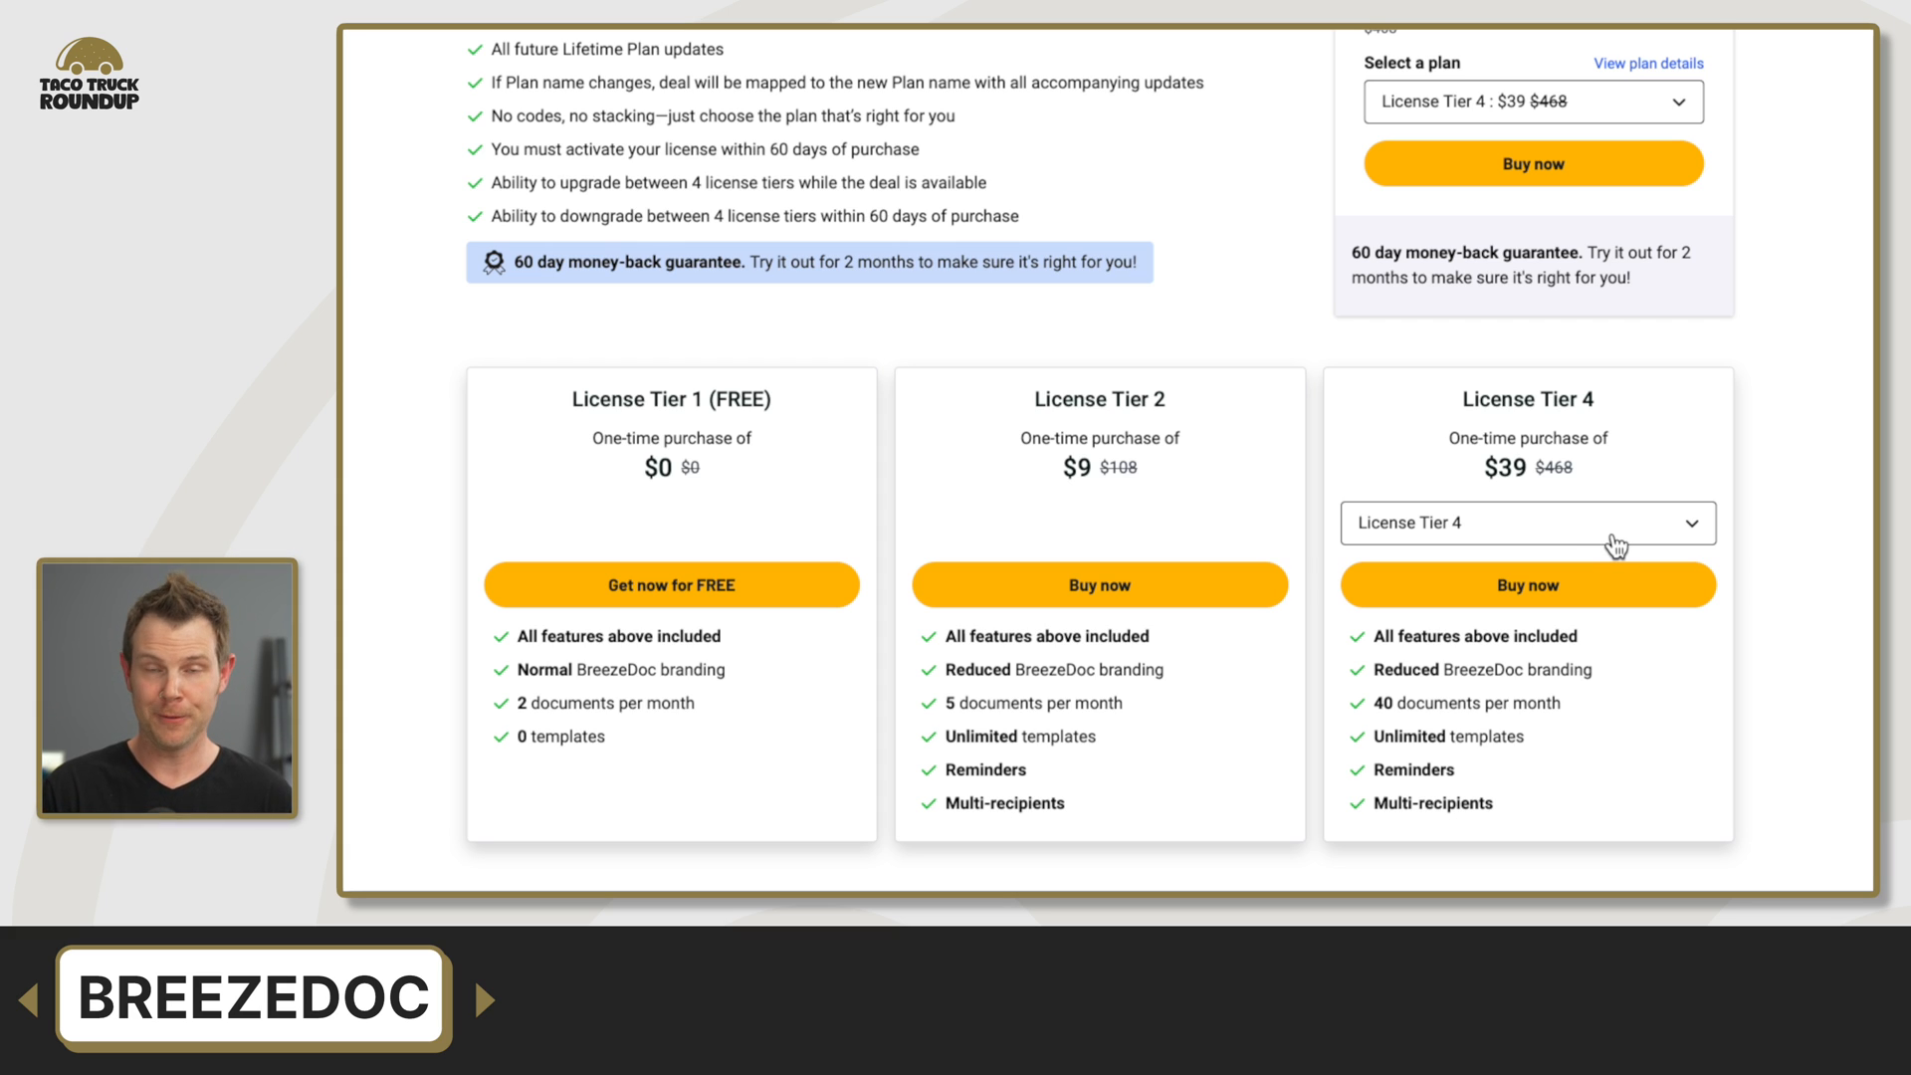
pyautogui.moveTo(1770, 564)
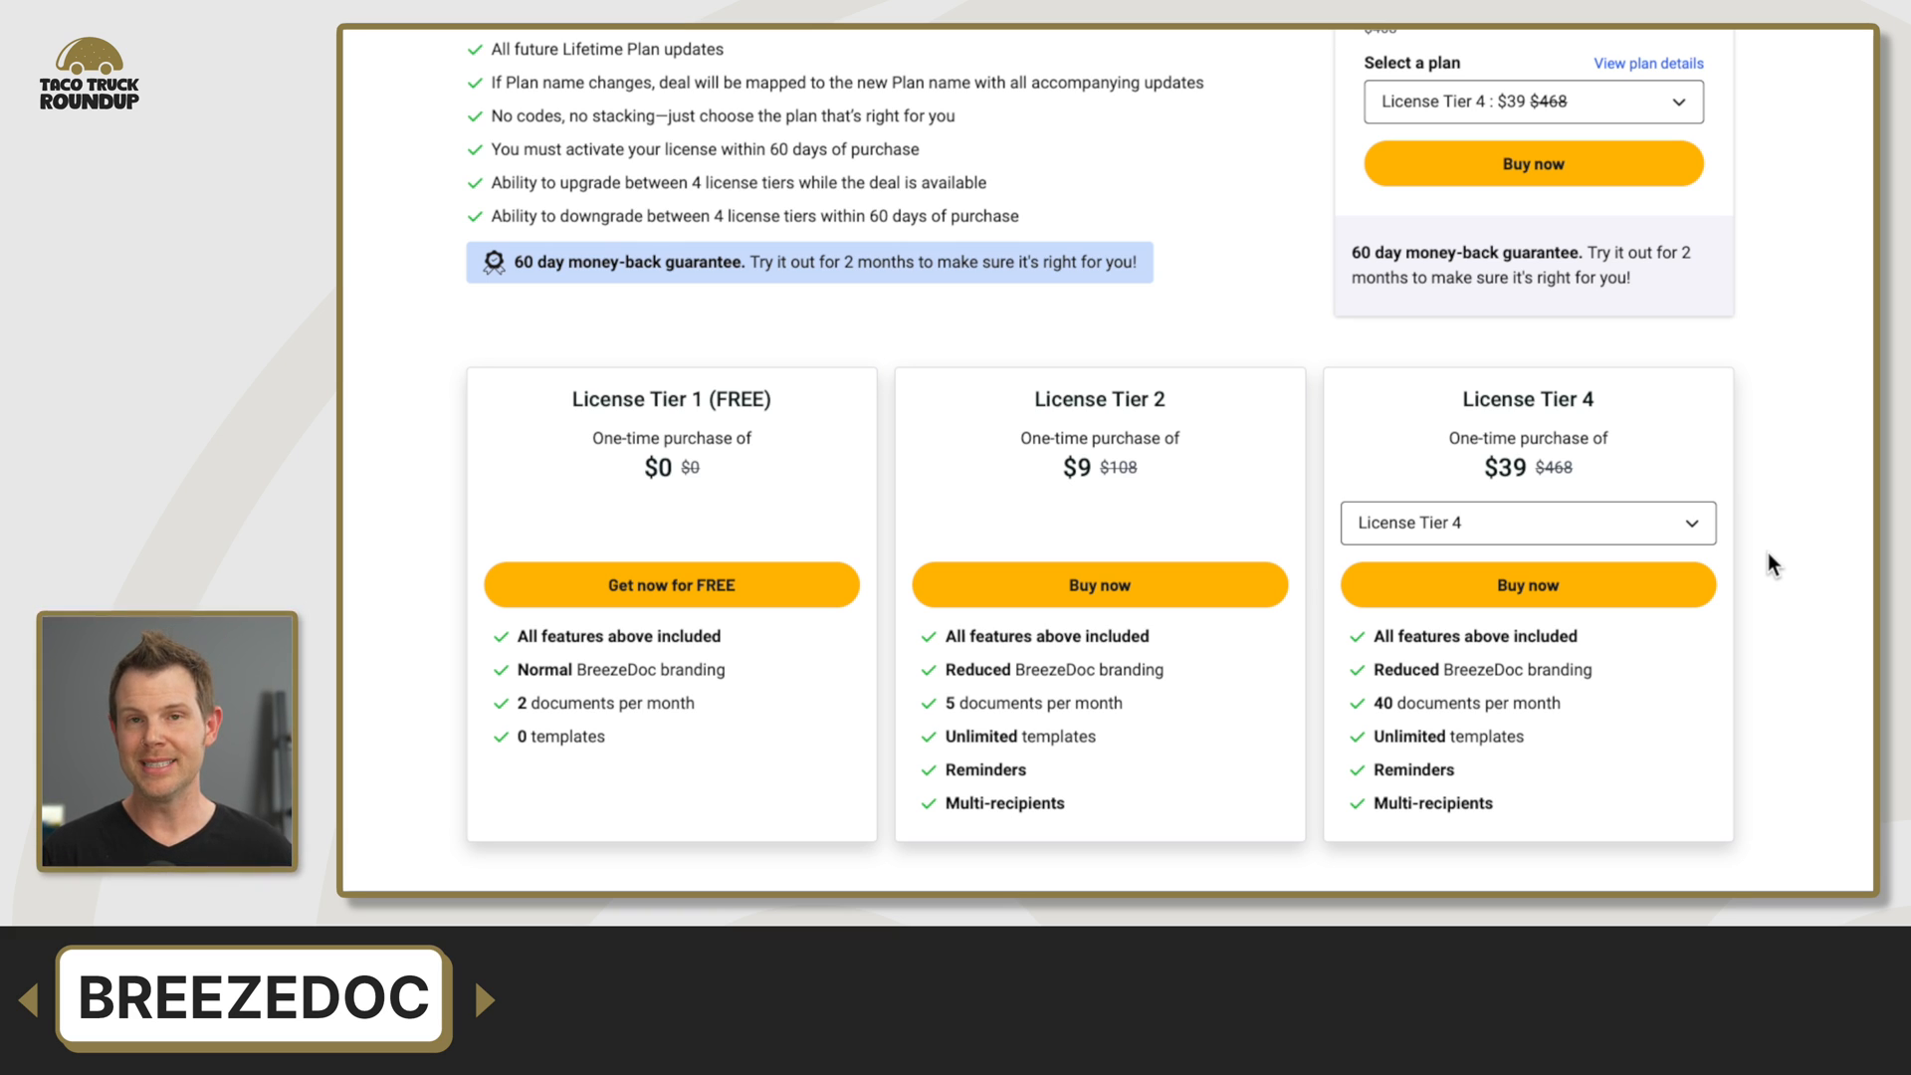
pyautogui.moveTo(1768, 577)
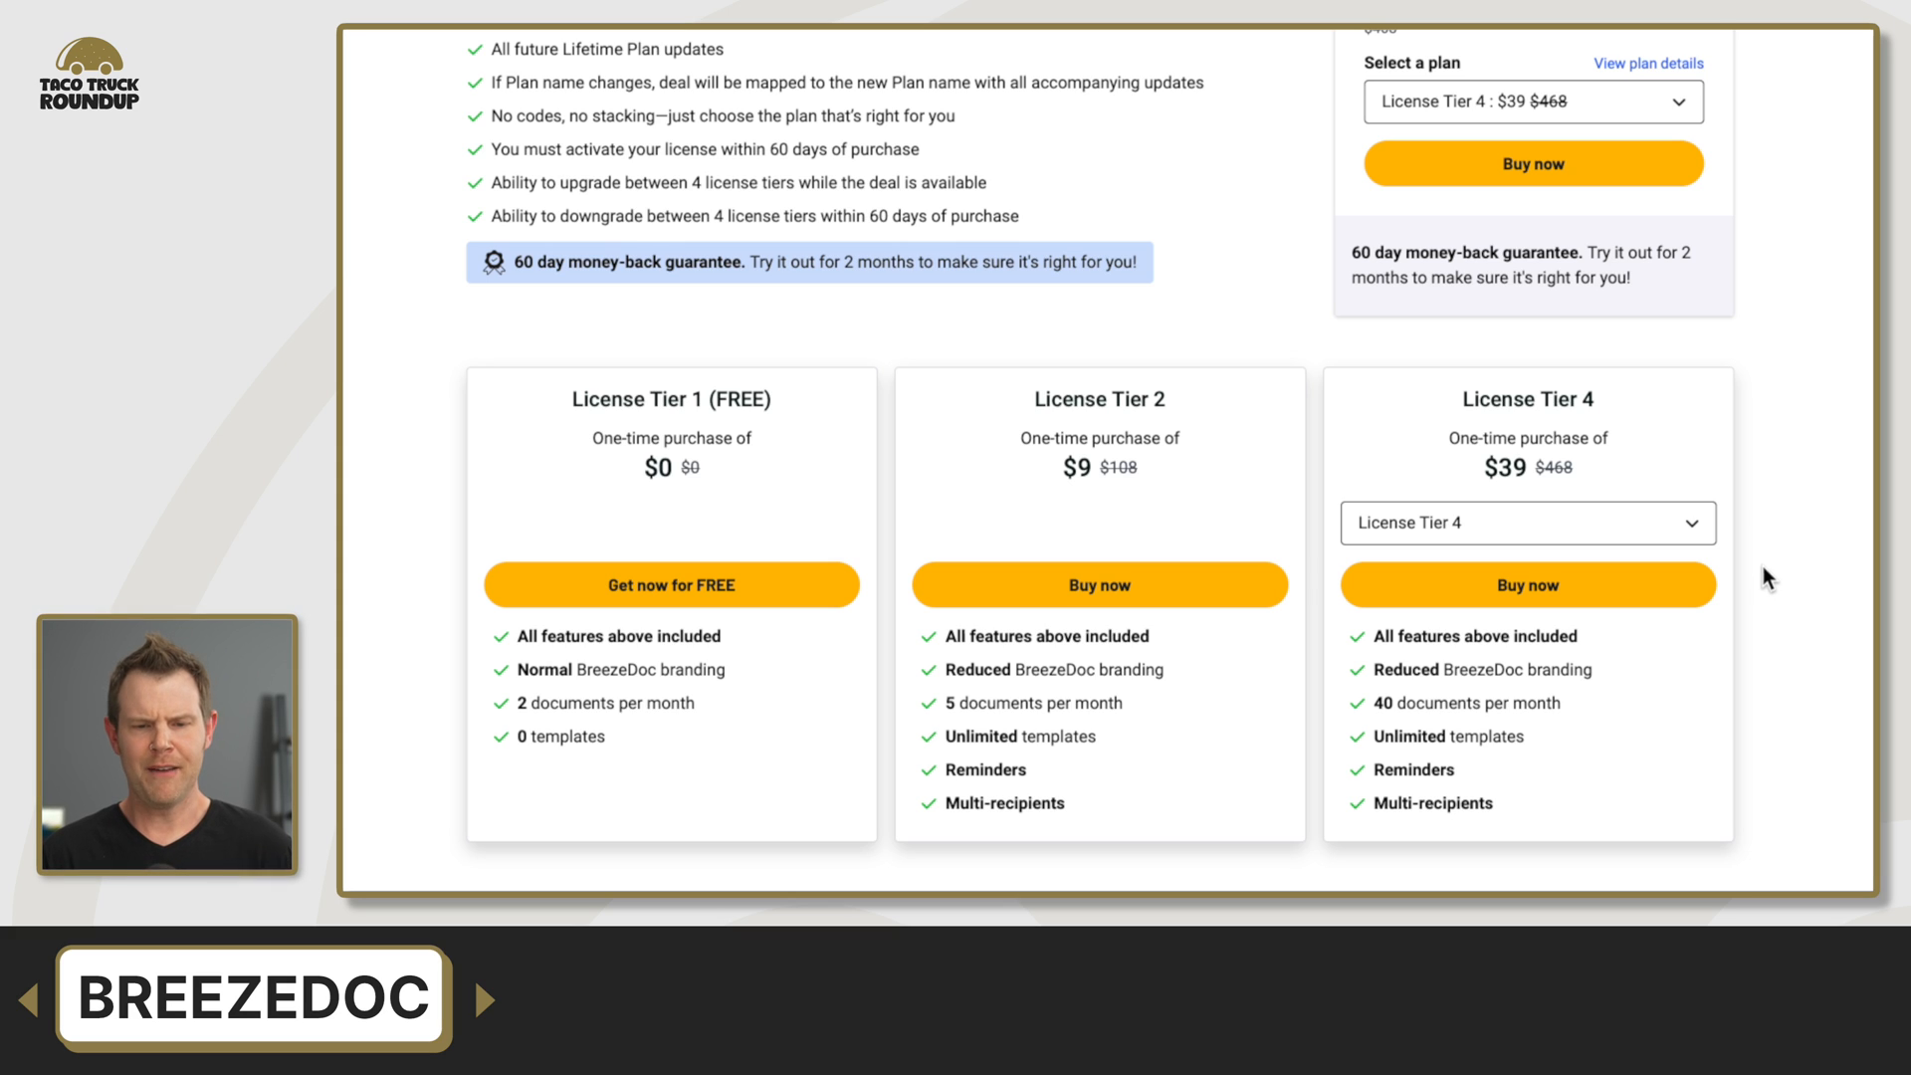
pyautogui.moveTo(1280, 677)
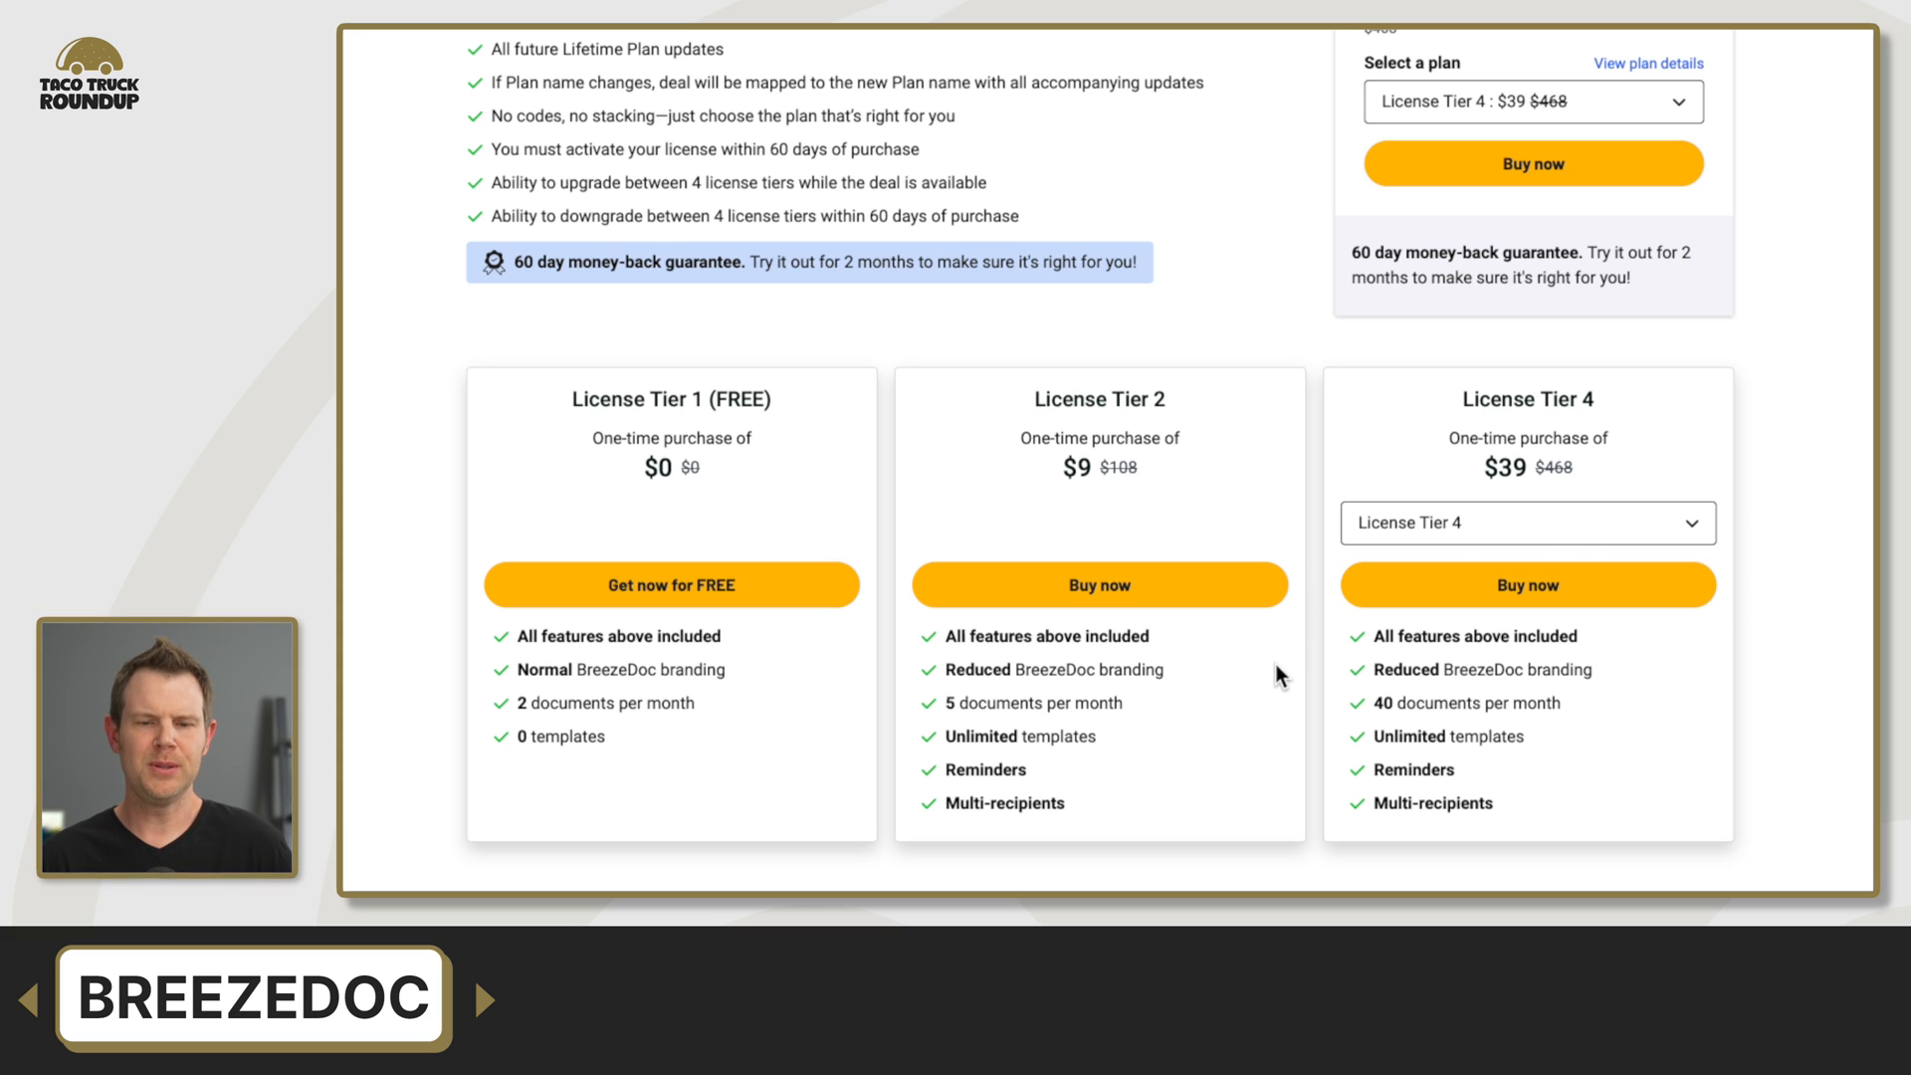
pyautogui.moveTo(1591, 800)
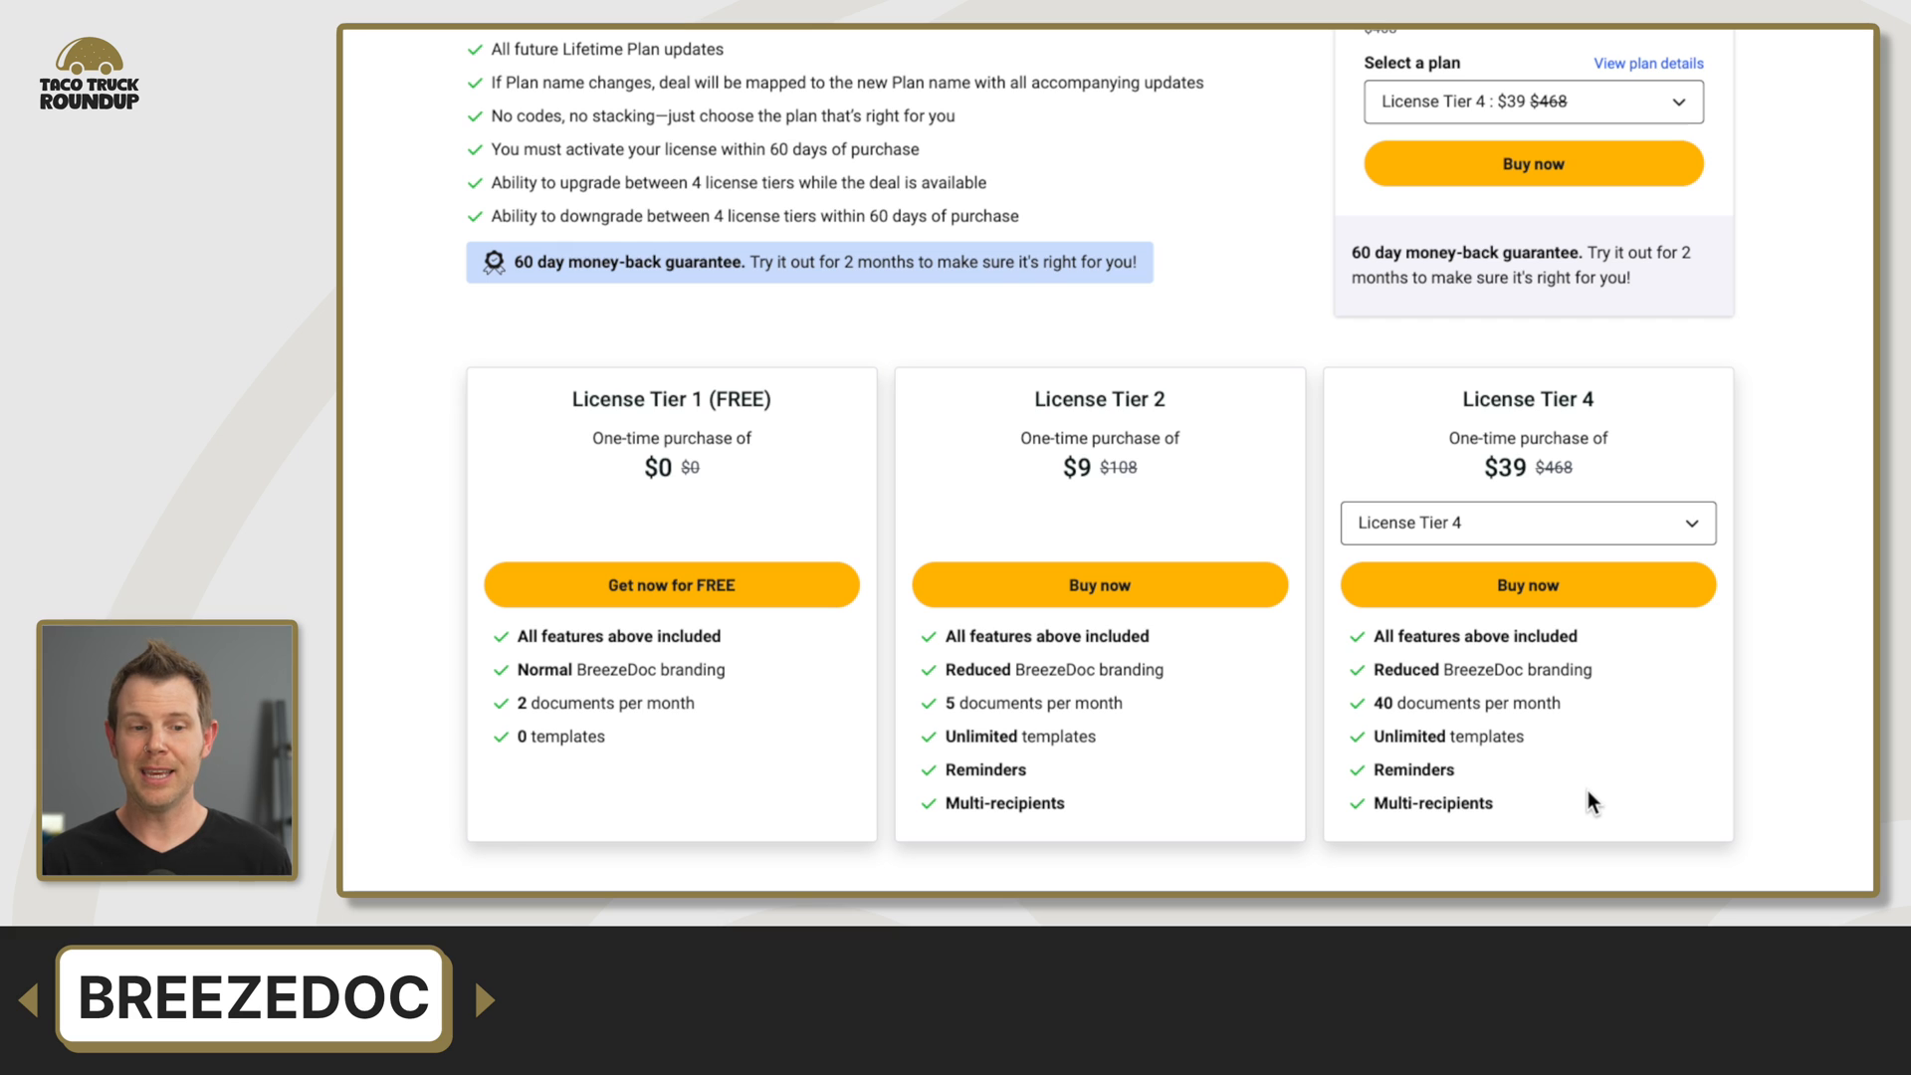
pyautogui.moveTo(494, 205)
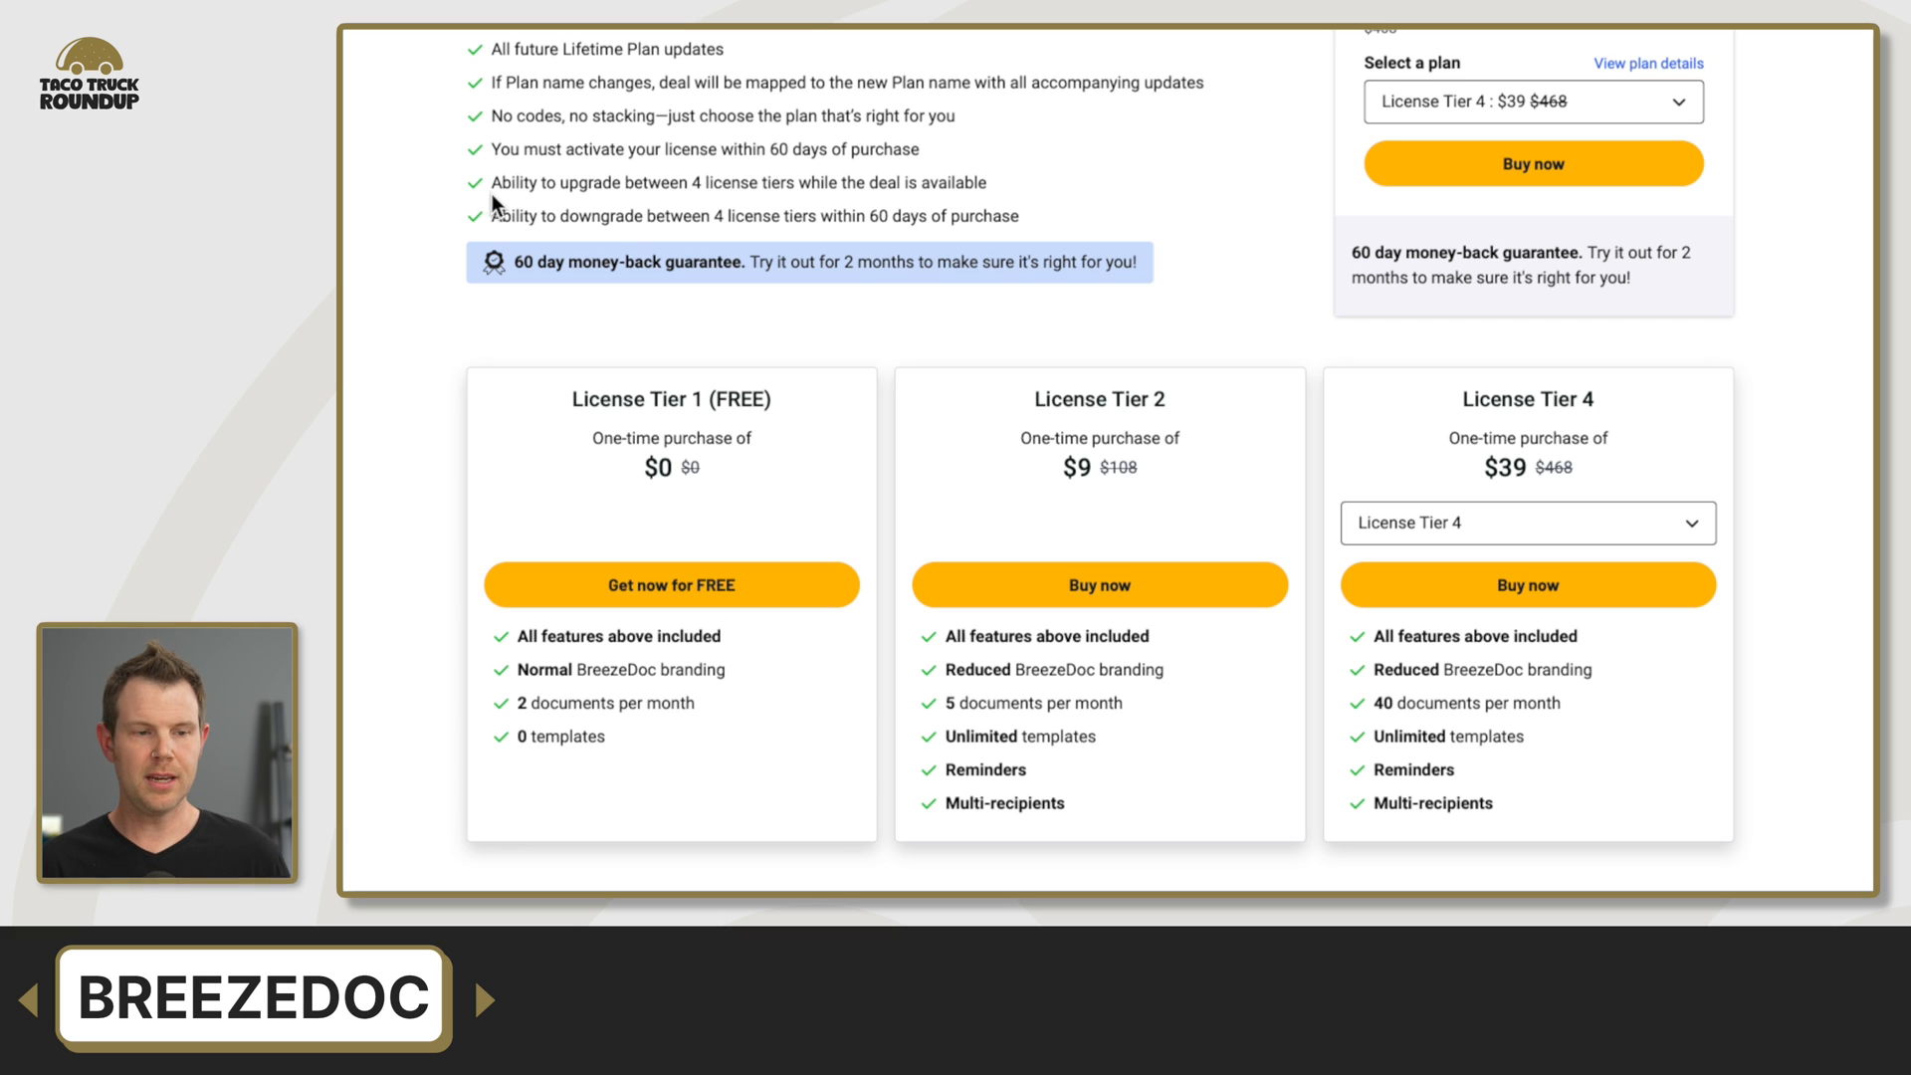
pyautogui.moveTo(718, 203)
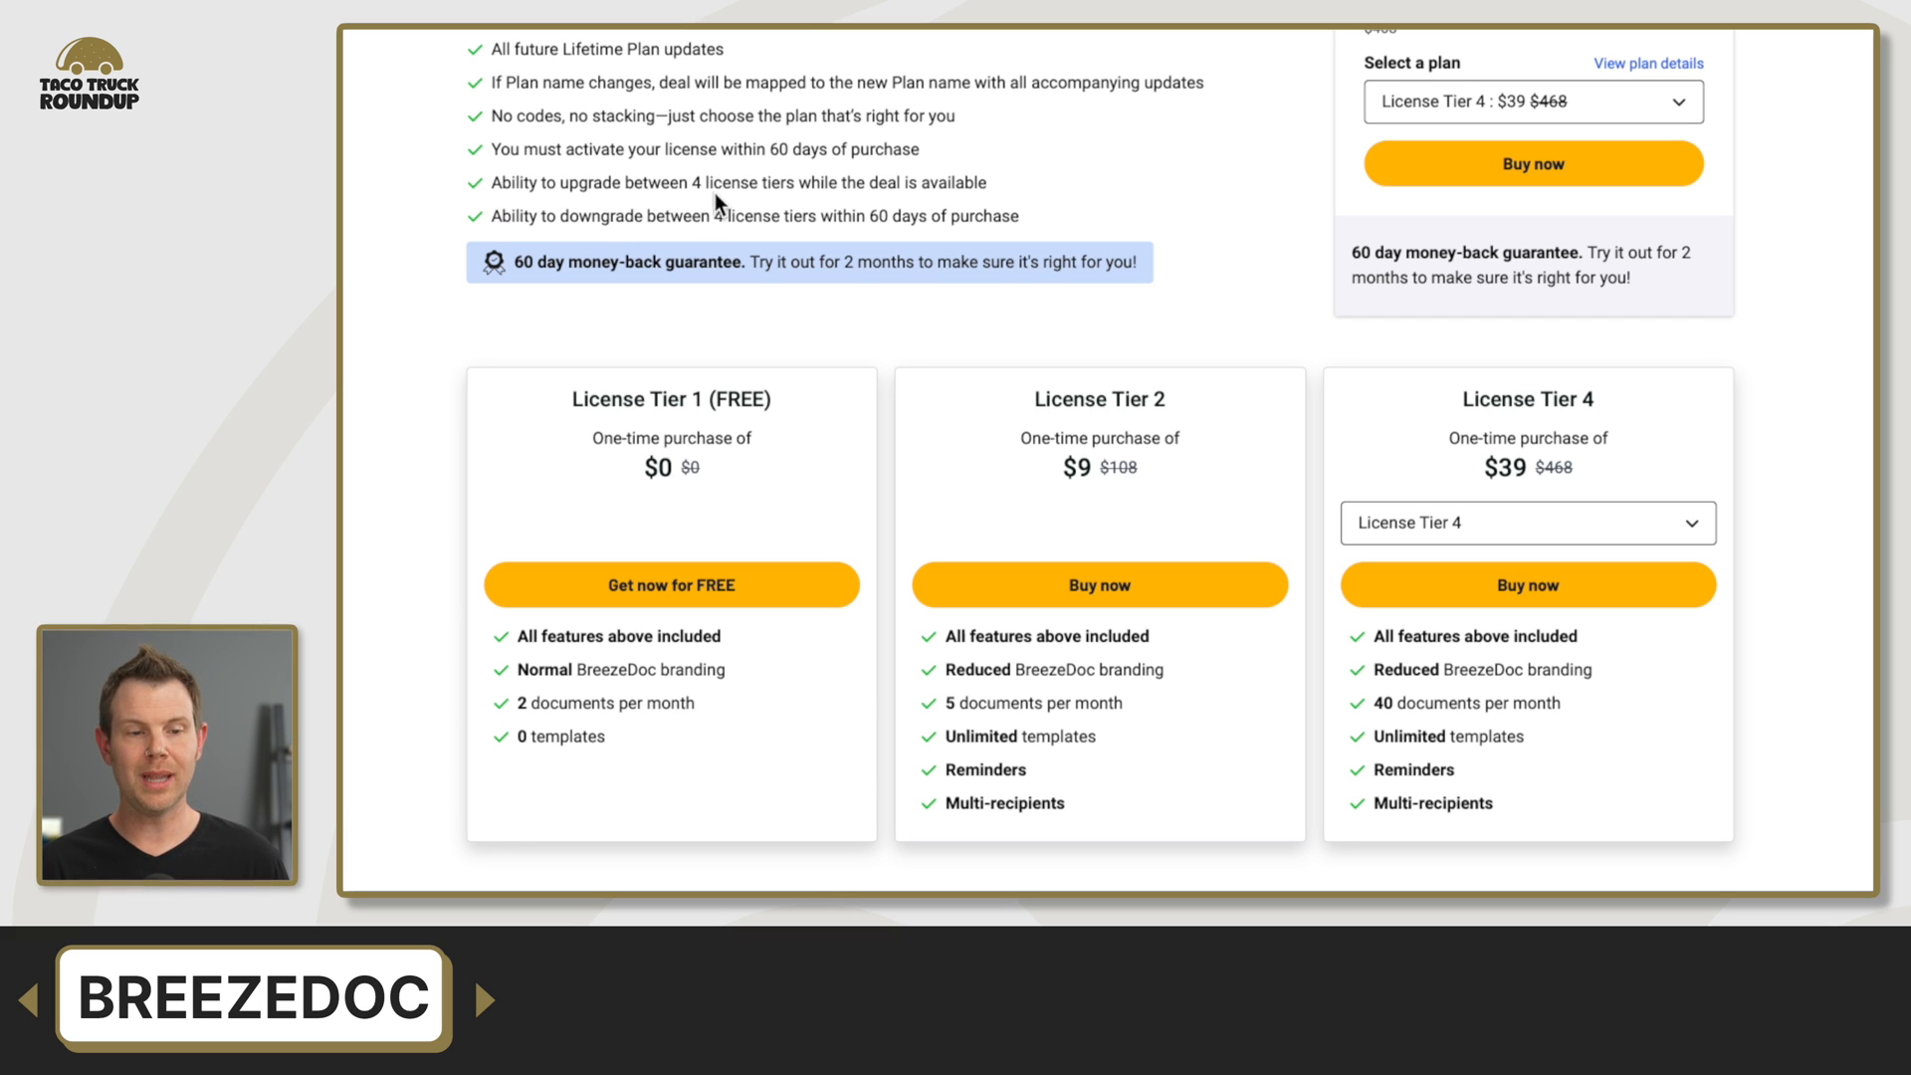
pyautogui.moveTo(1093, 217)
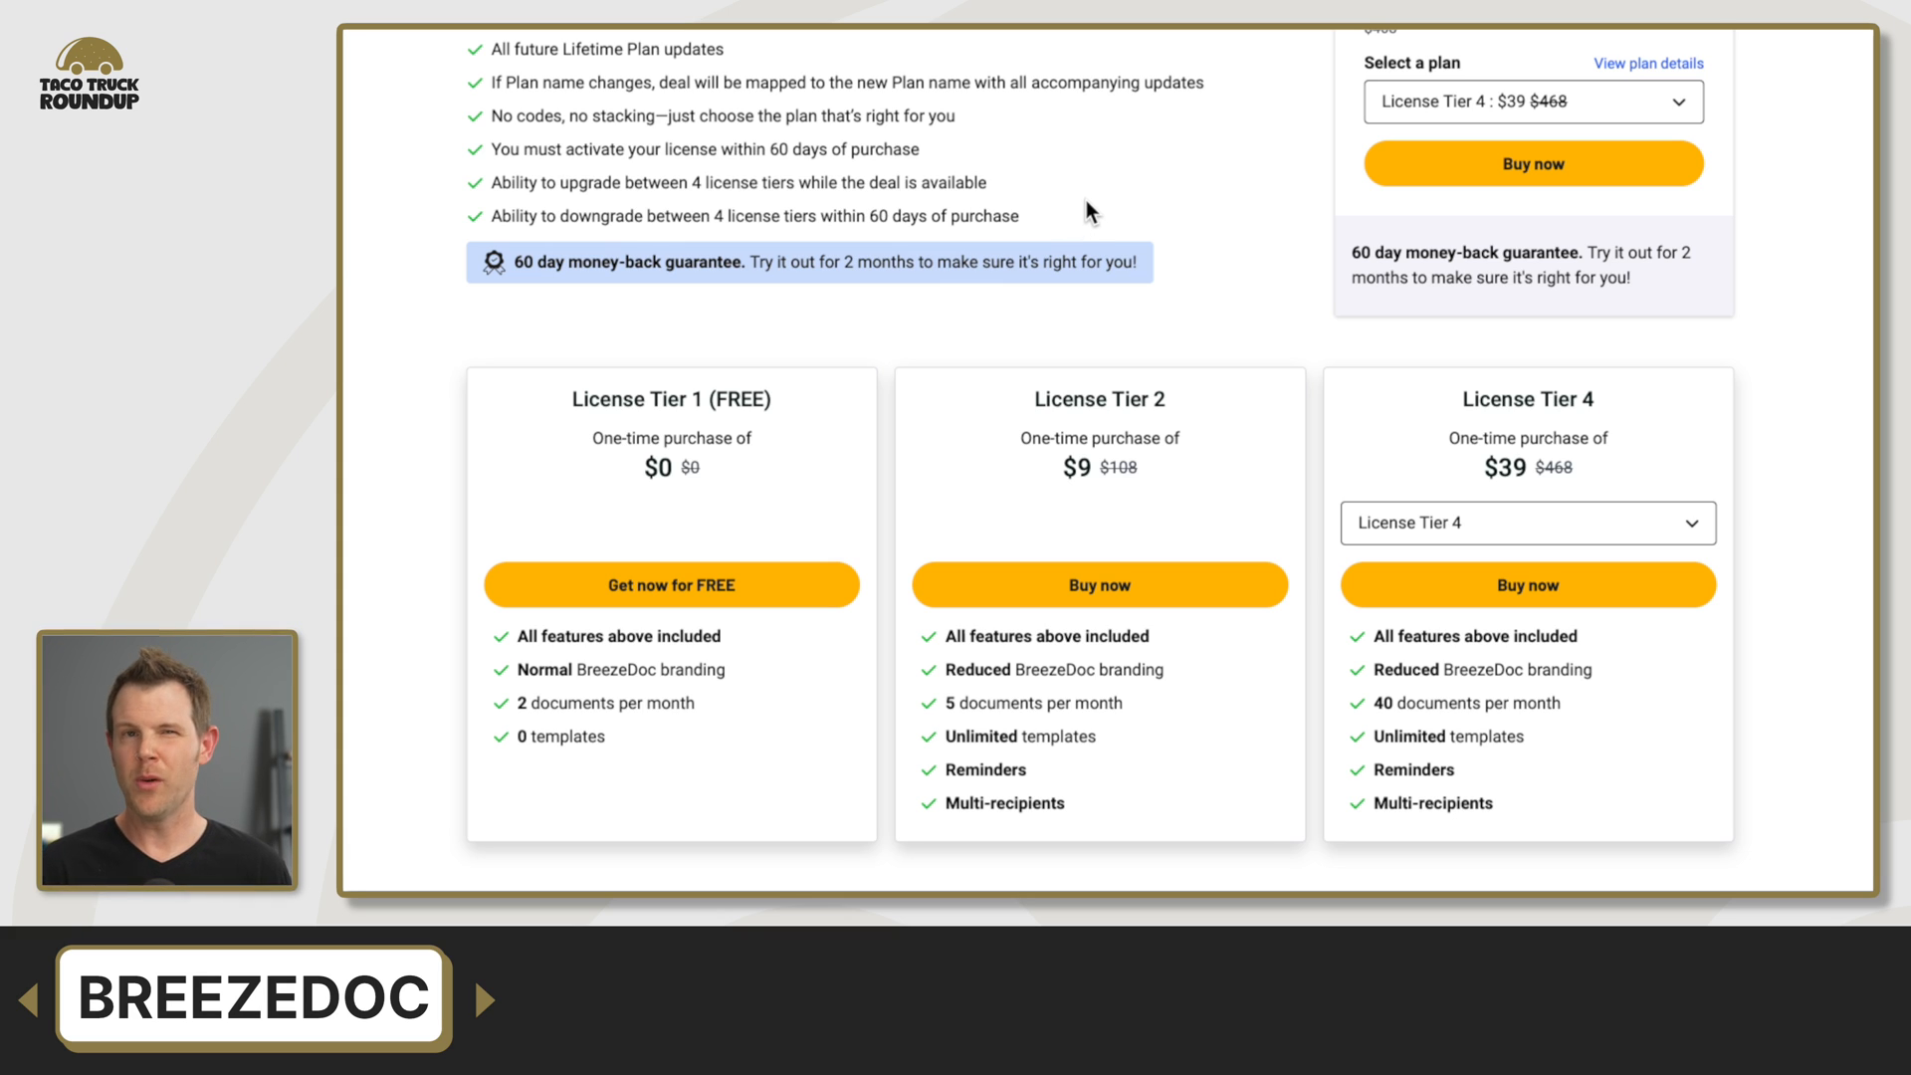
pyautogui.moveTo(1089, 243)
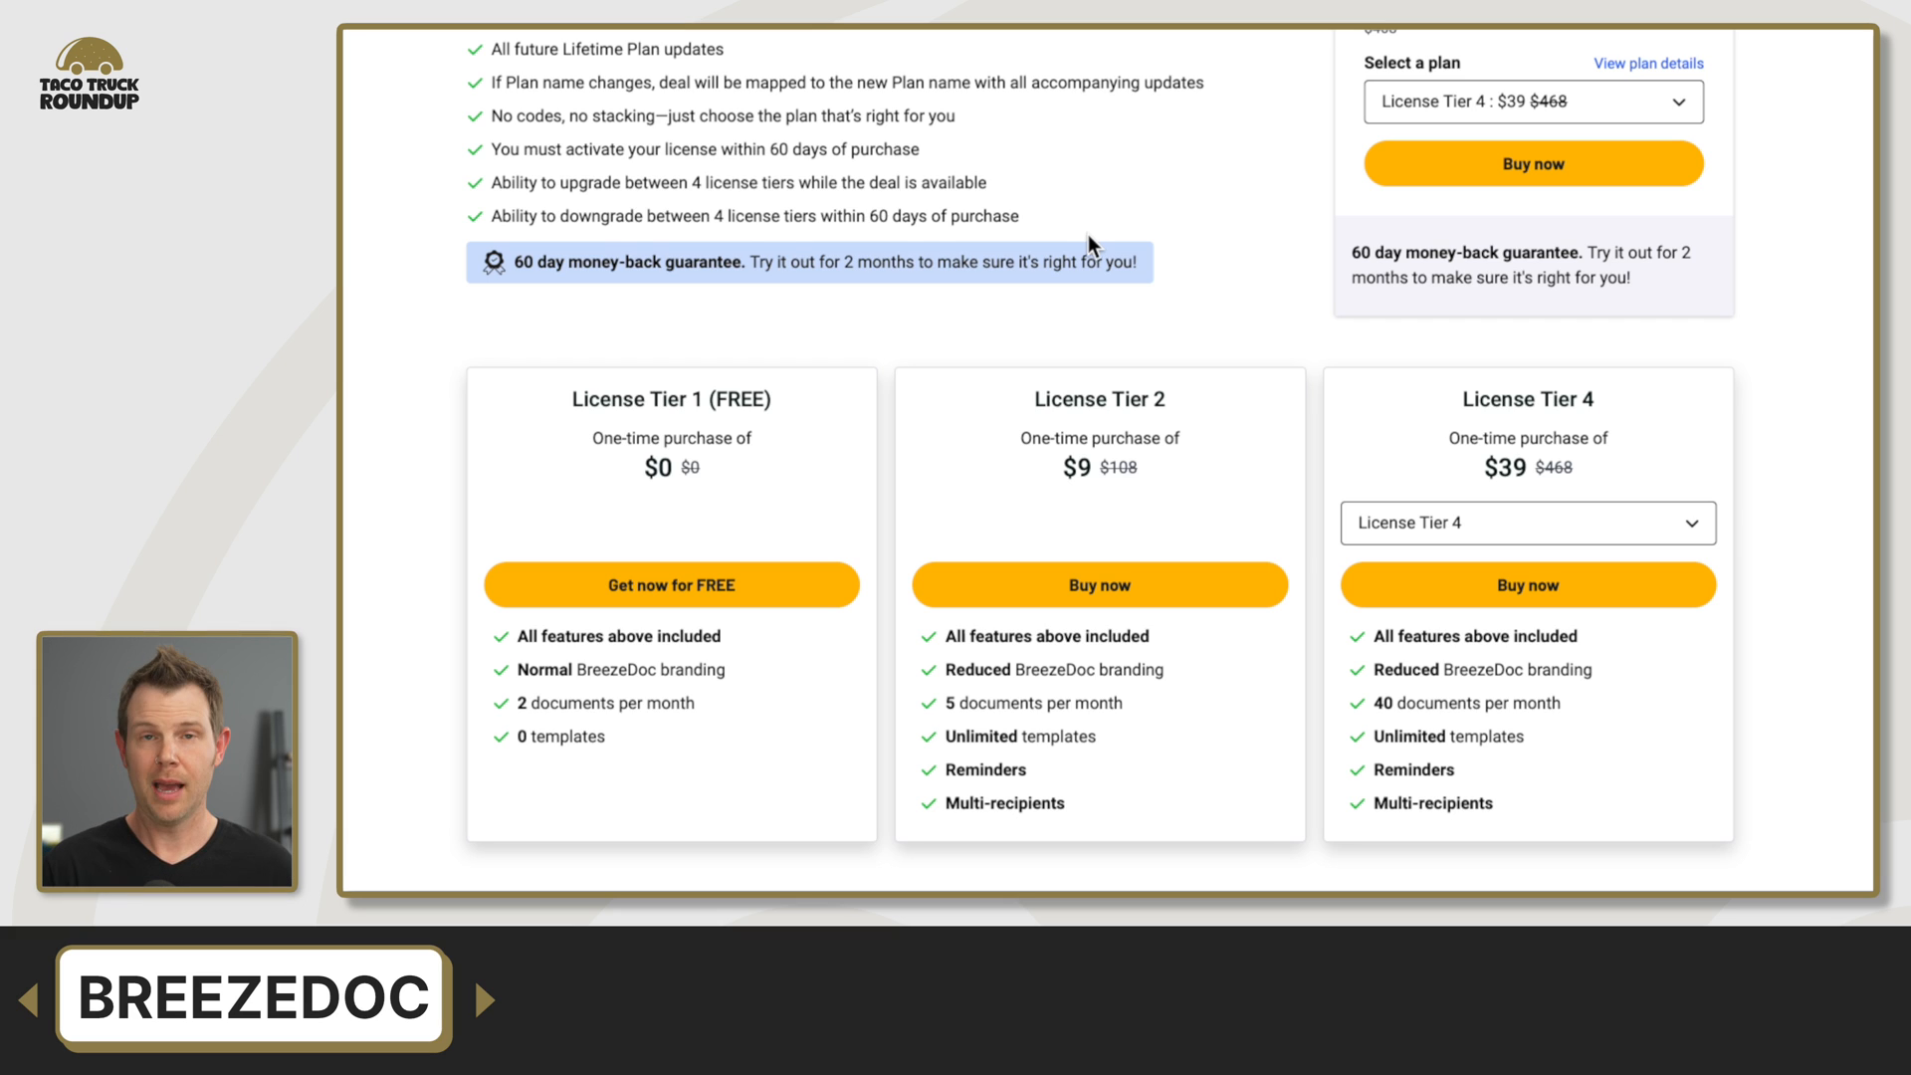